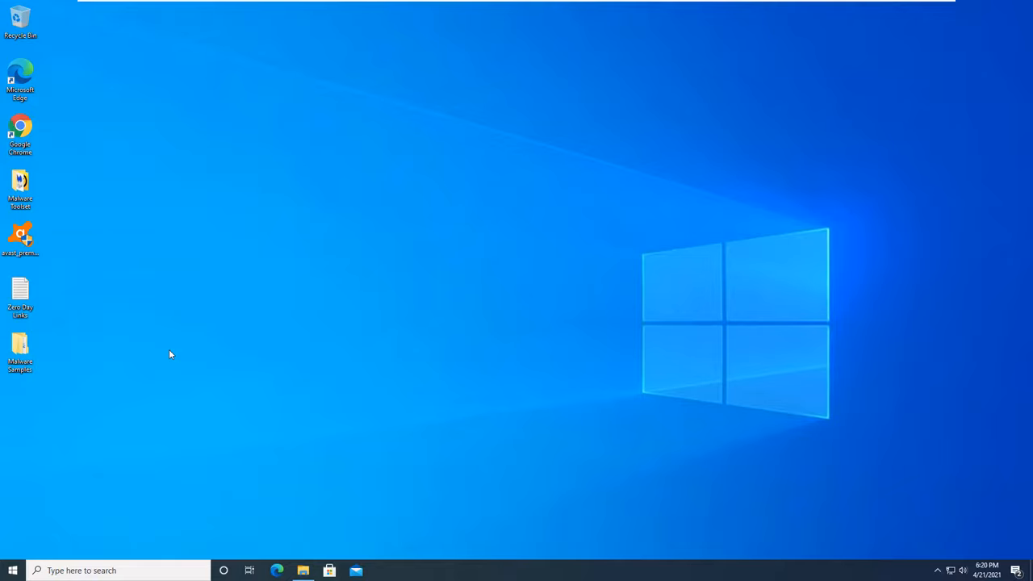
Launch Google Chrome from the desktop to reach avast.com/compare-antivirus
left_click(19, 239)
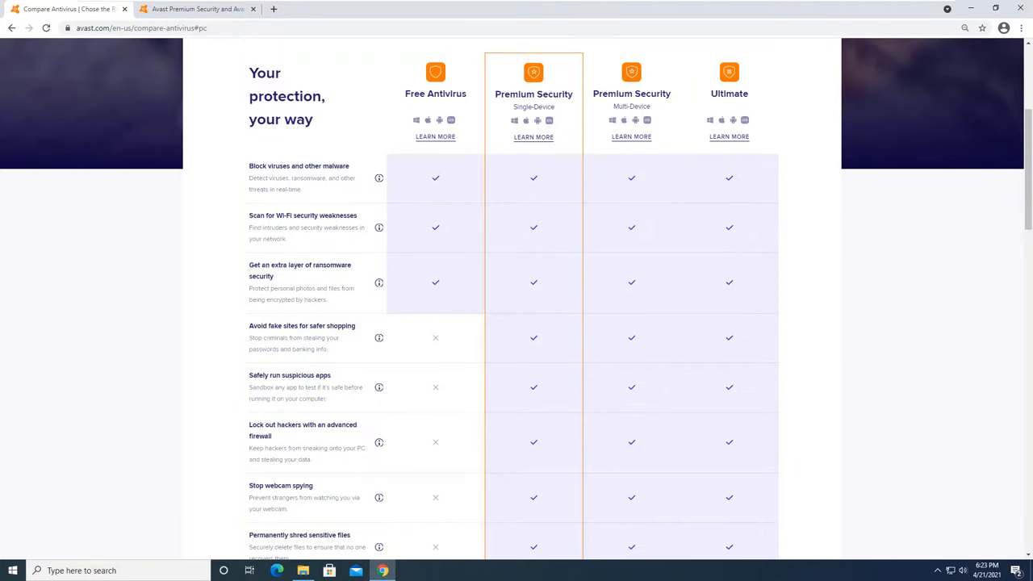
mouse_move(374, 178)
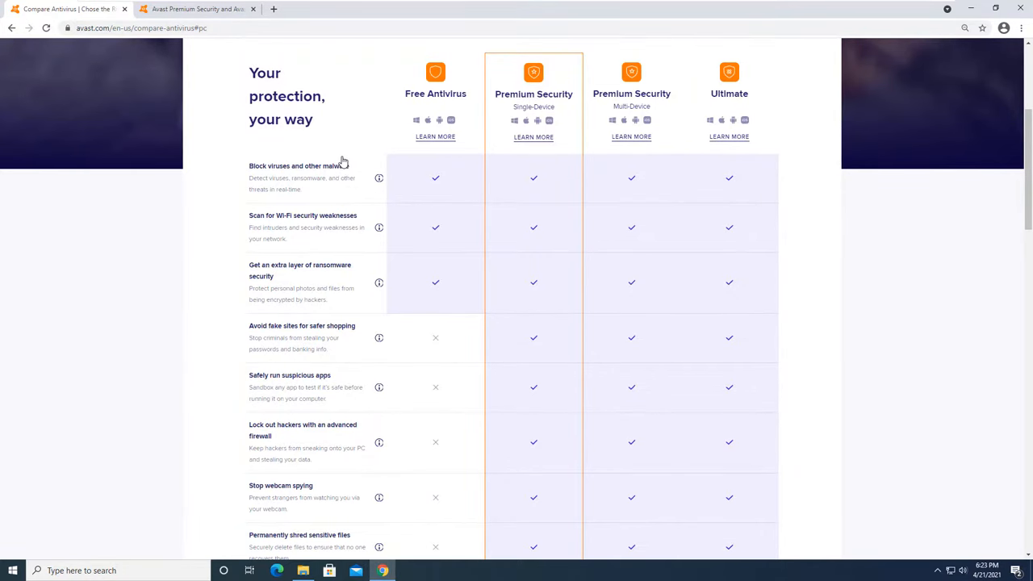
mouse_move(643, 113)
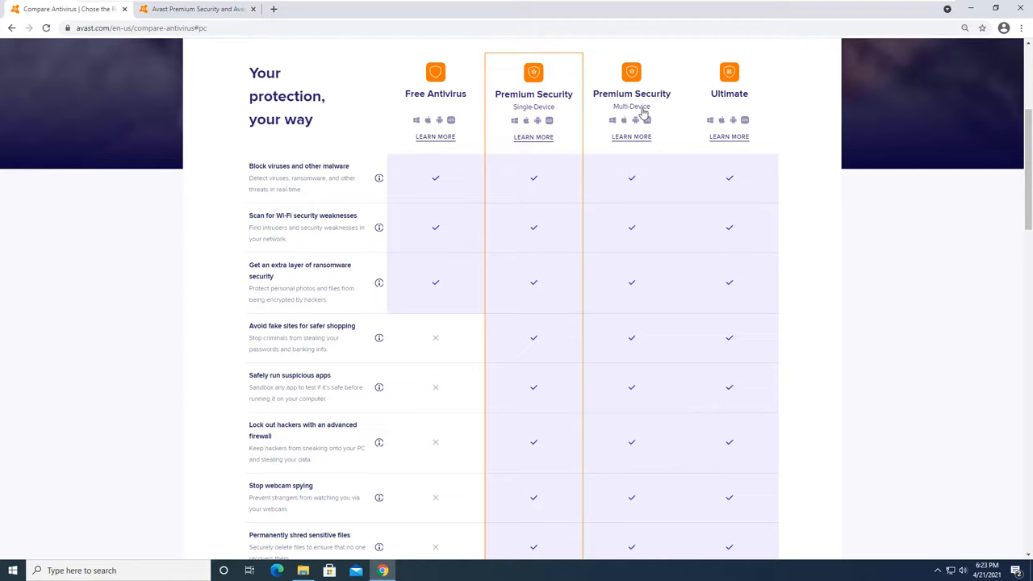
mouse_move(455, 81)
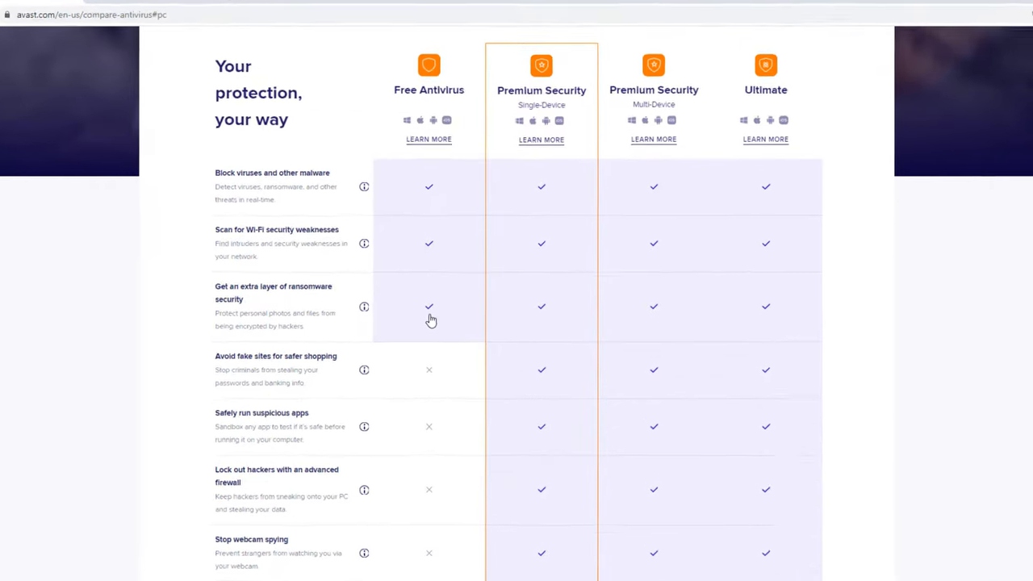
scroll("down", 3)
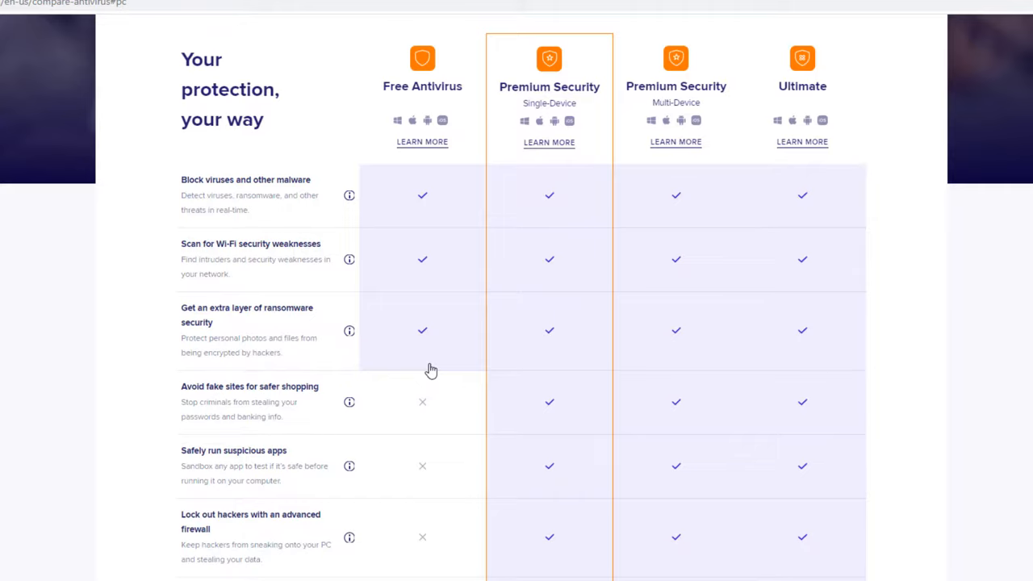
mouse_move(432, 357)
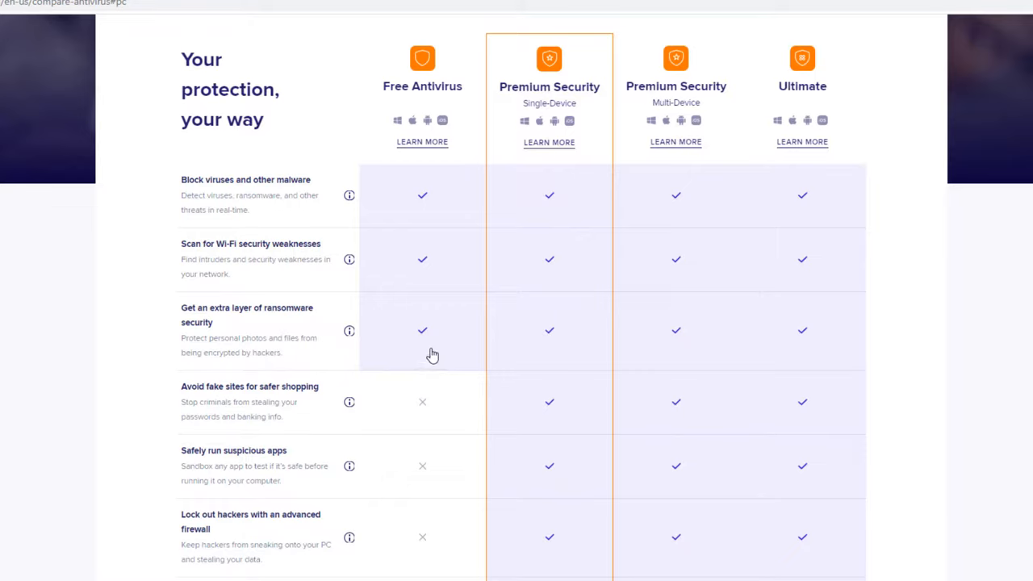
mouse_move(188, 197)
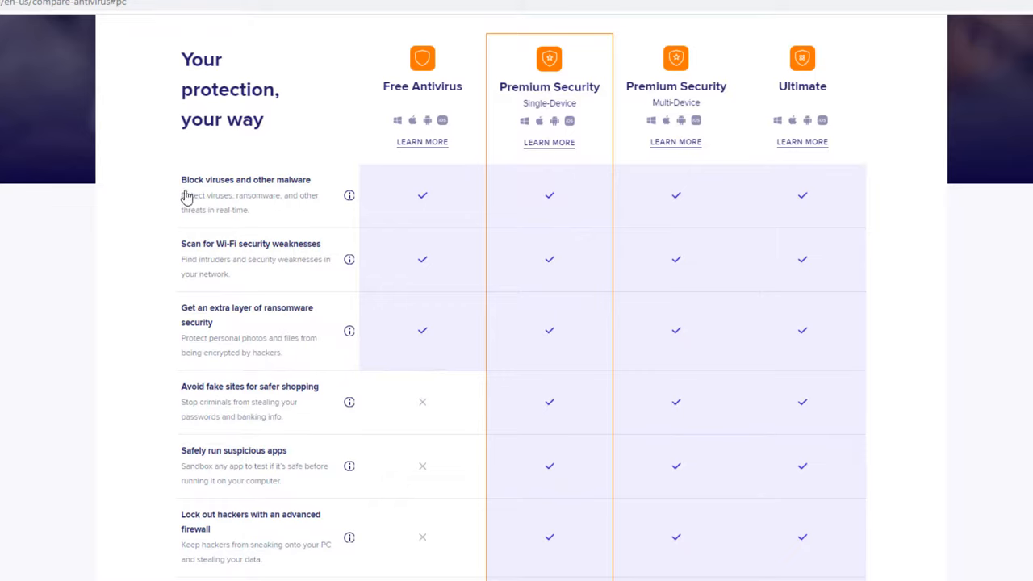
mouse_move(413, 187)
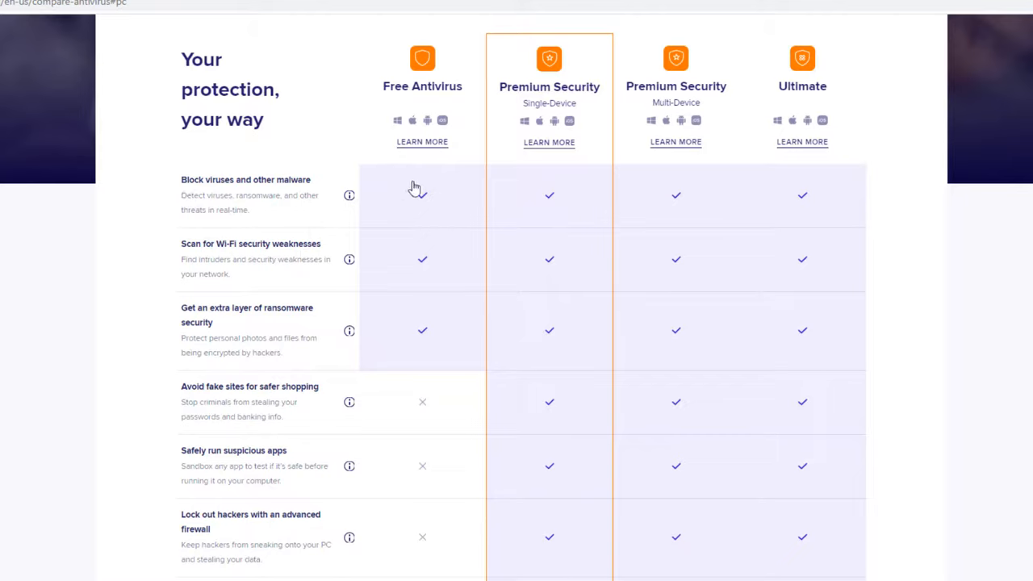
mouse_move(198, 220)
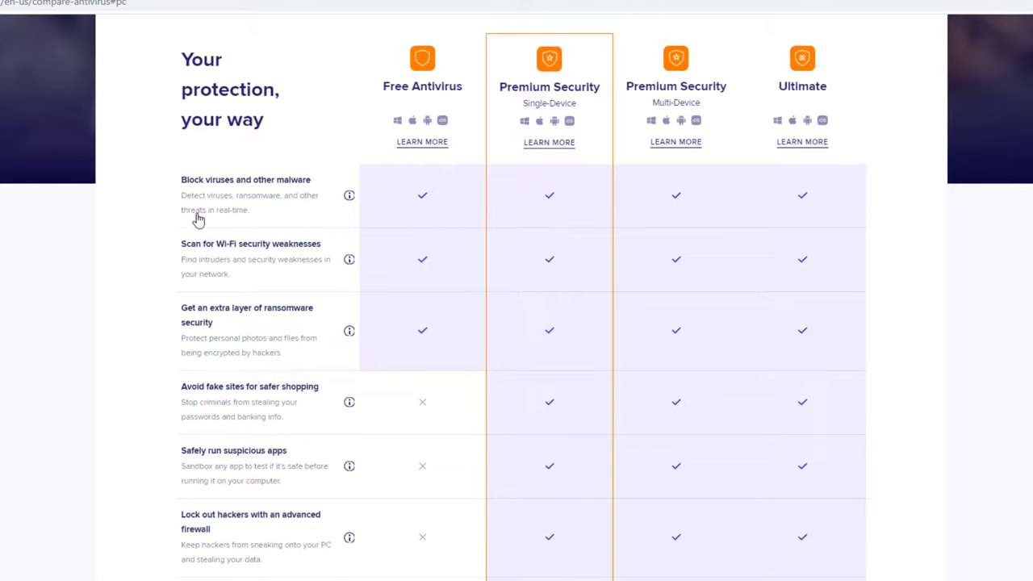
mouse_move(303, 208)
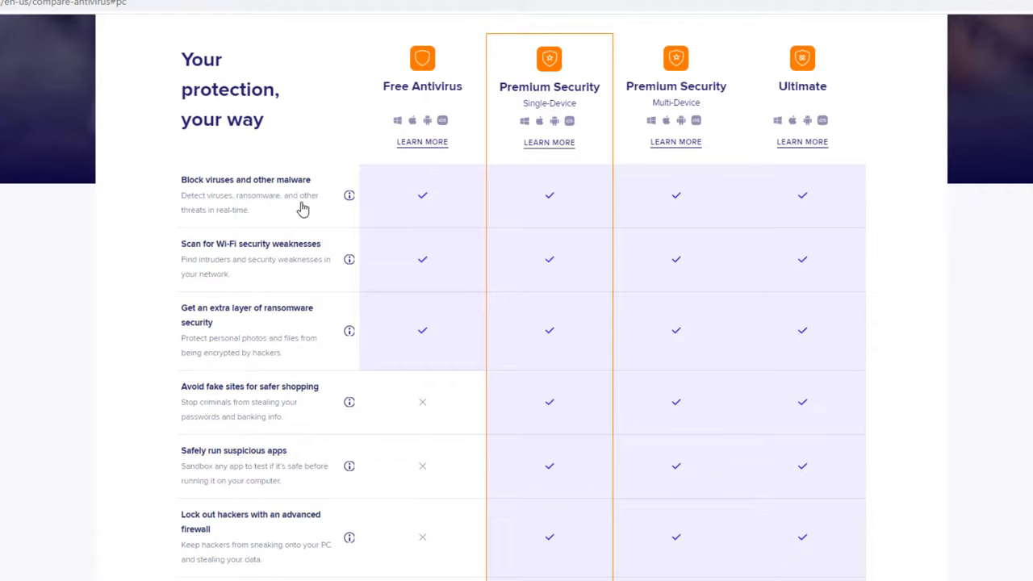
mouse_move(239, 265)
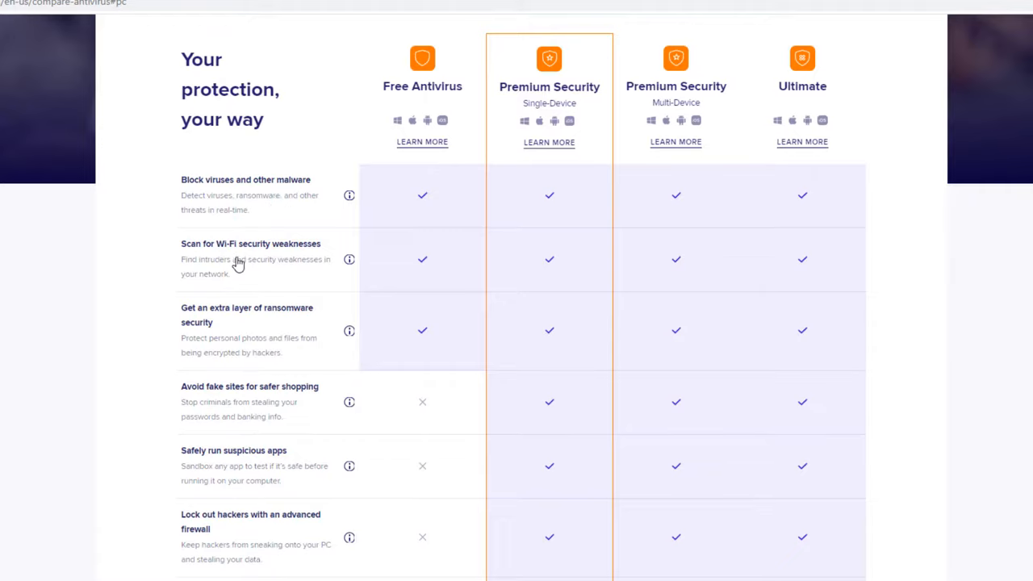
mouse_move(316, 258)
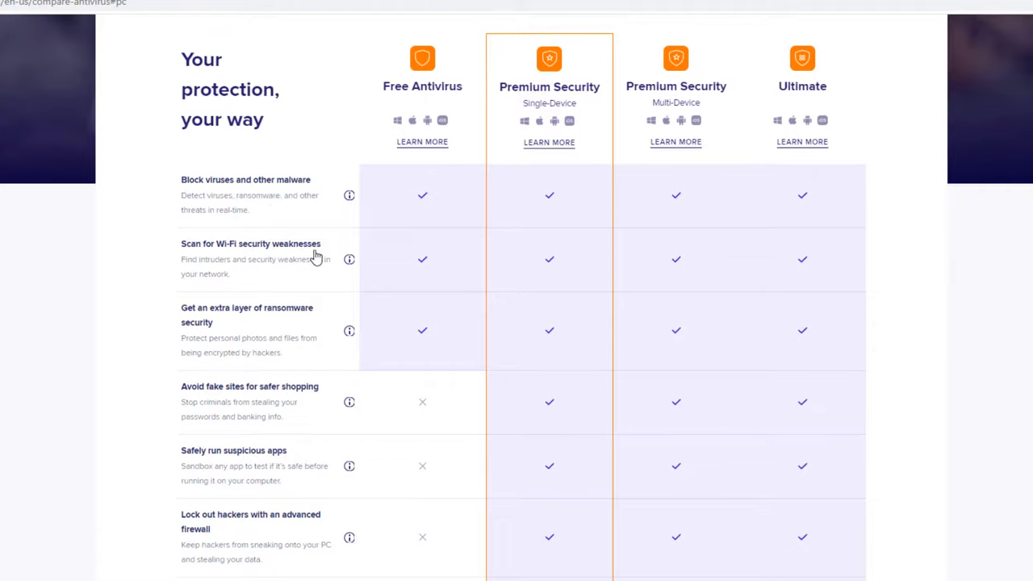
mouse_move(252, 329)
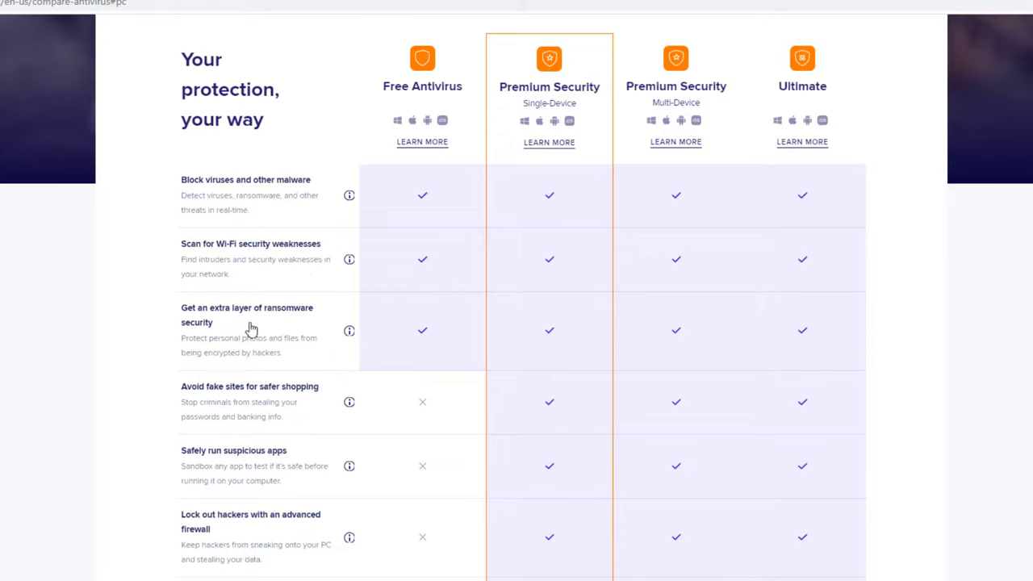
mouse_move(188, 360)
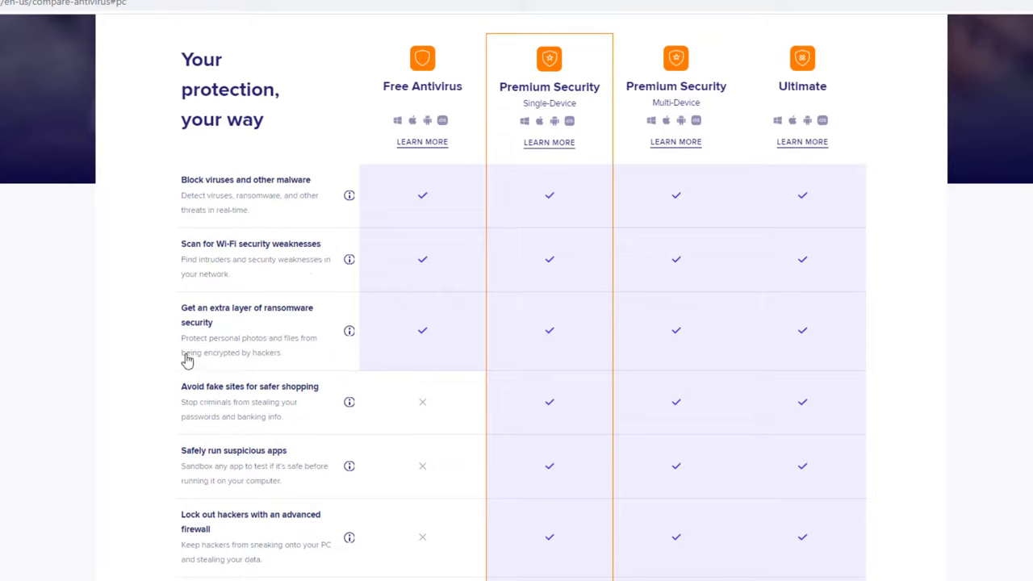
mouse_move(204, 356)
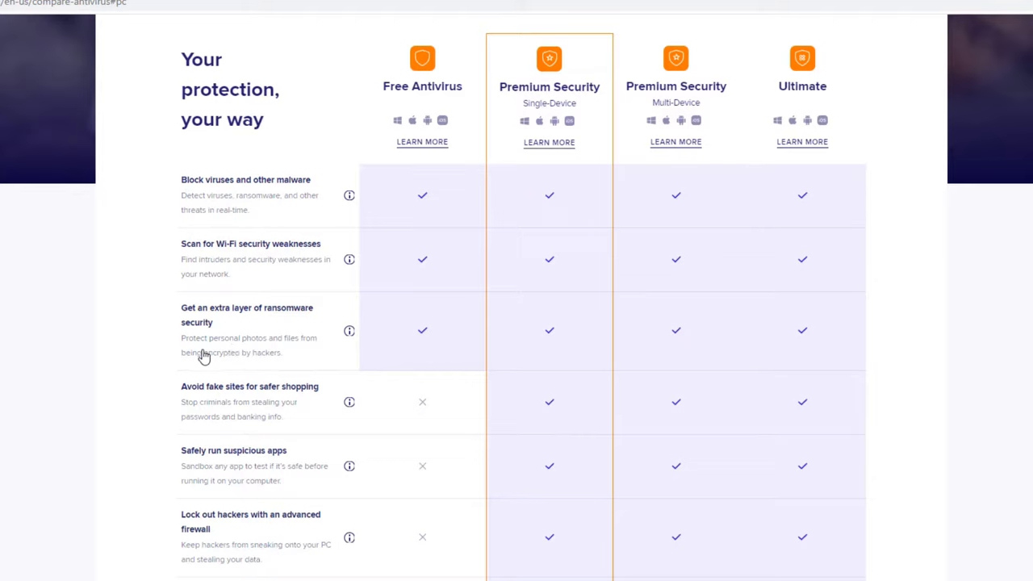
mouse_move(235, 360)
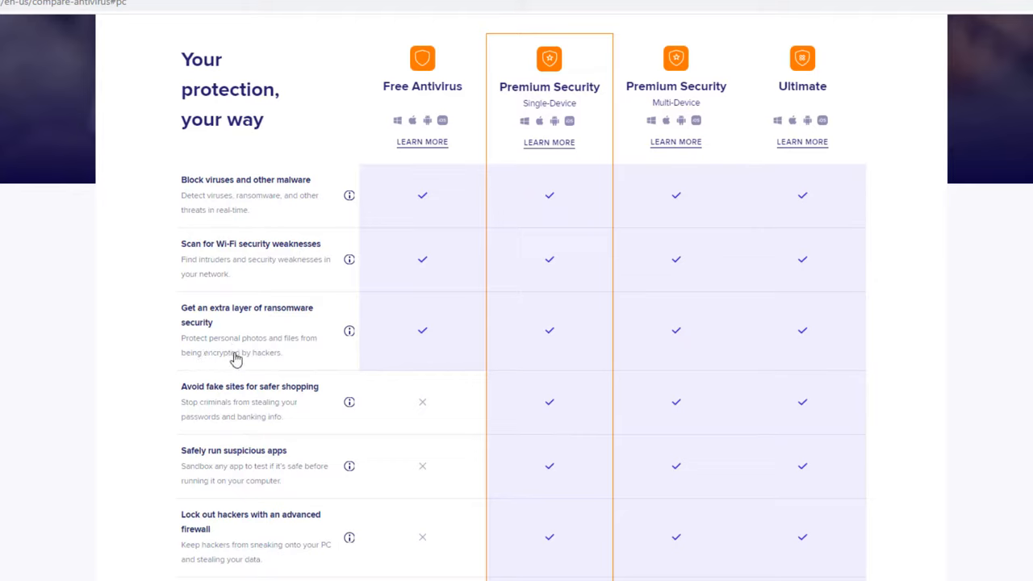
mouse_move(244, 363)
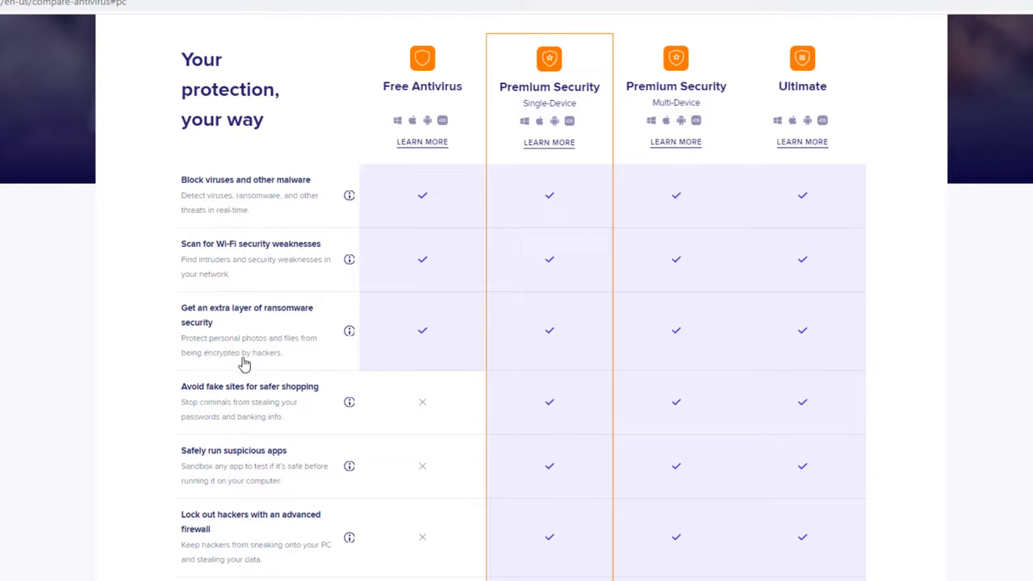
mouse_move(257, 339)
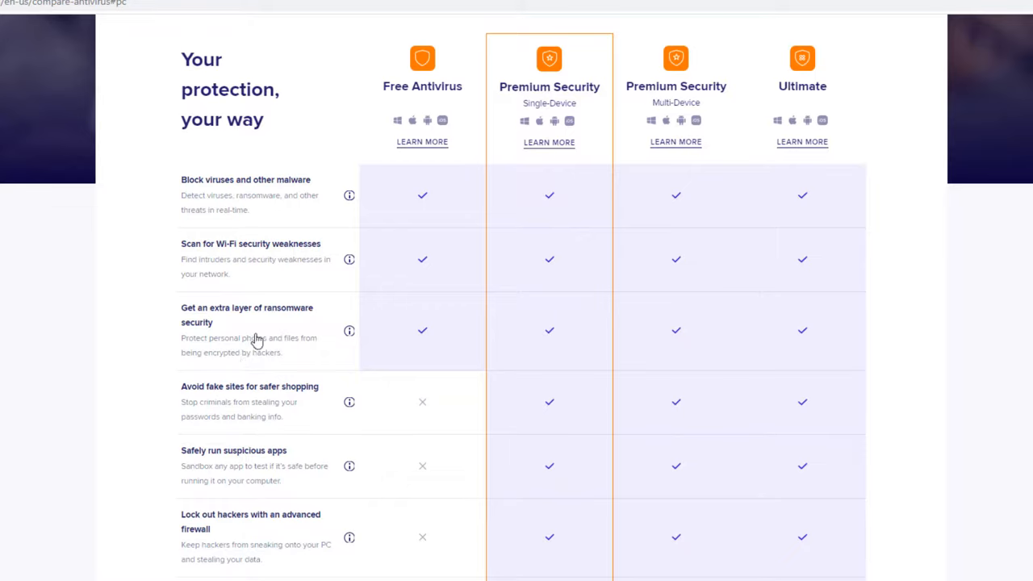
mouse_move(394, 223)
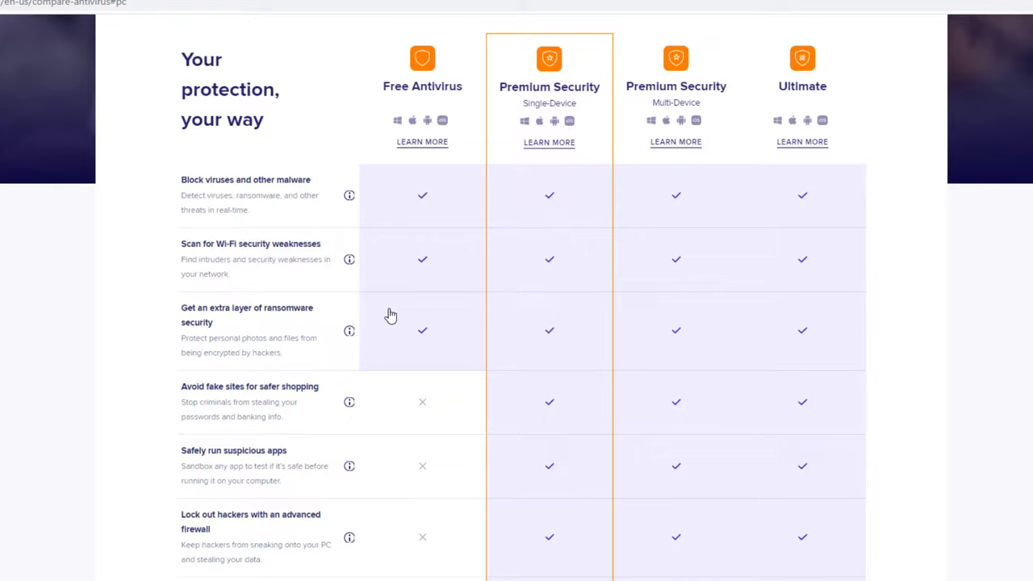
mouse_move(384, 268)
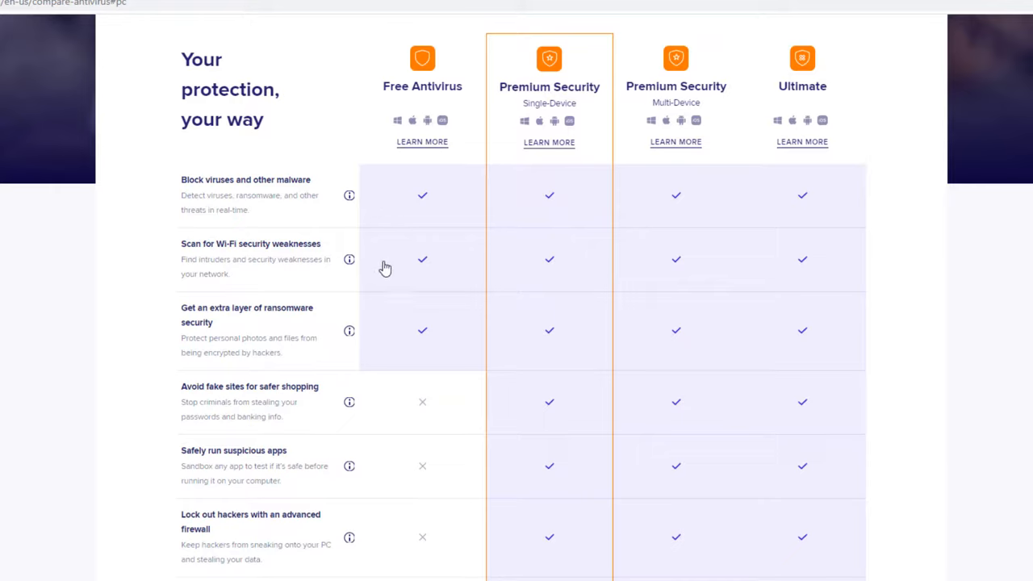
mouse_move(379, 278)
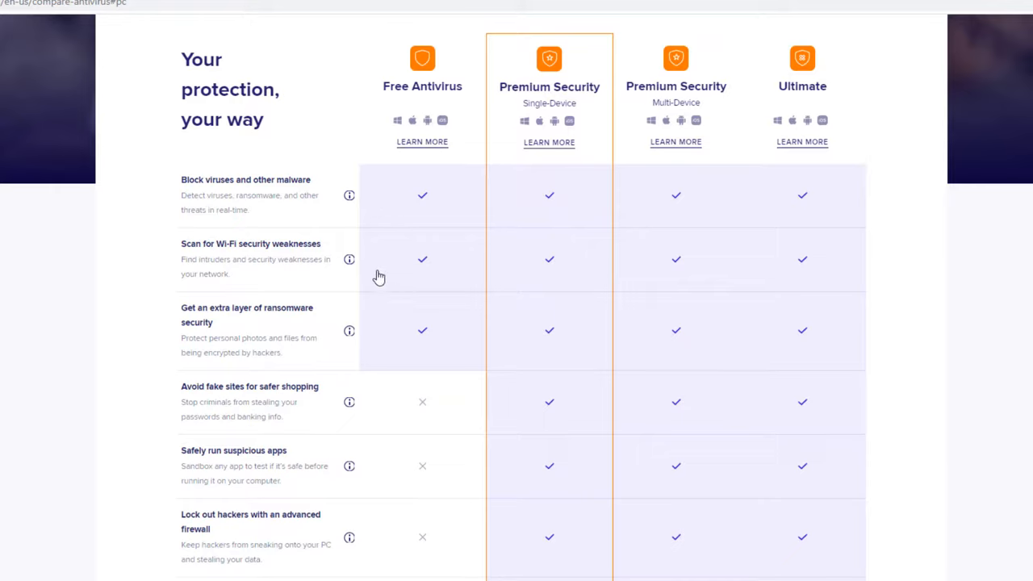
mouse_move(568, 268)
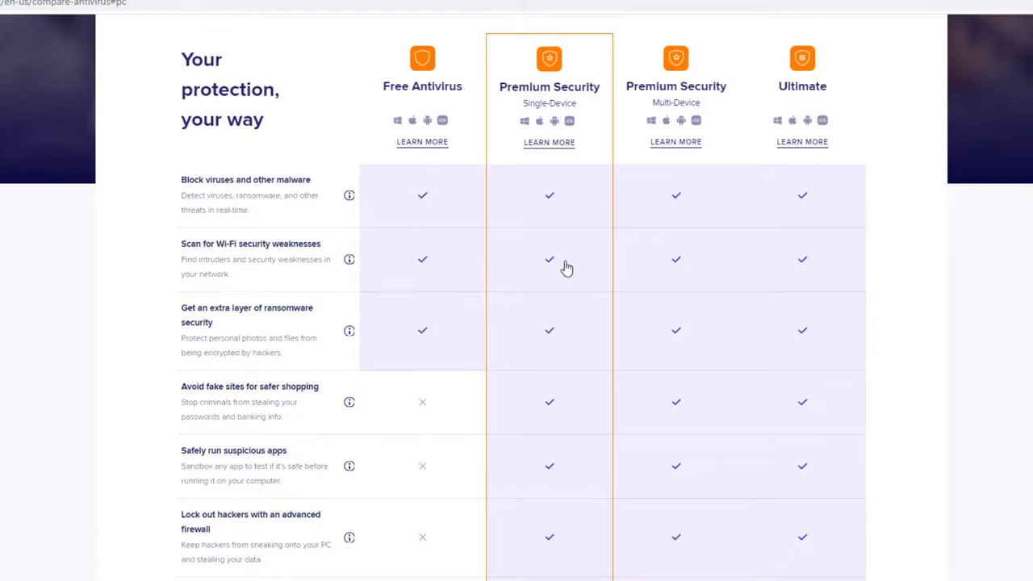
mouse_move(598, 200)
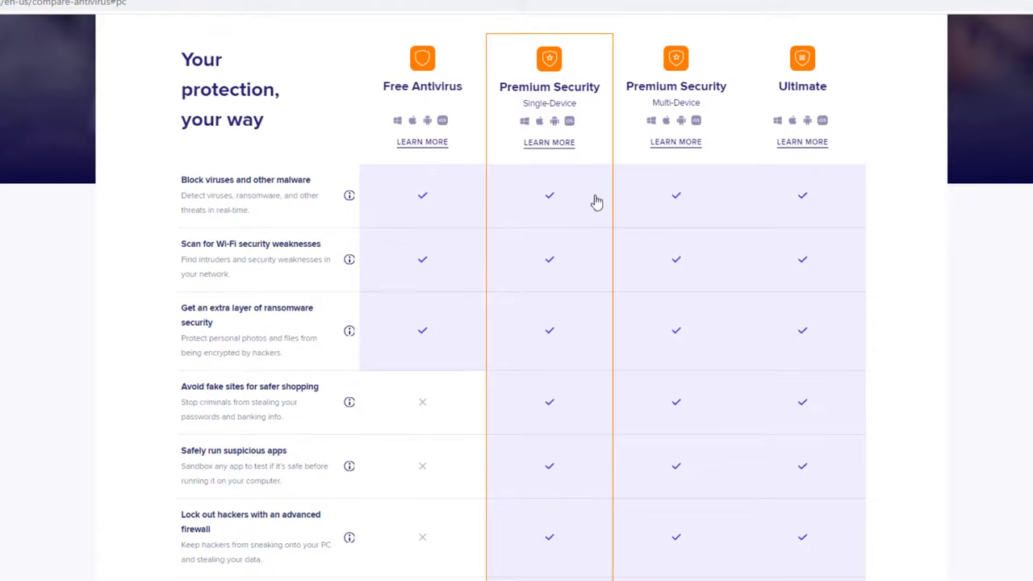
mouse_move(555, 222)
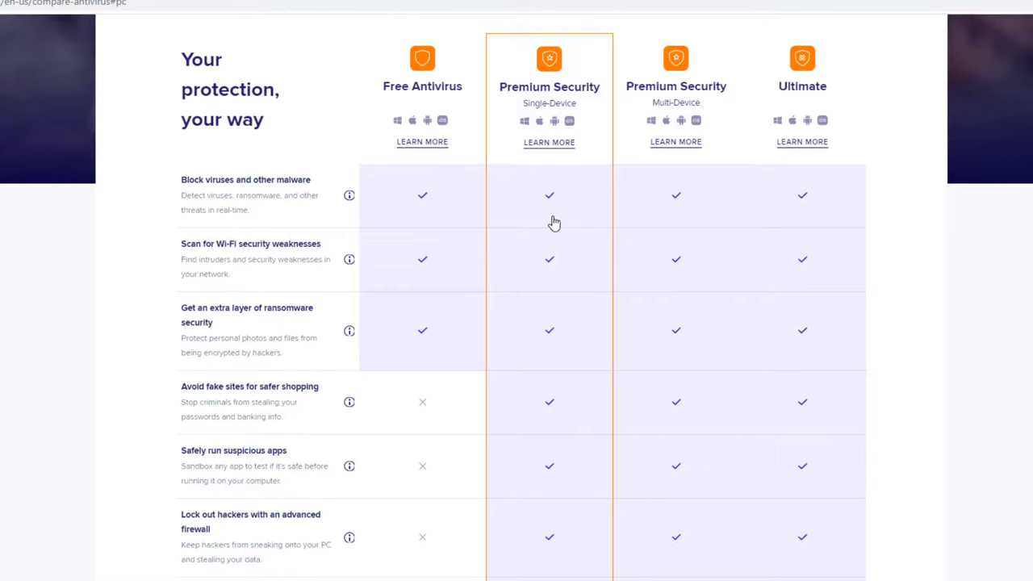
mouse_move(384, 191)
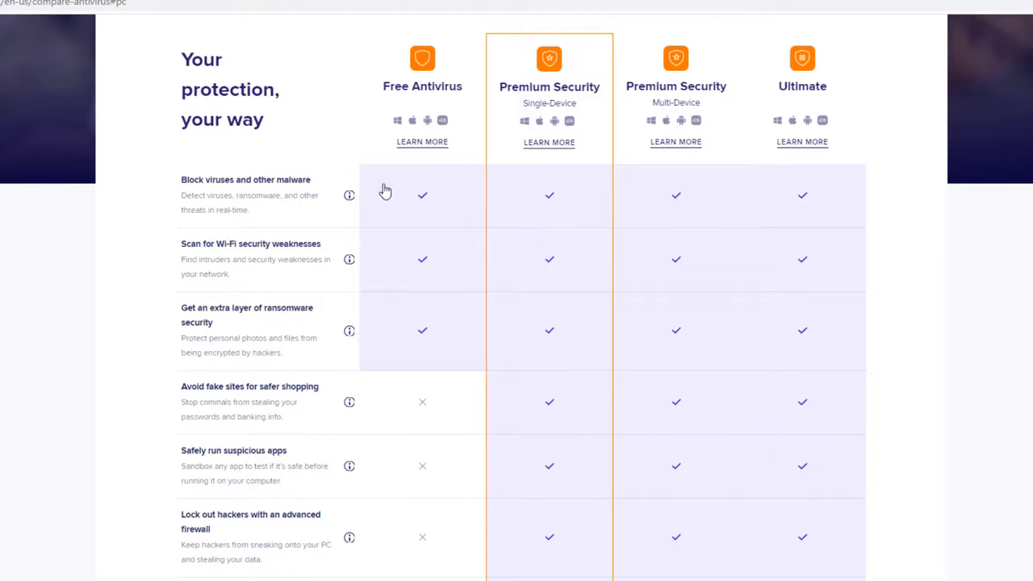
mouse_move(194, 413)
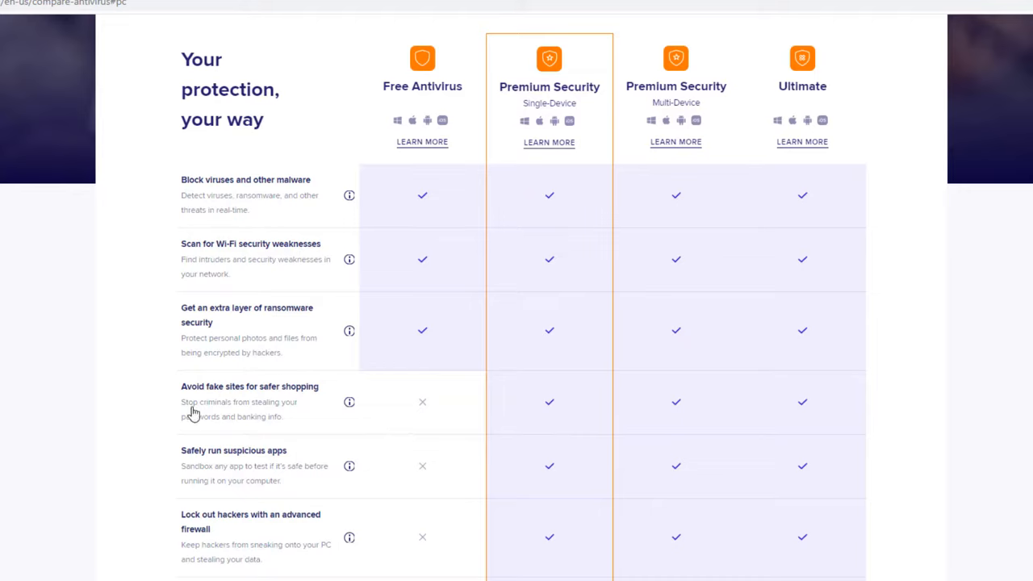
mouse_move(300, 407)
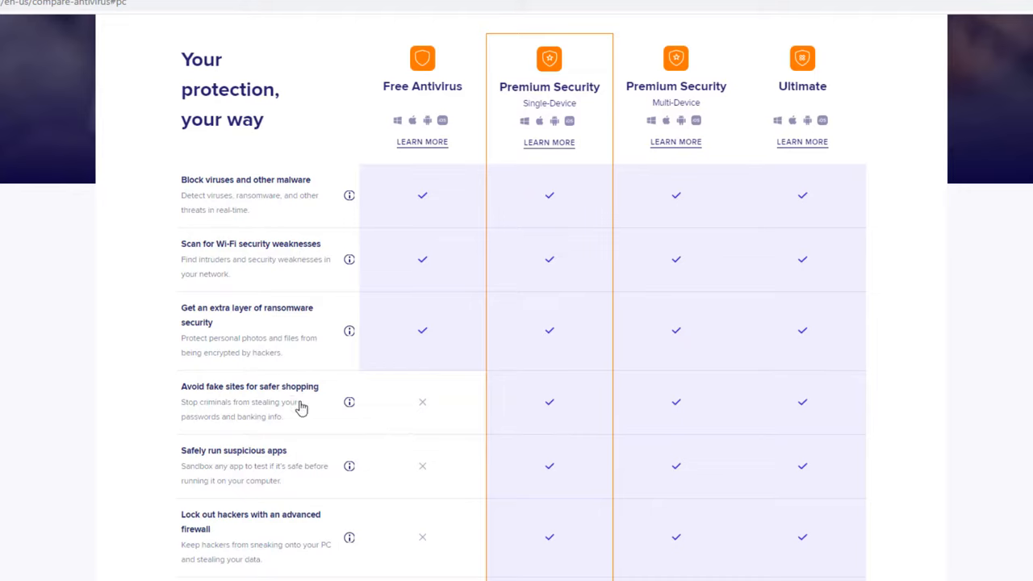
mouse_move(323, 407)
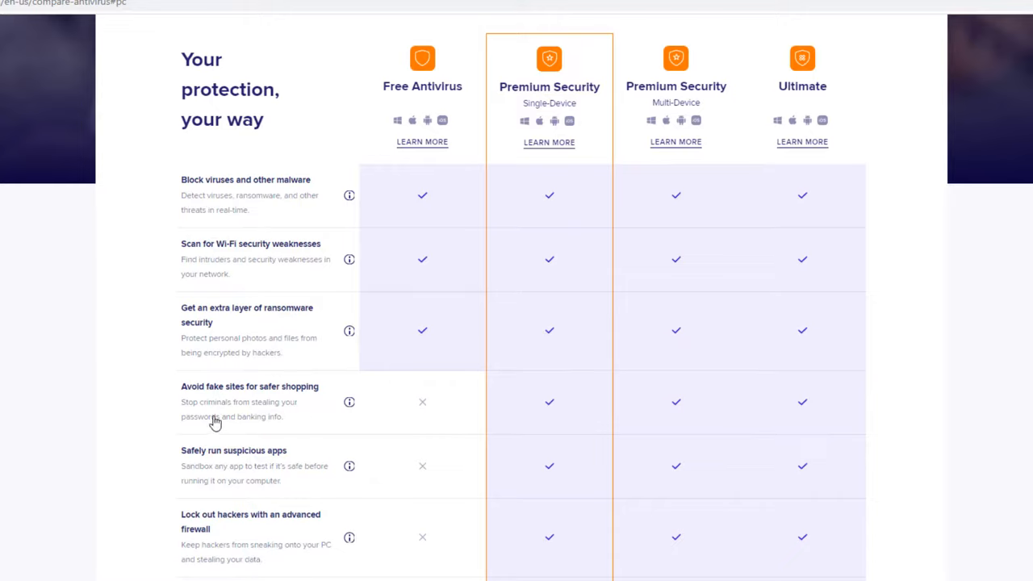
mouse_move(275, 426)
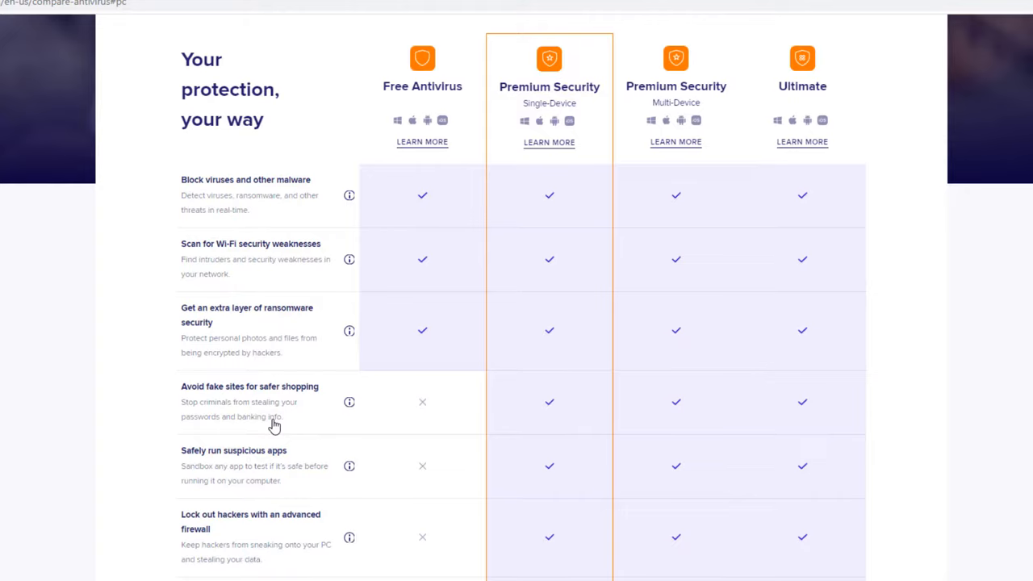
mouse_move(284, 381)
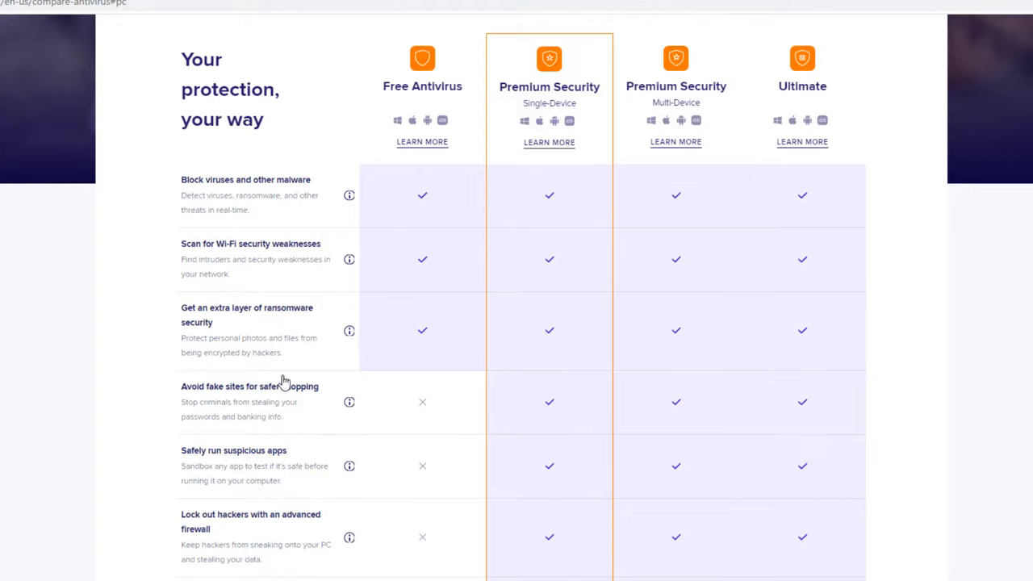
mouse_move(275, 465)
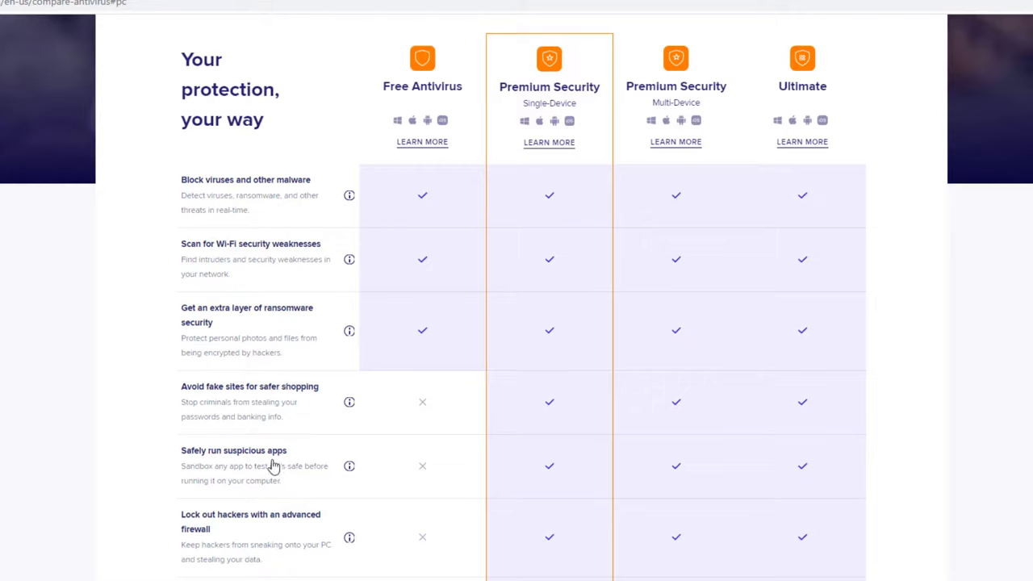
mouse_move(281, 499)
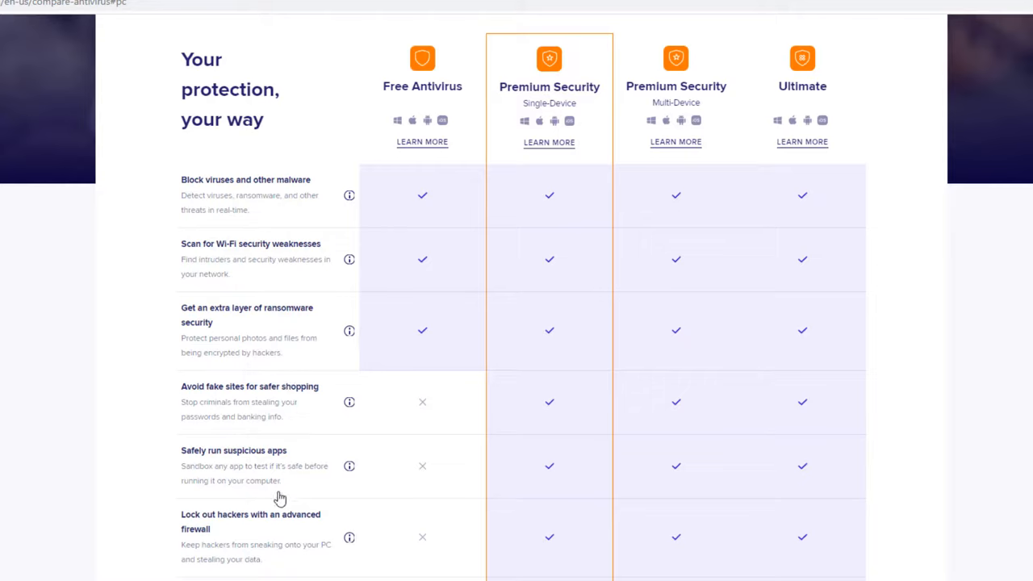
mouse_move(523, 147)
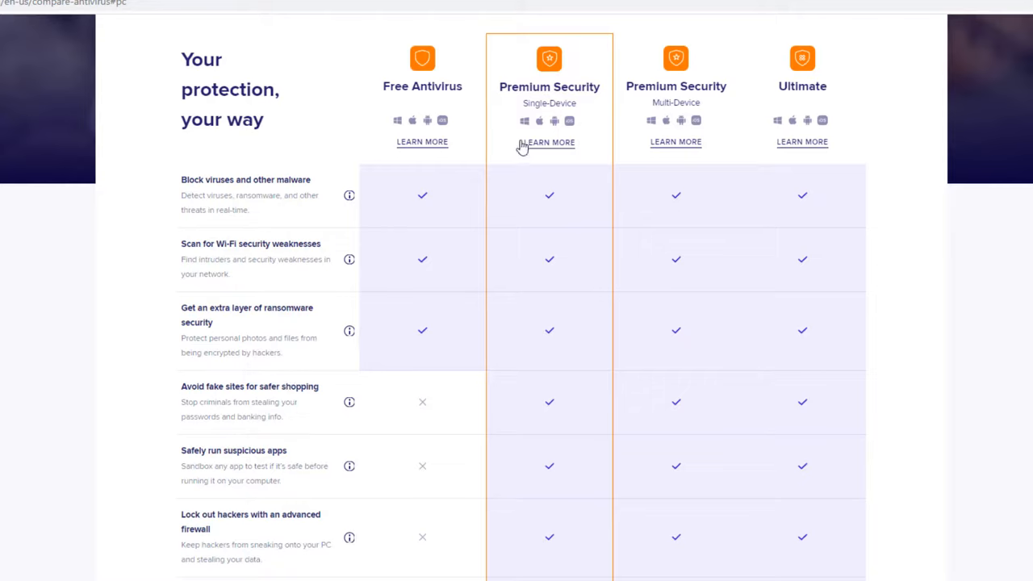
mouse_move(297, 488)
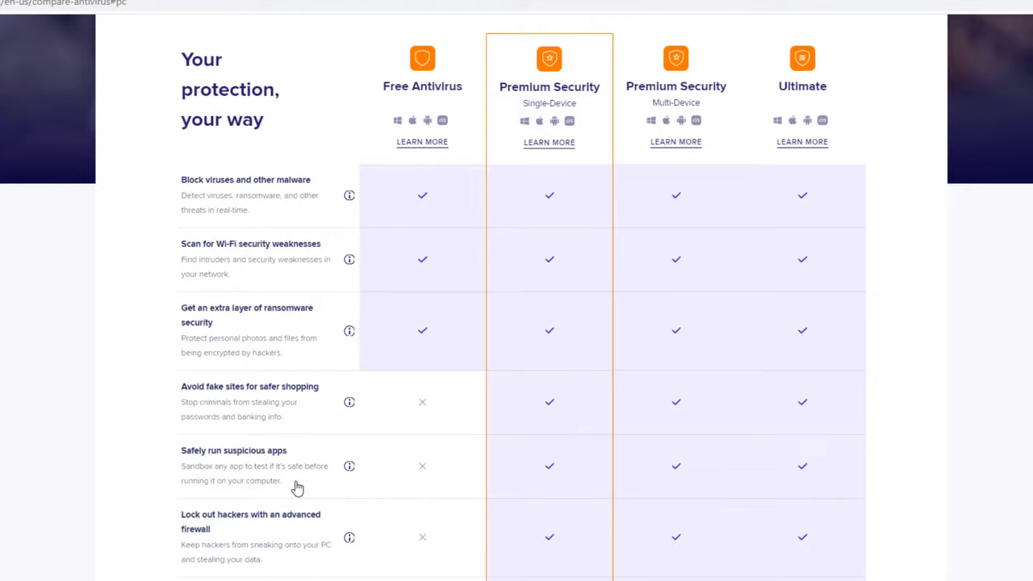
mouse_move(307, 521)
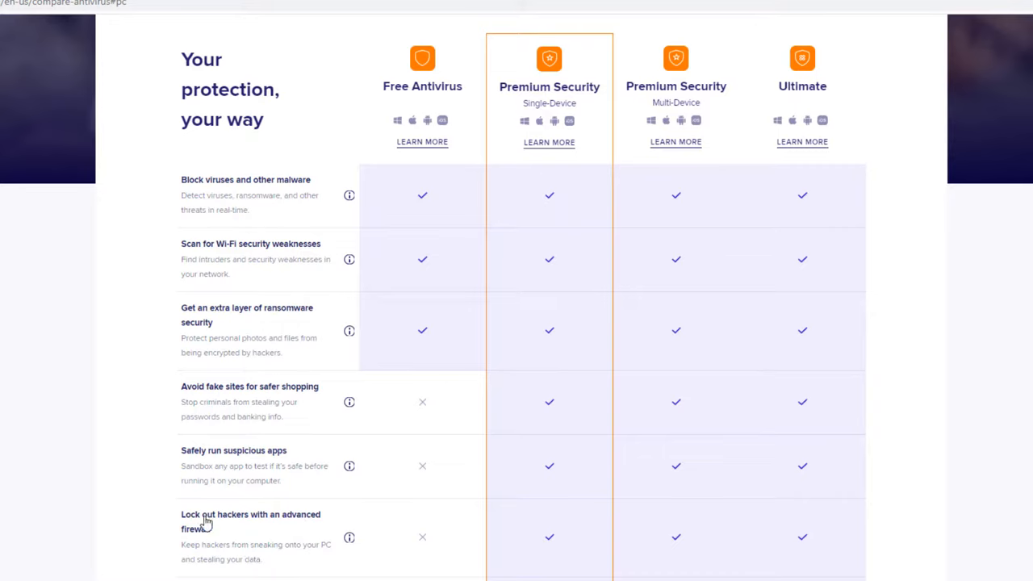
mouse_move(113, 553)
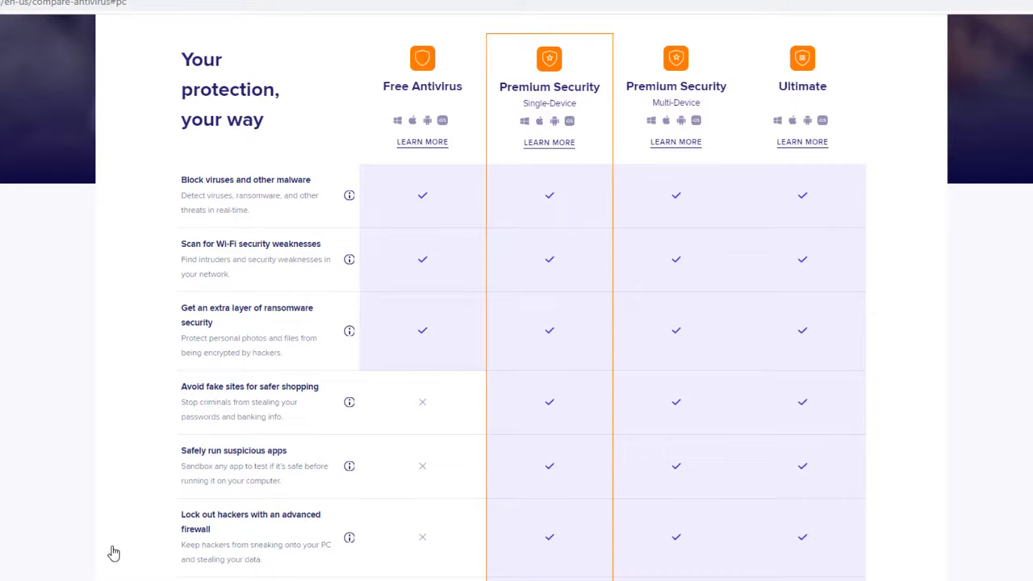
mouse_move(217, 568)
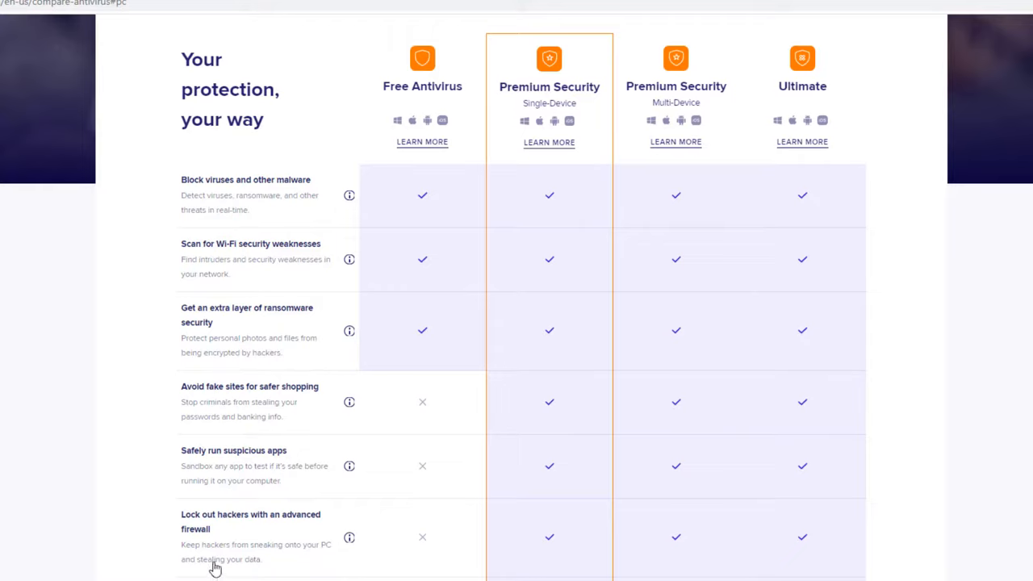
mouse_move(93, 498)
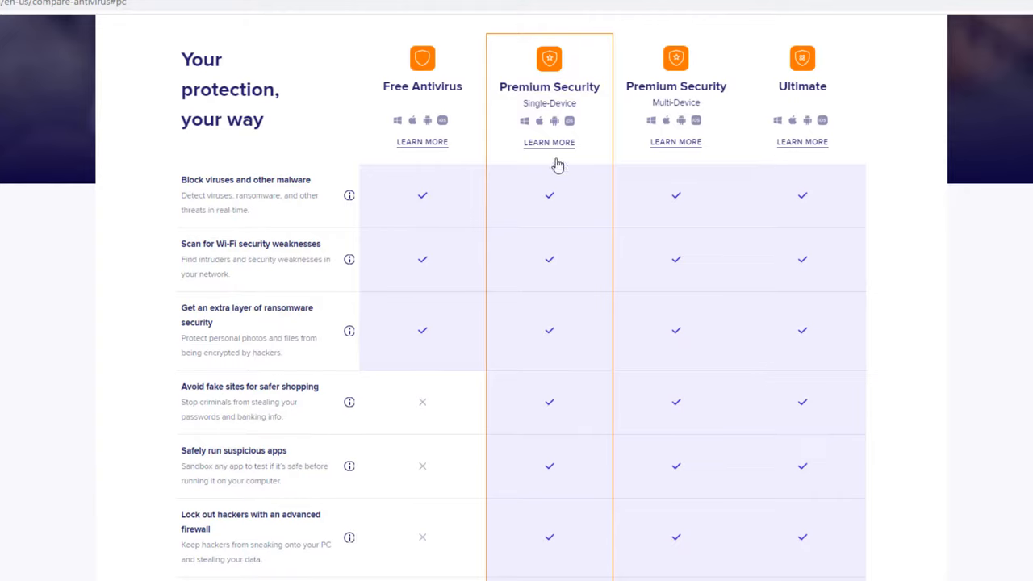
mouse_move(536, 546)
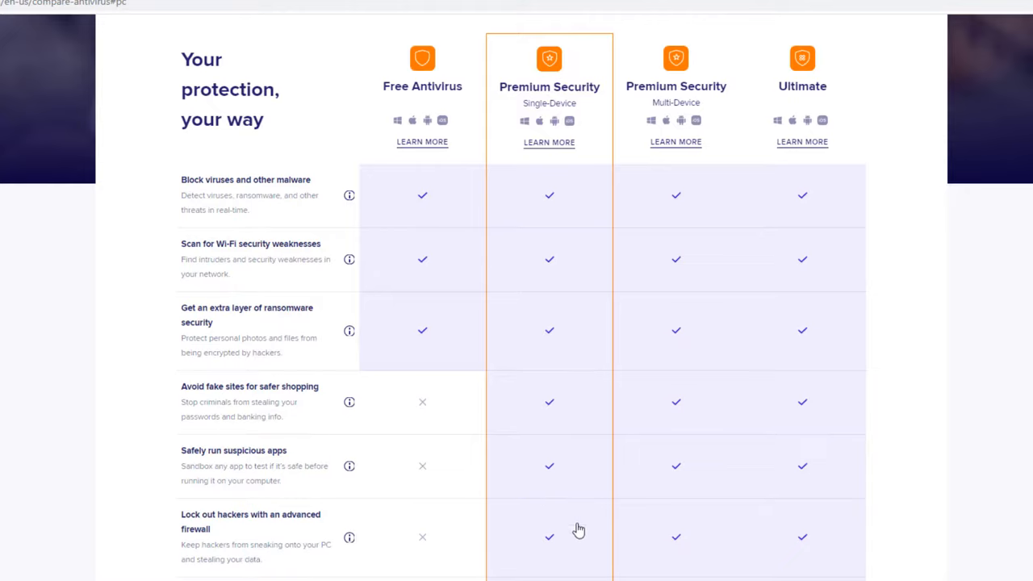
mouse_move(539, 552)
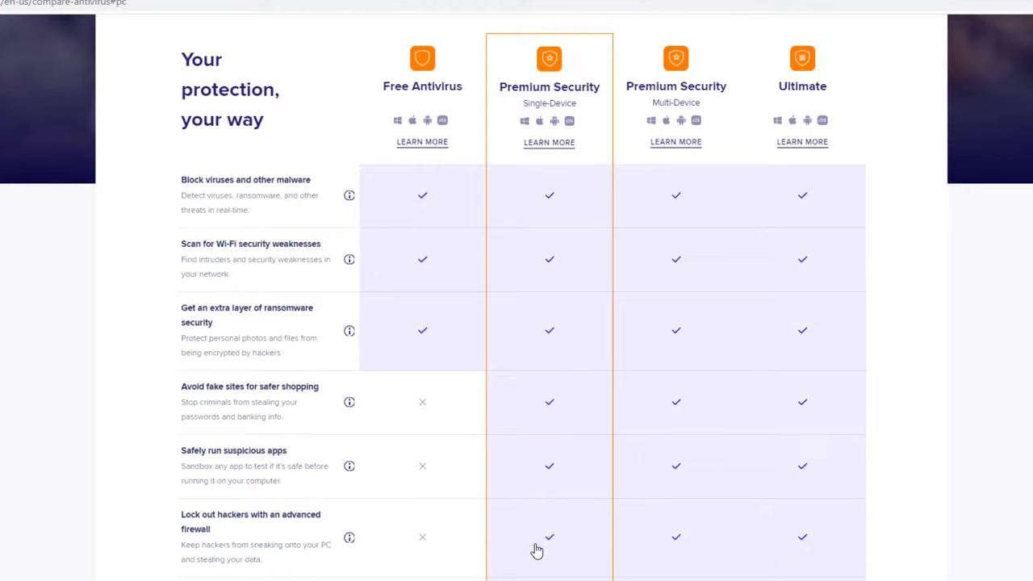
mouse_move(578, 523)
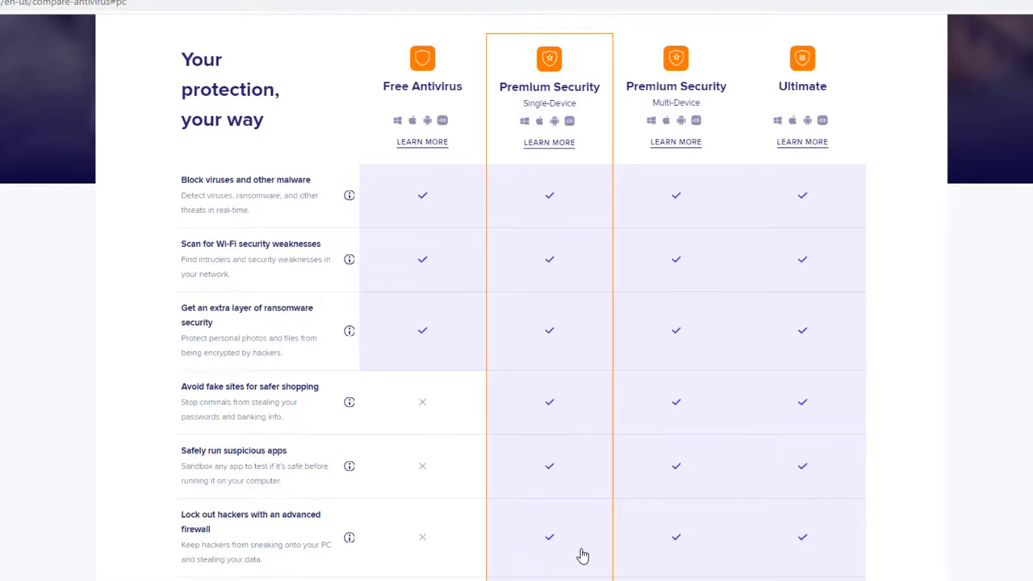
mouse_move(55, 539)
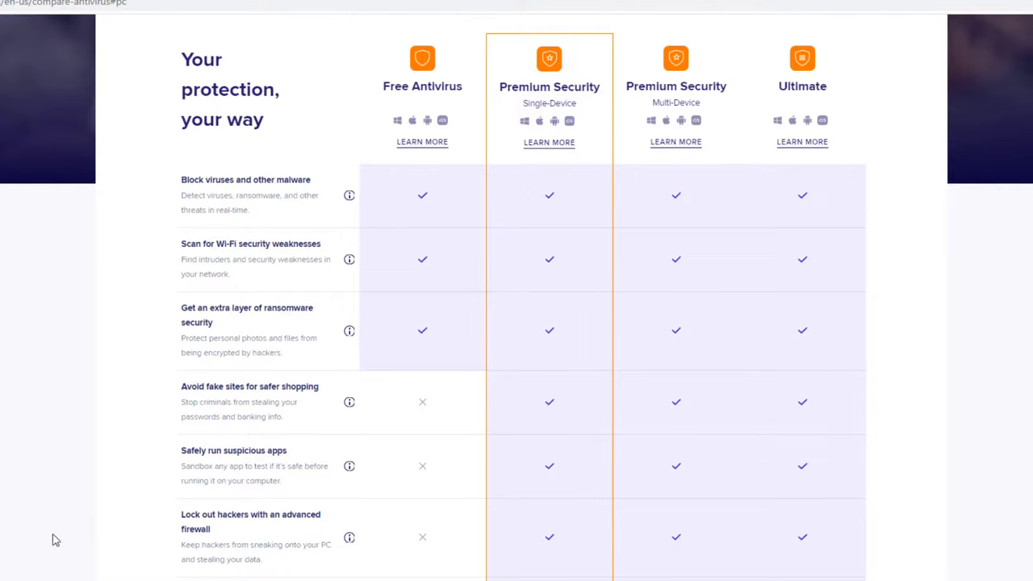
Scroll the comparison table down to the 'Stop webcam spying' row
scroll("down", 3)
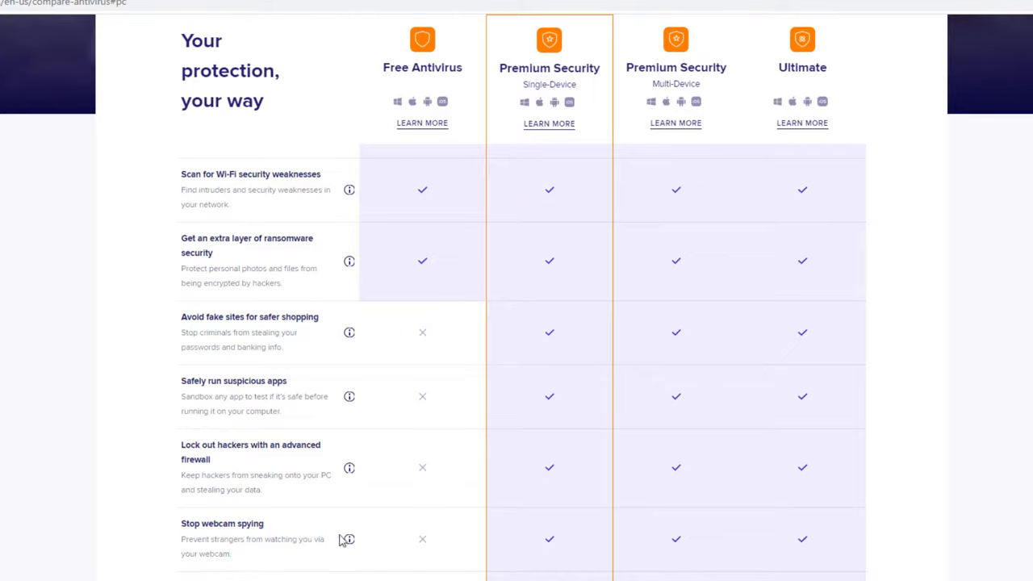
mouse_move(330, 546)
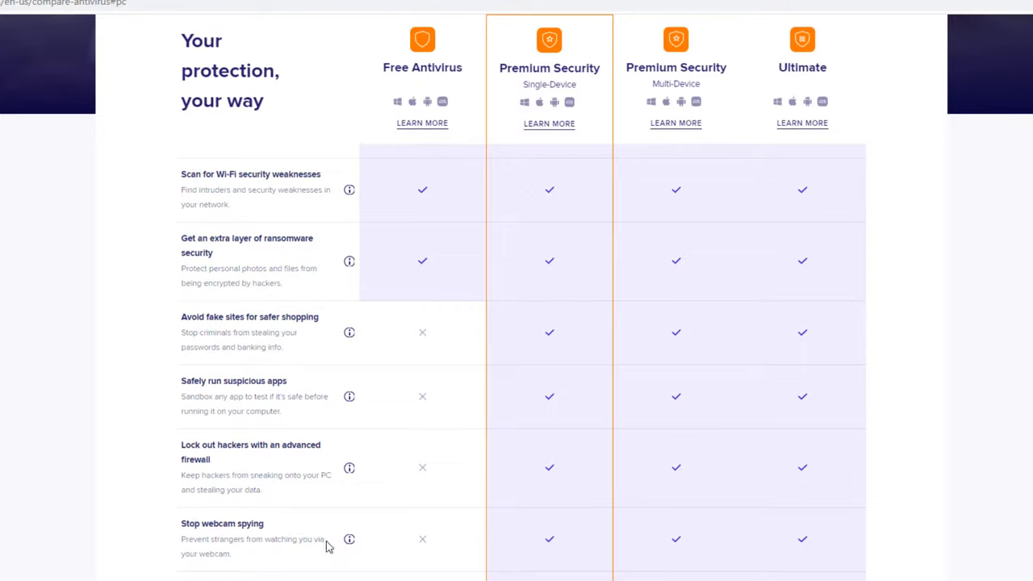
mouse_move(349, 539)
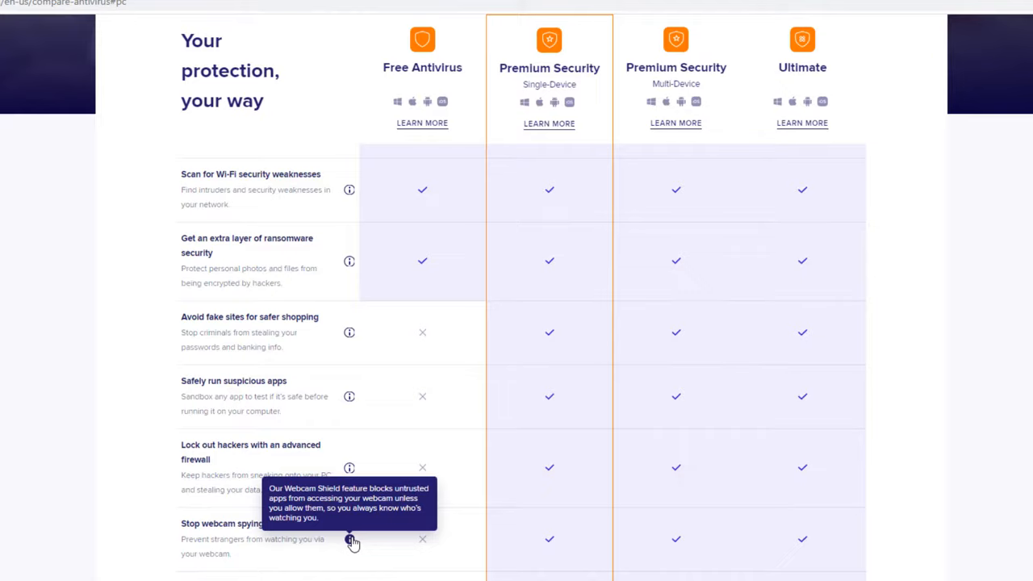
mouse_move(194, 530)
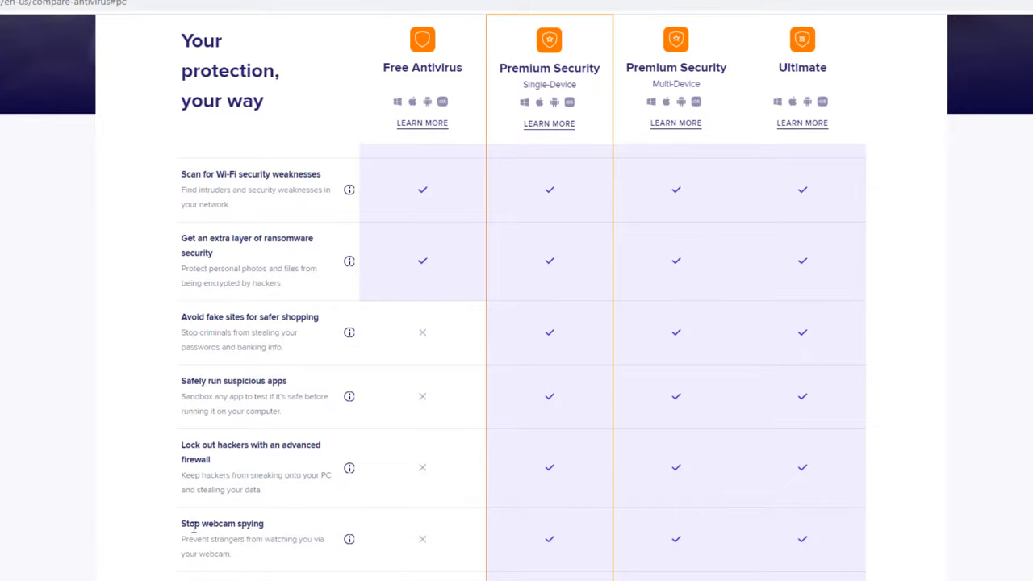
Scroll down to the file shredder and automatic app update rows
scroll("down", 3)
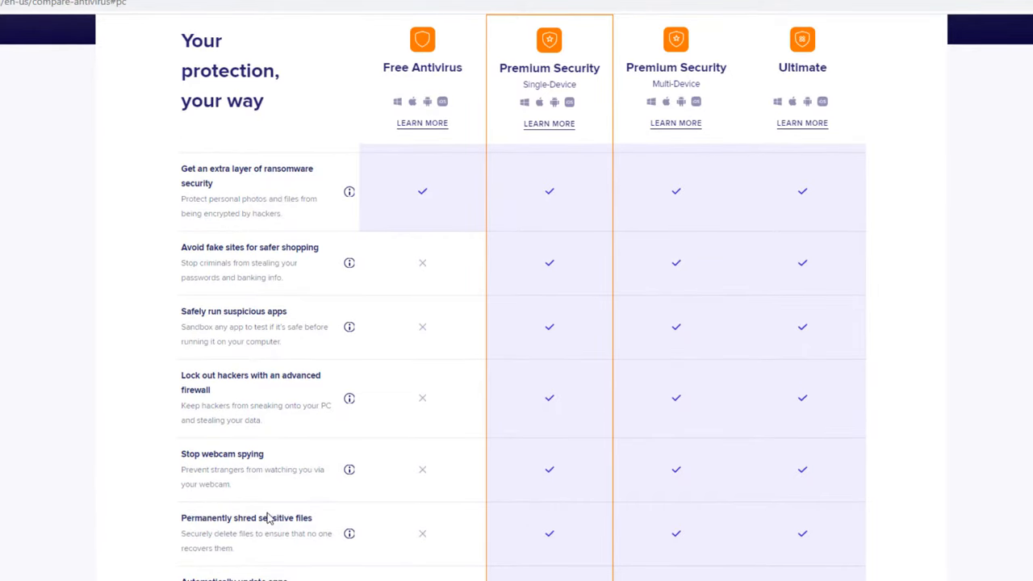
mouse_move(297, 517)
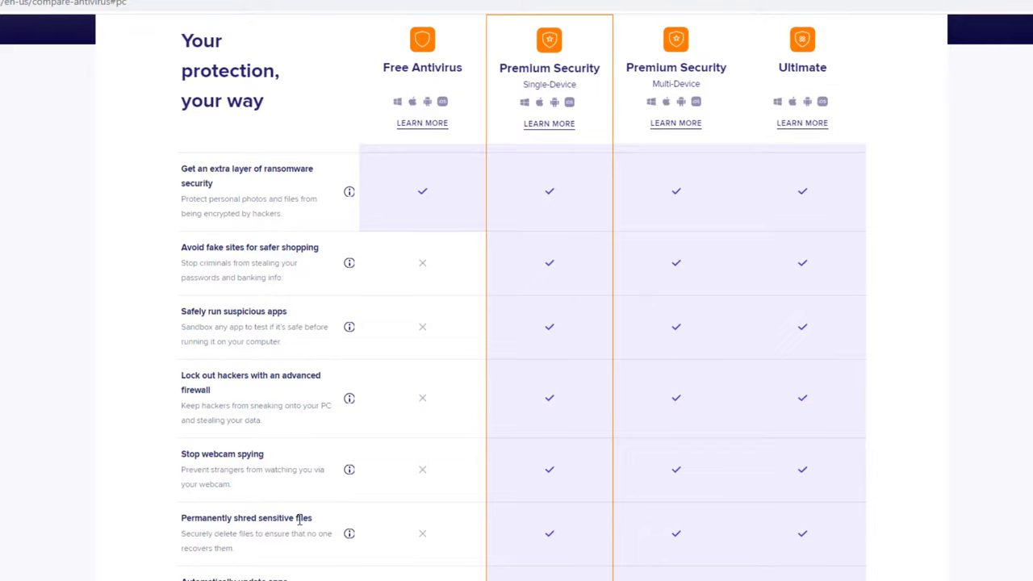
mouse_move(337, 559)
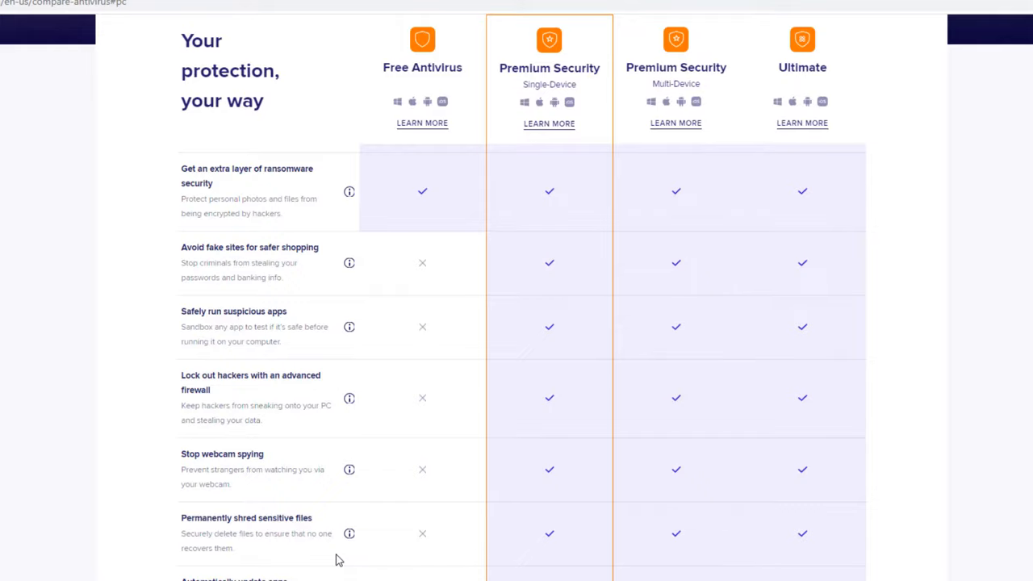
mouse_move(267, 533)
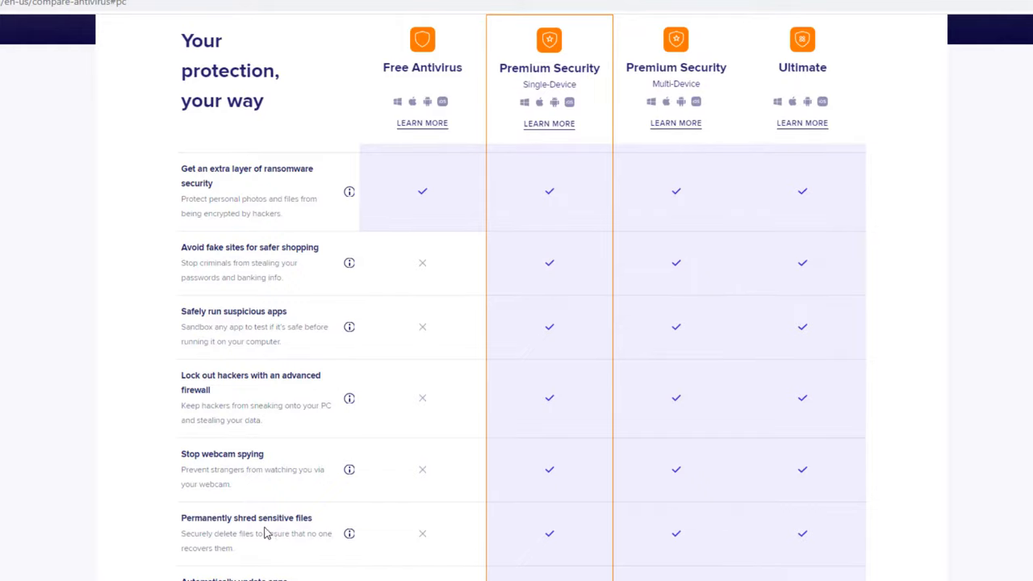
scroll("down", 3)
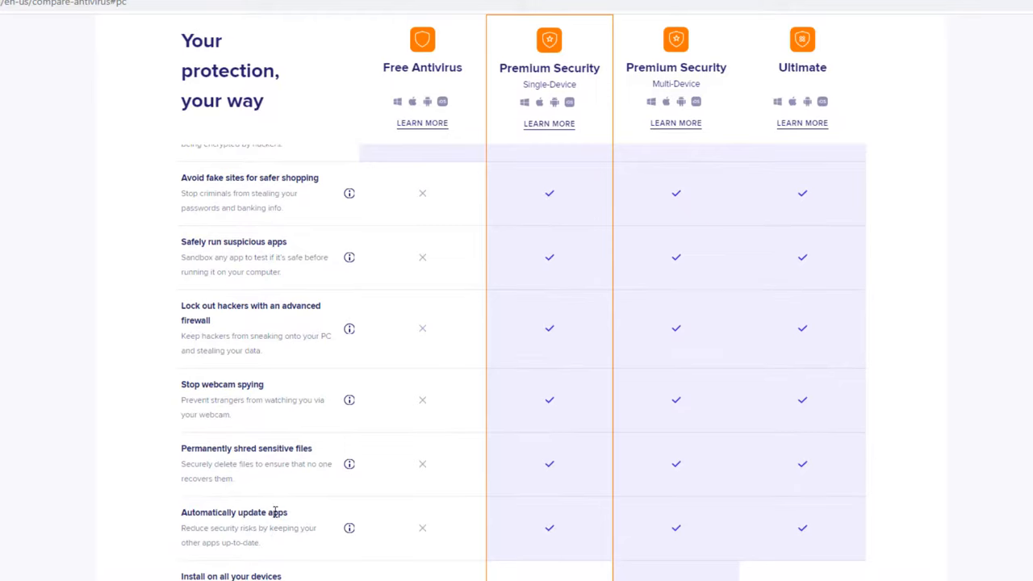
mouse_move(568, 531)
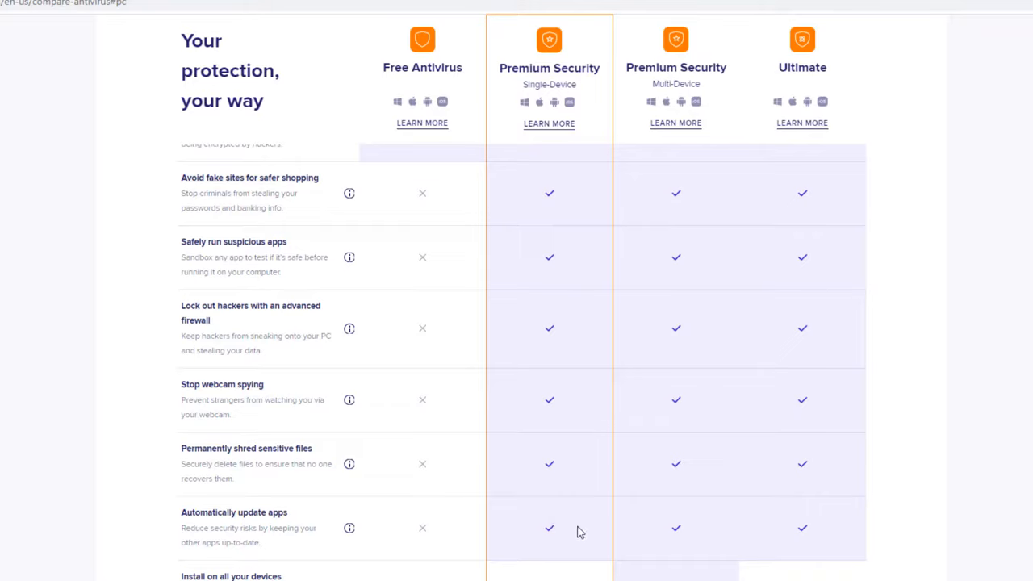
mouse_move(570, 553)
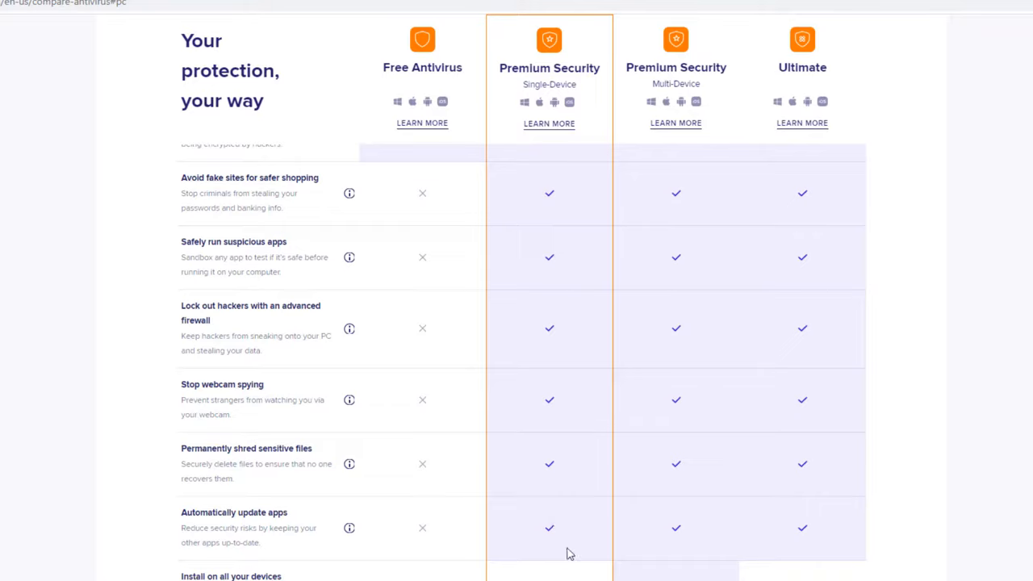
mouse_move(565, 542)
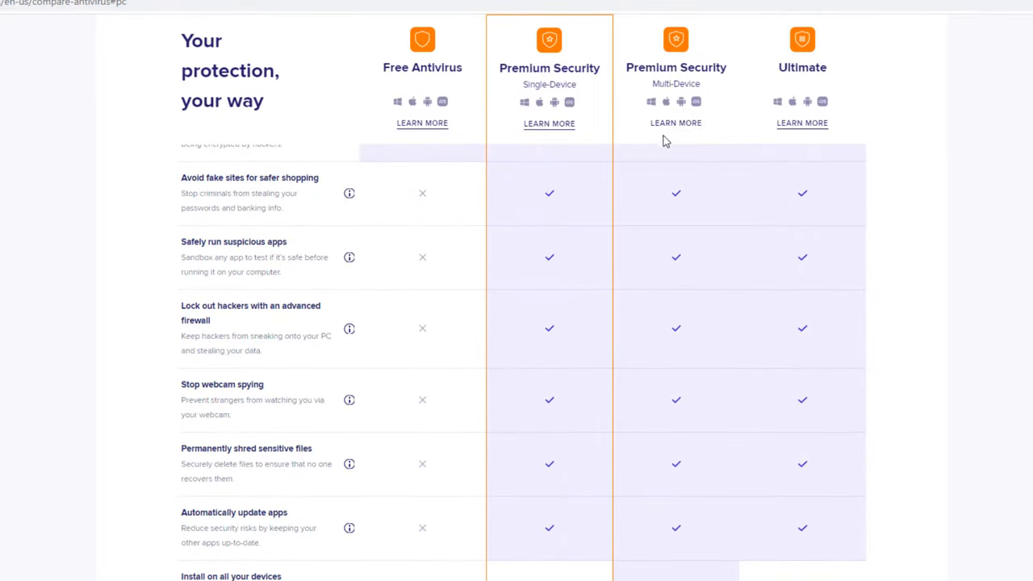
mouse_move(691, 90)
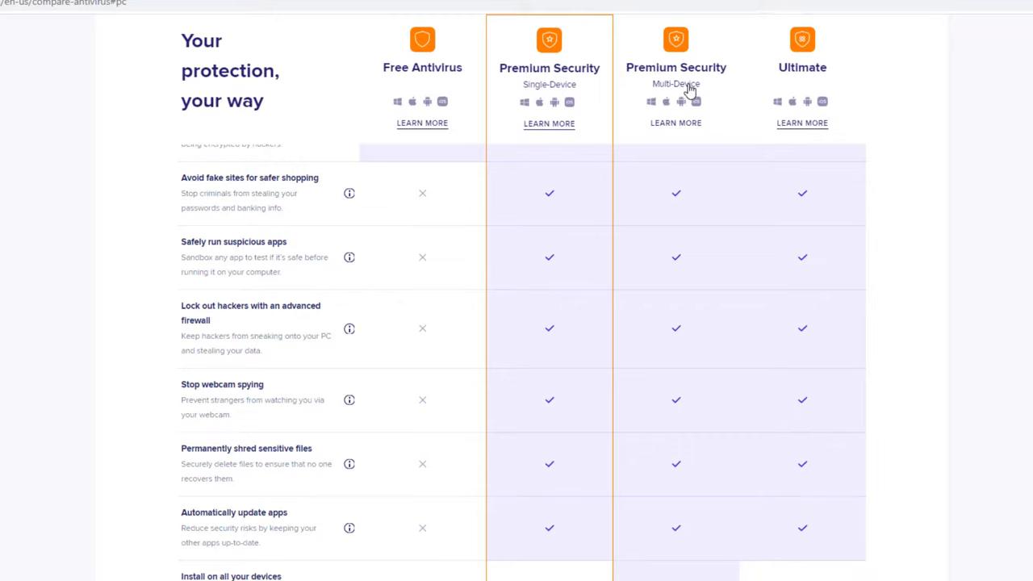
mouse_move(653, 55)
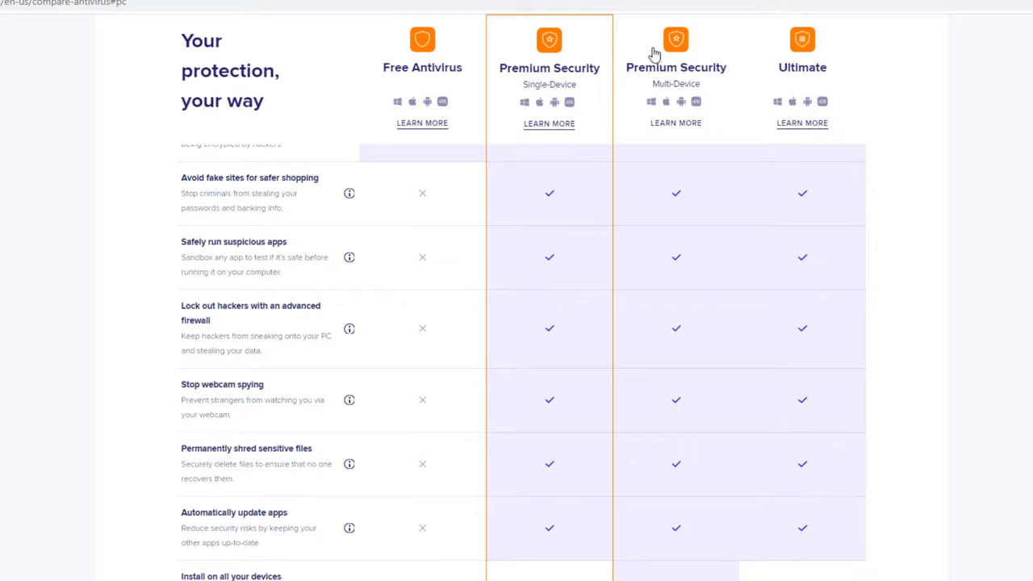
mouse_move(452, 578)
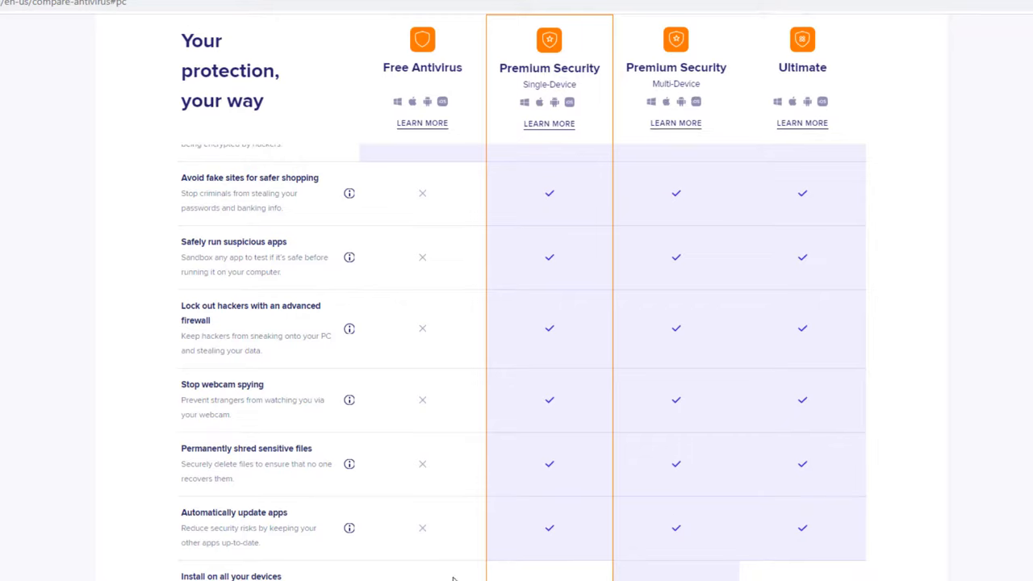
mouse_move(688, 578)
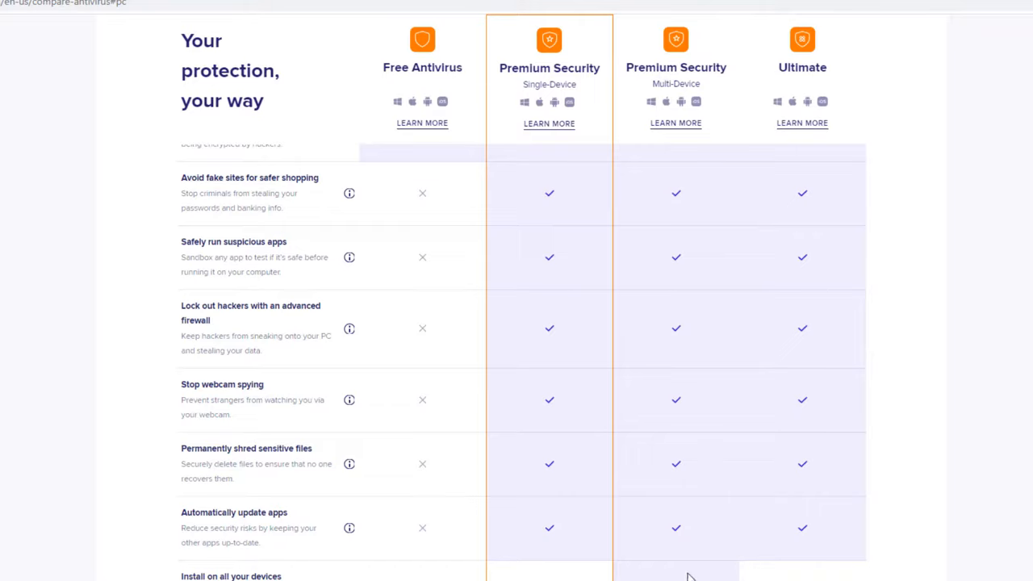
mouse_move(684, 561)
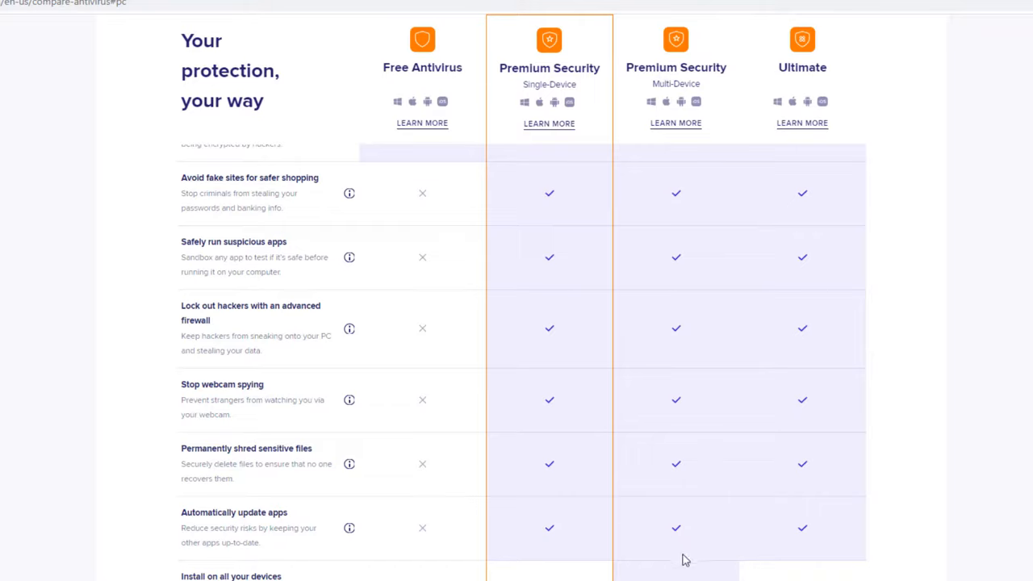
mouse_move(676, 308)
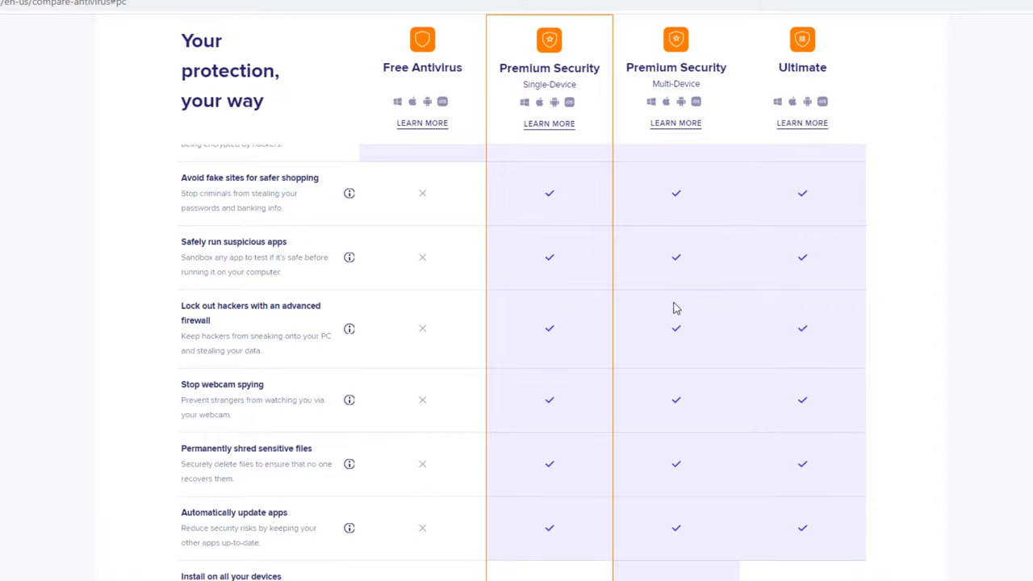
Scroll down to the install-on-all-devices and Cleanup Premium rows
scroll("down", 3)
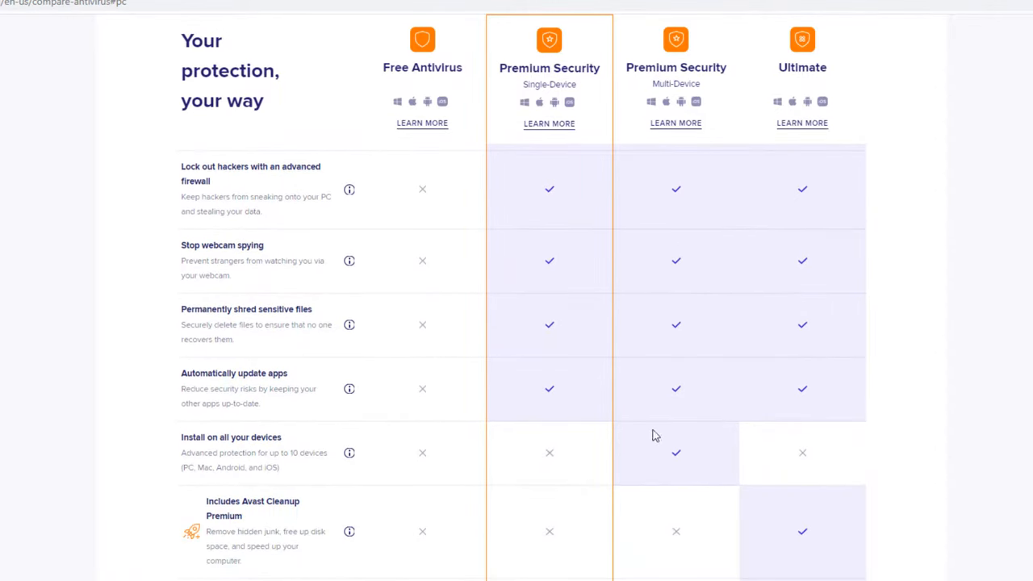
mouse_move(681, 462)
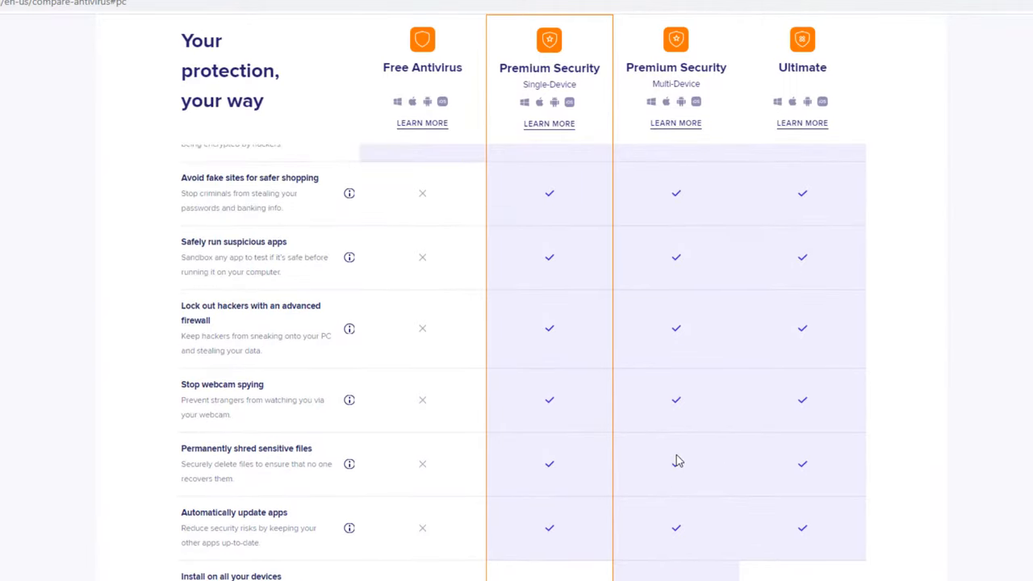
Scroll down to the Avast Cleanup Premium and SecureLine VPN rows
scroll("down", 3)
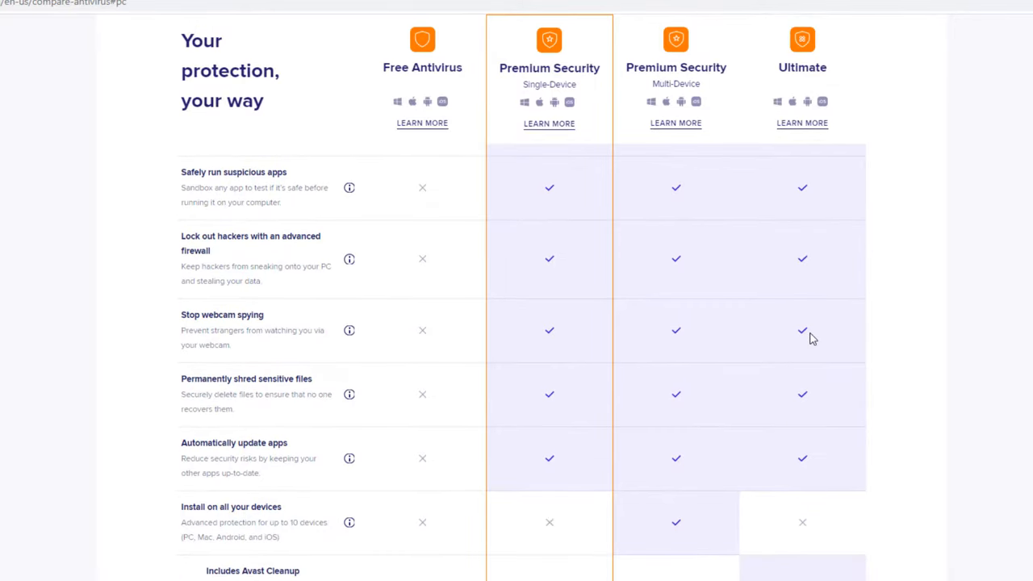
scroll("down", 3)
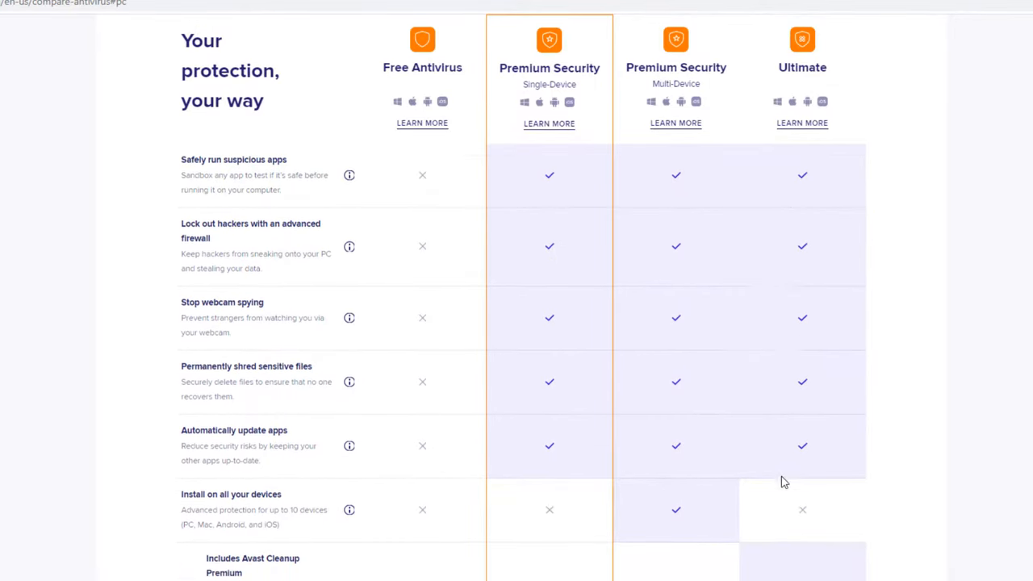
scroll("down", 3)
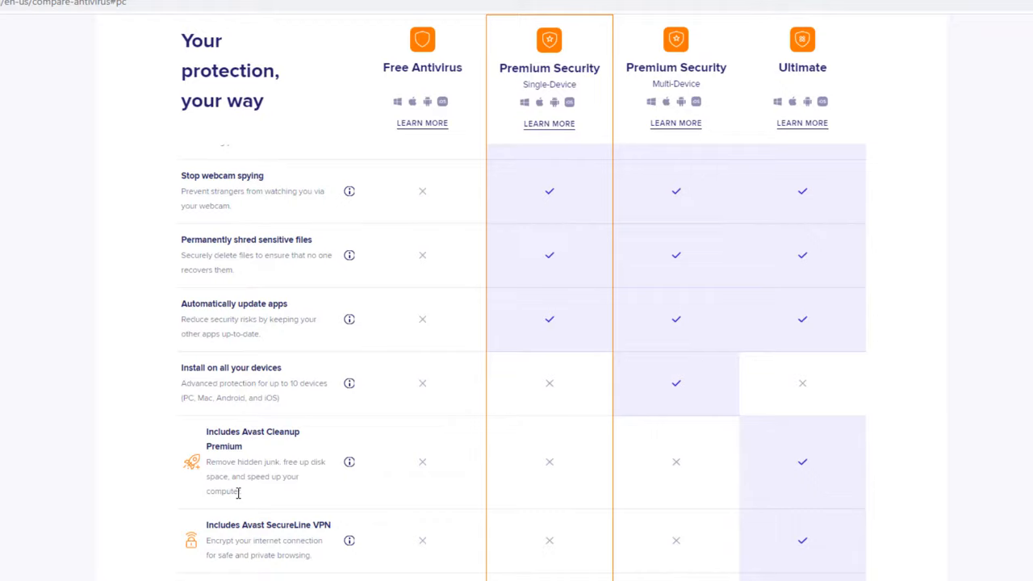
mouse_move(239, 432)
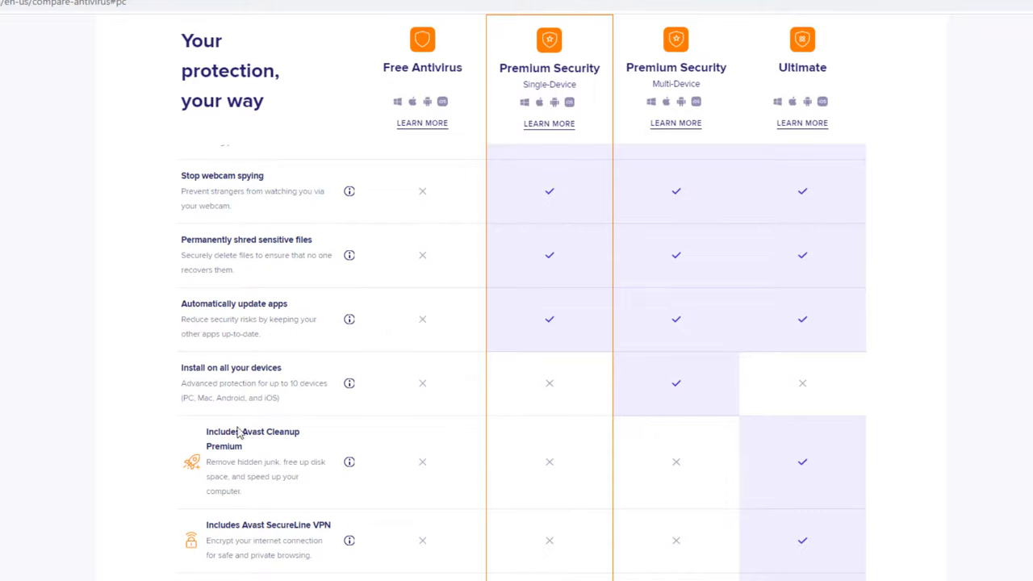
mouse_move(216, 426)
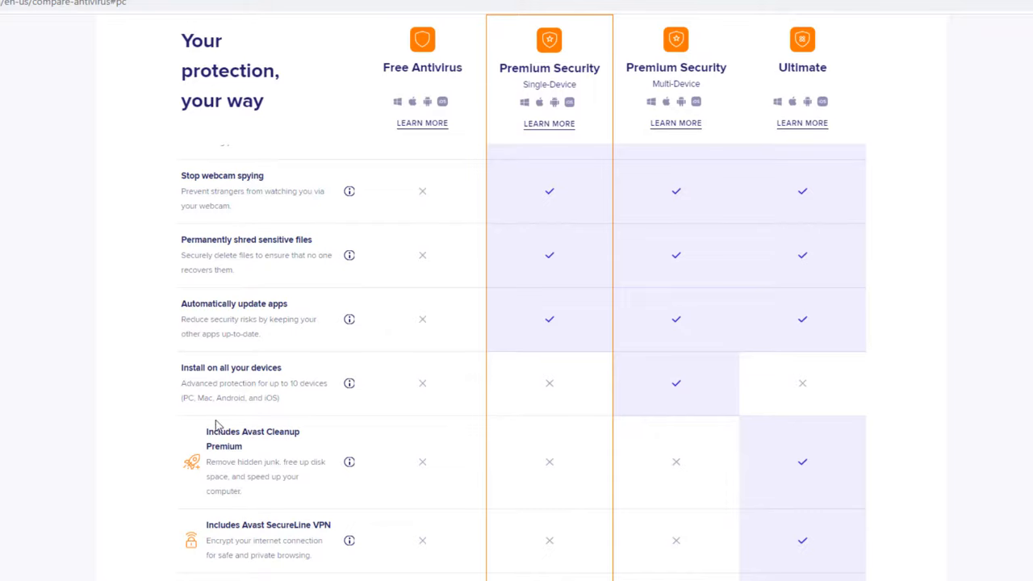
Scroll down to the Avast AntiTrack row, checked for Ultimate only
scroll("down", 3)
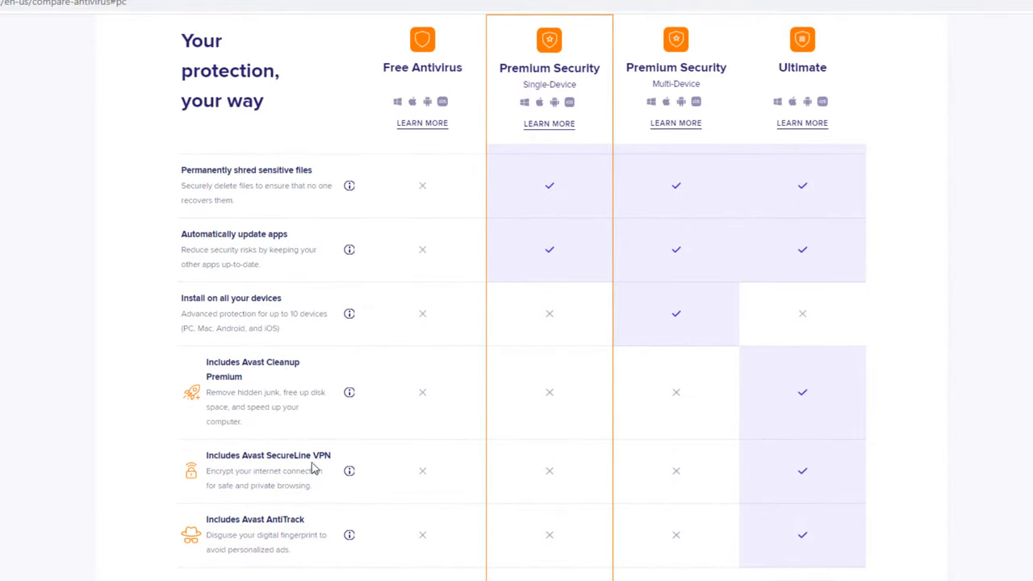
mouse_move(329, 471)
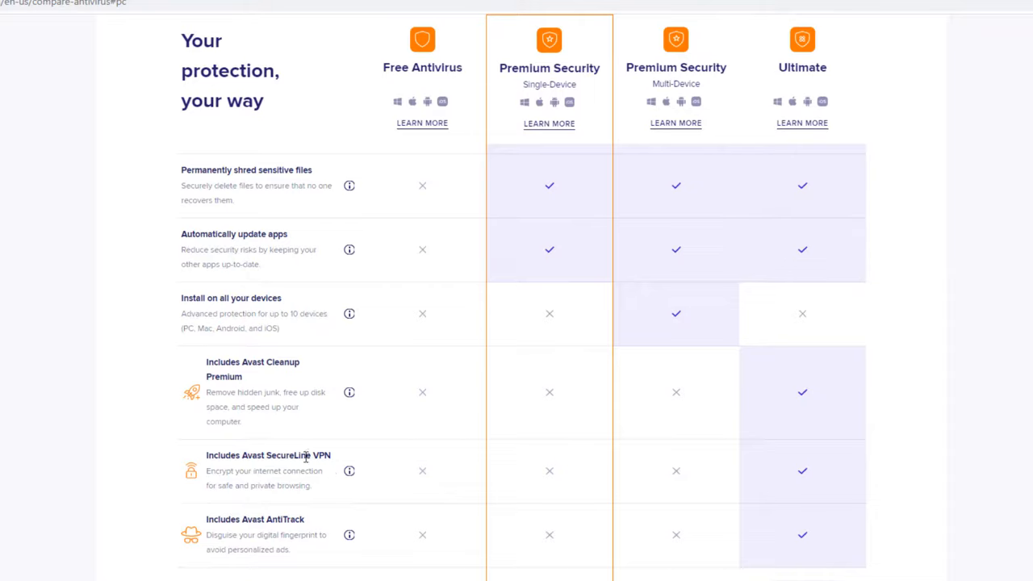
mouse_move(305, 471)
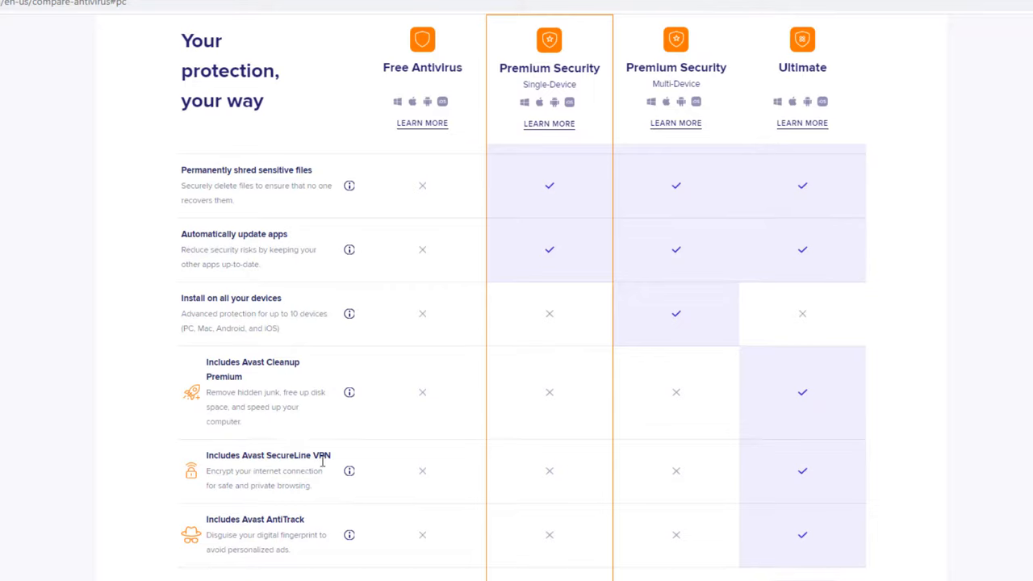
mouse_move(229, 439)
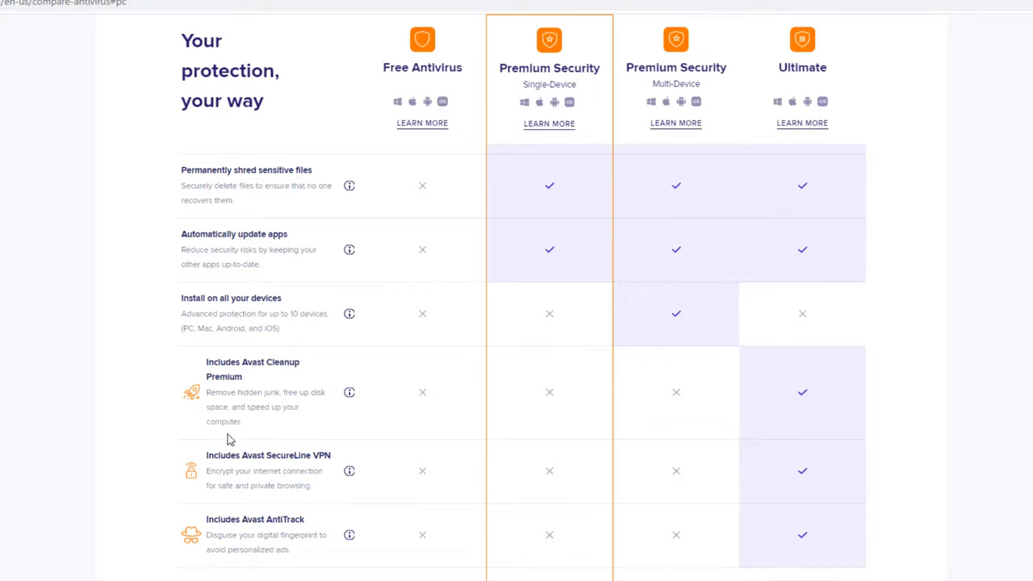
mouse_move(217, 481)
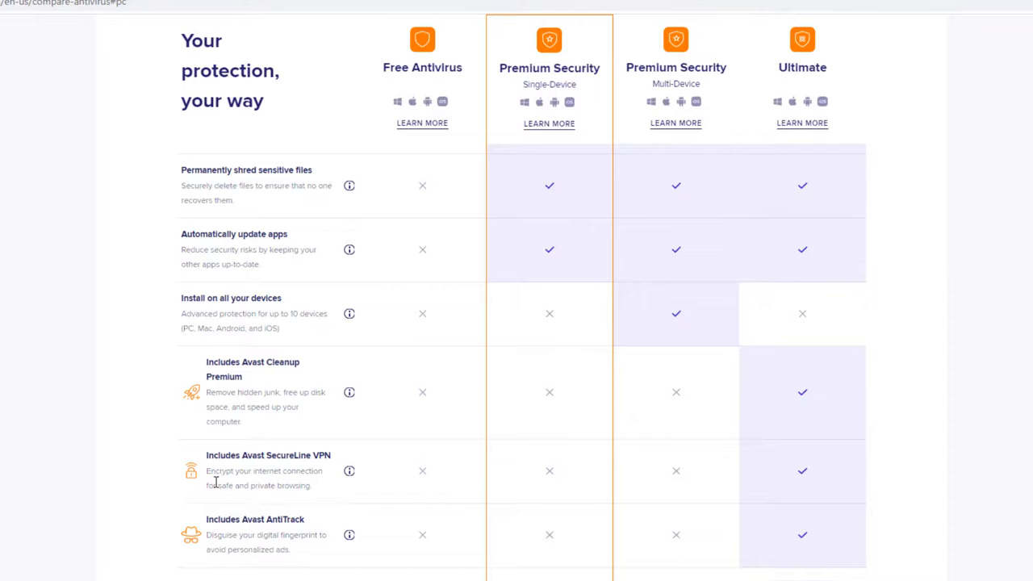
mouse_move(229, 549)
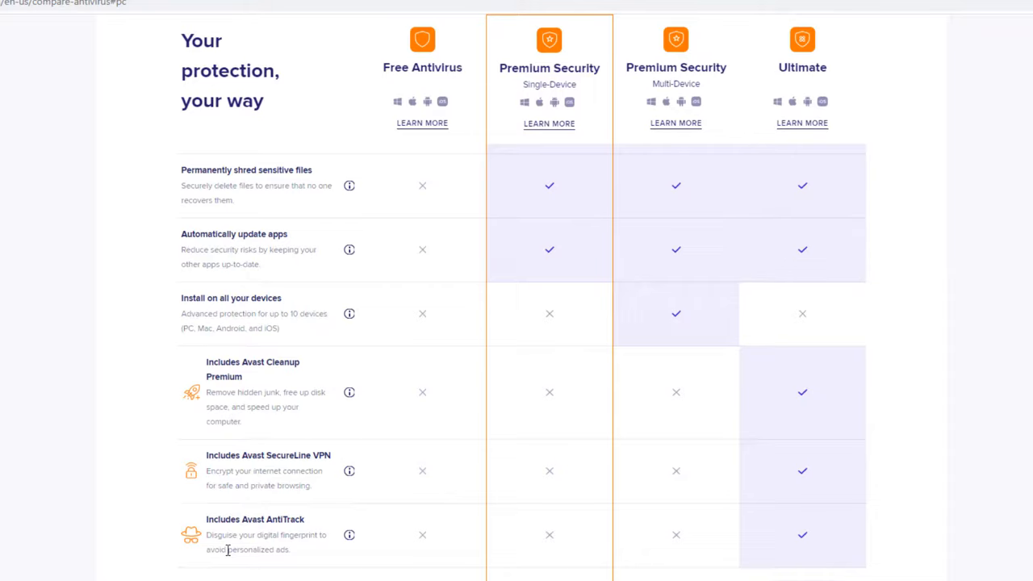
mouse_move(307, 539)
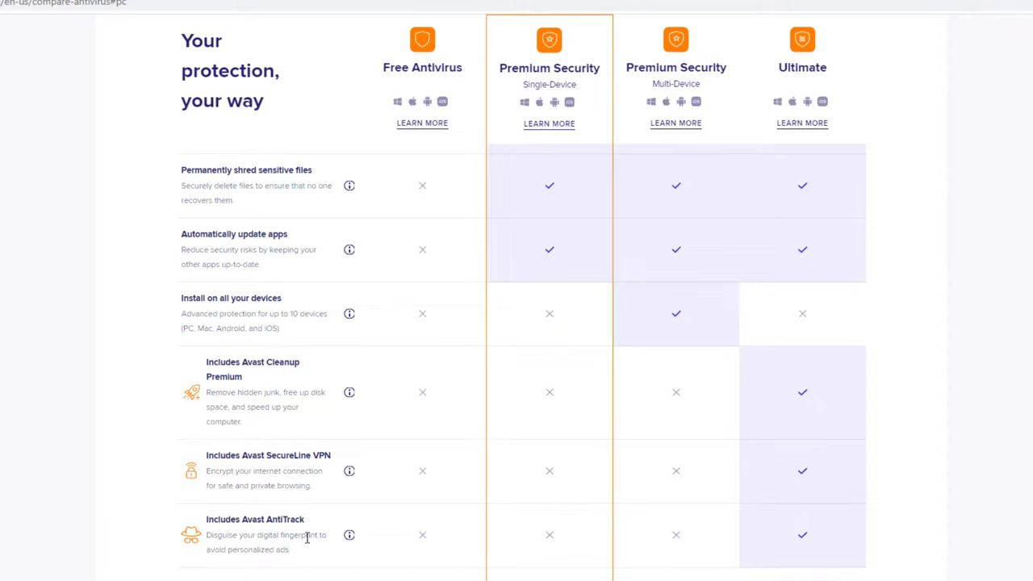
mouse_move(305, 532)
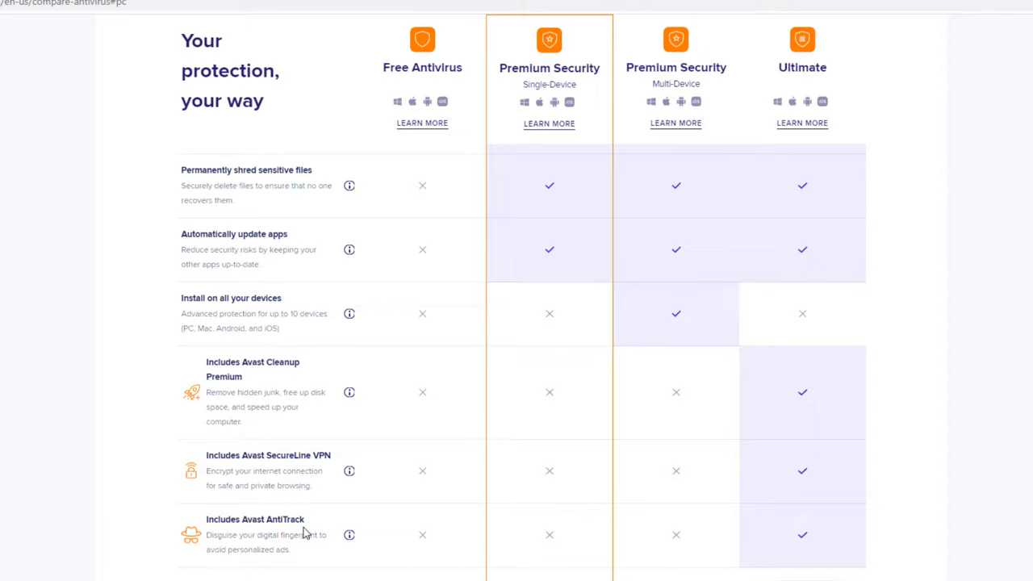
mouse_move(281, 523)
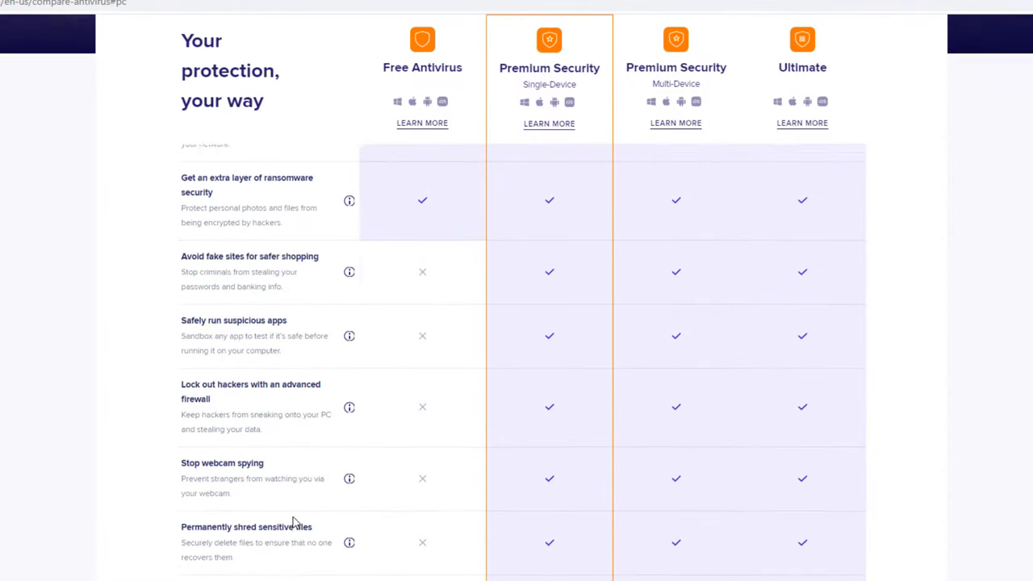
Scroll up to the system requirements question under Download and Installation
scroll("up", 3)
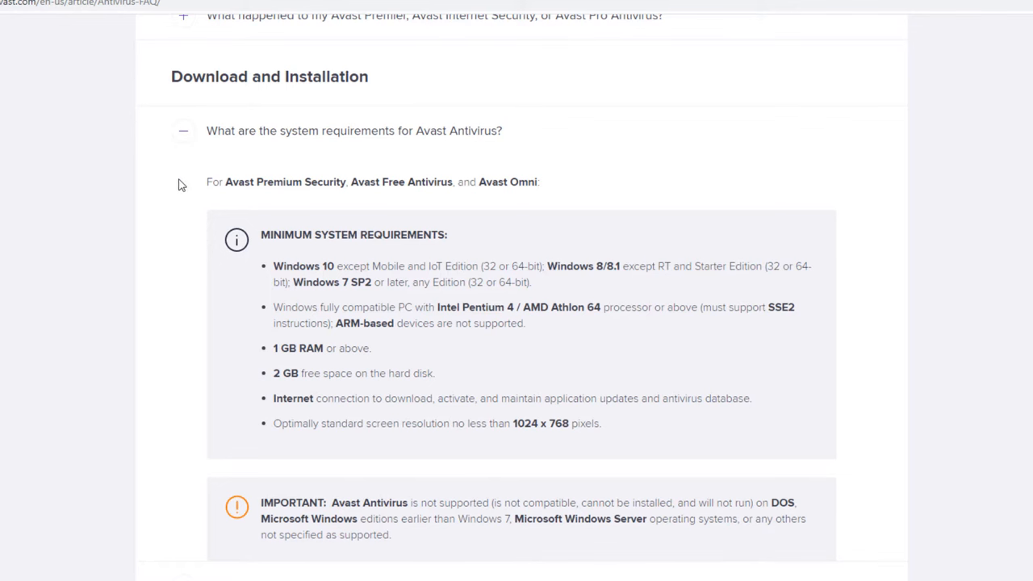
mouse_move(356, 232)
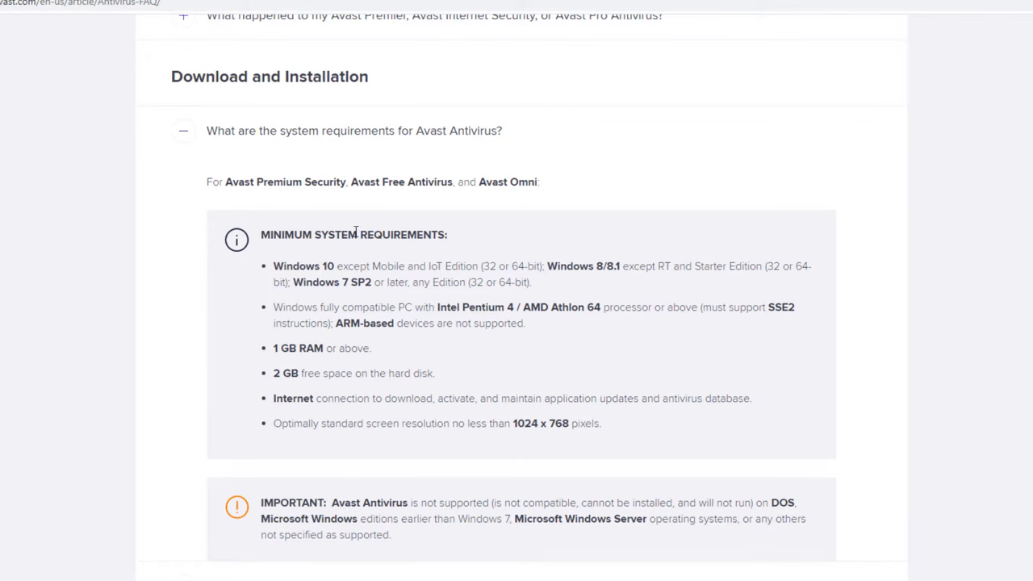
mouse_move(361, 251)
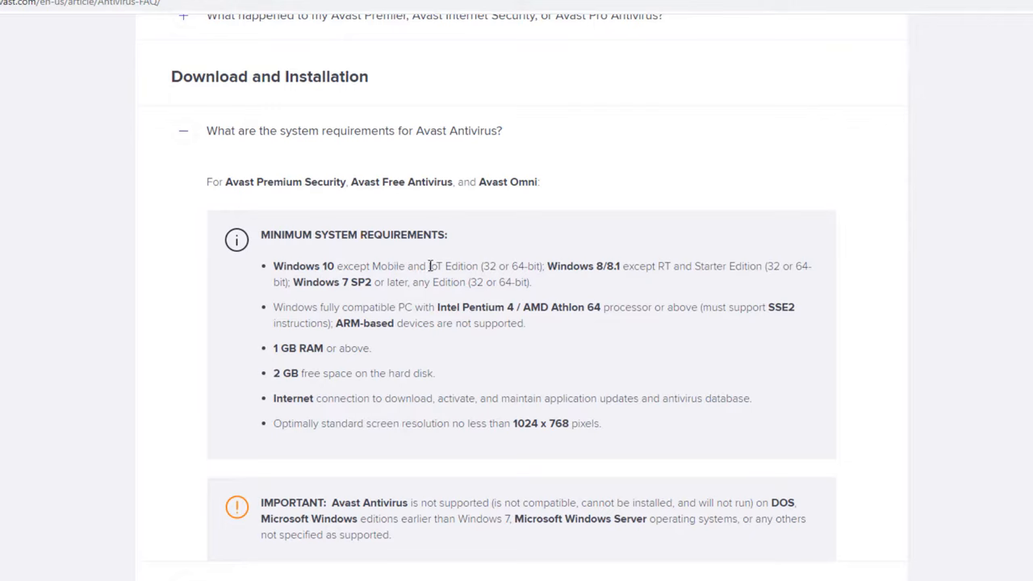
mouse_move(397, 304)
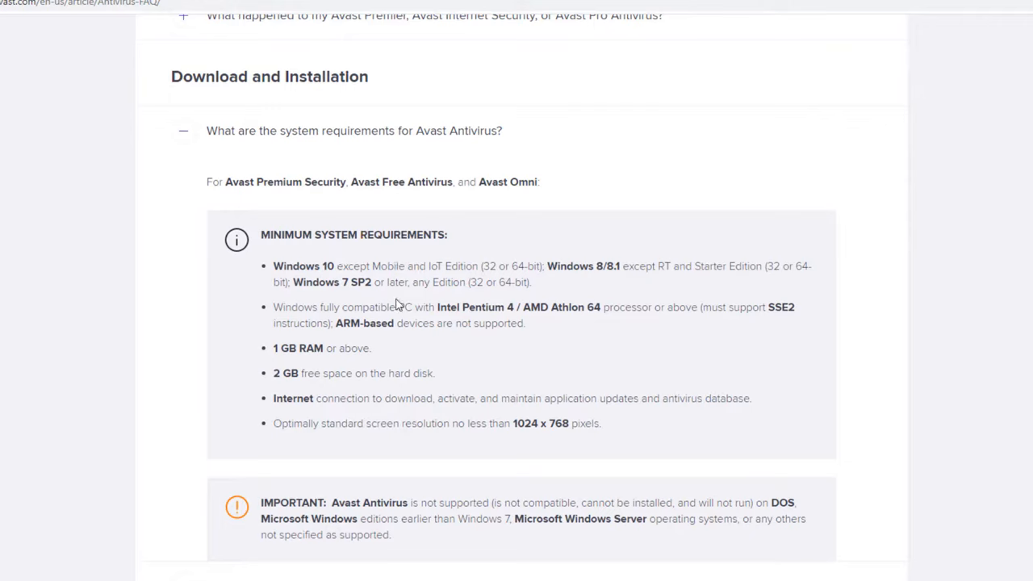
mouse_move(541, 265)
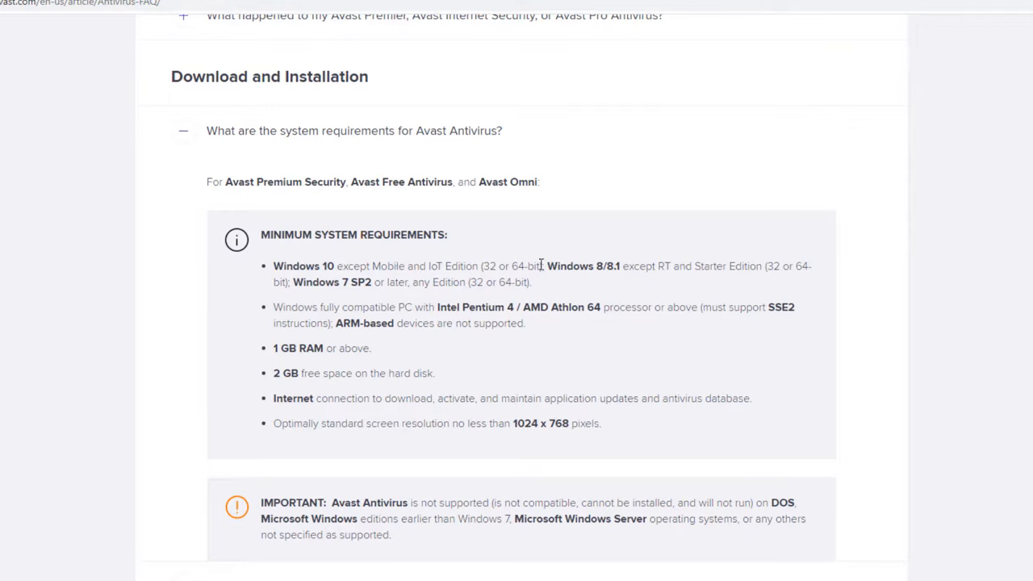
mouse_move(618, 274)
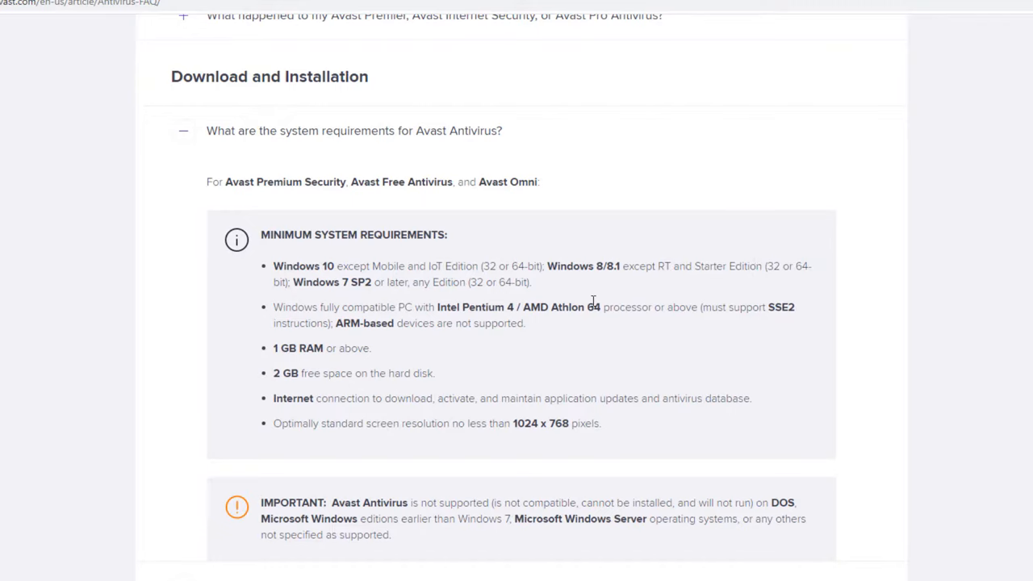
mouse_move(660, 267)
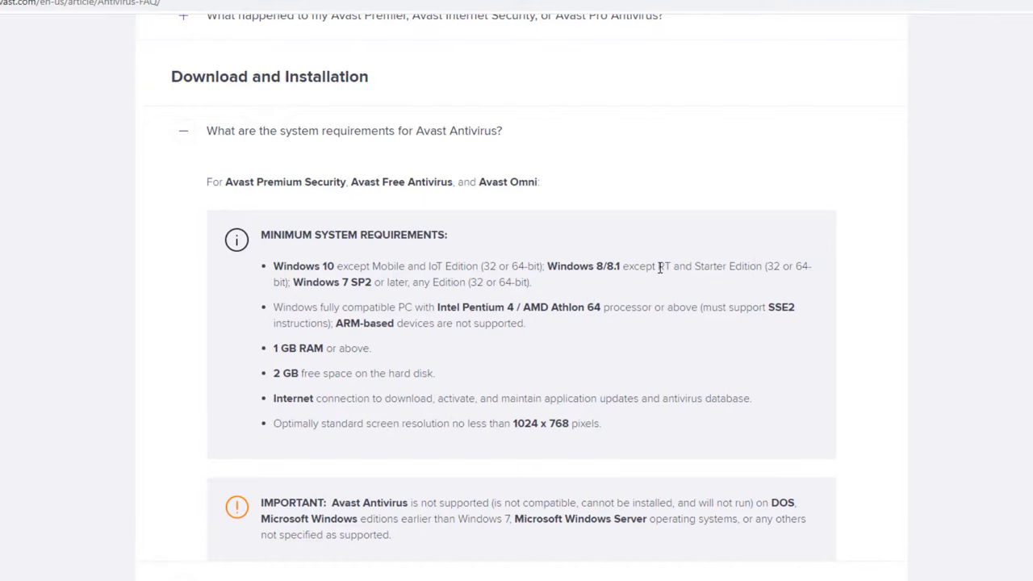
mouse_move(629, 298)
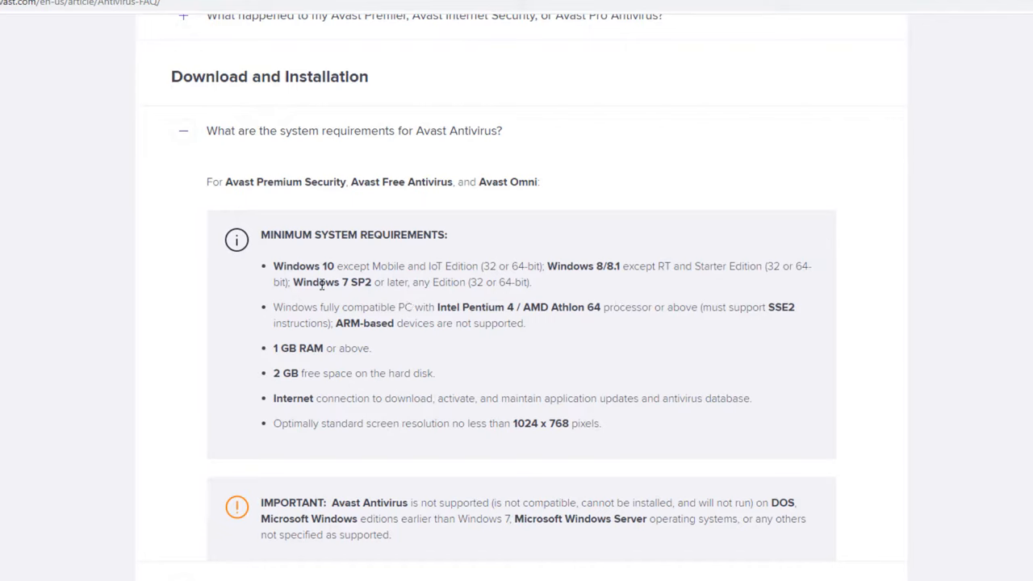
mouse_move(500, 299)
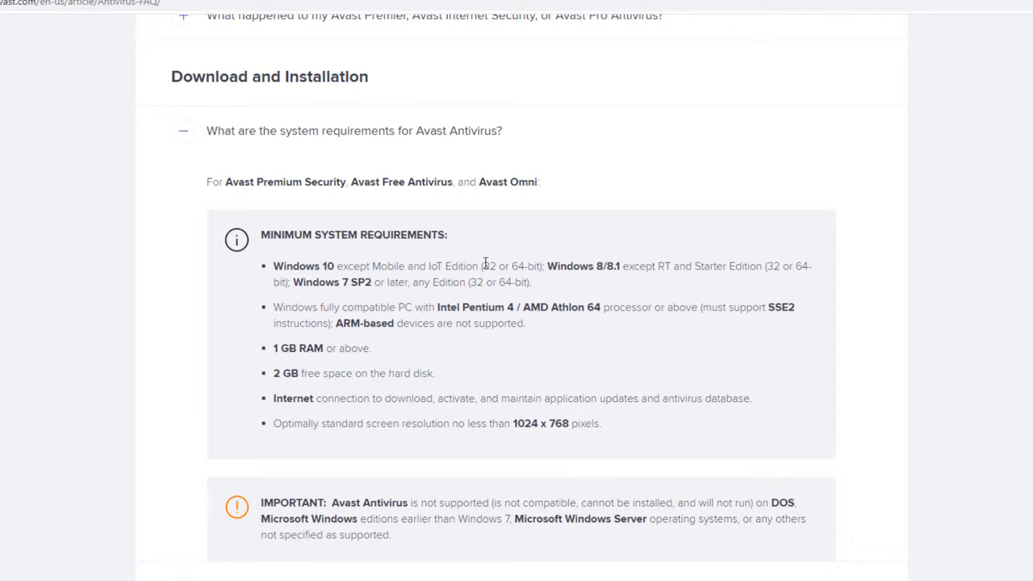
mouse_move(300, 285)
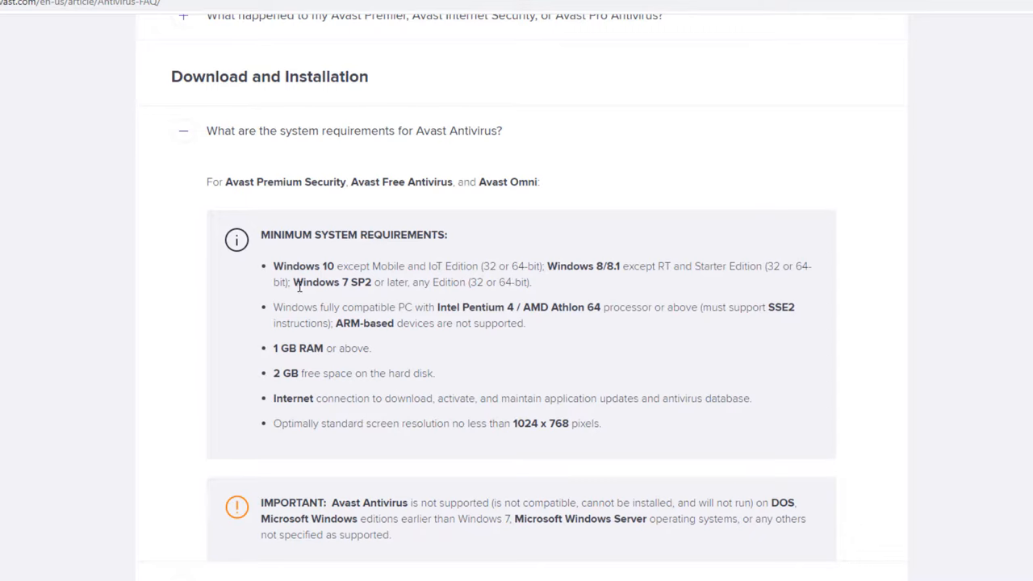
mouse_move(288, 304)
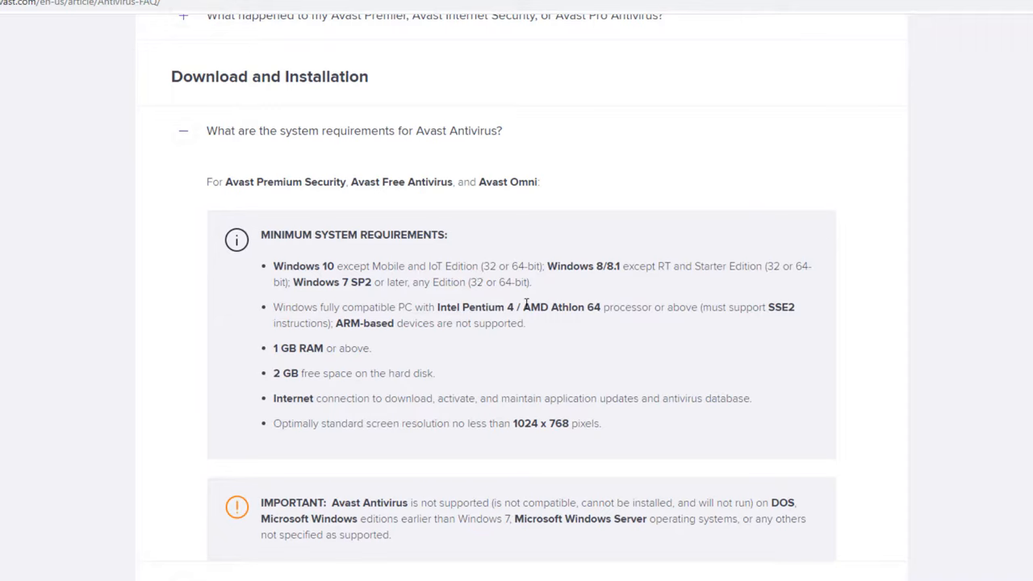
mouse_move(566, 310)
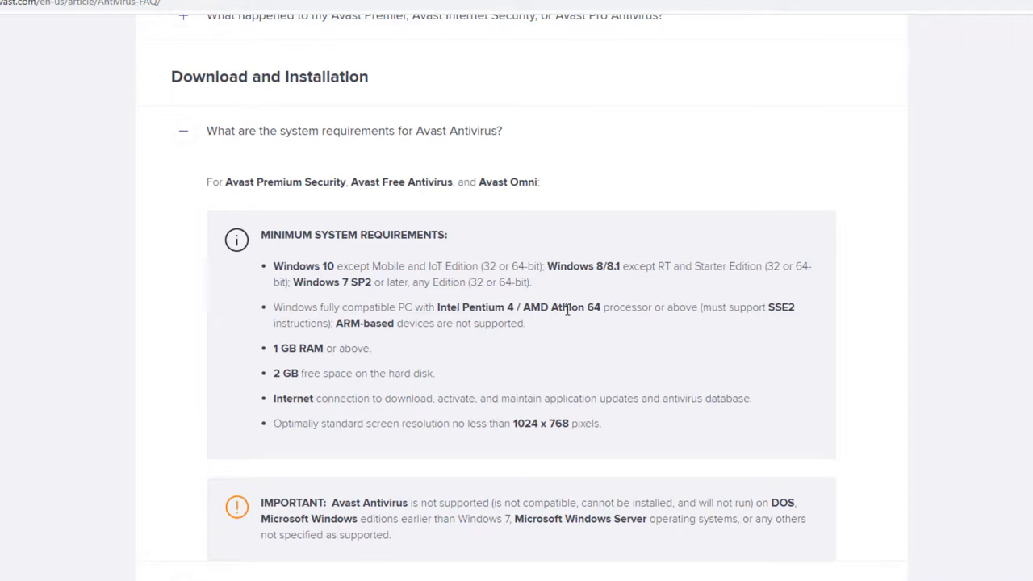
mouse_move(484, 310)
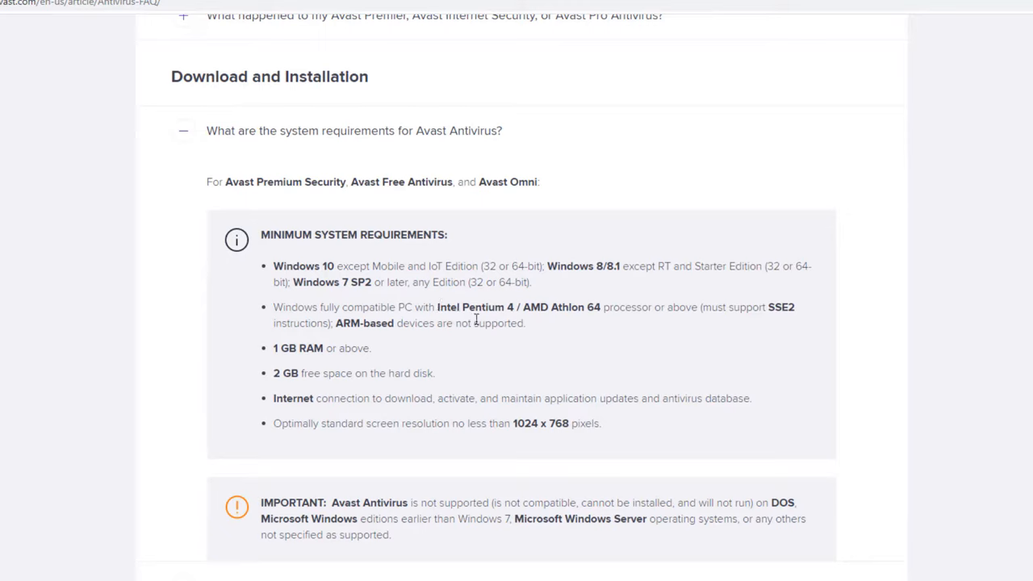
mouse_move(513, 305)
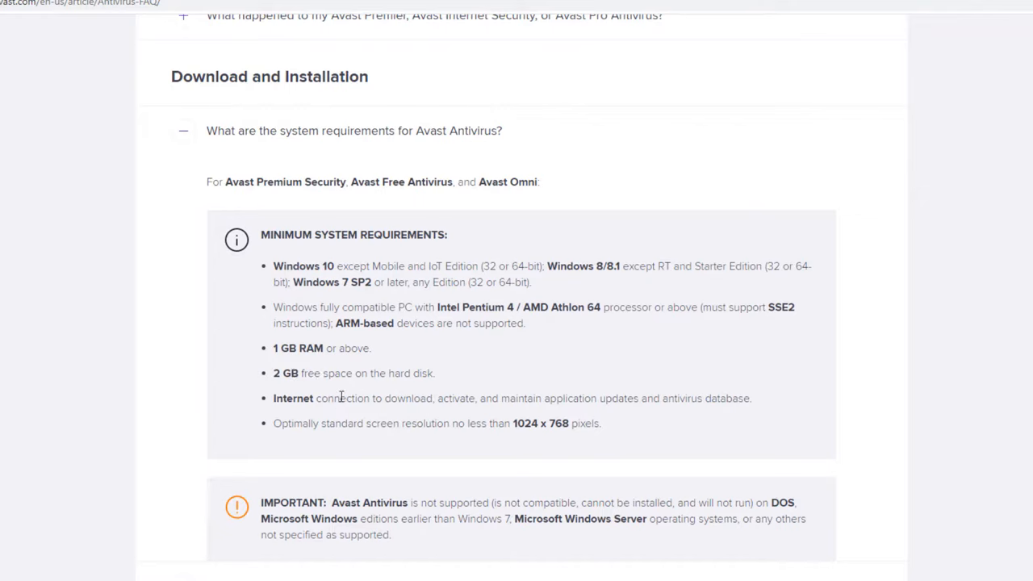
mouse_move(746, 420)
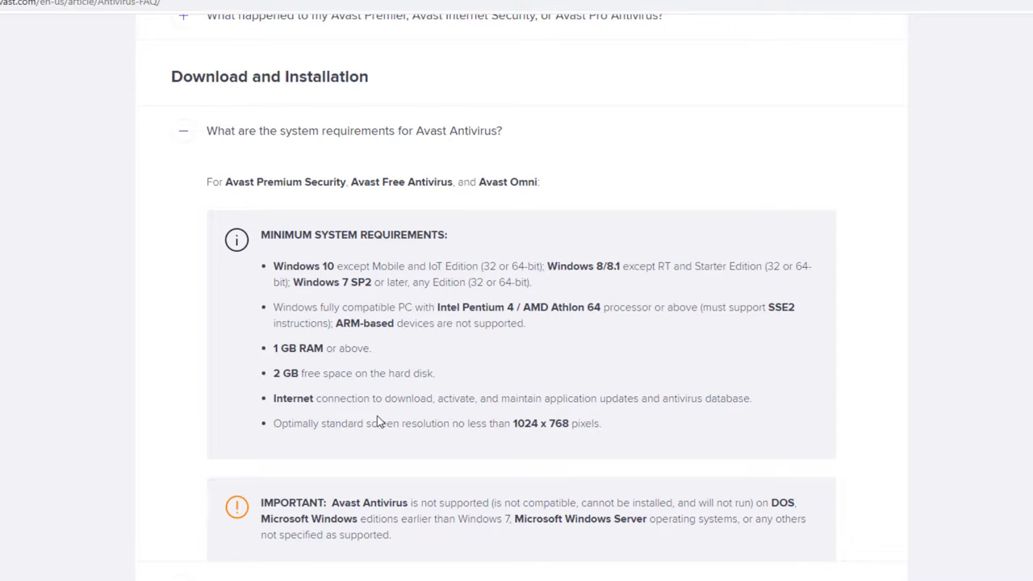
mouse_move(568, 429)
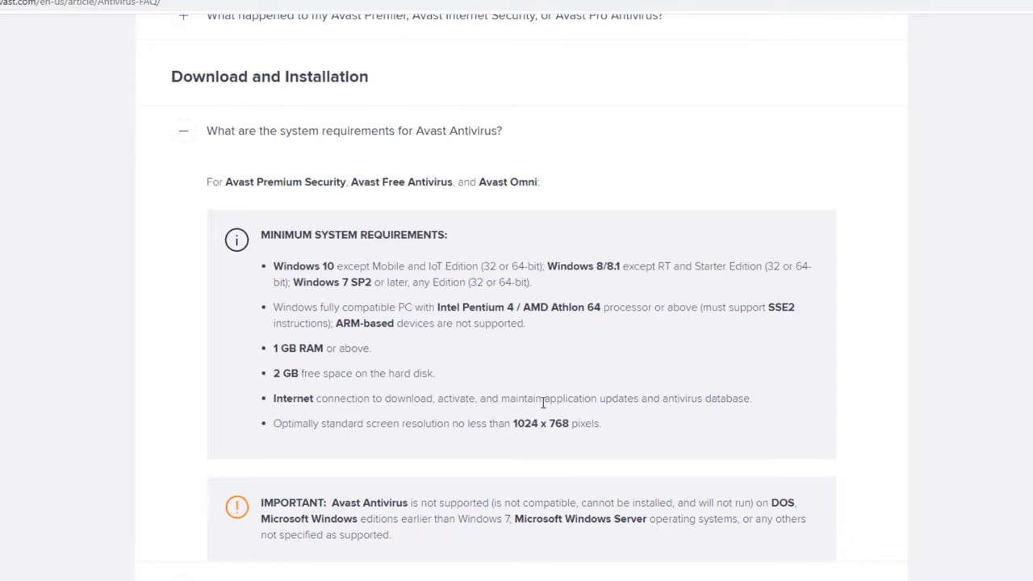
mouse_move(484, 465)
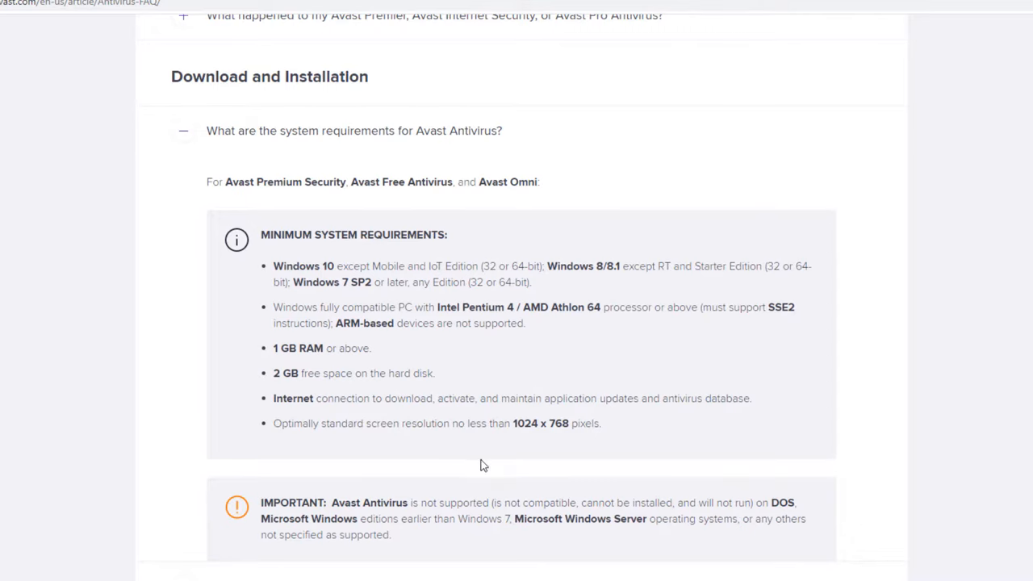
mouse_move(356, 511)
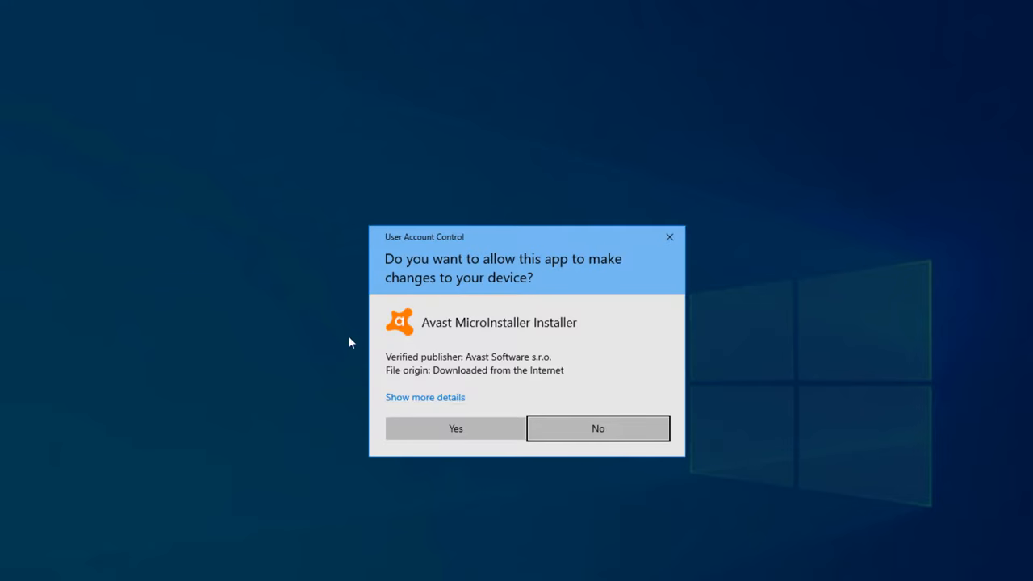
Allow the Avast installer in the User Account Control prompt so setup opens
left_click(455, 427)
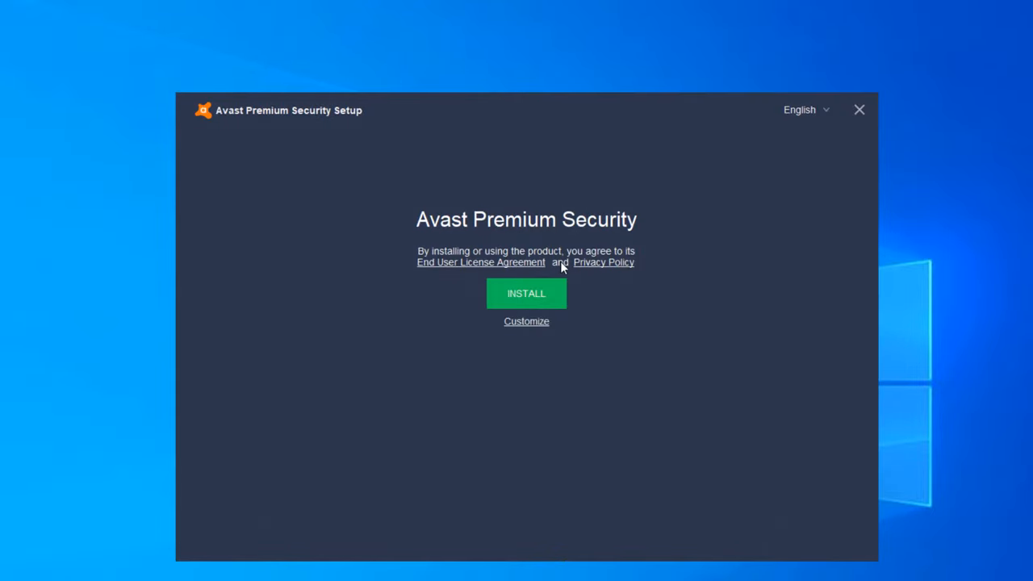
mouse_move(494, 313)
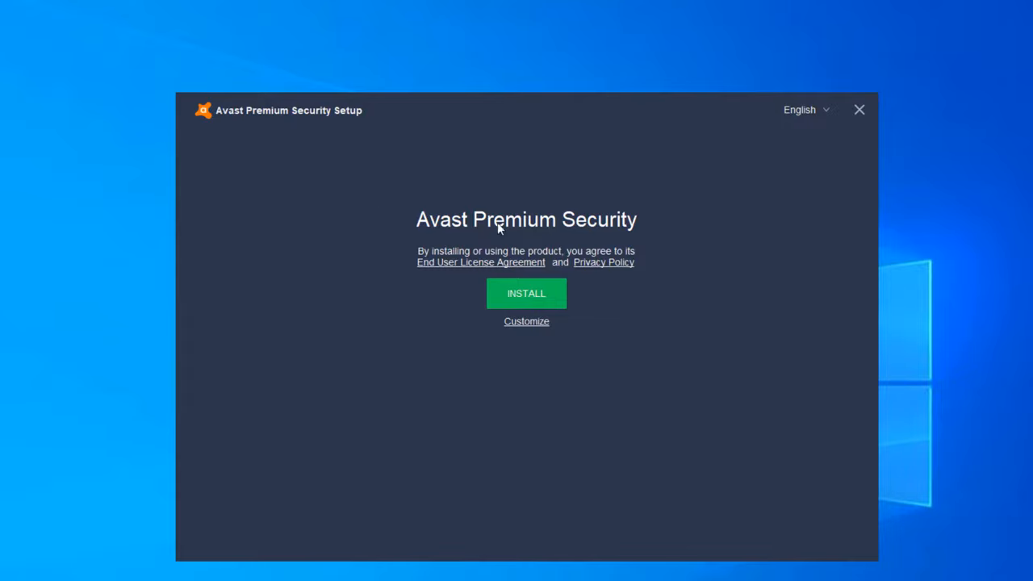
mouse_move(604, 228)
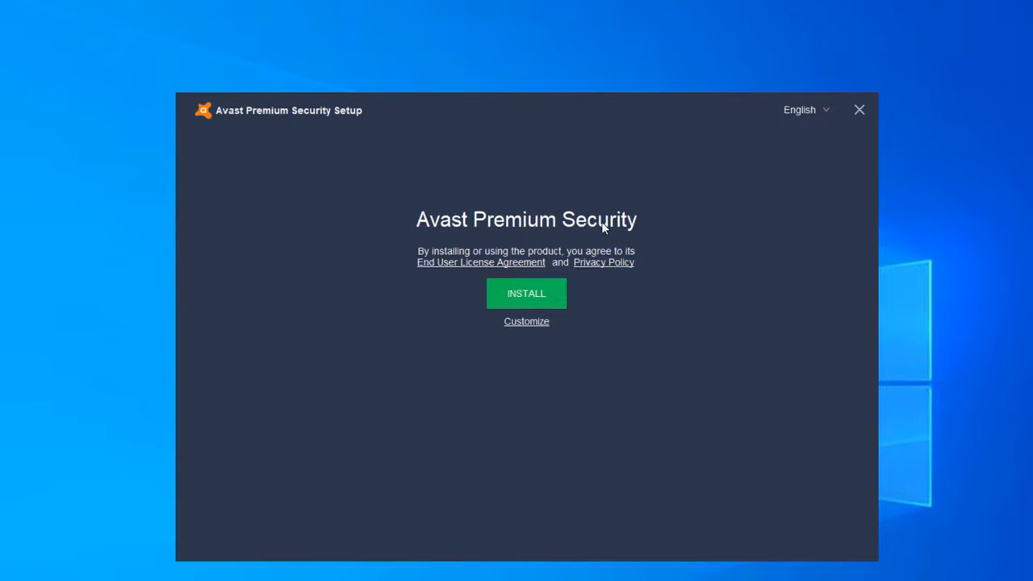
mouse_move(526, 330)
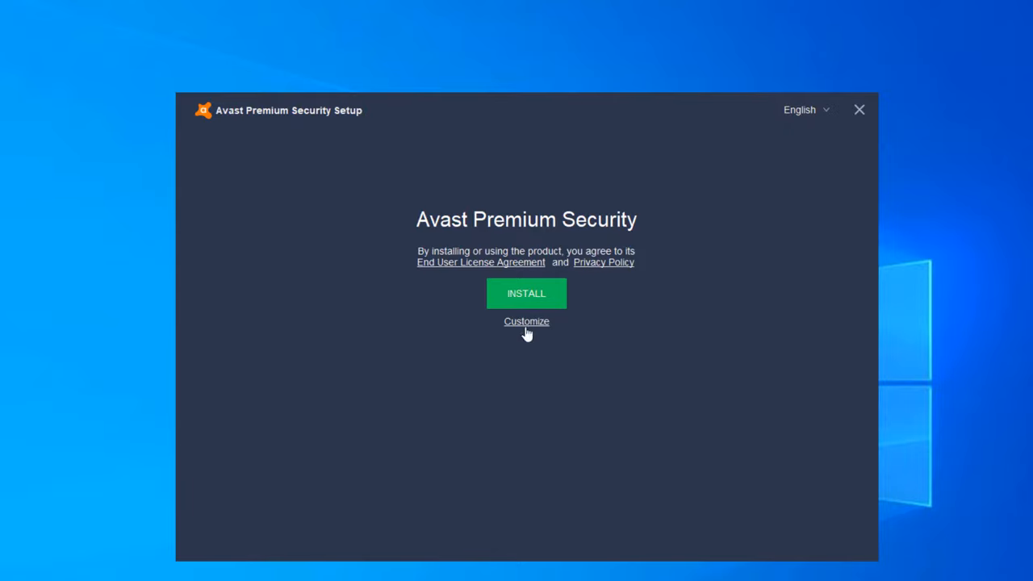
Review the Recommended protection components under Customize and start the installation
left_click(526, 321)
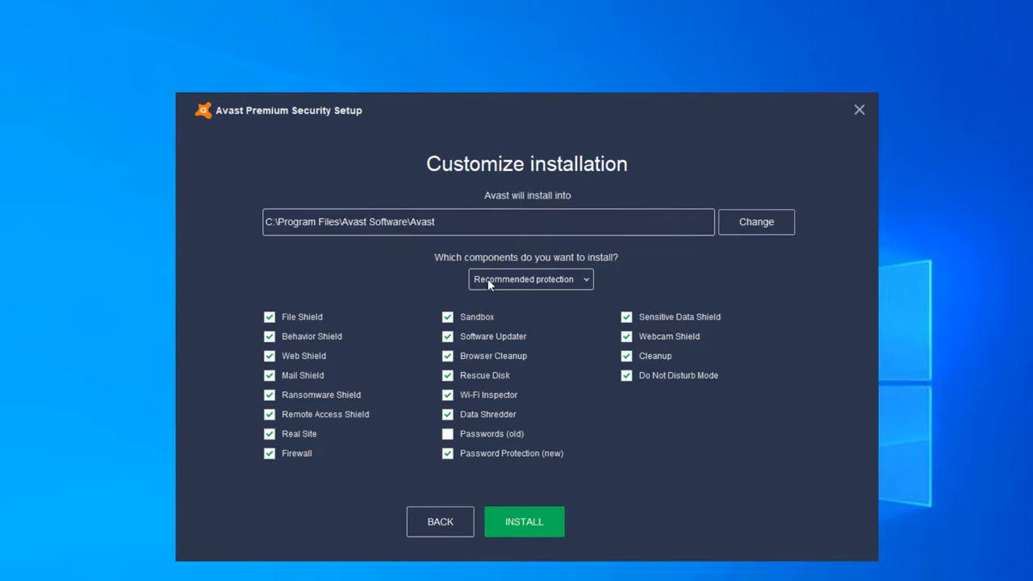
mouse_move(575, 517)
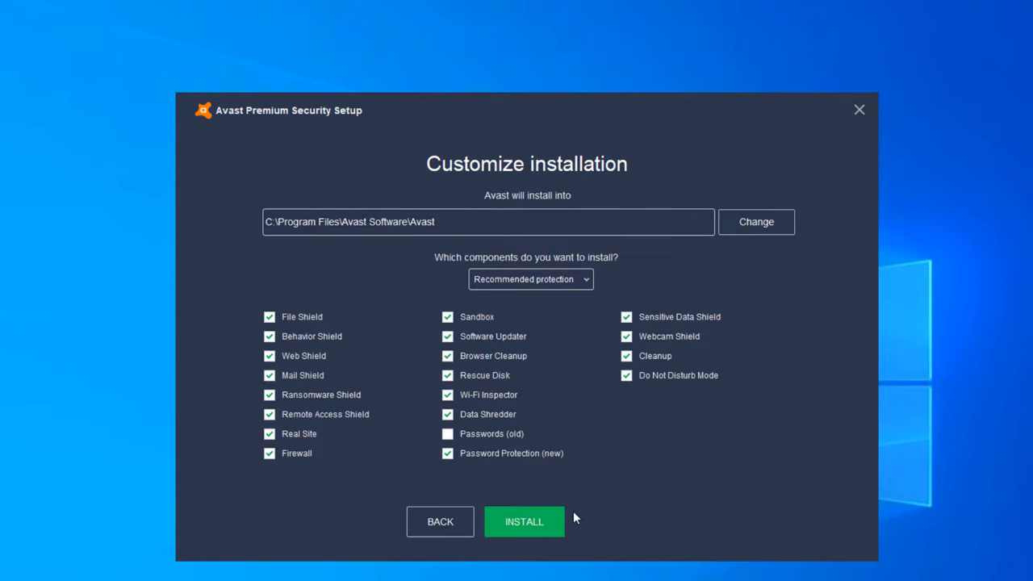
left_click(523, 521)
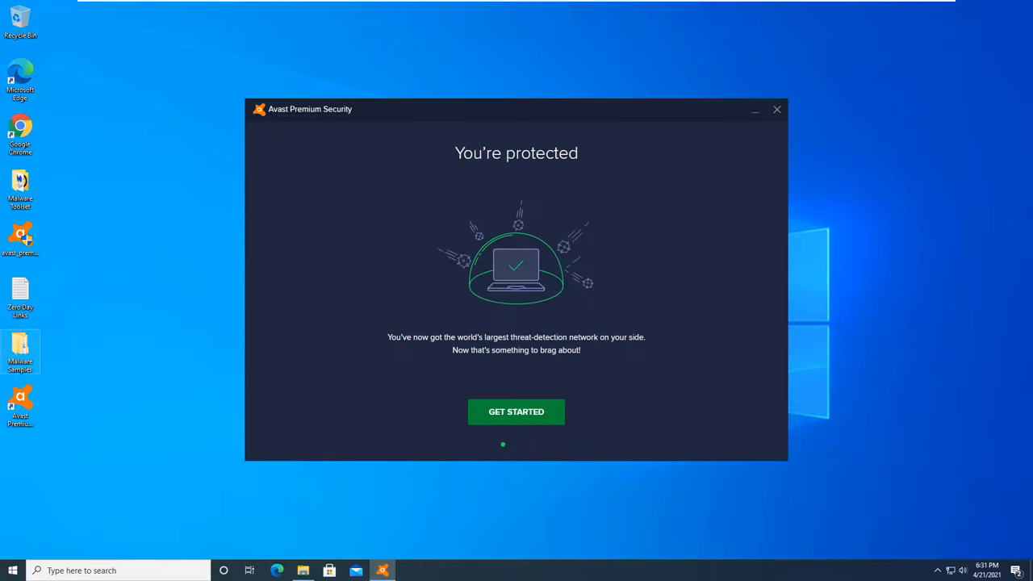
mouse_move(226, 329)
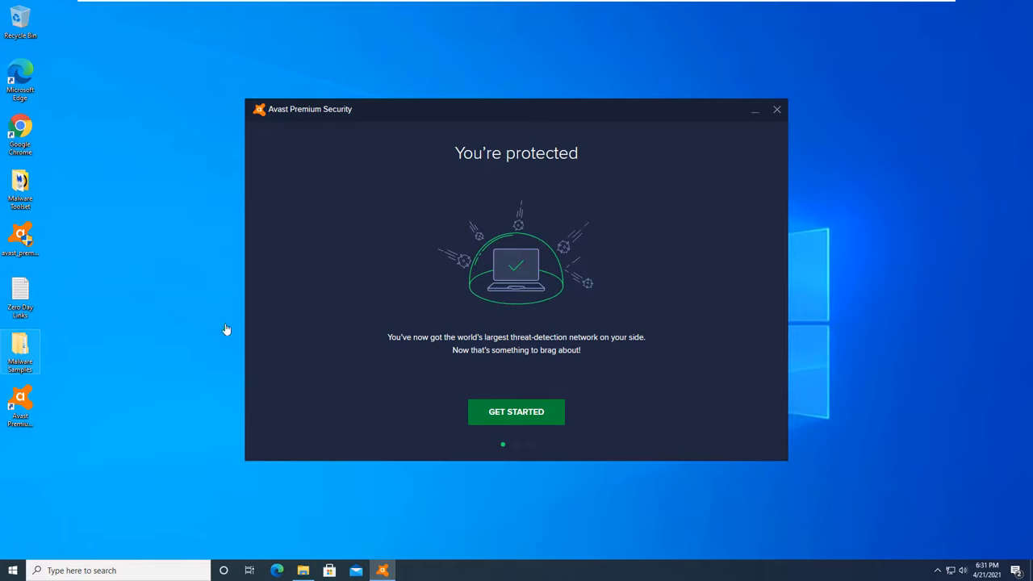
mouse_move(26, 242)
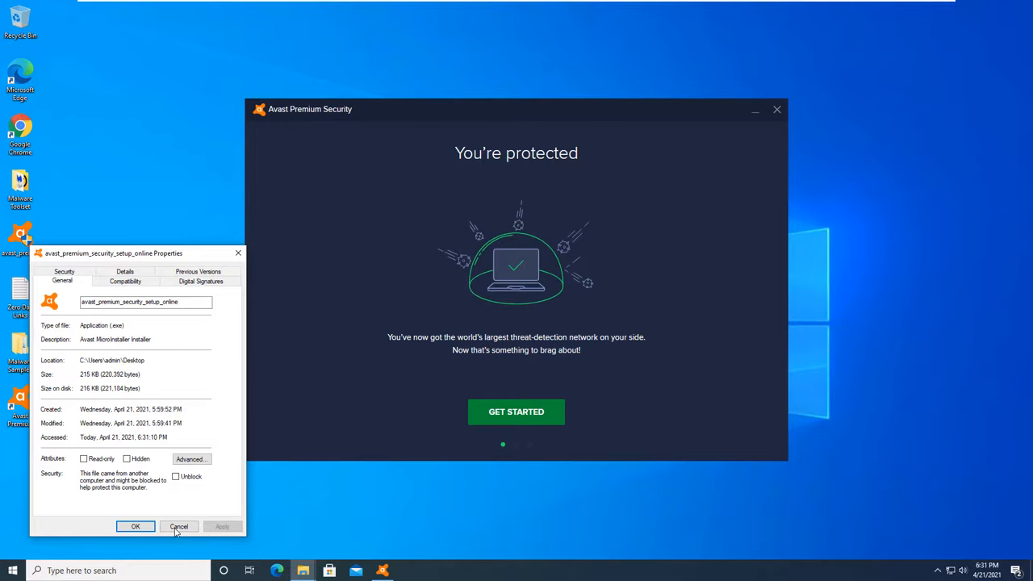
left_click(177, 526)
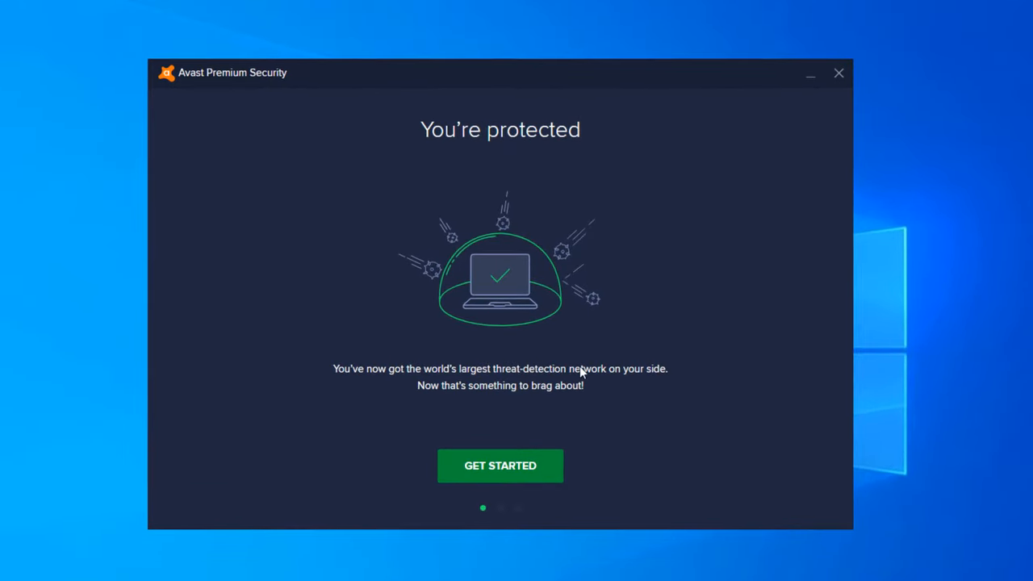
mouse_move(342, 359)
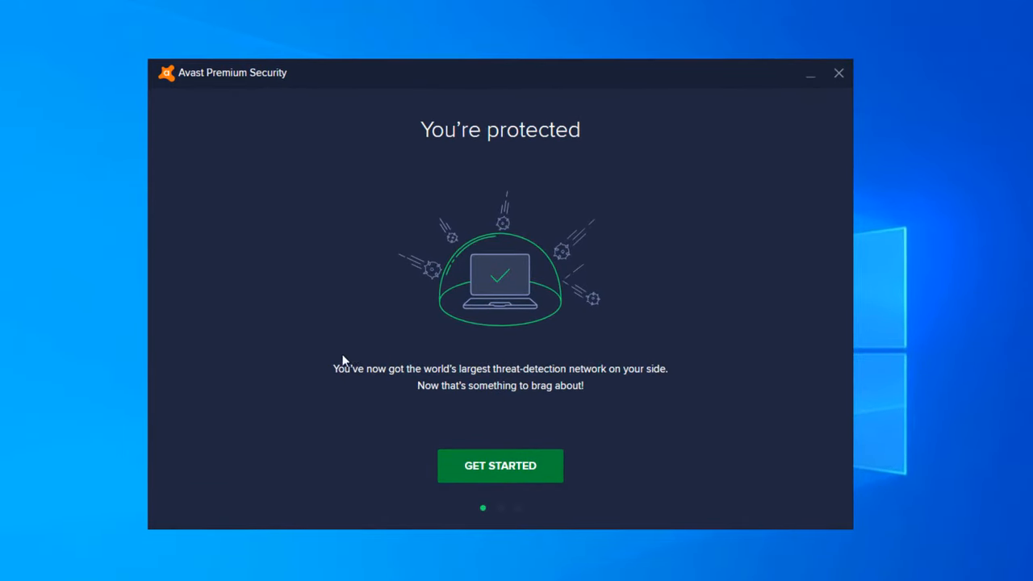
mouse_move(441, 412)
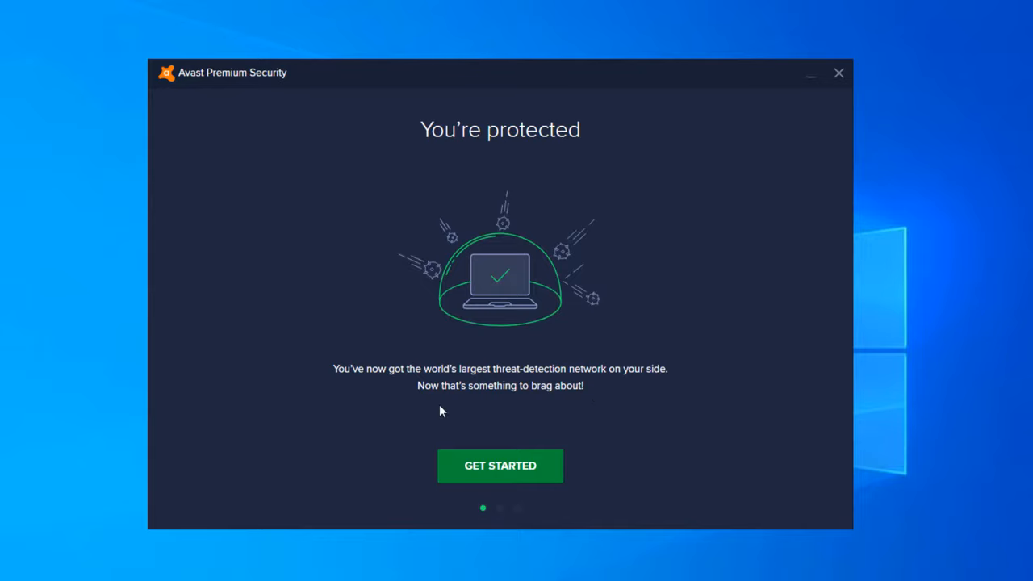
mouse_move(588, 127)
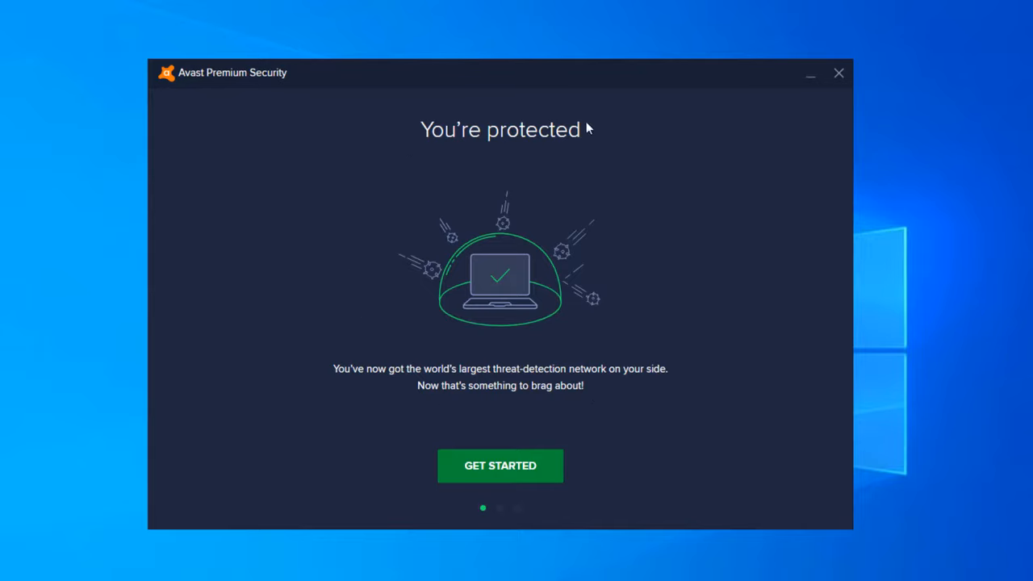
mouse_move(626, 129)
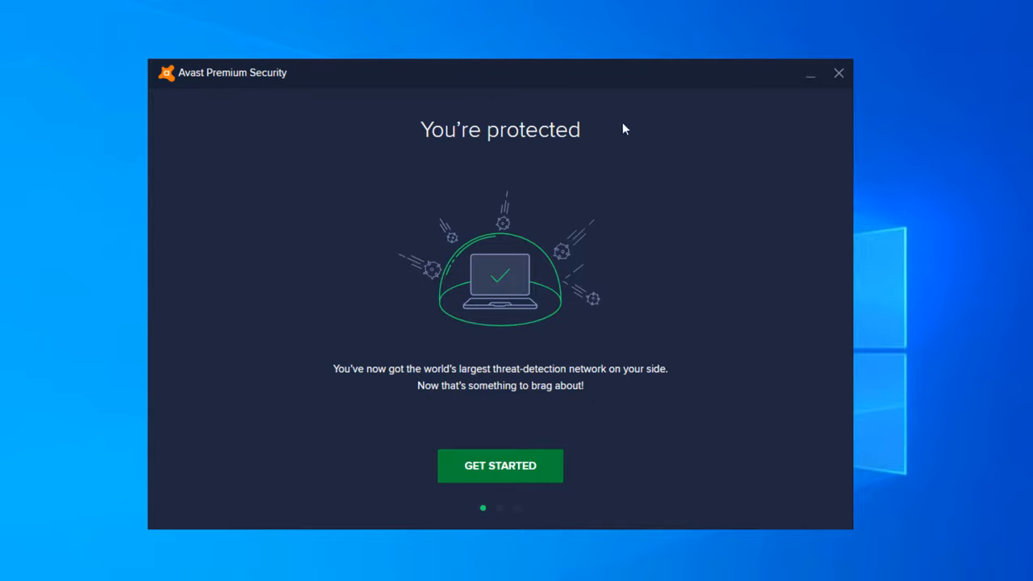
mouse_move(496, 507)
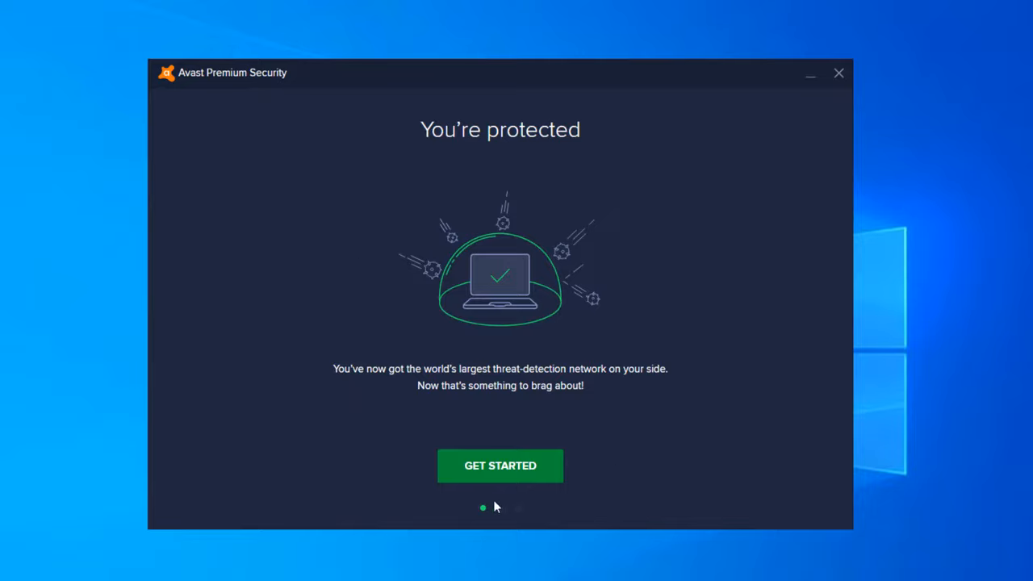
mouse_move(497, 512)
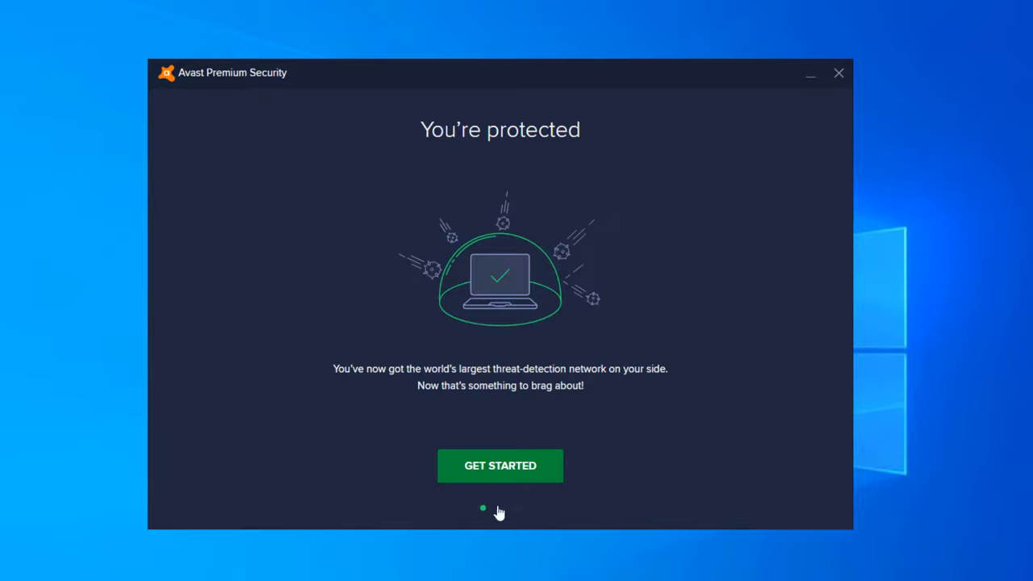
Get started and begin the free trial, reaching the first-scan screen
left_click(500, 465)
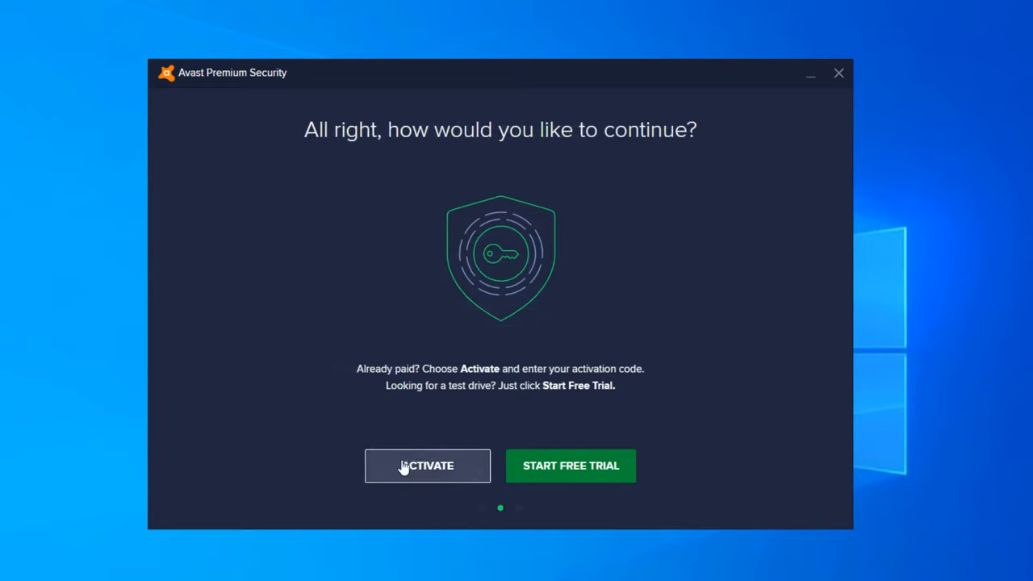
mouse_move(572, 464)
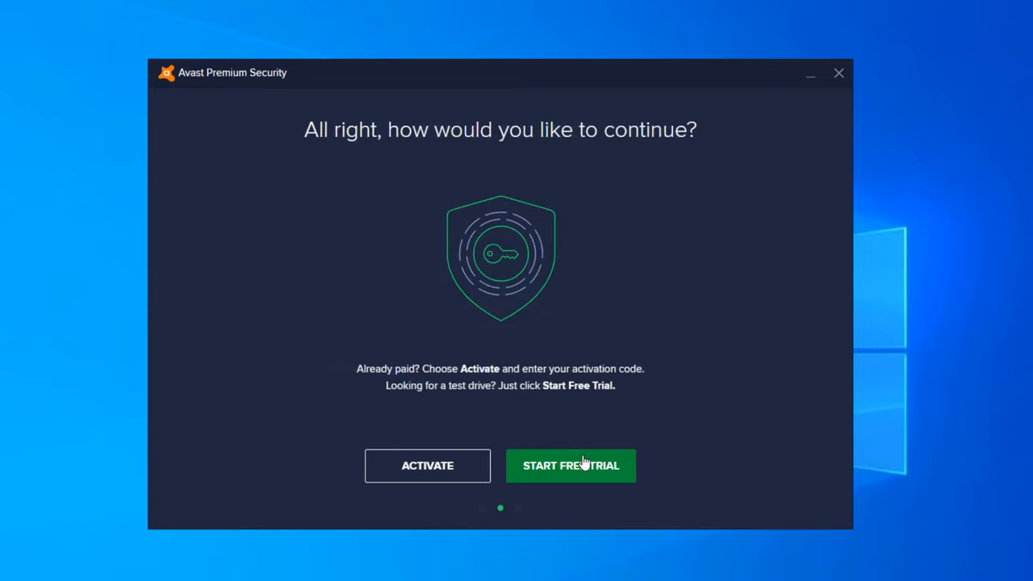
left_click(572, 465)
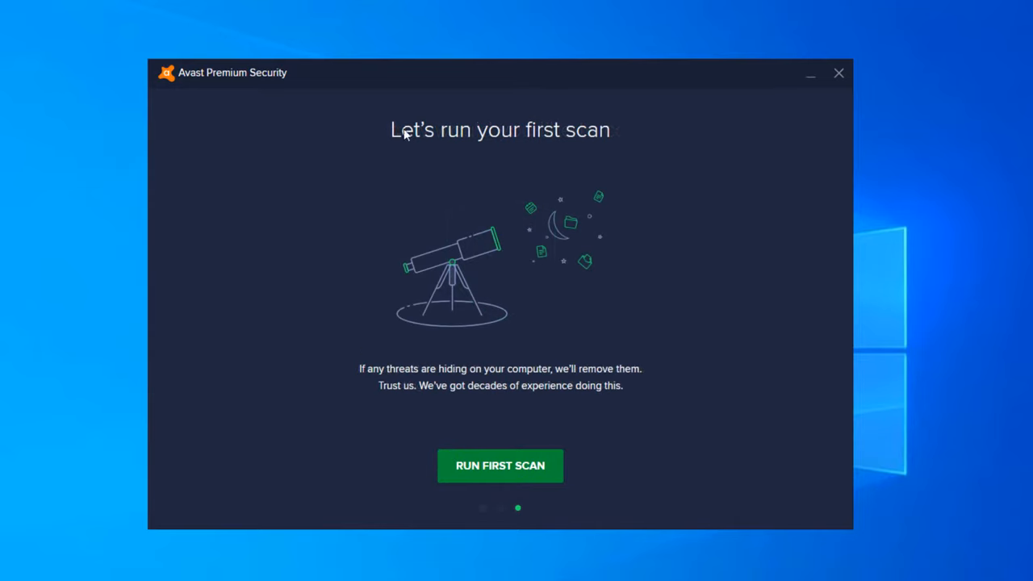
mouse_move(442, 483)
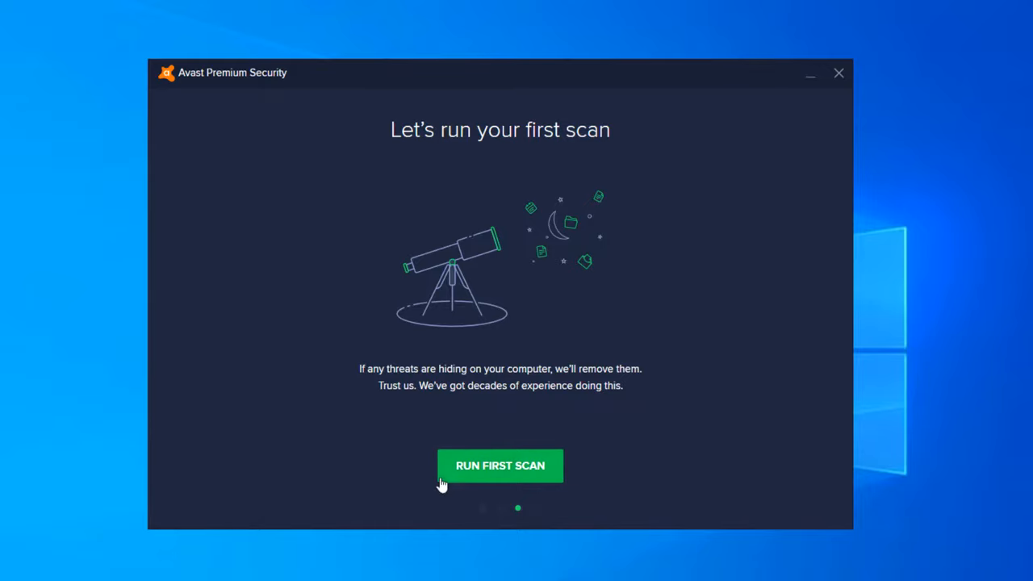
Start the first Smart Scan of the computer with RUN FIRST SCAN
left_click(501, 465)
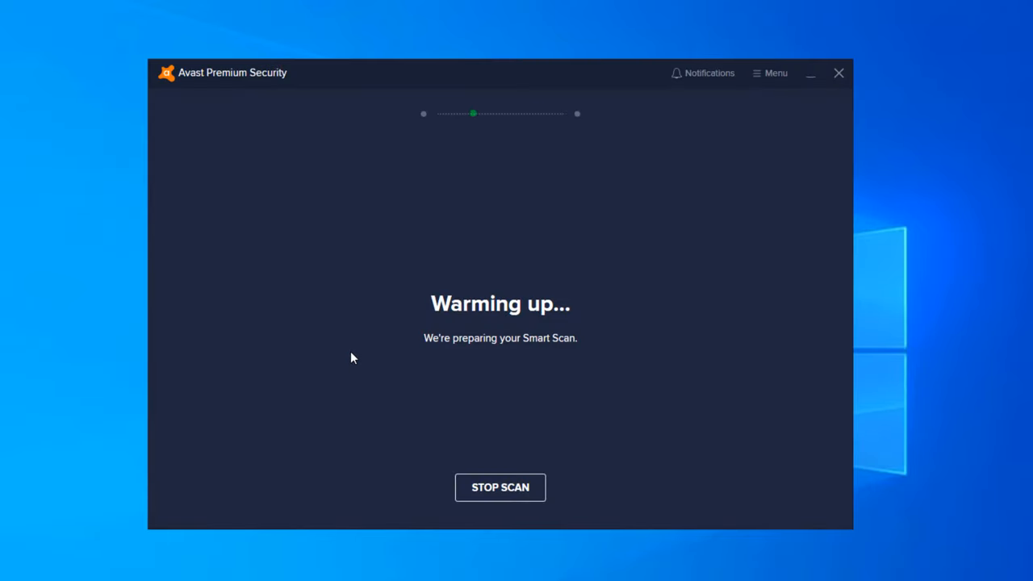
mouse_move(598, 352)
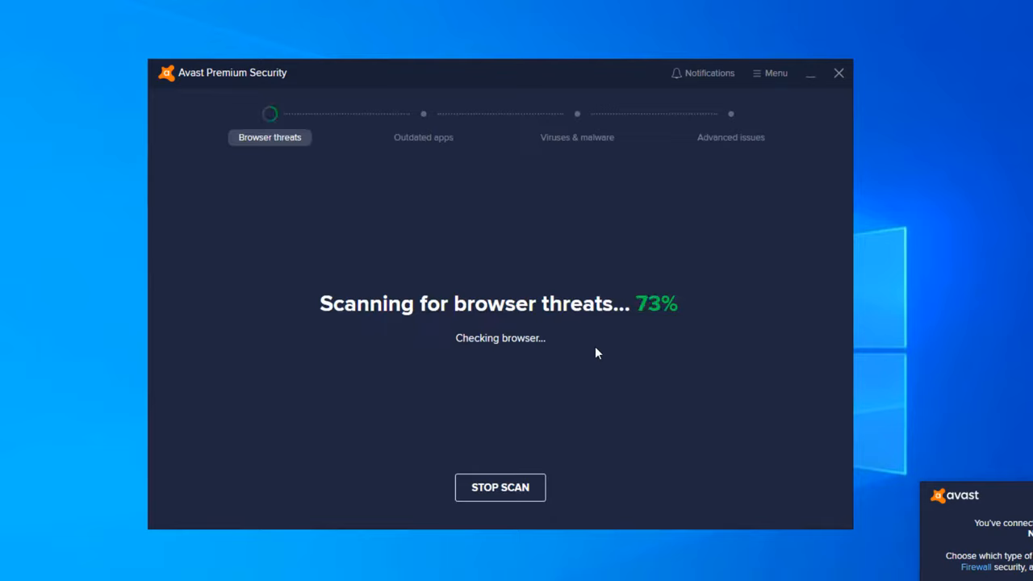
mouse_move(292, 129)
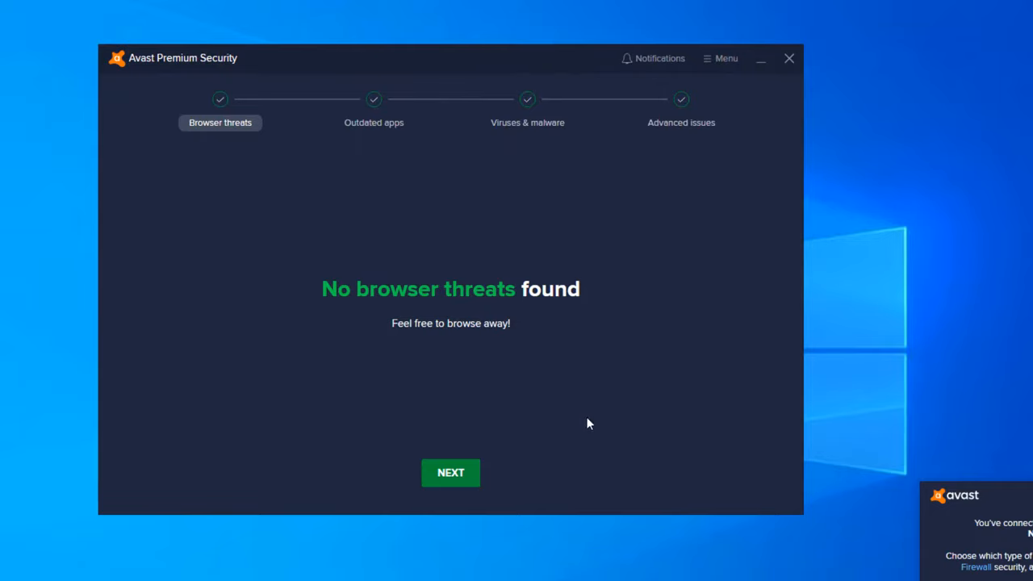
mouse_move(416, 324)
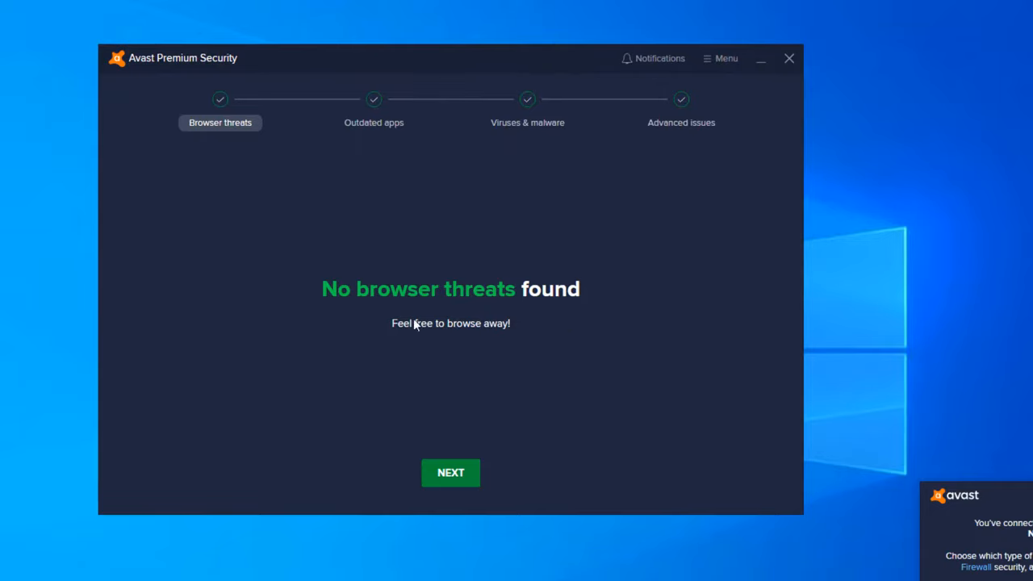
mouse_move(384, 104)
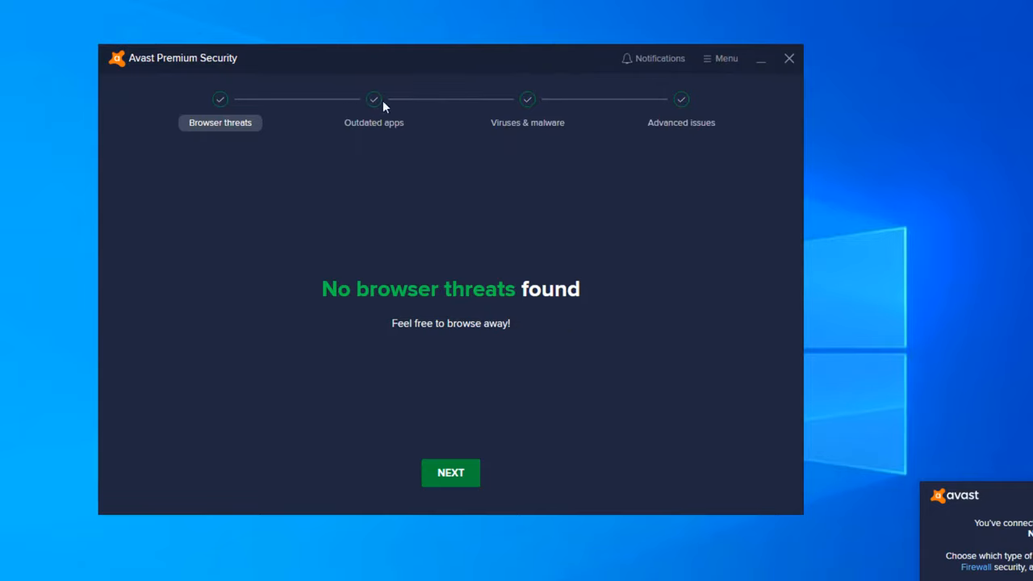
Step through Outdated apps and Advanced issues to the Scan finished summary and schedule Smart Scan monthly
left_click(451, 472)
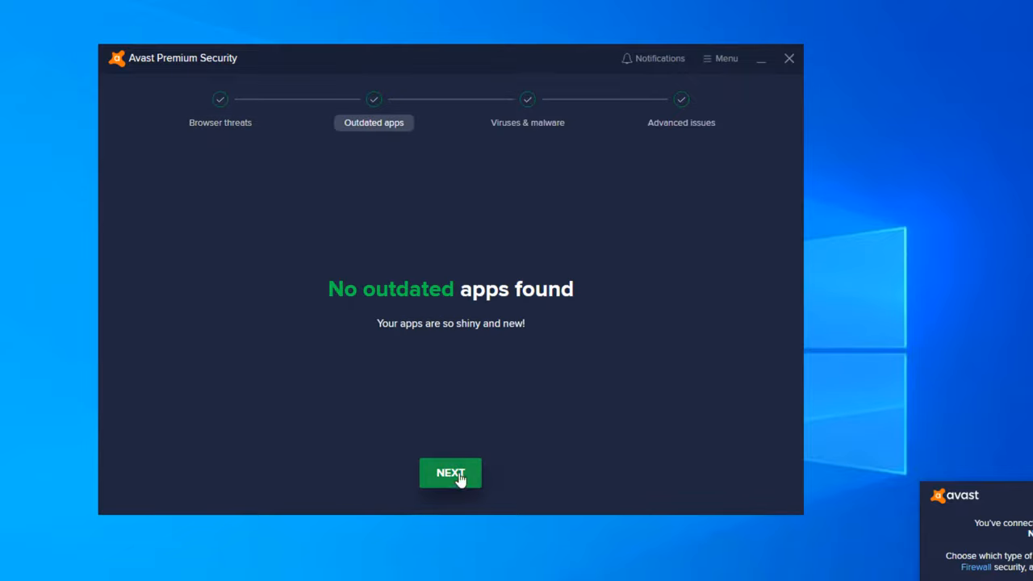
left_click(451, 473)
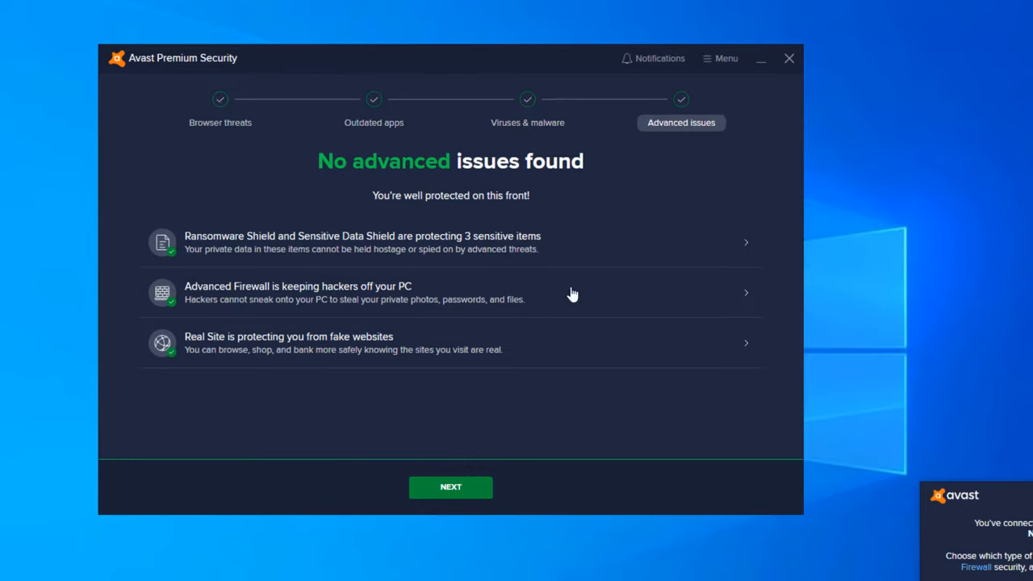
mouse_move(509, 226)
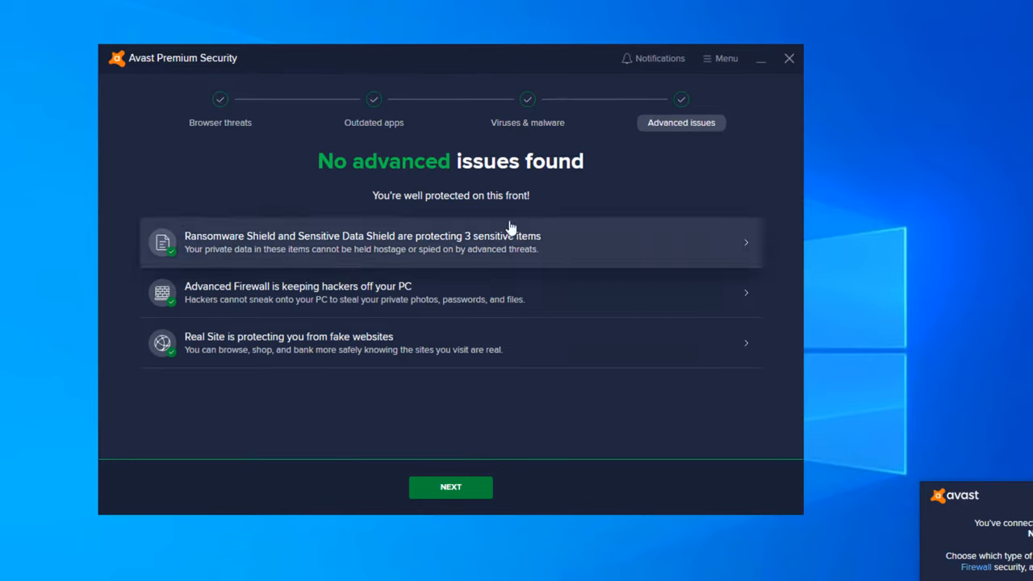
mouse_move(516, 292)
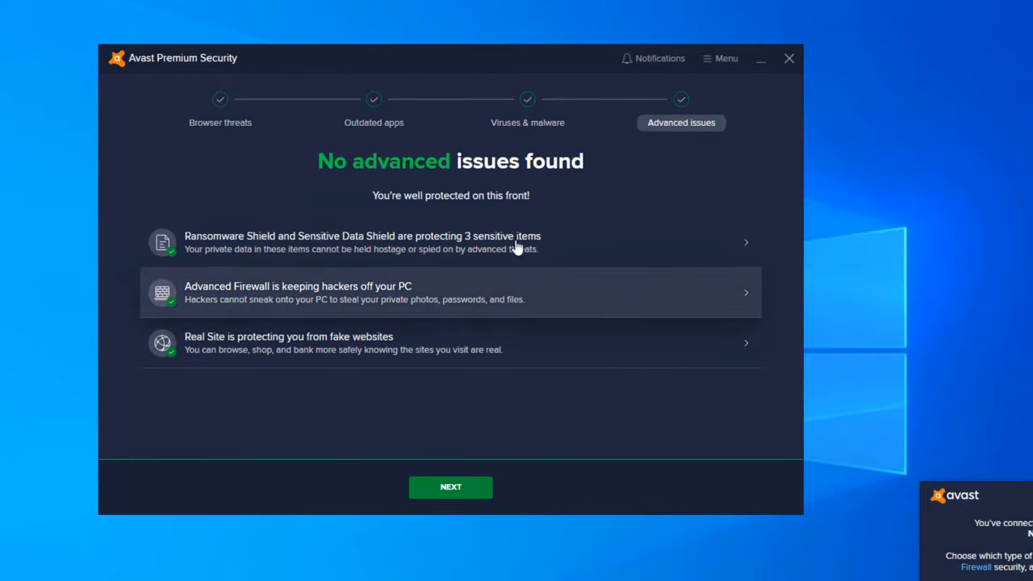
mouse_move(404, 319)
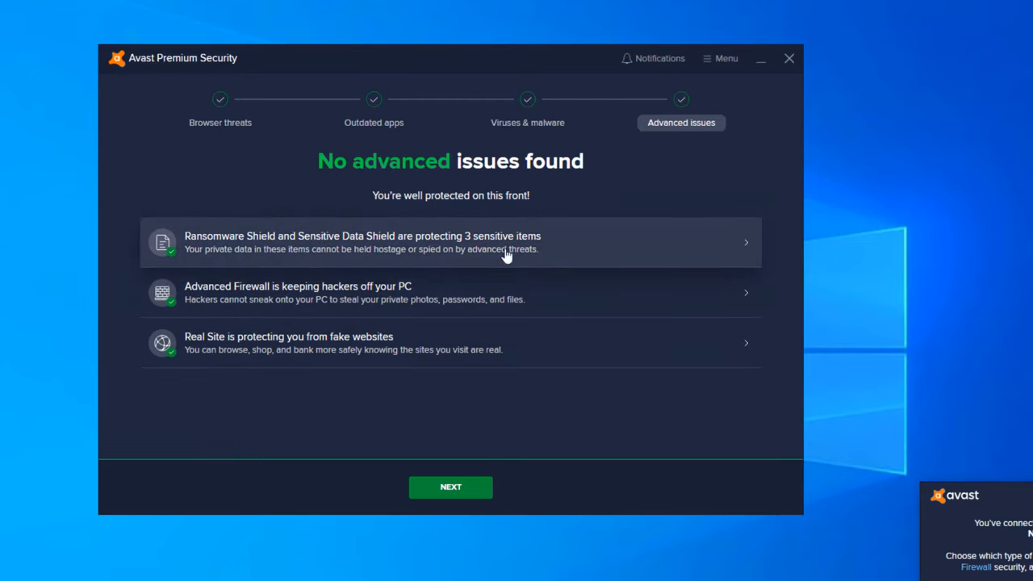
mouse_move(417, 249)
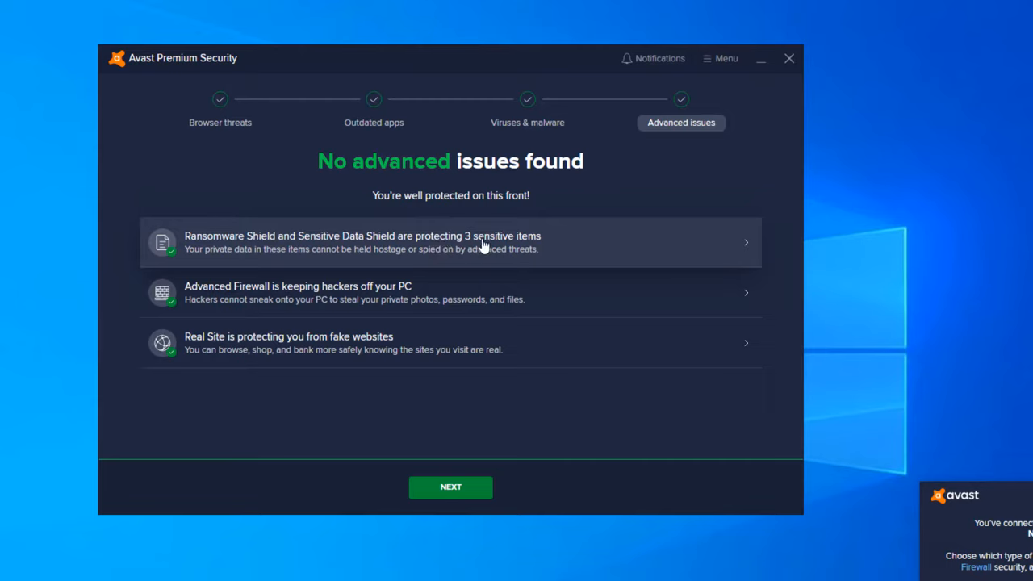
mouse_move(282, 292)
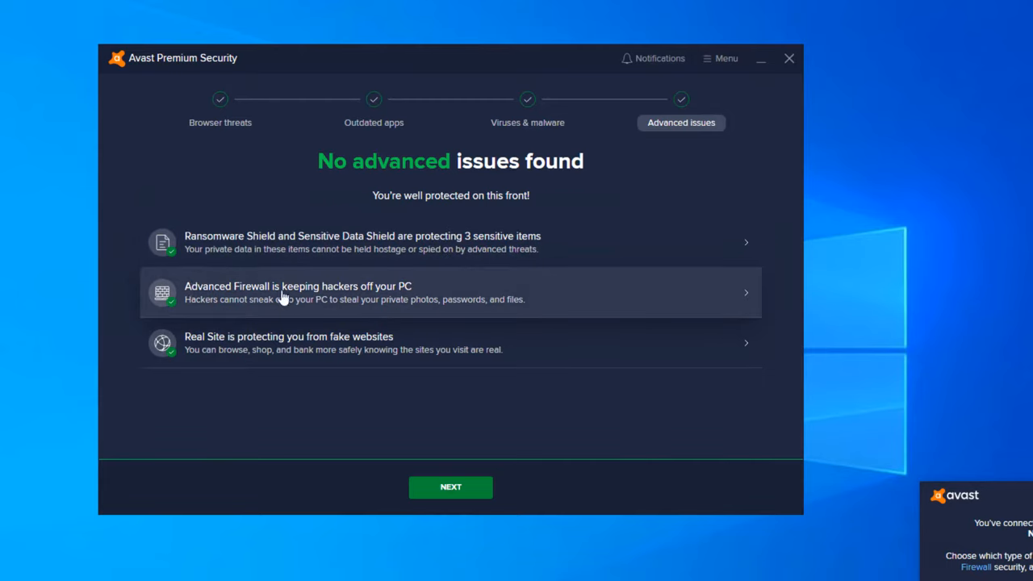
mouse_move(207, 342)
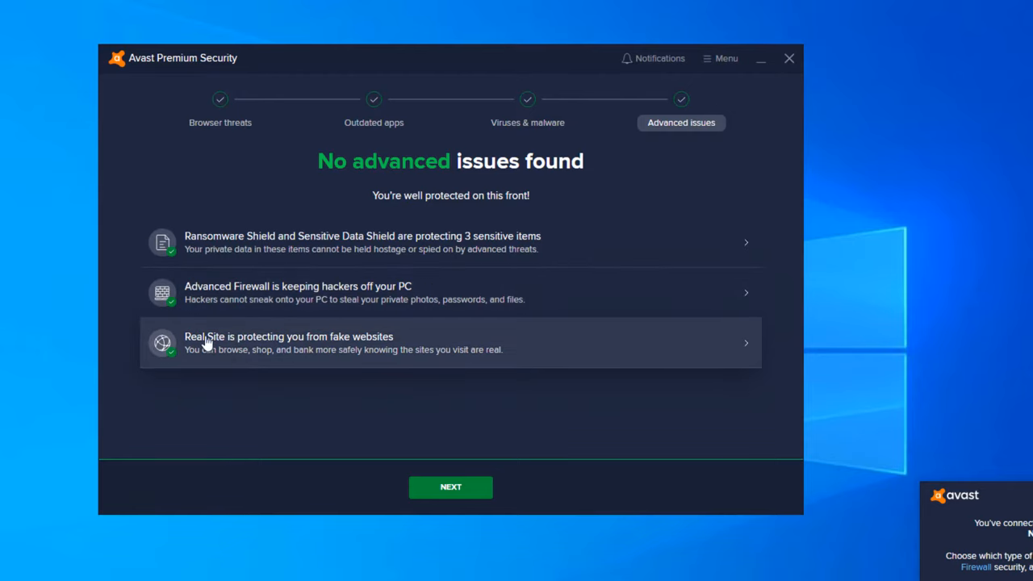
mouse_move(432, 412)
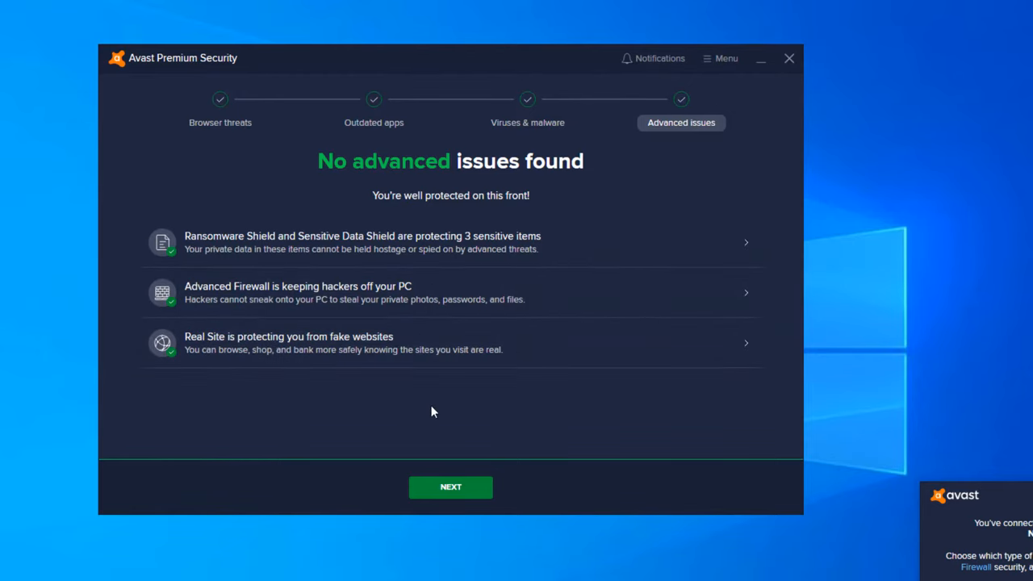
left_click(450, 488)
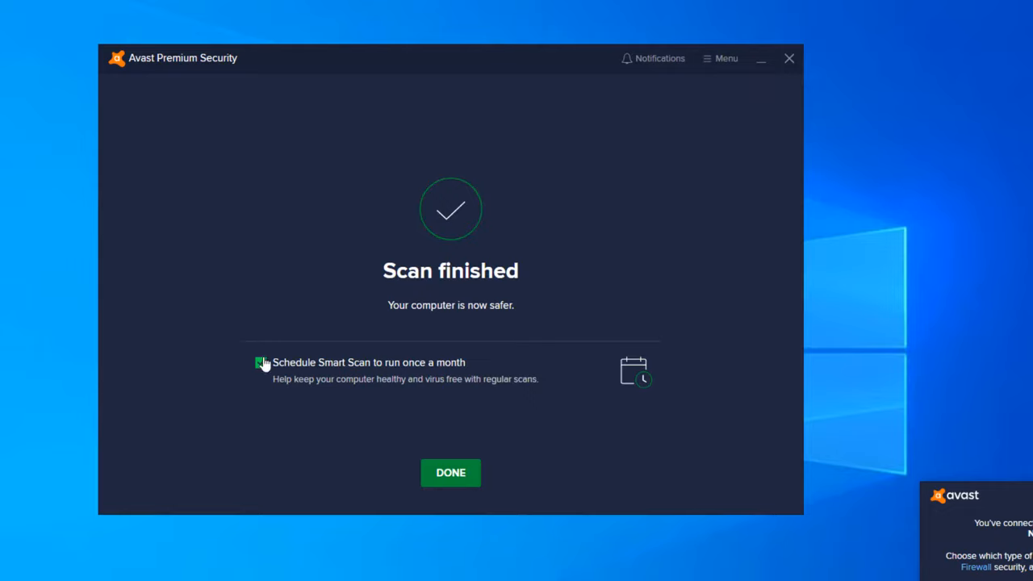
left_click(262, 362)
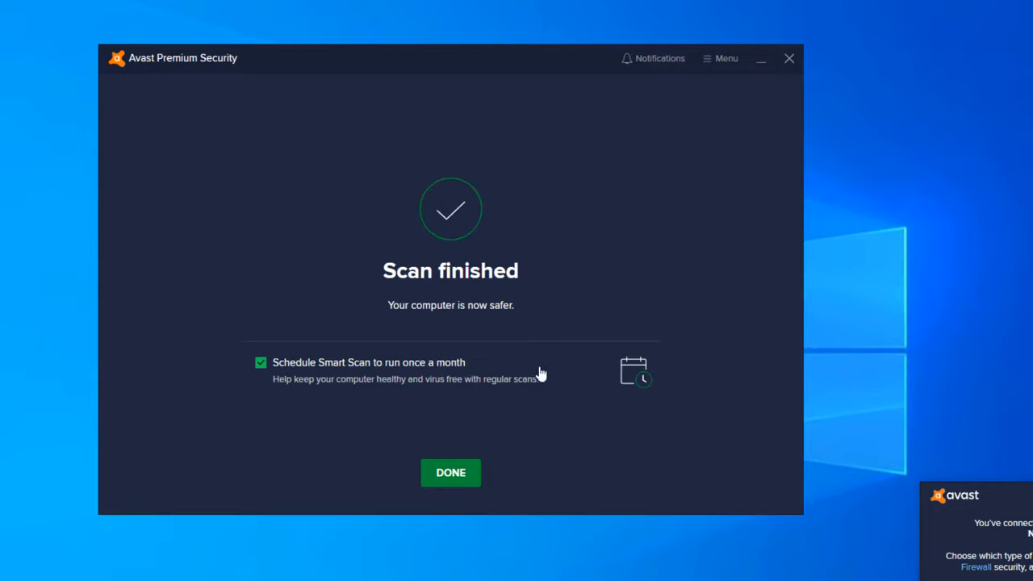
mouse_move(488, 462)
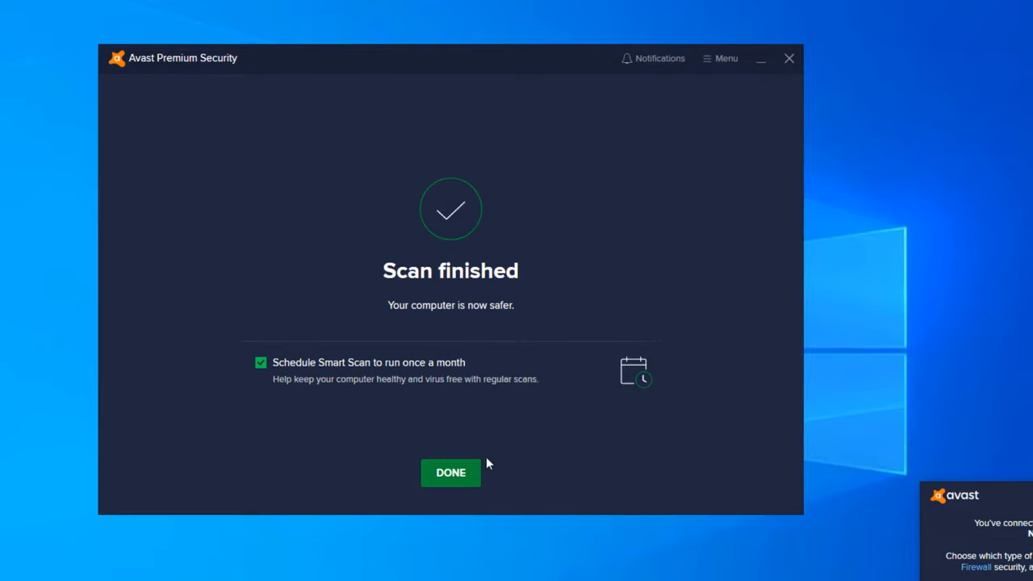
Close the scan summary, view the Cleanup Premium subscription prices from the PC-slowdown tip, then dismiss the offer
left_click(451, 471)
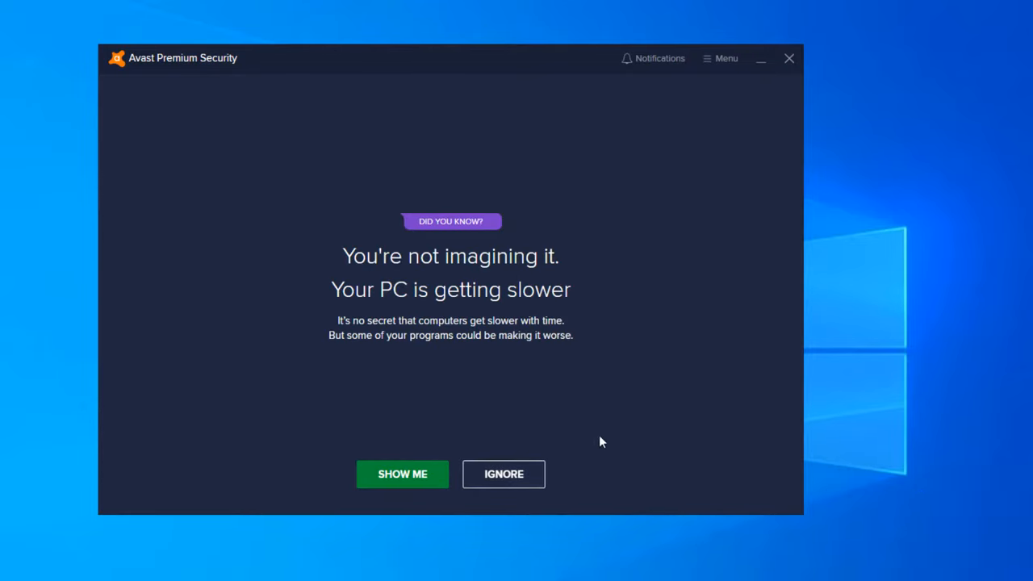
mouse_move(562, 287)
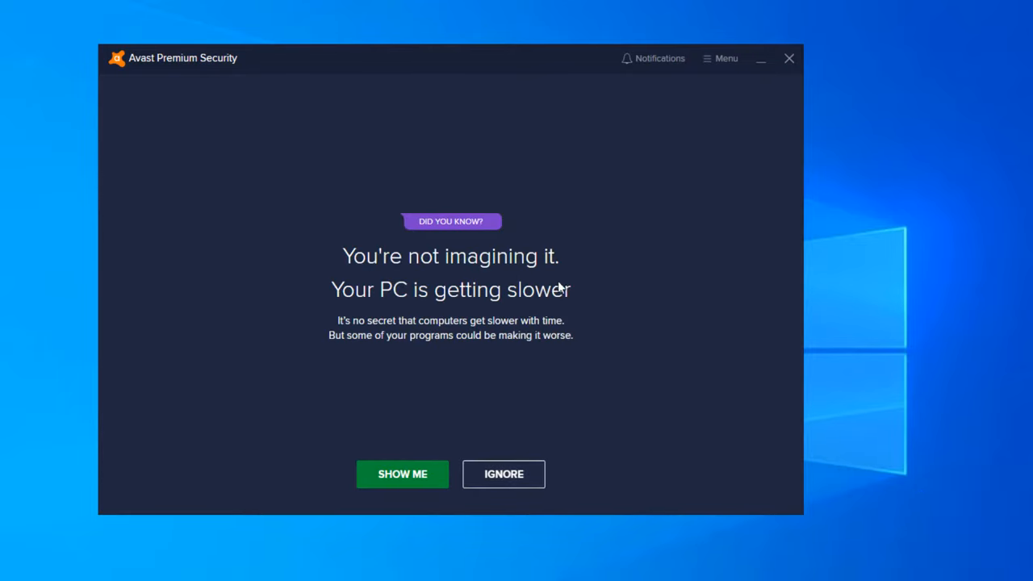
mouse_move(515, 318)
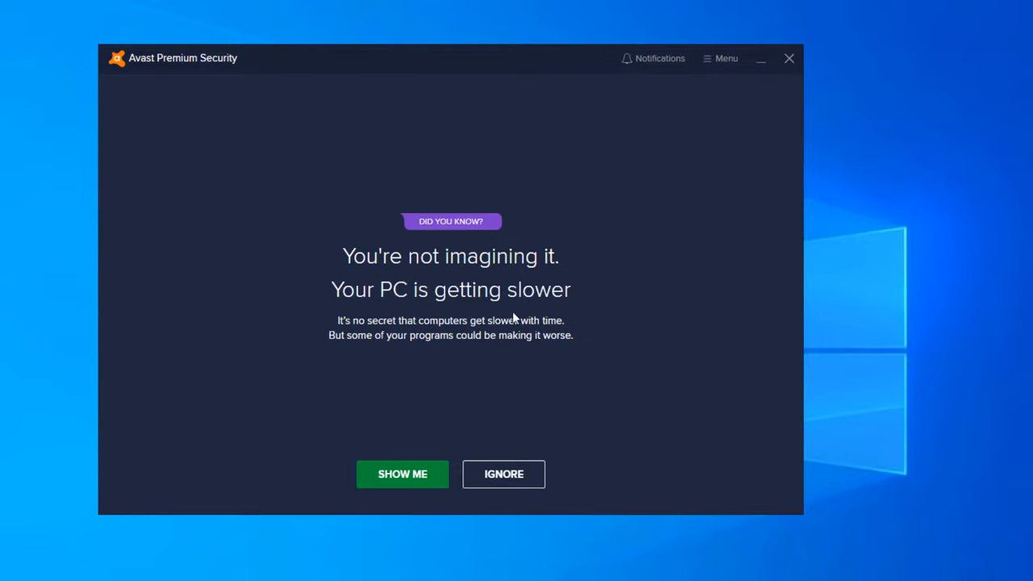
mouse_move(370, 260)
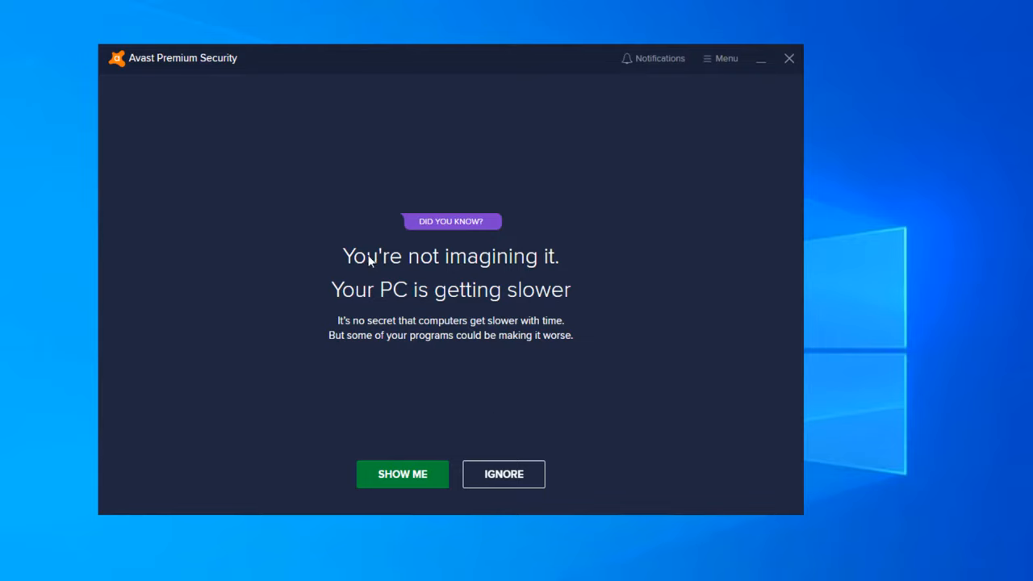
mouse_move(519, 364)
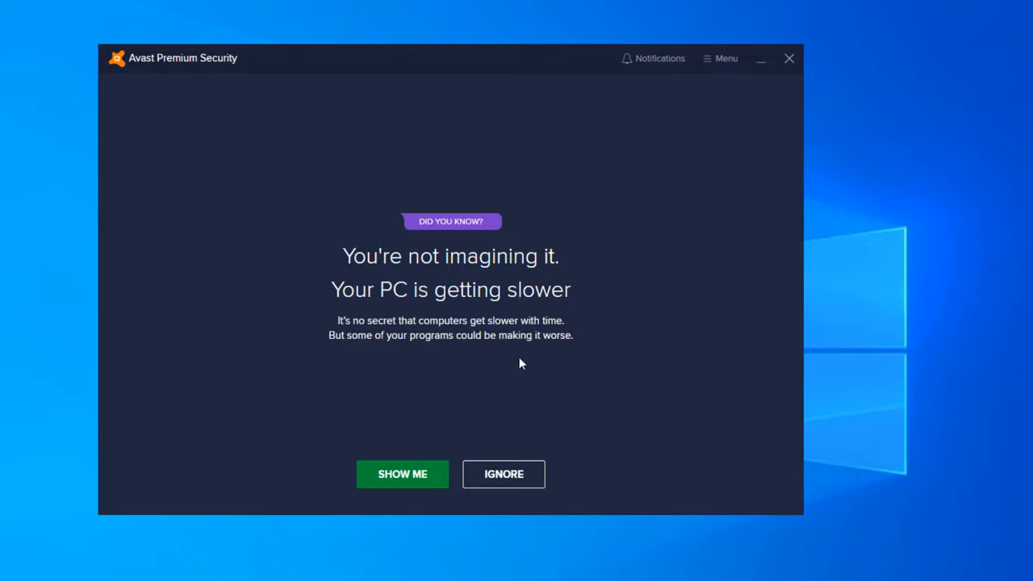
mouse_move(331, 317)
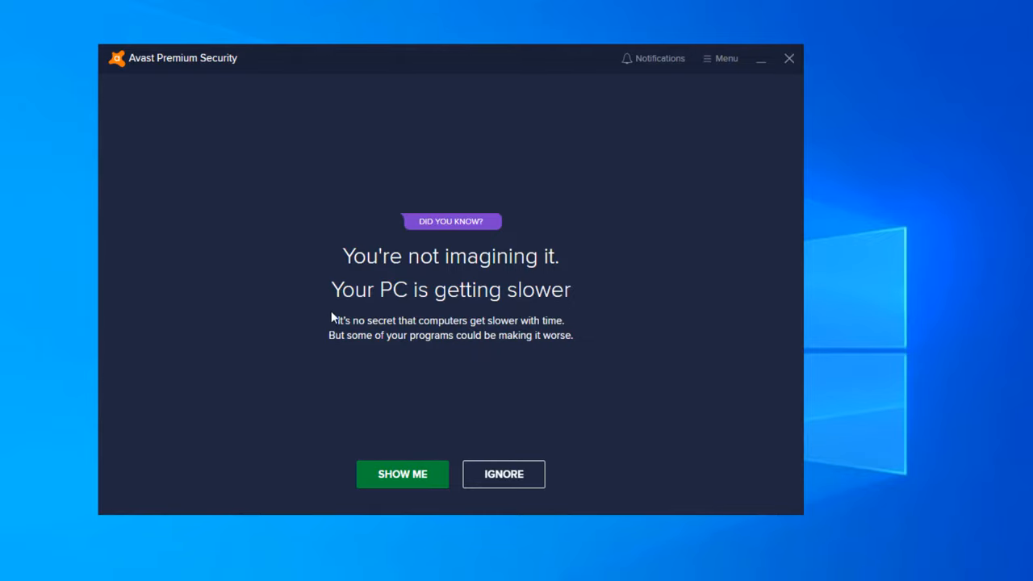
left_click(402, 475)
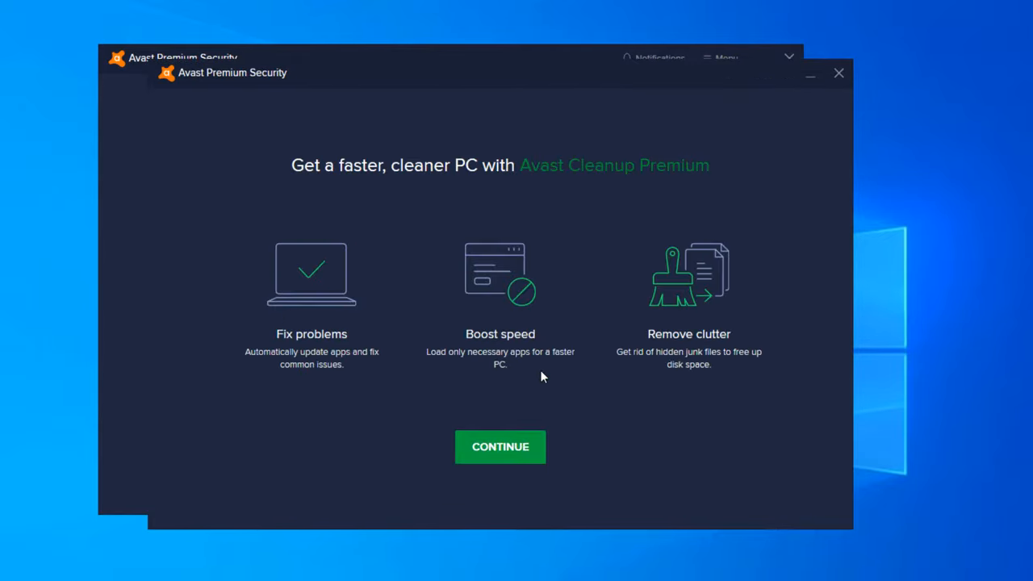
mouse_move(707, 197)
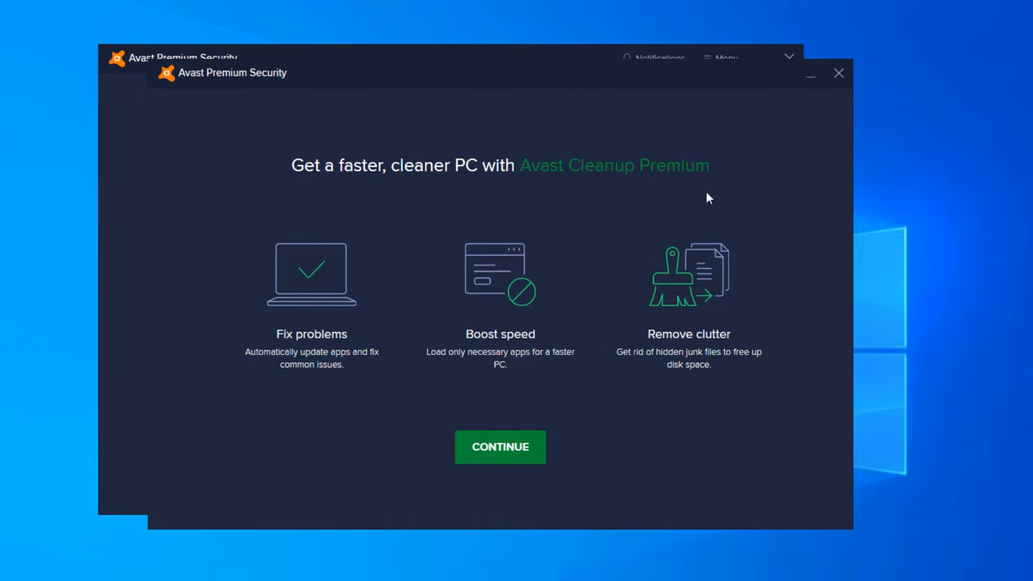
mouse_move(455, 187)
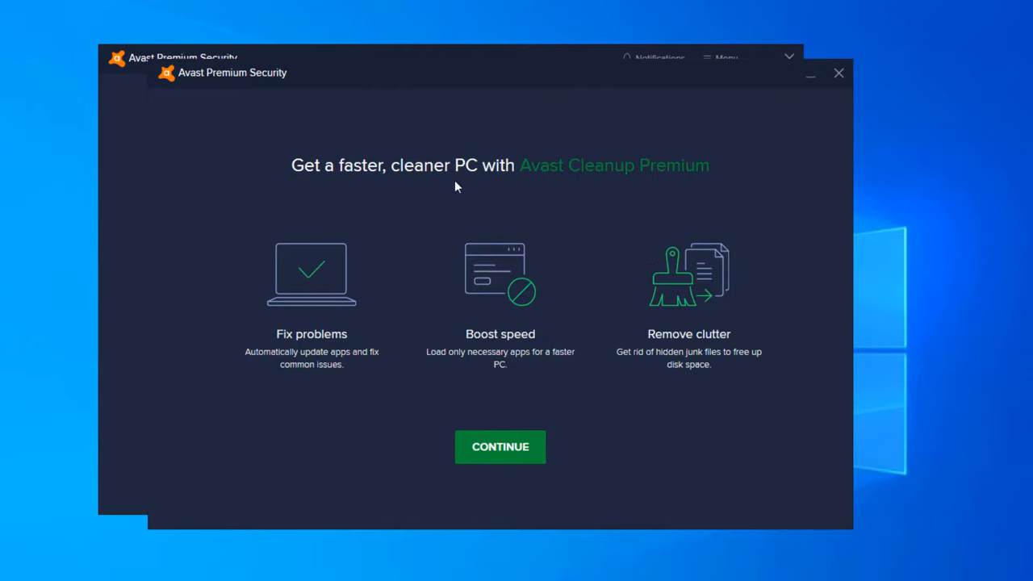
mouse_move(576, 414)
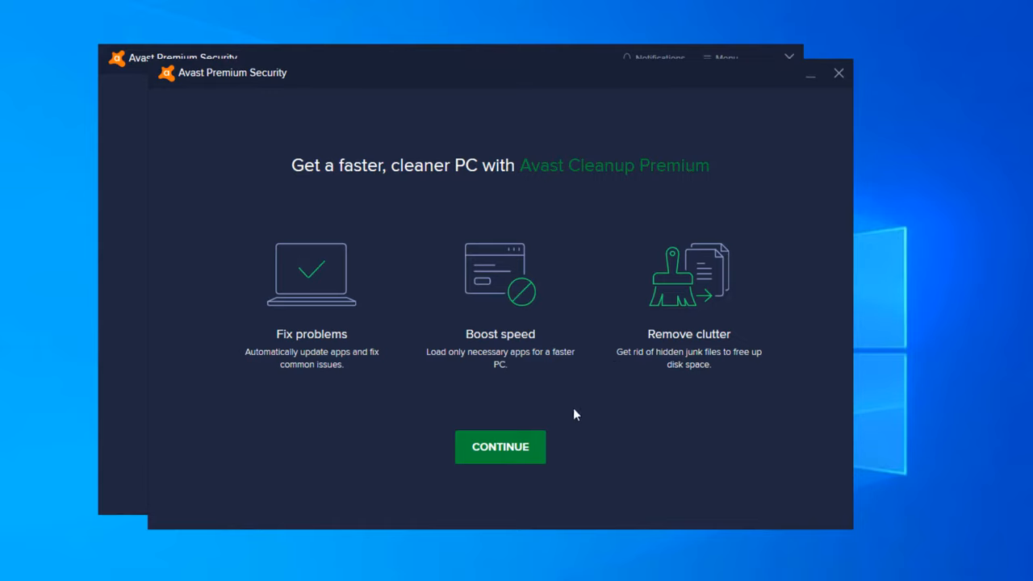
mouse_move(546, 446)
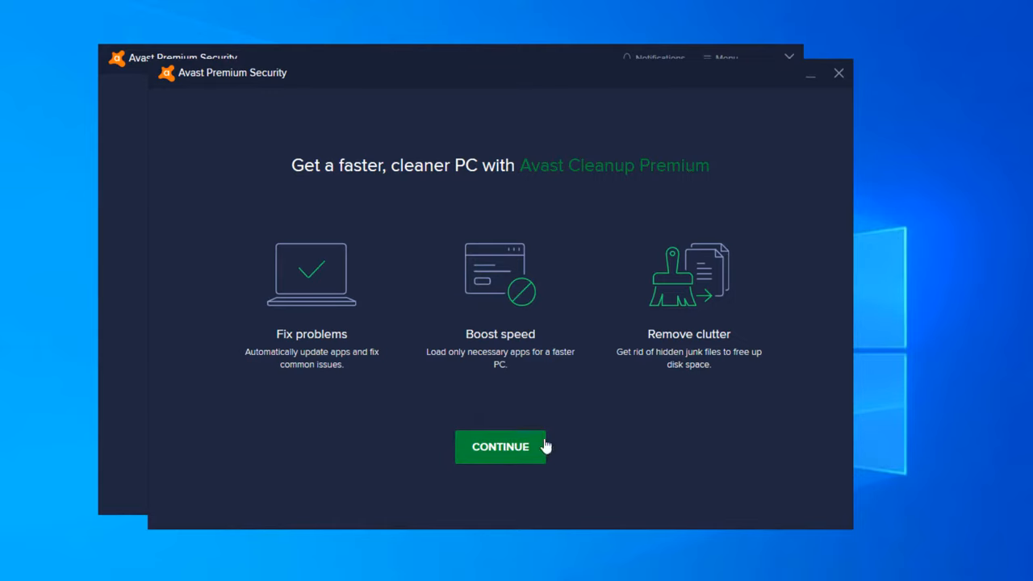
left_click(501, 445)
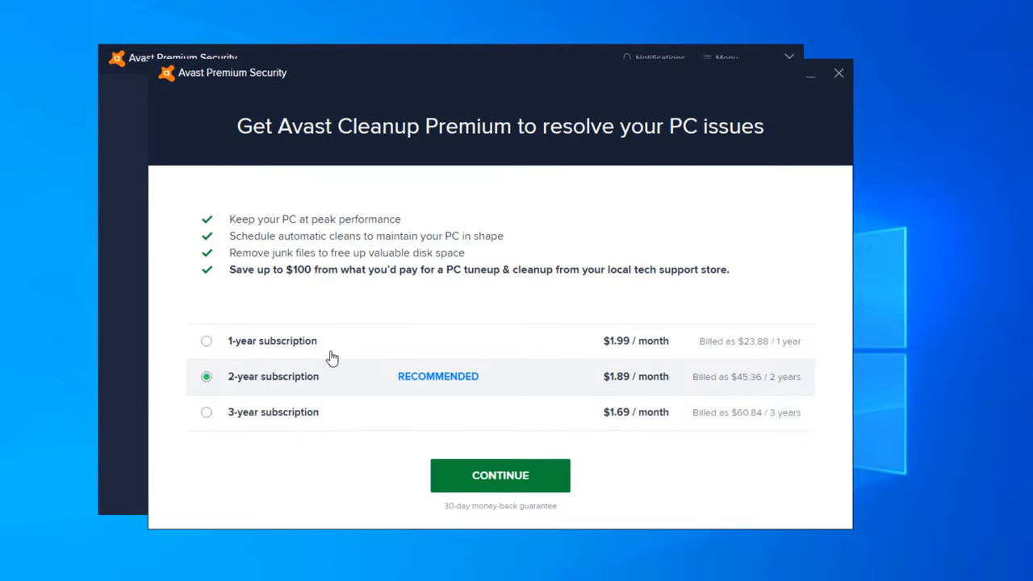
mouse_move(629, 384)
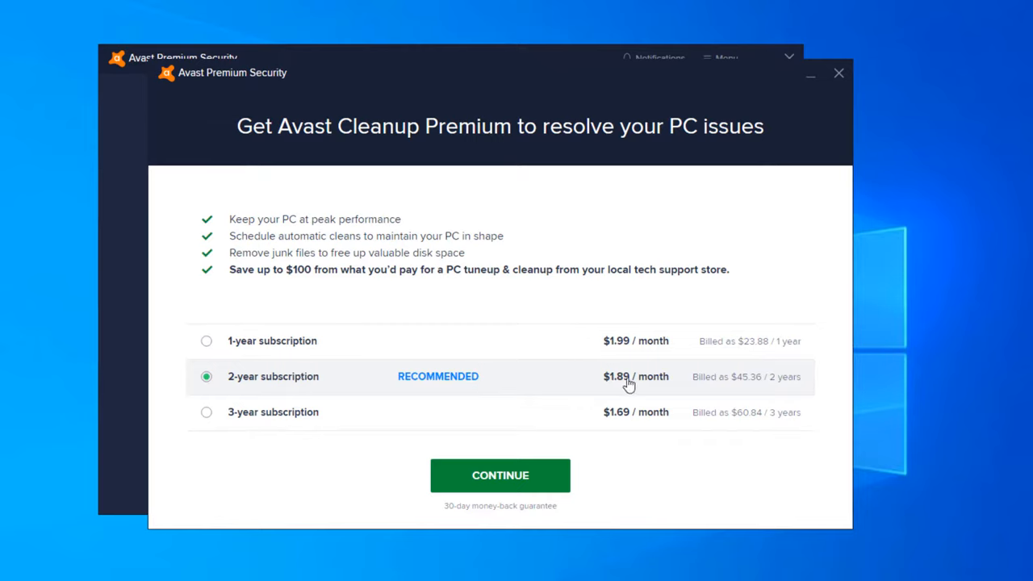
mouse_move(766, 433)
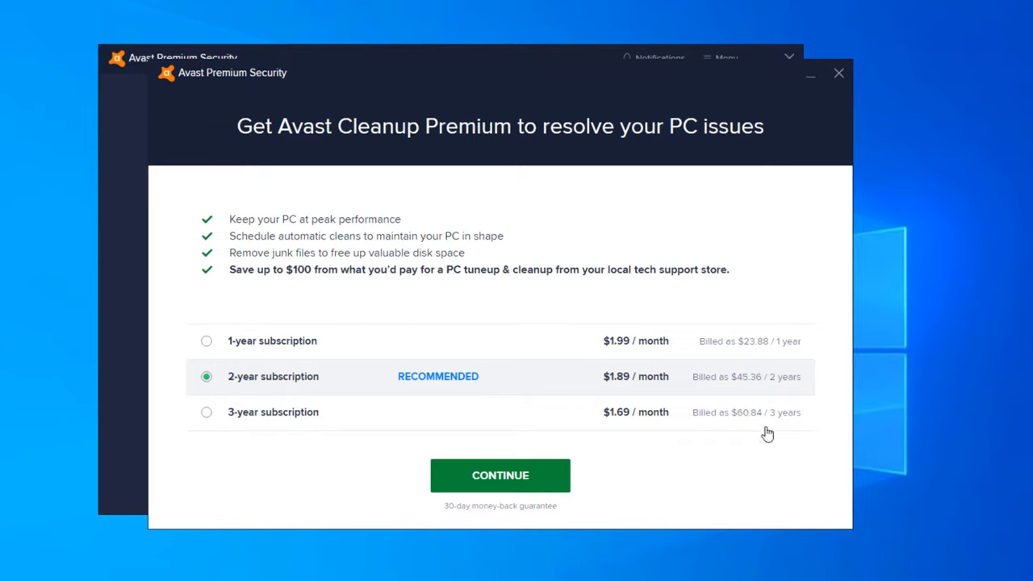
mouse_move(751, 381)
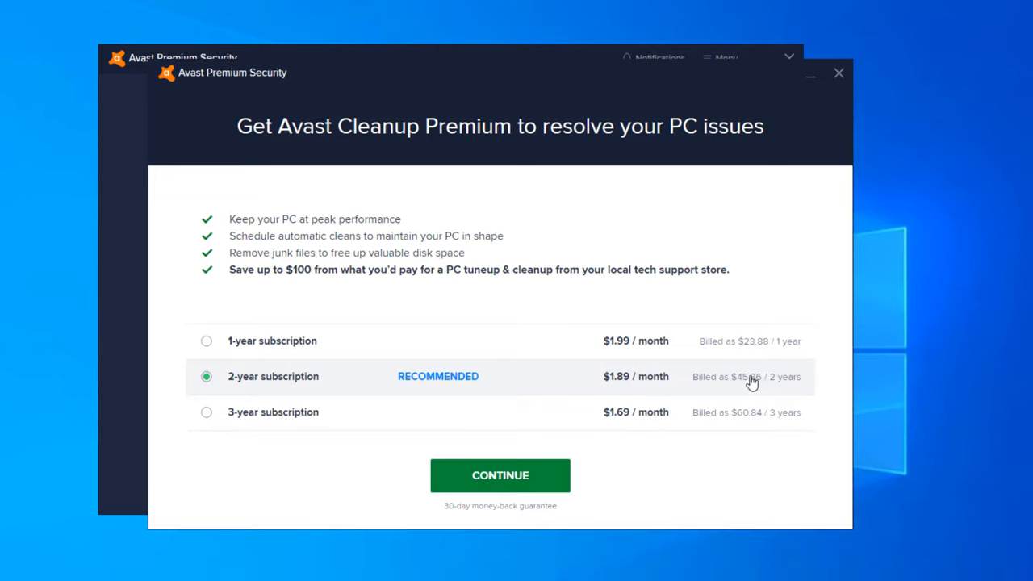
mouse_move(417, 369)
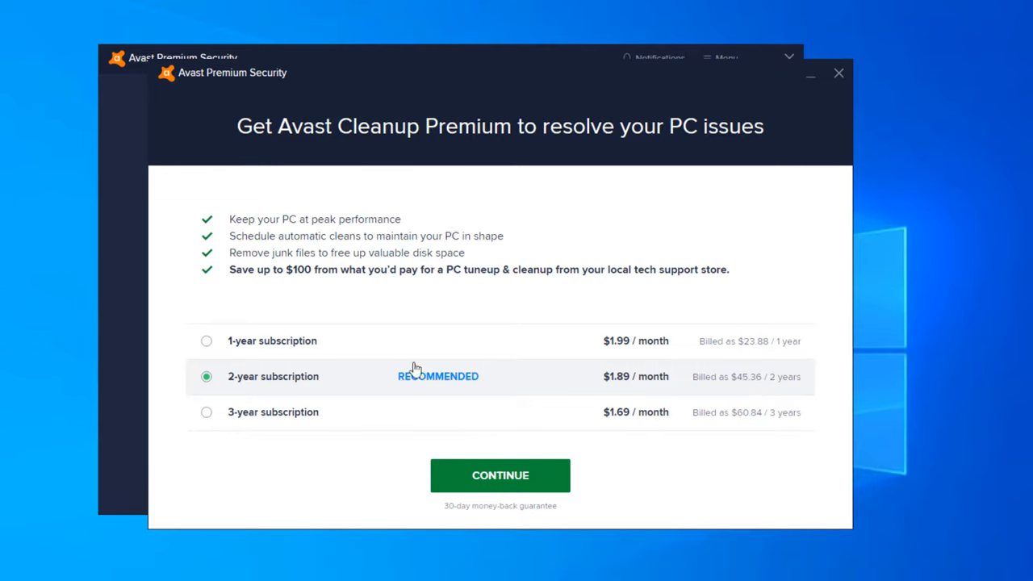
left_click(500, 475)
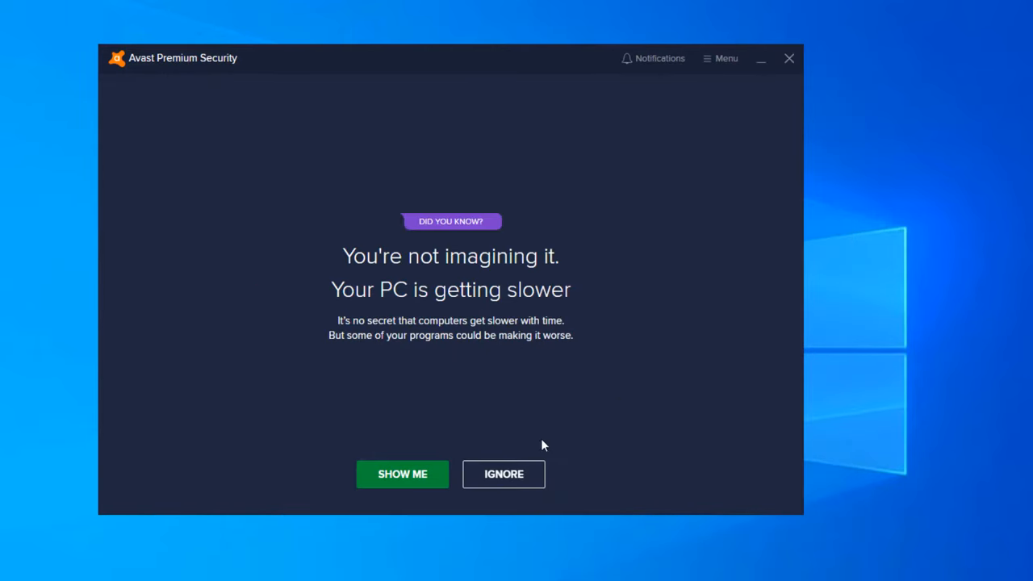
left_click(504, 474)
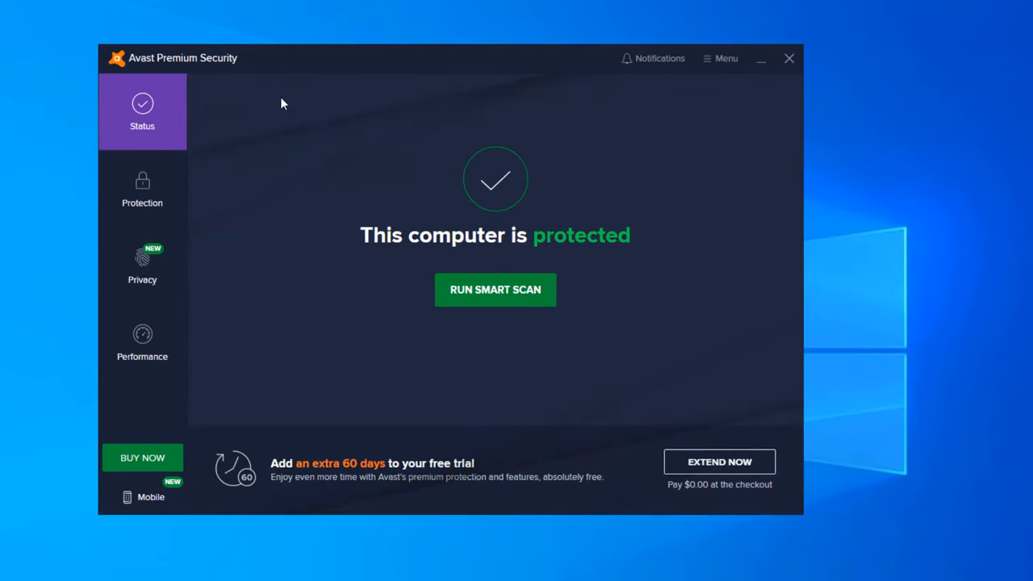
mouse_move(321, 301)
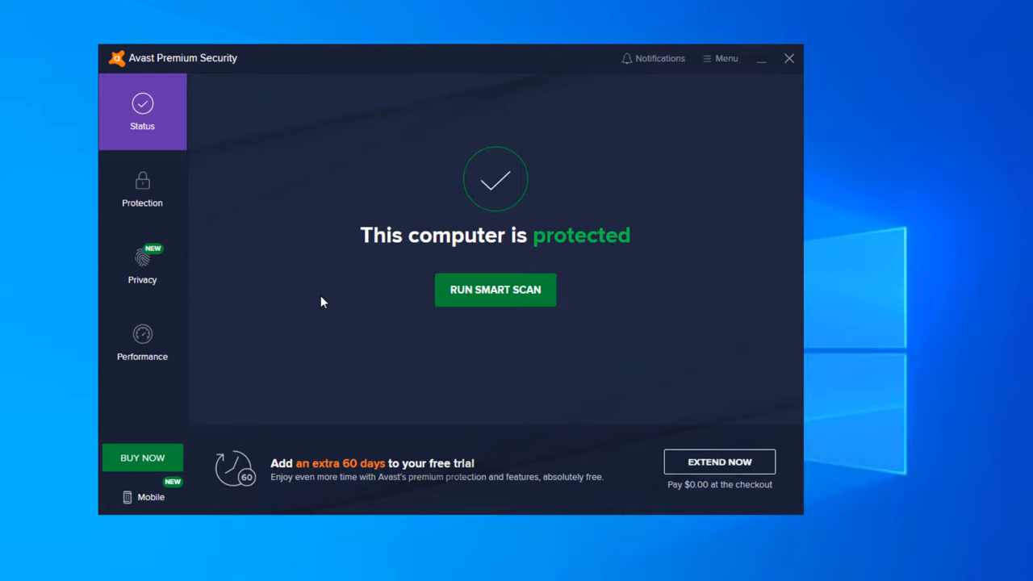
mouse_move(259, 315)
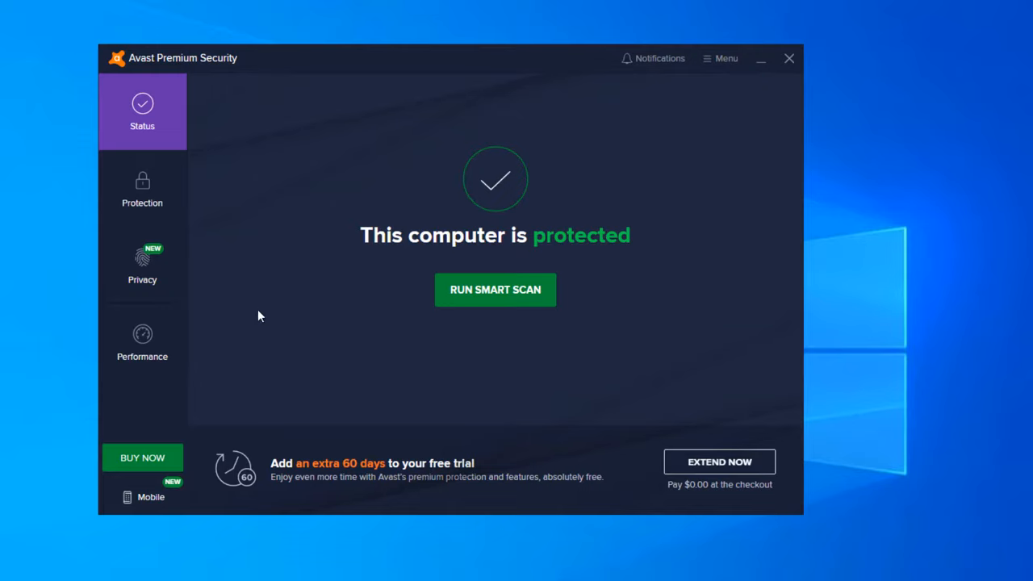
mouse_move(164, 191)
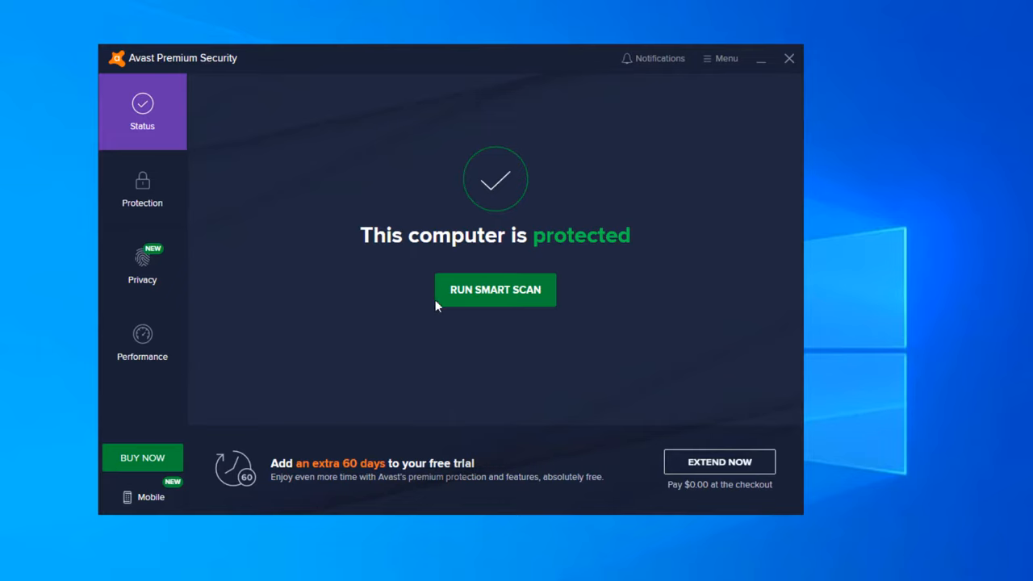
mouse_move(442, 372)
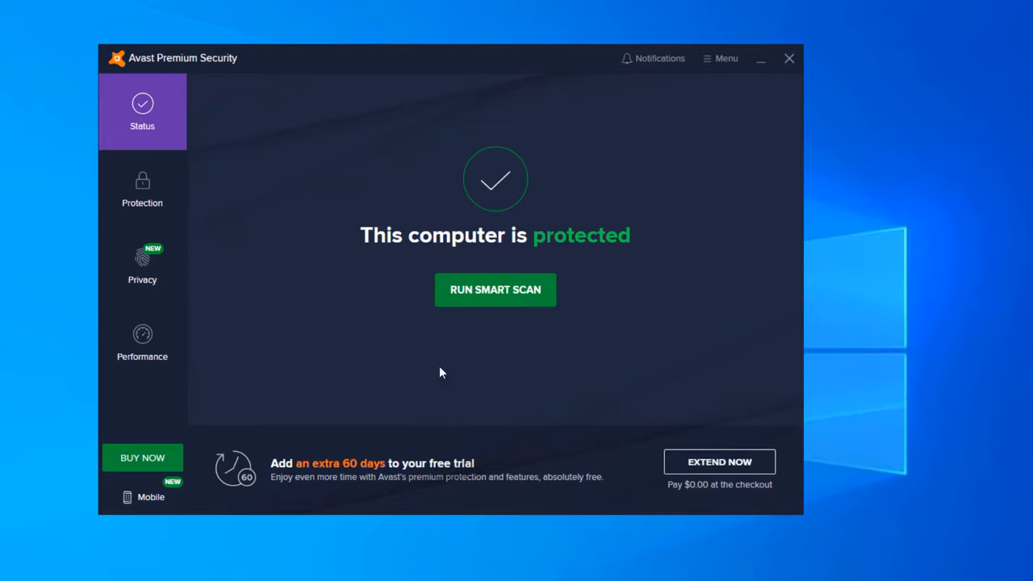
mouse_move(292, 478)
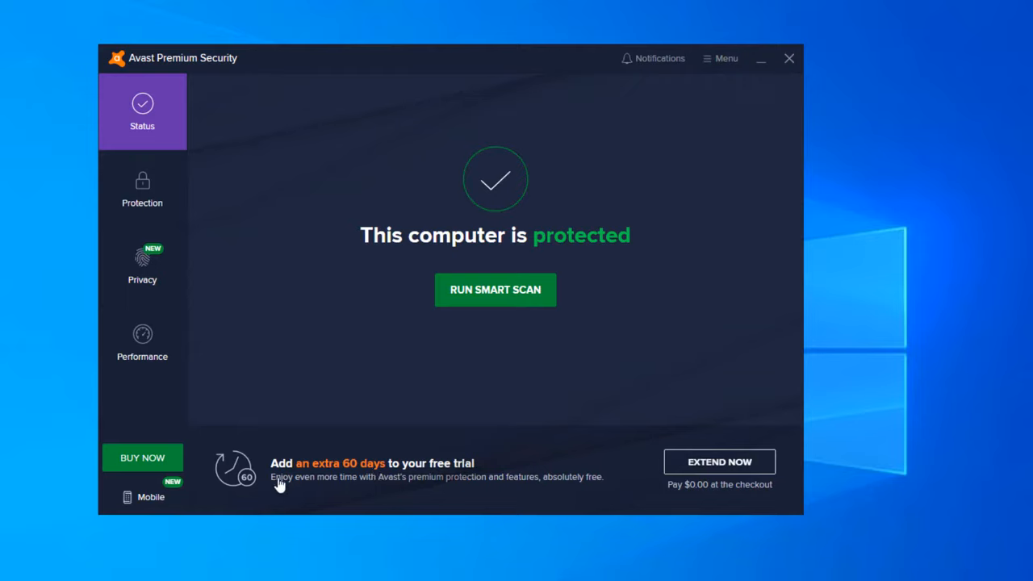
mouse_move(730, 494)
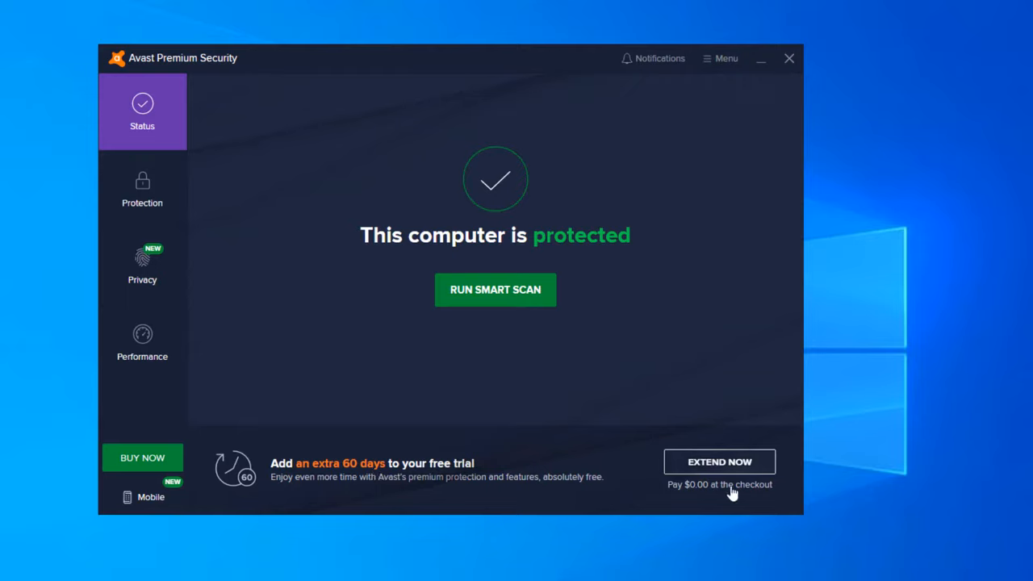
From the Protection section, show the Virus Scans page with Full, Targeted, Boot-Time and Custom scans
left_click(142, 189)
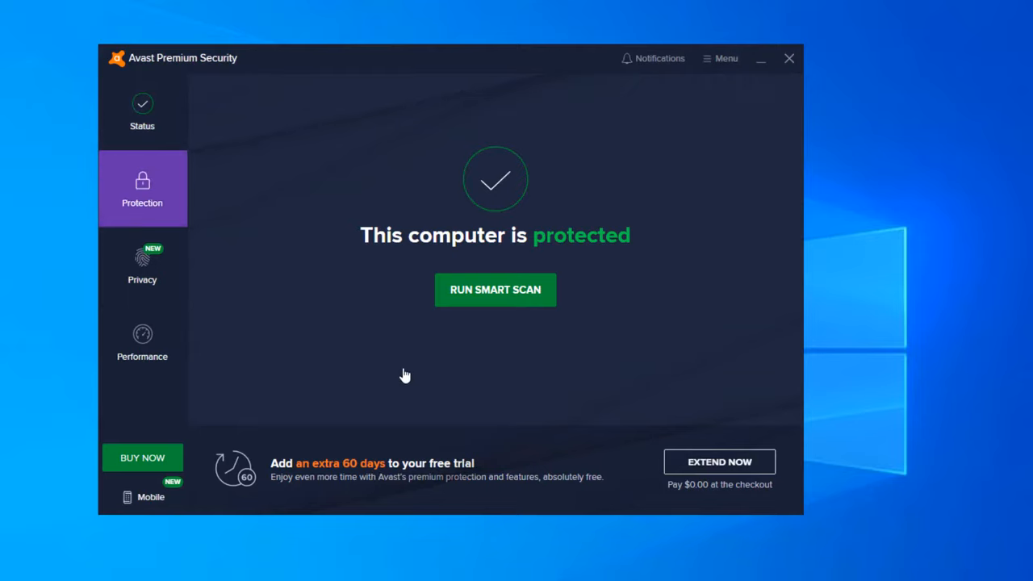
left_click(142, 188)
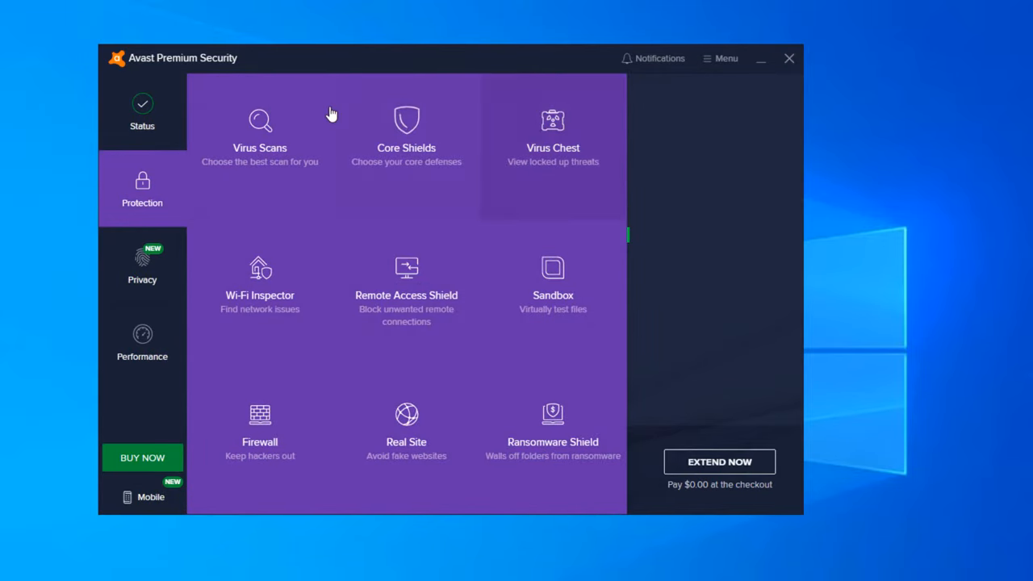
mouse_move(260, 303)
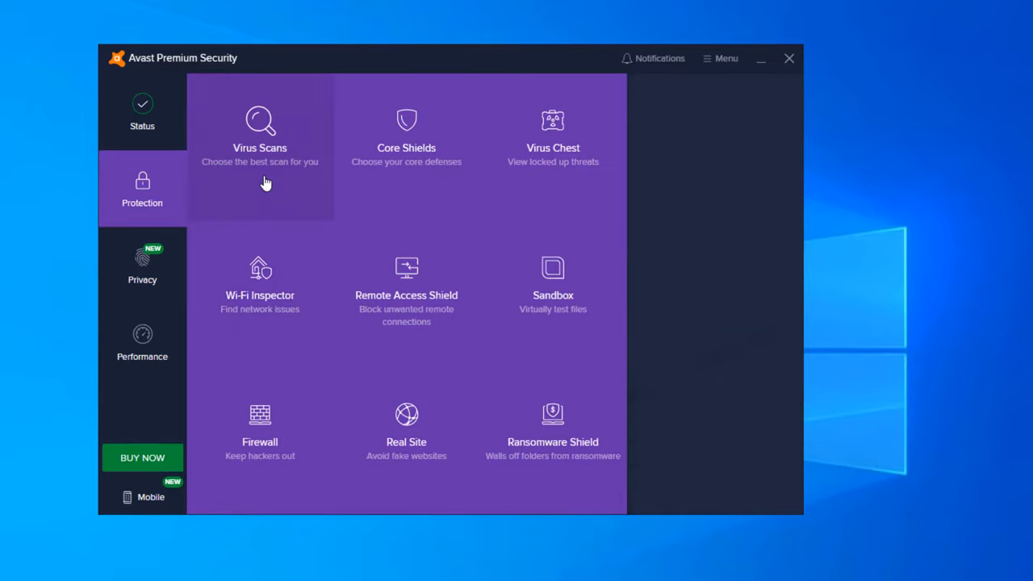
left_click(260, 129)
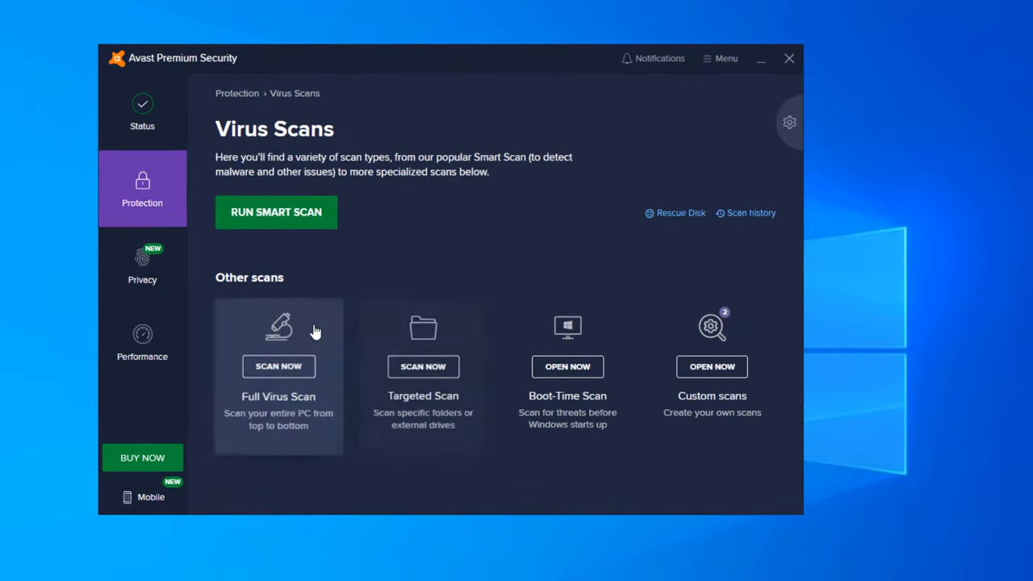
mouse_move(568, 426)
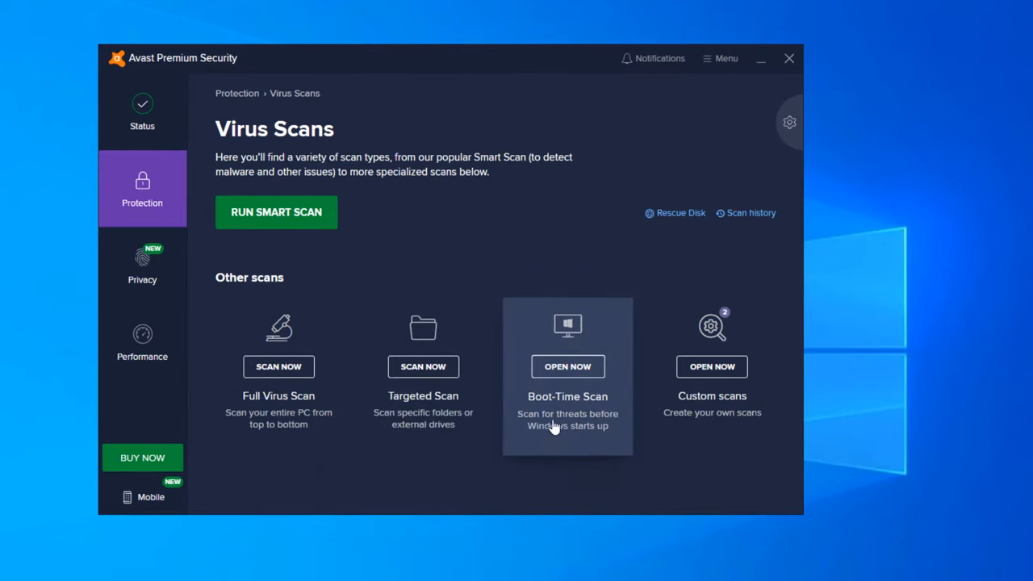
In the custom scan settings, keep the scan priority at High priority
left_click(712, 366)
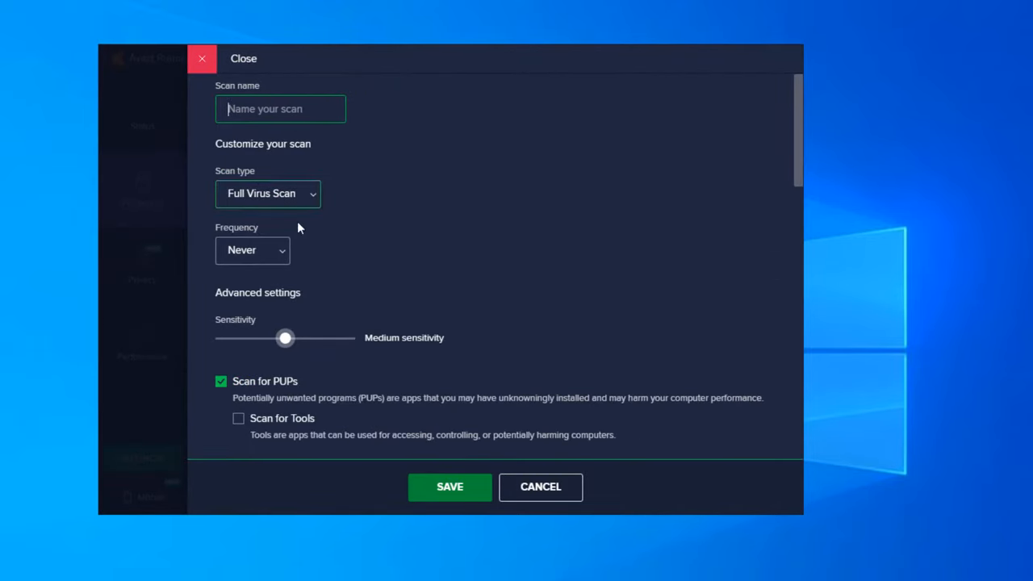
scroll("down", 3)
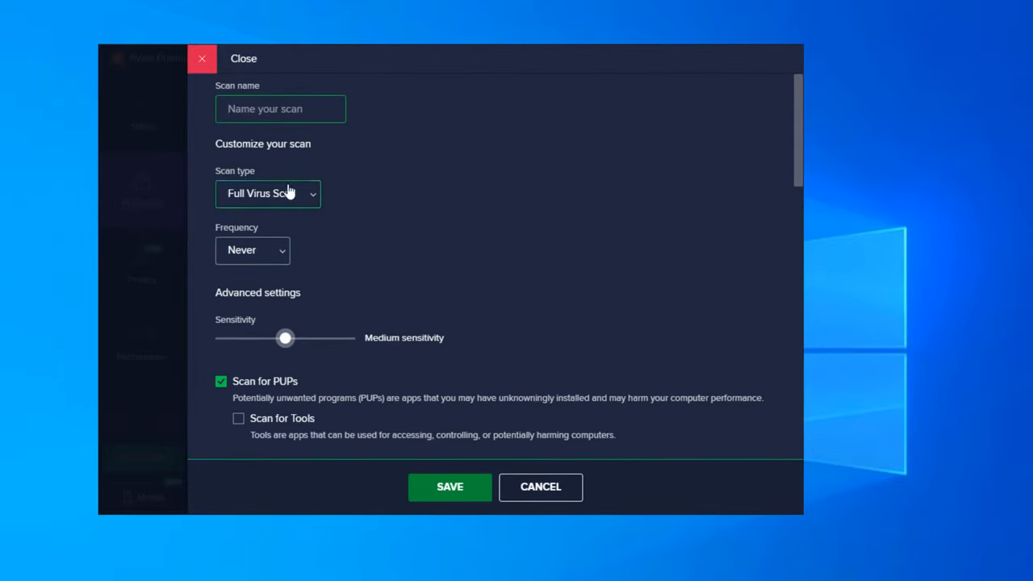
left_click(268, 194)
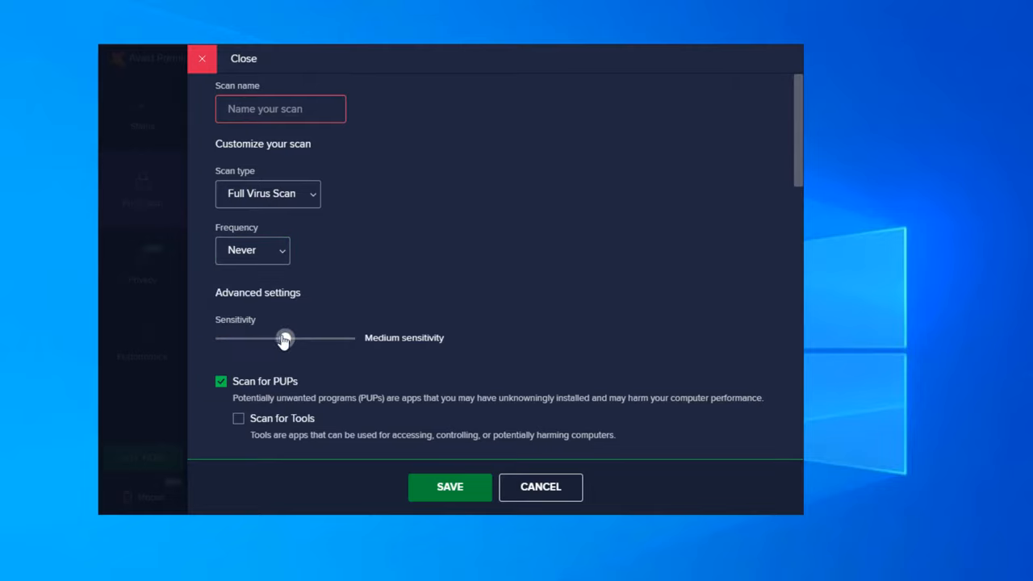
scroll("down", 3)
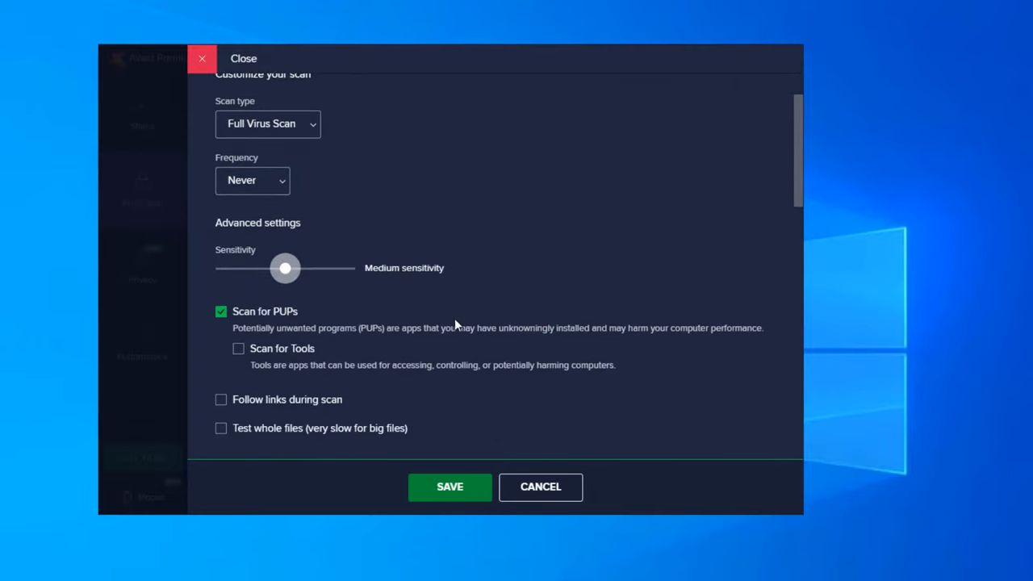
scroll("down", 3)
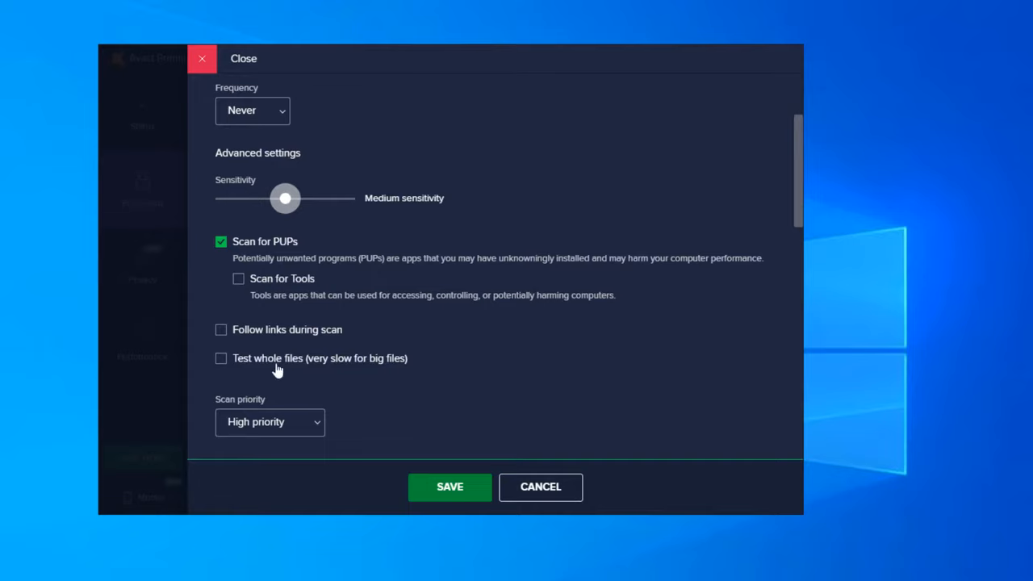
mouse_move(436, 358)
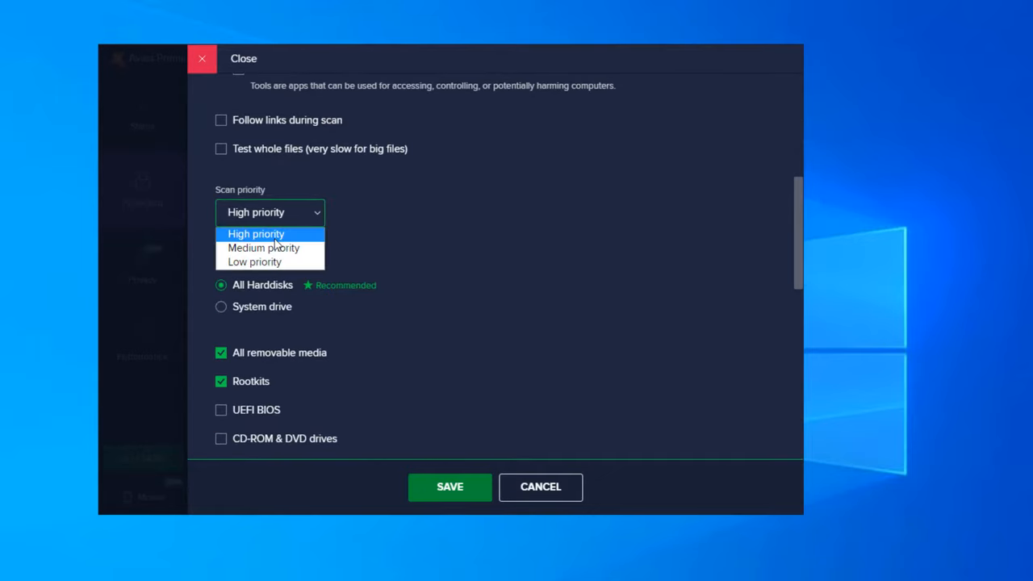
left_click(255, 234)
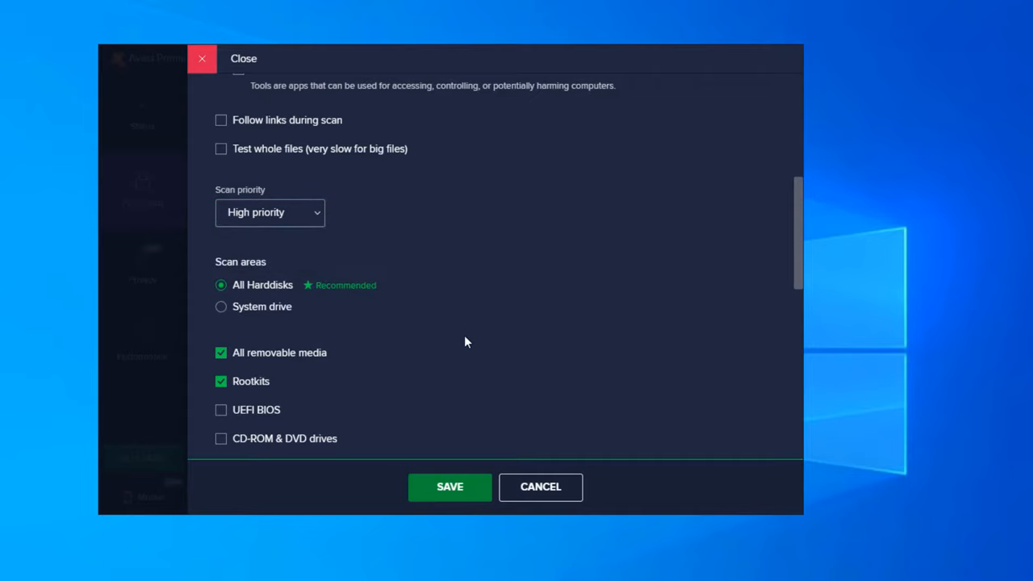
mouse_move(268, 291)
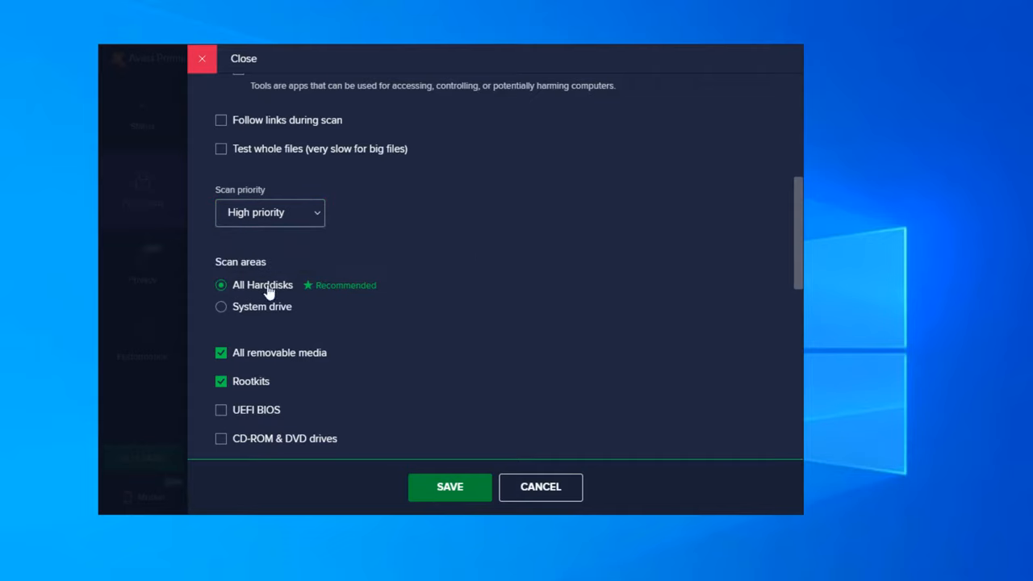
mouse_move(339, 294)
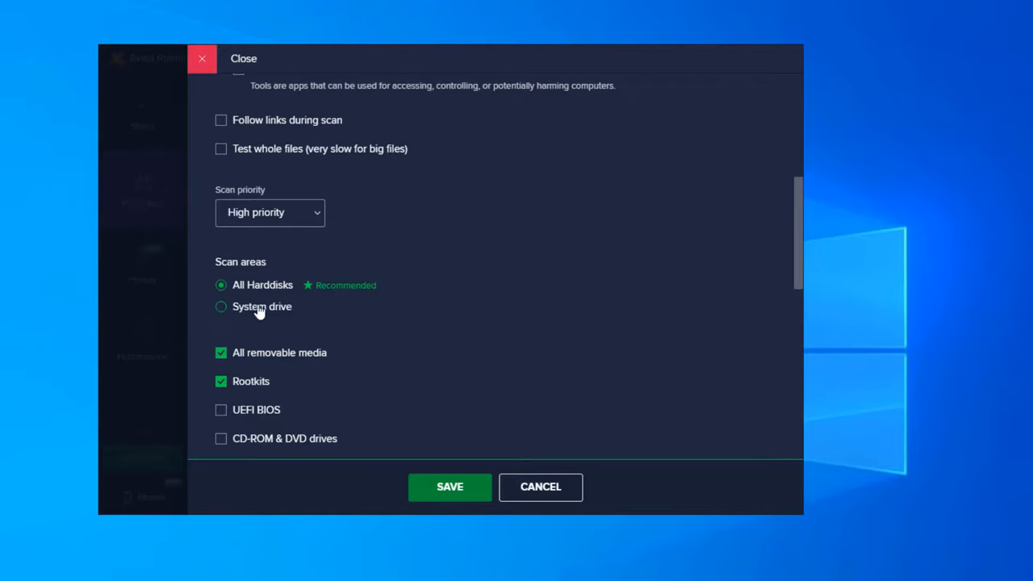
Further down past File Types, enable automatic actions during the scan with Fix automatically selected
scroll("down", 3)
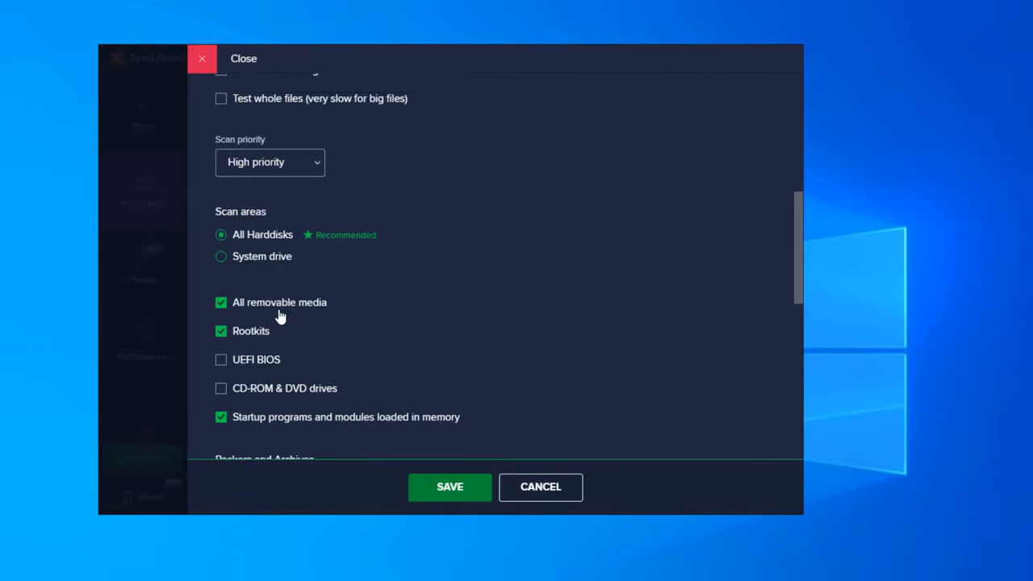
scroll("down", 3)
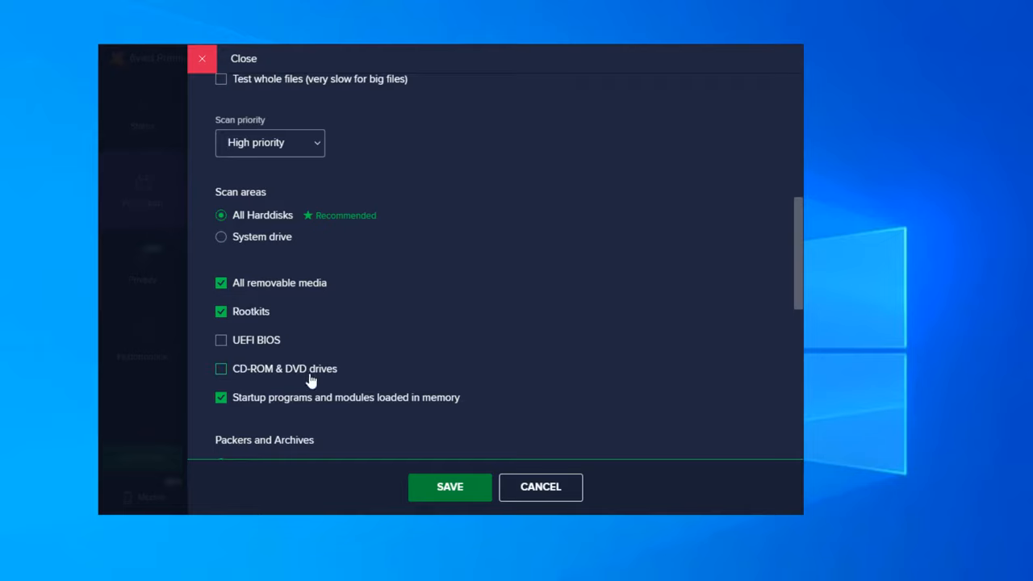
scroll("down", 3)
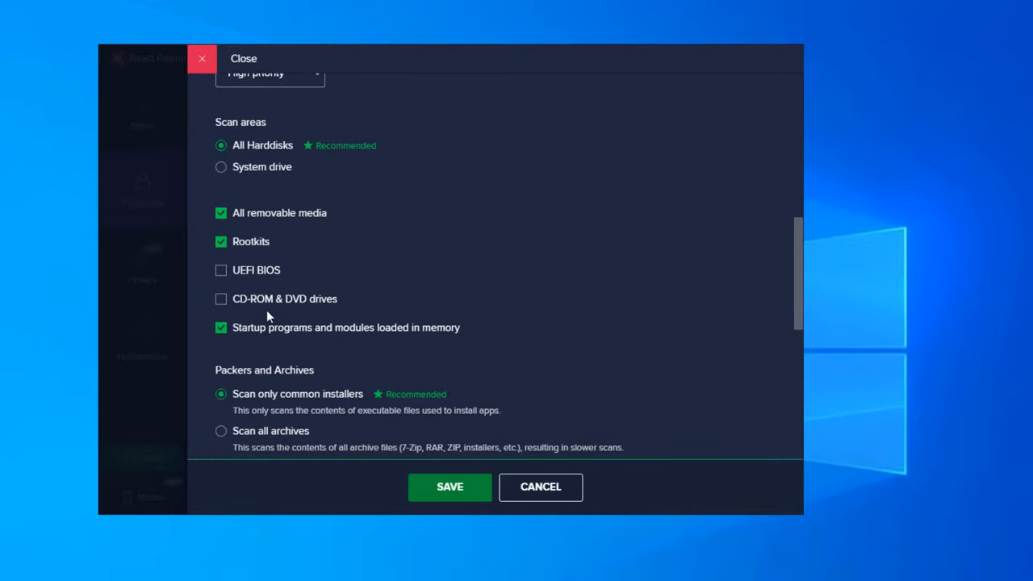
mouse_move(339, 339)
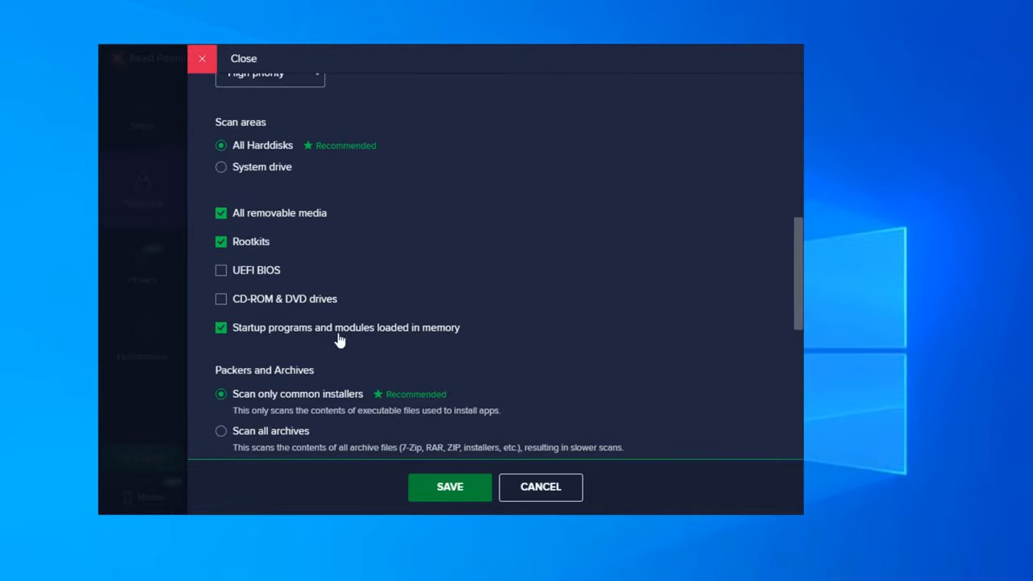
scroll("down", 3)
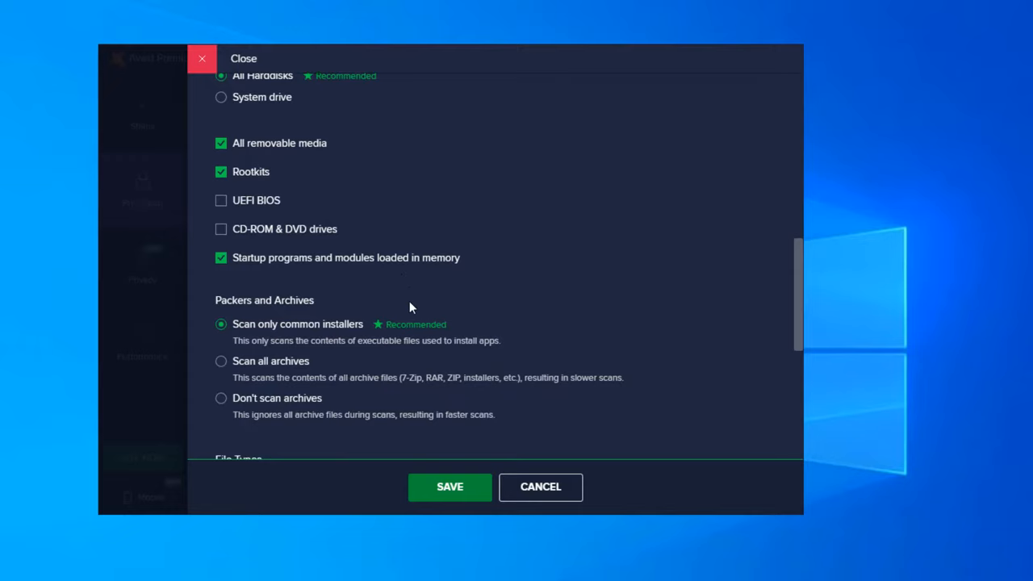
mouse_move(223, 320)
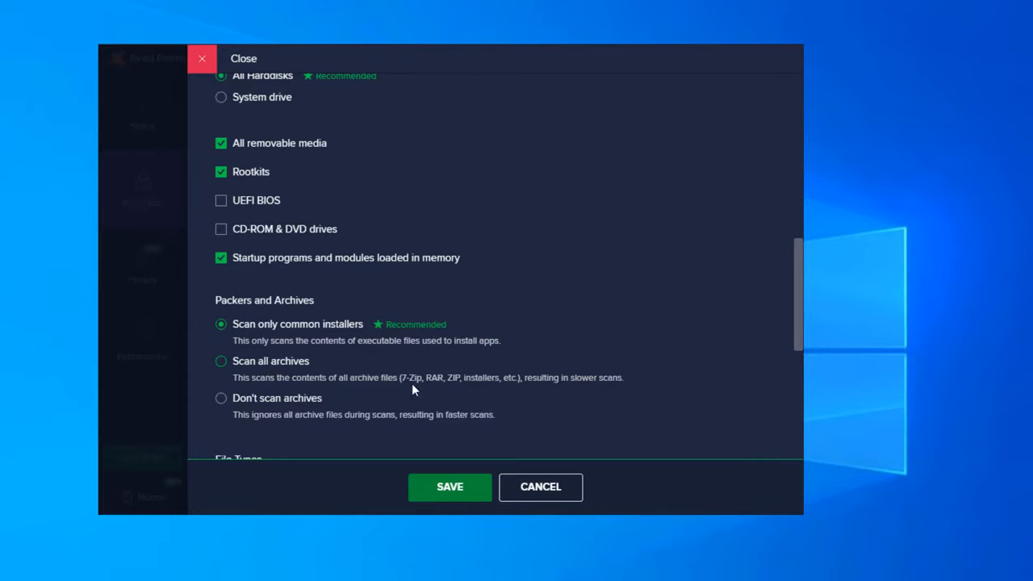
mouse_move(484, 380)
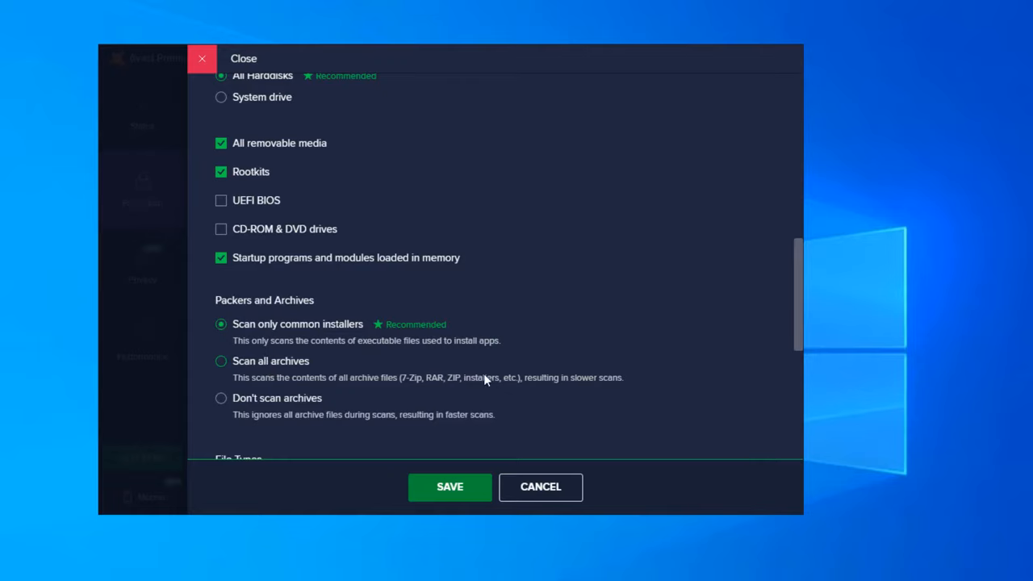
mouse_move(610, 384)
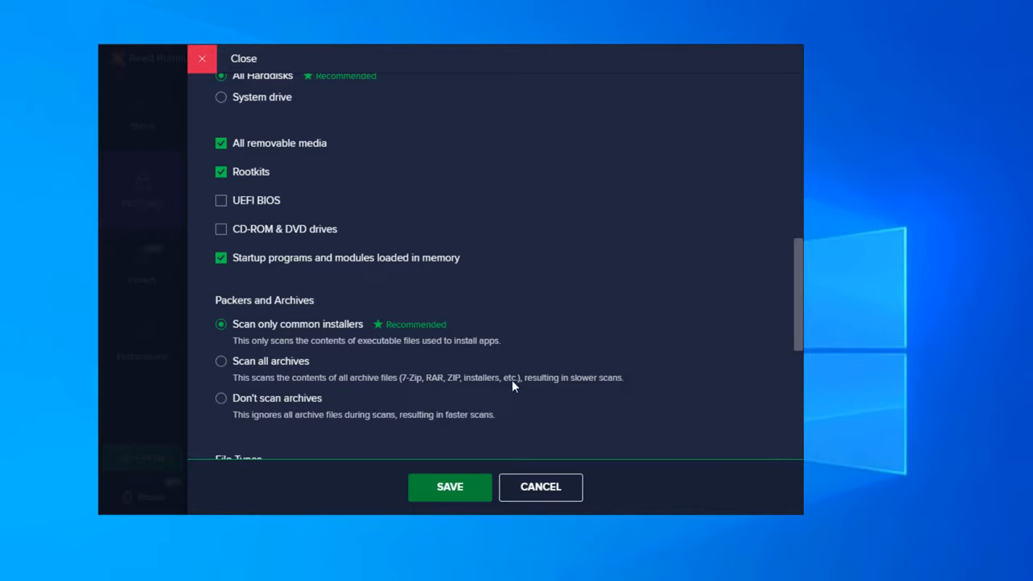
mouse_move(310, 395)
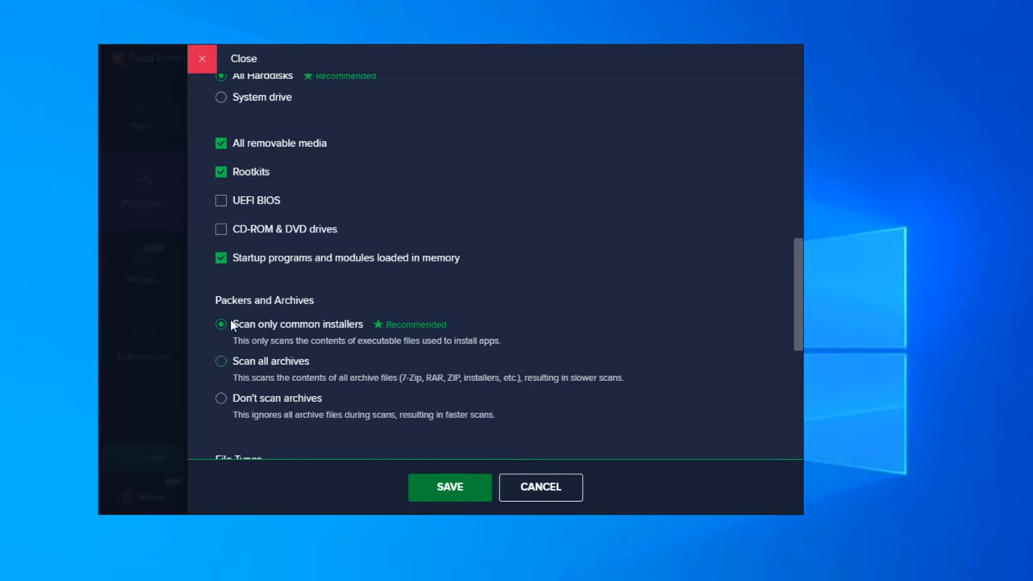
scroll("down", 3)
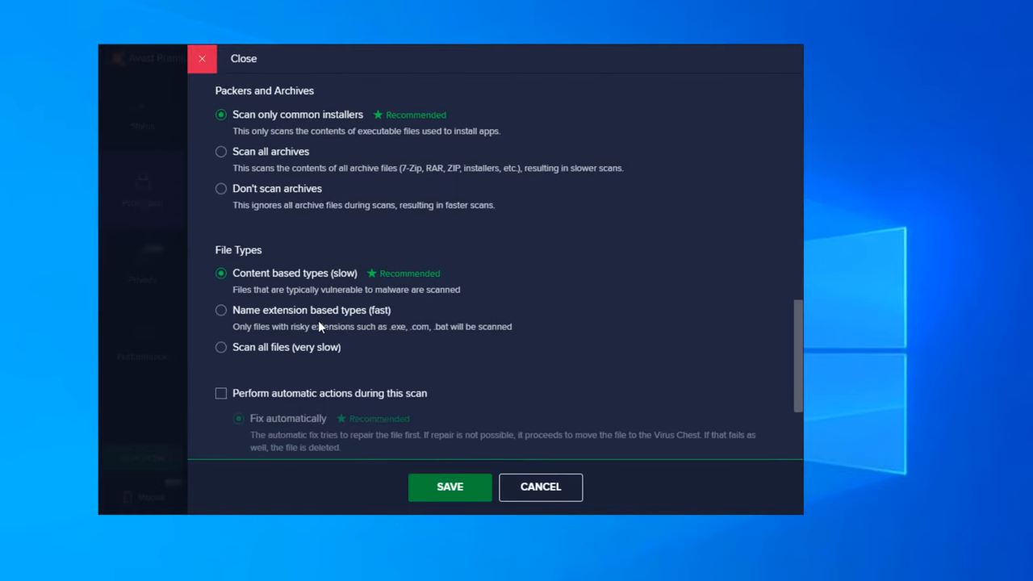
mouse_move(304, 315)
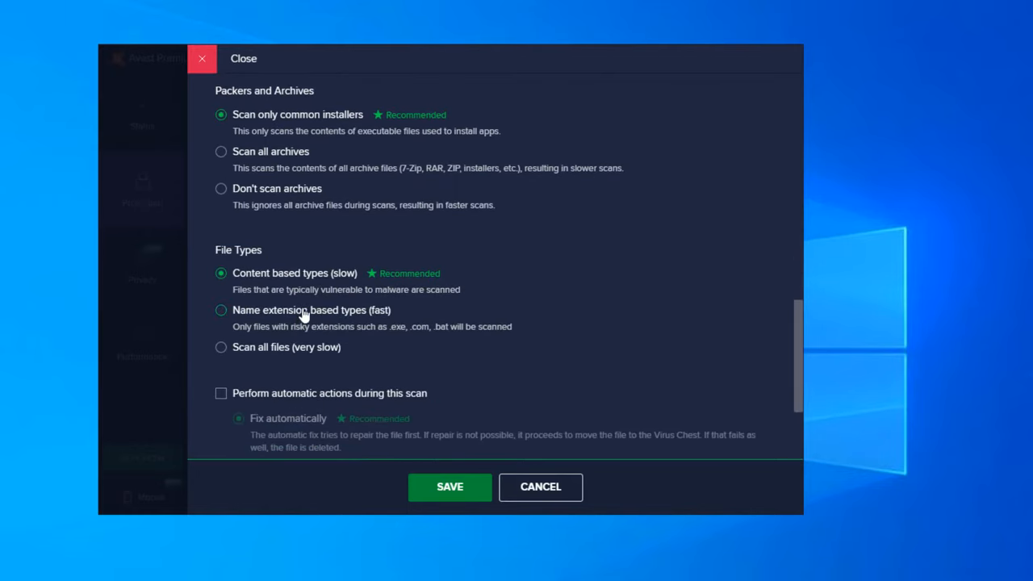
scroll("down", 3)
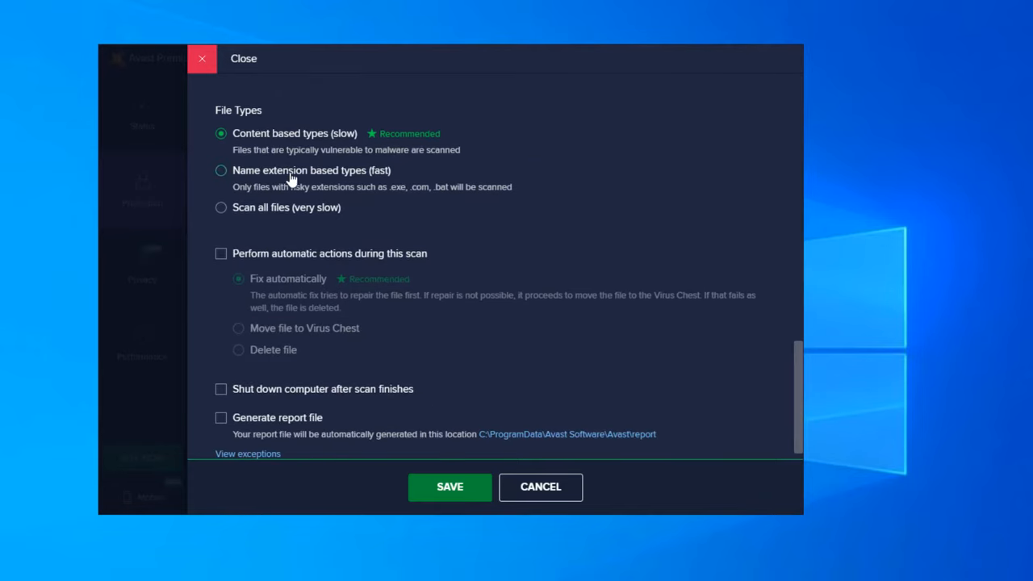
mouse_move(368, 178)
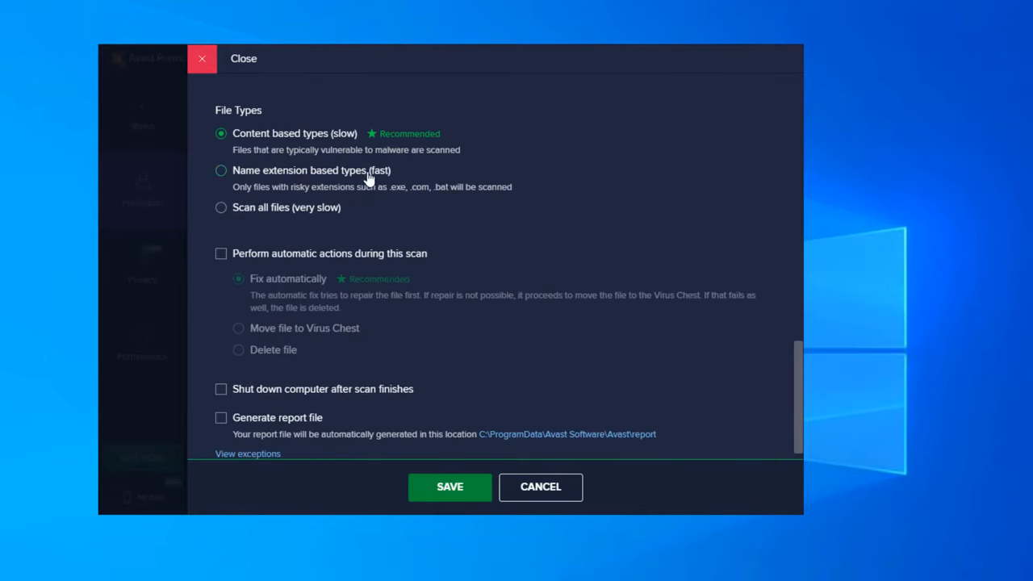
mouse_move(292, 192)
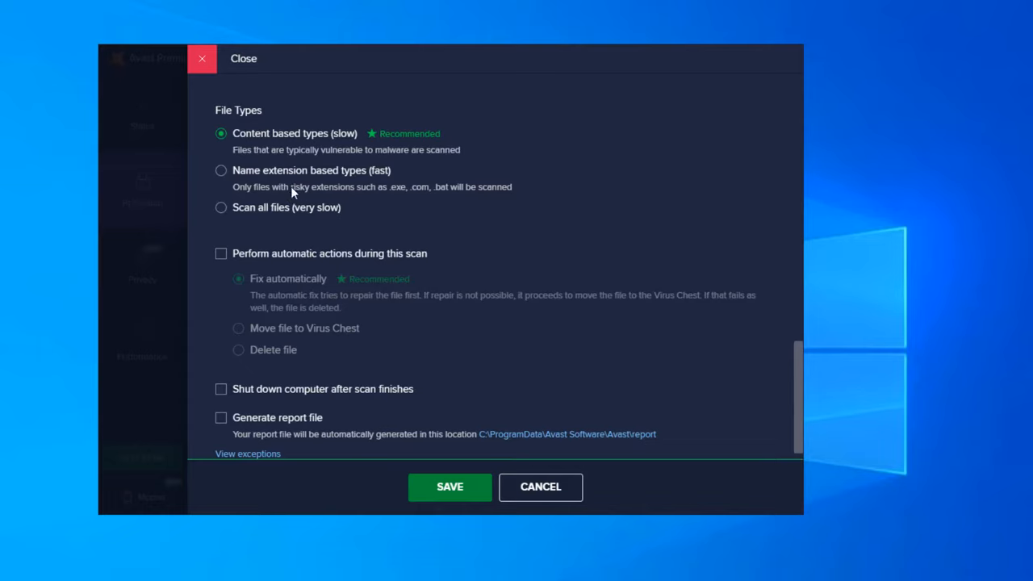
mouse_move(375, 200)
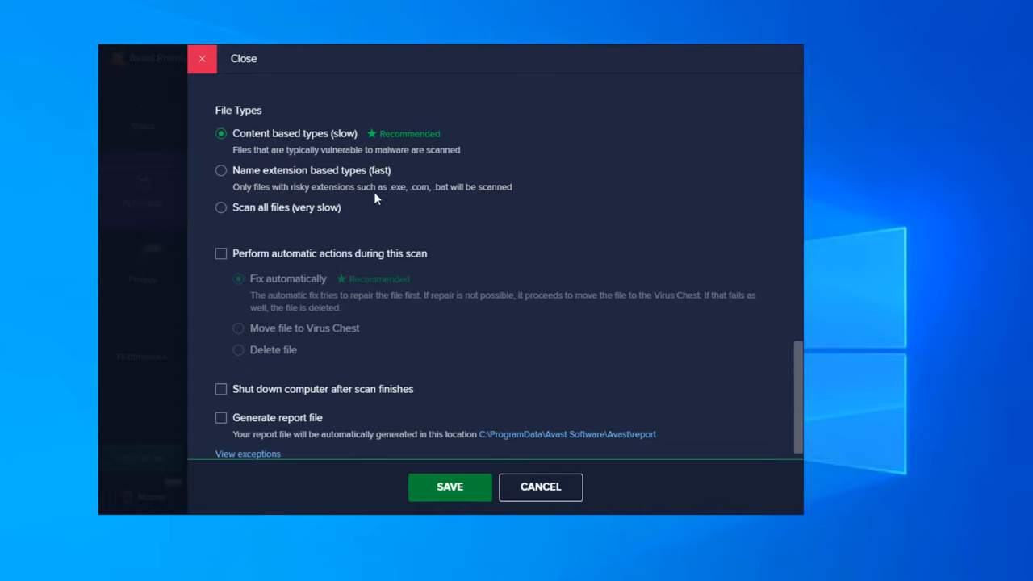
mouse_move(436, 199)
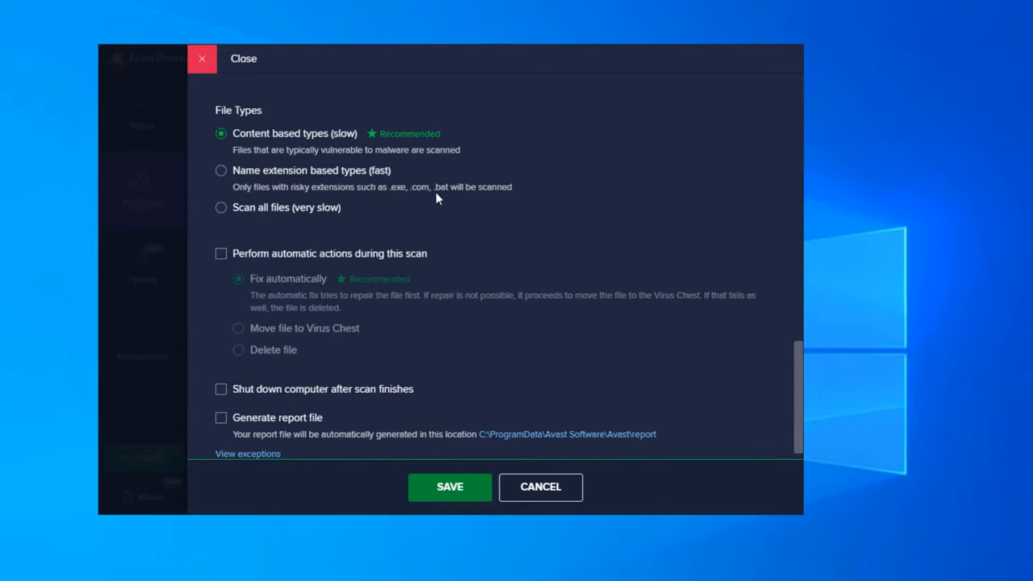
mouse_move(245, 153)
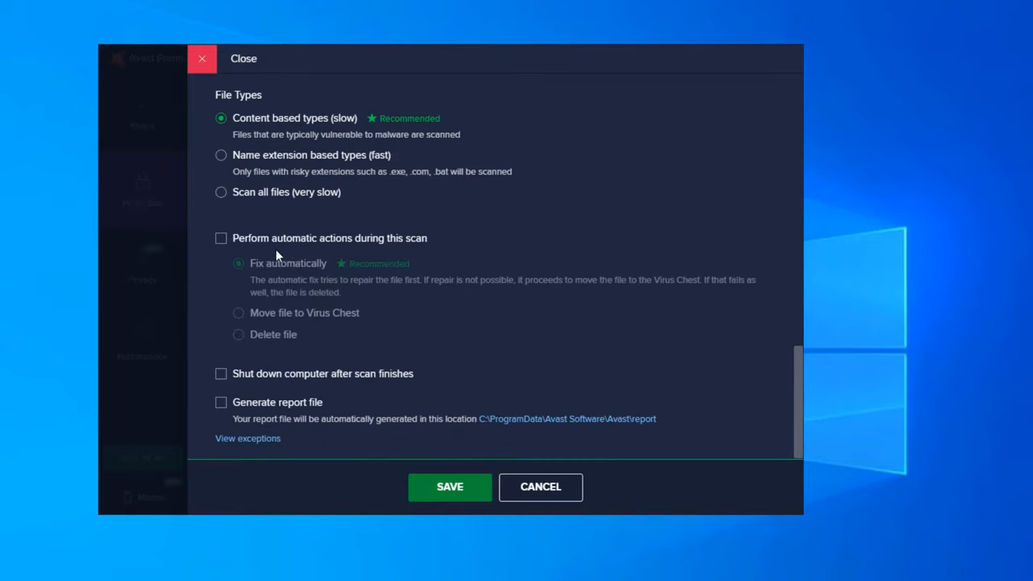
left_click(221, 238)
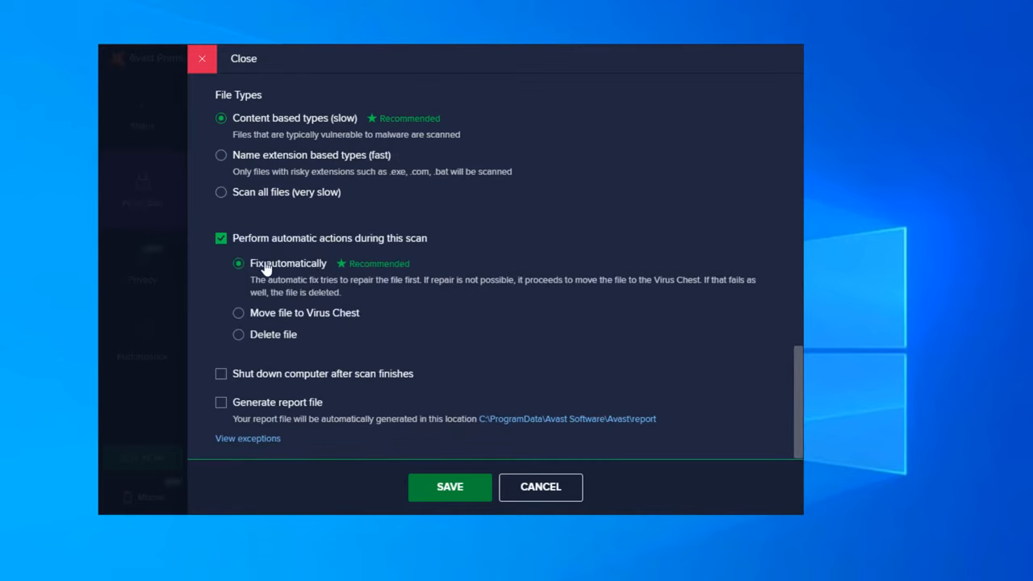
mouse_move(359, 318)
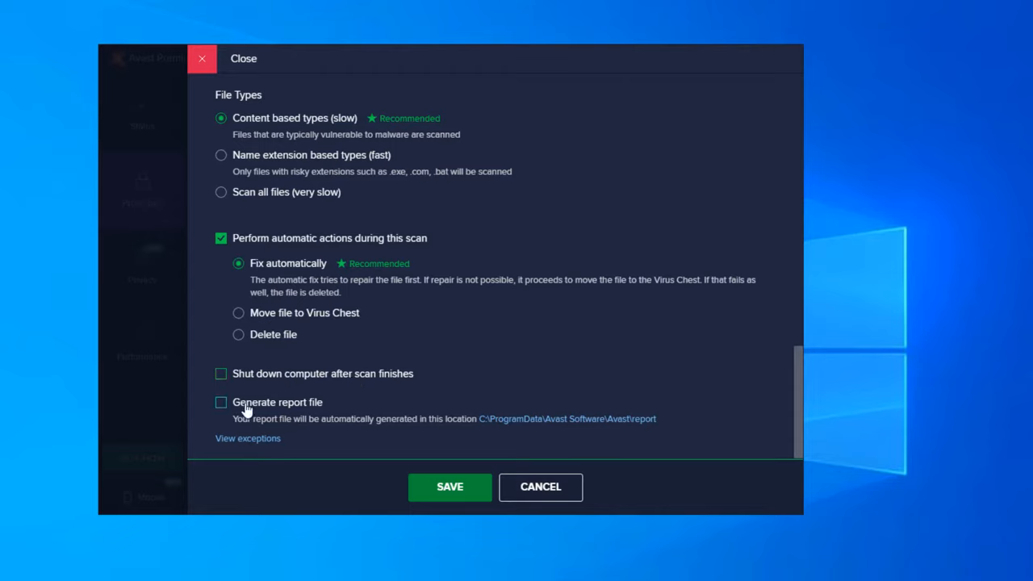
mouse_move(273, 414)
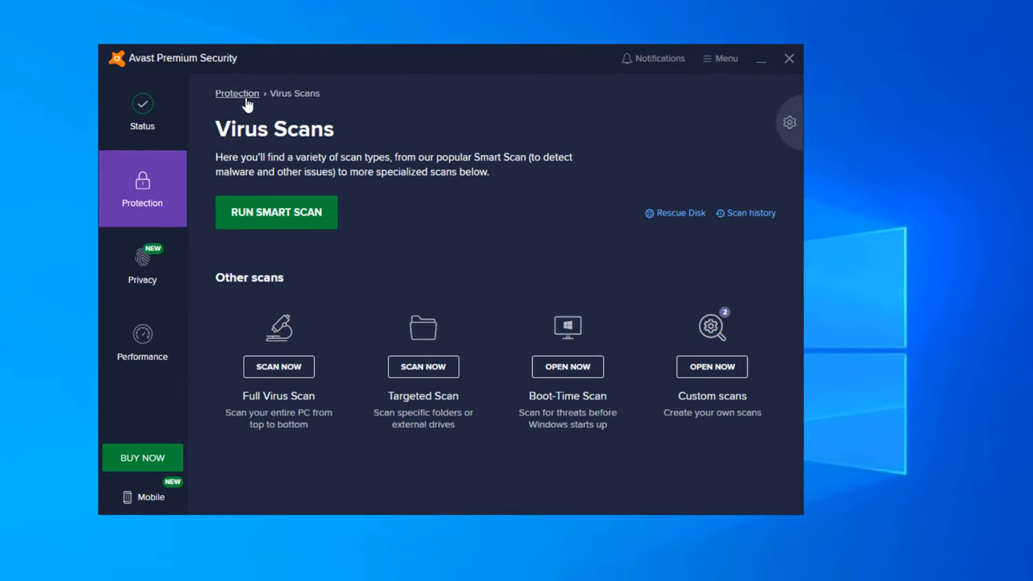
mouse_move(366, 349)
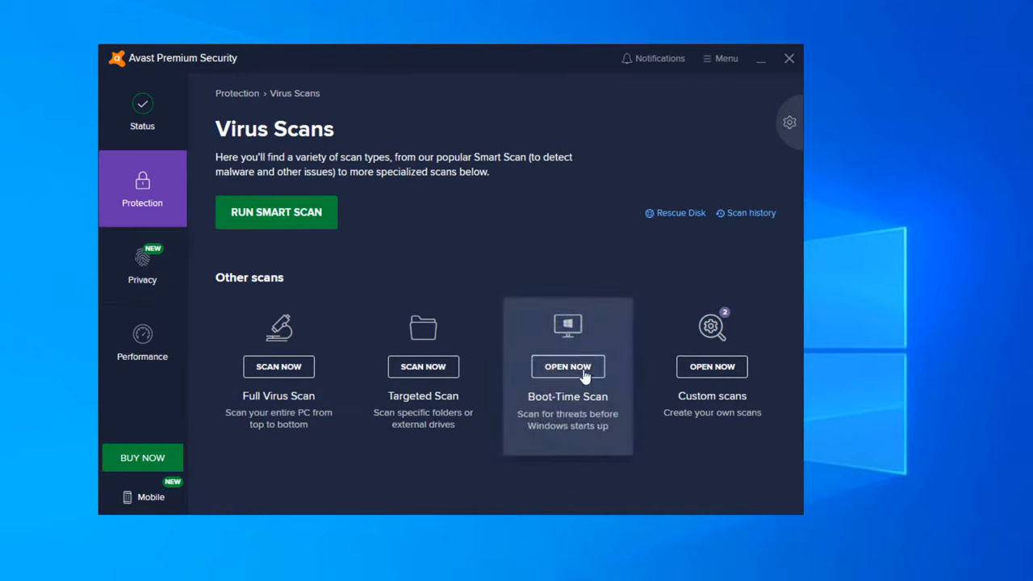
mouse_move(565, 315)
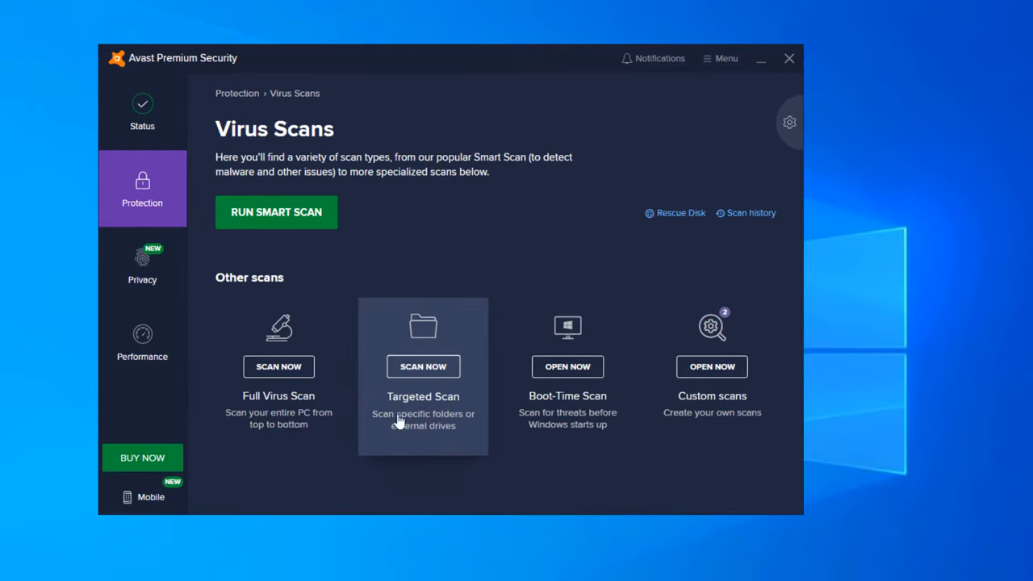
mouse_move(249, 436)
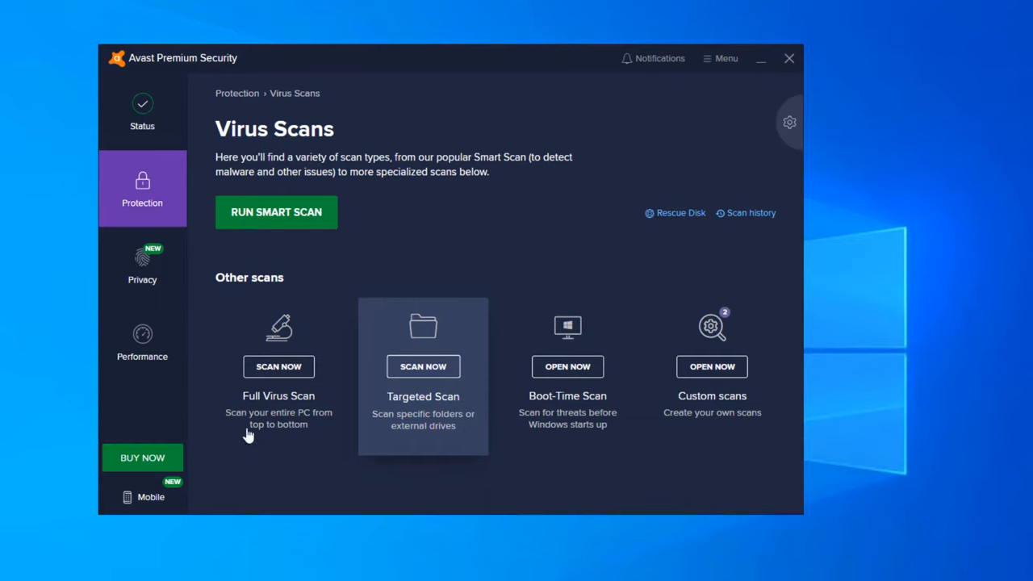
mouse_move(277, 372)
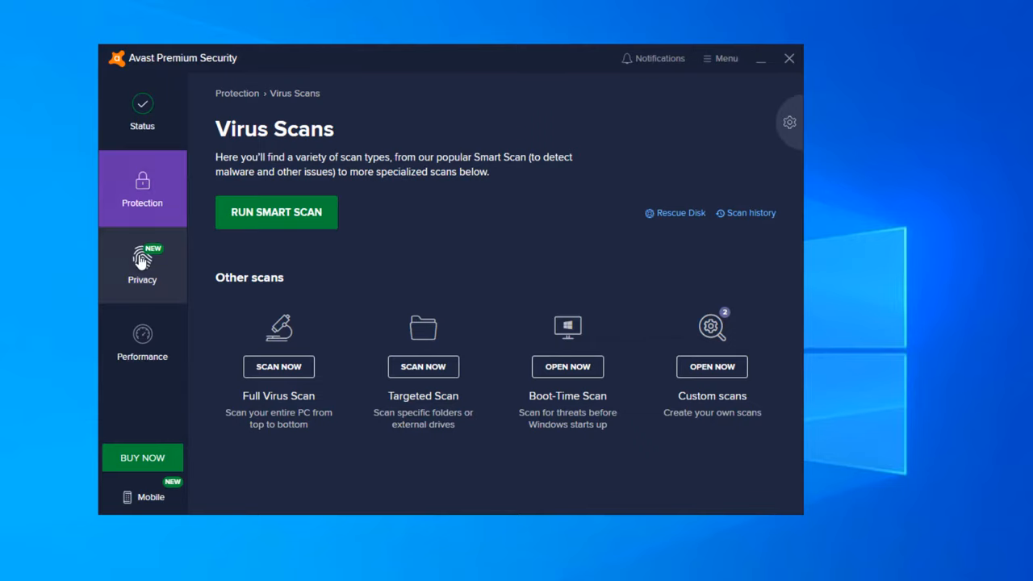
Show the Core Shields page with File, Behavior, Web and Mail Shield all switched on
left_click(142, 188)
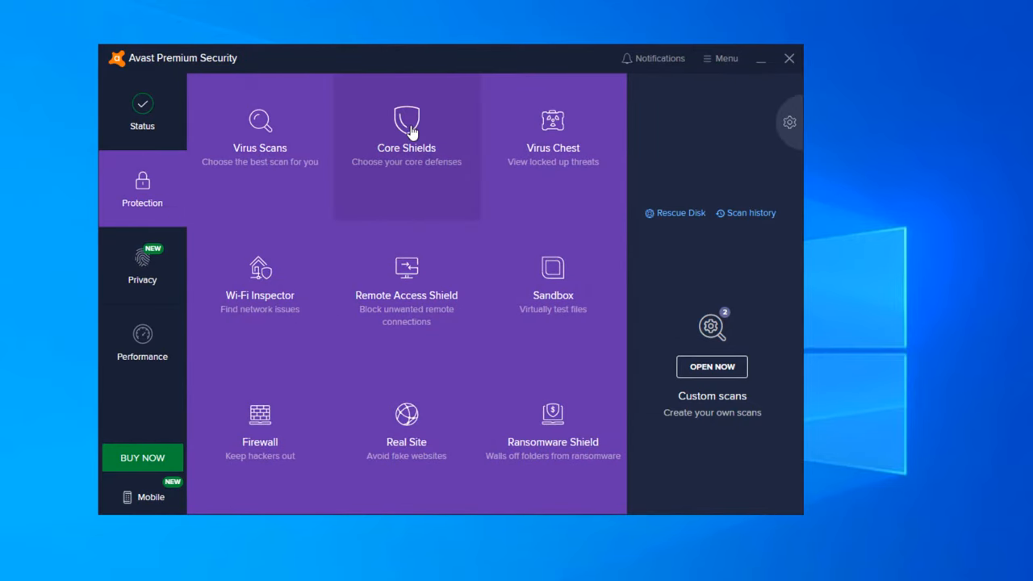
left_click(407, 129)
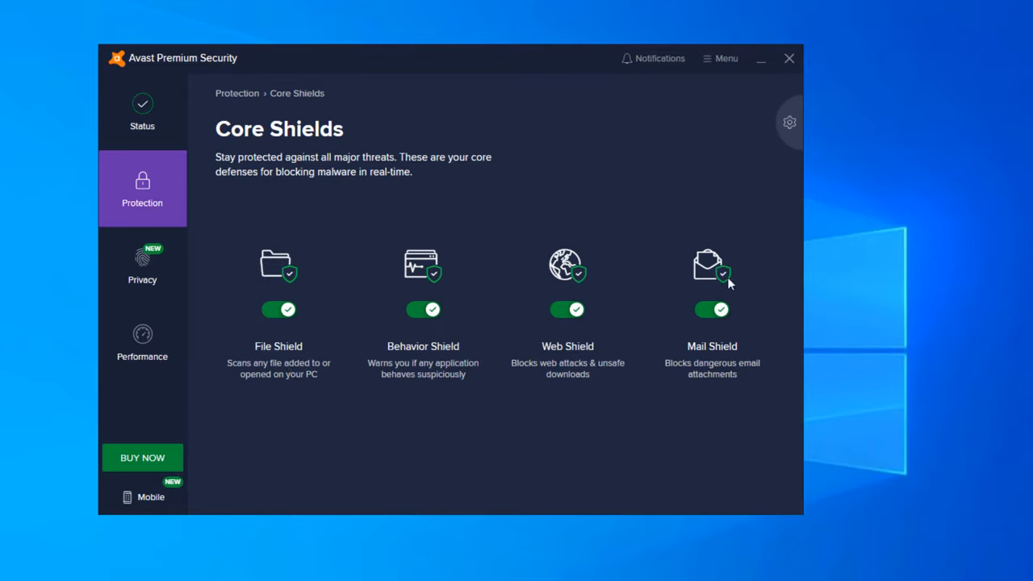
mouse_move(368, 376)
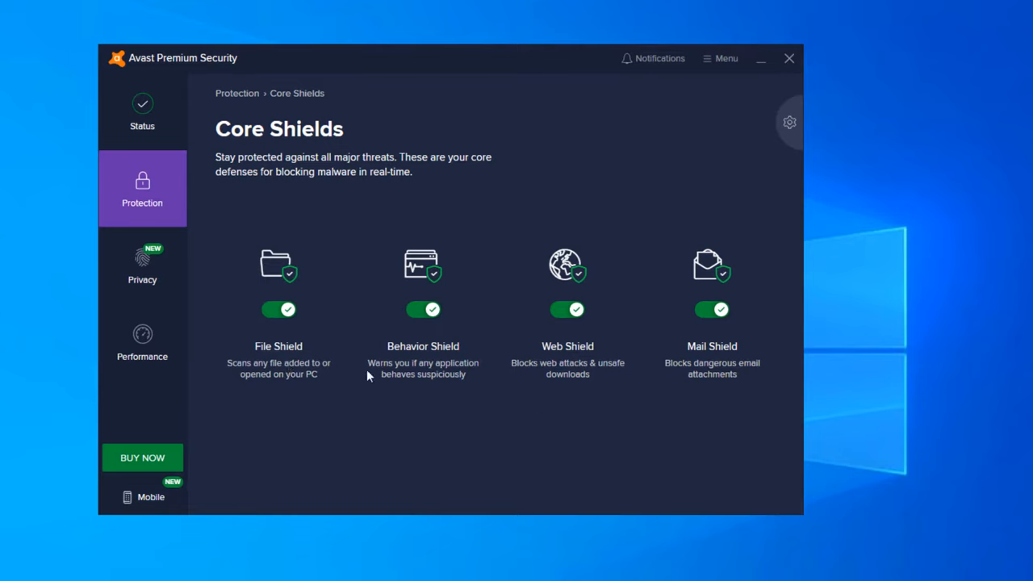
mouse_move(765, 368)
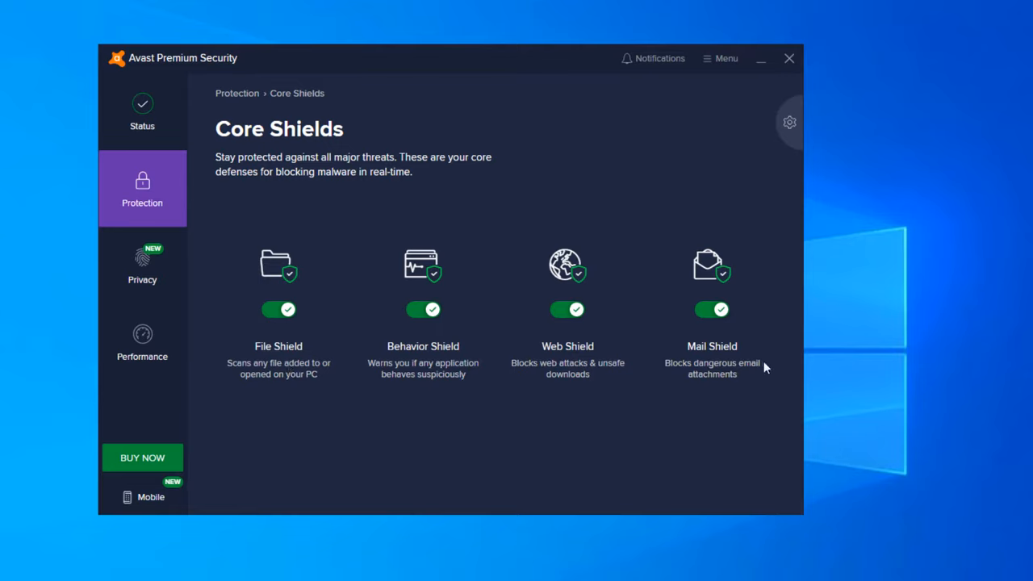
mouse_move(702, 291)
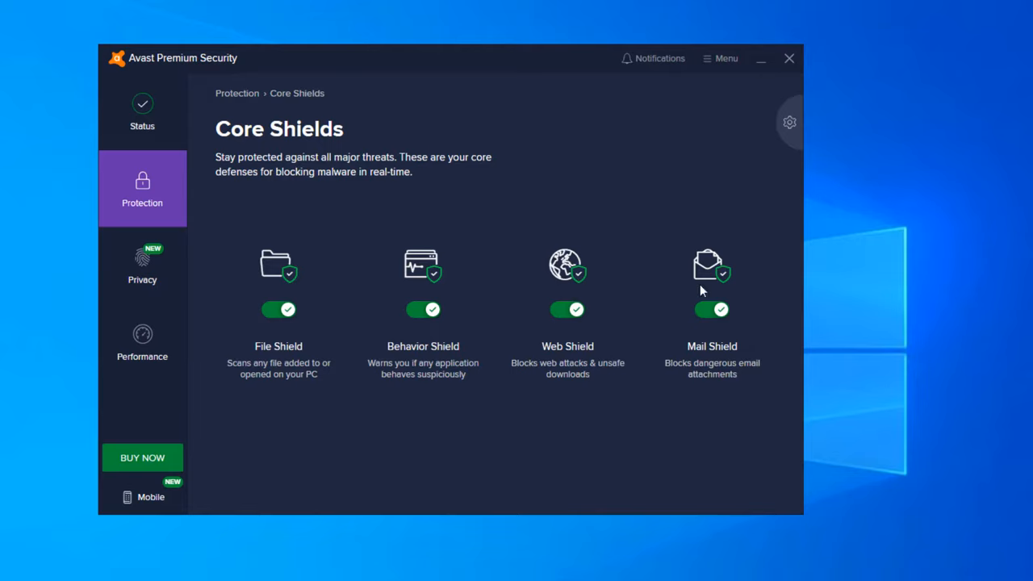
mouse_move(565, 359)
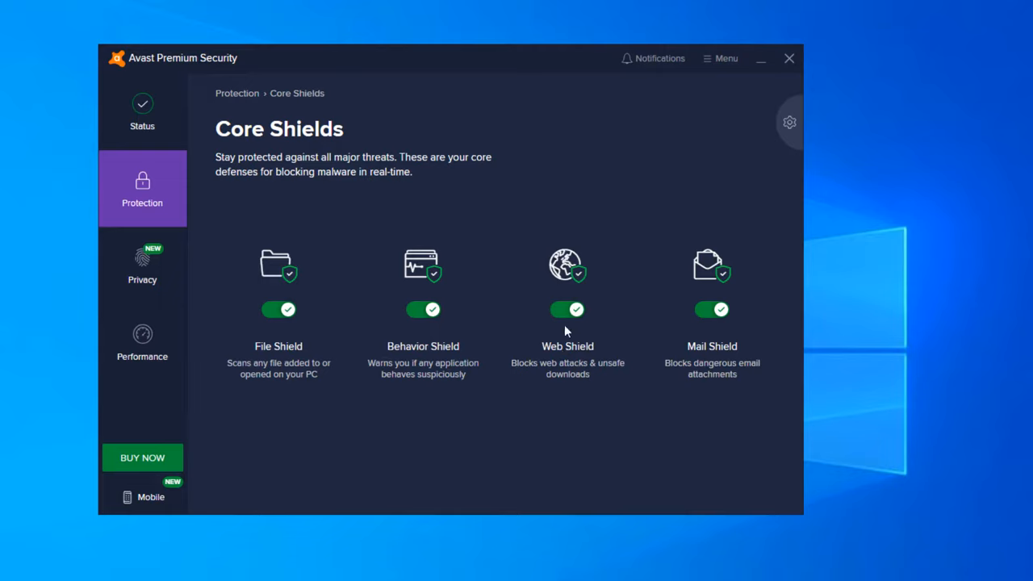
mouse_move(388, 368)
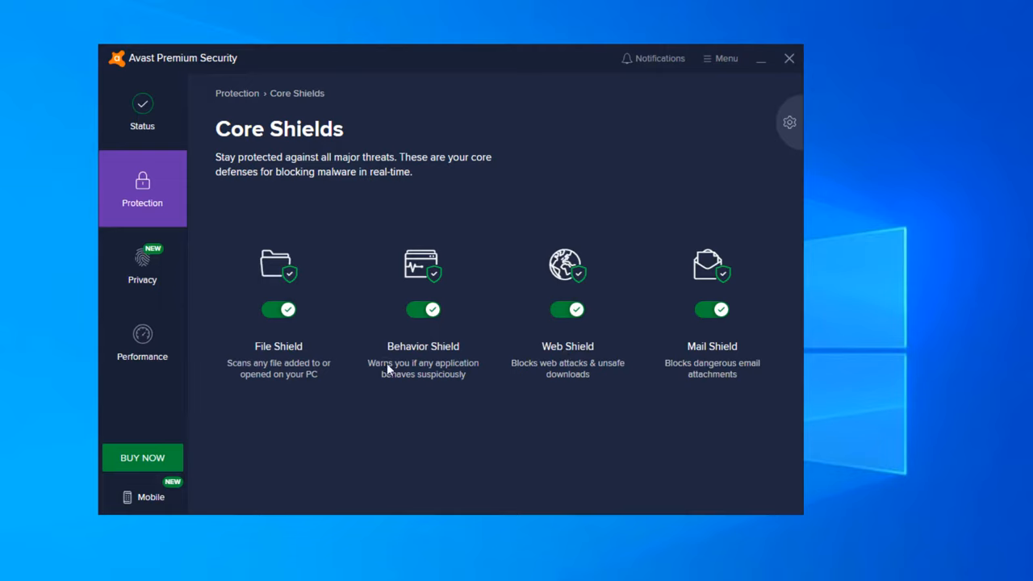
mouse_move(462, 374)
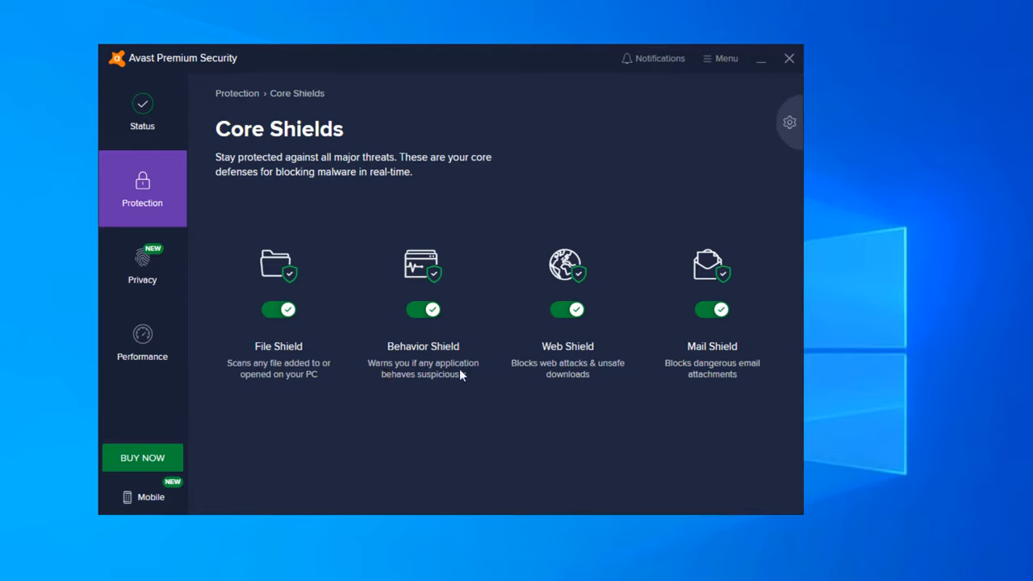
mouse_move(239, 370)
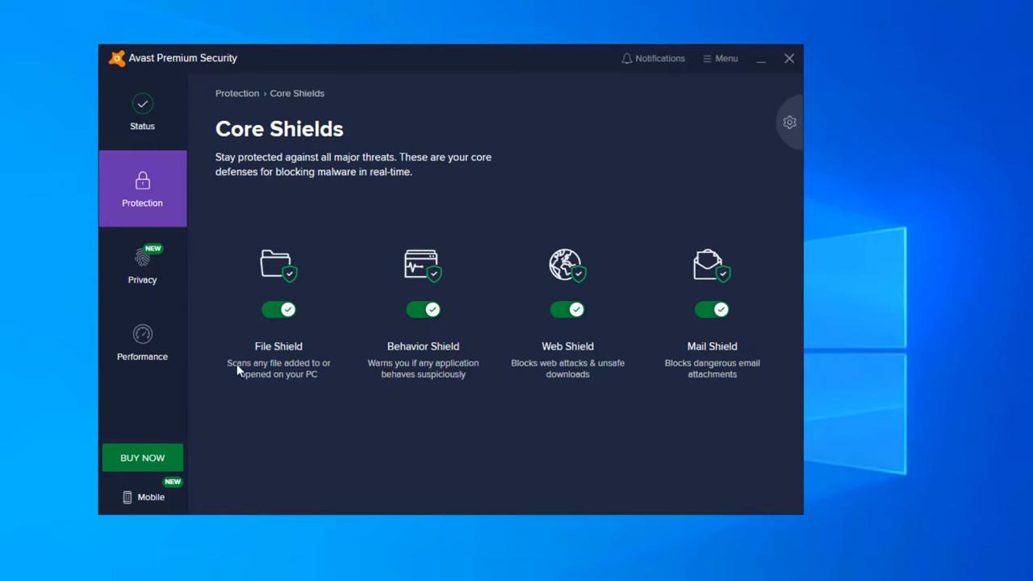
mouse_move(261, 370)
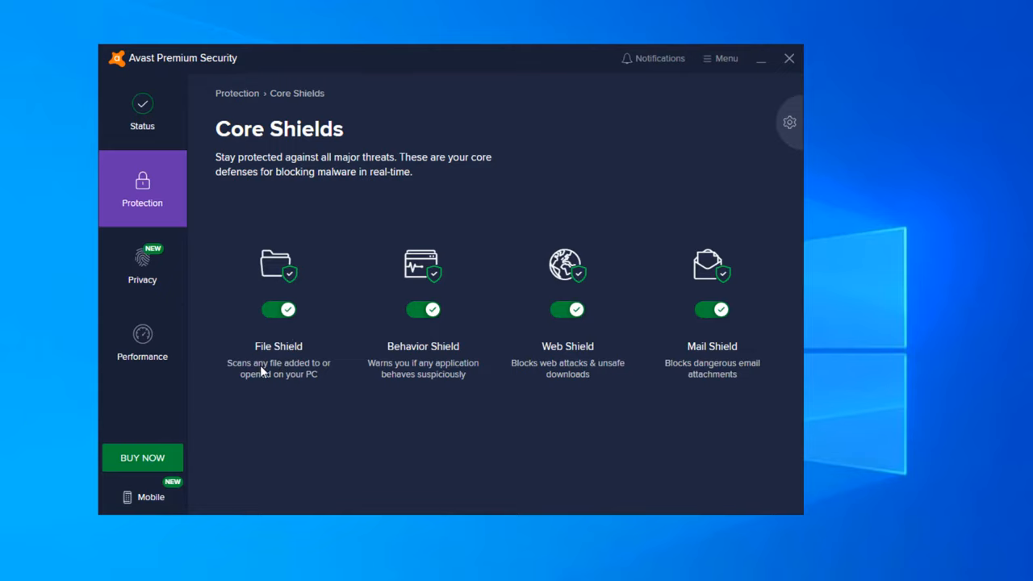
mouse_move(249, 383)
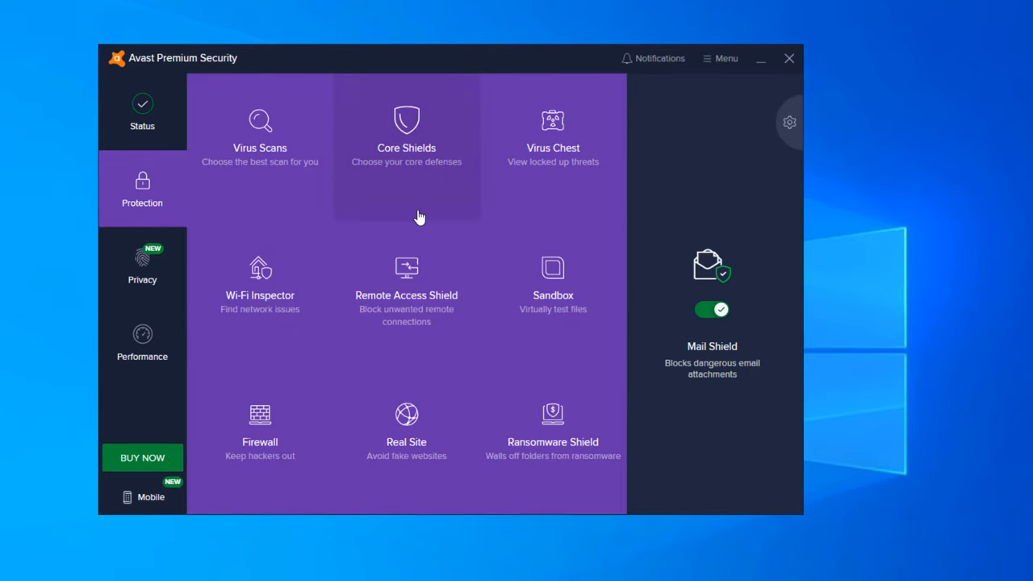
mouse_move(552, 142)
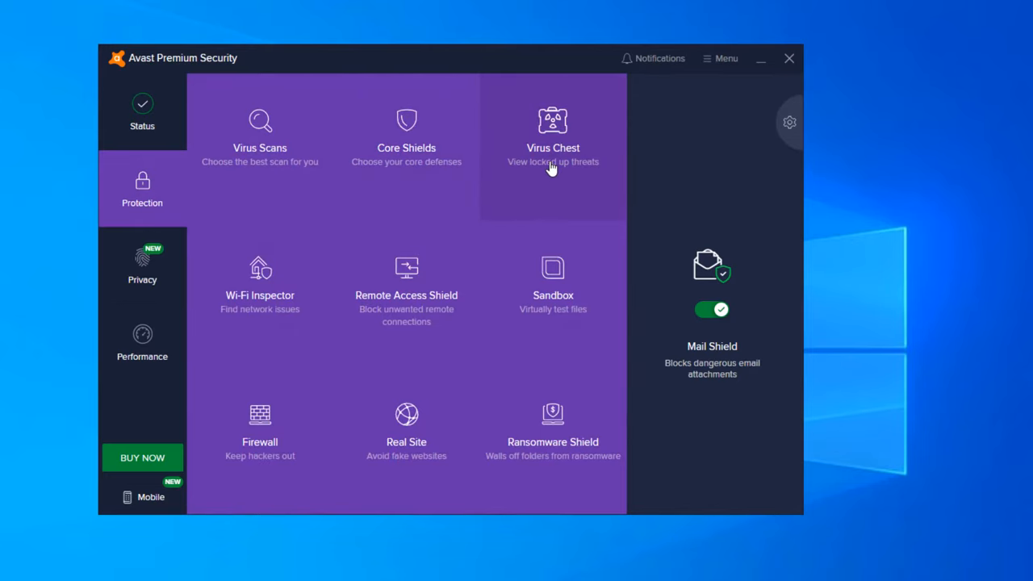
View the empty Virus Chest, then return to the Protection features overview
left_click(552, 132)
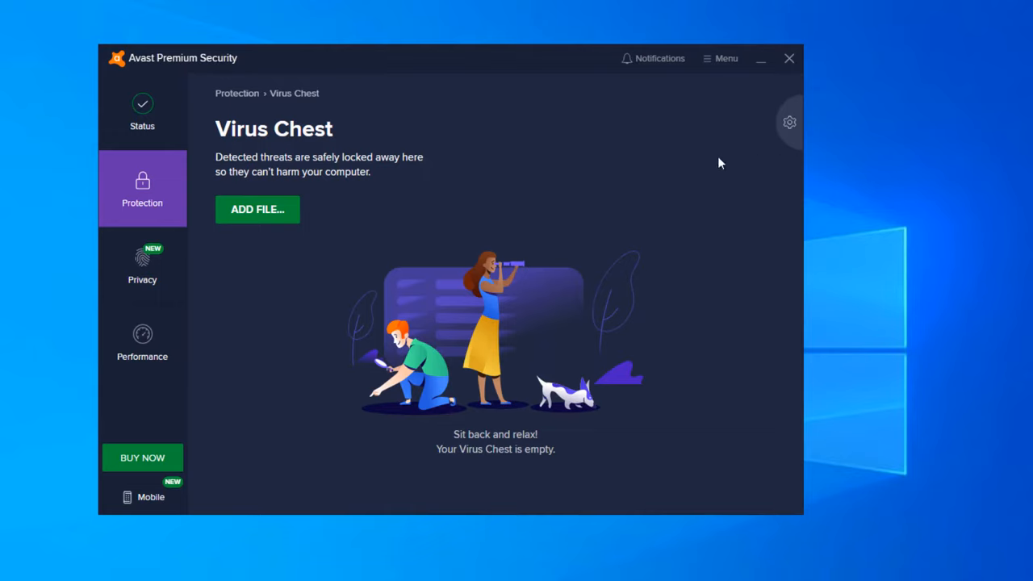
mouse_move(281, 167)
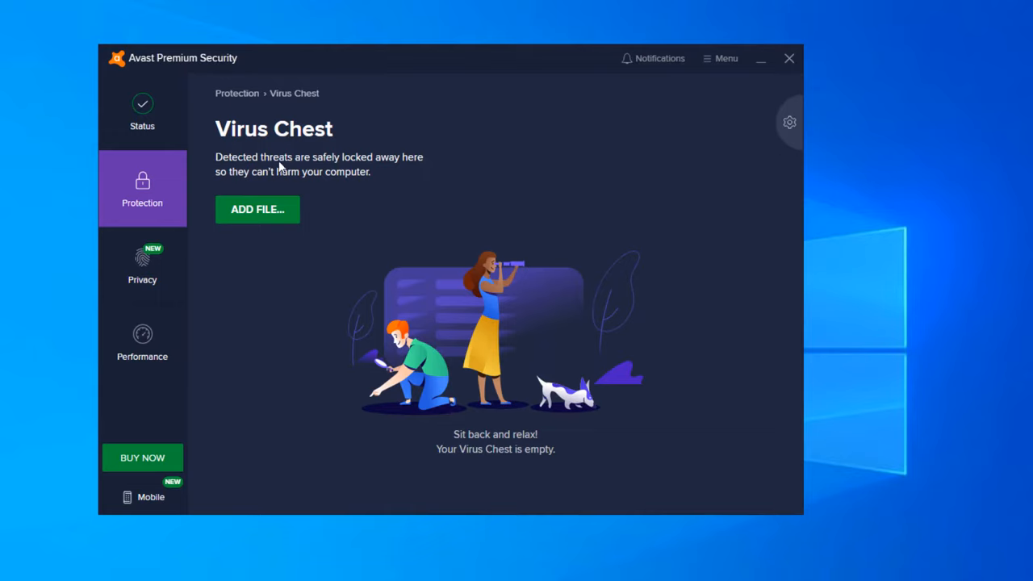
mouse_move(381, 186)
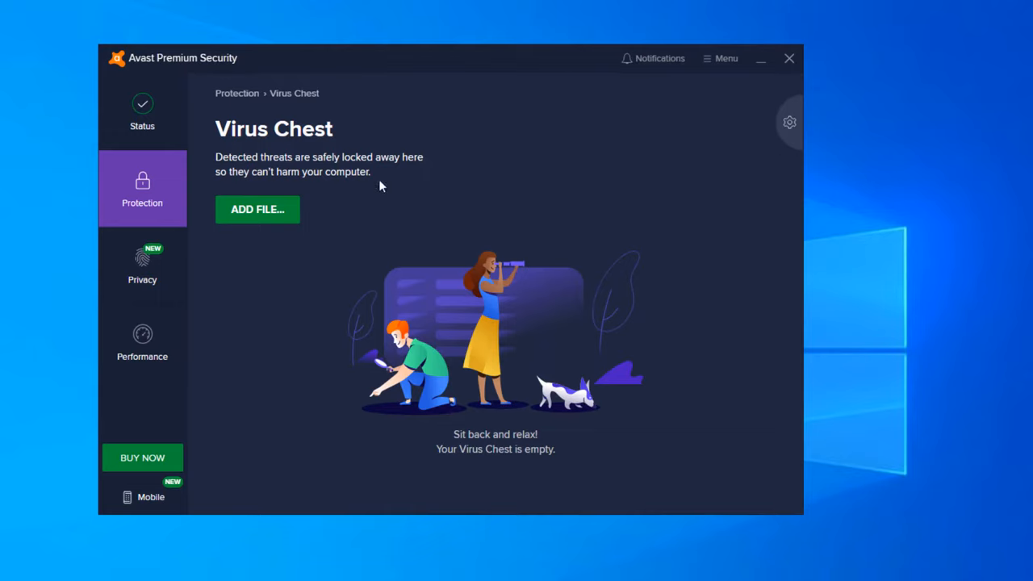
mouse_move(433, 400)
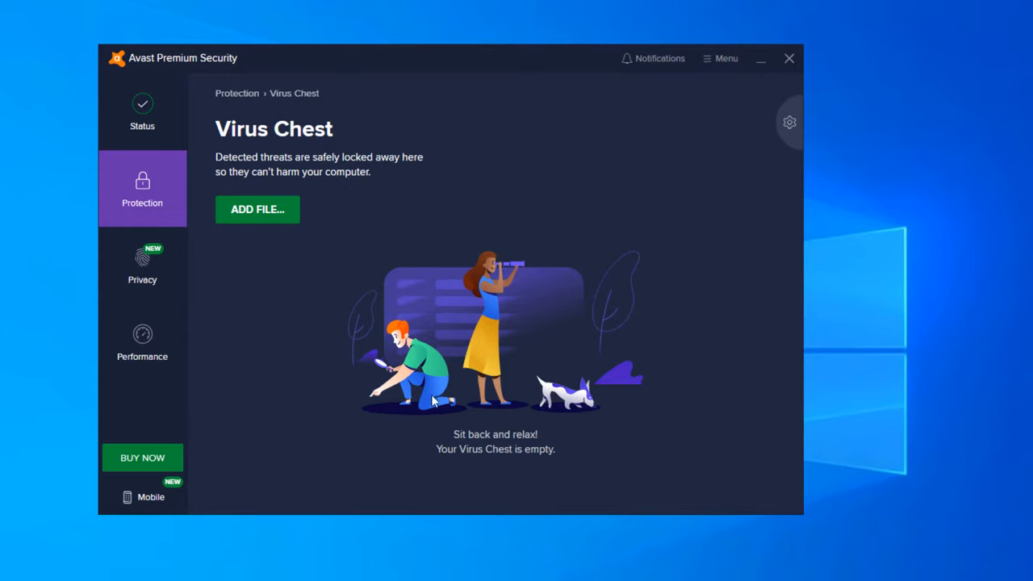
mouse_move(483, 416)
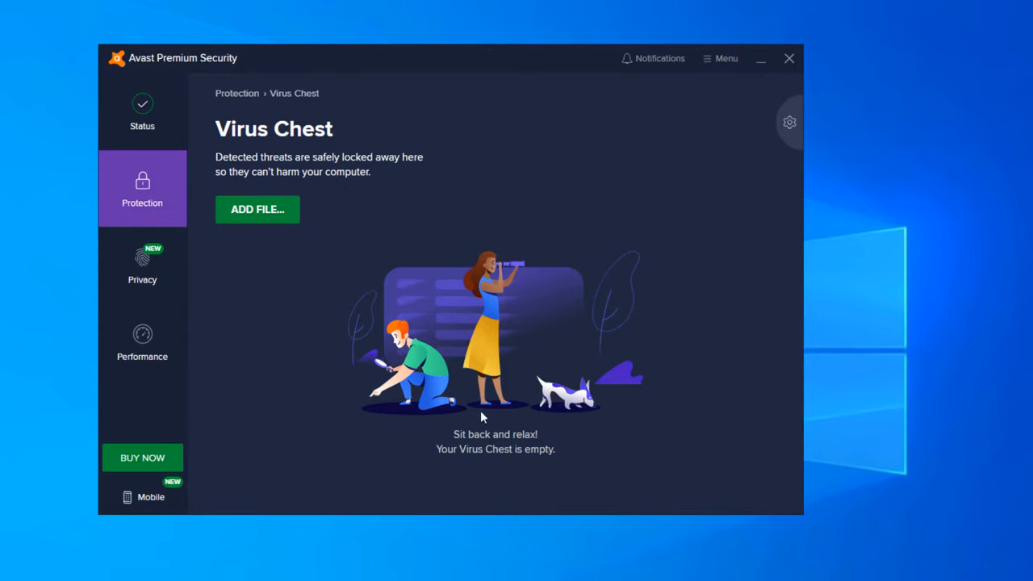
mouse_move(623, 444)
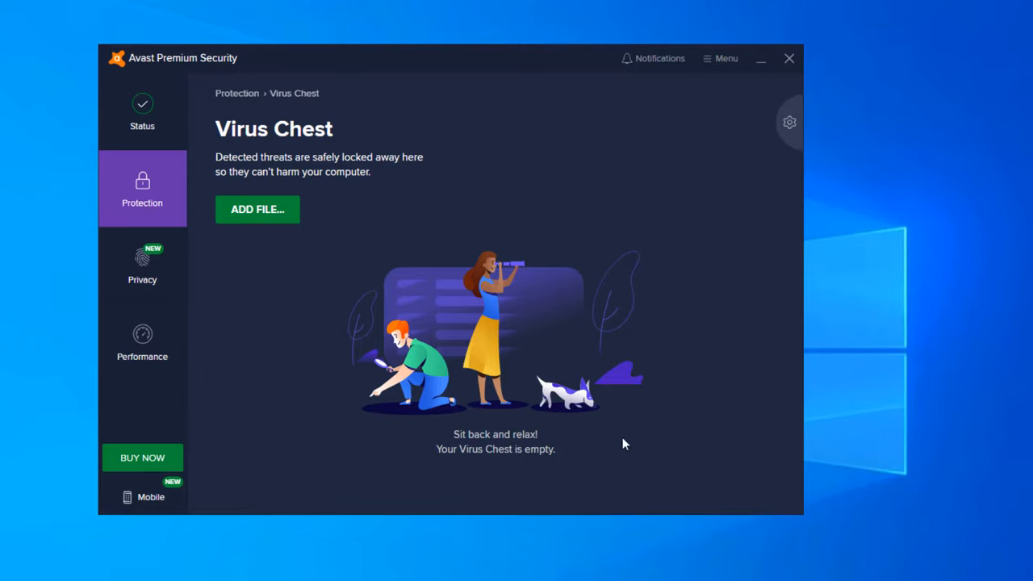
mouse_move(520, 348)
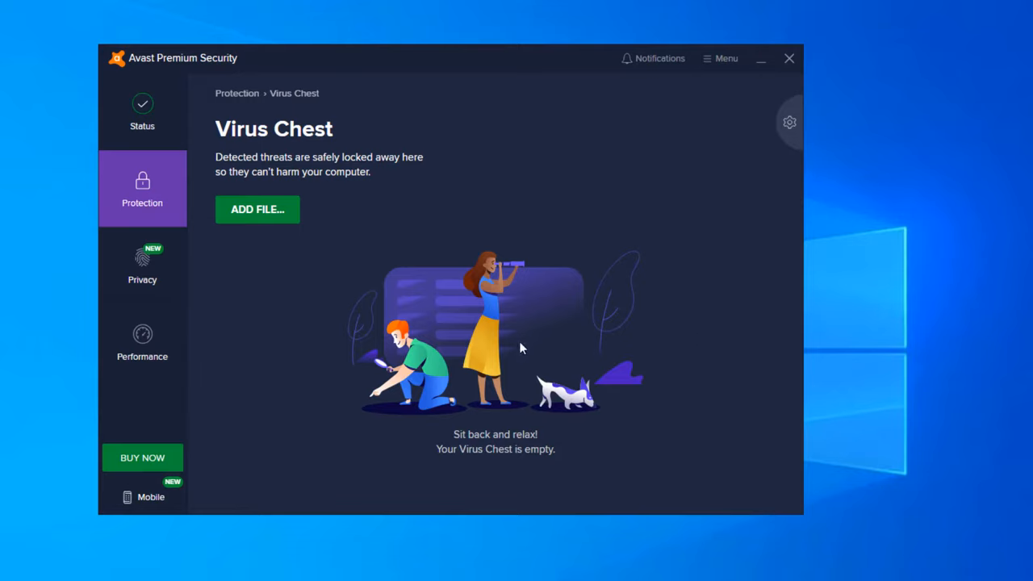
mouse_move(465, 406)
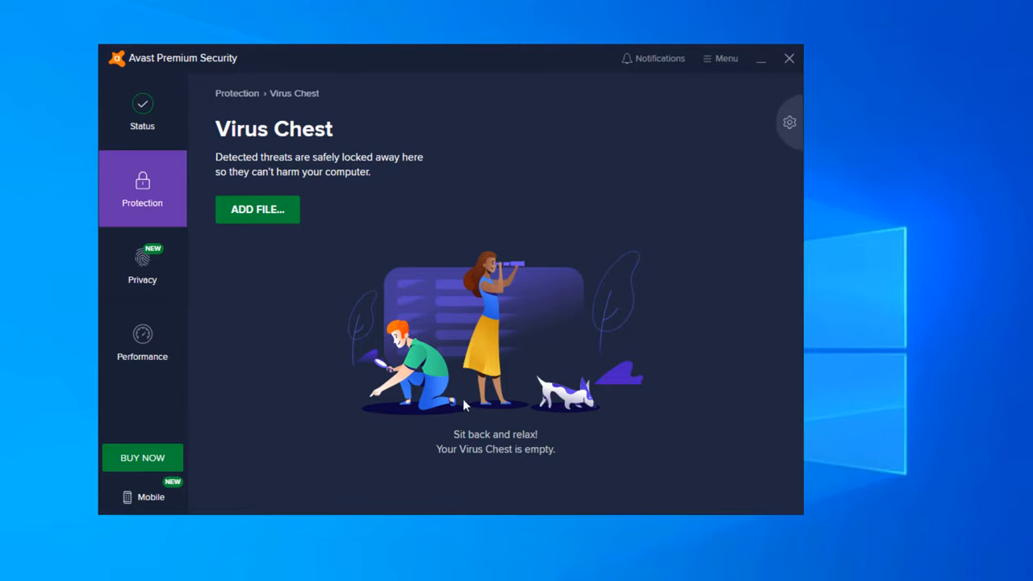
mouse_move(622, 225)
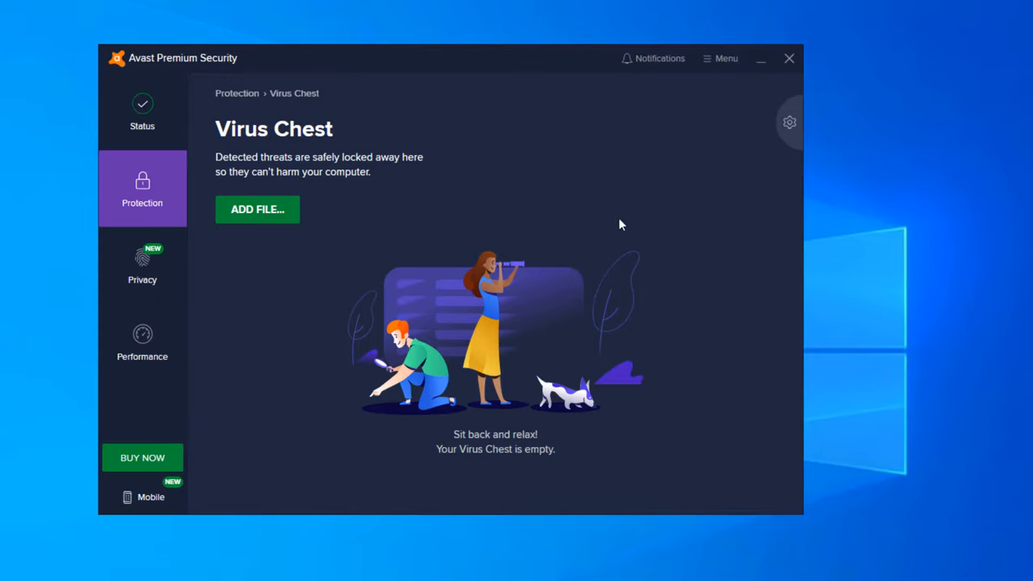
mouse_move(113, 177)
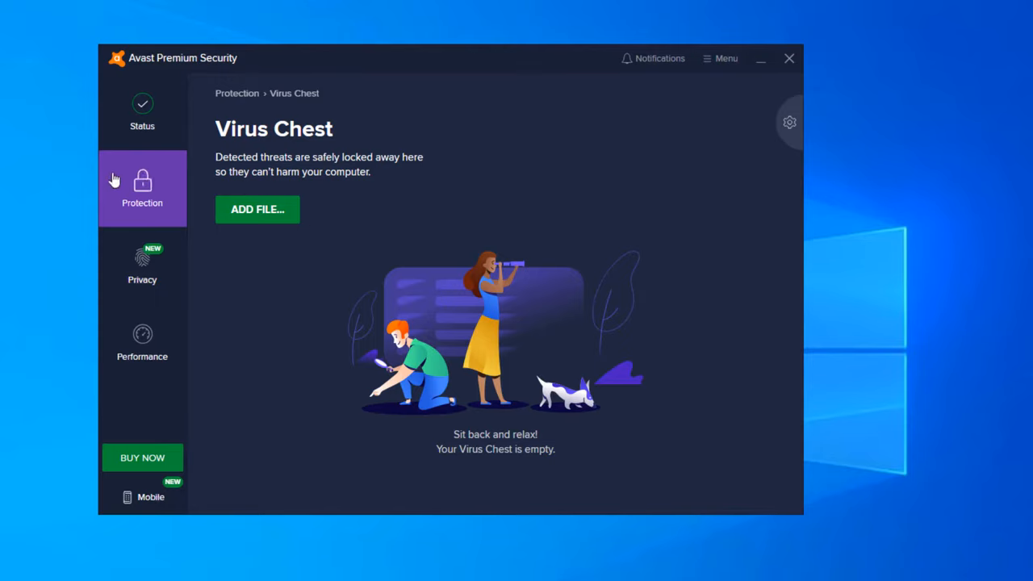
left_click(142, 187)
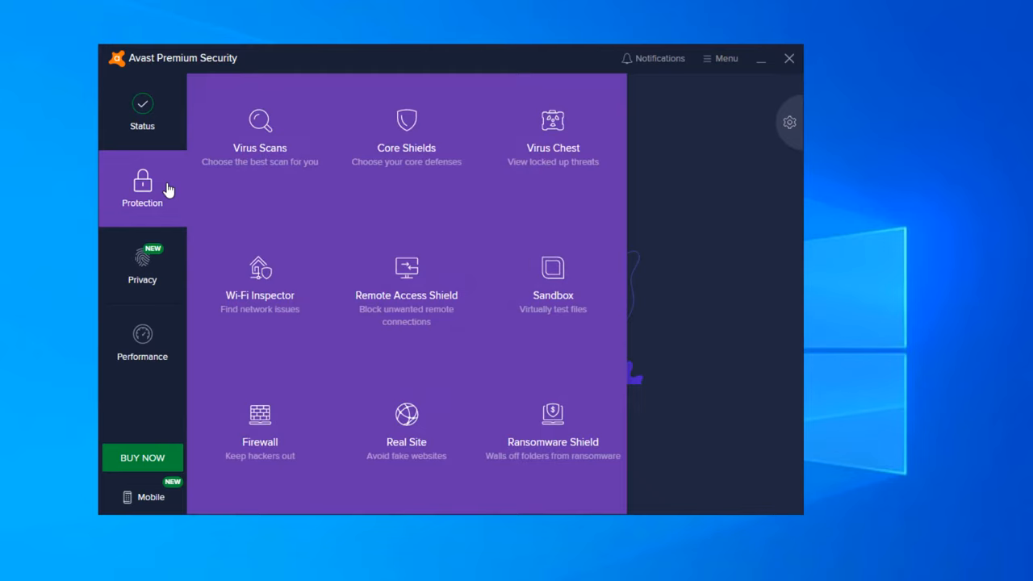
View the Wi-Fi Inspector network check page, then return to the Protection features overview
left_click(260, 283)
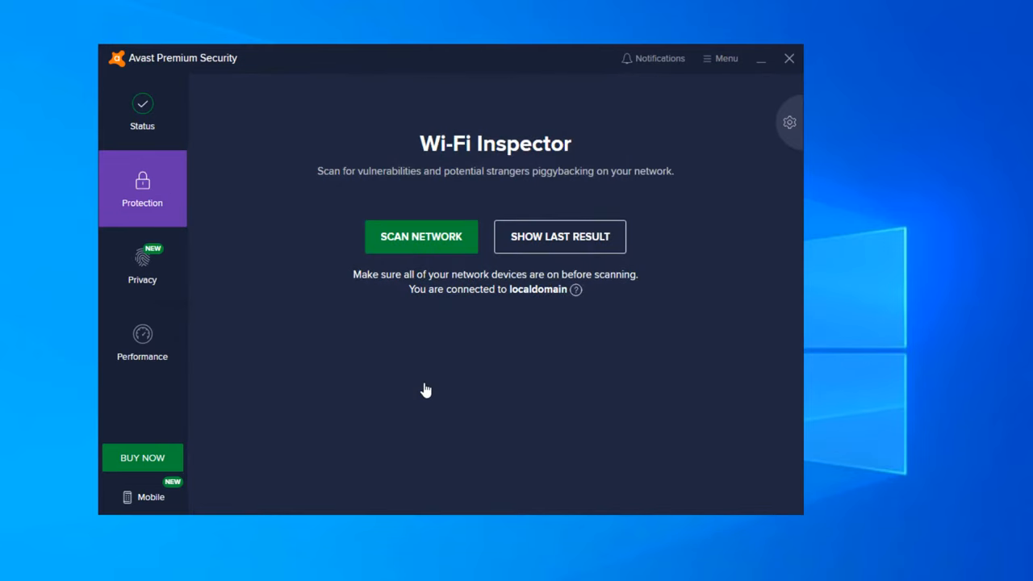
mouse_move(463, 200)
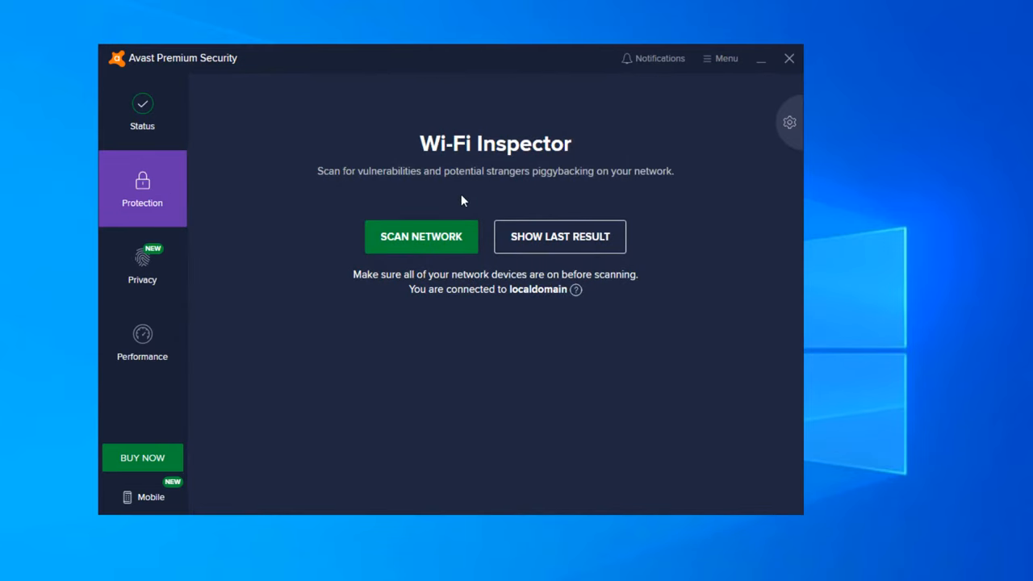
mouse_move(590, 171)
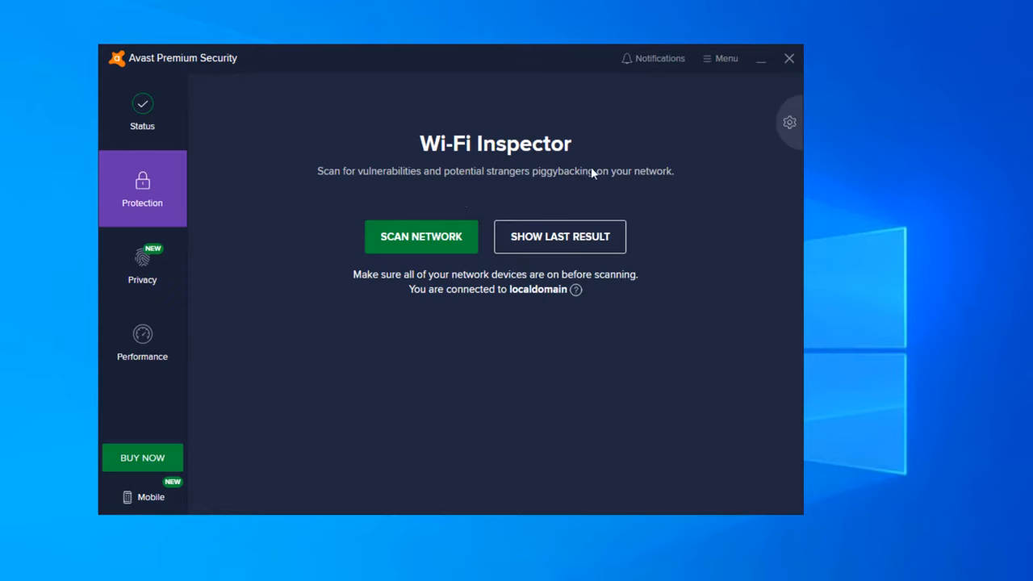
mouse_move(685, 172)
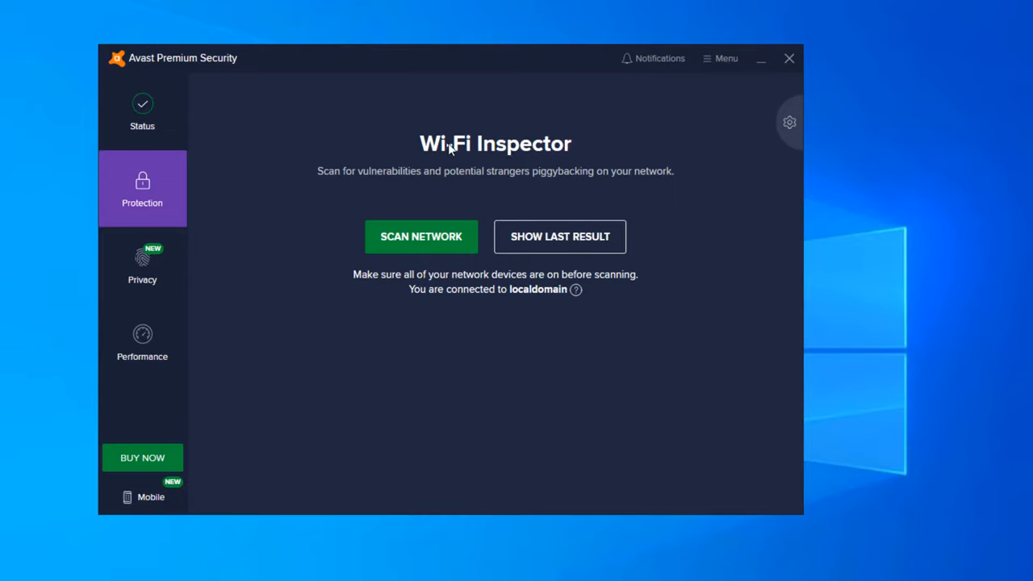
mouse_move(607, 144)
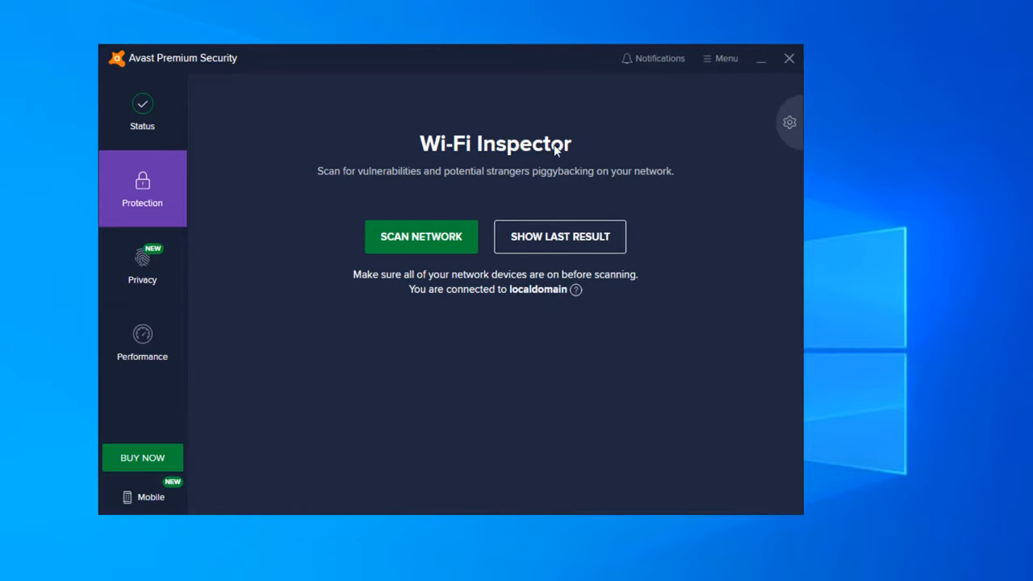
mouse_move(553, 192)
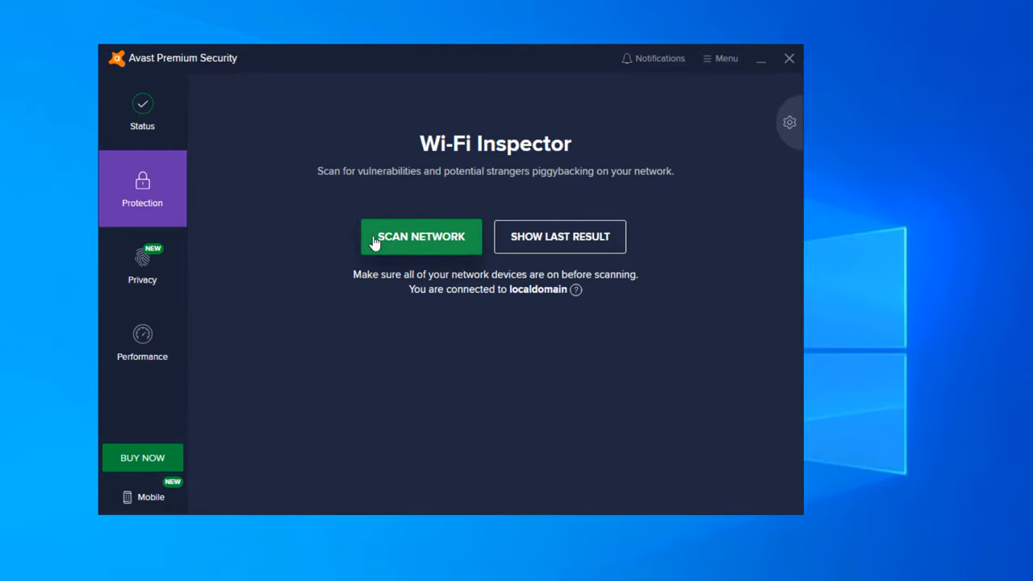
mouse_move(374, 296)
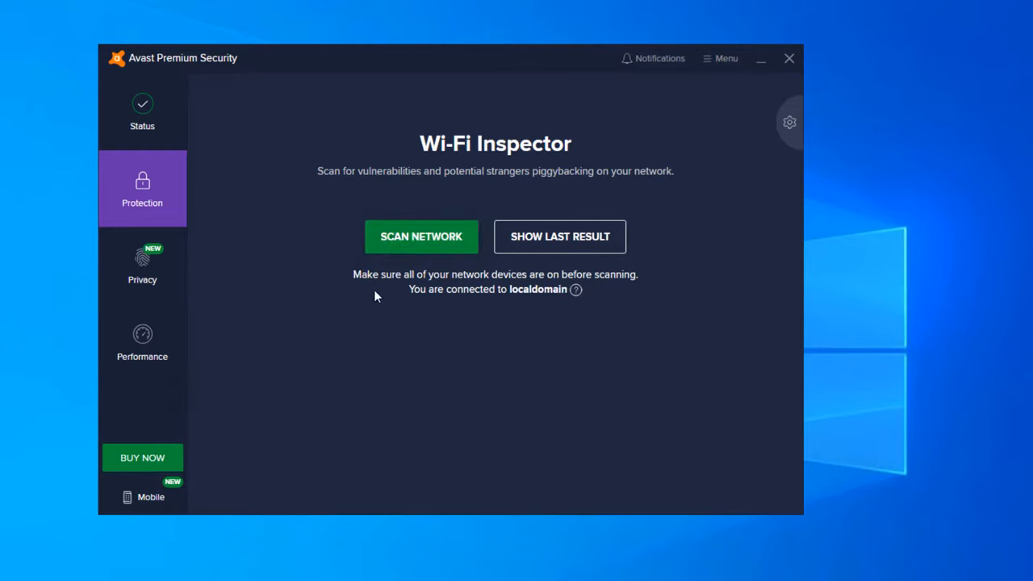
mouse_move(520, 384)
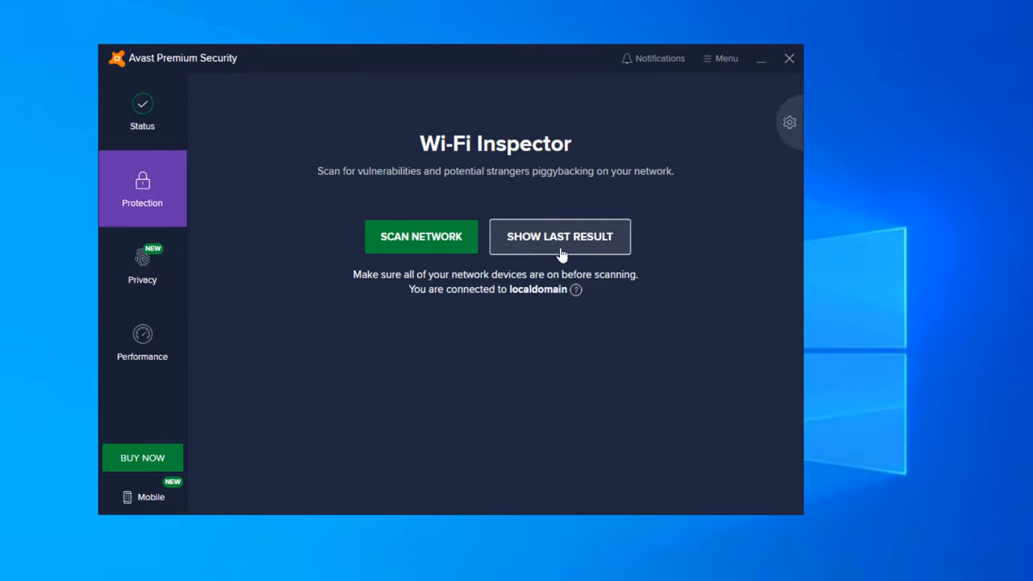
left_click(142, 188)
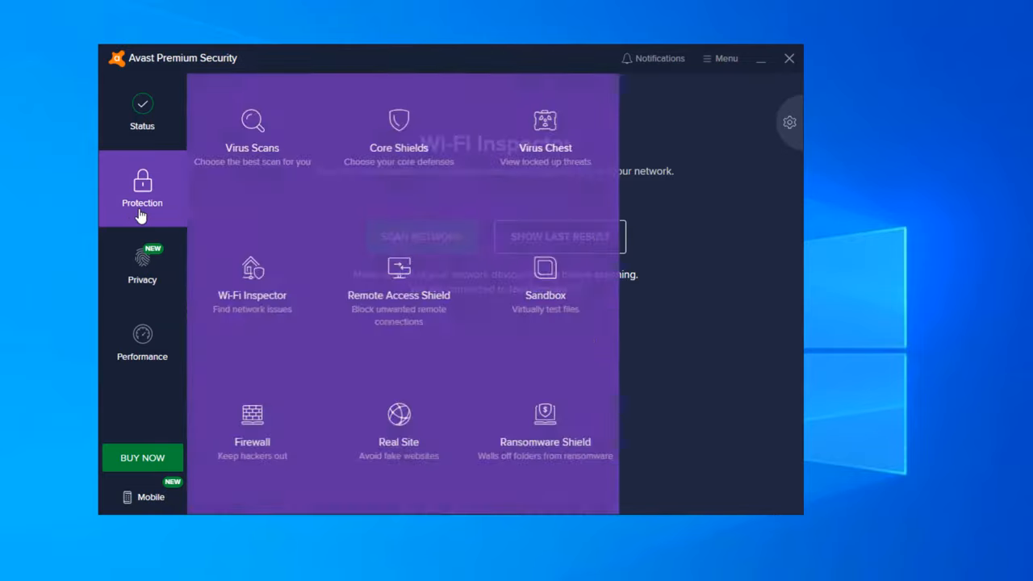
View the Remote Access Shield, on with no connection attempts, then return to the Protection overview
left_click(399, 283)
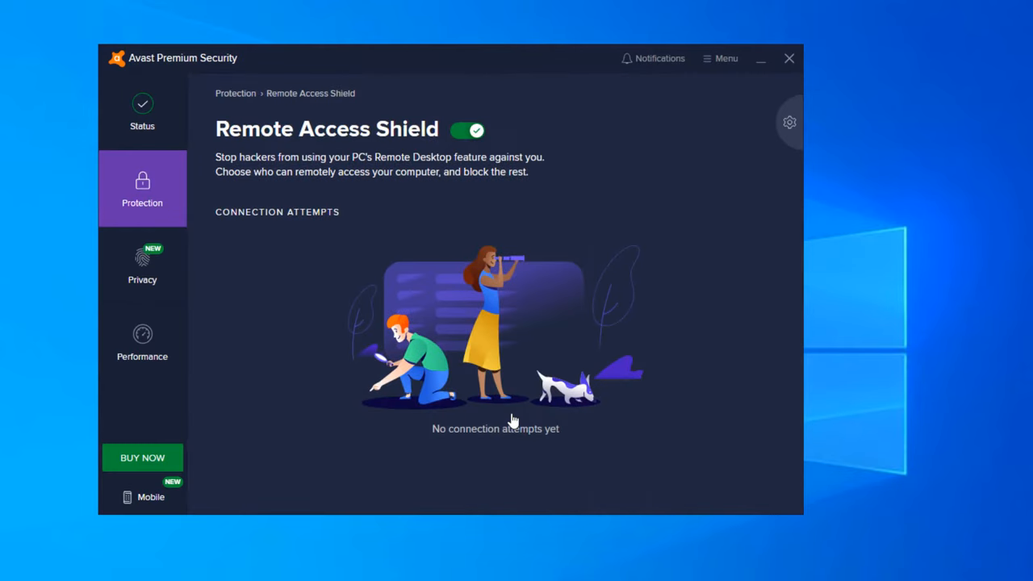
mouse_move(368, 165)
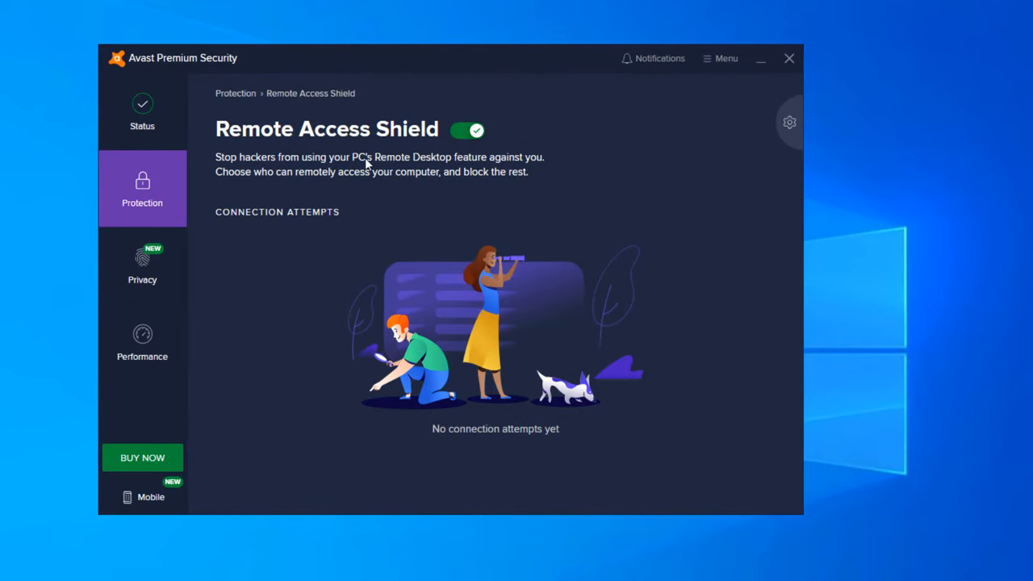
mouse_move(323, 304)
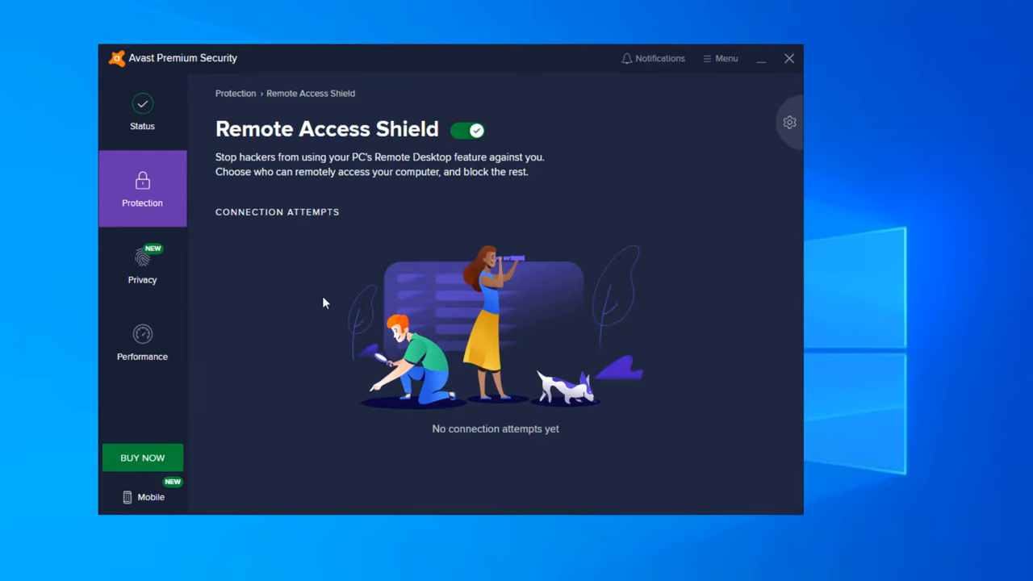
mouse_move(412, 165)
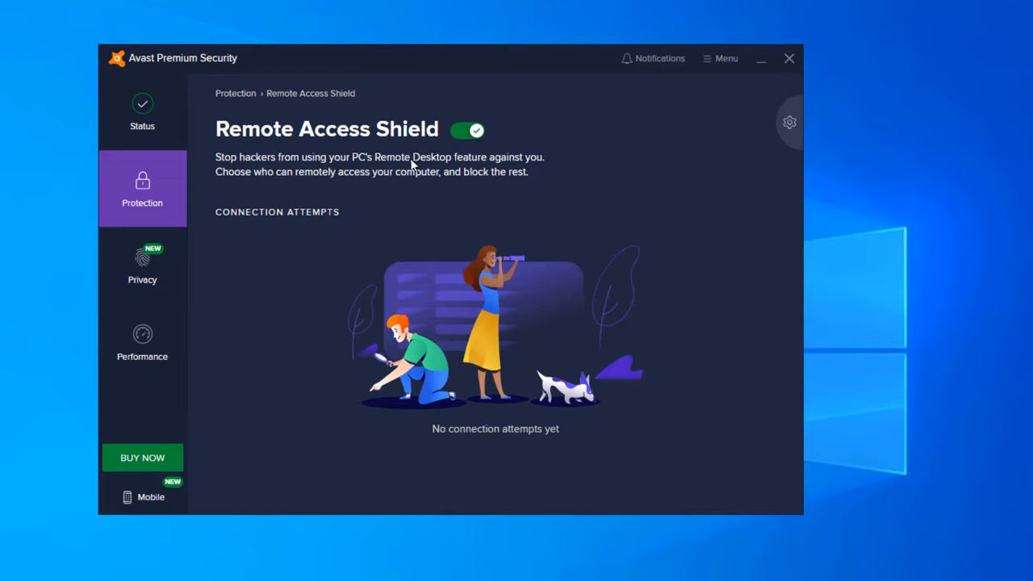
mouse_move(562, 345)
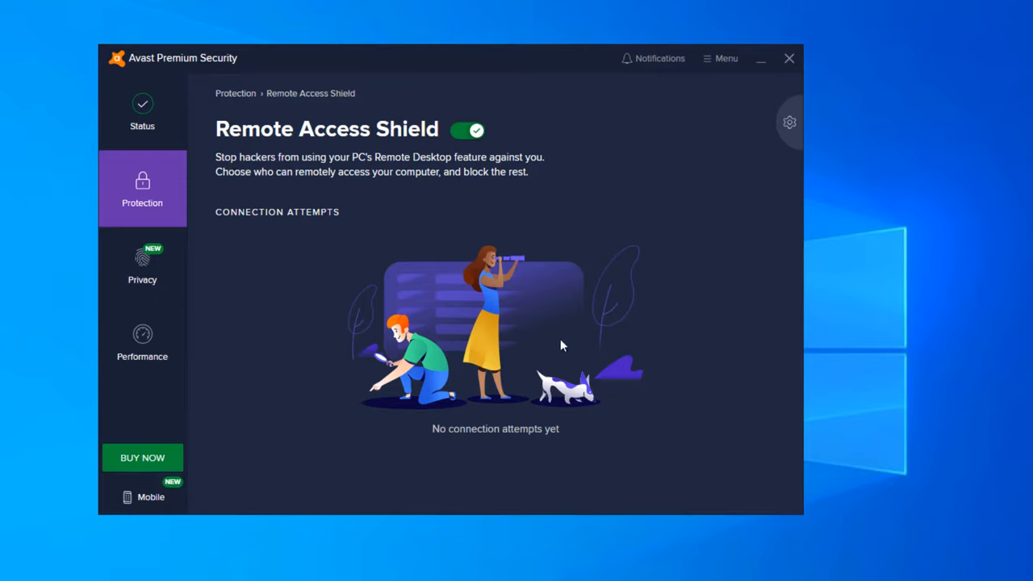
mouse_move(518, 283)
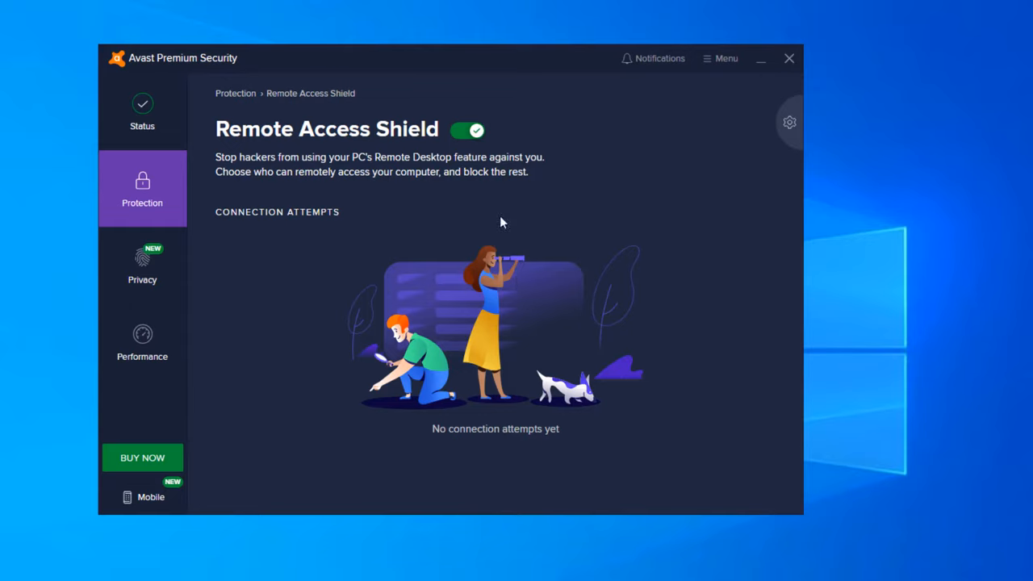
mouse_move(85, 190)
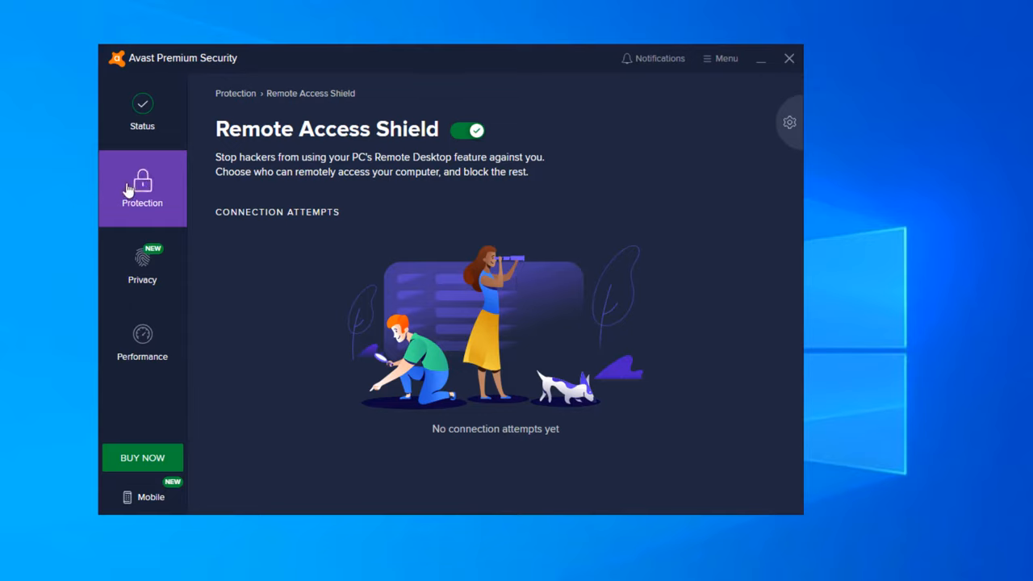
mouse_move(235, 192)
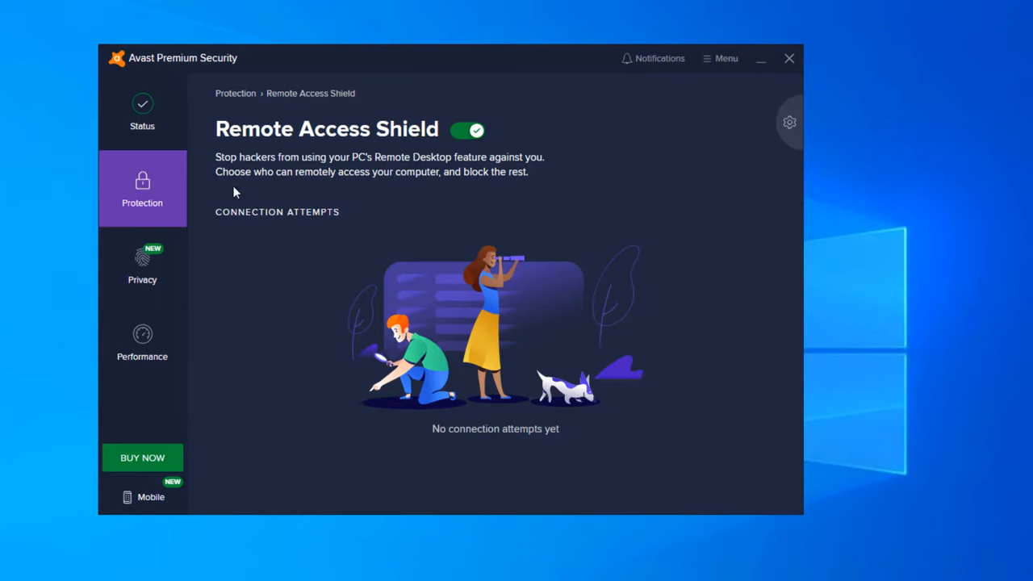
mouse_move(355, 207)
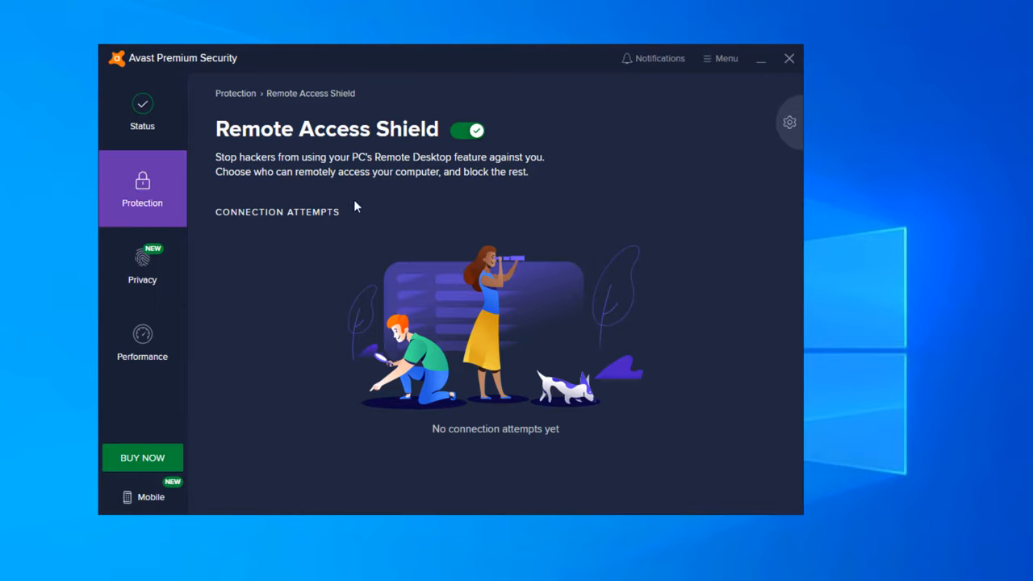
mouse_move(323, 213)
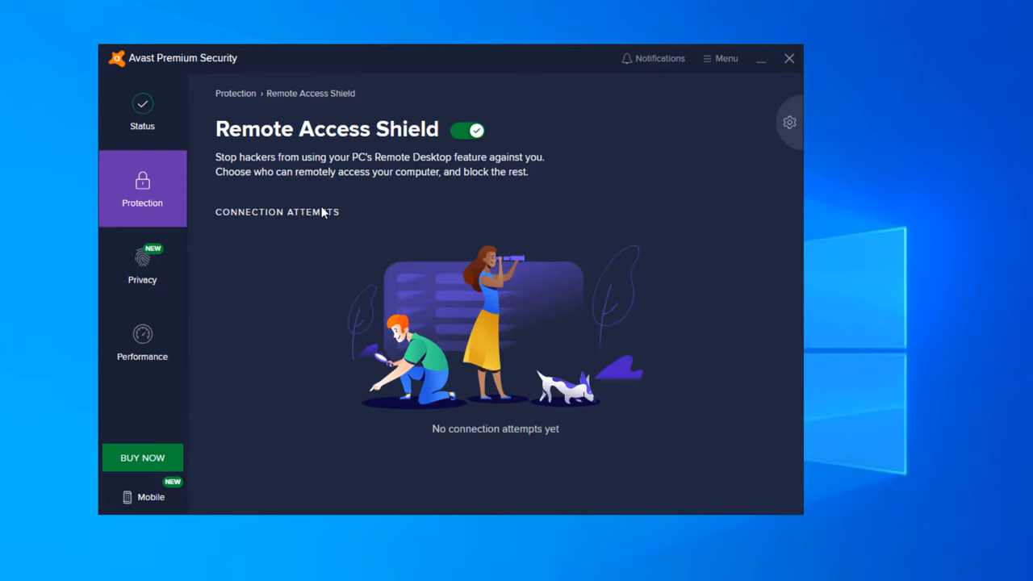
mouse_move(158, 197)
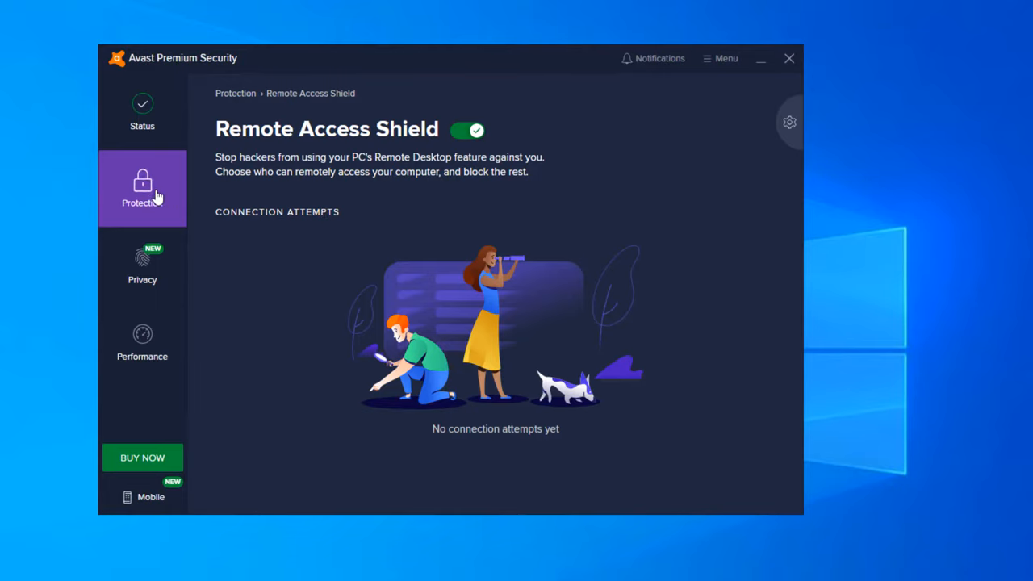
left_click(142, 187)
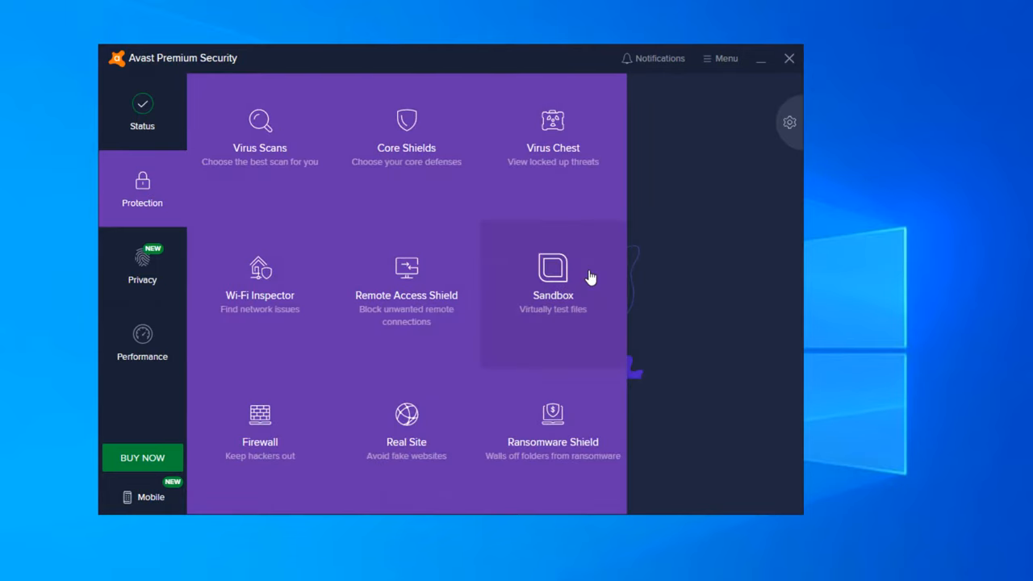
left_click(552, 275)
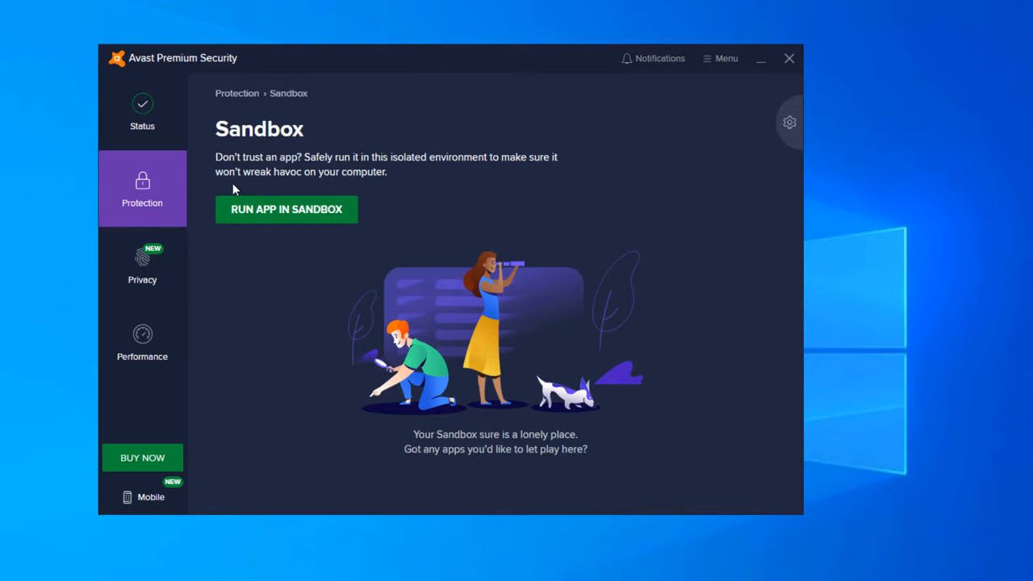
mouse_move(362, 449)
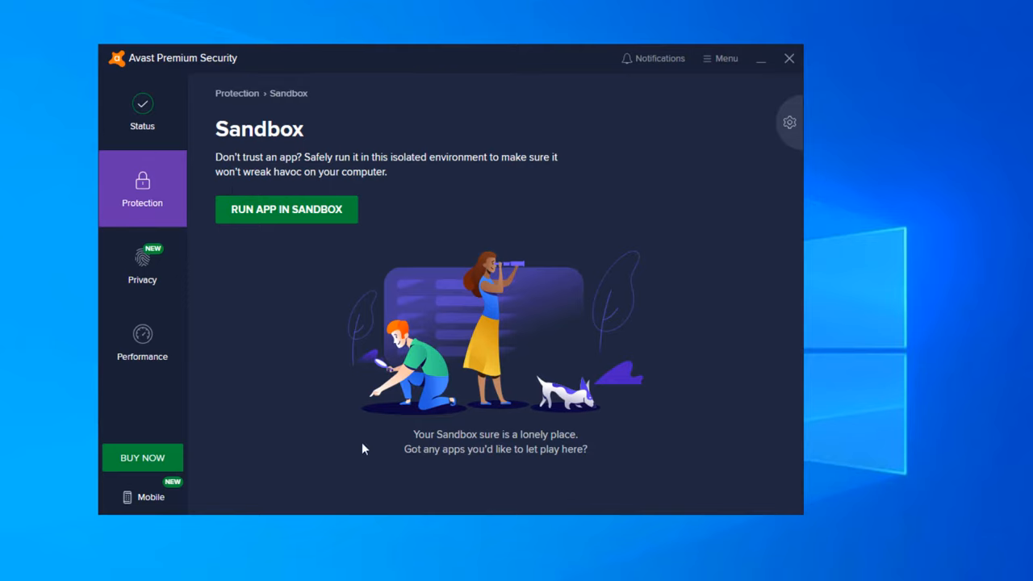
mouse_move(330, 386)
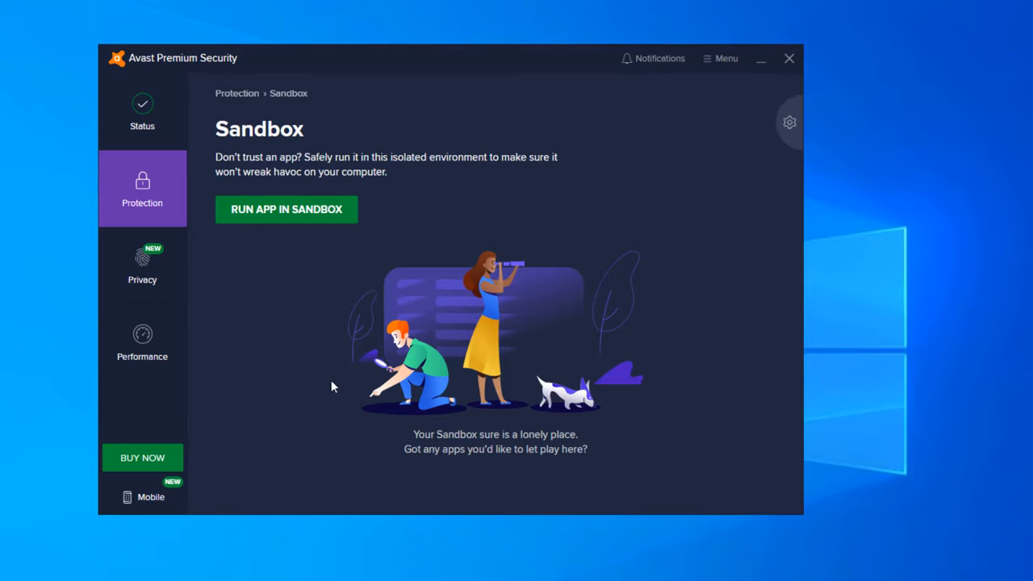
mouse_move(320, 322)
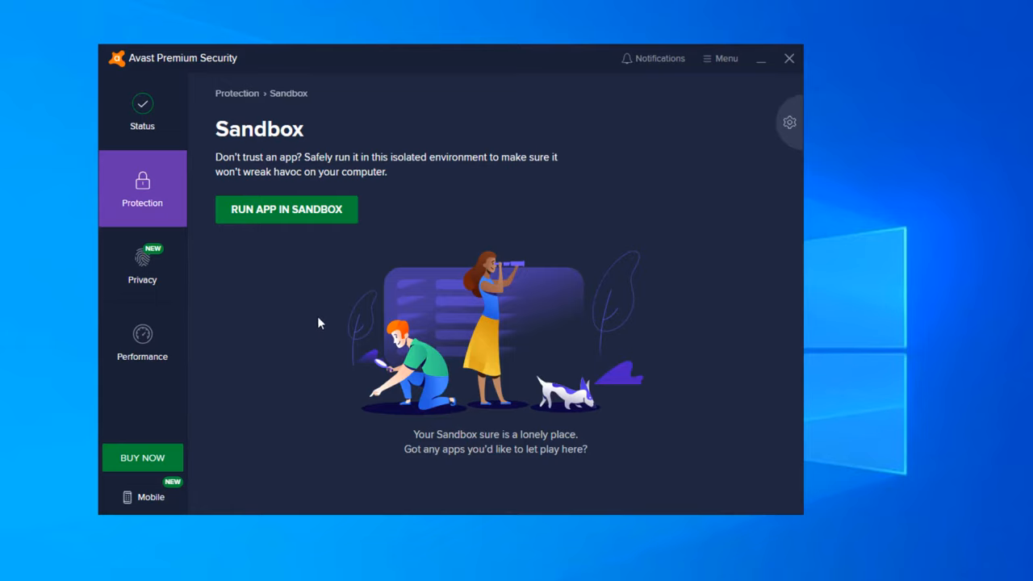
mouse_move(322, 236)
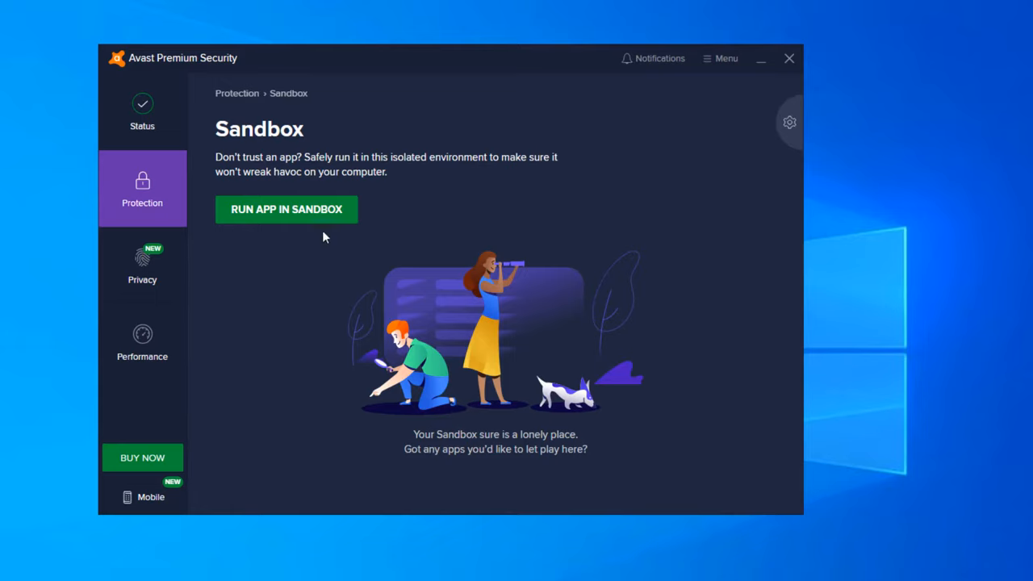
mouse_move(347, 264)
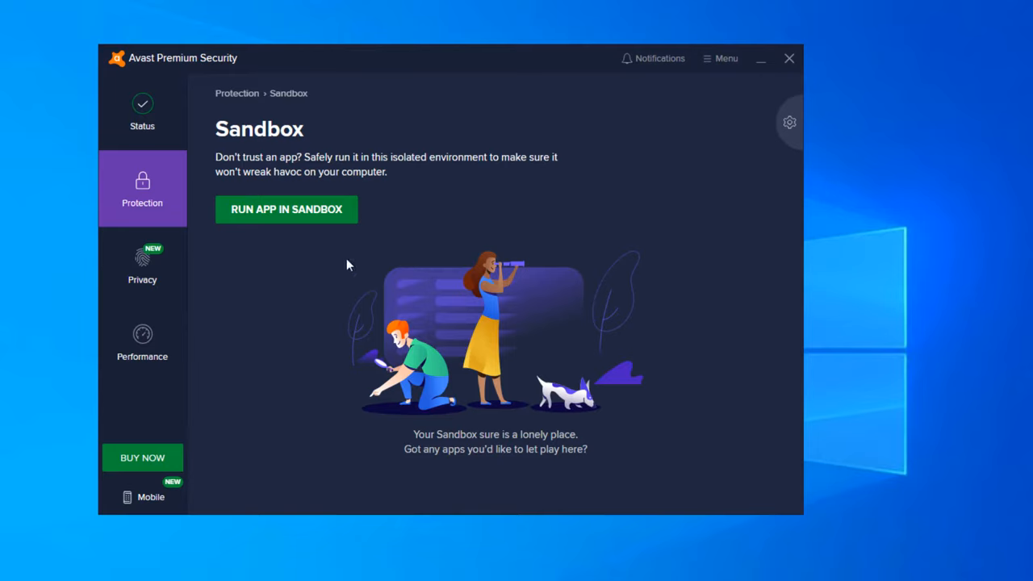
mouse_move(226, 158)
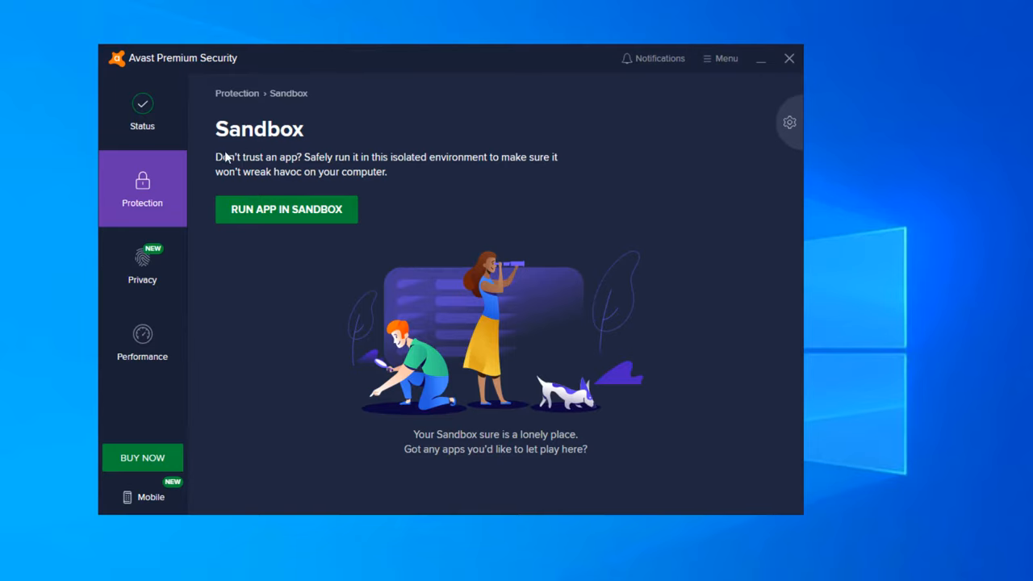
mouse_move(281, 182)
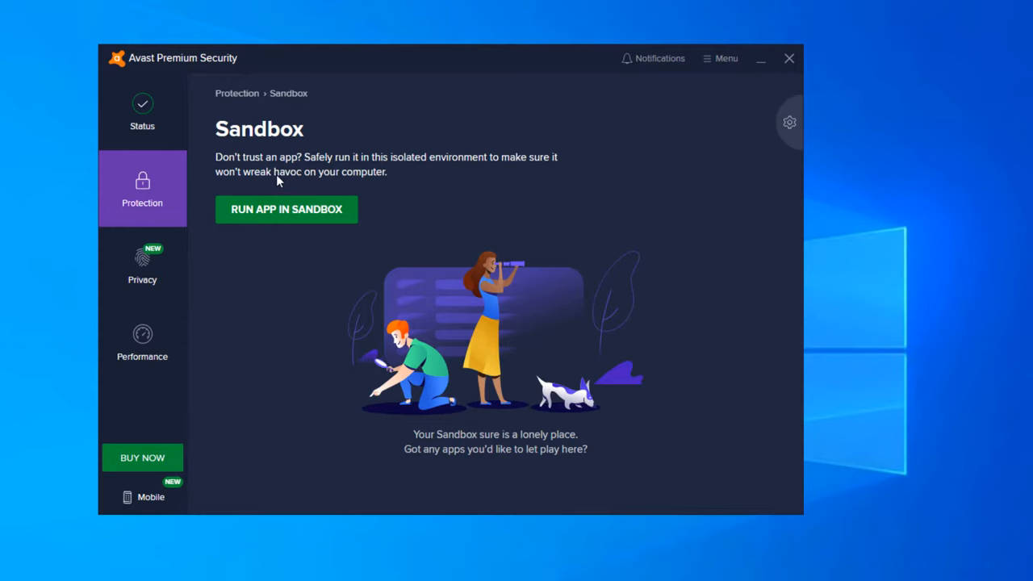
mouse_move(250, 184)
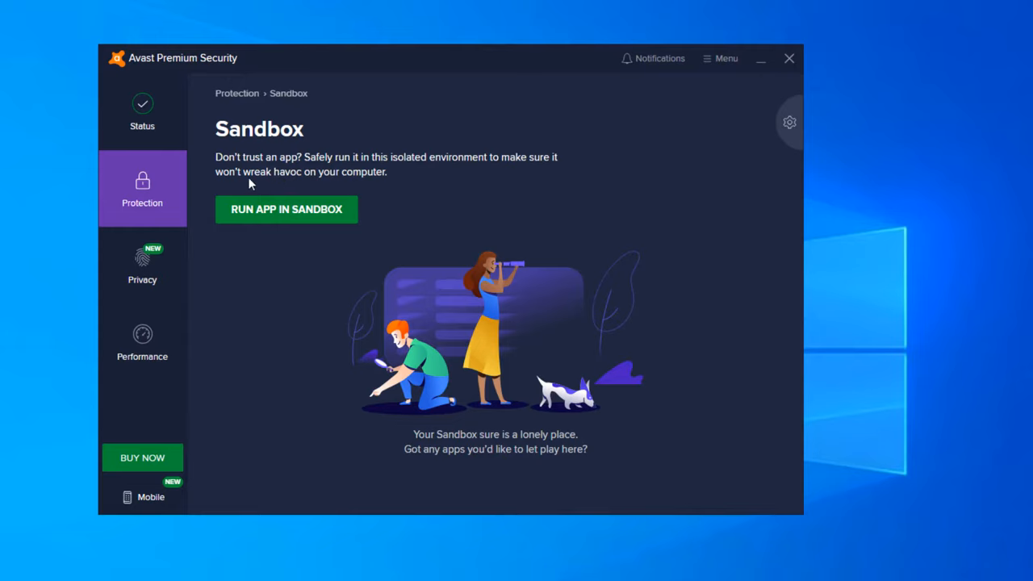
mouse_move(291, 208)
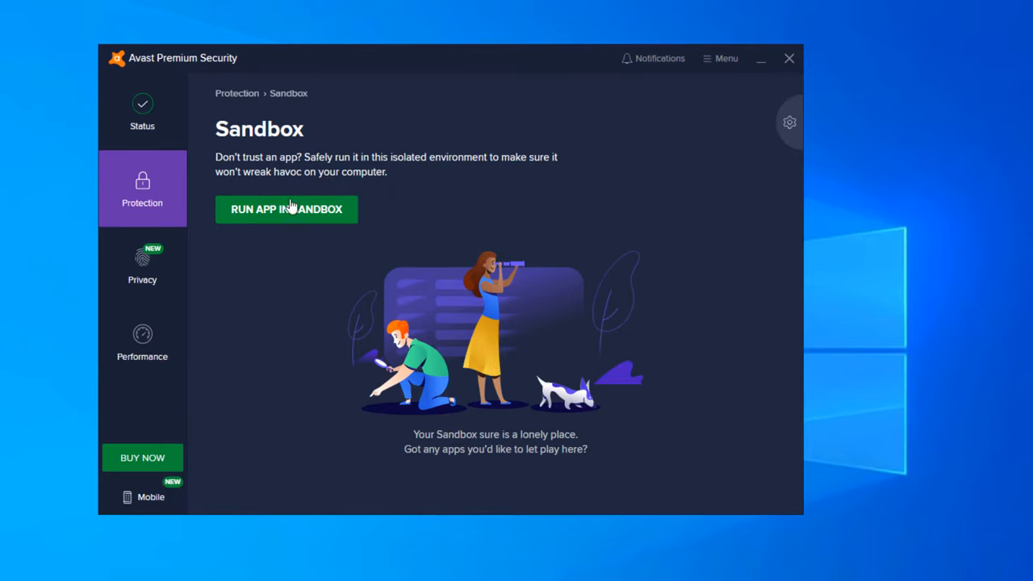
Cancel the Open dialog for a sandboxed app without choosing one, then return to the Protection overview
left_click(286, 210)
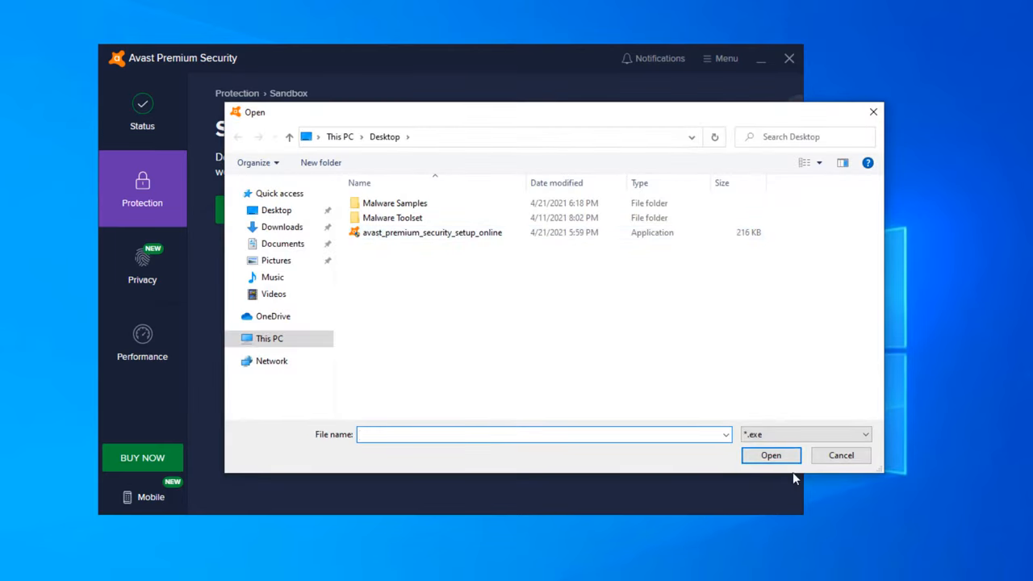
left_click(839, 455)
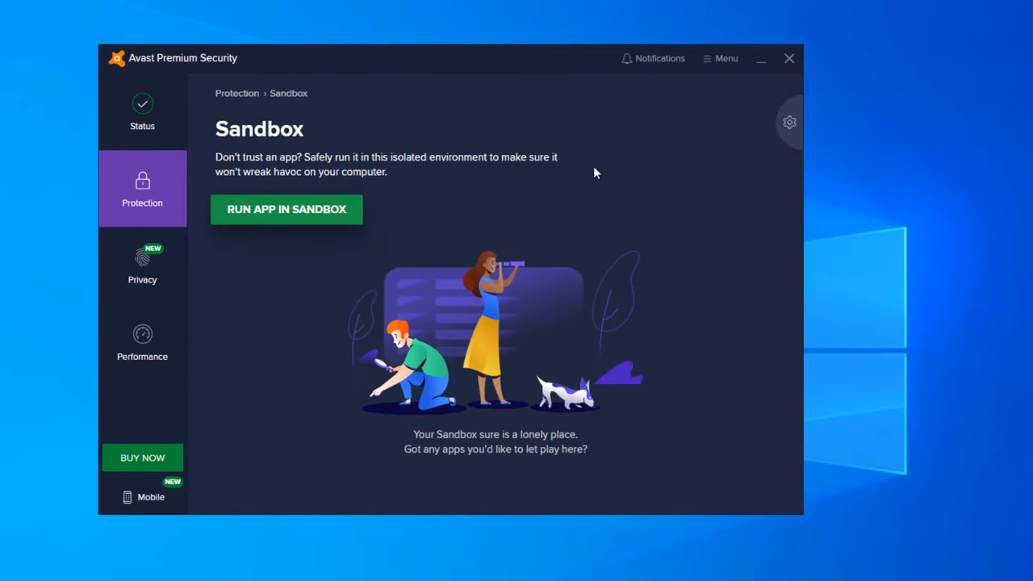
mouse_move(607, 433)
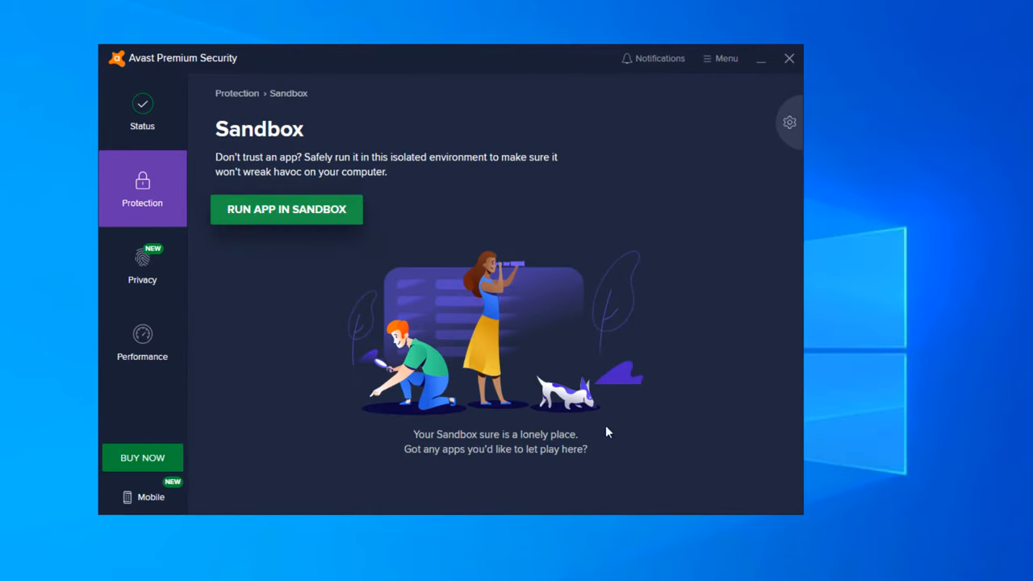
mouse_move(298, 401)
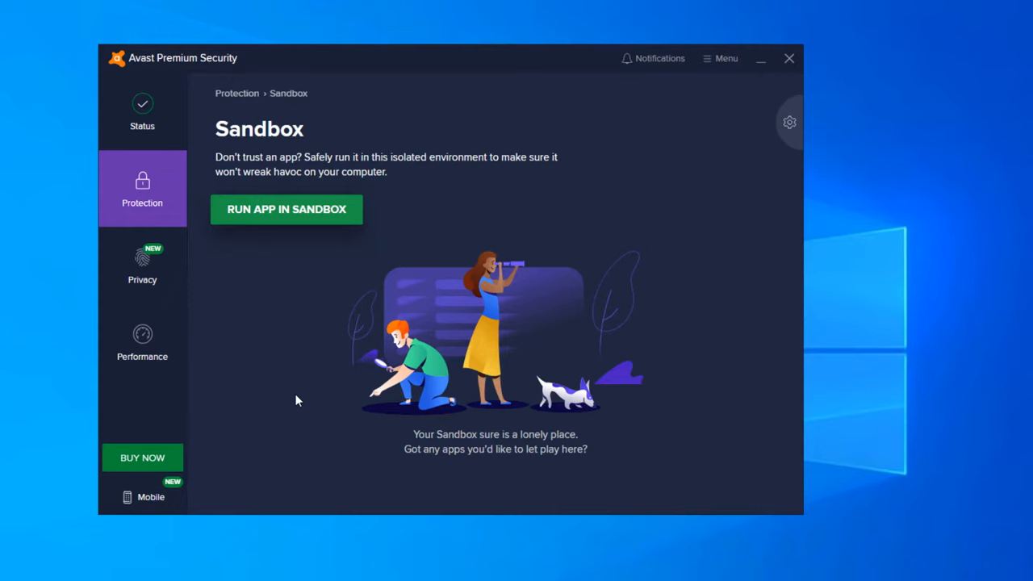
mouse_move(901, 347)
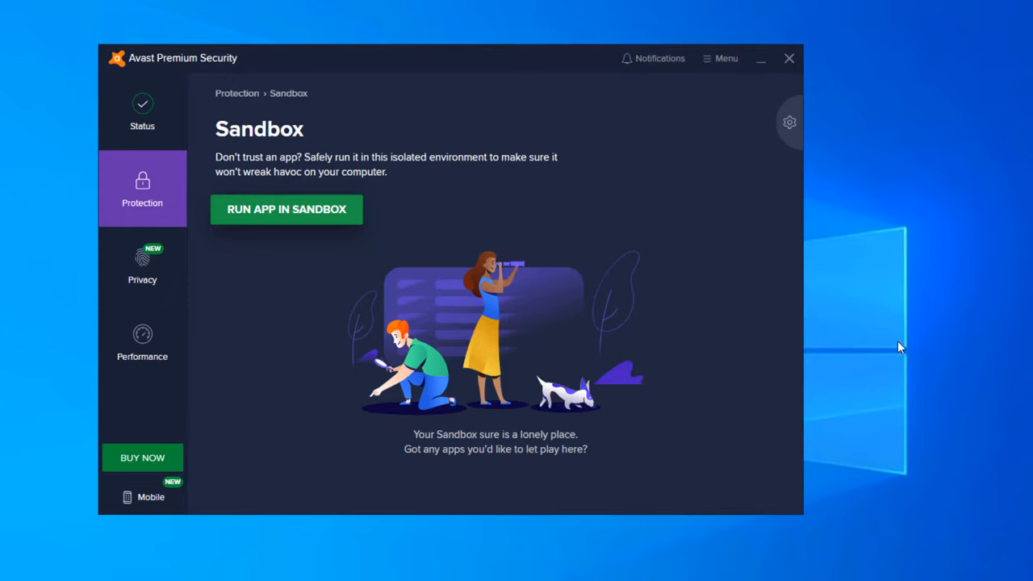
mouse_move(210, 377)
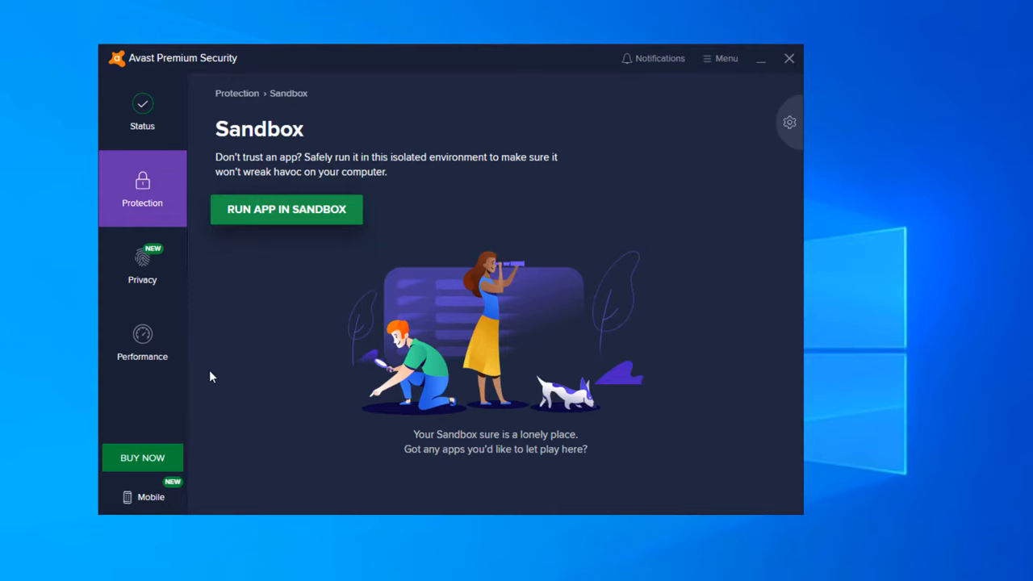
mouse_move(148, 229)
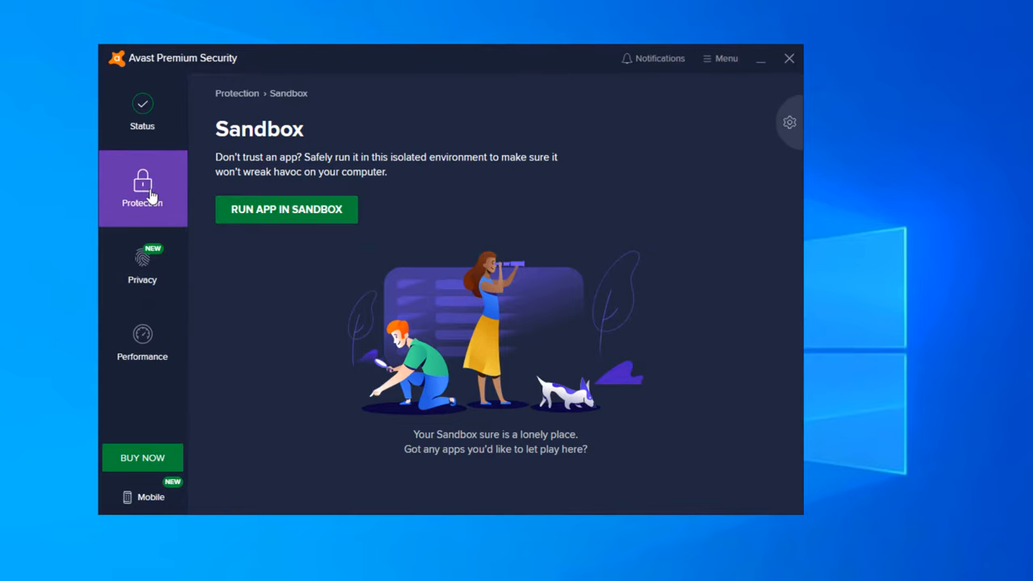
left_click(142, 187)
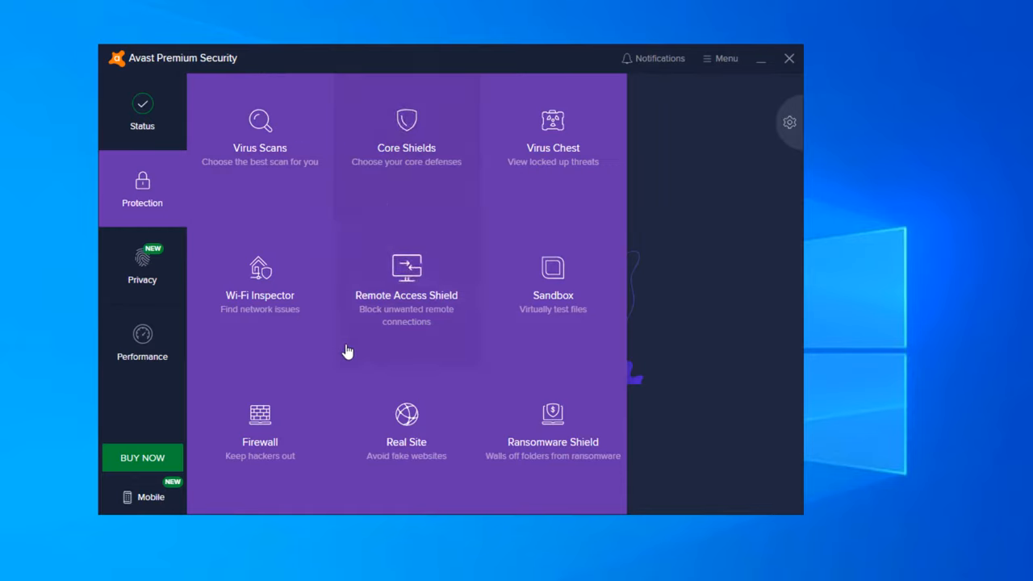
View the Firewall page, briefly check its settings, and return to the Firewall overview
left_click(258, 428)
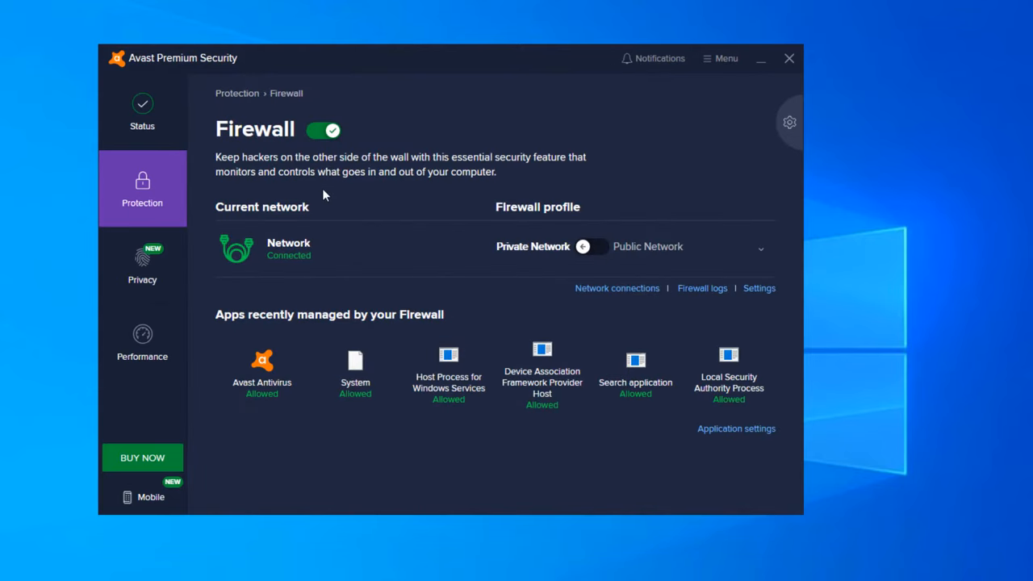
mouse_move(226, 170)
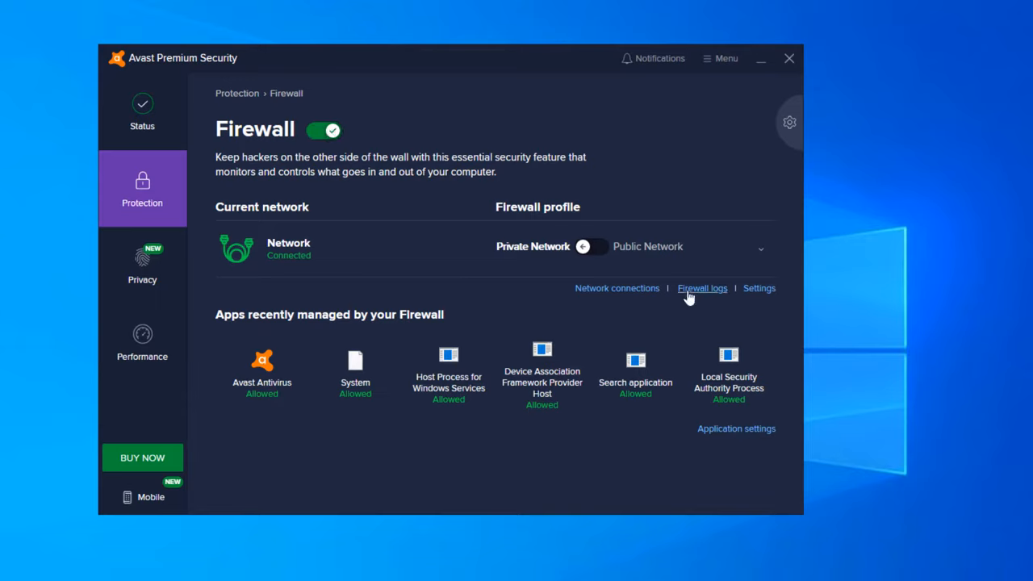
left_click(759, 288)
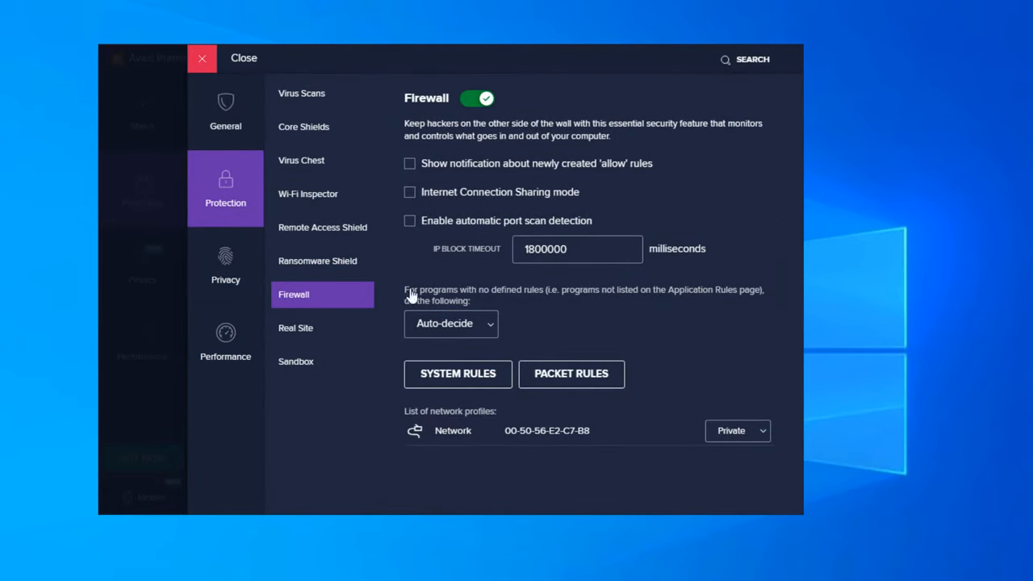
mouse_move(202, 59)
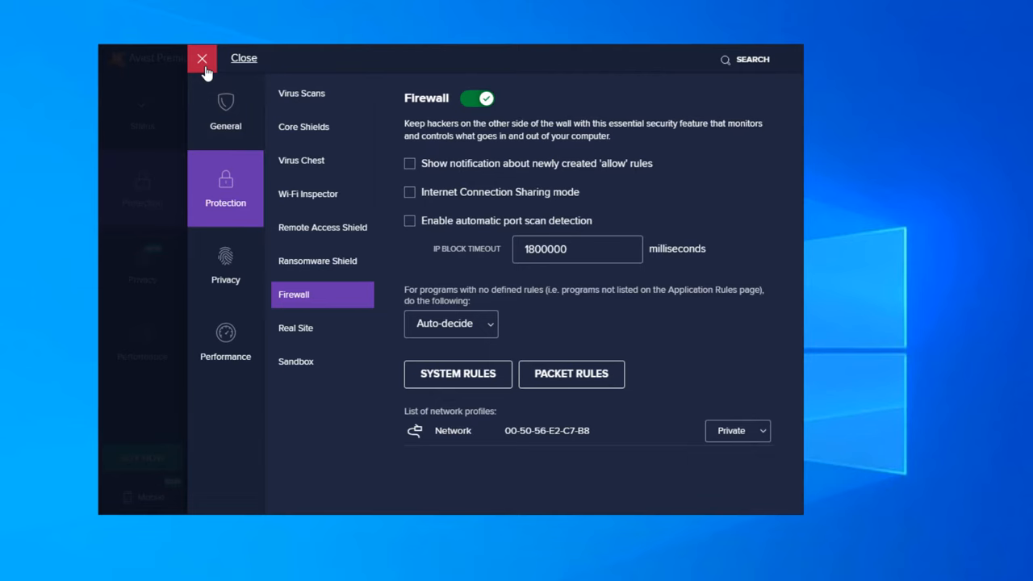
left_click(203, 58)
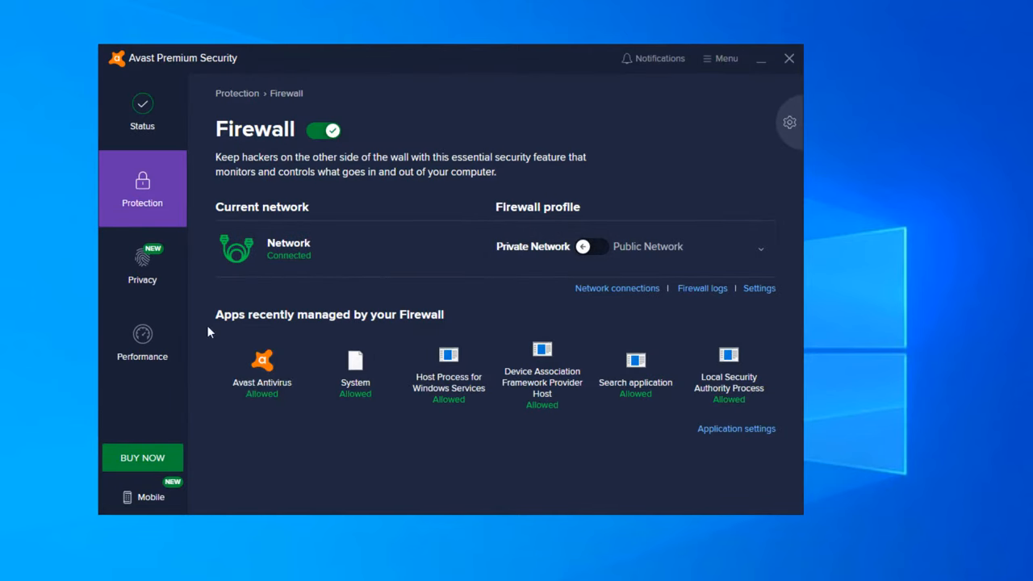
mouse_move(229, 315)
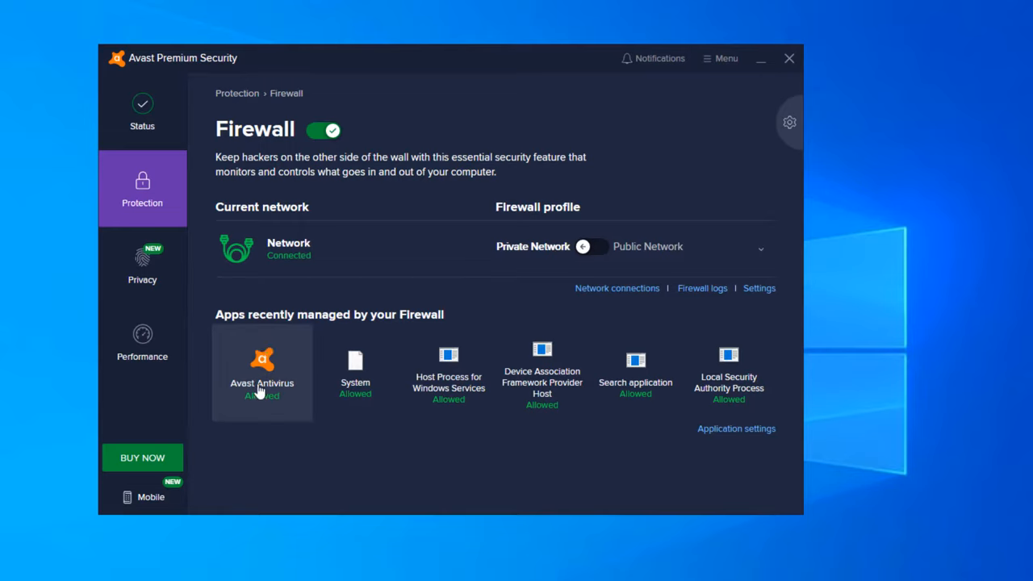
mouse_move(449, 373)
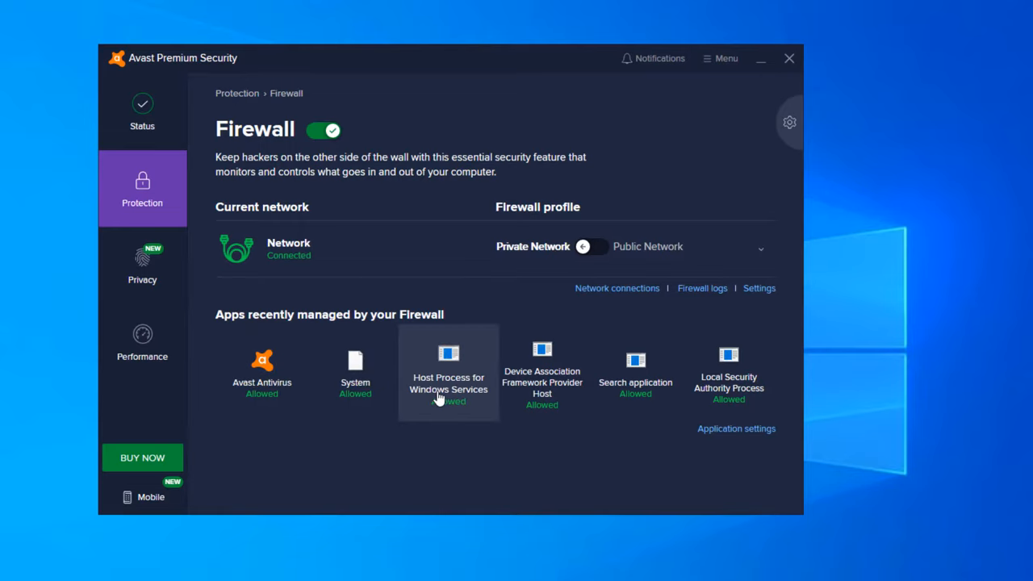
mouse_move(542, 373)
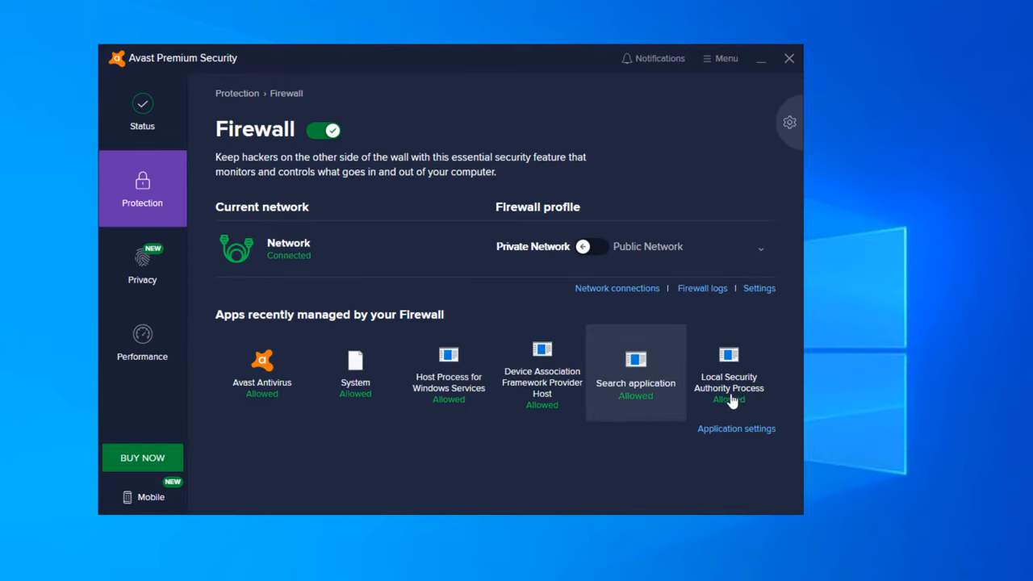
mouse_move(629, 445)
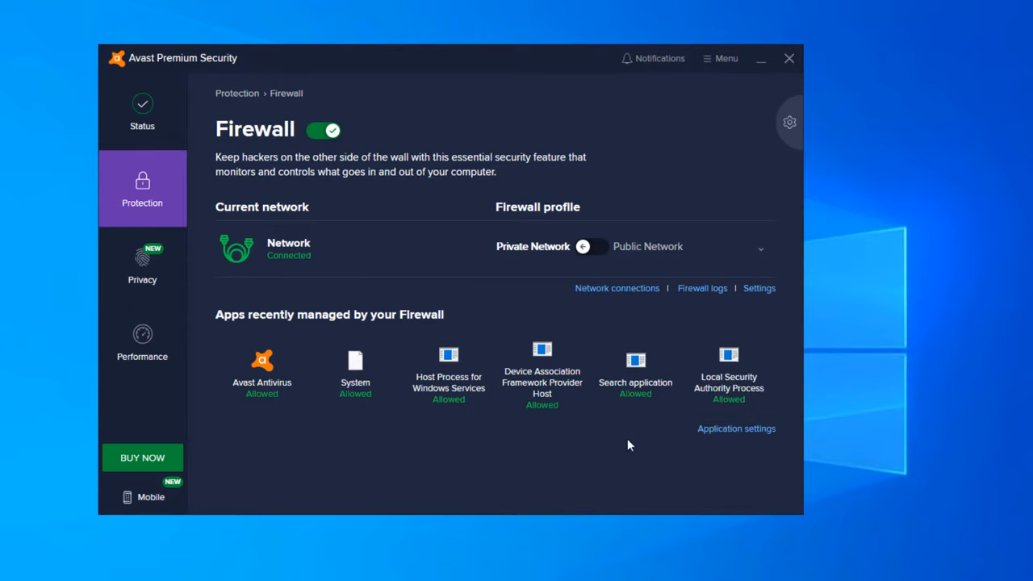
mouse_move(355, 380)
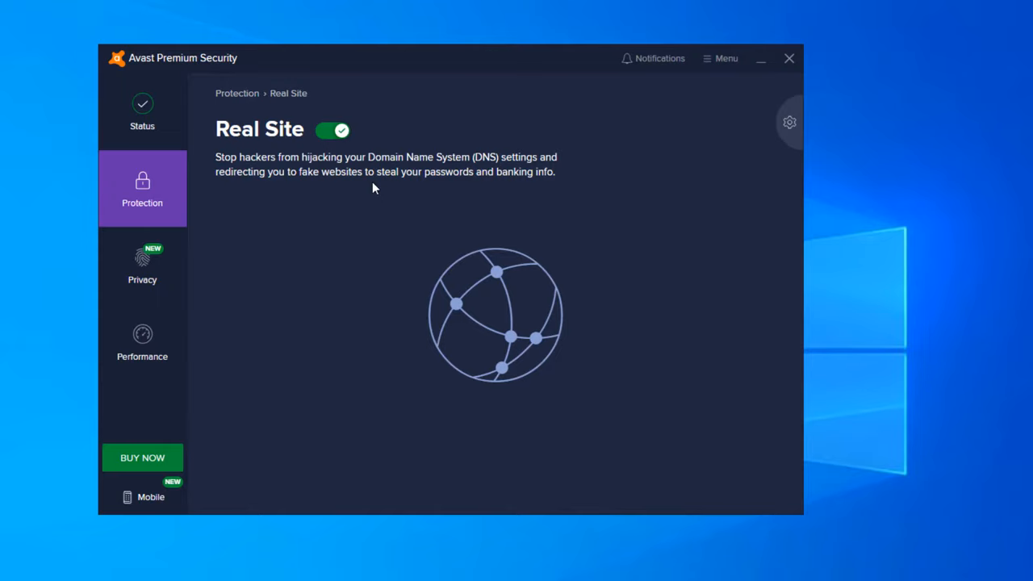
mouse_move(310, 158)
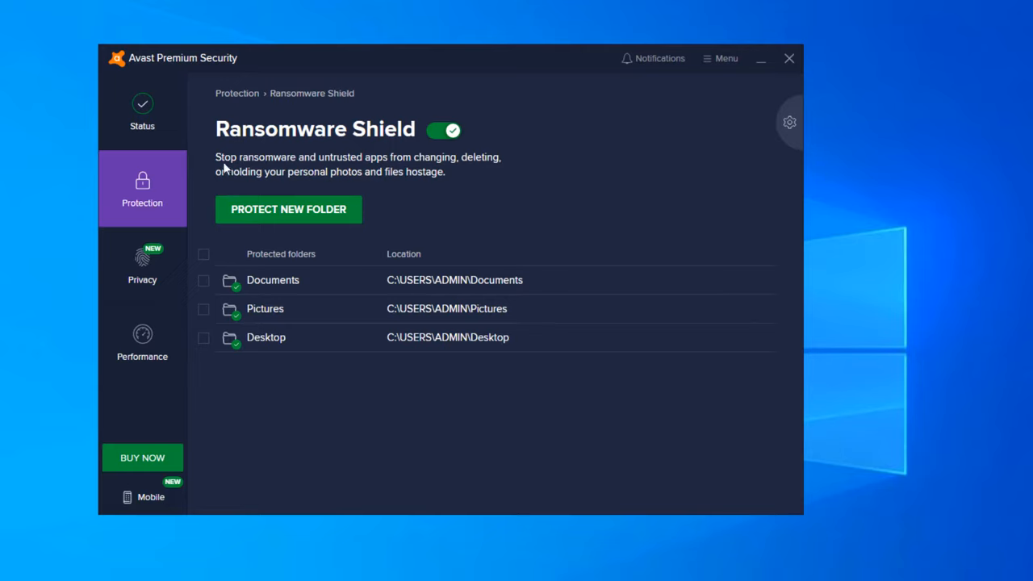
mouse_move(380, 172)
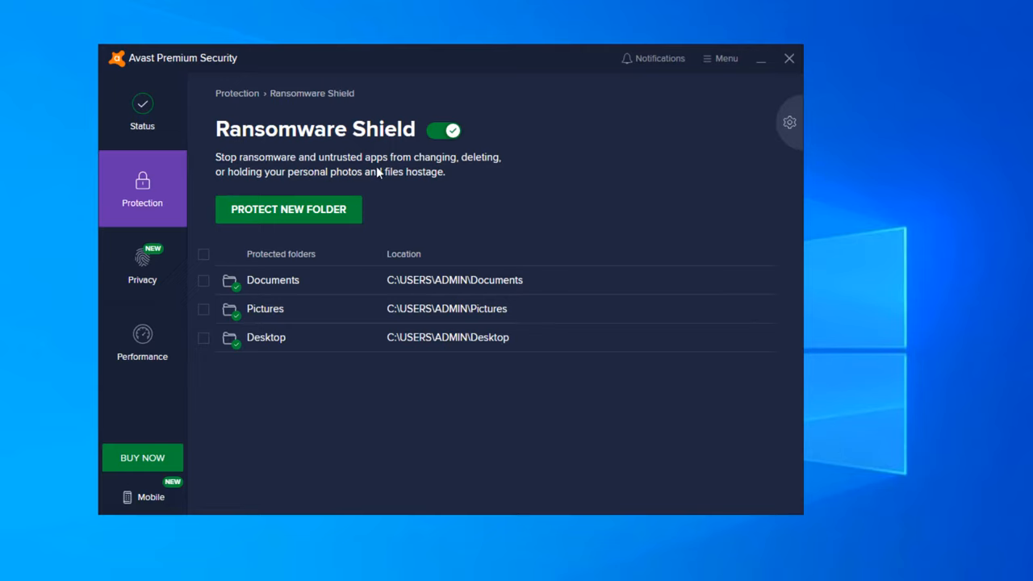
mouse_move(345, 174)
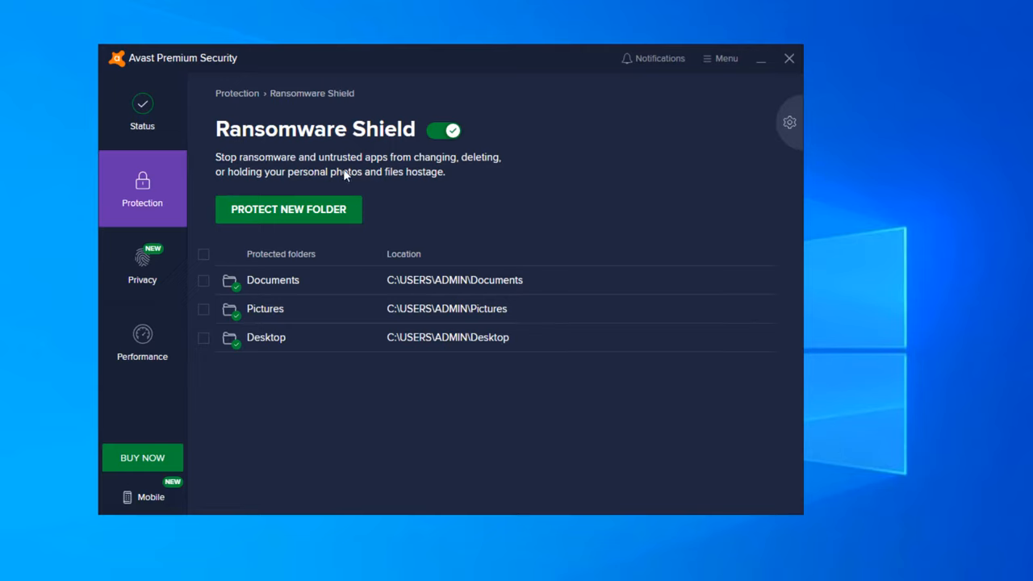
mouse_move(432, 281)
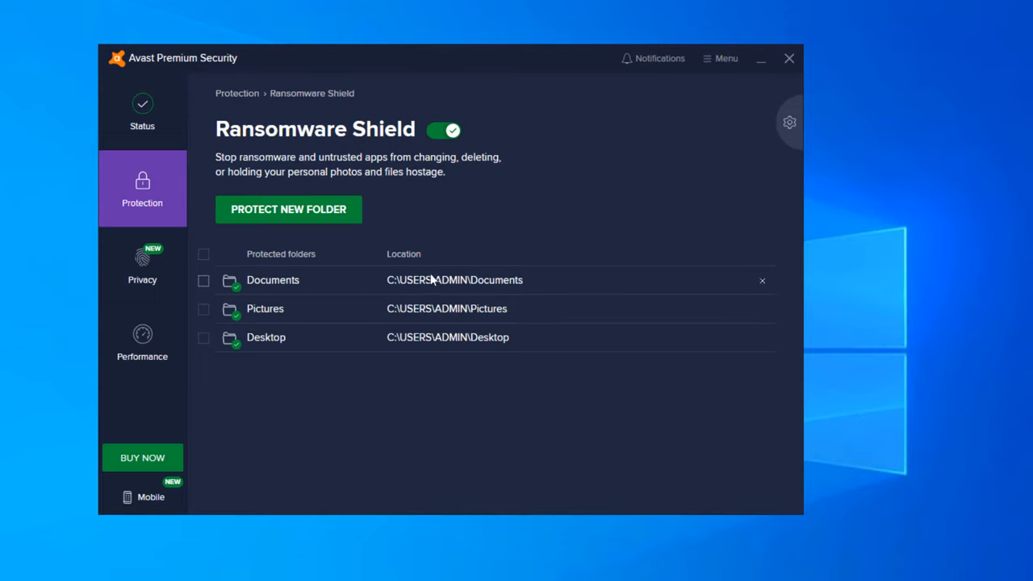
mouse_move(430, 369)
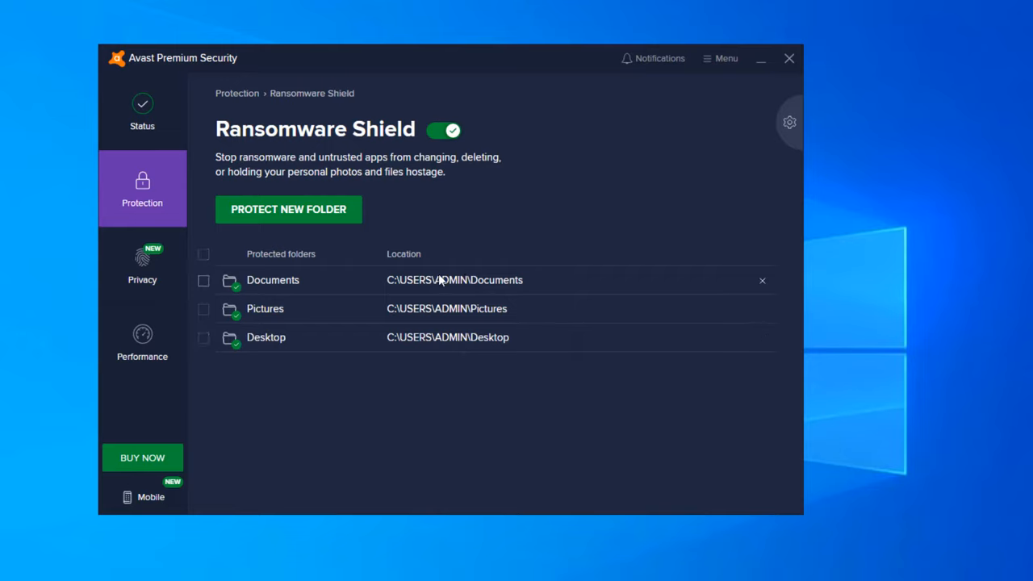
mouse_move(432, 281)
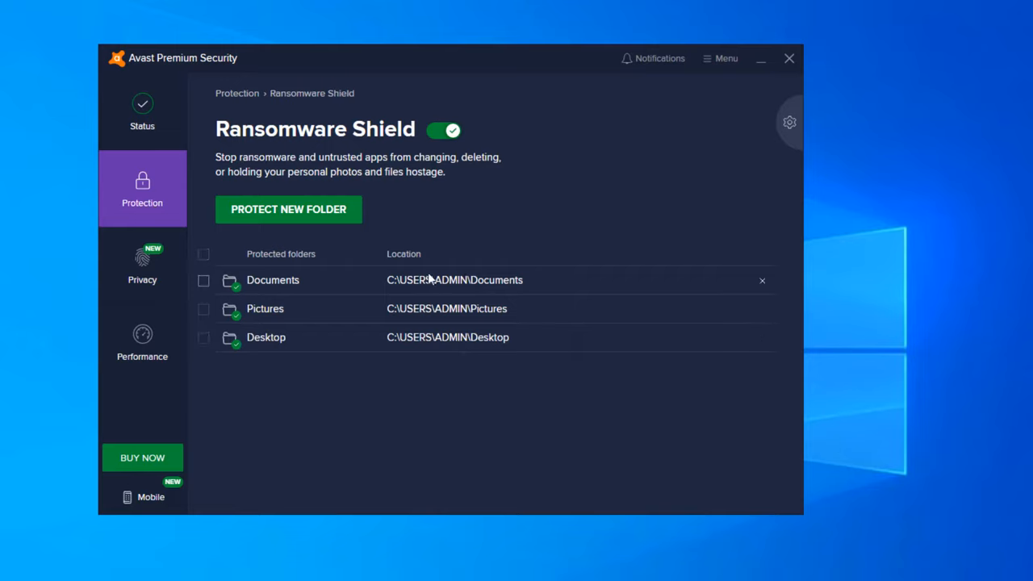
mouse_move(783, 370)
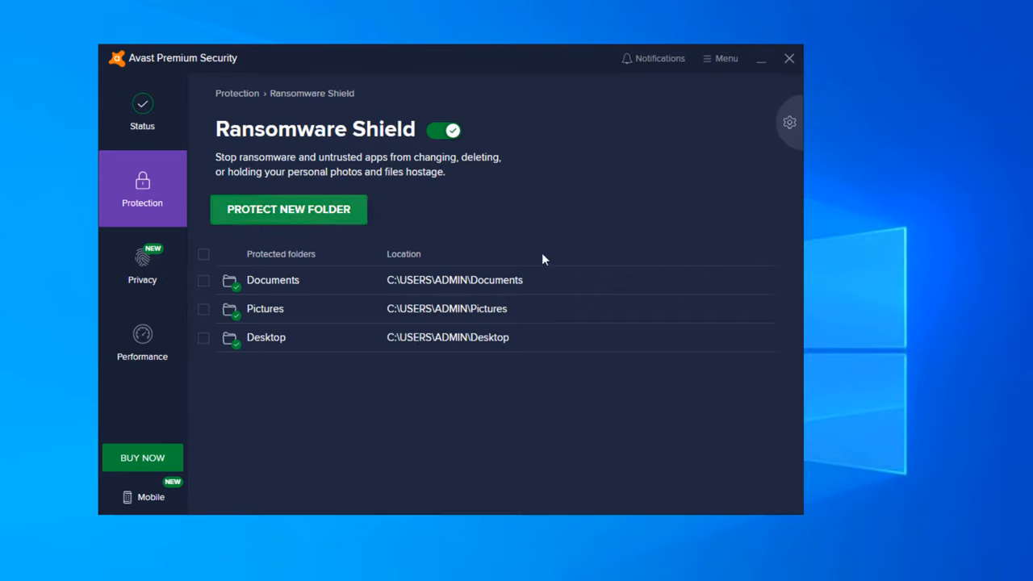
Protect the Malware Toolset folder with Ransomware Shield, stop protecting it, then show the Privacy features
left_click(288, 210)
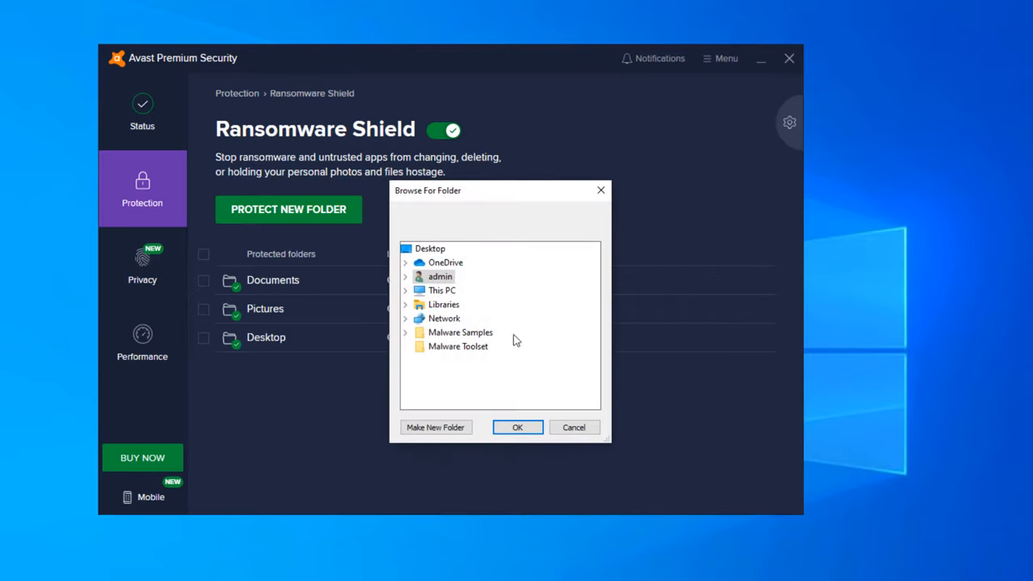
left_click(458, 345)
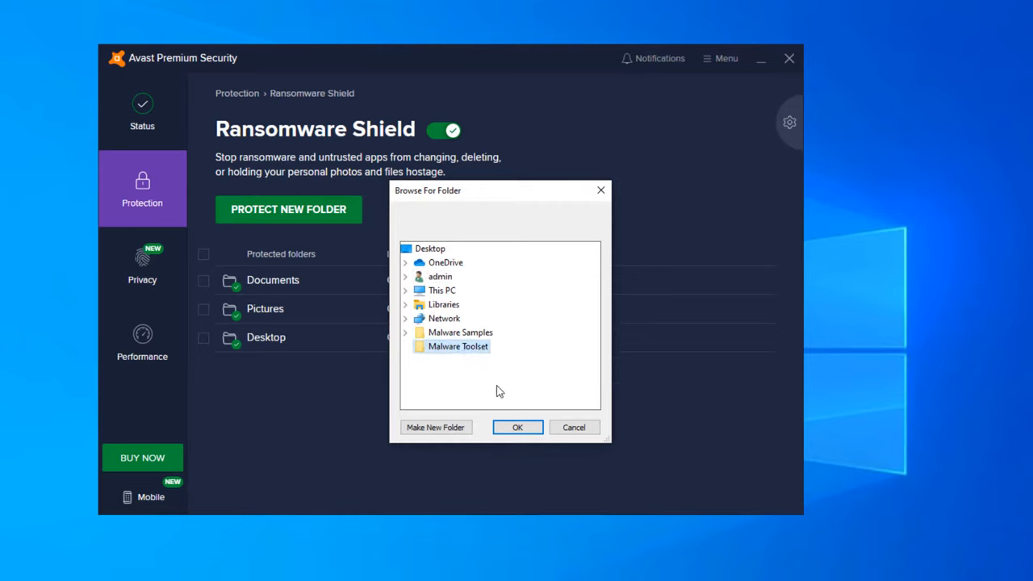
left_click(516, 426)
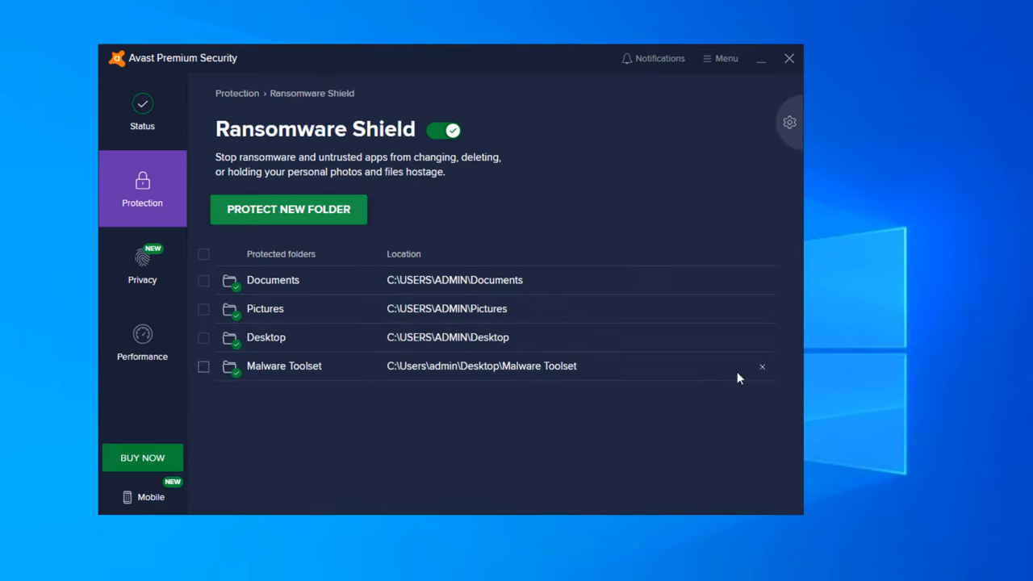
mouse_move(462, 181)
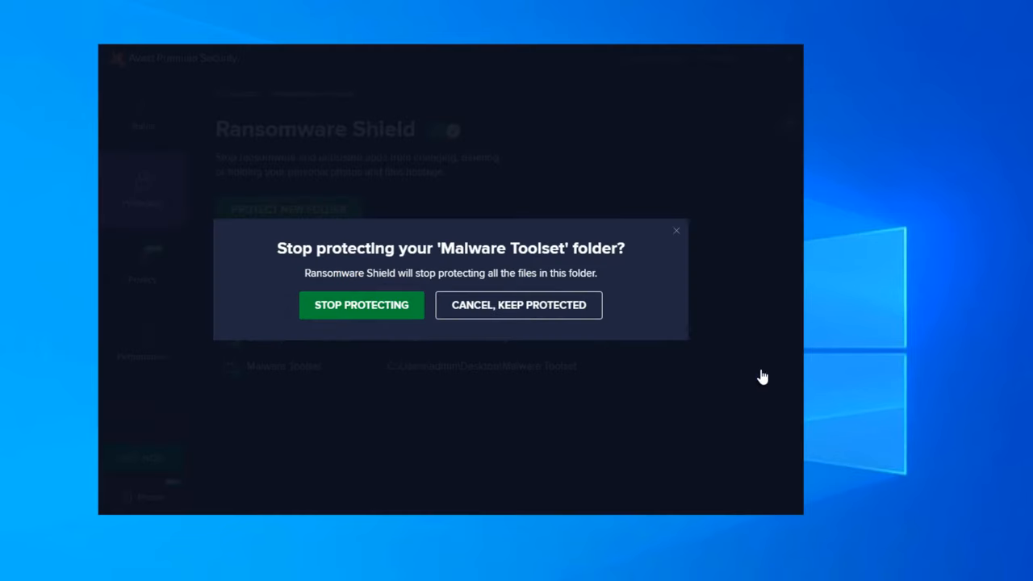
left_click(362, 305)
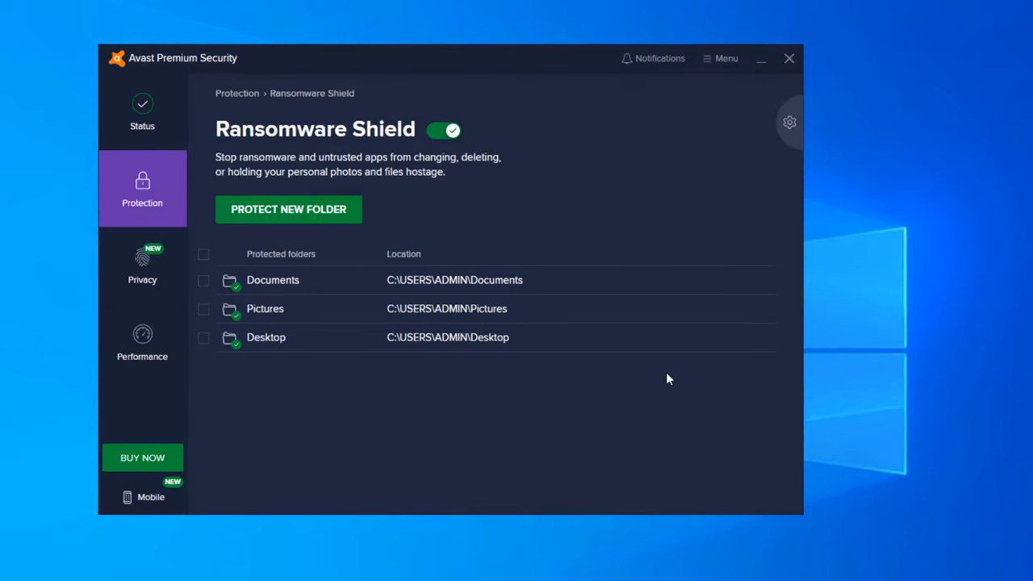
mouse_move(234, 252)
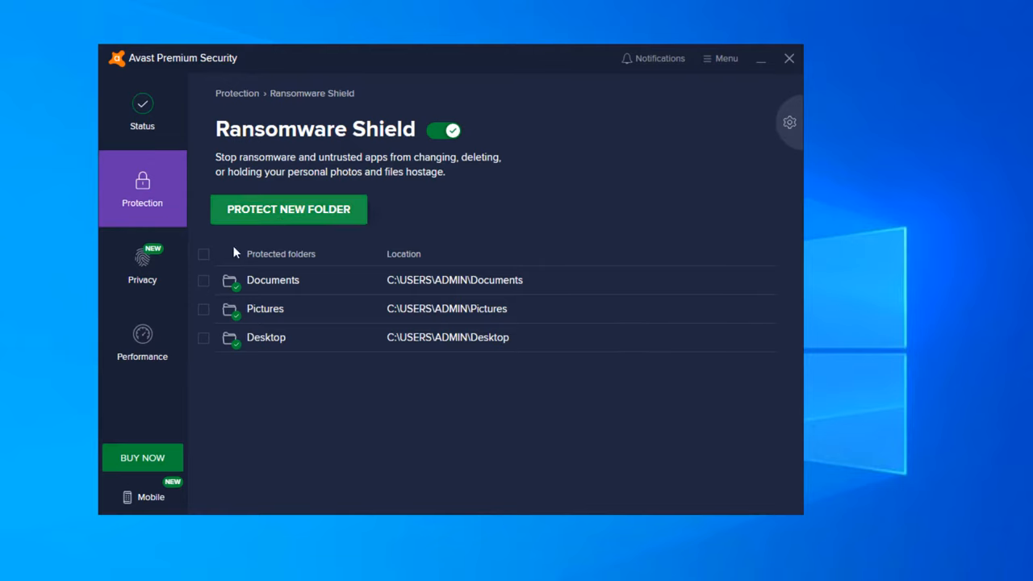
left_click(142, 261)
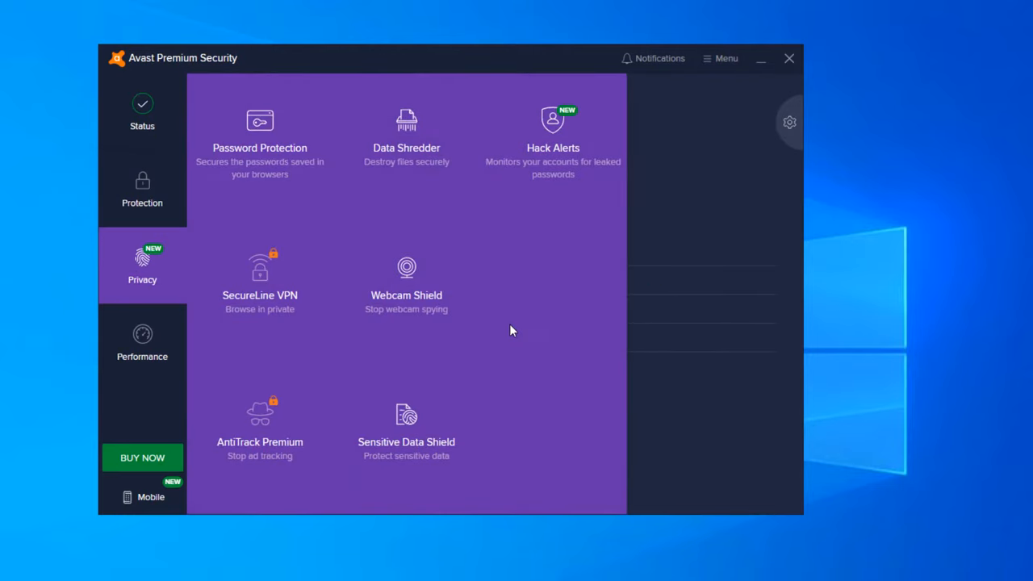
View Password Protection for Chrome and Edge, then return to the Privacy overview
left_click(258, 129)
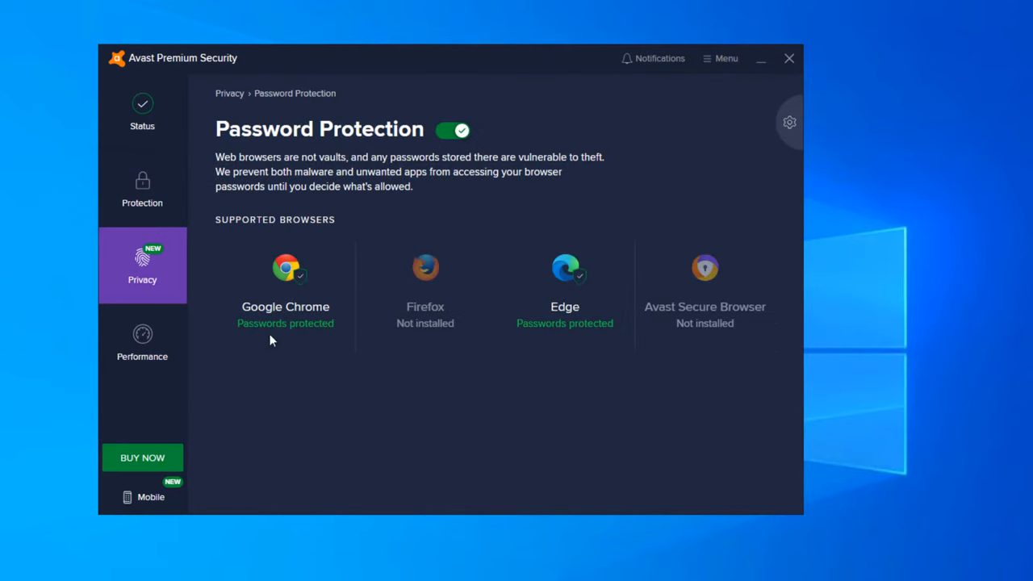
mouse_move(294, 226)
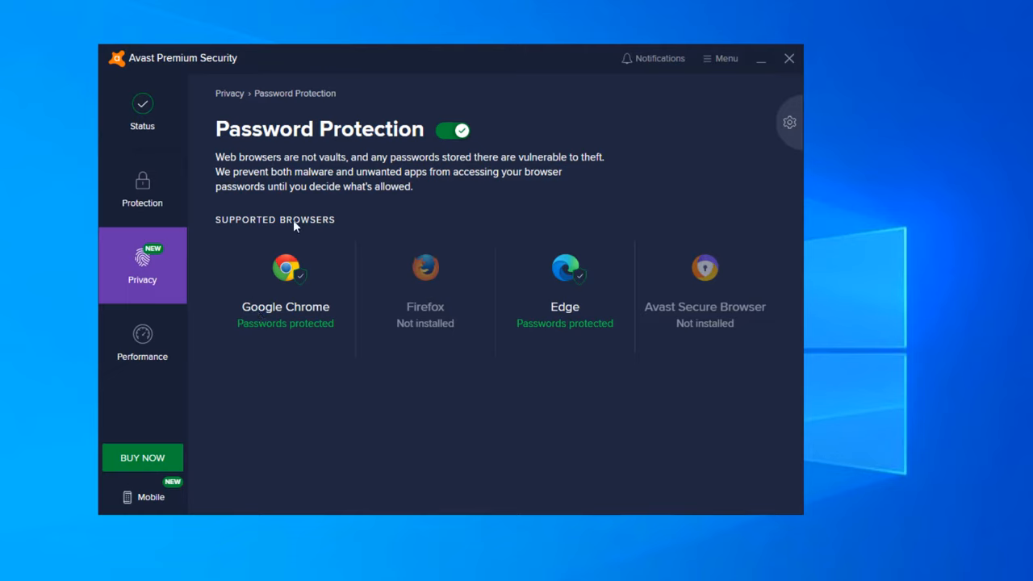
mouse_move(240, 146)
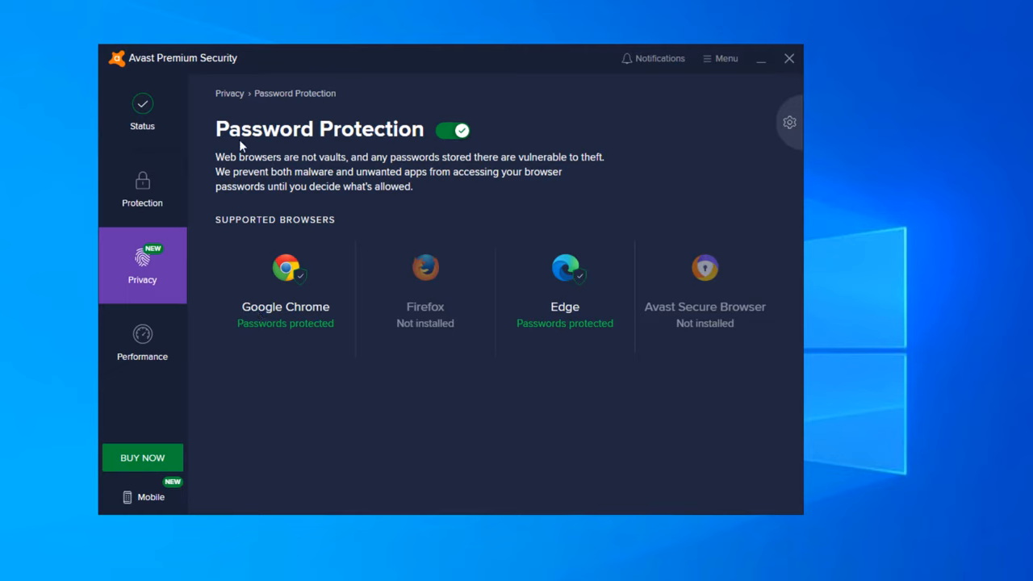
mouse_move(306, 171)
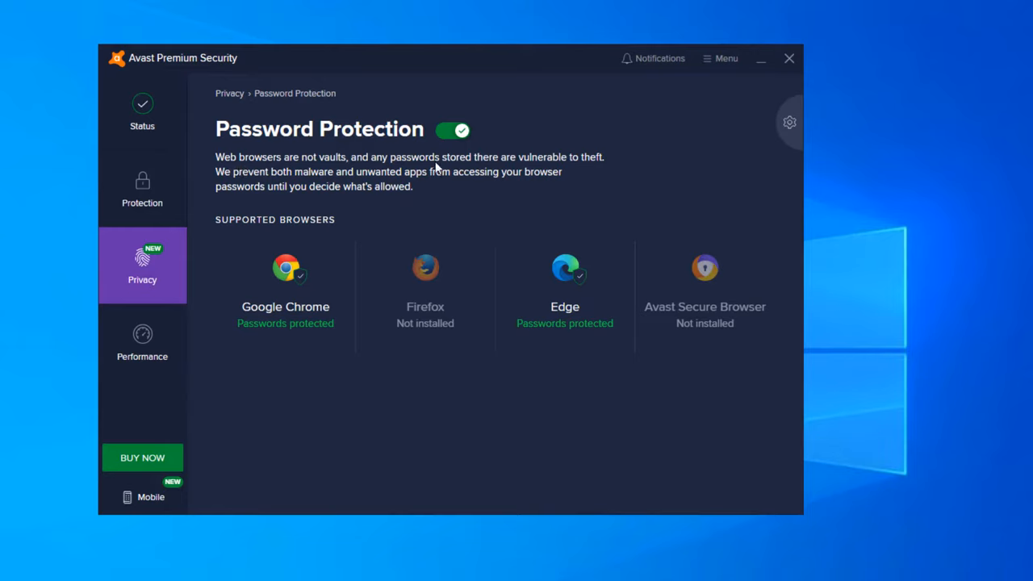
mouse_move(547, 169)
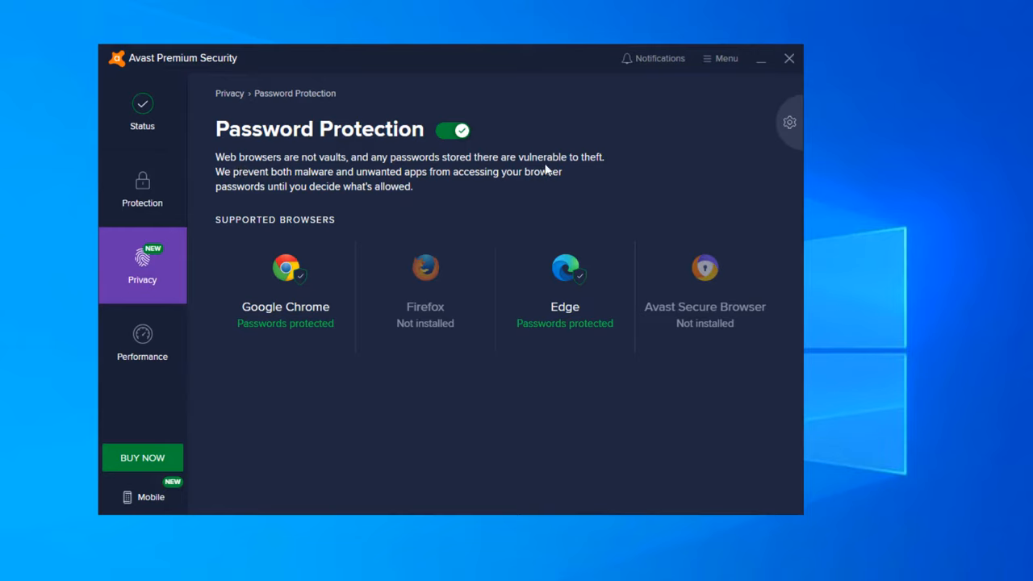
mouse_move(621, 152)
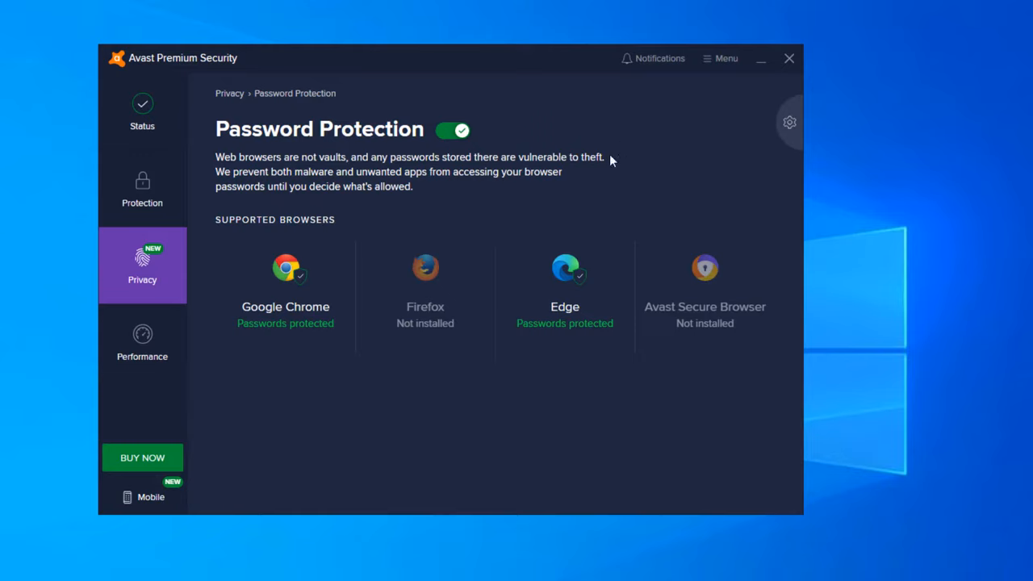
left_click(142, 266)
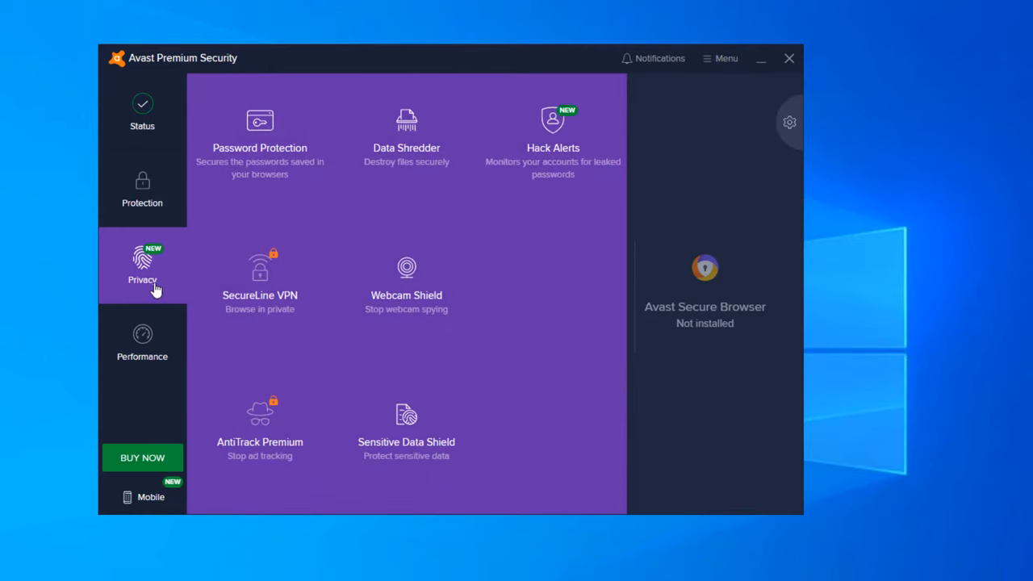
View the Data Shredder page with its three shredding options, then return to Privacy
left_click(407, 132)
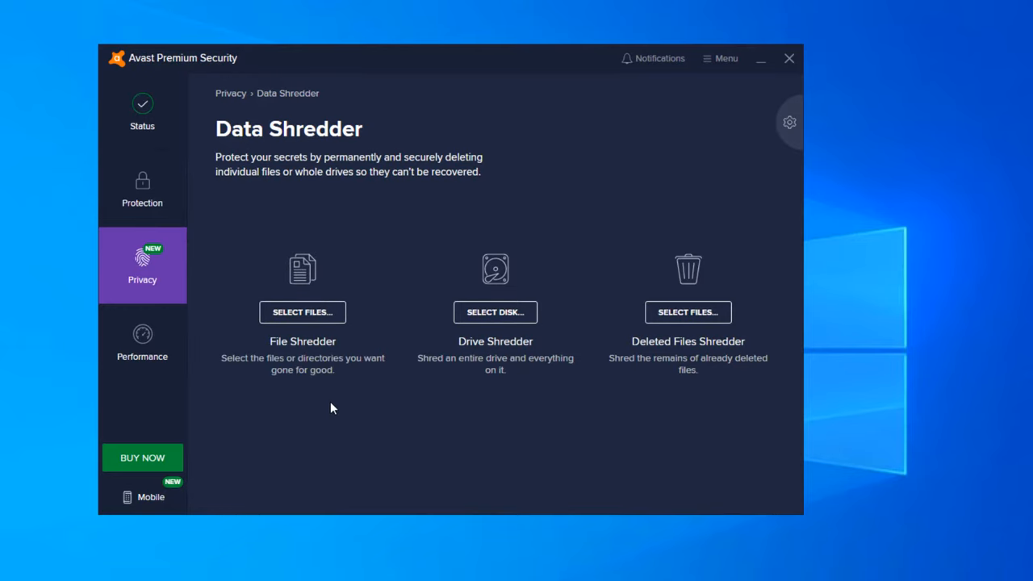
mouse_move(452, 374)
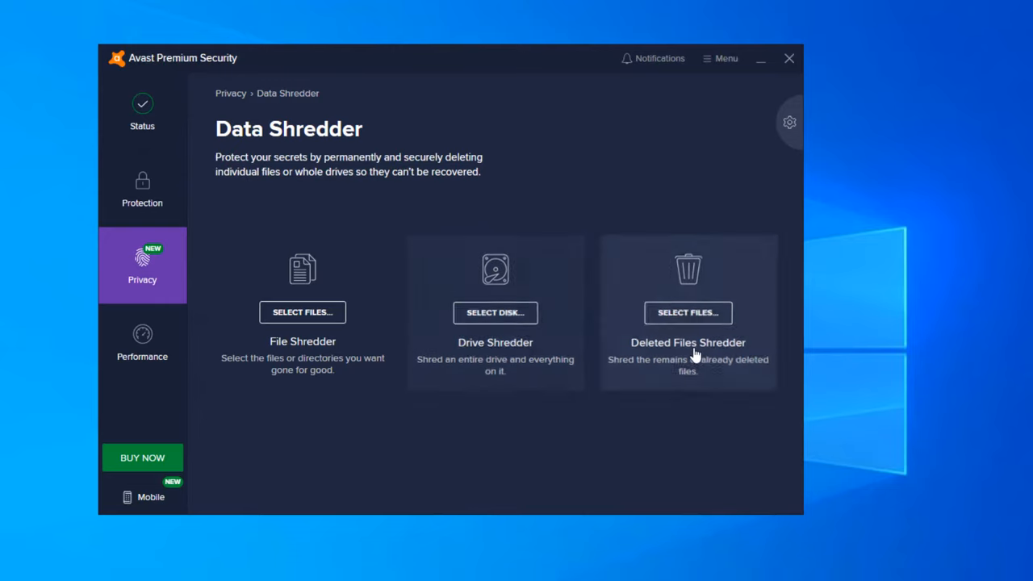
mouse_move(665, 352)
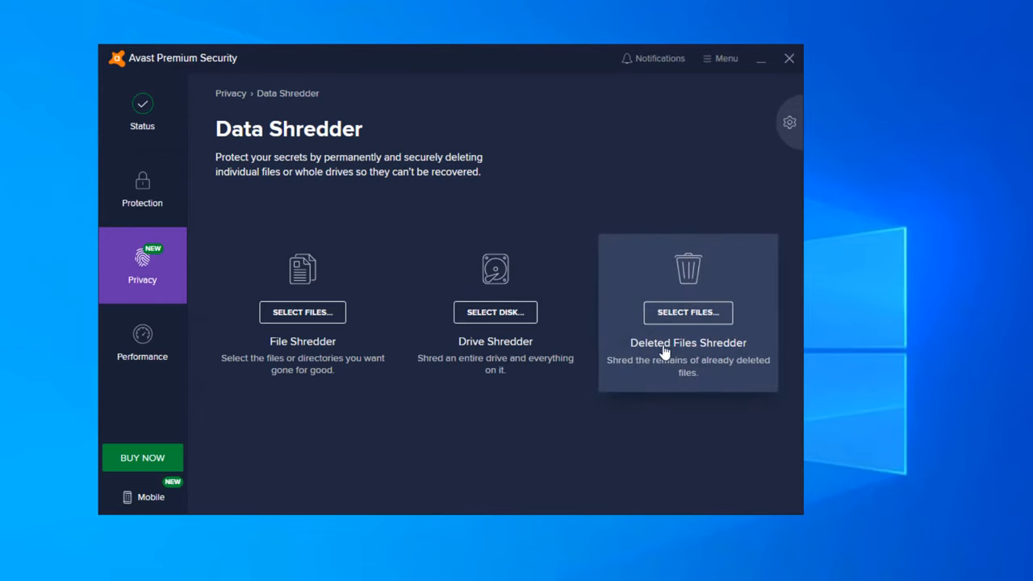
mouse_move(734, 353)
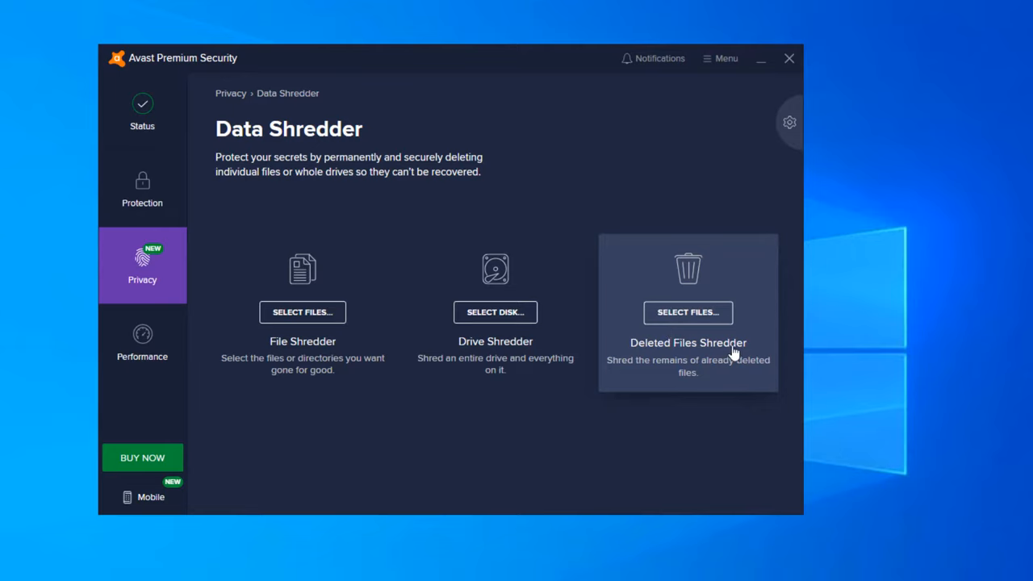
left_click(142, 266)
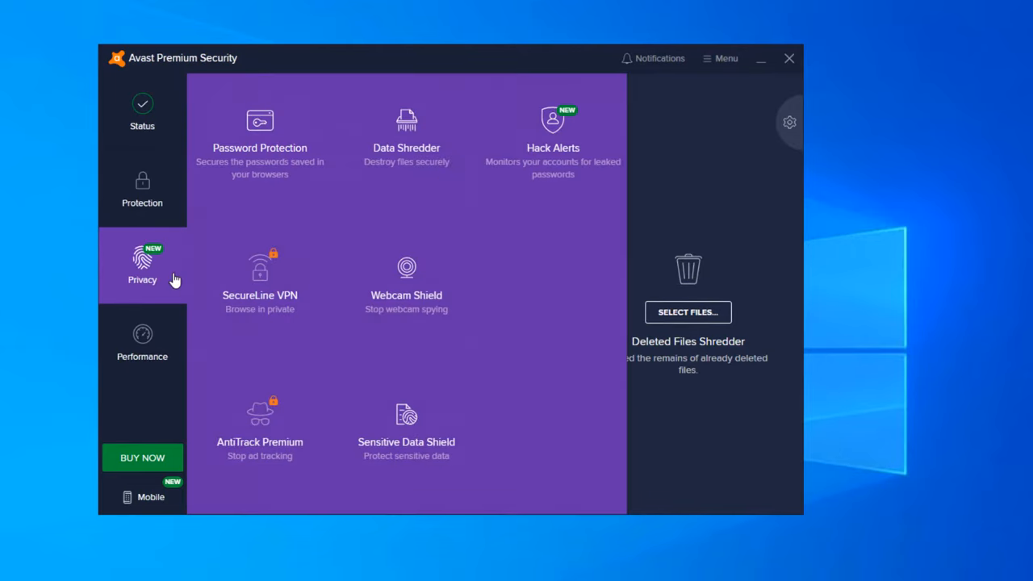
View the Hack Alerts account-monitoring page, then return to the Privacy overview
left_click(552, 129)
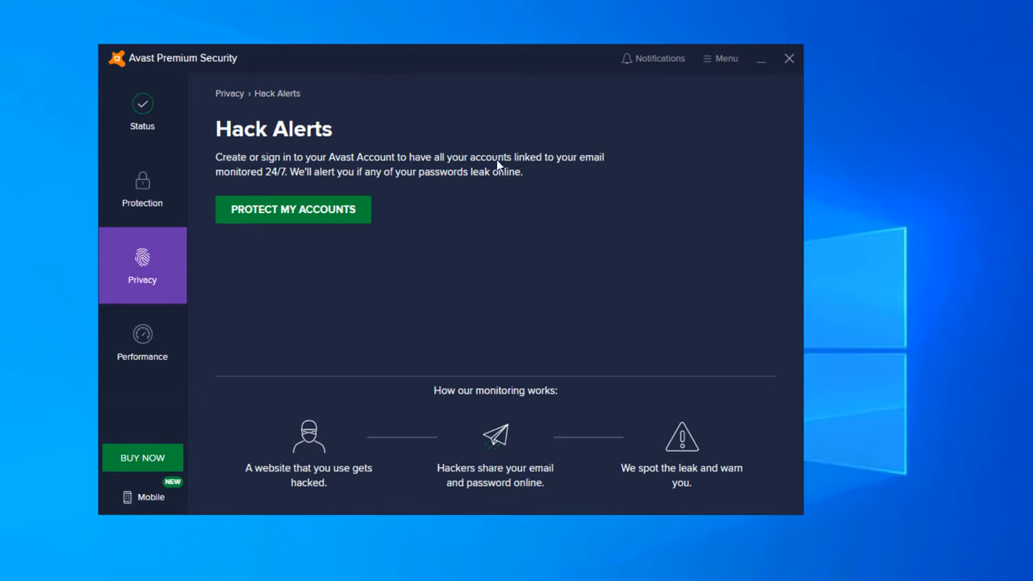
mouse_move(239, 164)
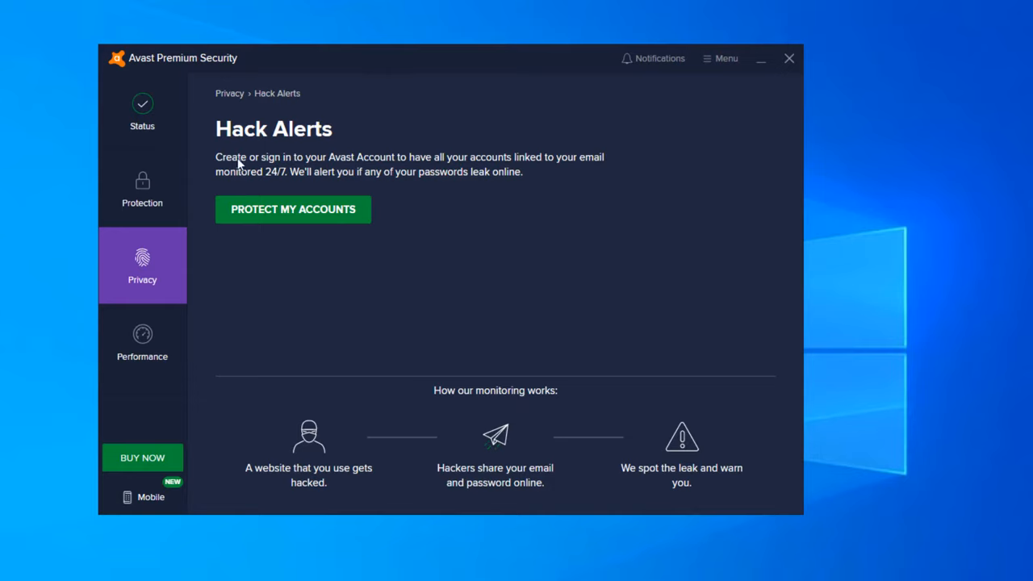
mouse_move(412, 160)
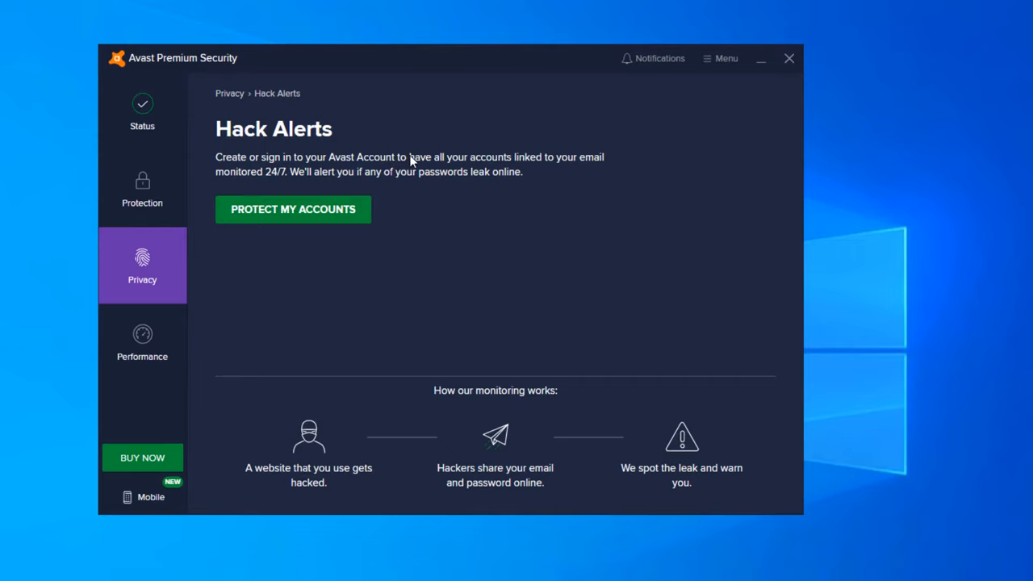
mouse_move(574, 181)
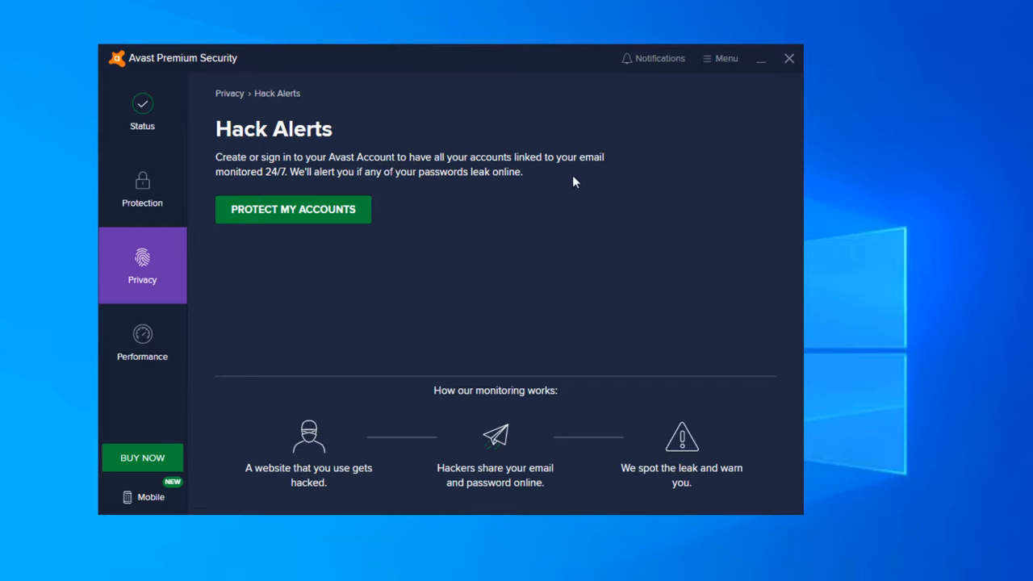
mouse_move(552, 184)
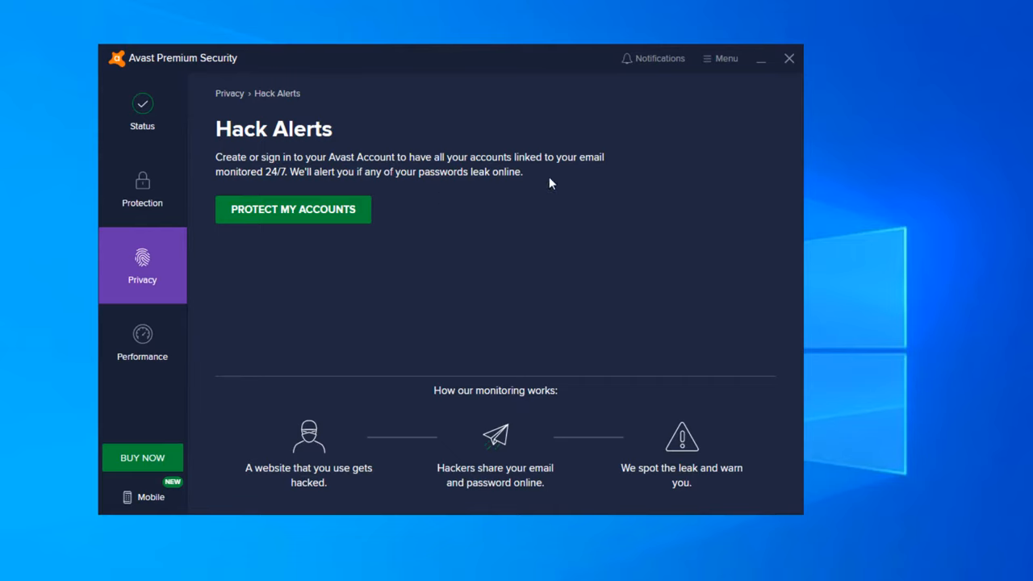
mouse_move(531, 172)
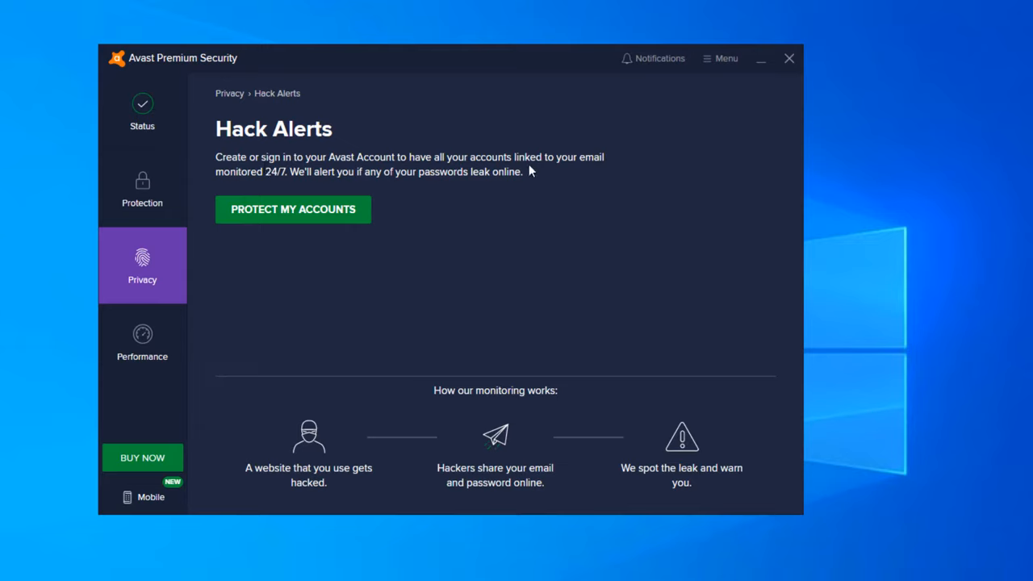
mouse_move(213, 239)
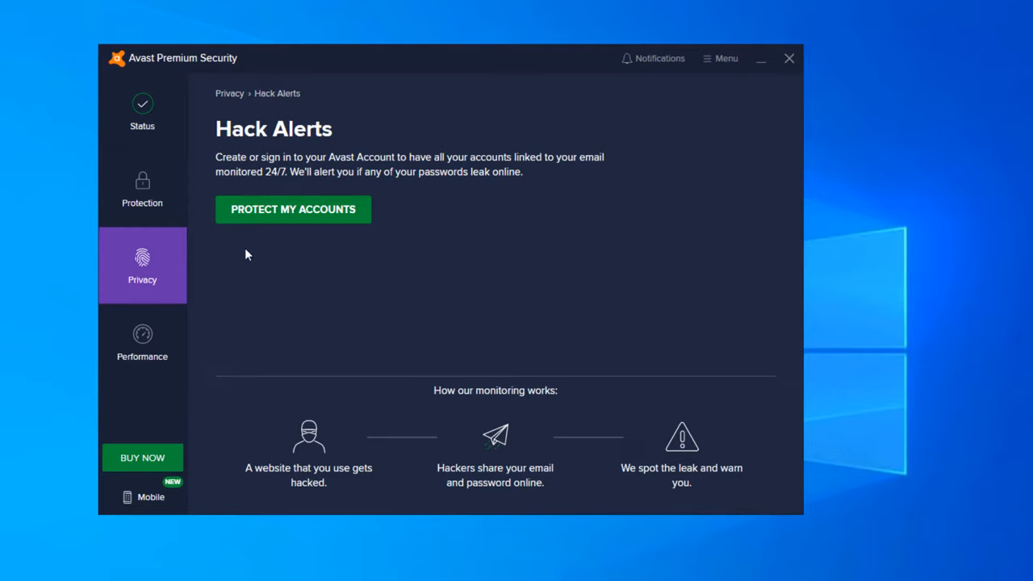
mouse_move(494, 259)
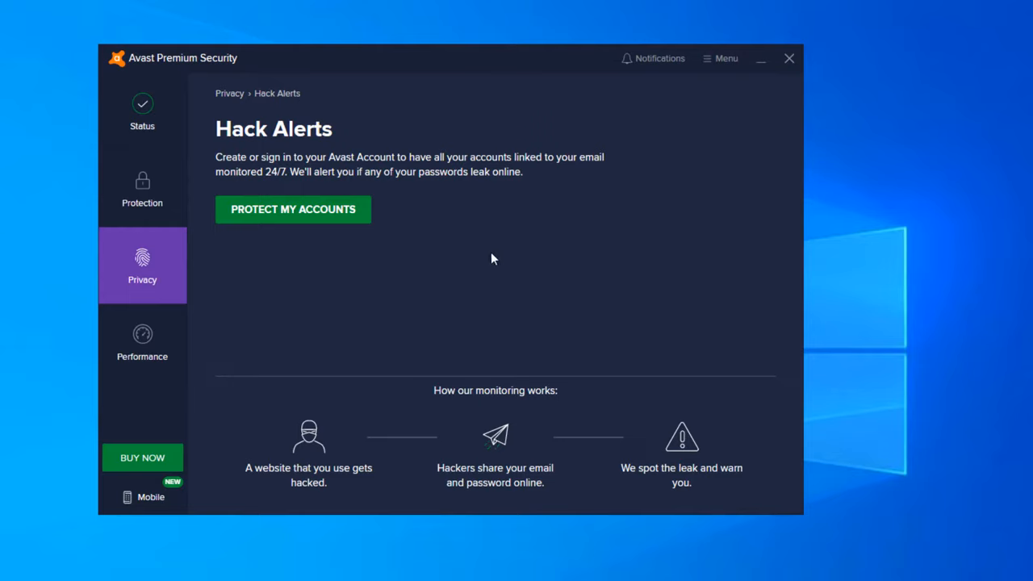
mouse_move(239, 374)
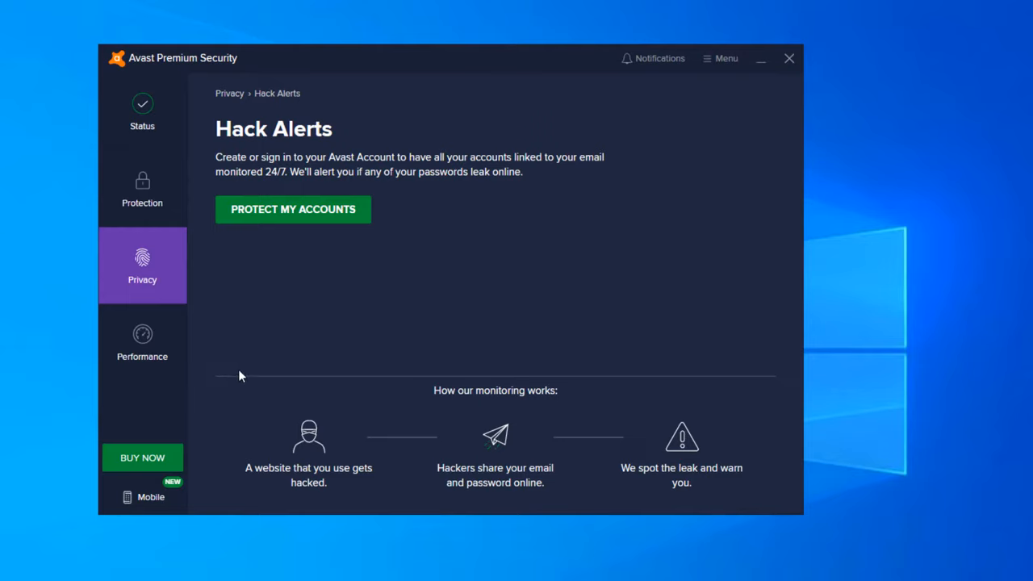
mouse_move(250, 475)
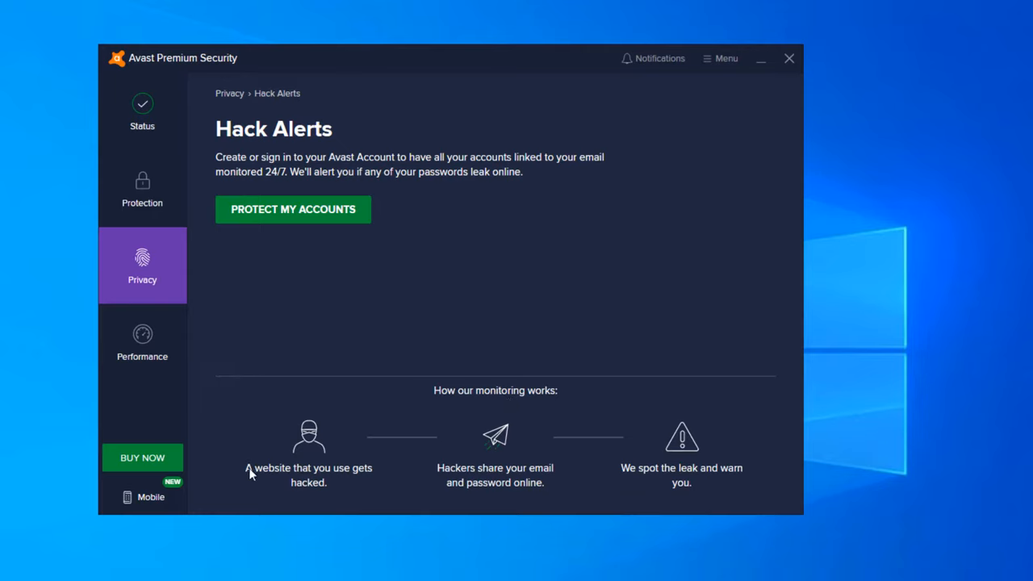
mouse_move(371, 454)
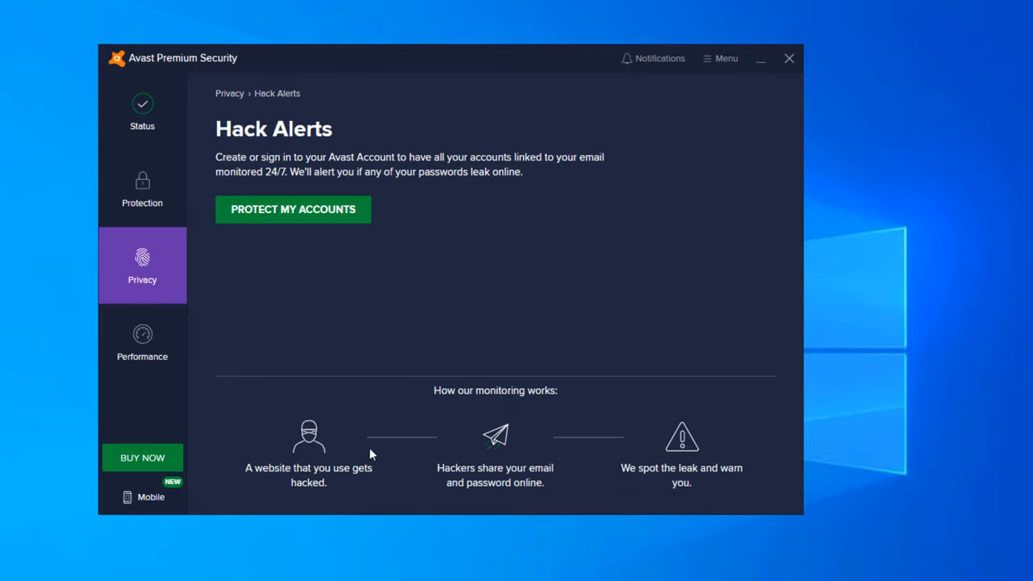
mouse_move(629, 484)
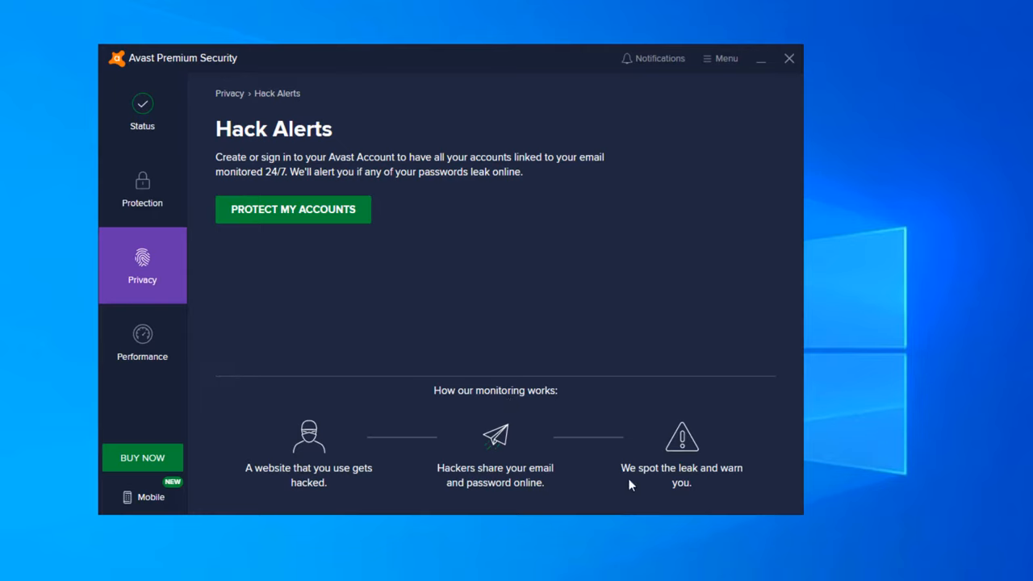
mouse_move(674, 491)
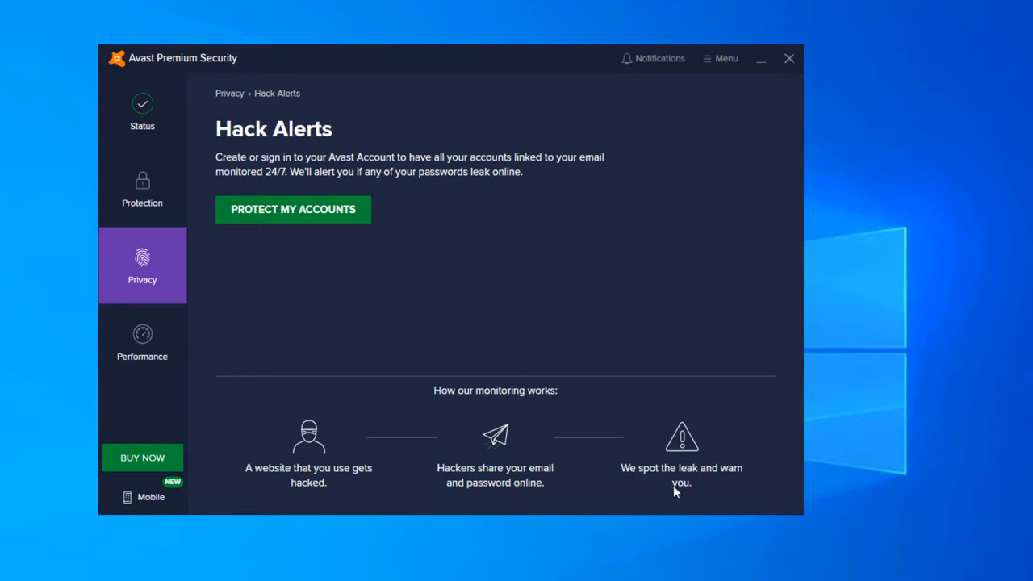
mouse_move(746, 490)
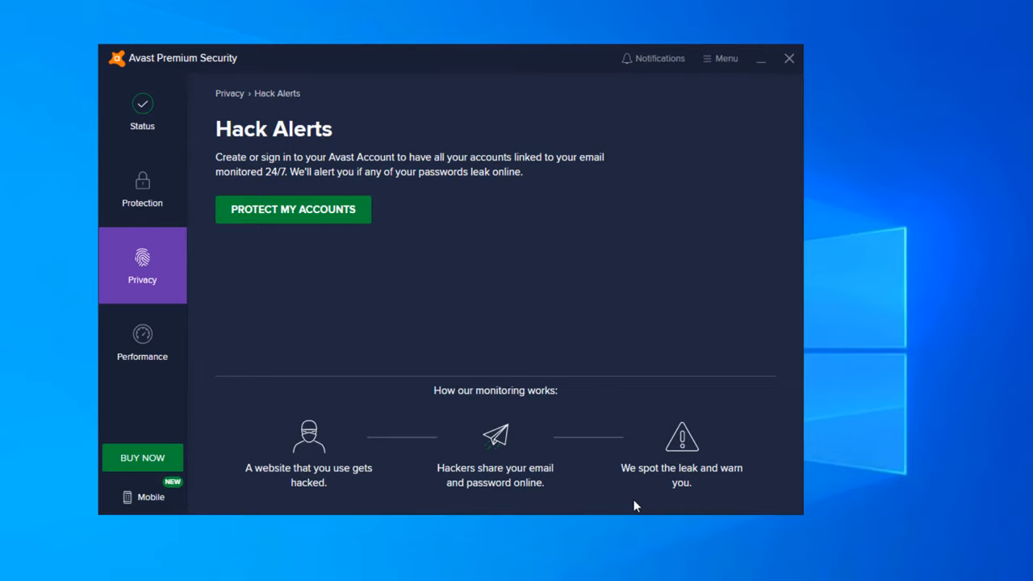
mouse_move(666, 417)
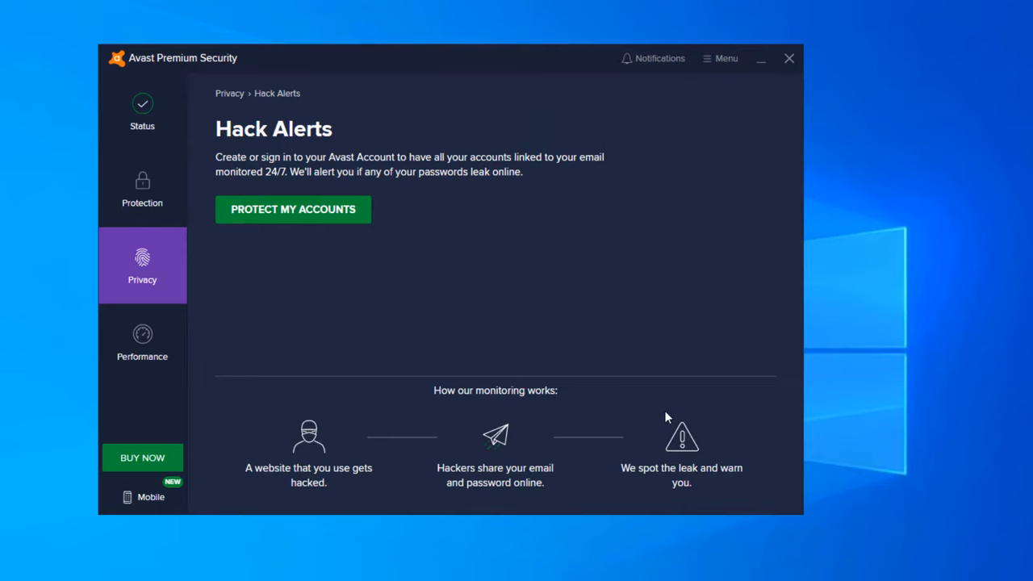
mouse_move(604, 472)
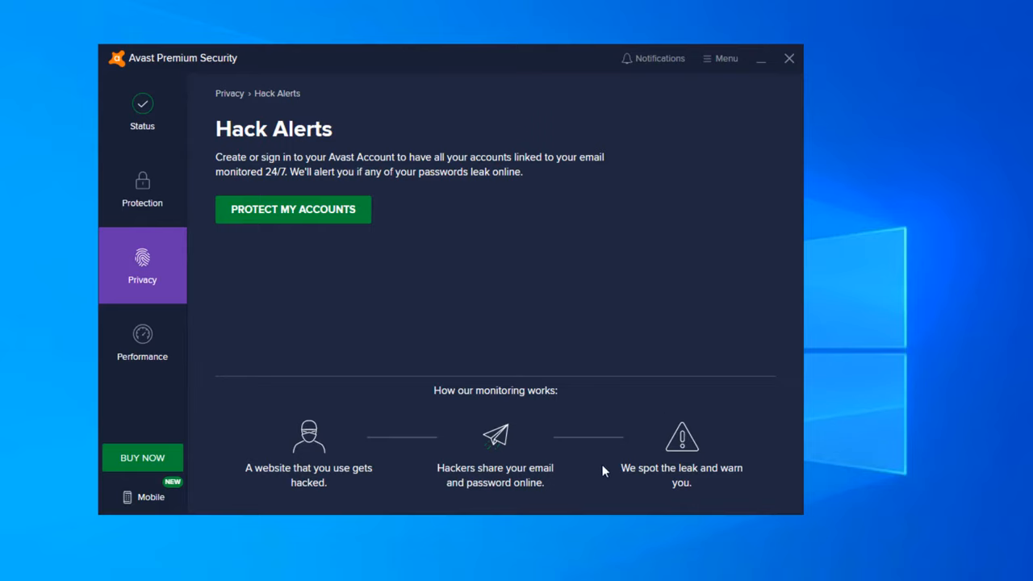
mouse_move(758, 465)
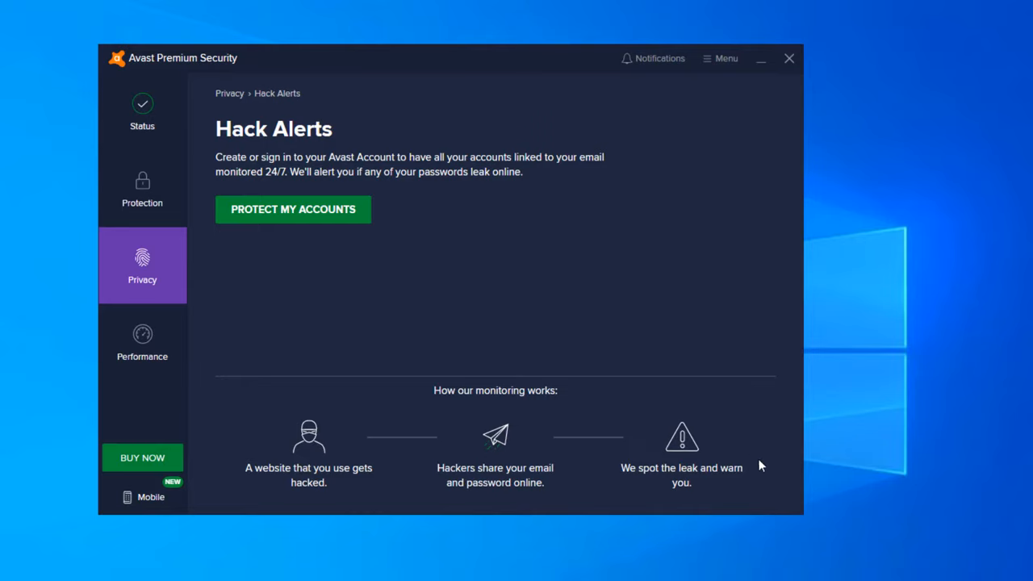
mouse_move(633, 491)
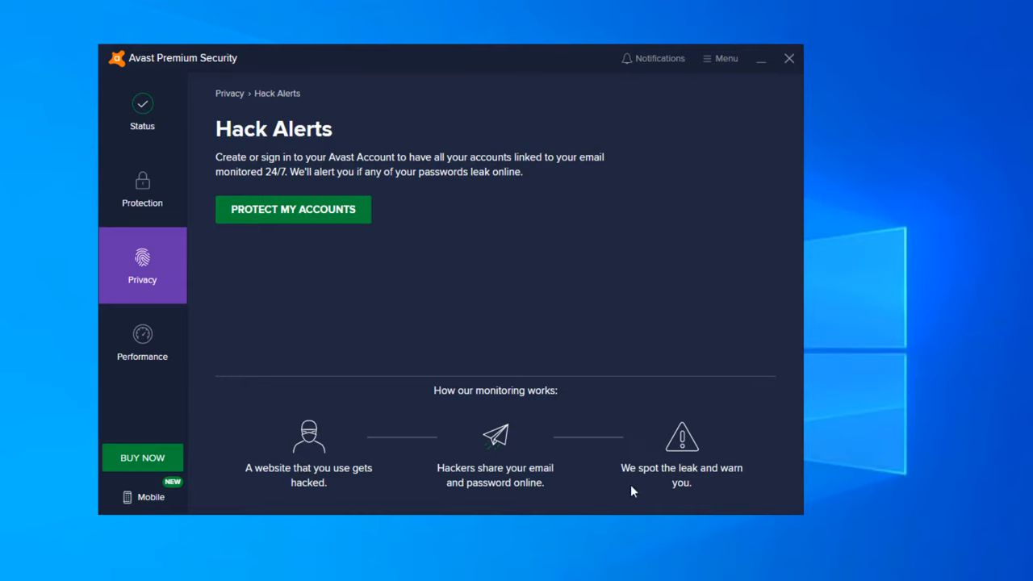
mouse_move(233, 171)
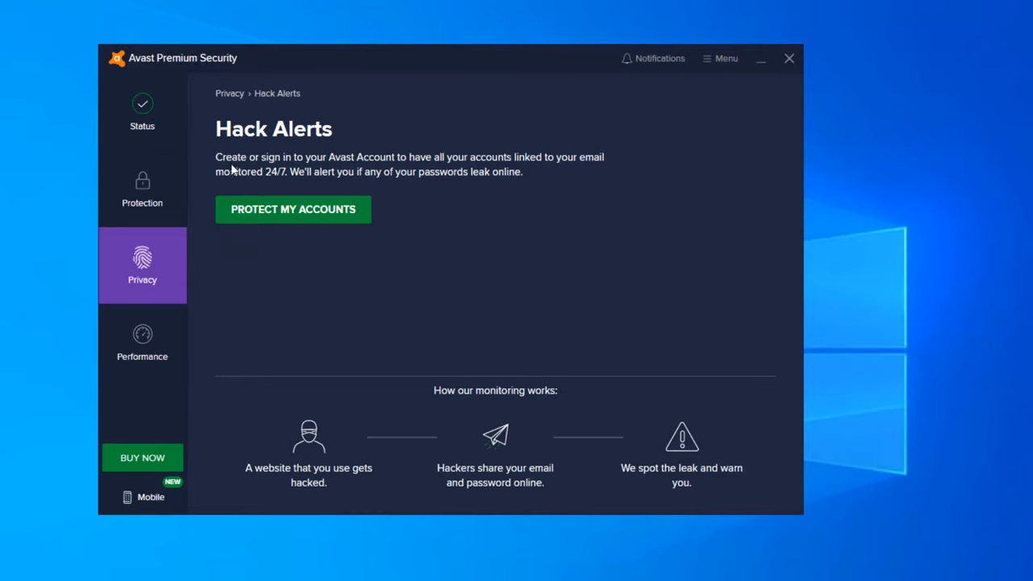
mouse_move(362, 280)
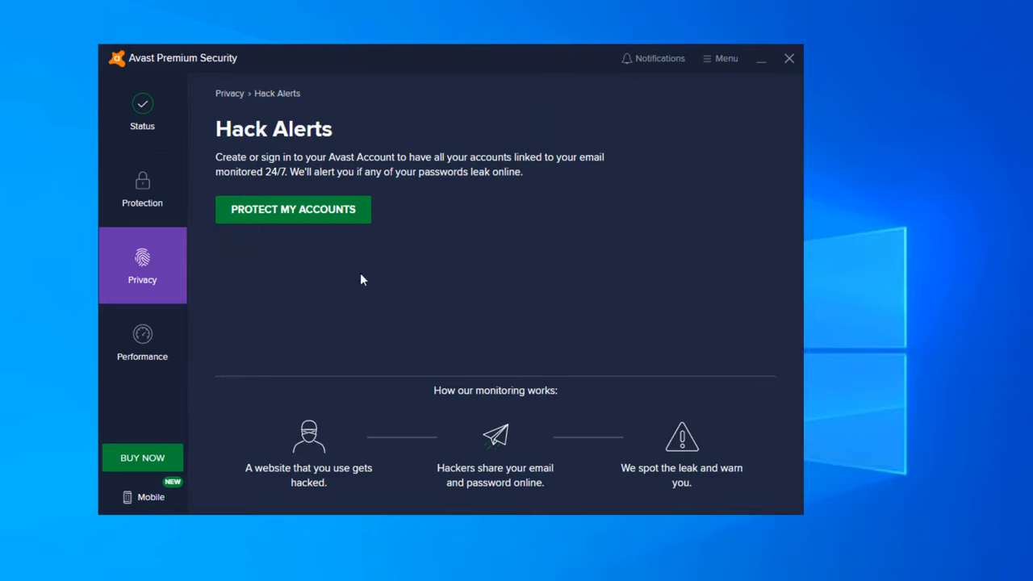
left_click(142, 265)
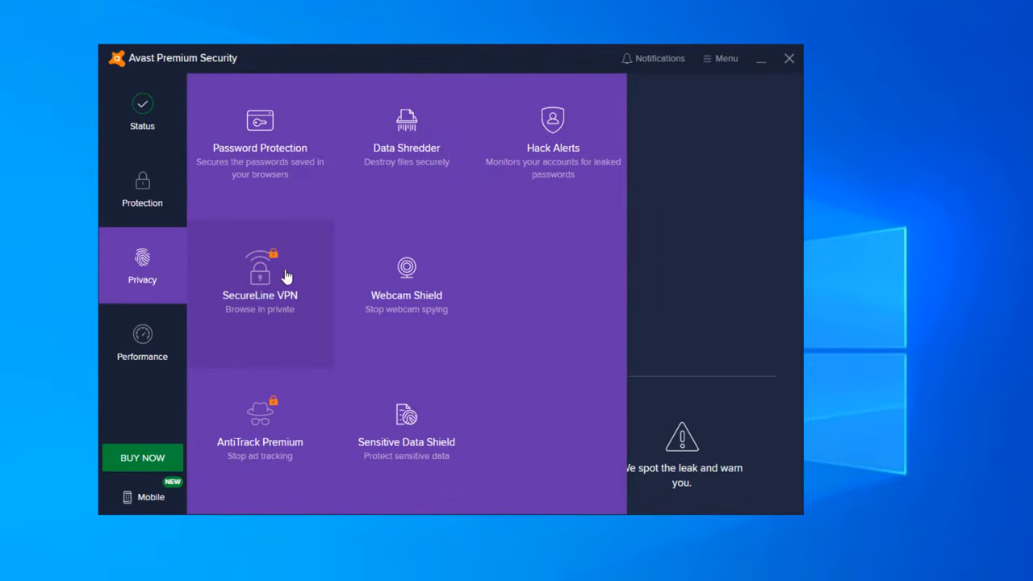
View the SecureLine VPN page, then switch to the Webcam Shield page
left_click(258, 272)
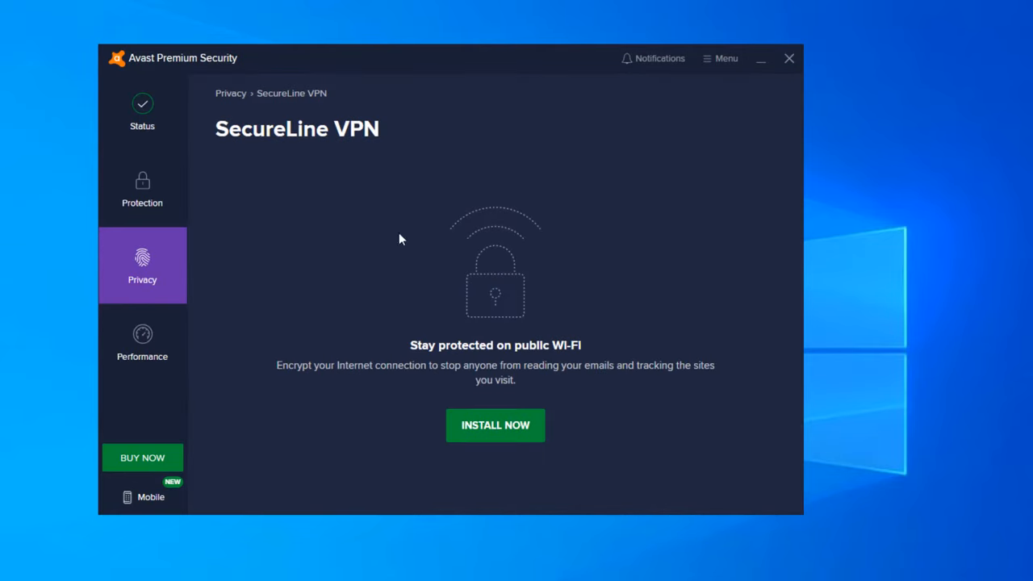
mouse_move(420, 362)
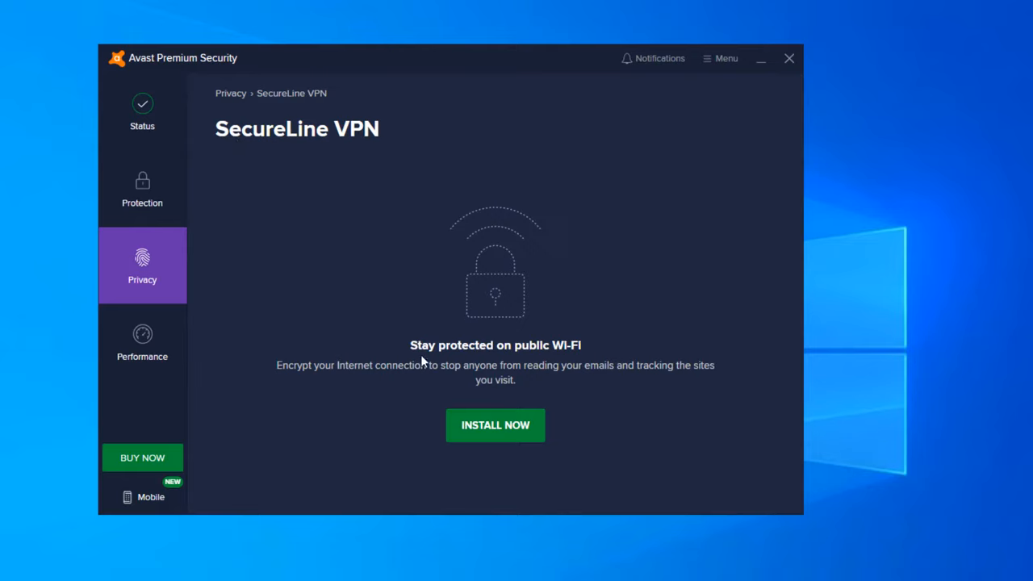
mouse_move(290, 384)
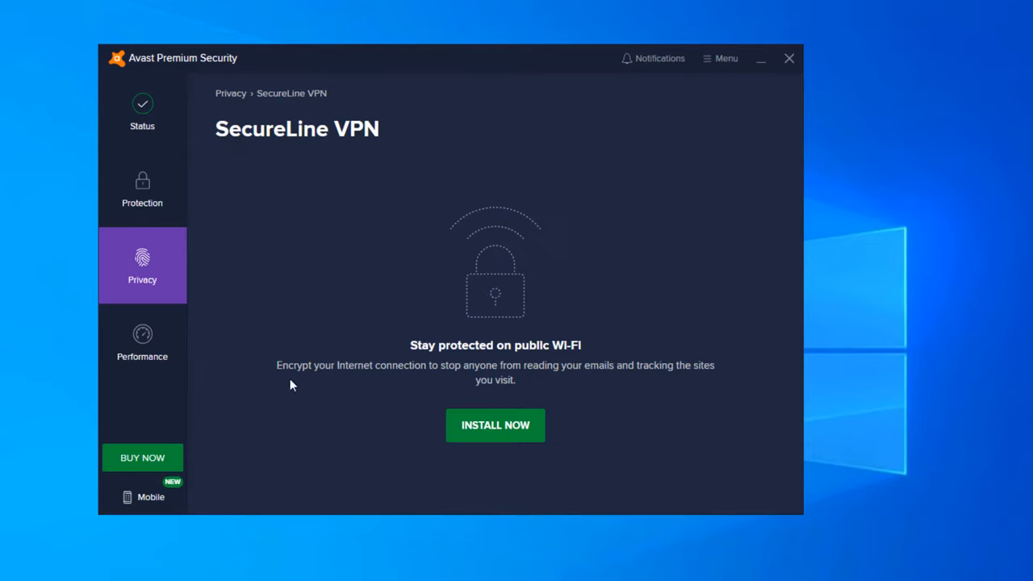
mouse_move(381, 365)
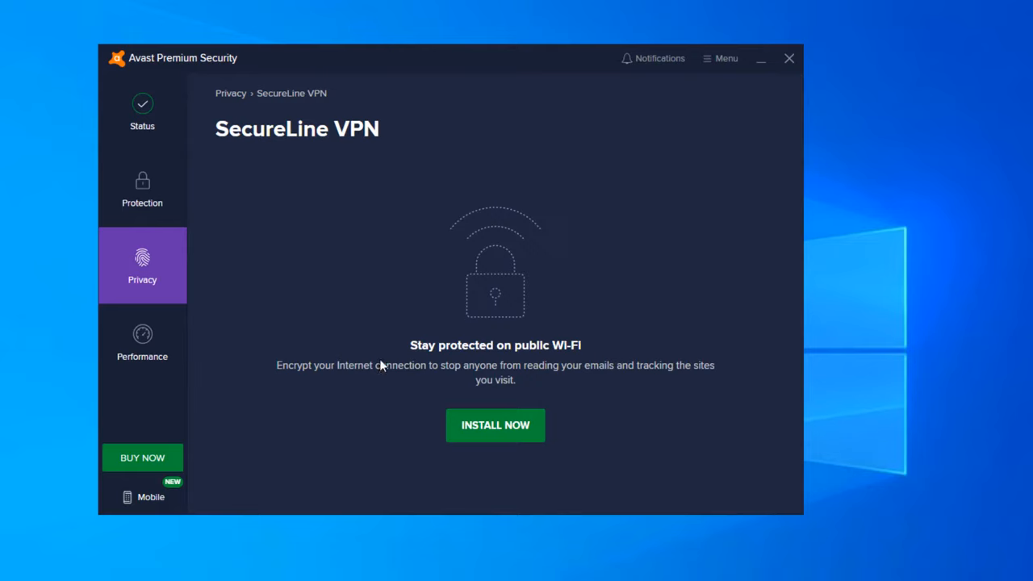
mouse_move(494, 436)
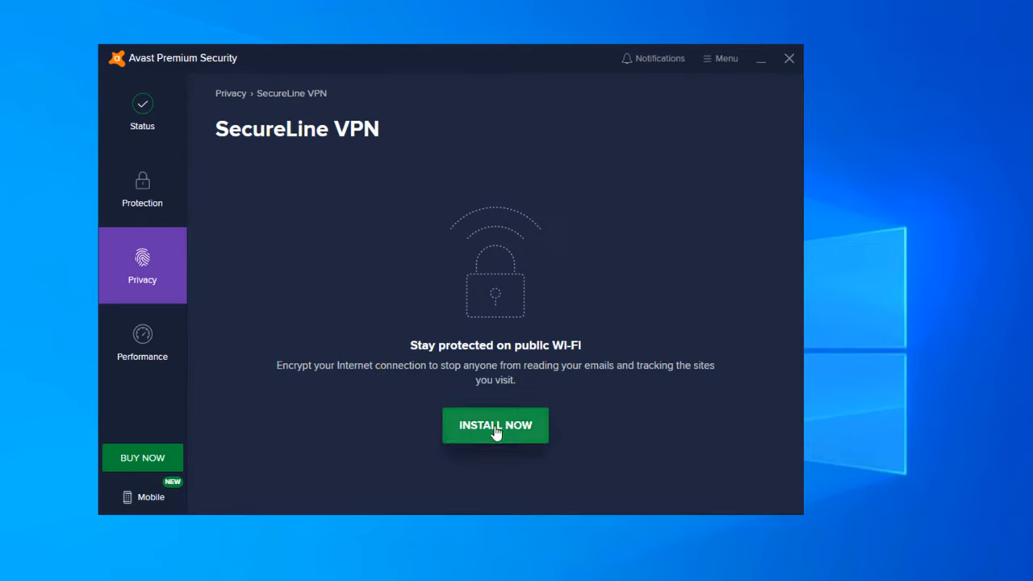
left_click(142, 265)
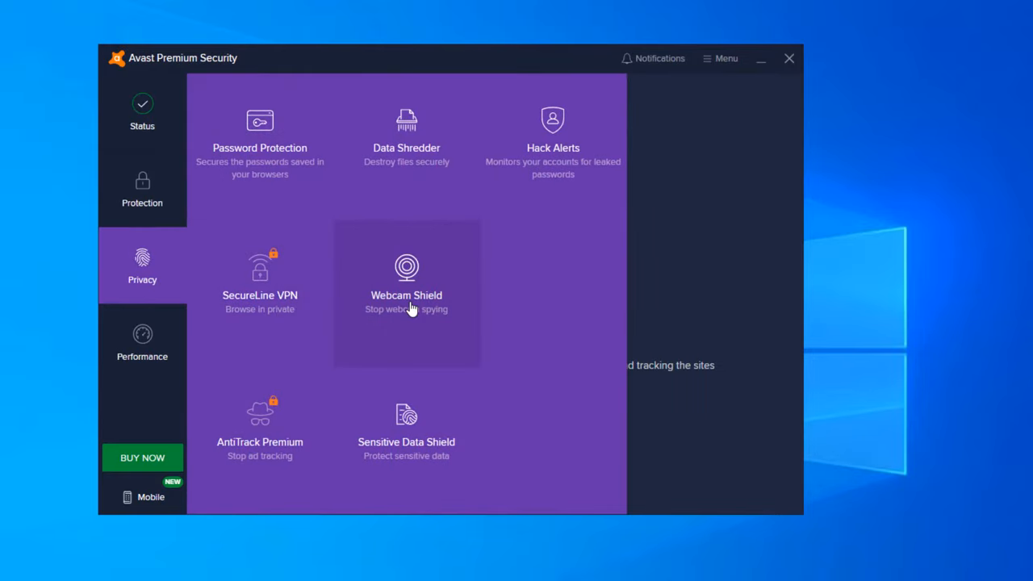
left_click(407, 293)
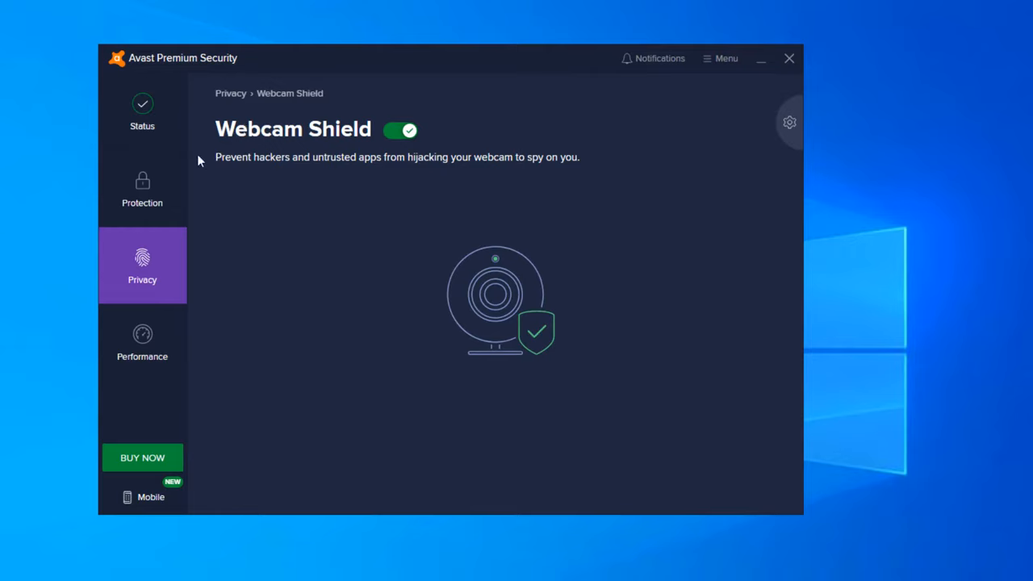
mouse_move(229, 155)
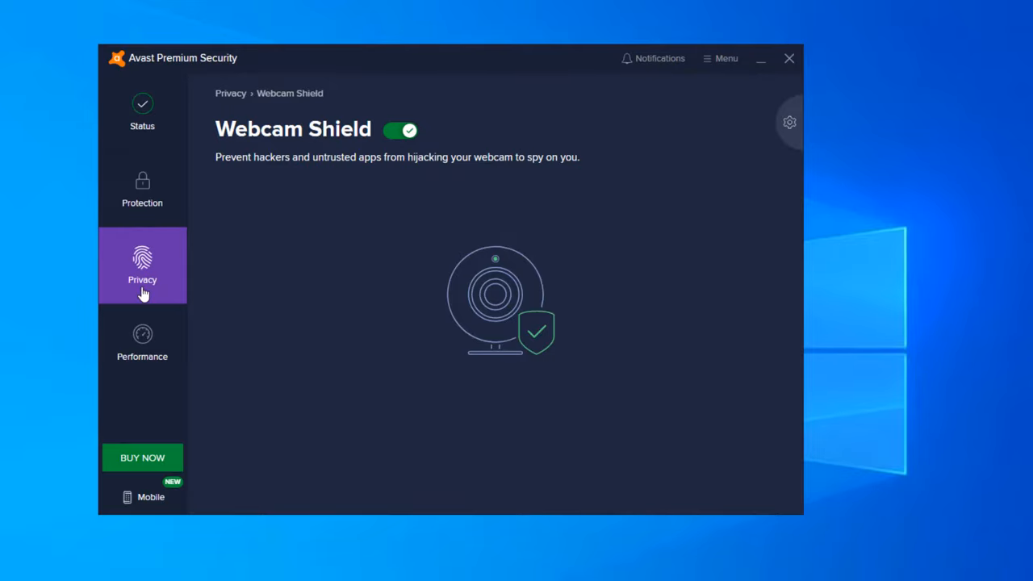
Go from Webcam Shield to the AntiTrack Premium page via the Privacy list
left_click(142, 266)
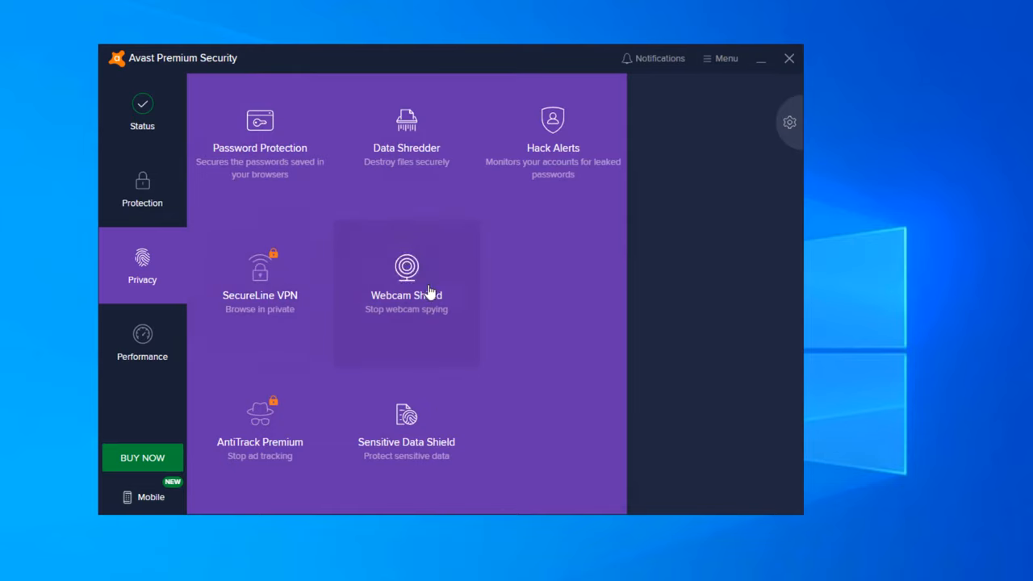
left_click(258, 420)
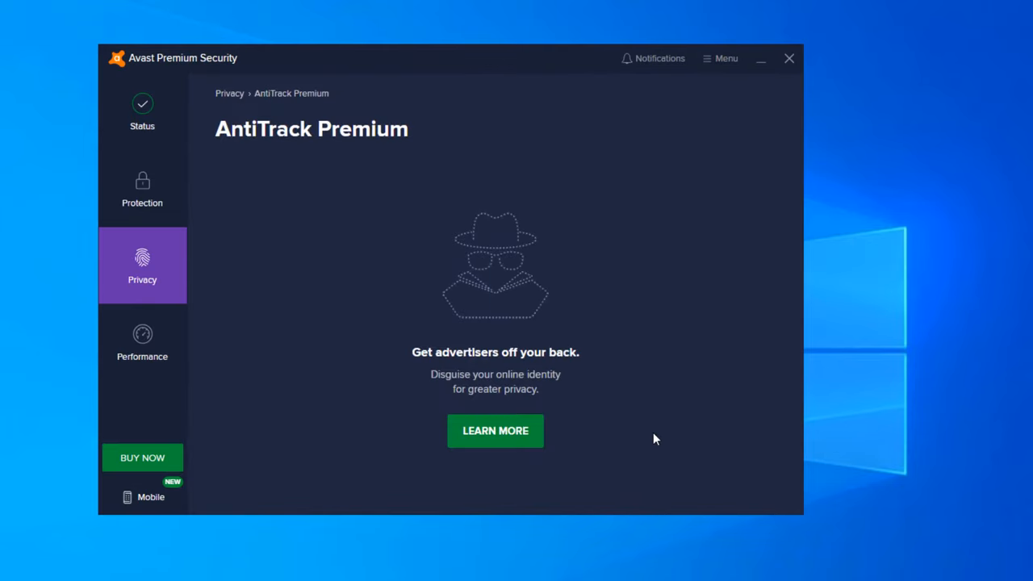
mouse_move(471, 338)
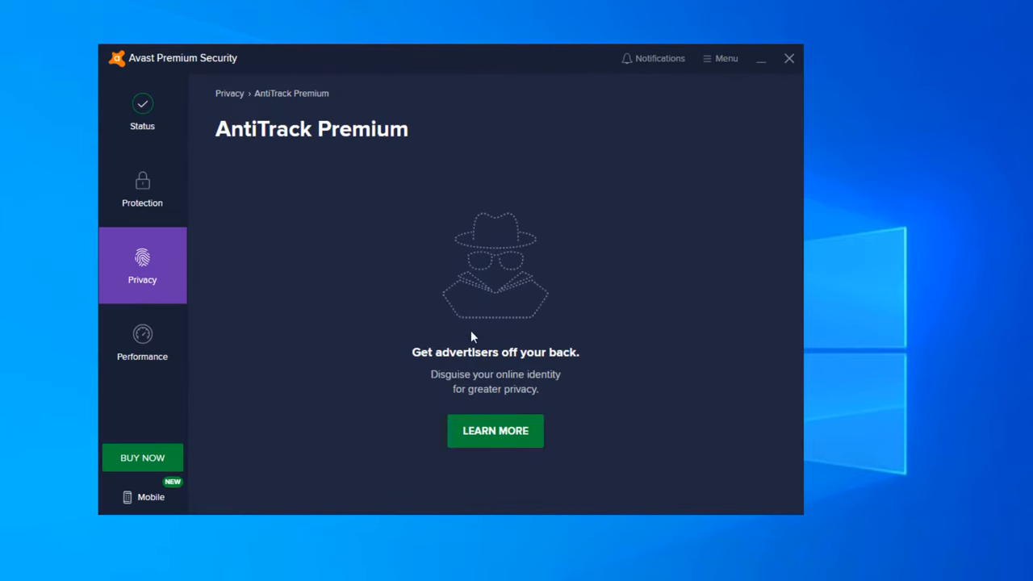
mouse_move(565, 348)
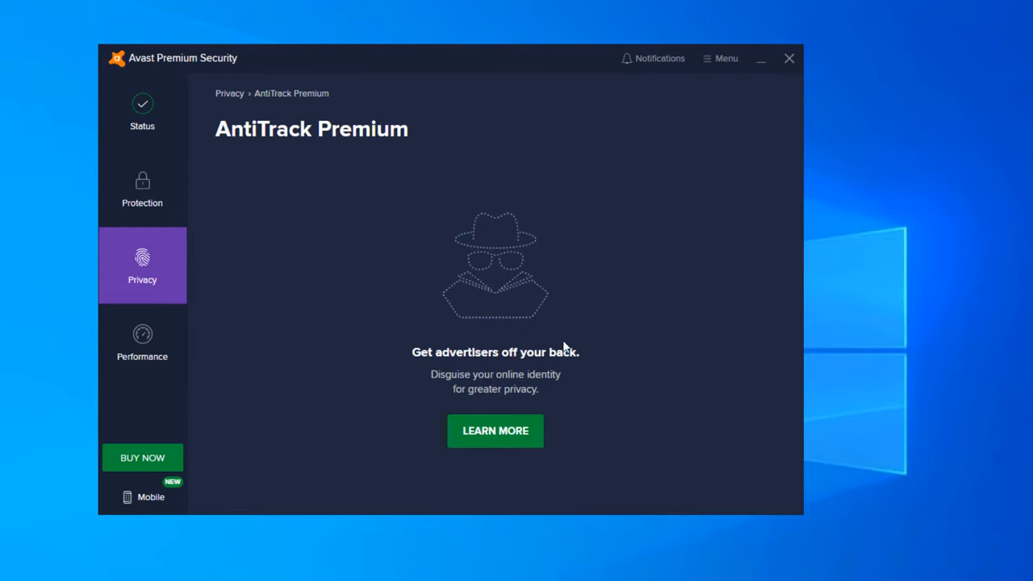
mouse_move(531, 404)
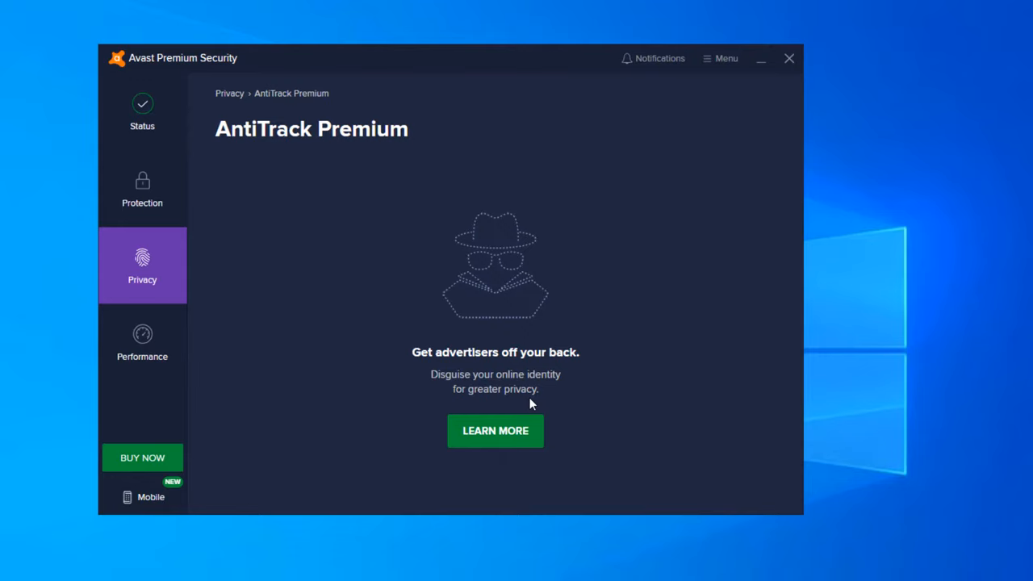
mouse_move(836, 115)
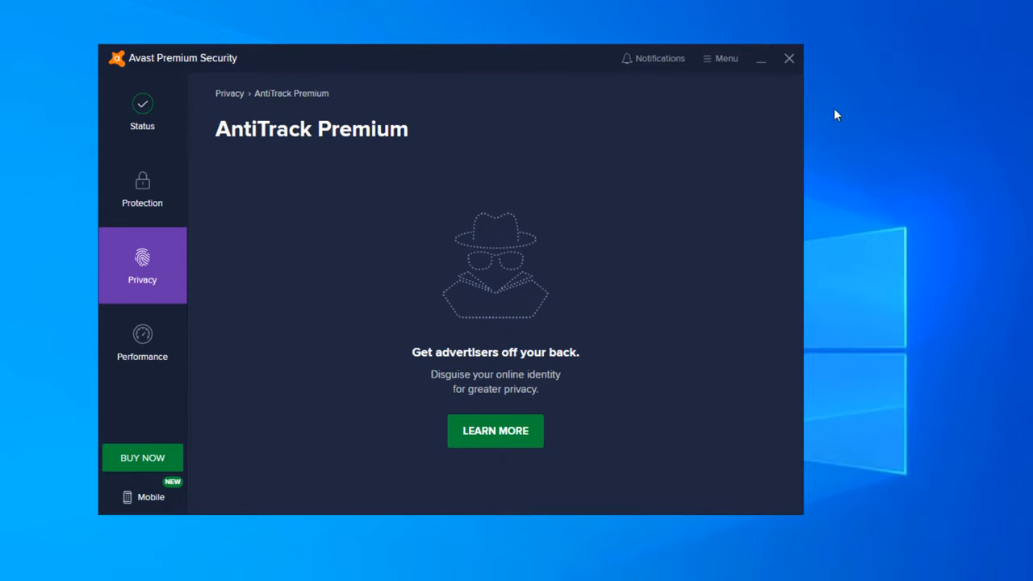
Return from AntiTrack Premium to the Privacy features overview
left_click(143, 265)
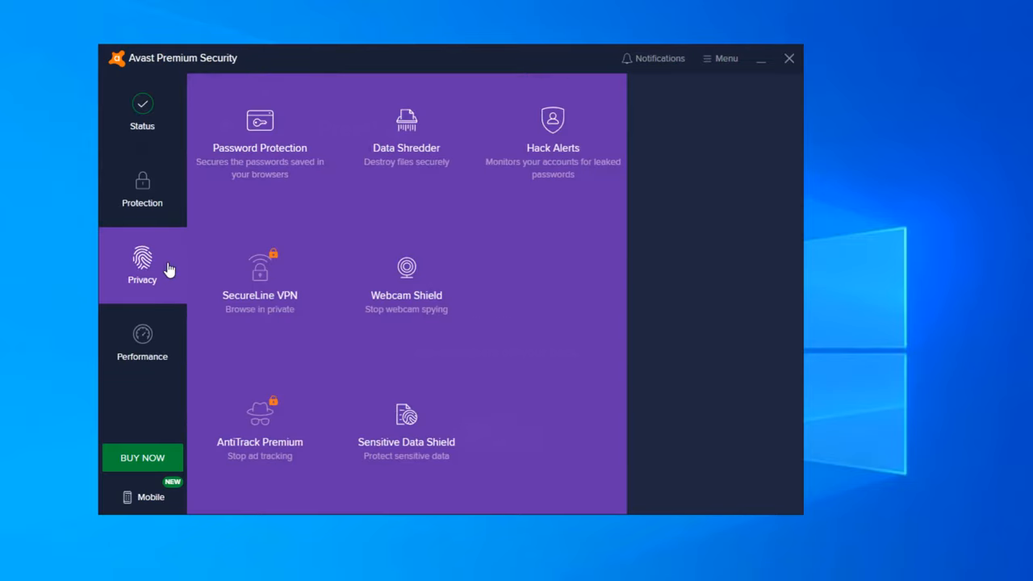
mouse_move(436, 465)
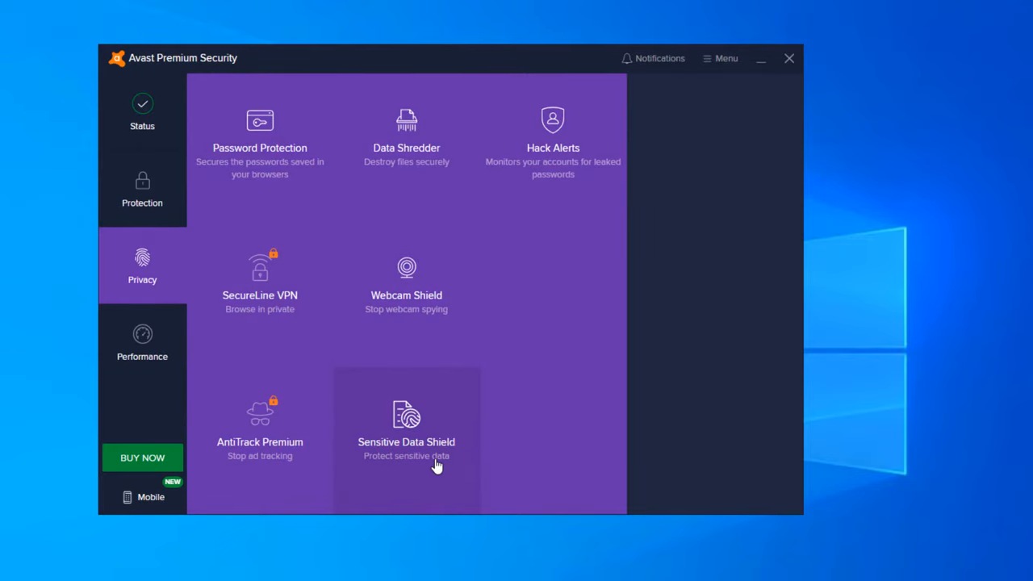
View the Sensitive Data Shield page, then show the Performance tools list
left_click(406, 420)
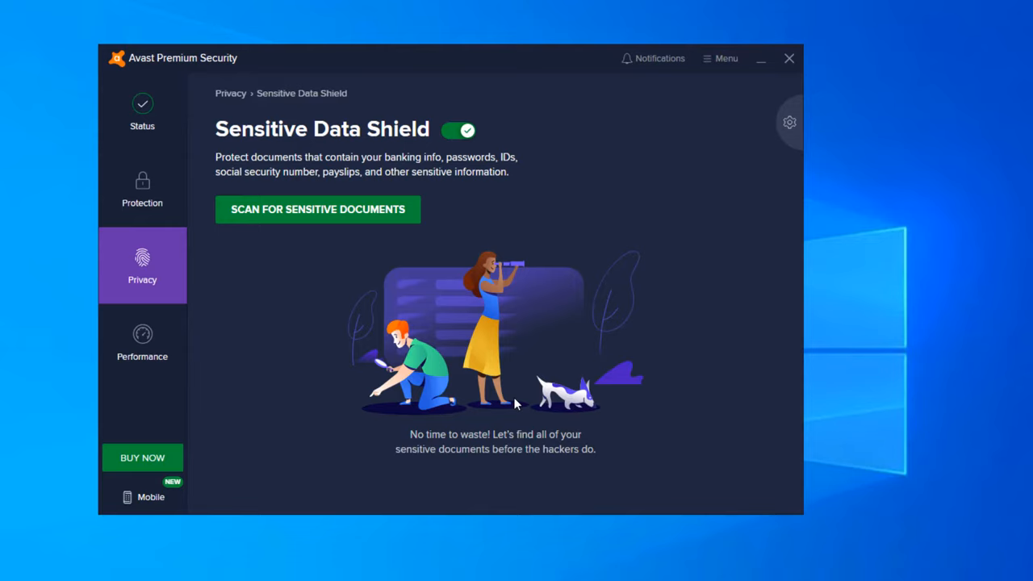
mouse_move(310, 197)
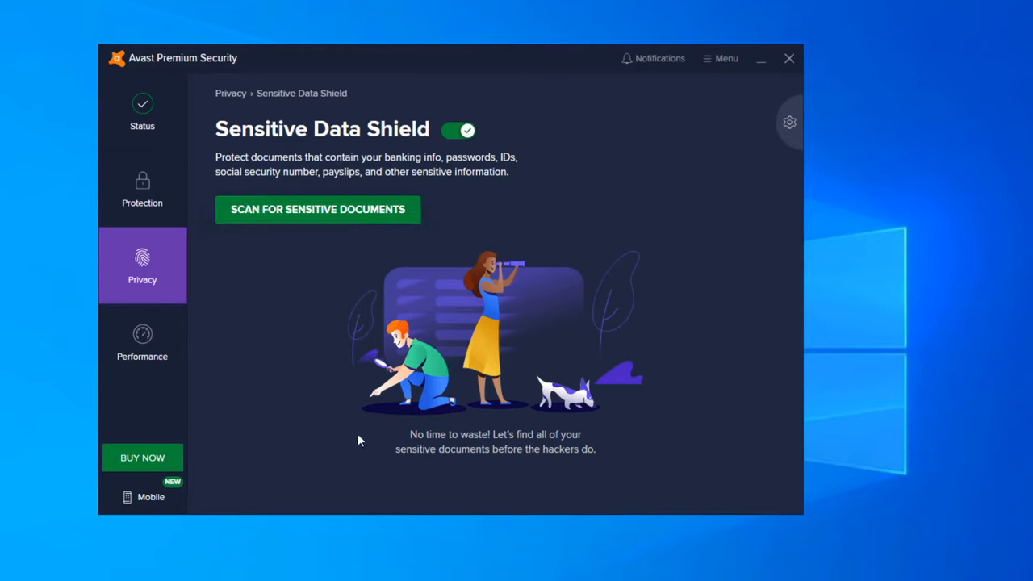
mouse_move(13, 432)
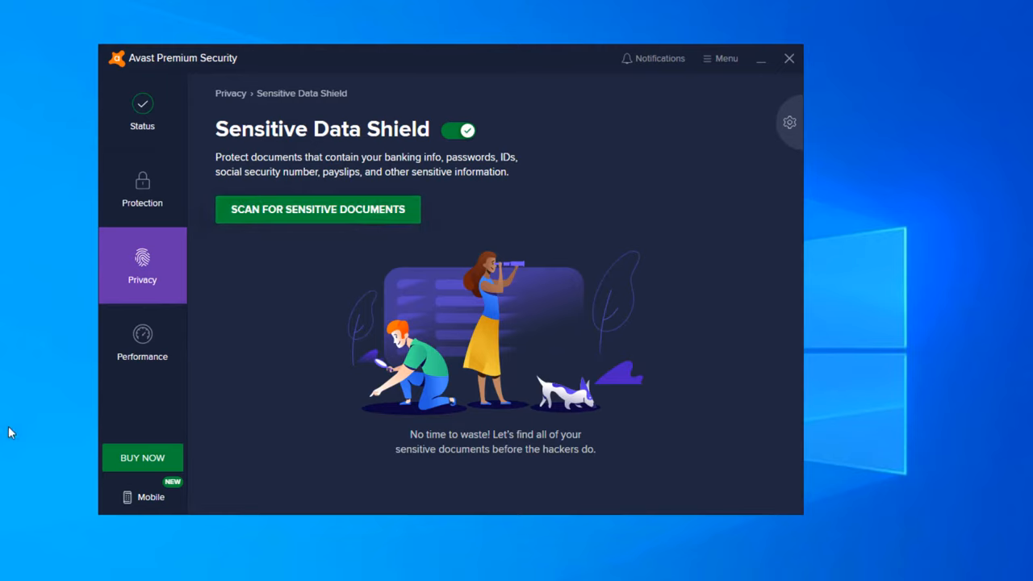
mouse_move(53, 166)
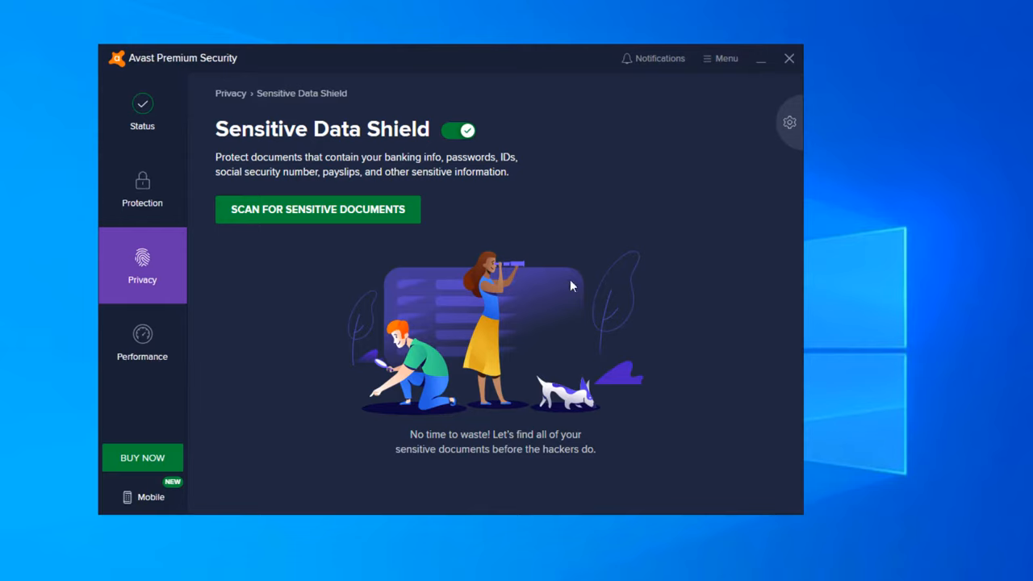
mouse_move(436, 381)
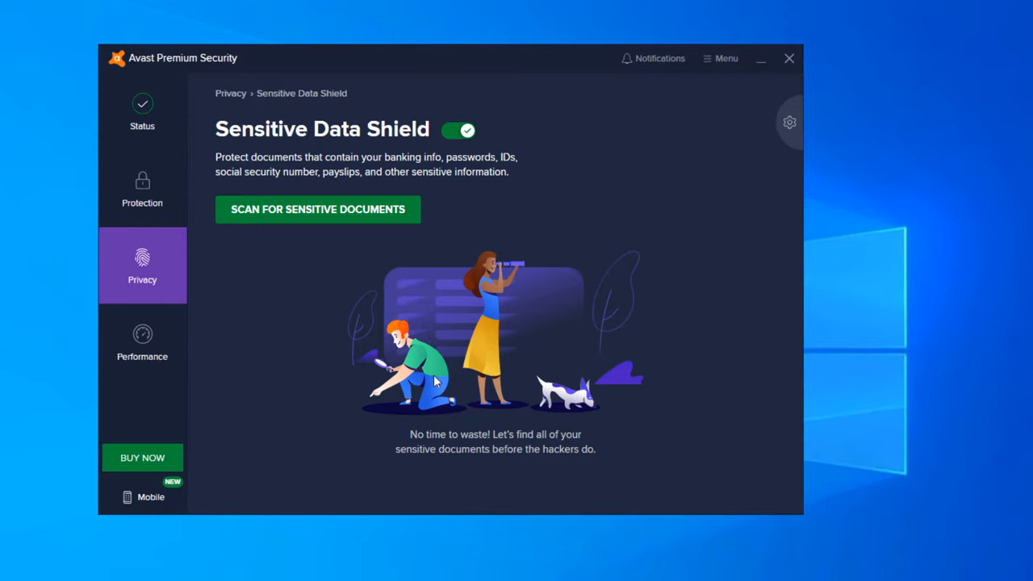
left_click(142, 342)
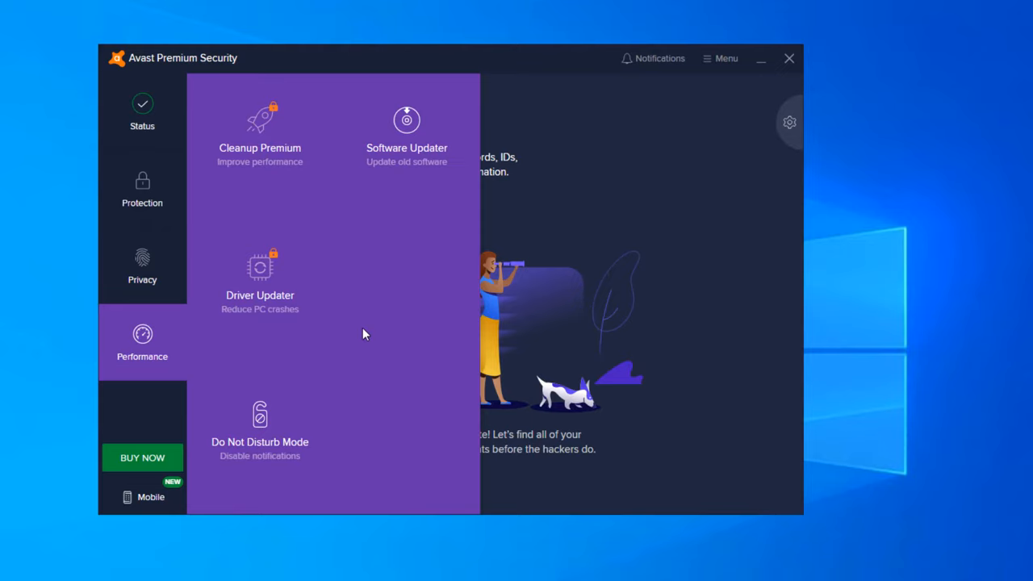
Show the Cleanup Premium page offering a PC cleanup scan
left_click(259, 133)
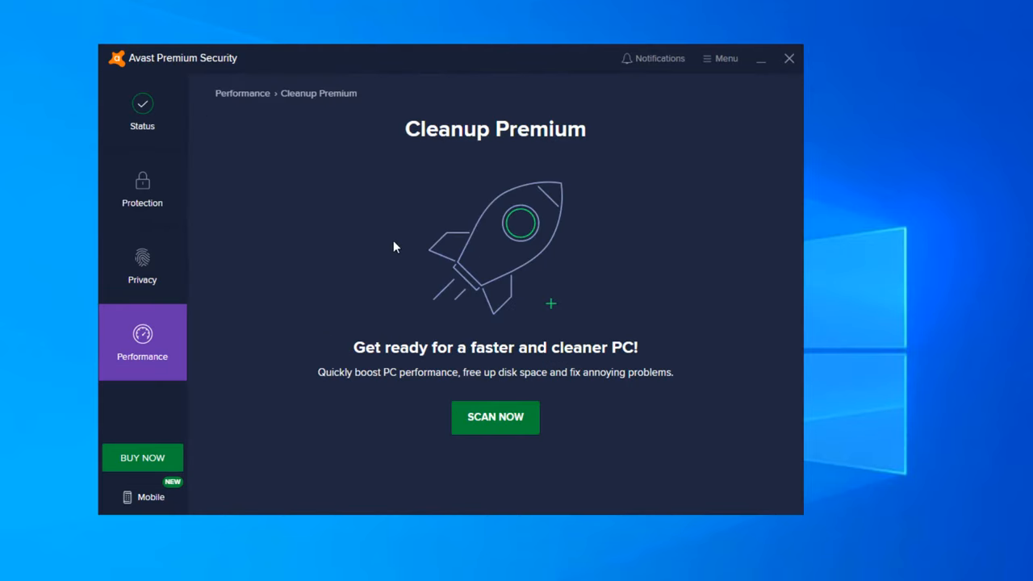
mouse_move(585, 347)
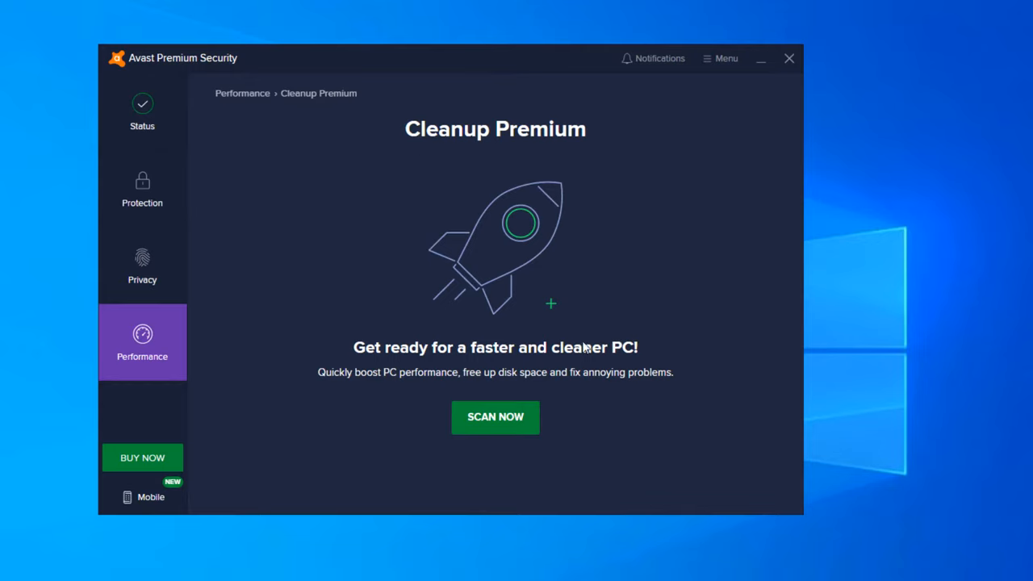
mouse_move(444, 381)
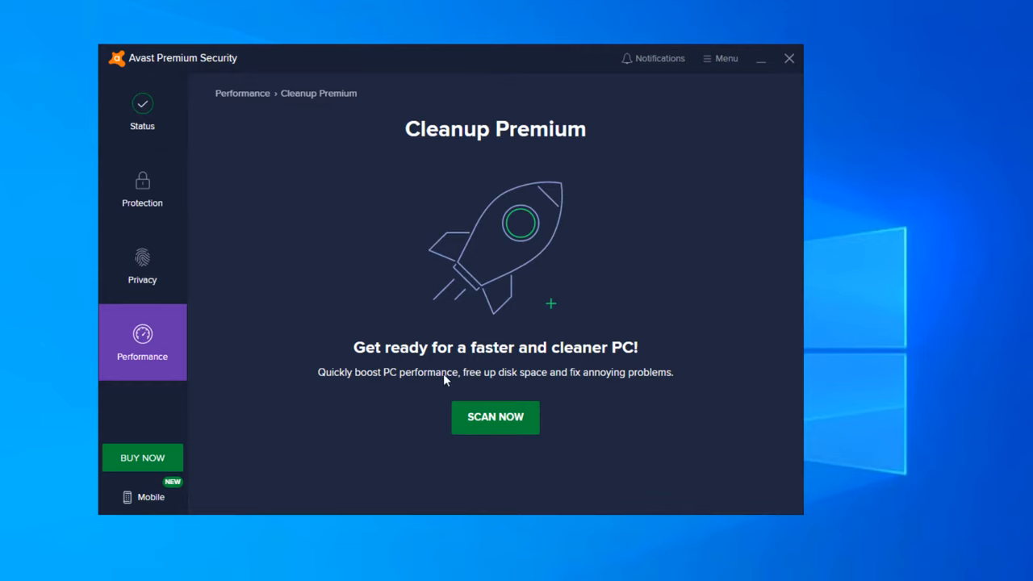
mouse_move(529, 382)
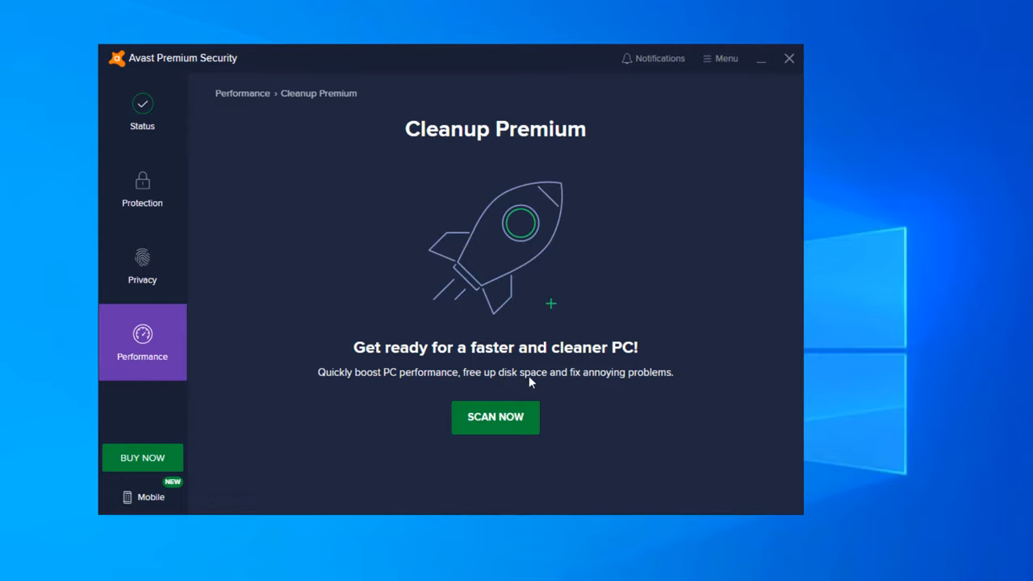
mouse_move(577, 381)
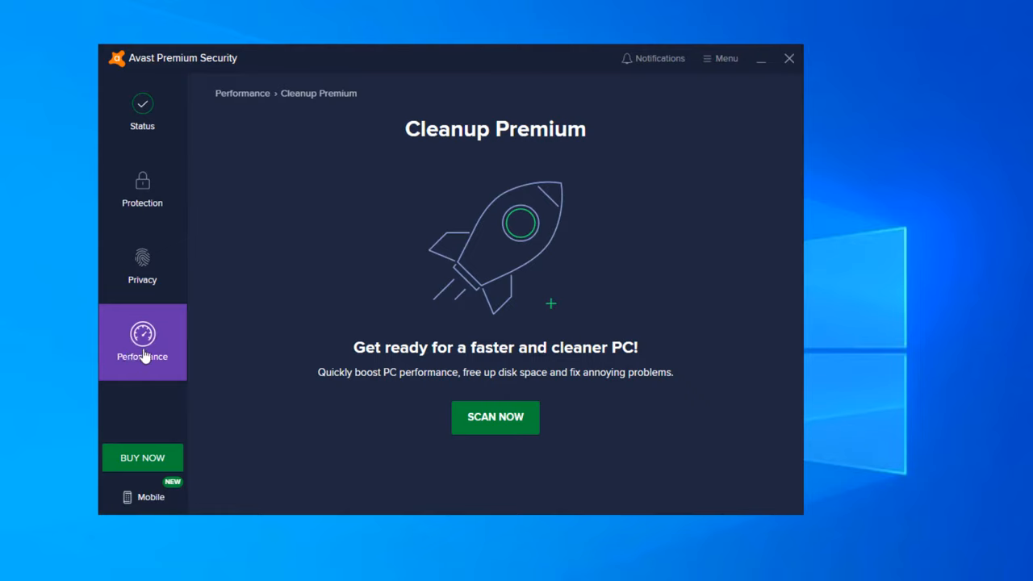
View the Driver Updater page from the Performance tools list
left_click(142, 342)
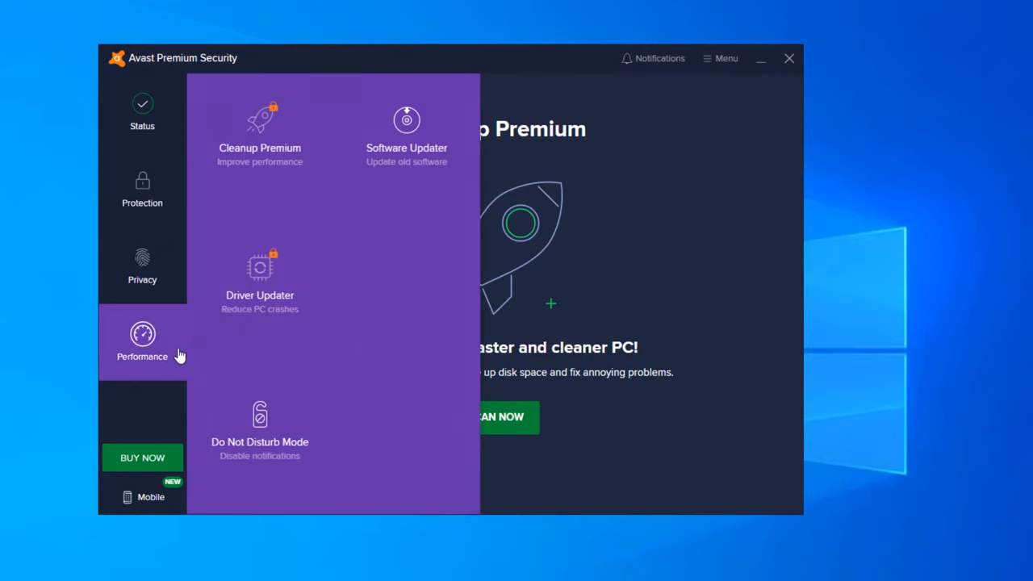
mouse_move(260, 130)
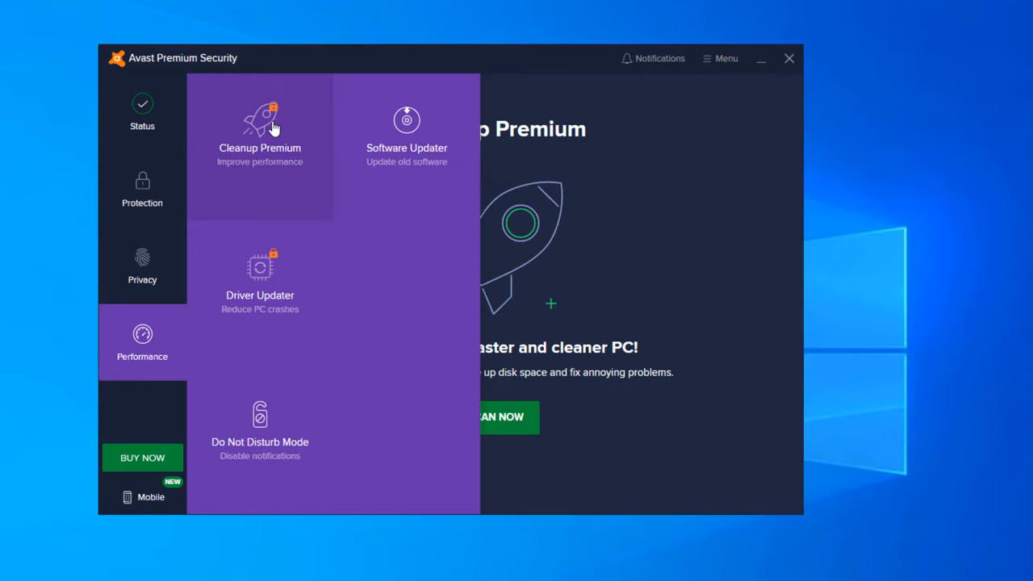
mouse_move(271, 126)
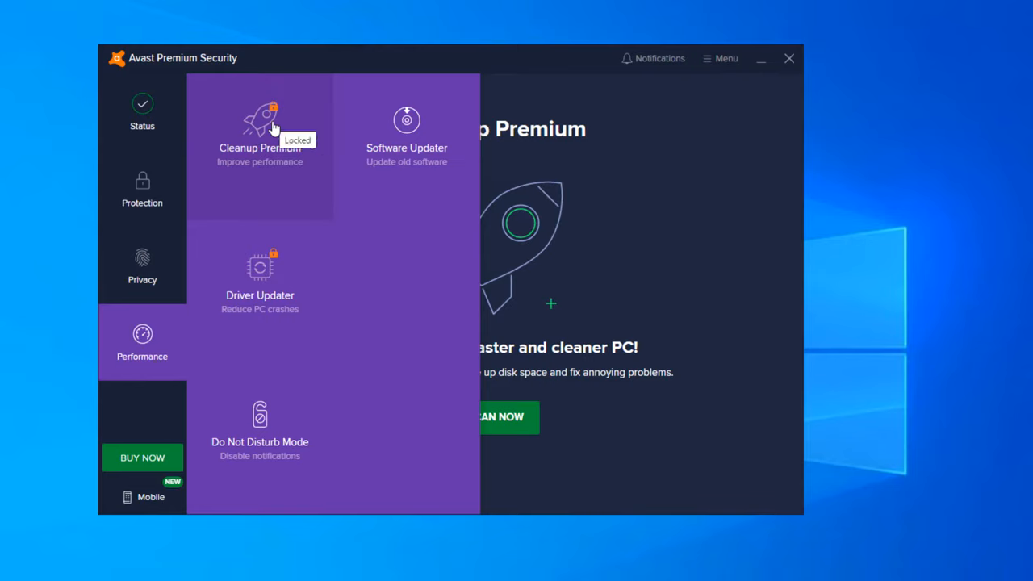
left_click(260, 278)
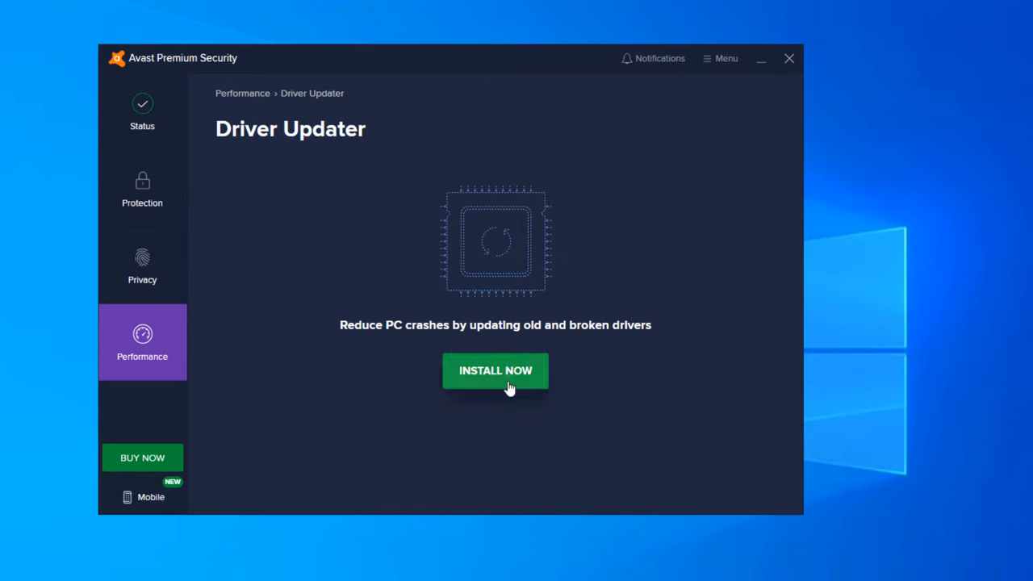
mouse_move(474, 384)
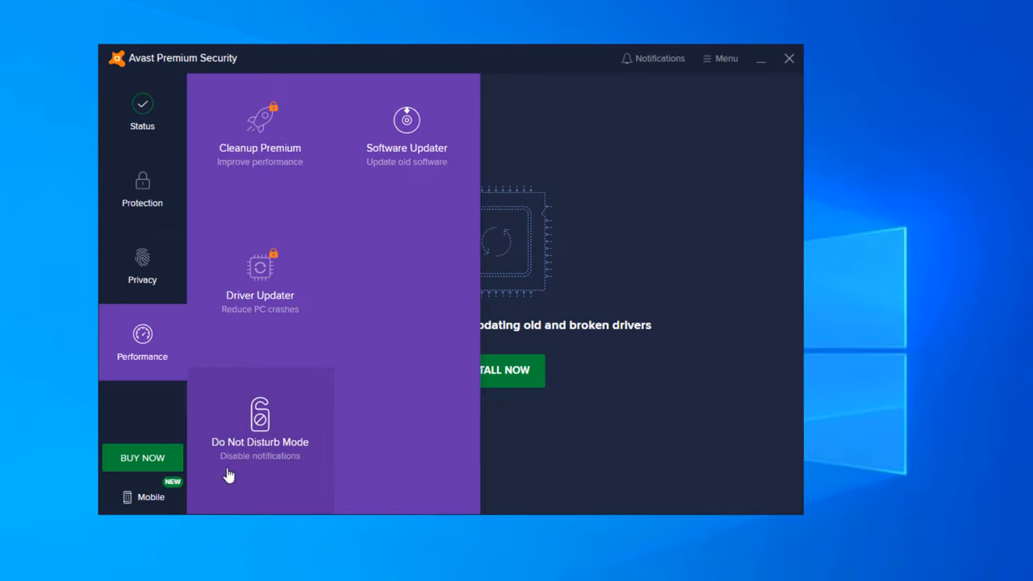
mouse_move(433, 146)
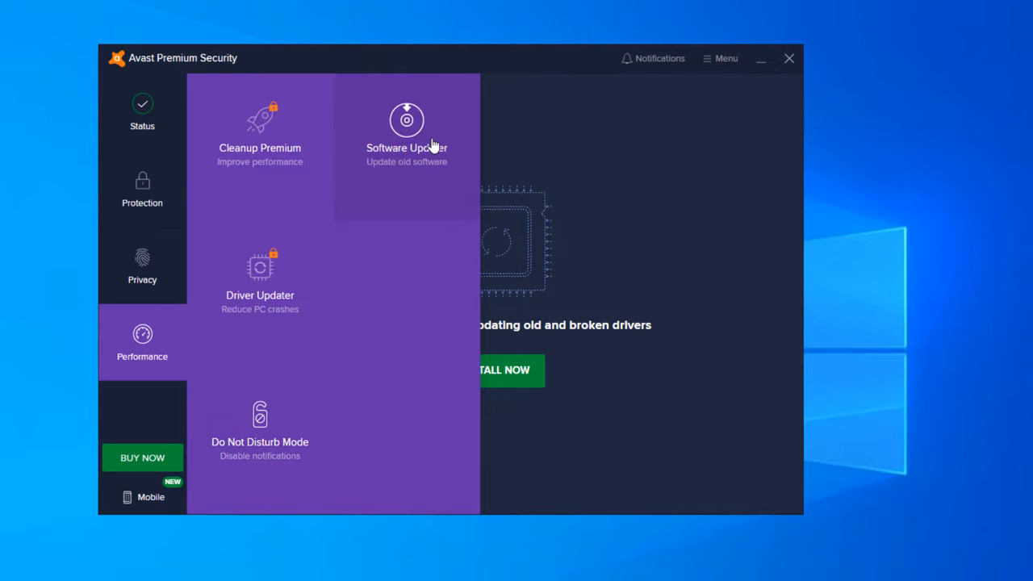
View the Software Updater page listing 7-Zip as up to date
left_click(407, 129)
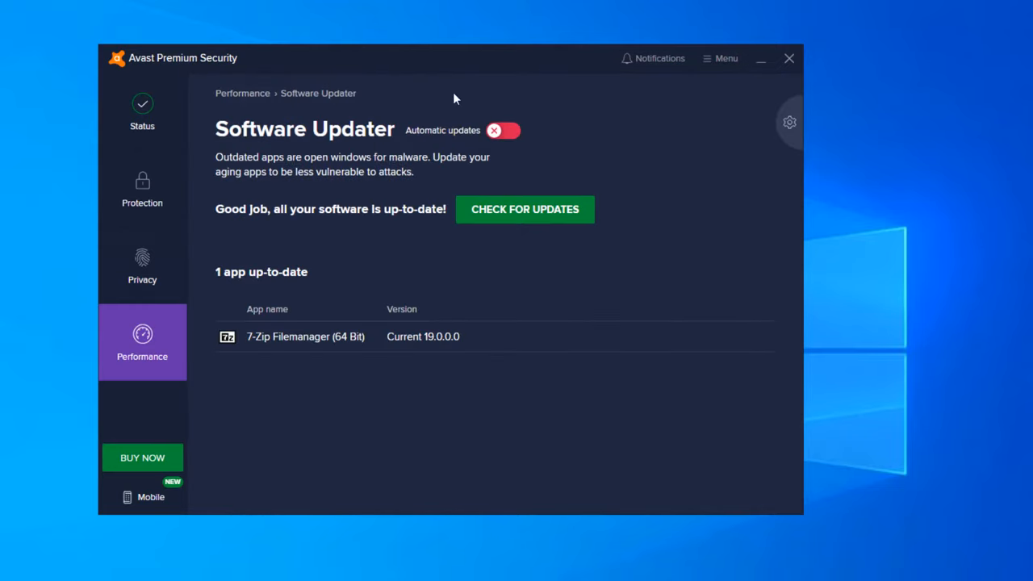
mouse_move(250, 339)
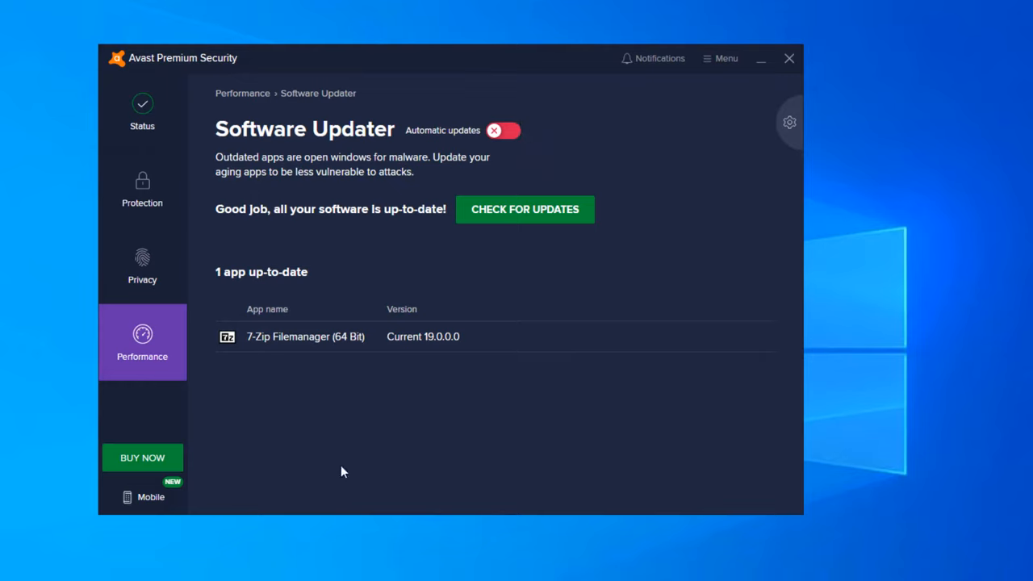
mouse_move(423, 337)
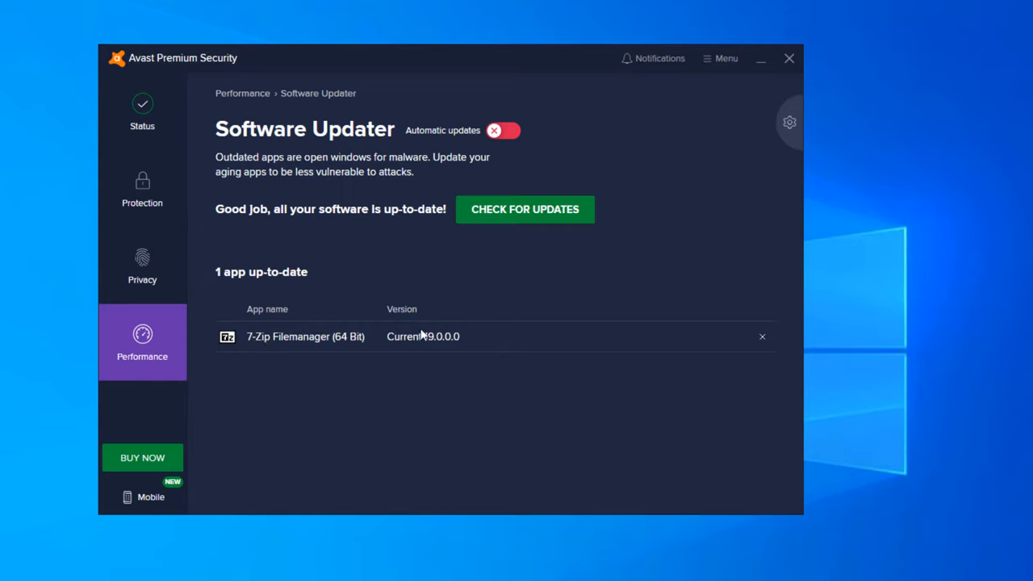
mouse_move(450, 348)
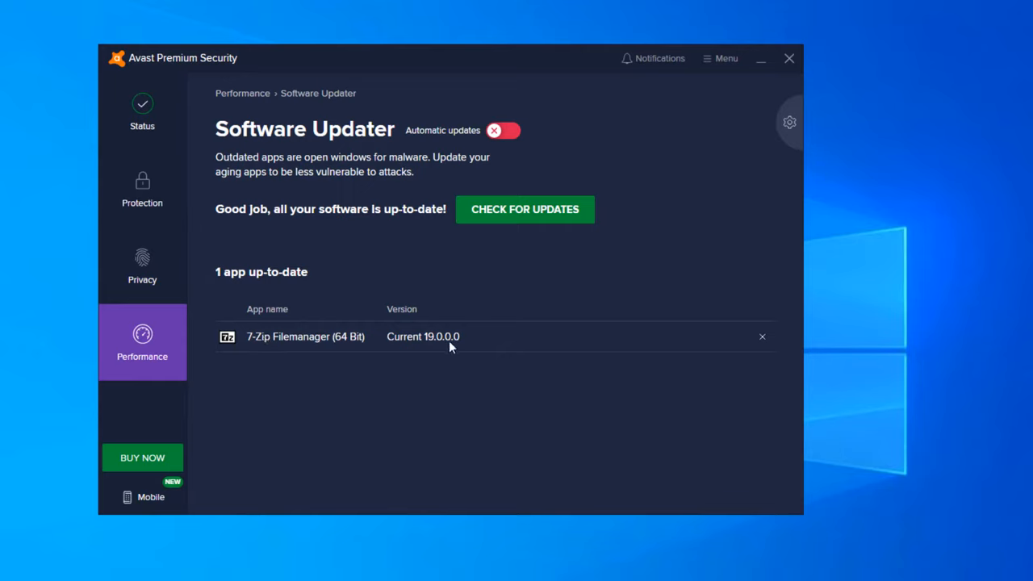
mouse_move(605, 352)
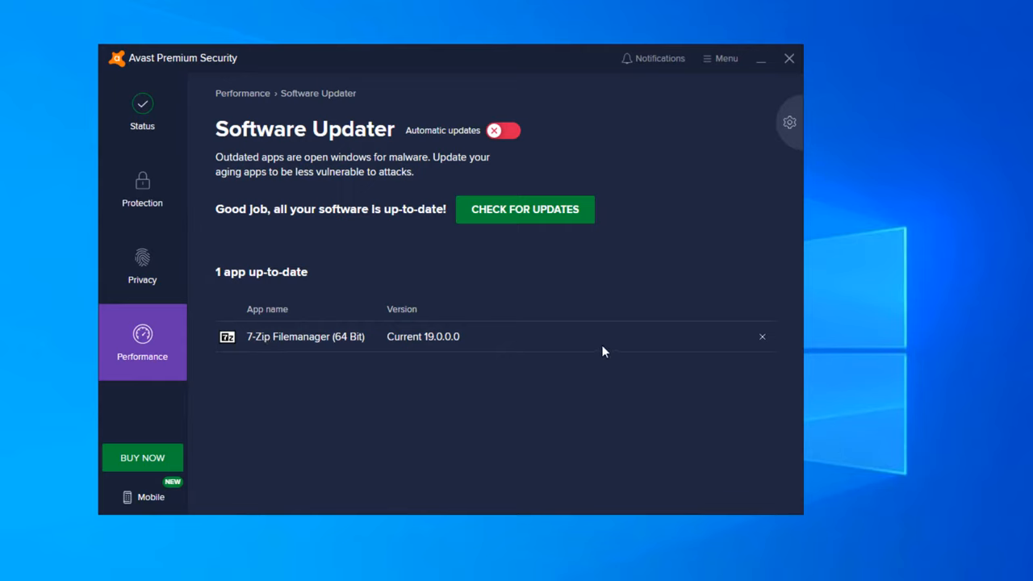
mouse_move(629, 371)
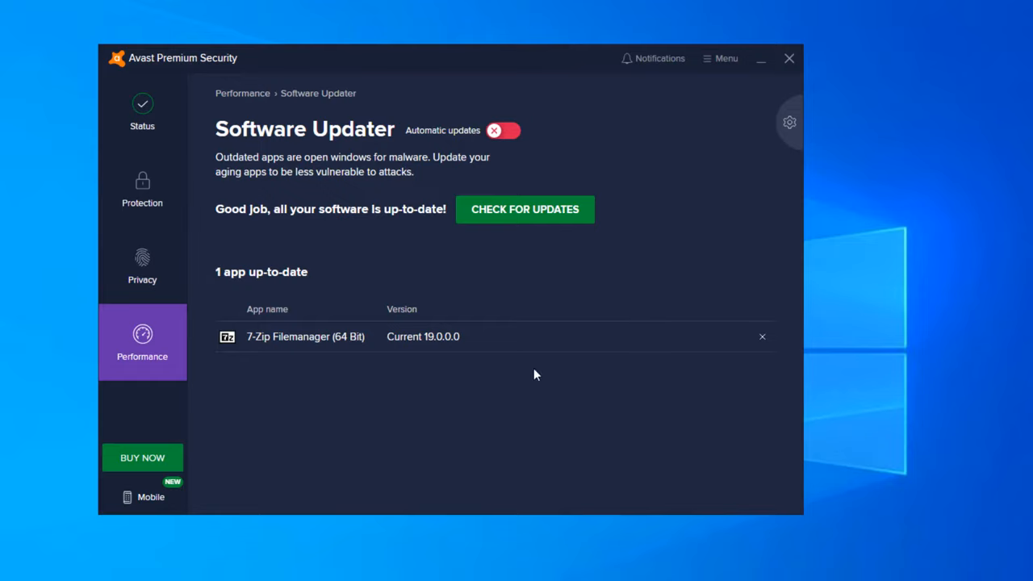
mouse_move(244, 386)
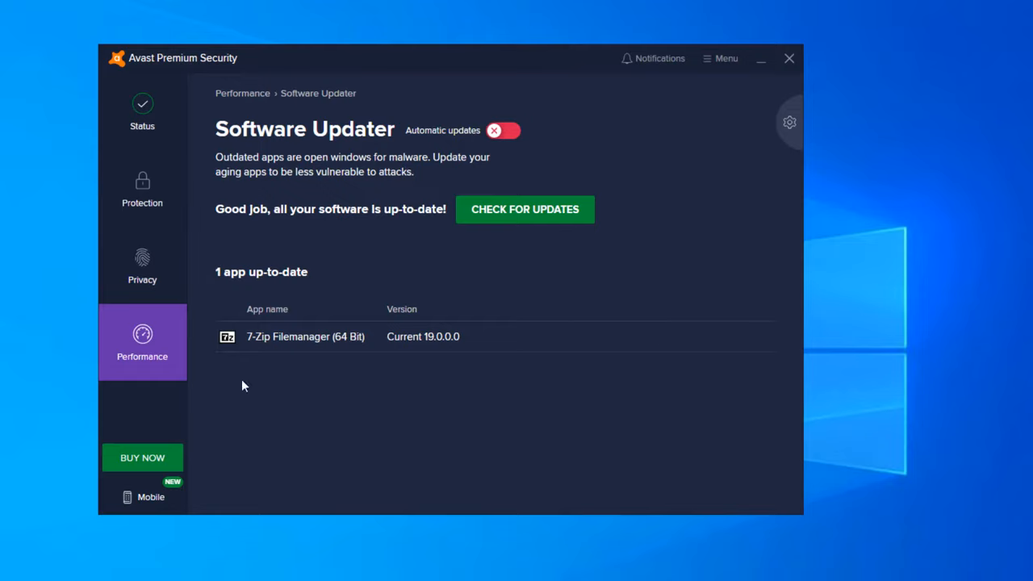
mouse_move(149, 131)
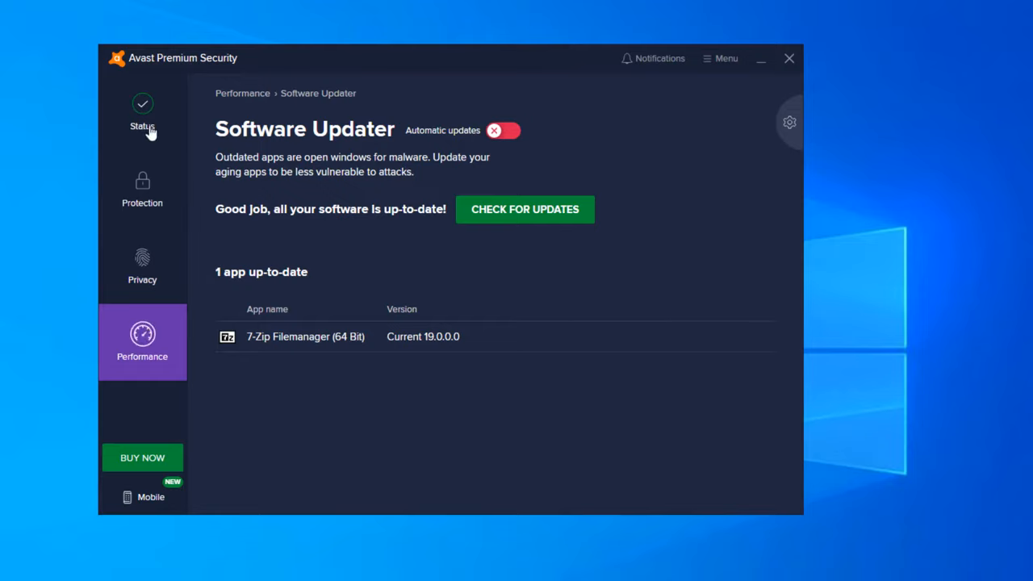
Enter Settings from the status overview and review Update, Password and Troubleshooting pages
left_click(142, 111)
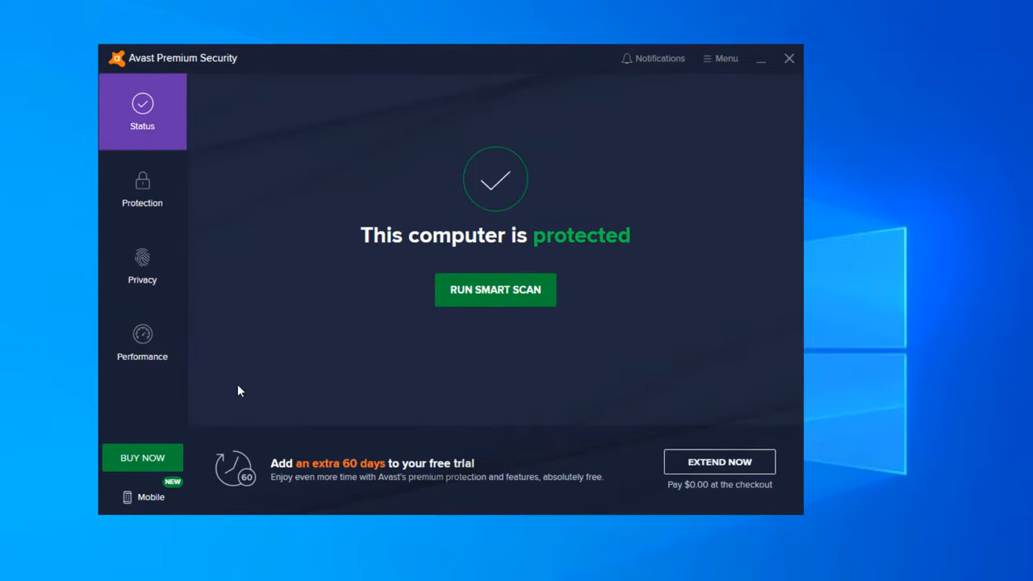
left_click(720, 59)
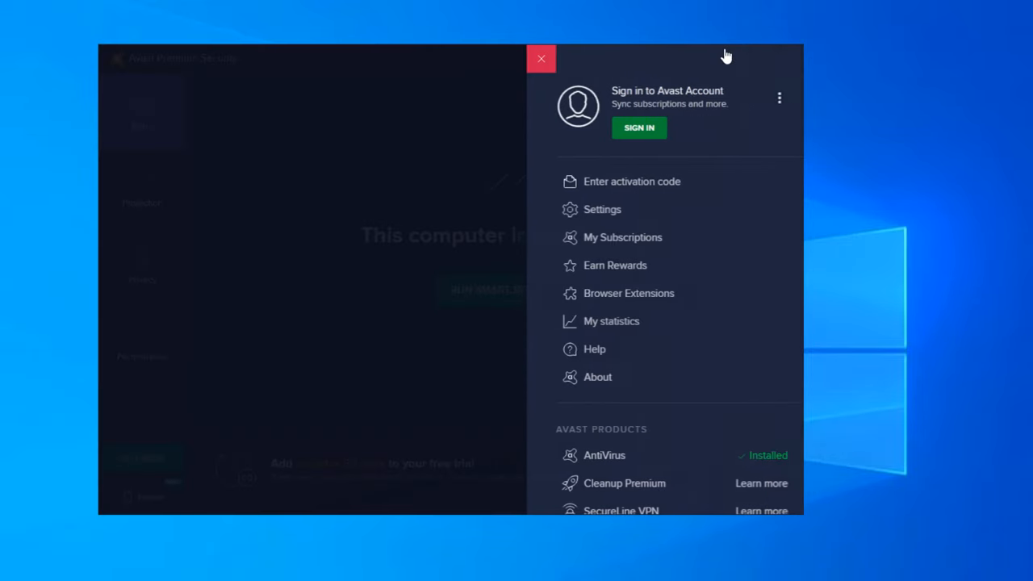
left_click(602, 210)
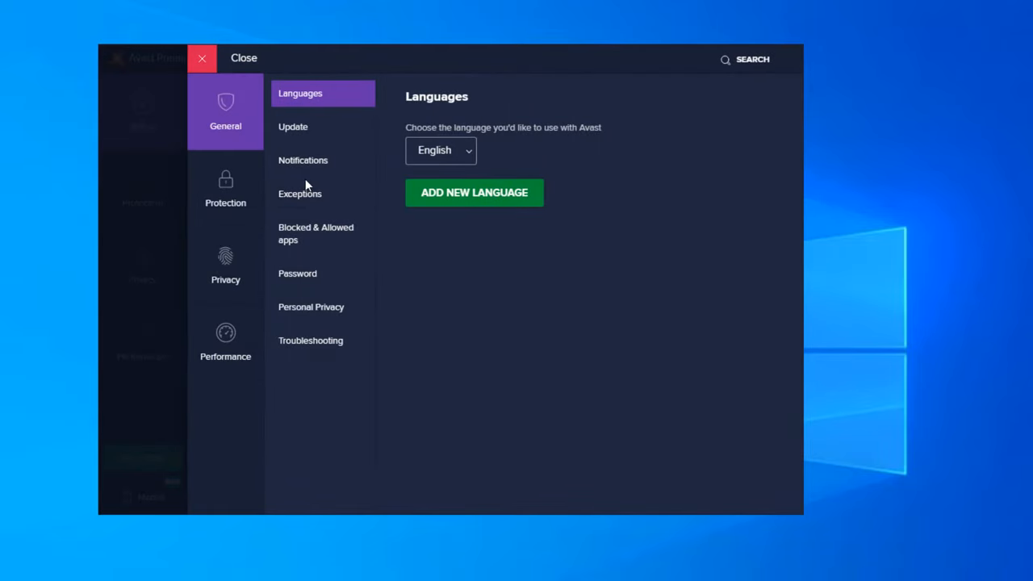
left_click(294, 126)
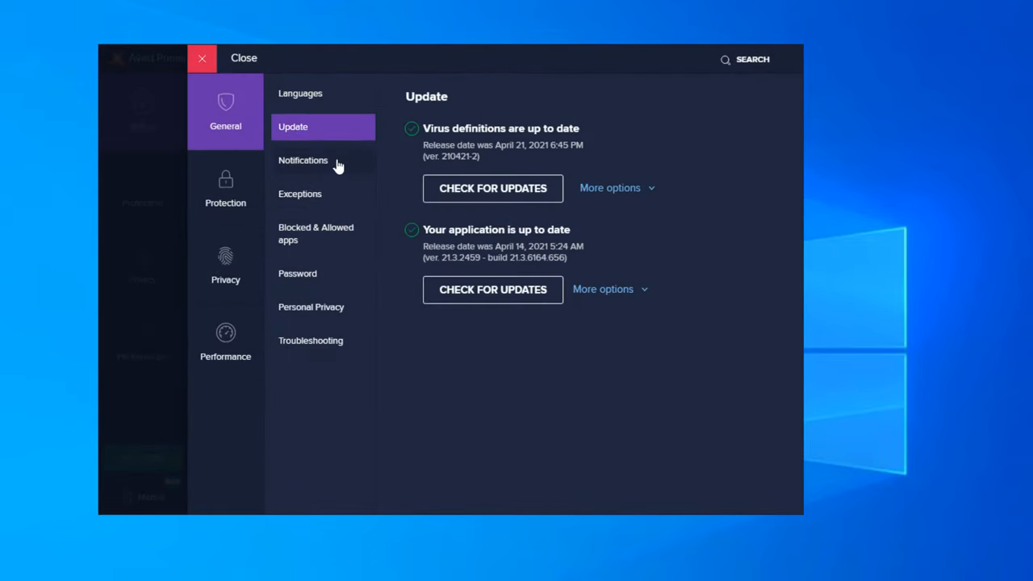
left_click(297, 273)
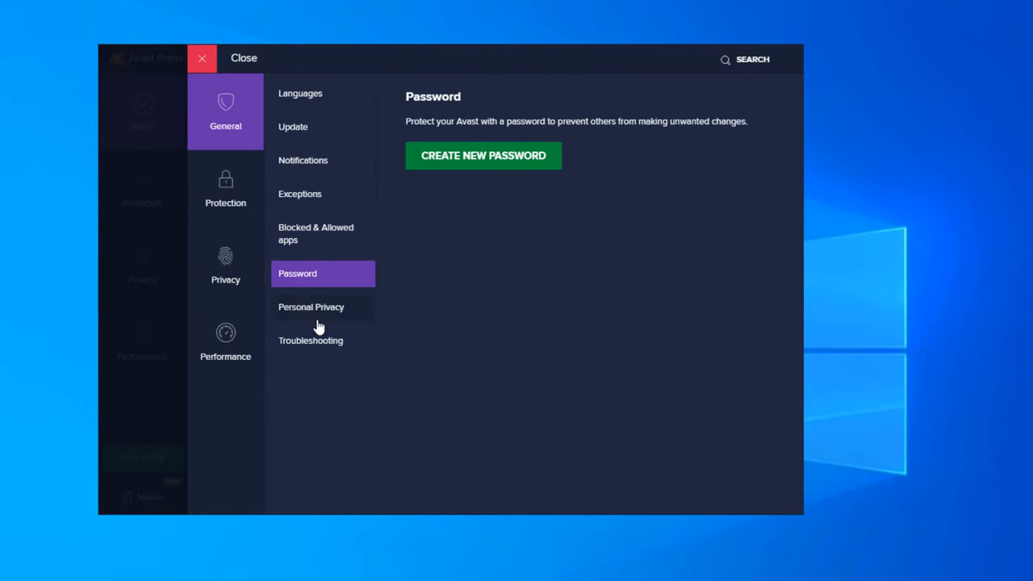
left_click(310, 339)
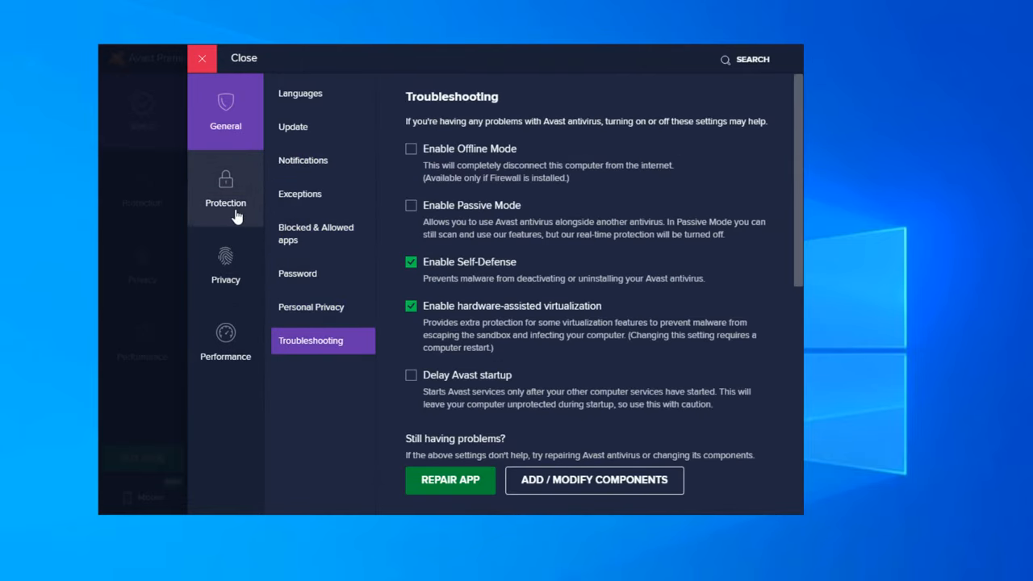
Review Virus Chest, Wi-Fi Inspector, Remote Access Shield, Webcam Shield and Performance settings, then close Settings
left_click(226, 191)
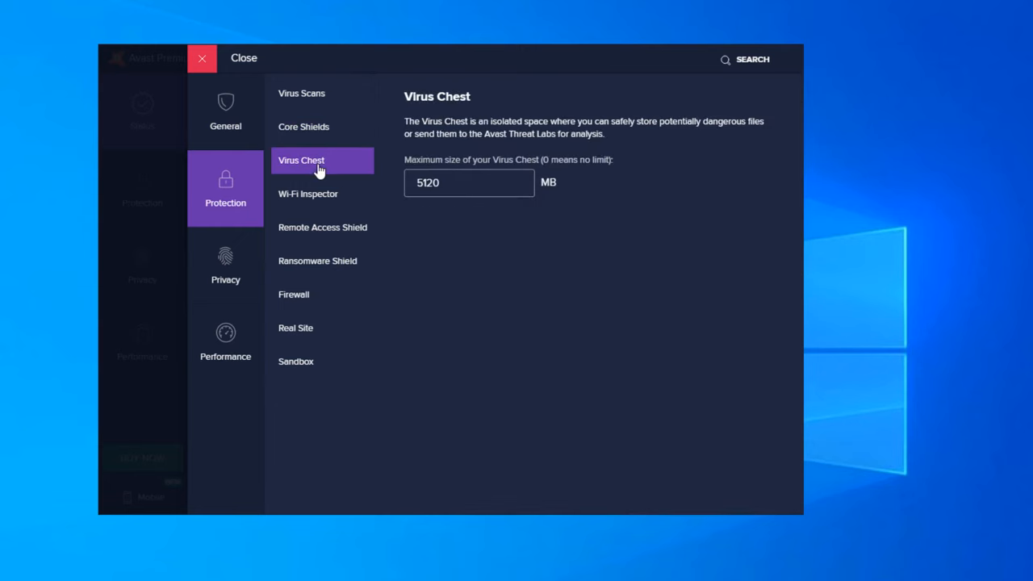
left_click(306, 194)
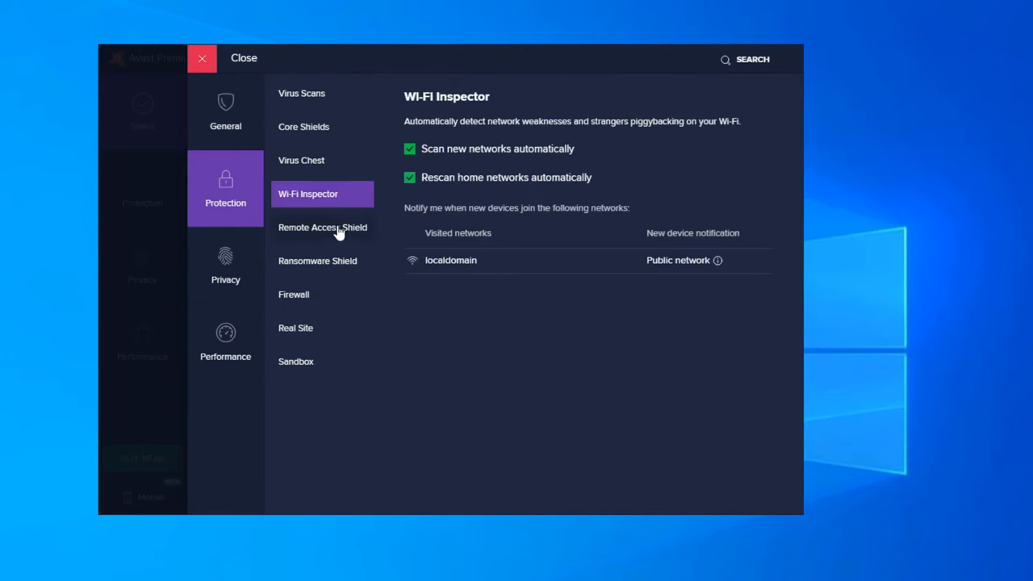
left_click(323, 226)
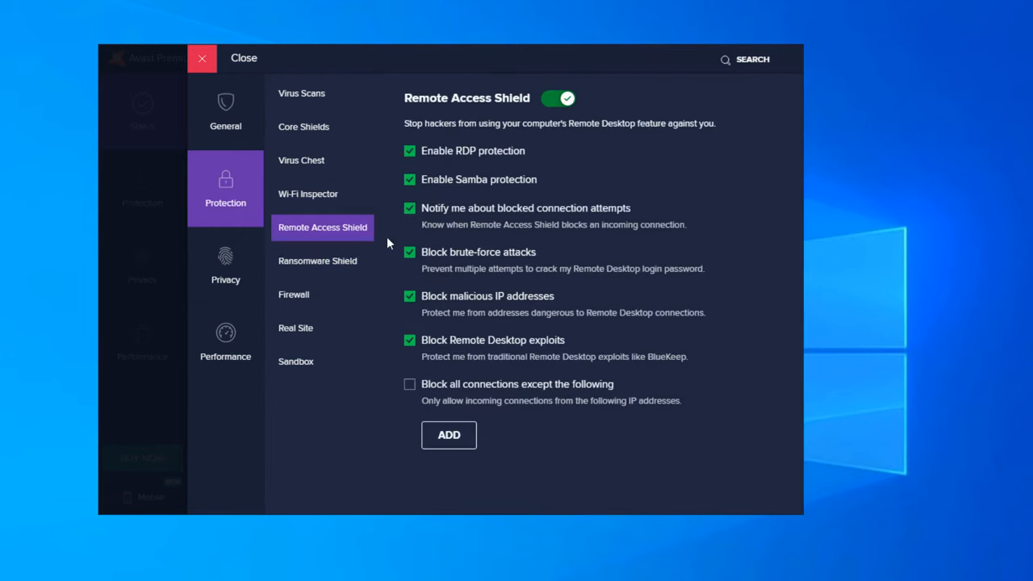
mouse_move(313, 310)
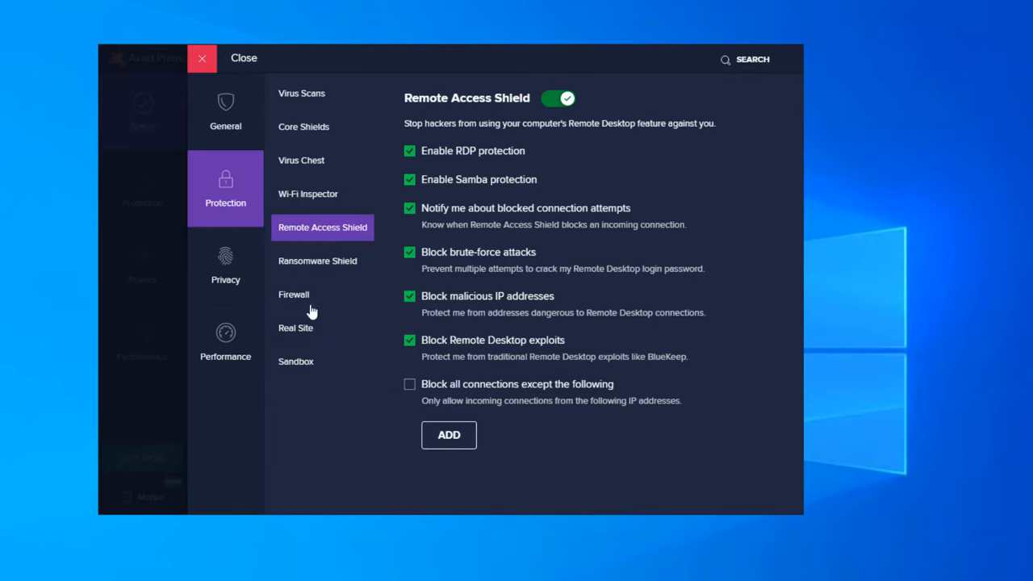
left_click(226, 267)
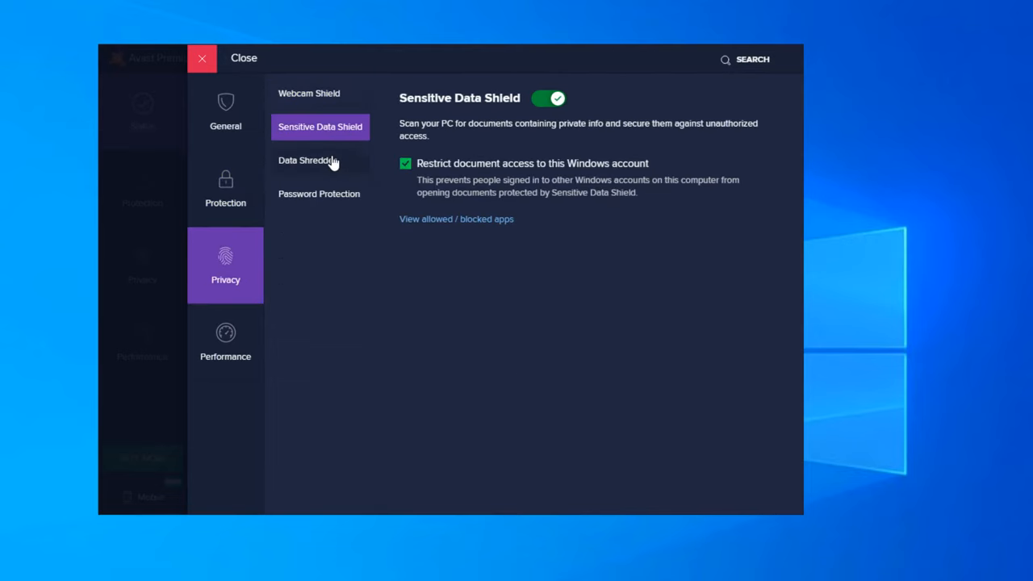
left_click(310, 92)
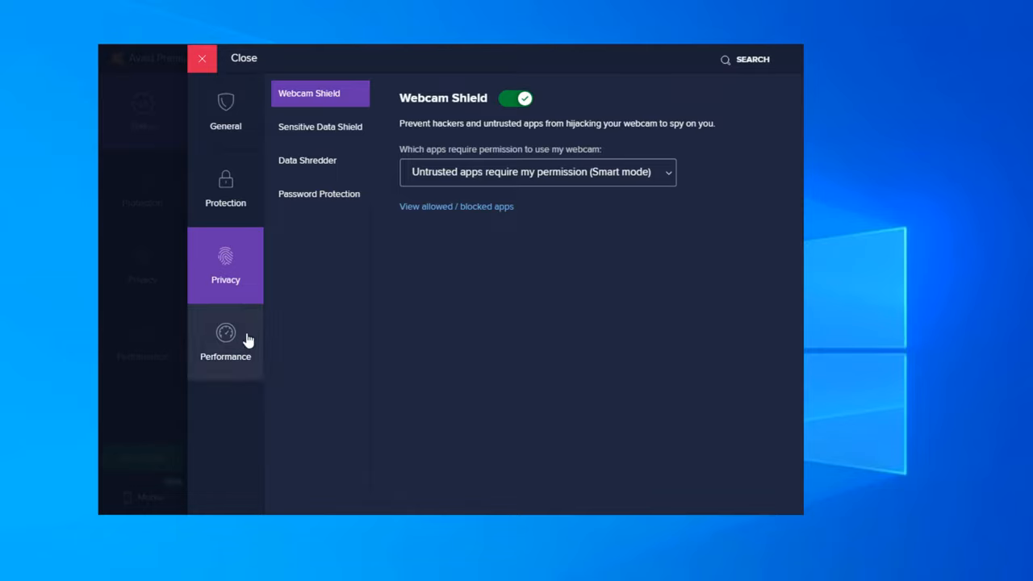
left_click(226, 342)
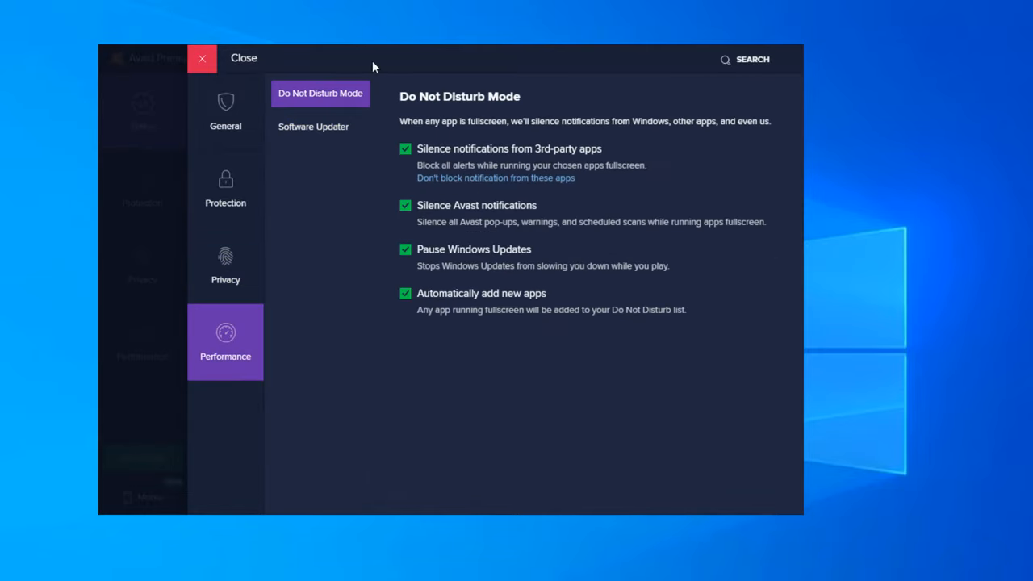
left_click(243, 58)
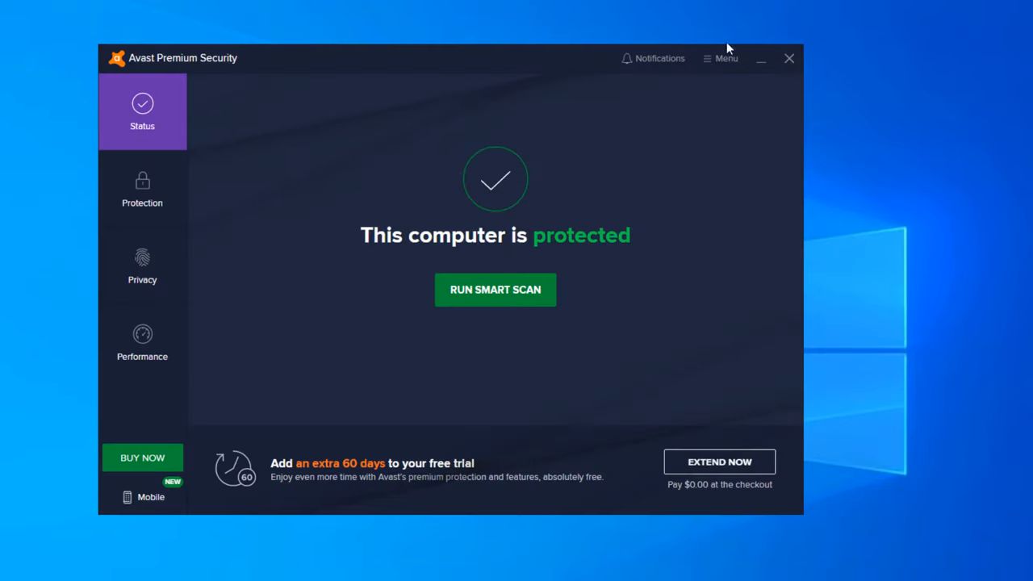
Look over the main menu's account and extras entries, then close it
left_click(720, 58)
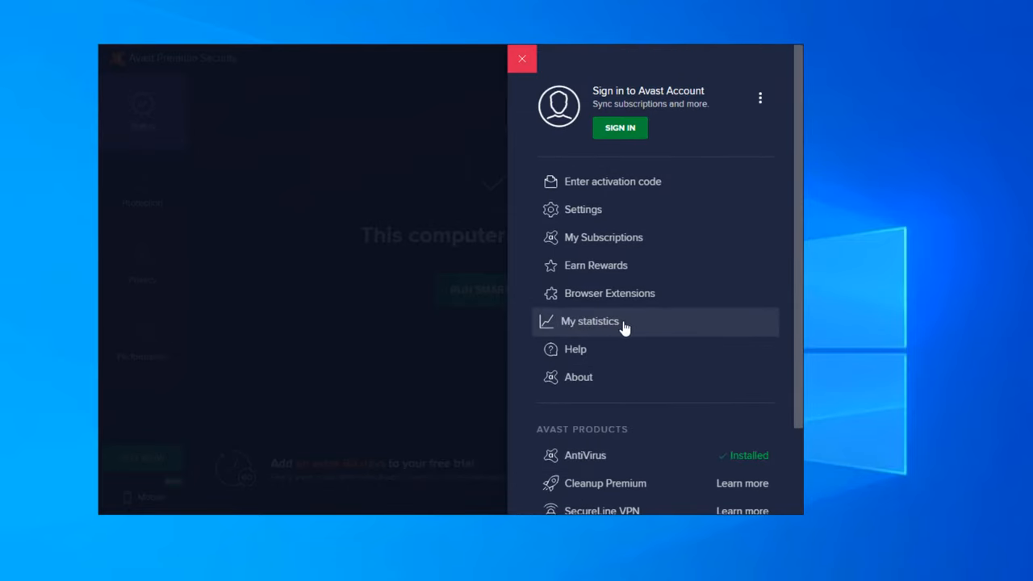
mouse_move(607, 294)
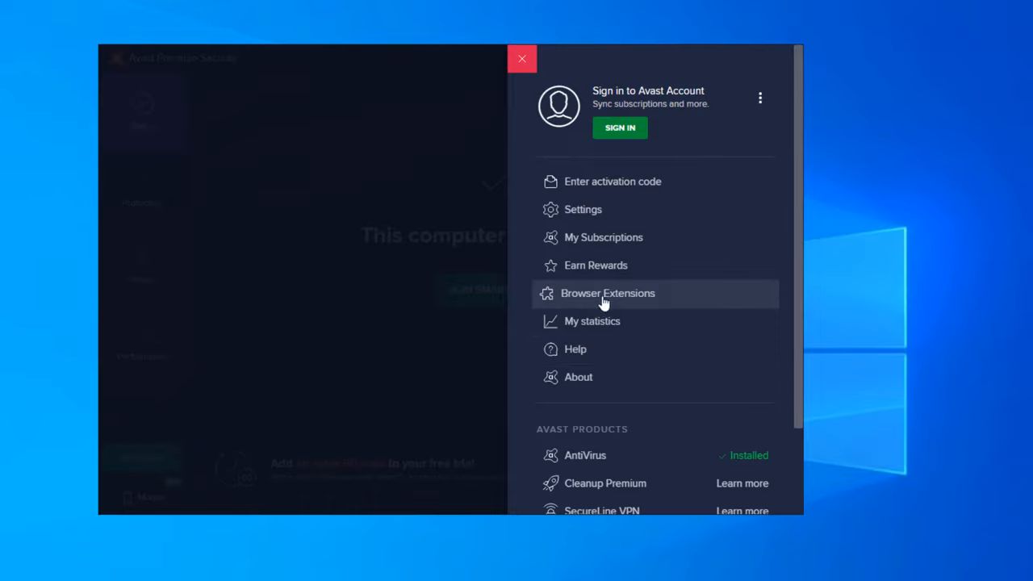
mouse_move(583, 58)
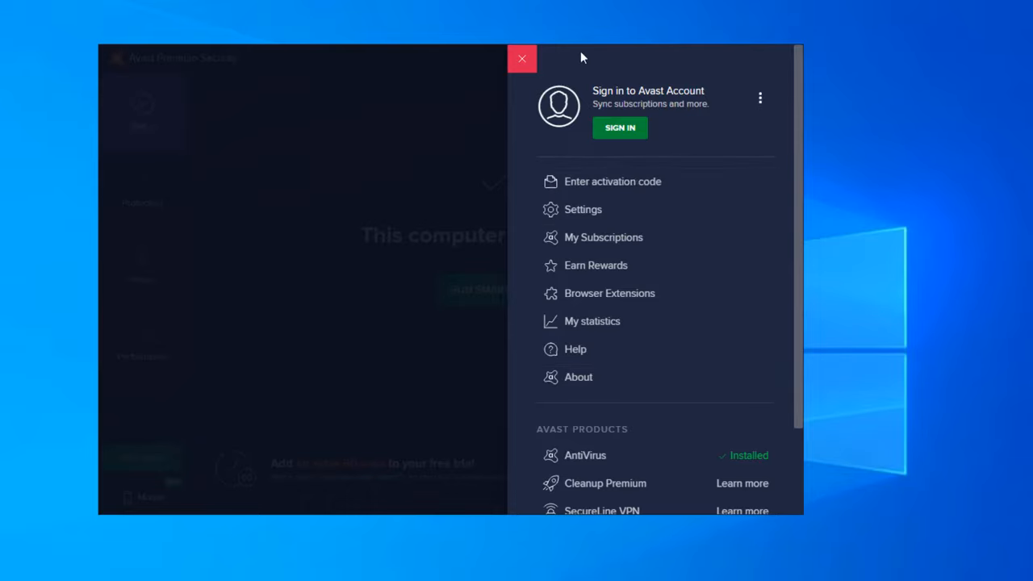
left_click(521, 58)
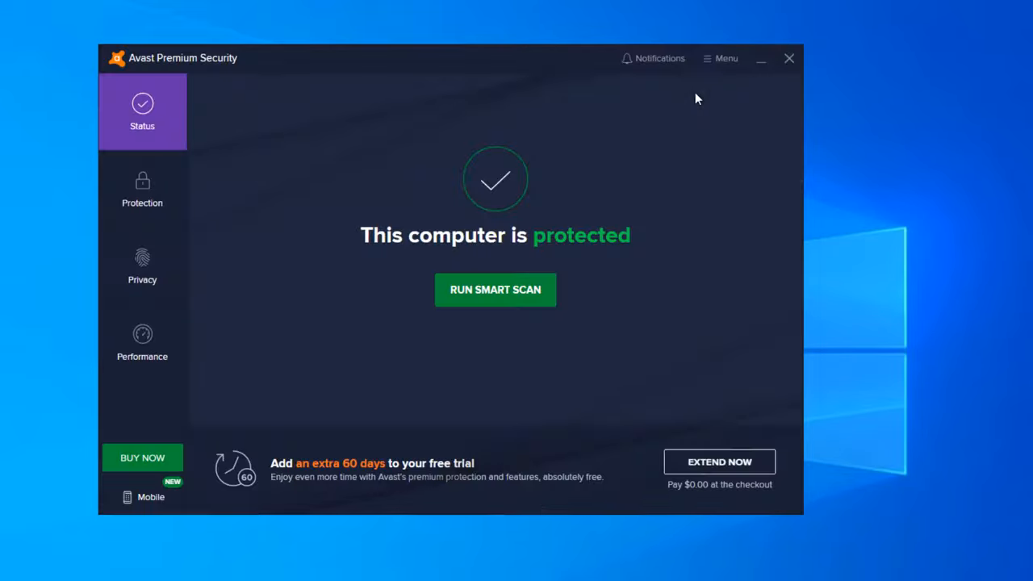
mouse_move(565, 192)
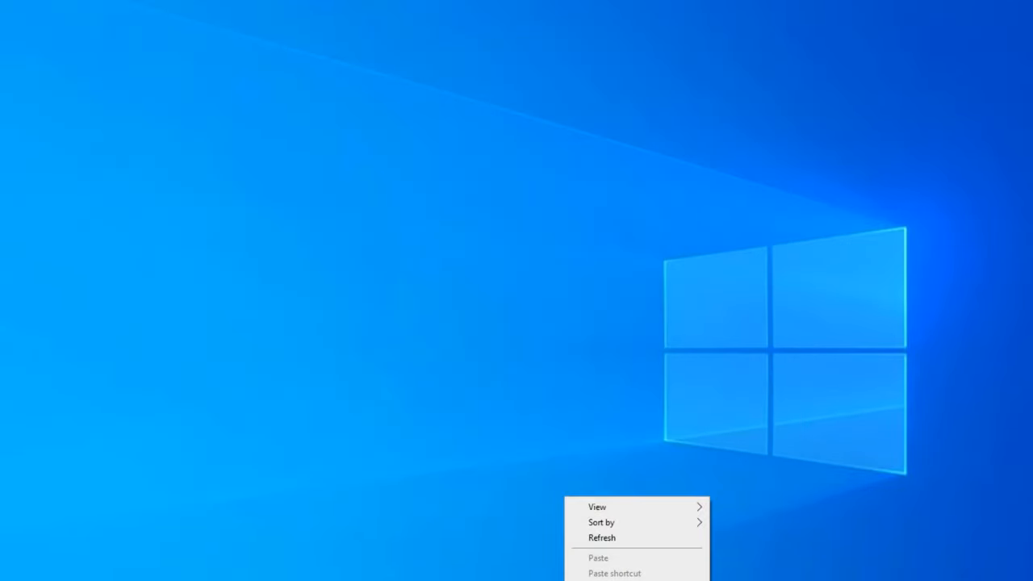
Inspect Avast's background processes in Task Manager, selecting the Avast Antivirus process using 23.9 MB
left_click(526, 354)
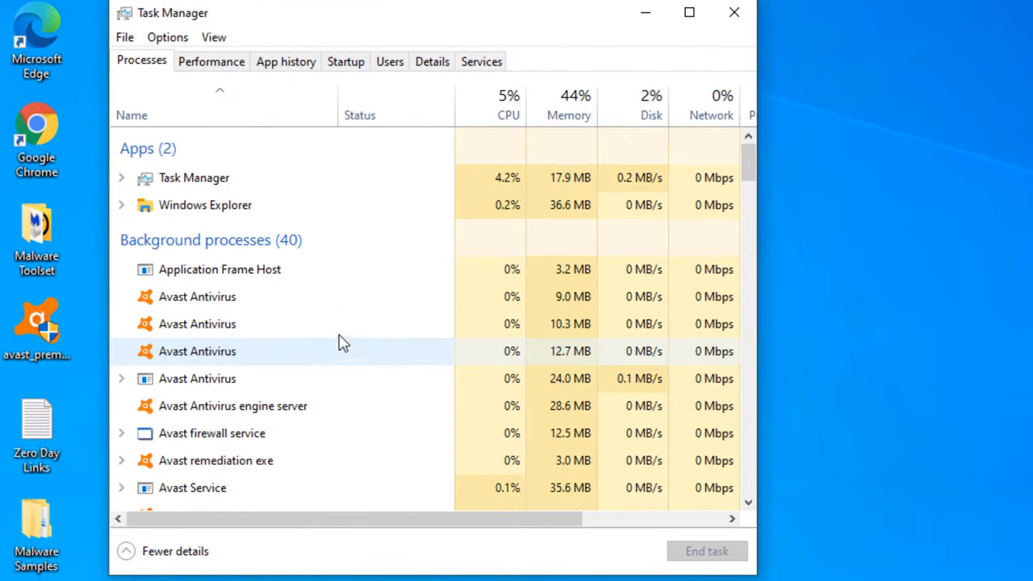
scroll("down", 3)
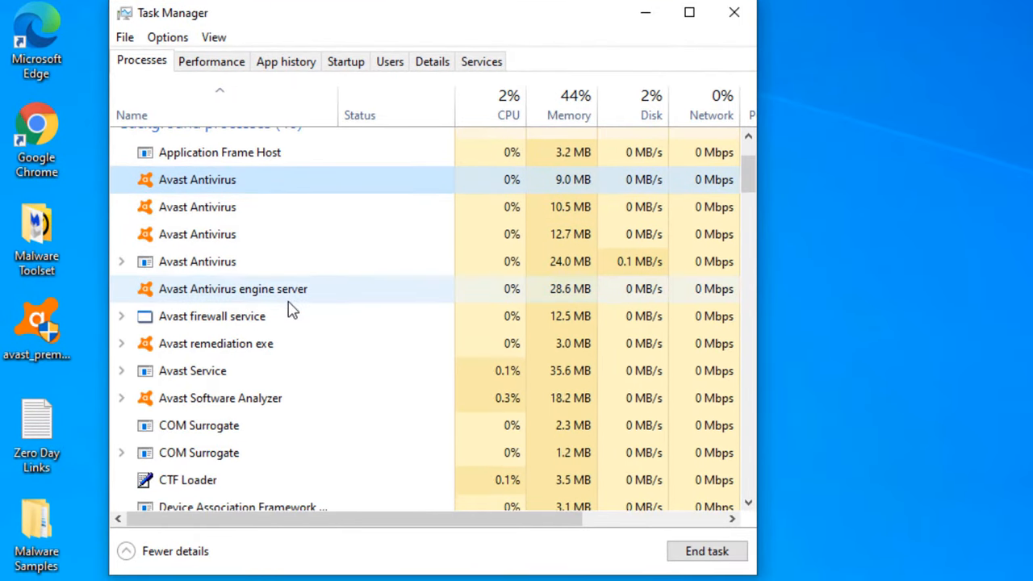
scroll("down", 3)
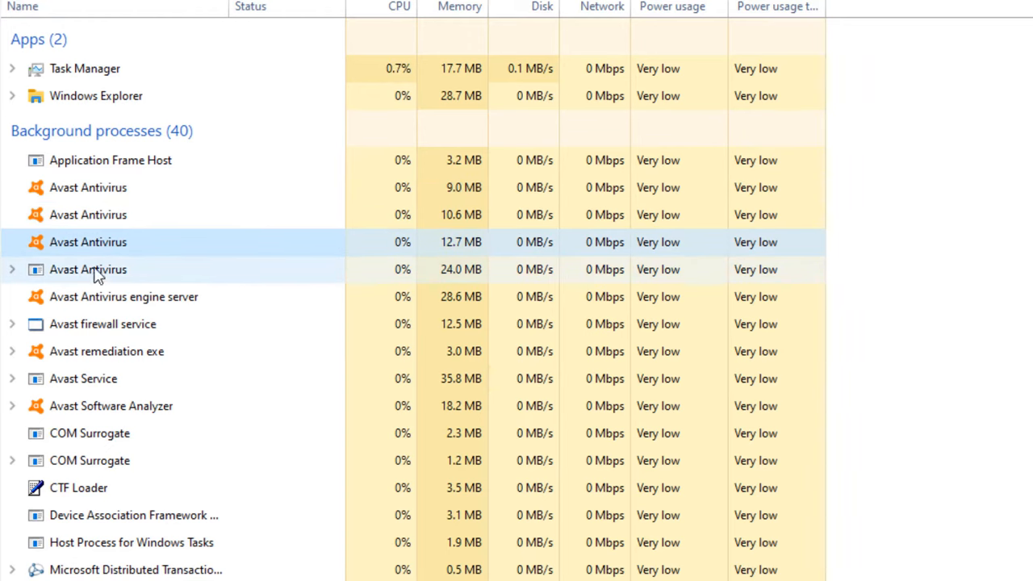
left_click(107, 352)
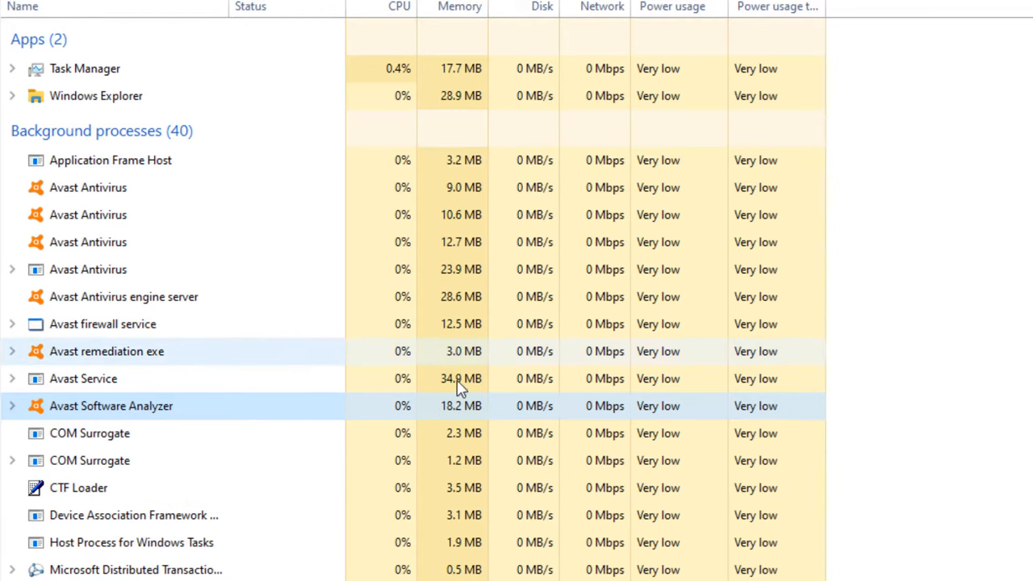
left_click(87, 268)
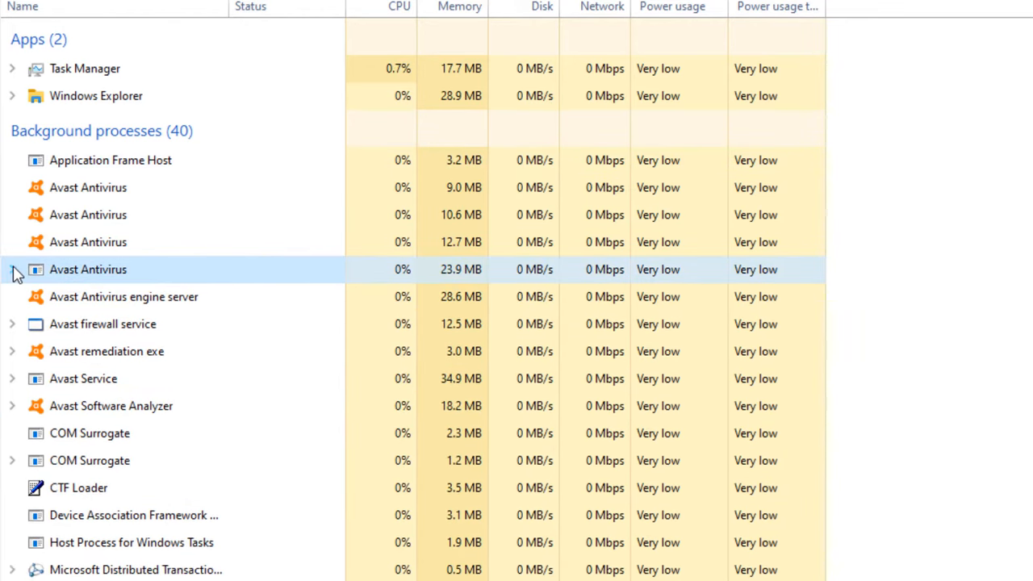
mouse_move(133, 304)
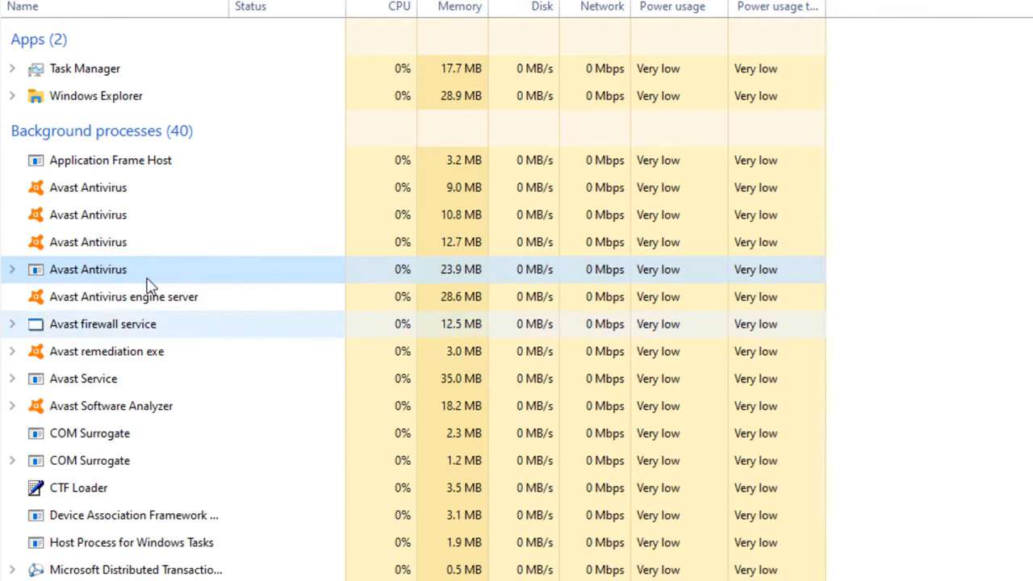
mouse_move(133, 416)
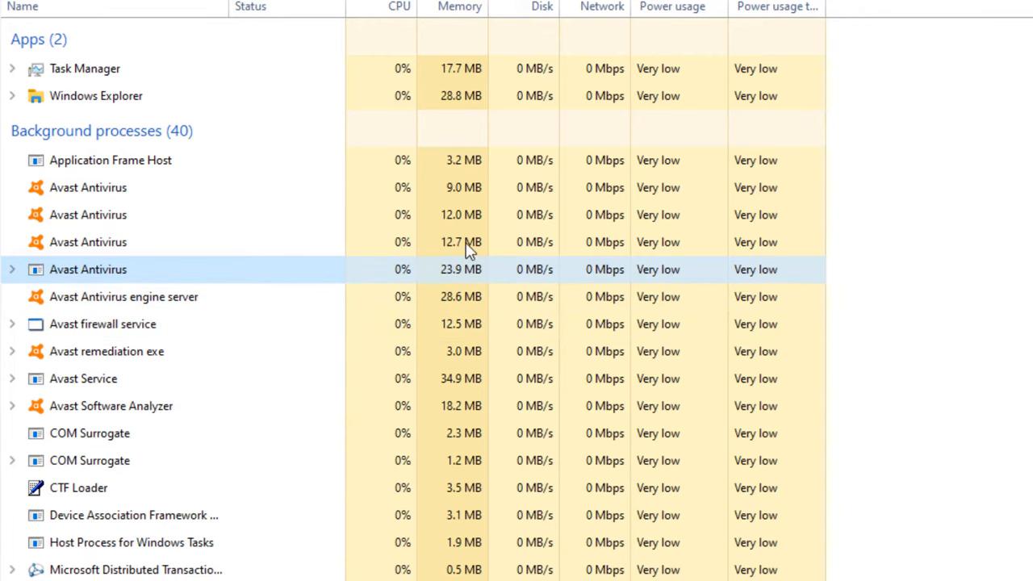
mouse_move(471, 293)
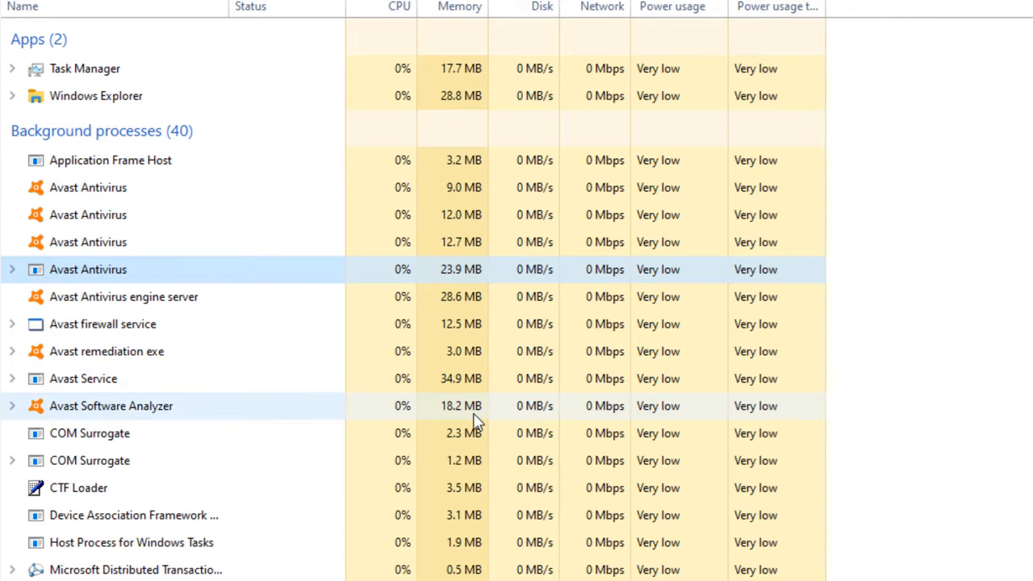
mouse_move(452, 388)
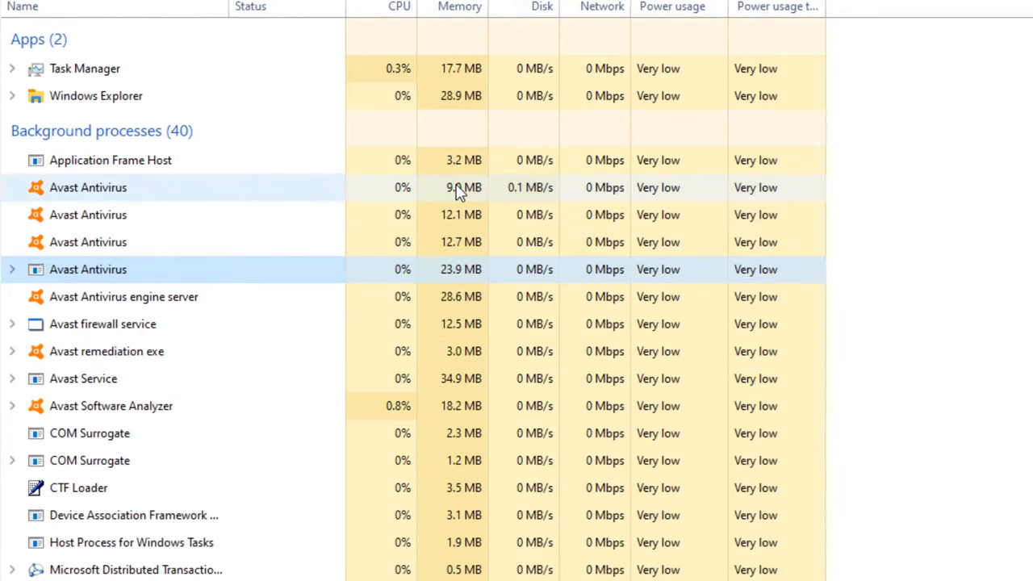
mouse_move(459, 449)
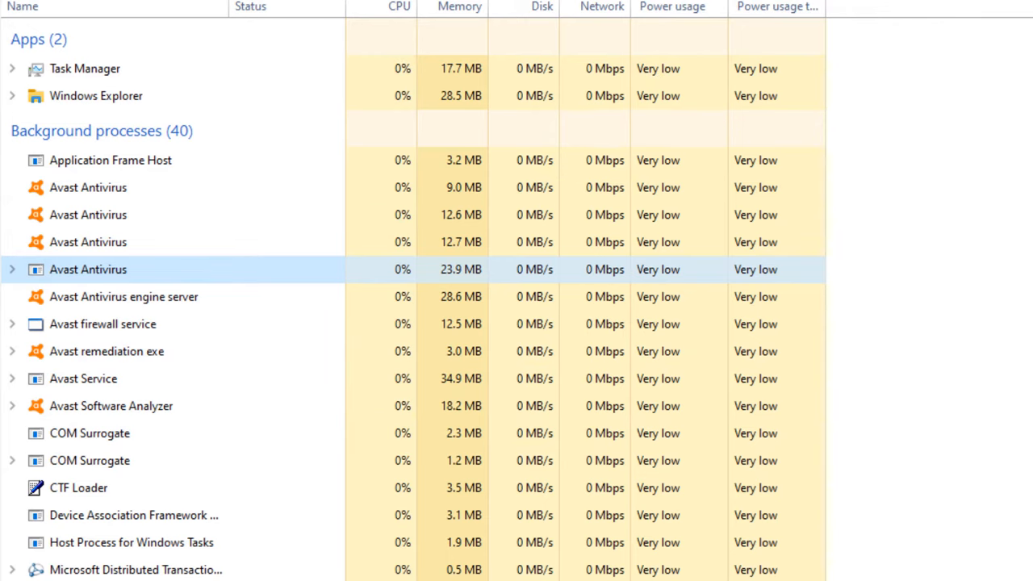
mouse_move(458, 187)
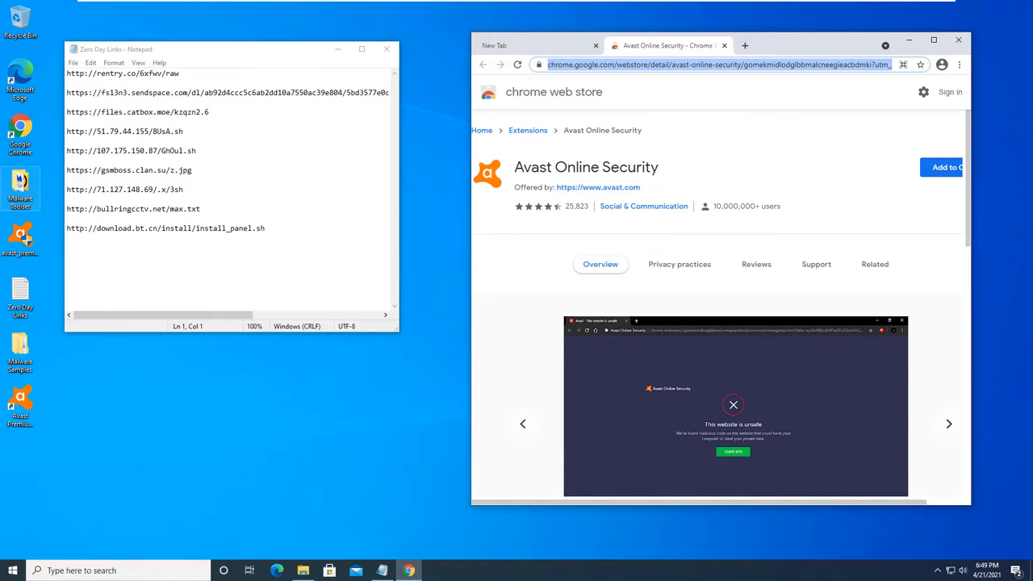
Show the Avast Online Security page from the Chrome Web Store
left_click(949, 423)
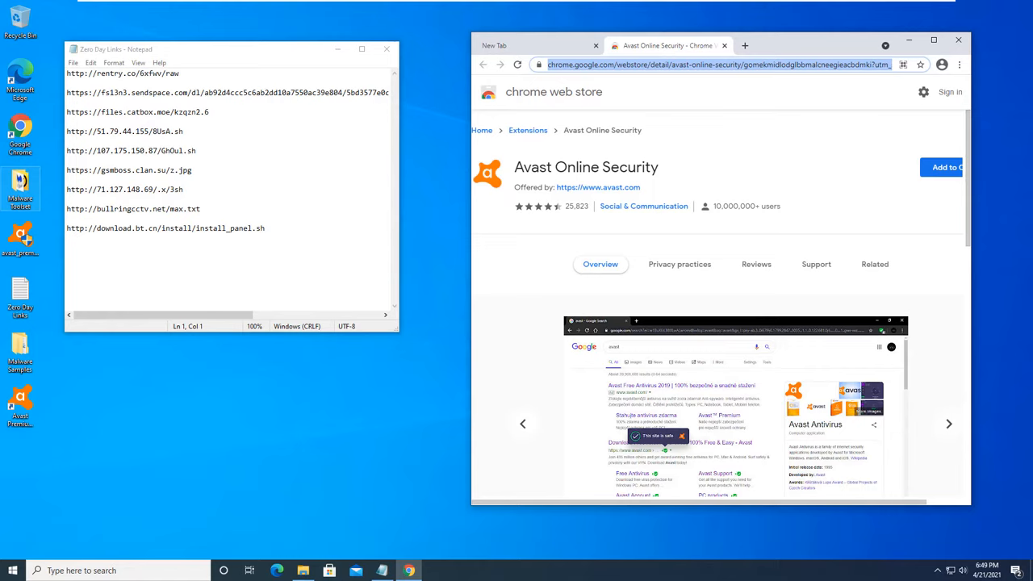
mouse_move(615, 19)
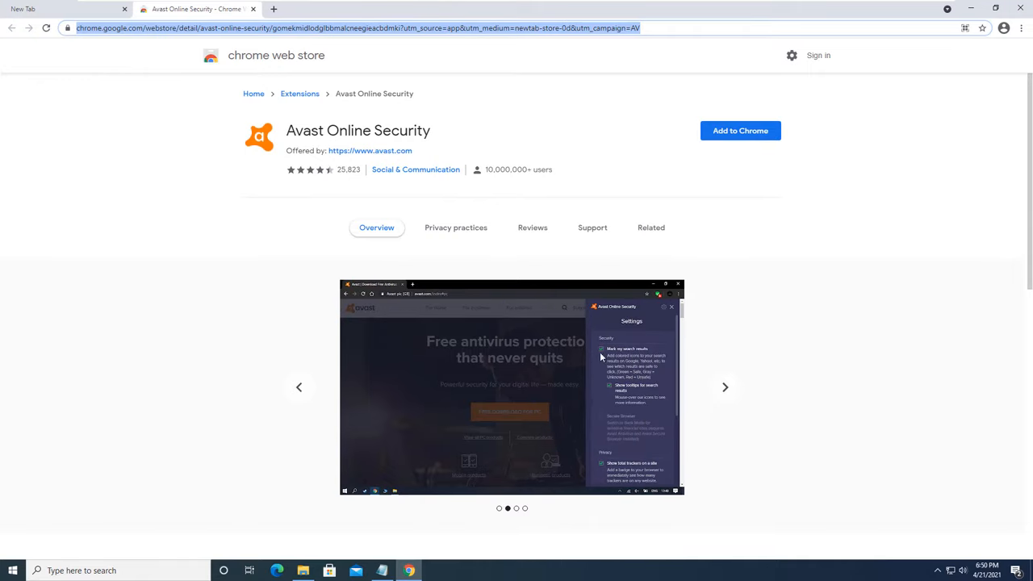
mouse_move(452, 142)
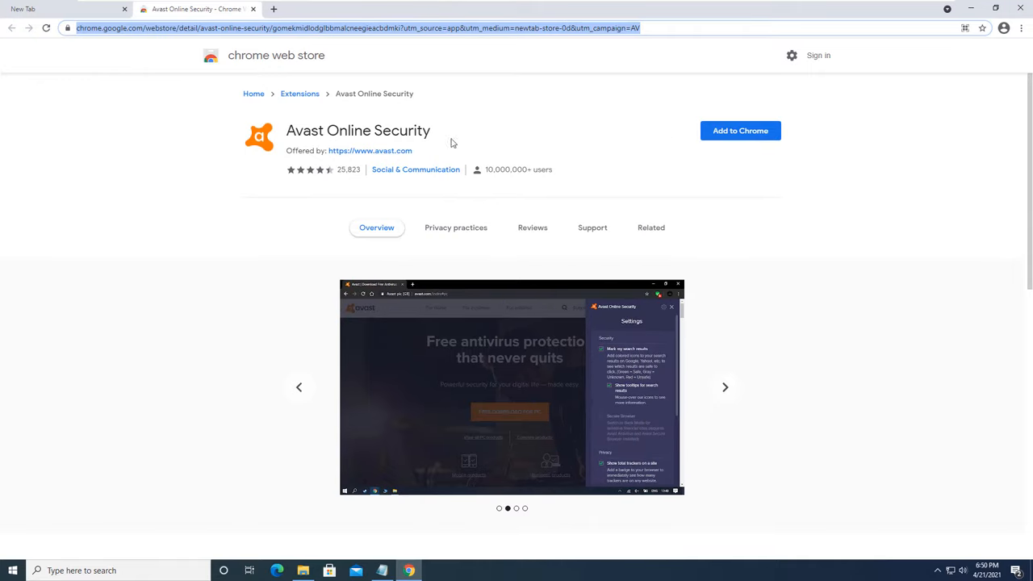
mouse_move(740, 131)
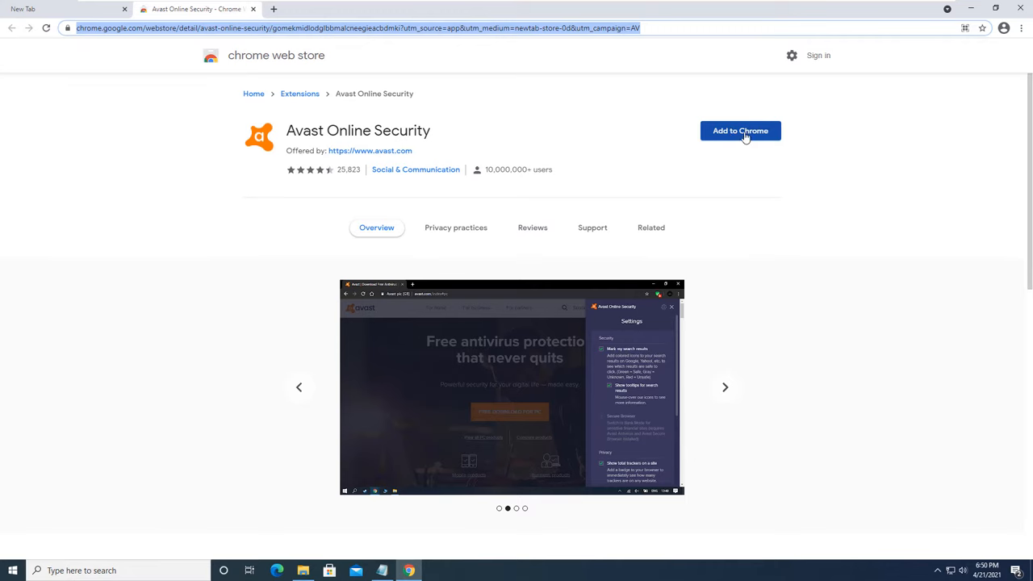
Add Avast Online Security and review its google.com report: unknown site, 0 trackers blocked, then dismiss it
left_click(739, 130)
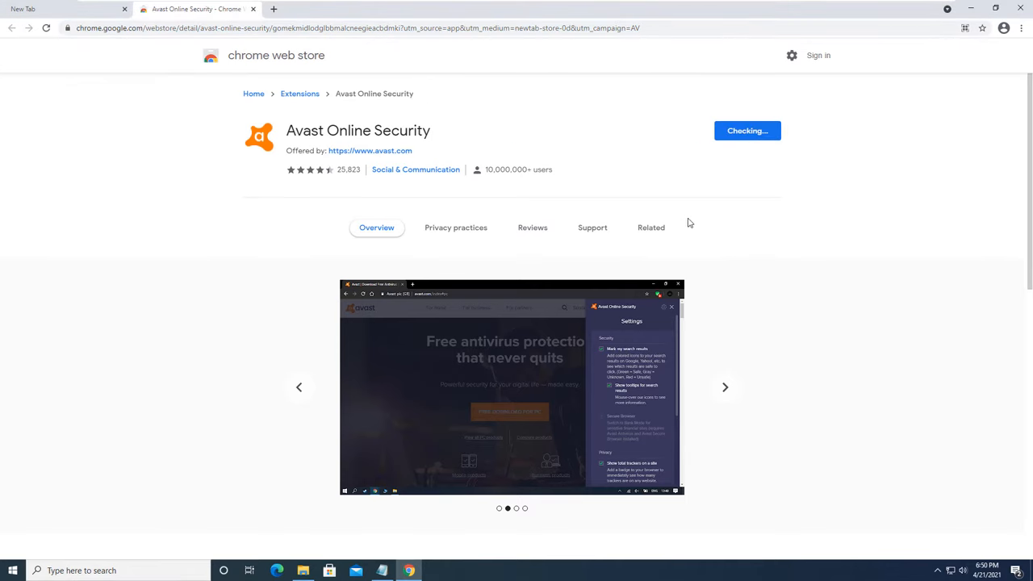
left_click(746, 129)
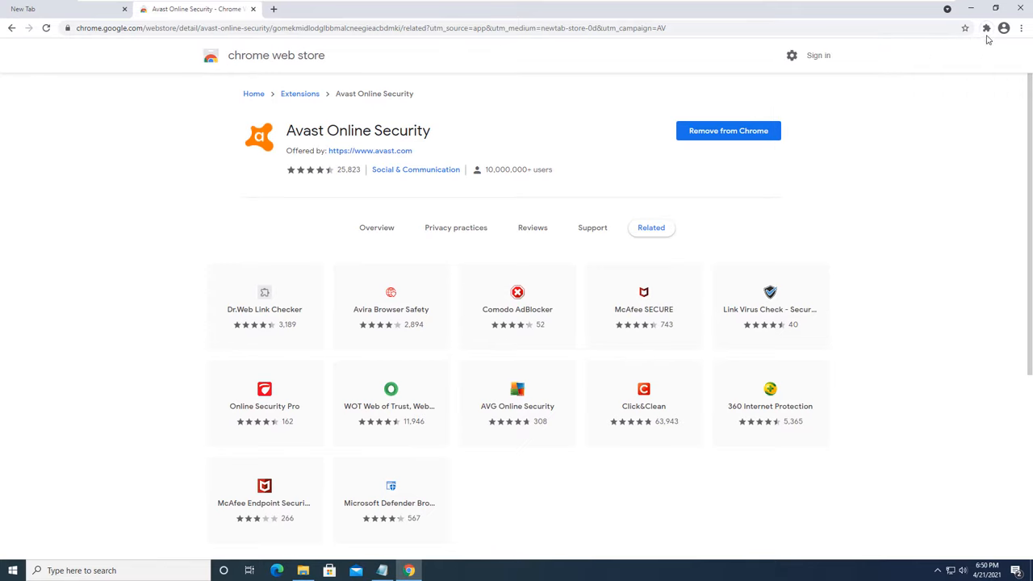
mouse_move(997, 34)
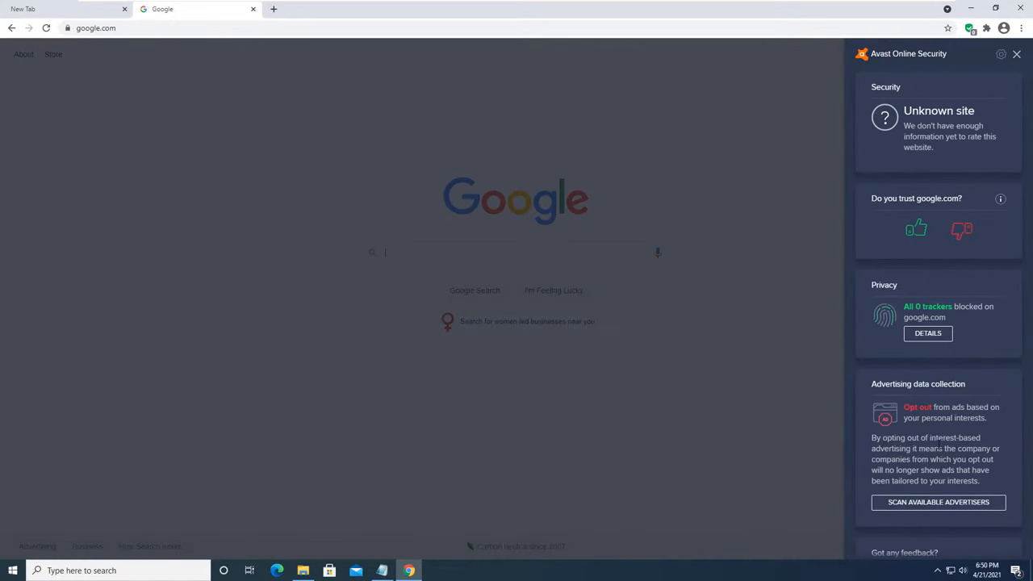
scroll("down", 3)
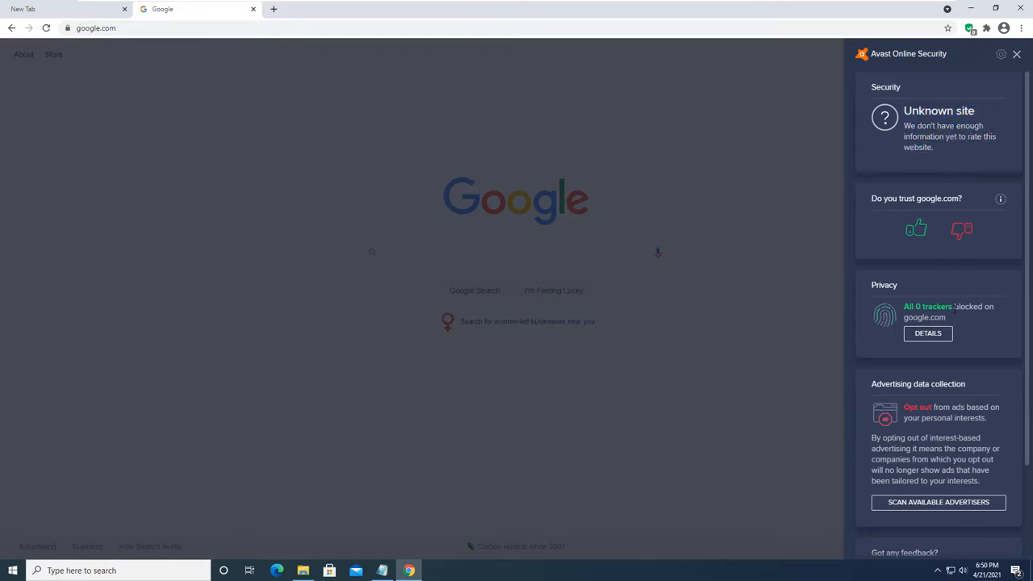
scroll("down", 3)
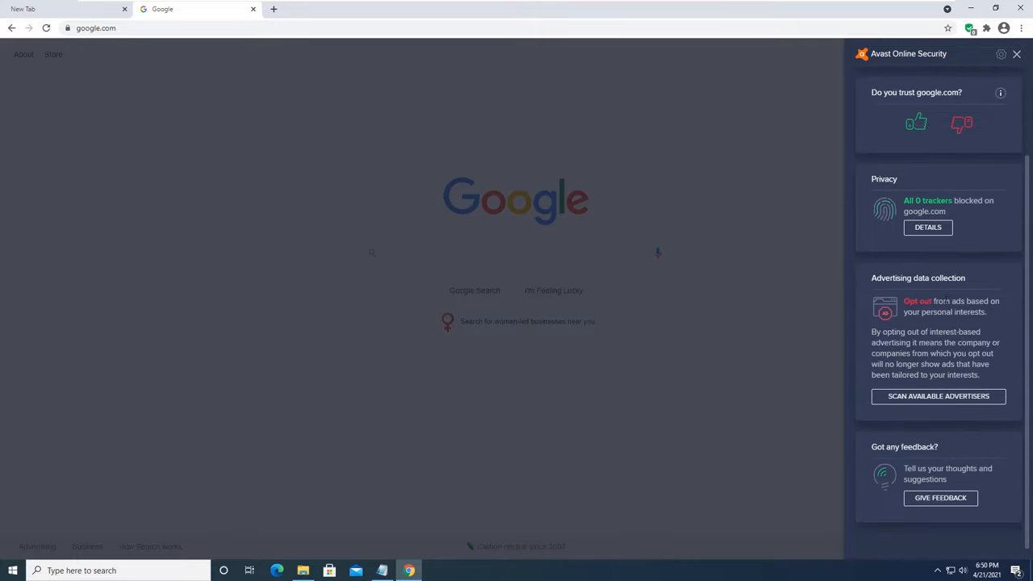
left_click(1017, 55)
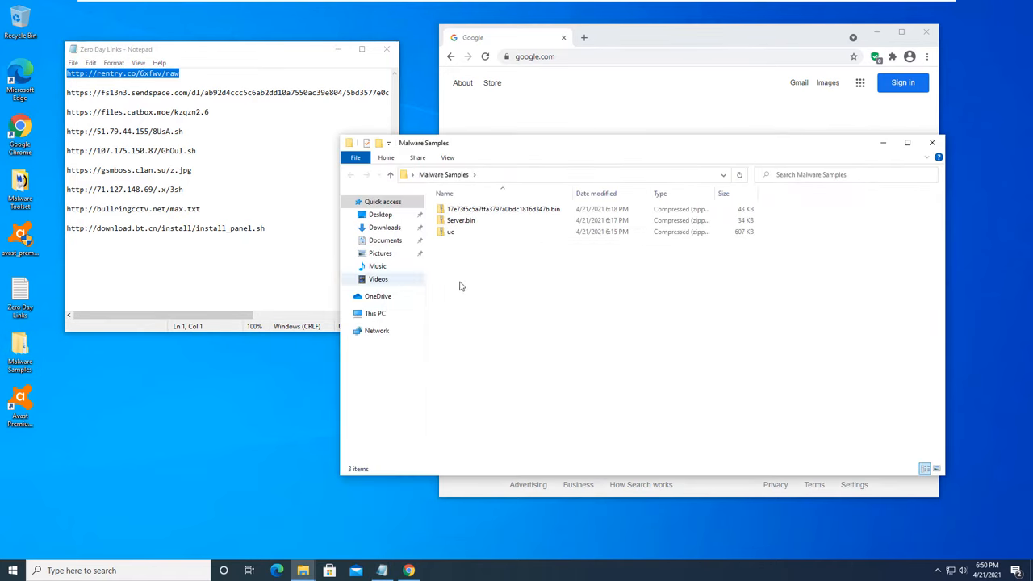
mouse_move(933, 142)
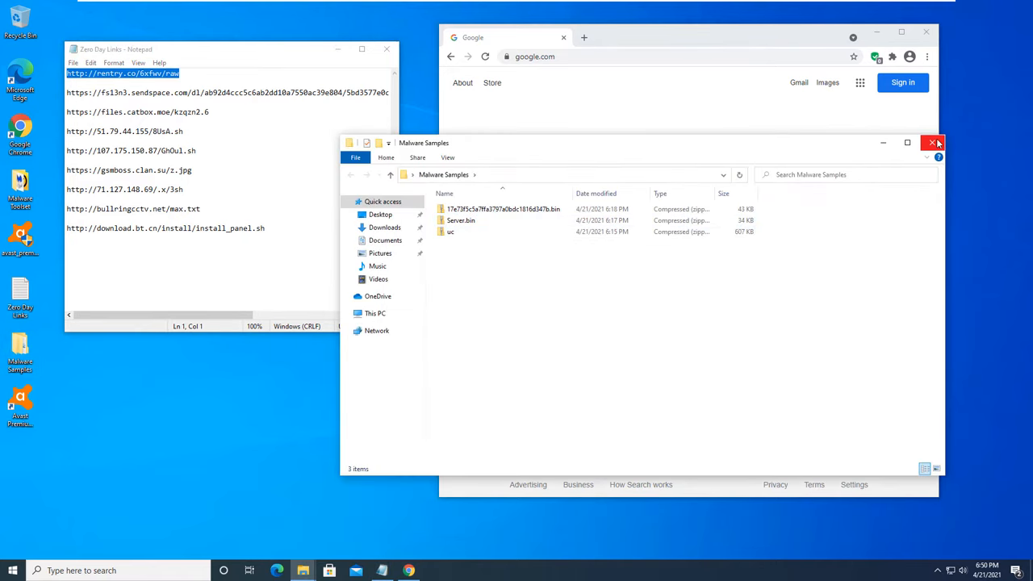
left_click(933, 142)
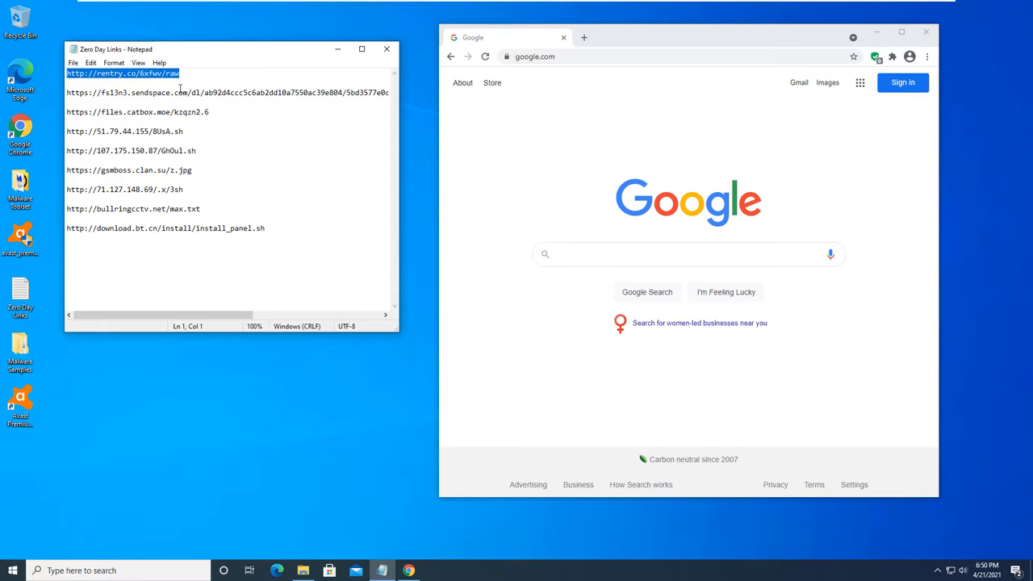
mouse_move(607, 113)
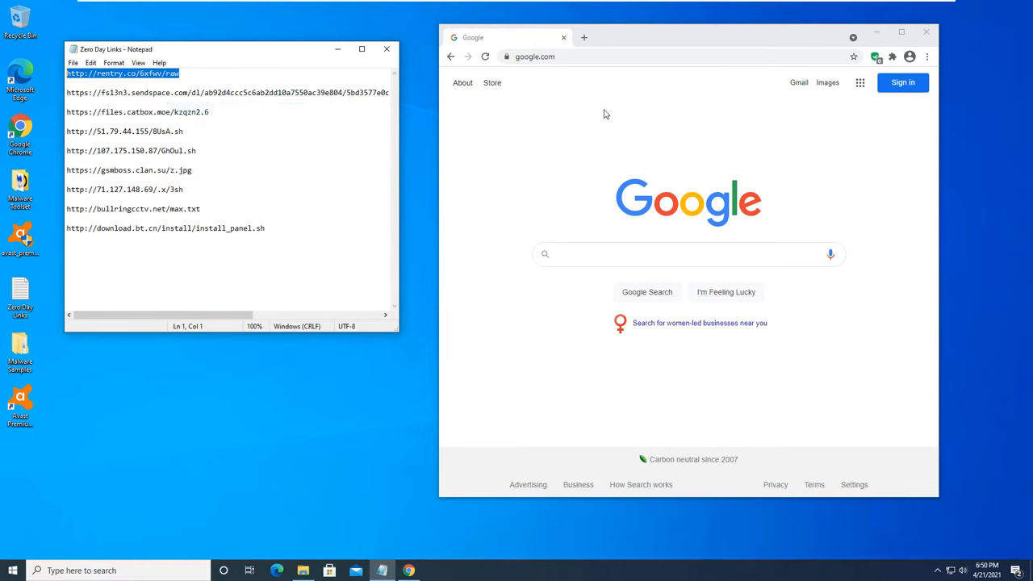
type("http://rentry.co/6xfwv/raw")
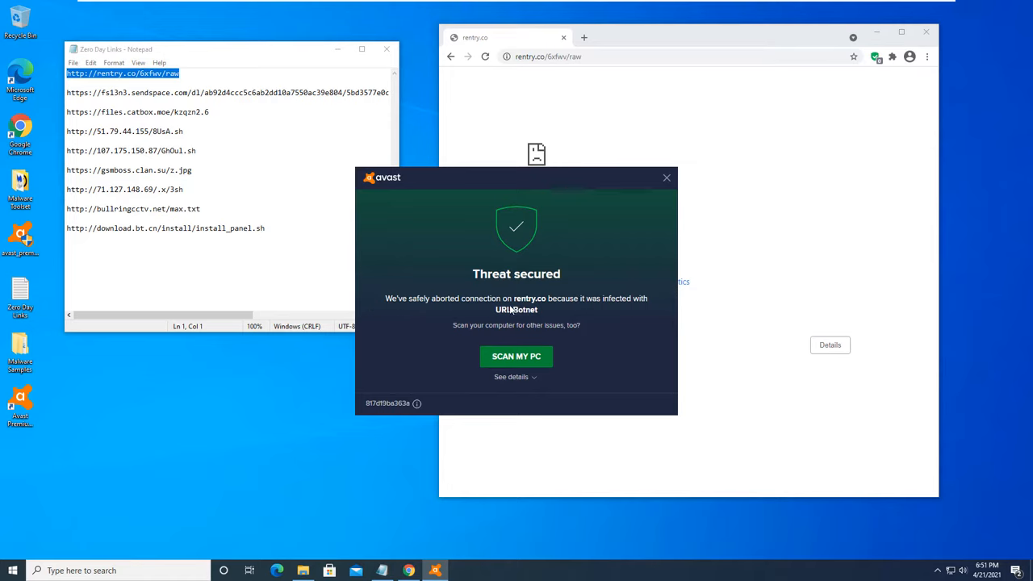
mouse_move(399, 303)
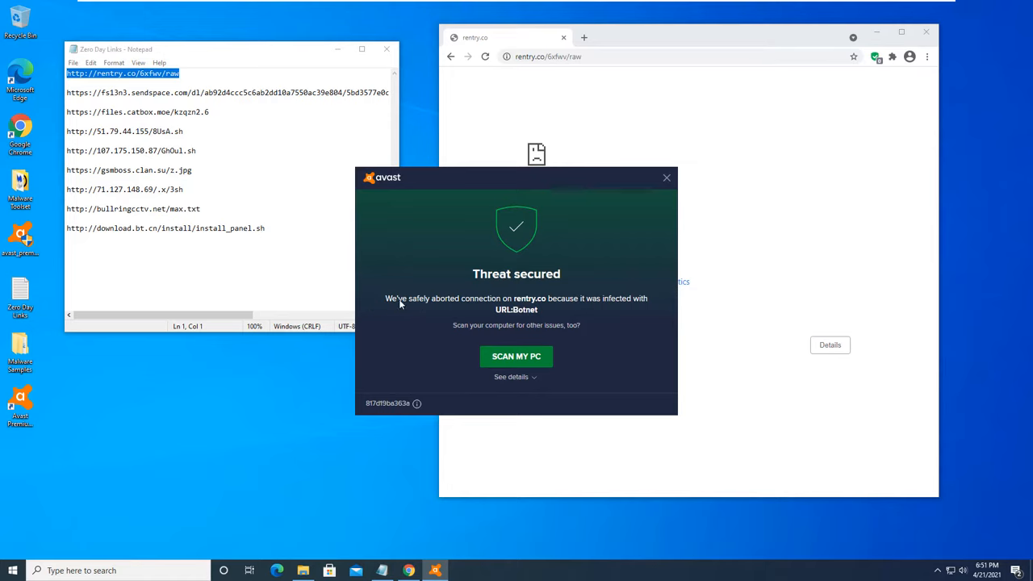
mouse_move(419, 306)
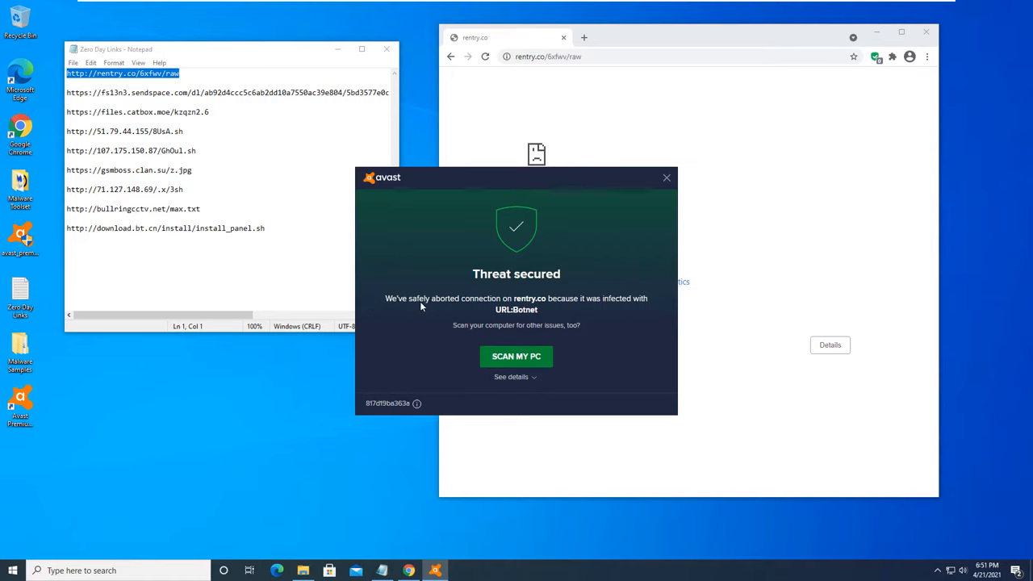
mouse_move(407, 297)
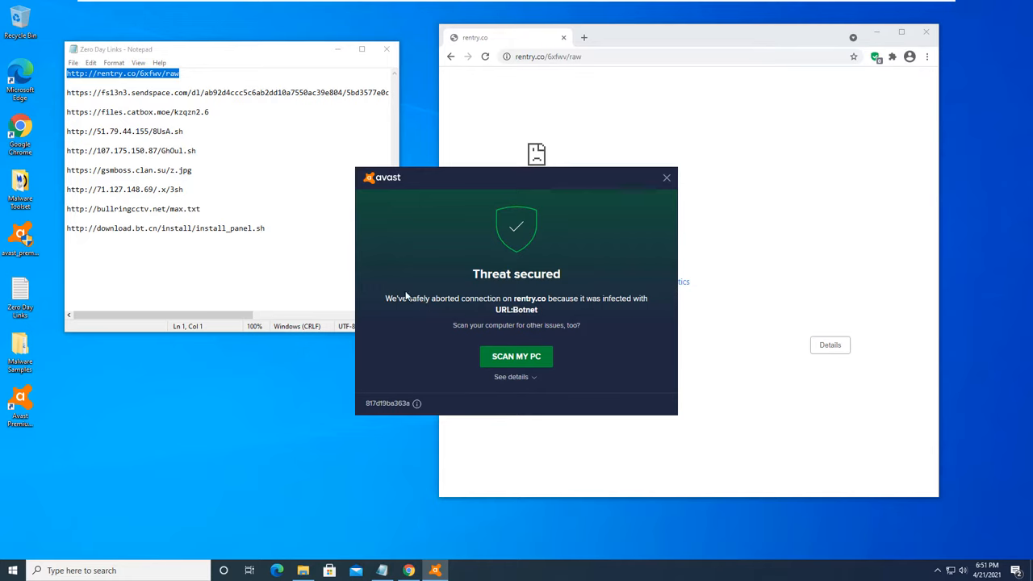
mouse_move(516, 309)
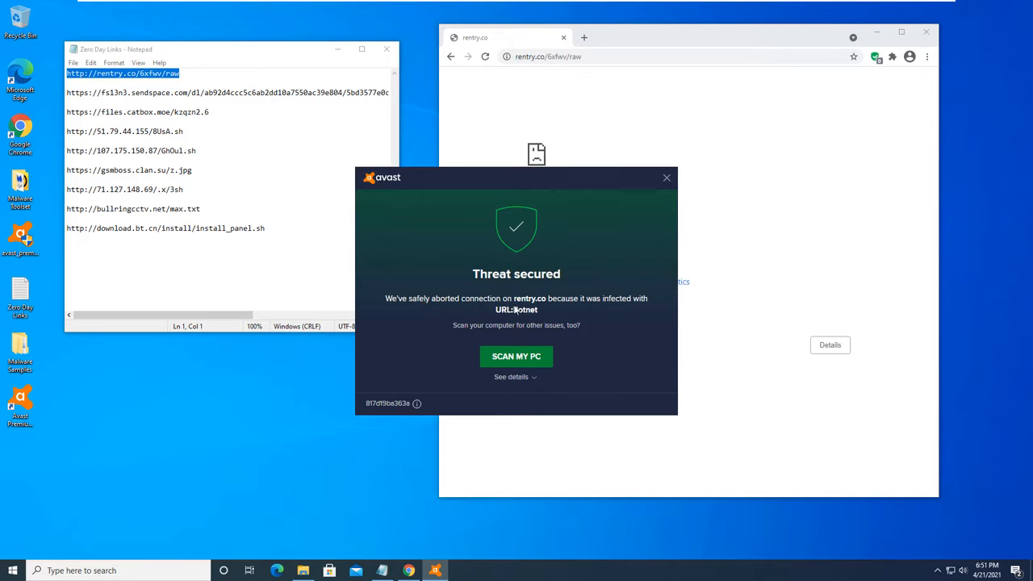
mouse_move(630, 310)
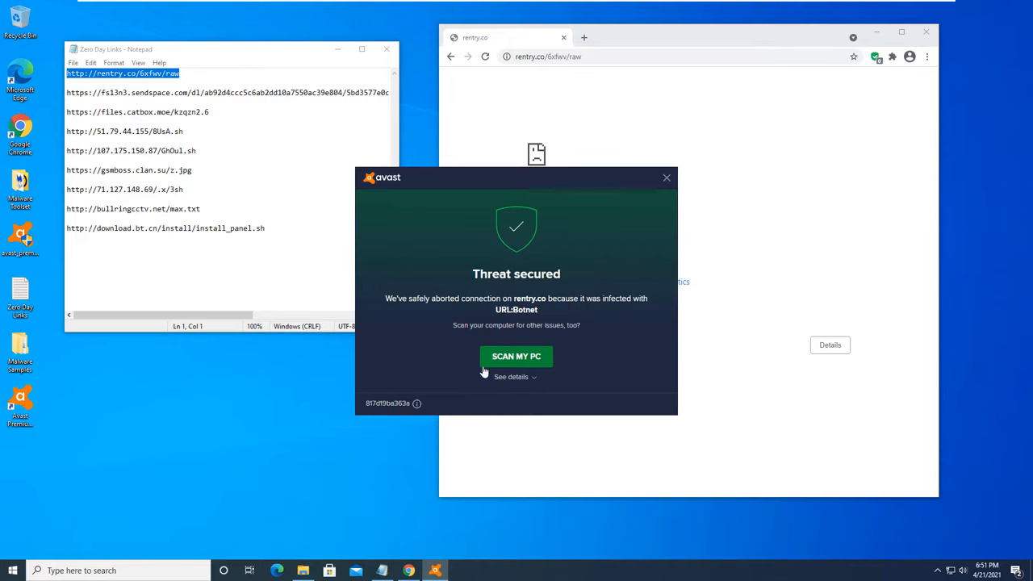
mouse_move(584, 336)
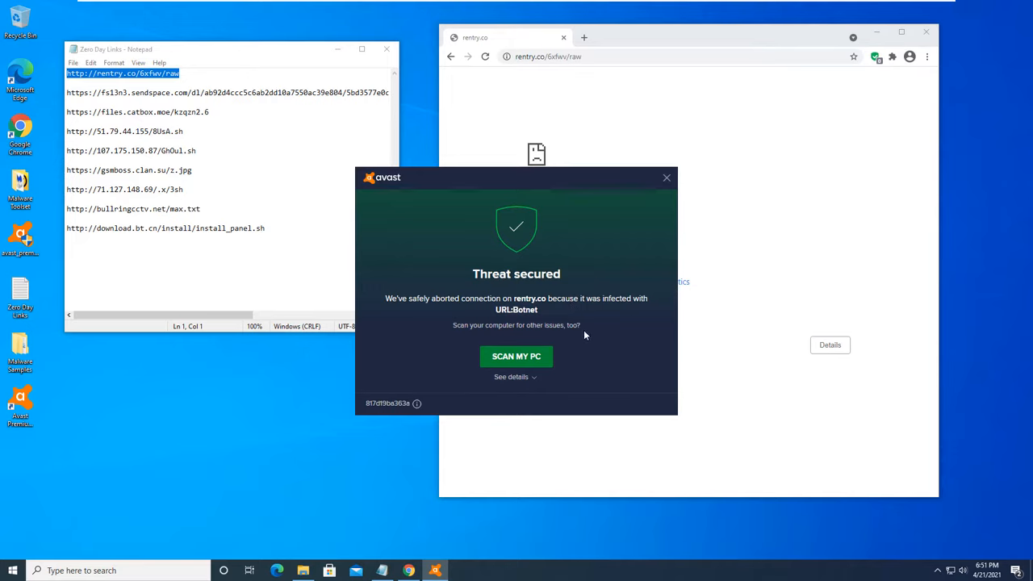
mouse_move(517, 377)
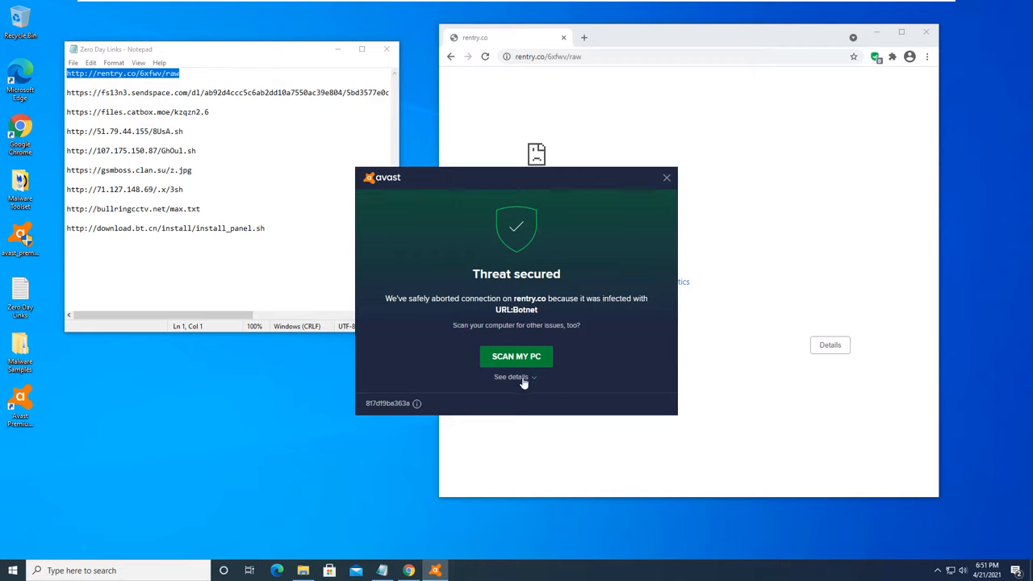
Expand the Threat secured details: URL:Botnet on rentry.co blocked by Web Shield in Chrome
left_click(510, 378)
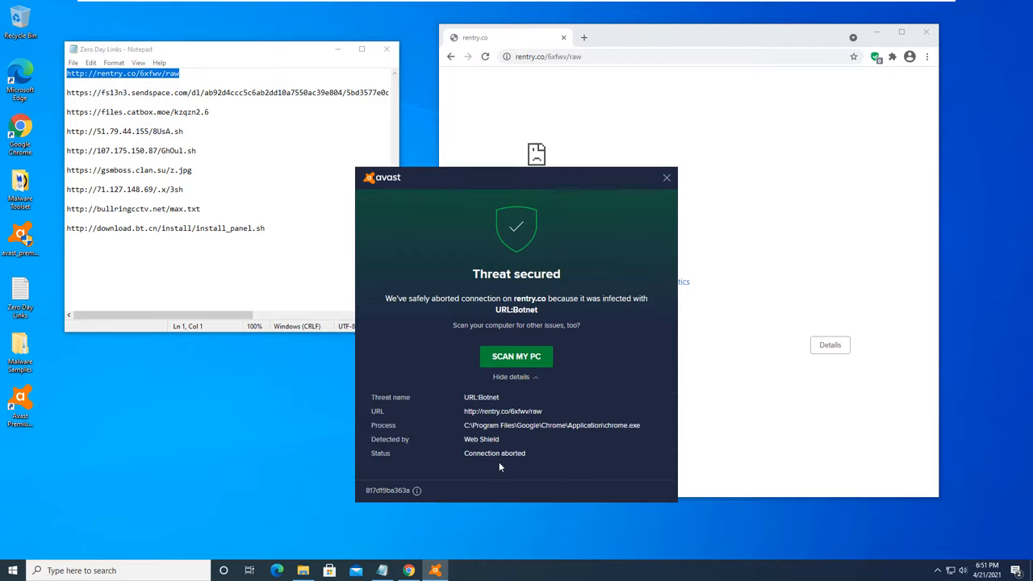
mouse_move(466, 447)
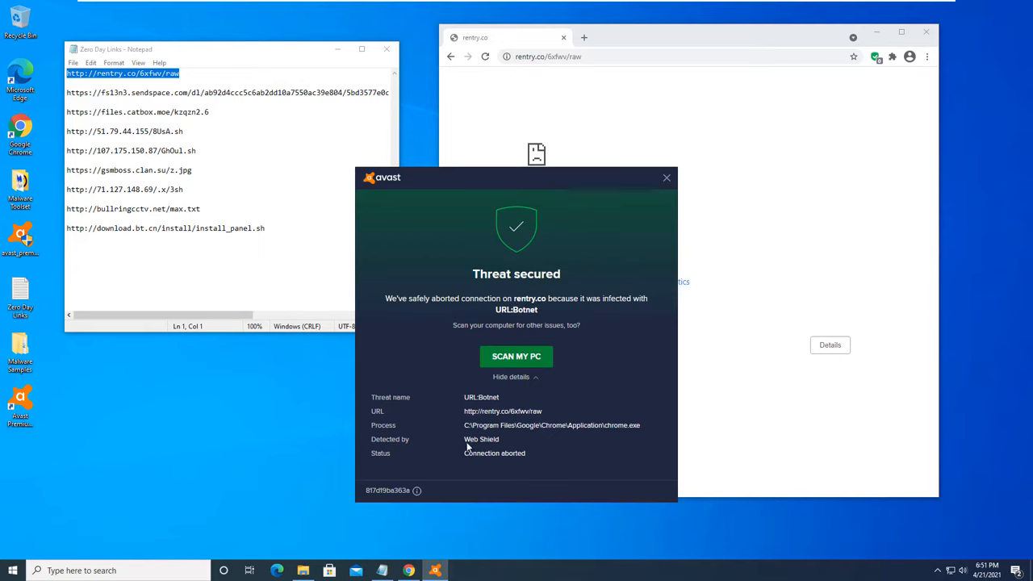
mouse_move(586, 426)
type(" - Blocked")
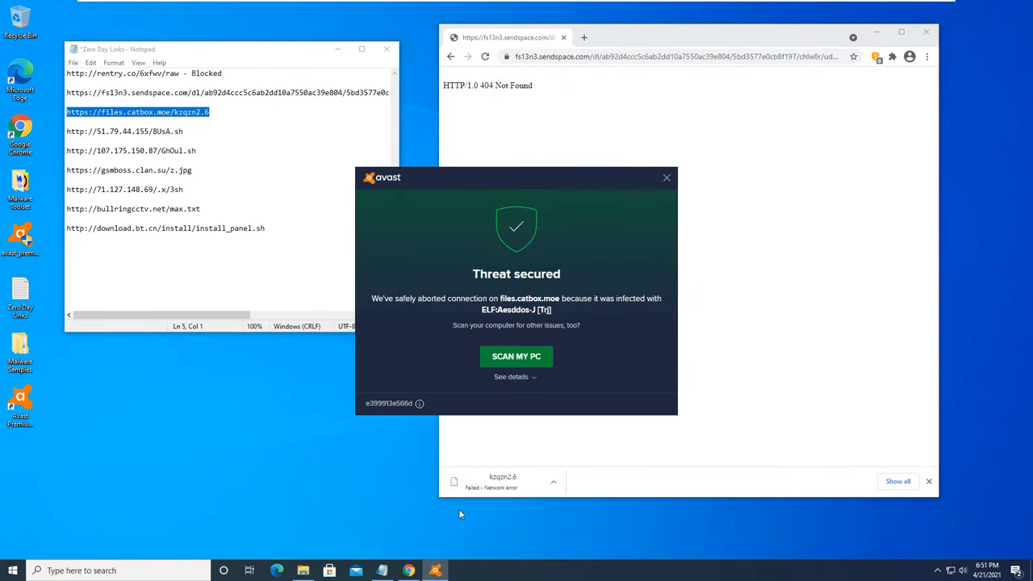
mouse_move(462, 310)
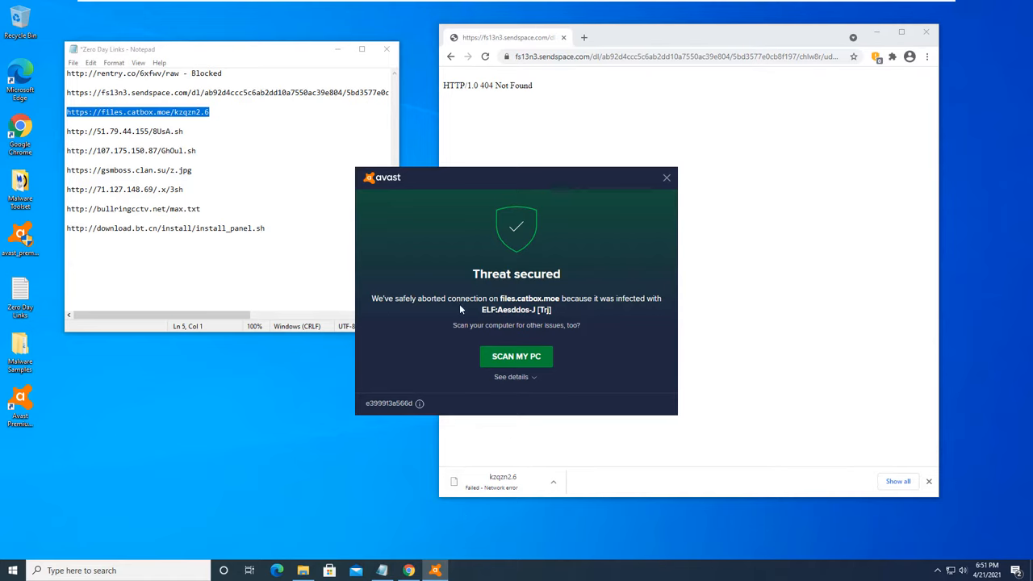
mouse_move(536, 306)
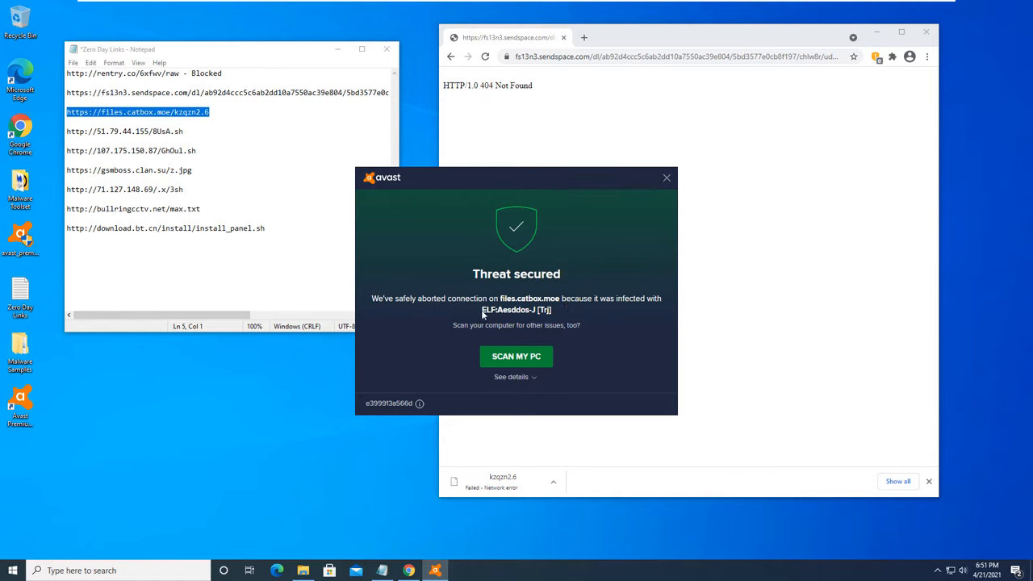
mouse_move(536, 320)
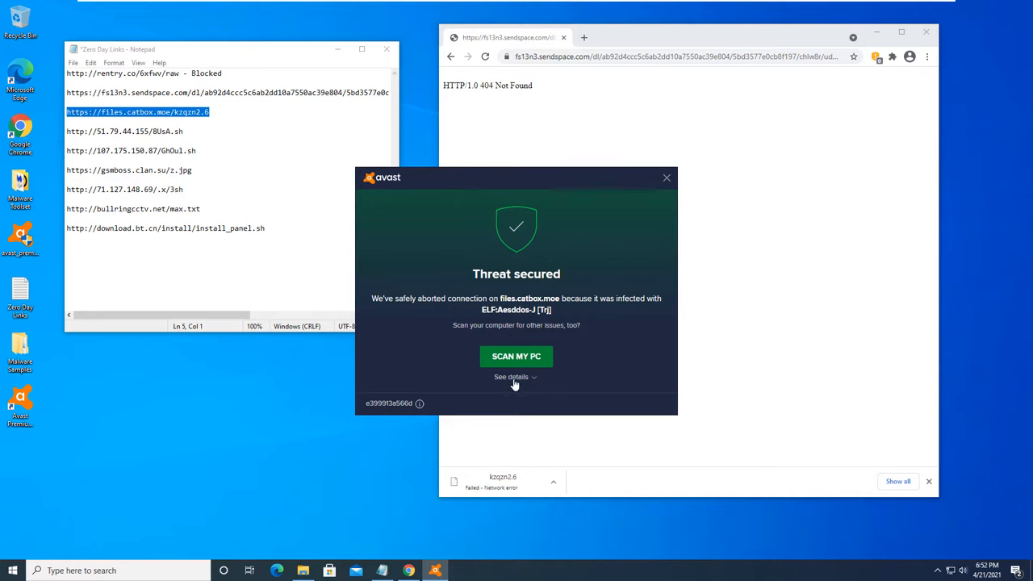
Review the ELF:Aesddos-J [Trj] block on files.catbox.moe, dismiss it and note '- BLock' after the catbox link in Notepad
left_click(510, 377)
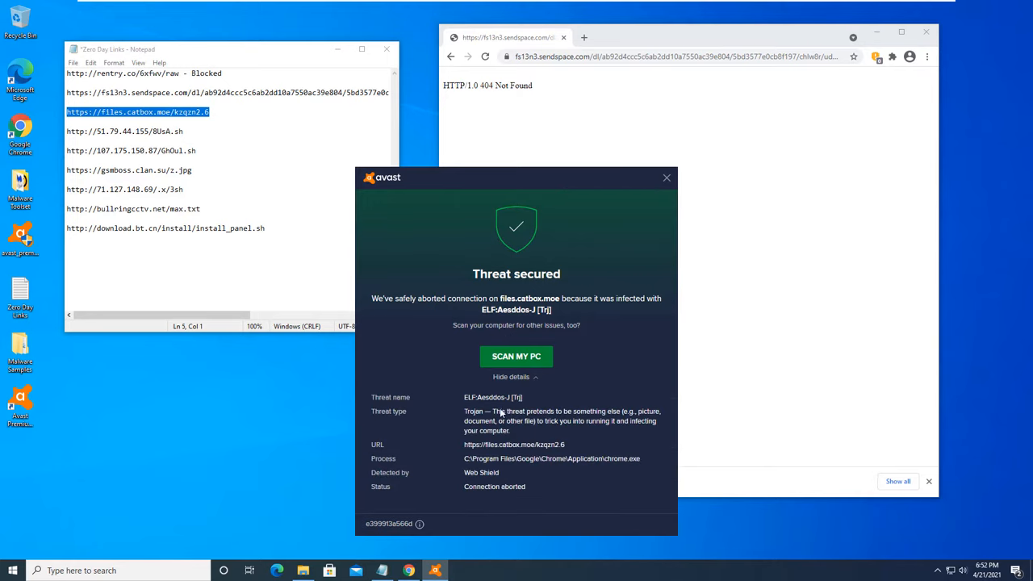
mouse_move(660, 415)
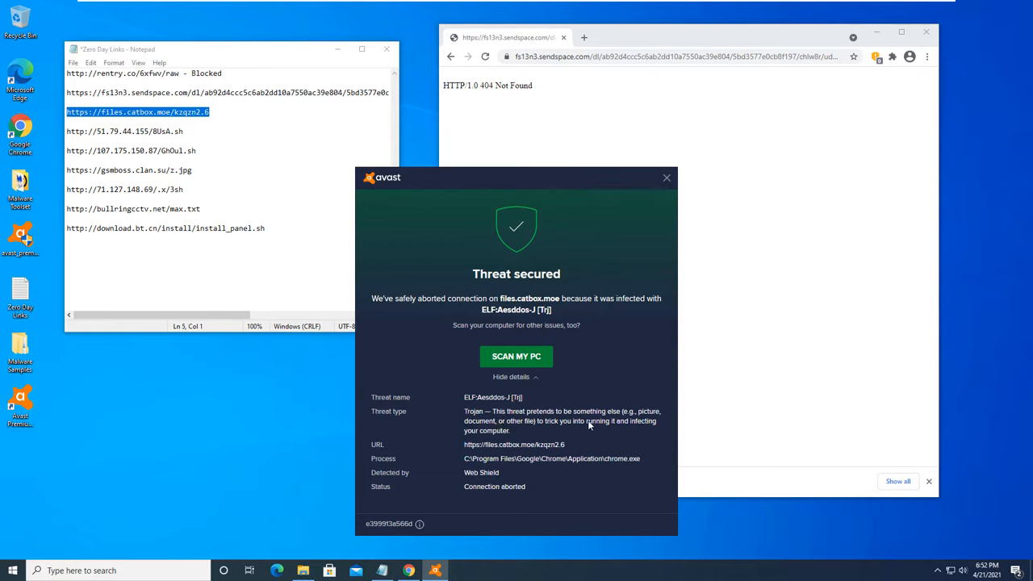
mouse_move(465, 446)
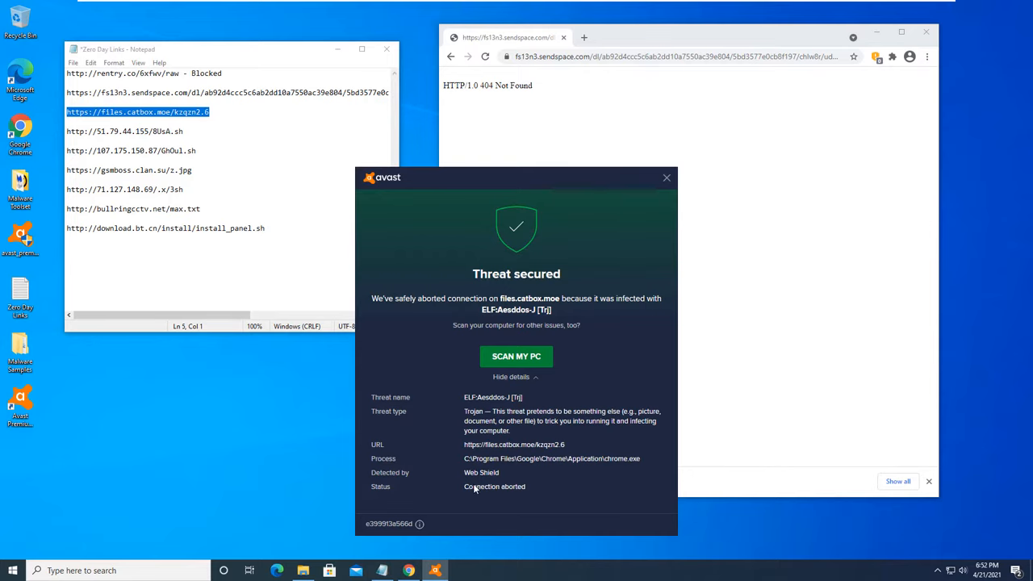
mouse_move(508, 488)
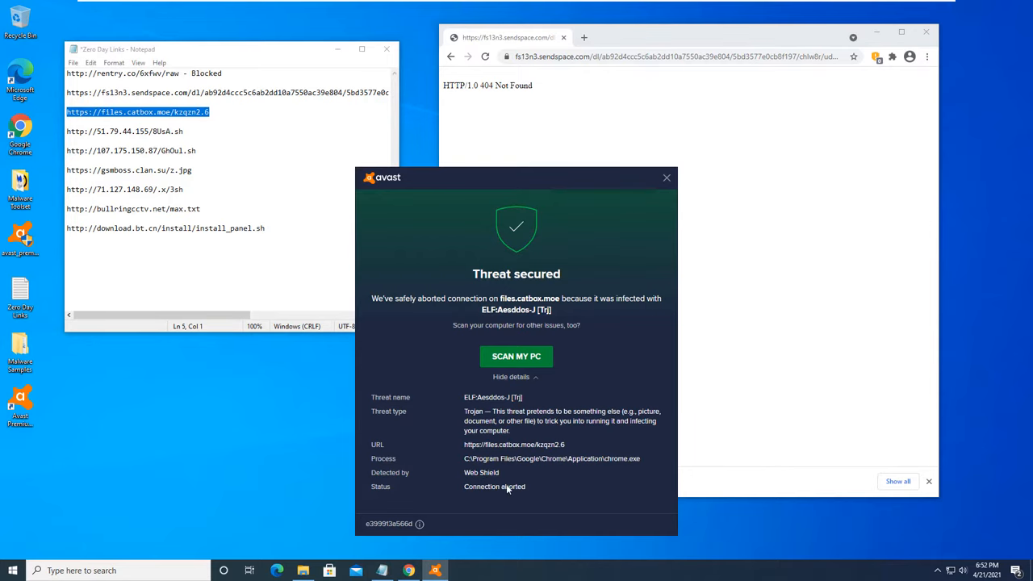
left_click(667, 178)
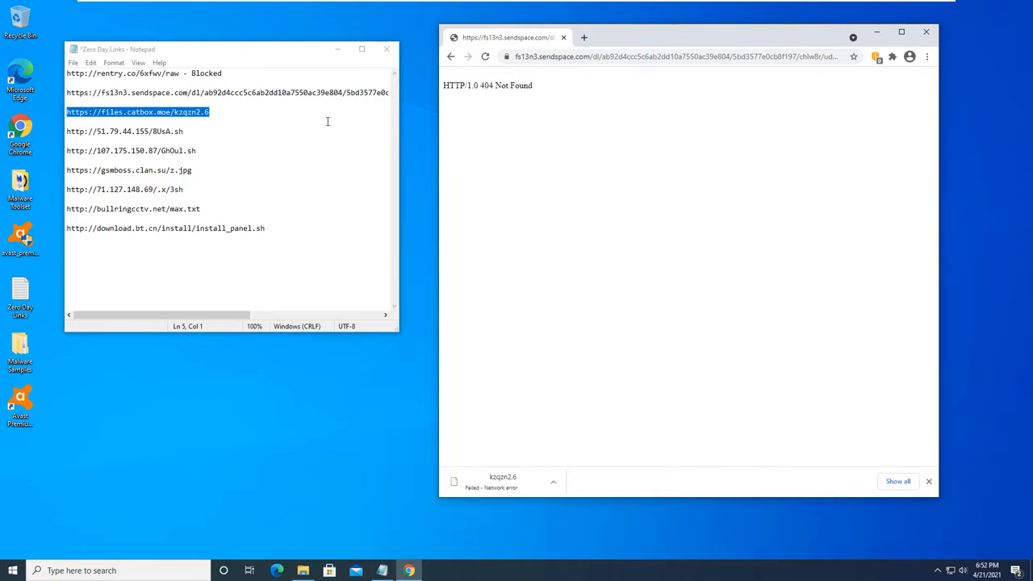
left_click(214, 113)
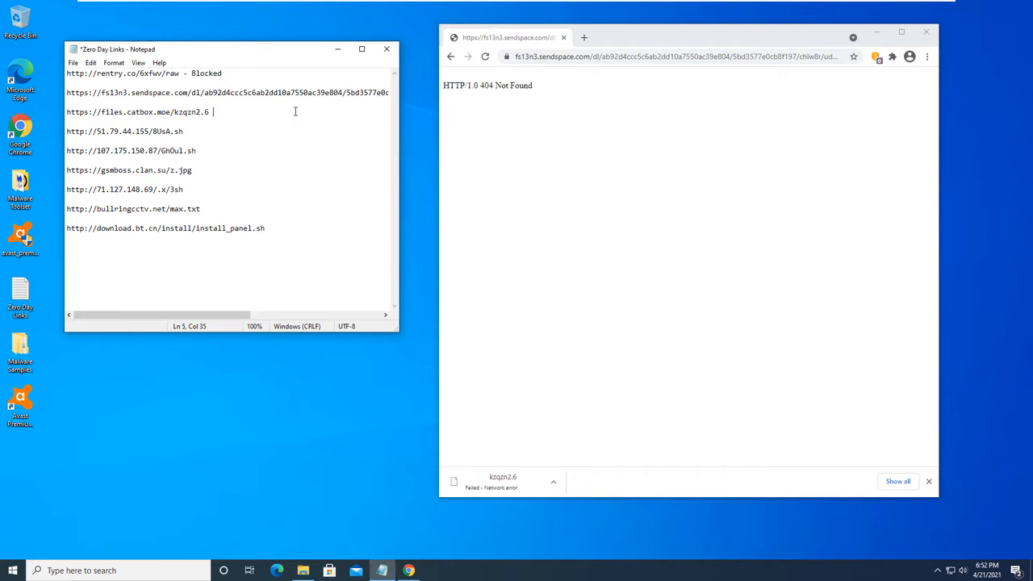
type("- BLock")
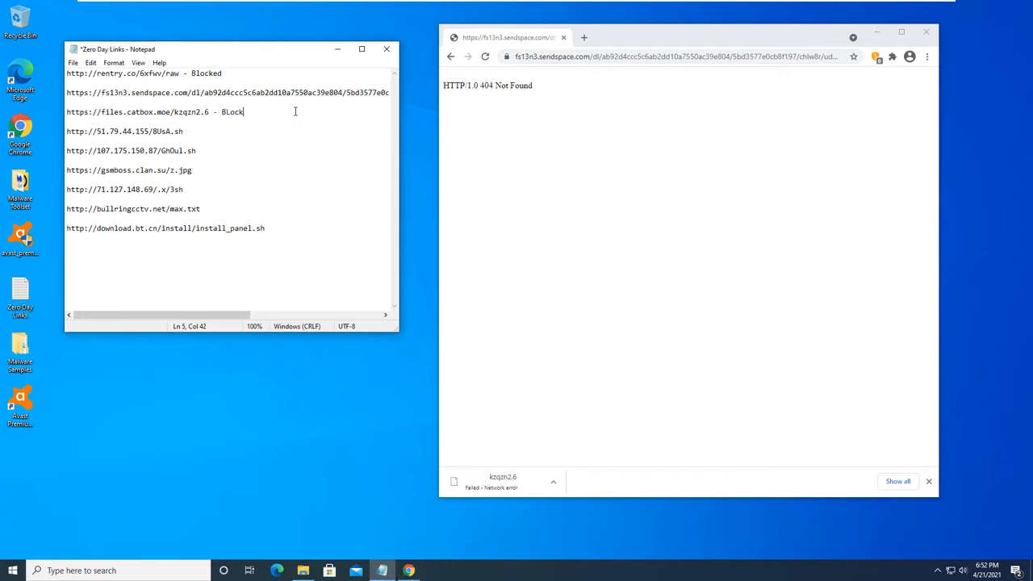
double_click(124, 131)
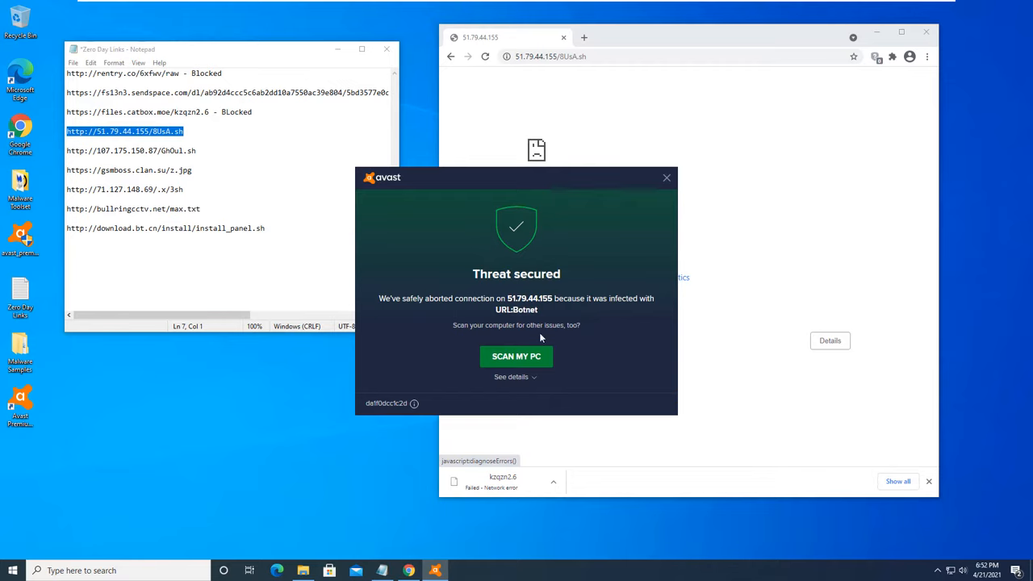
Review the 51.79.44.155 threat details and mark its 8UsA.sh link '- Blocked' in Notepad
left_click(512, 378)
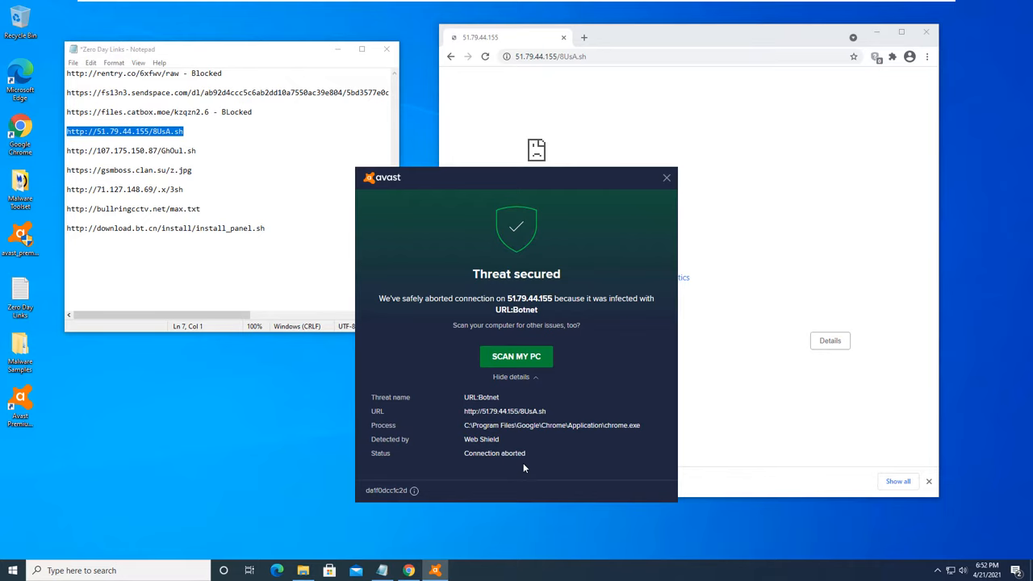
mouse_move(502, 443)
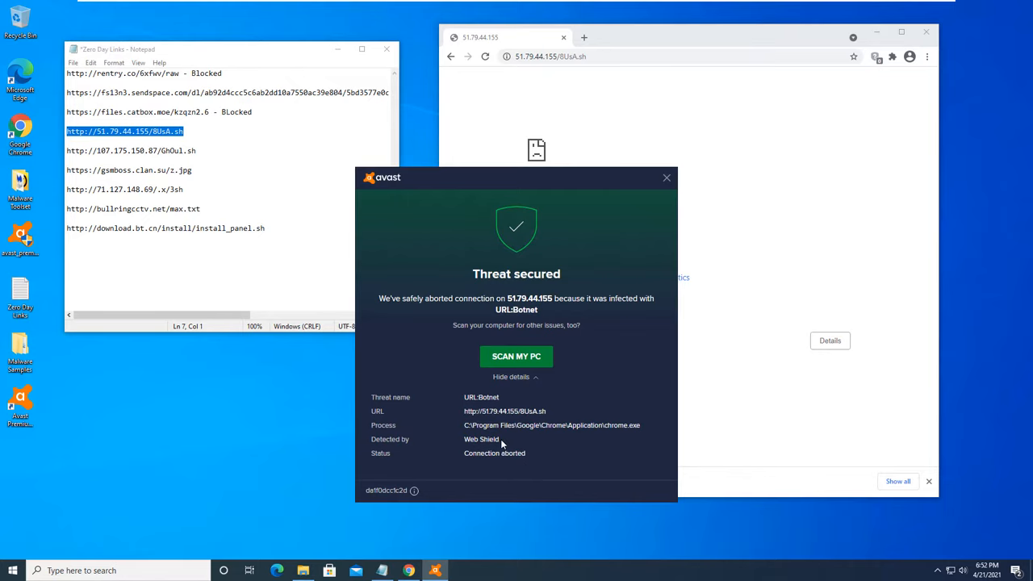
left_click(666, 177)
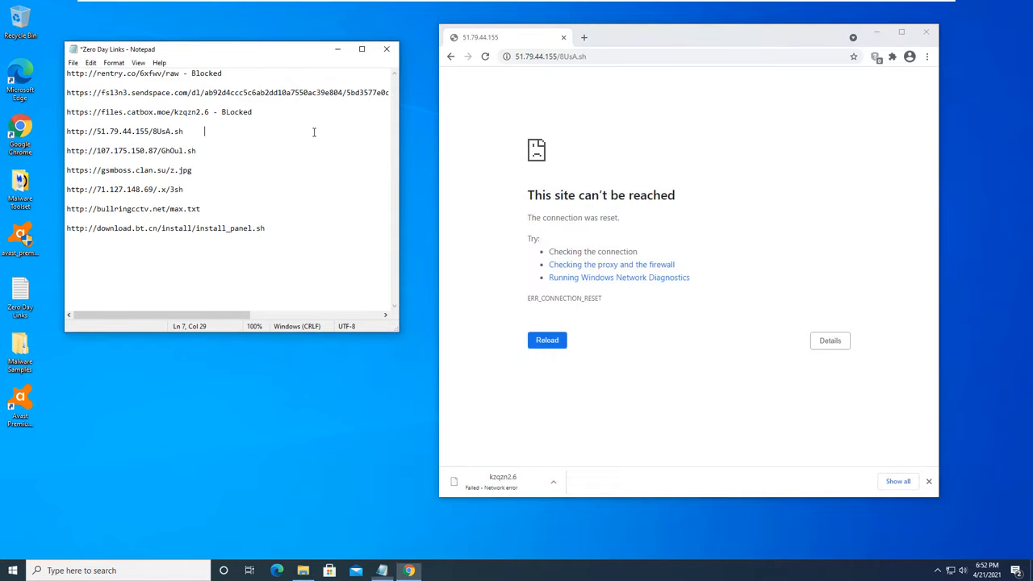
type("- Blocked")
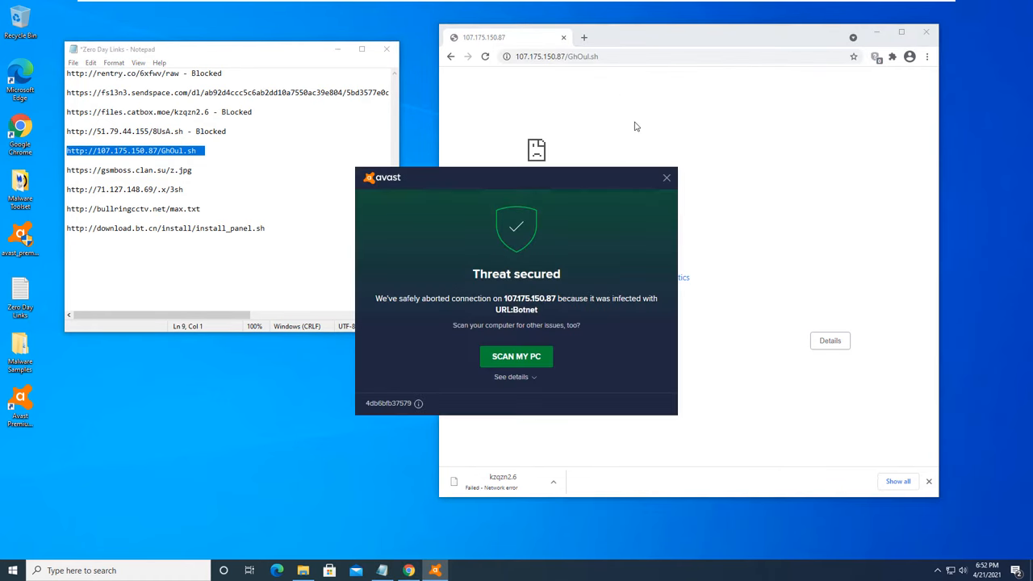
mouse_move(268, 200)
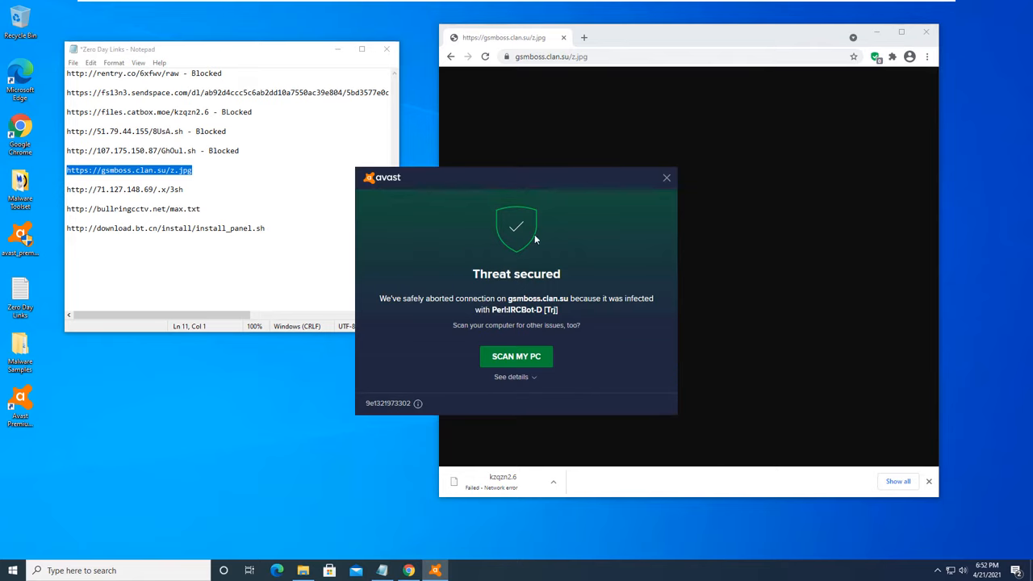
mouse_move(520, 318)
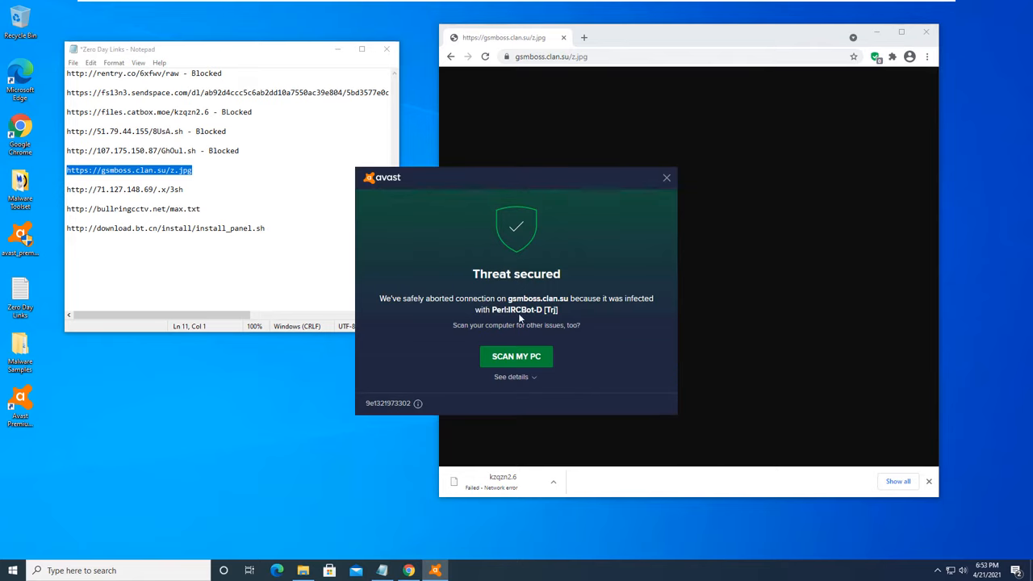
Review the gamboss.clan.su threat details and mark that link Blocked in Notepad
left_click(510, 378)
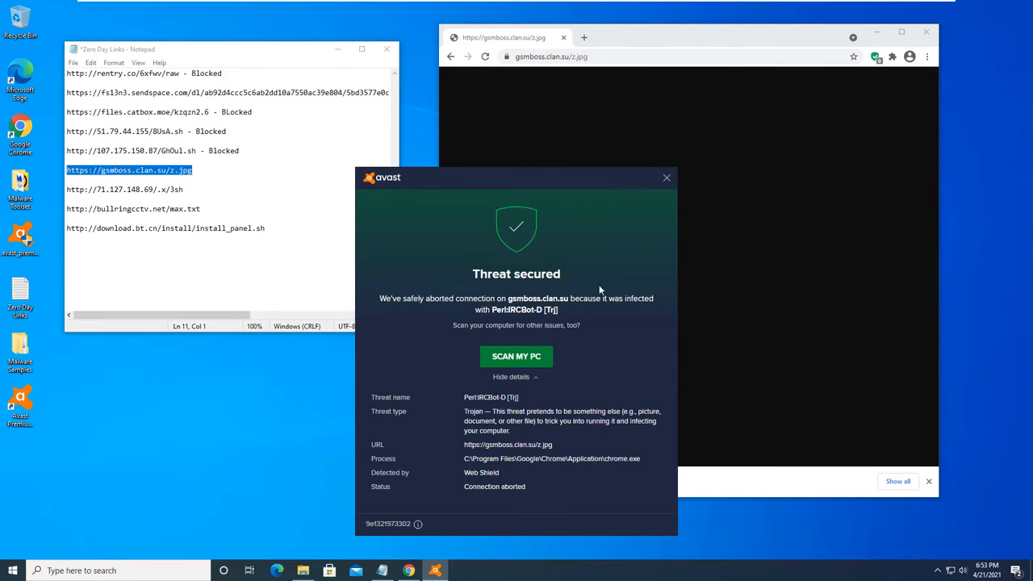
left_click(667, 178)
type(" - Blocked")
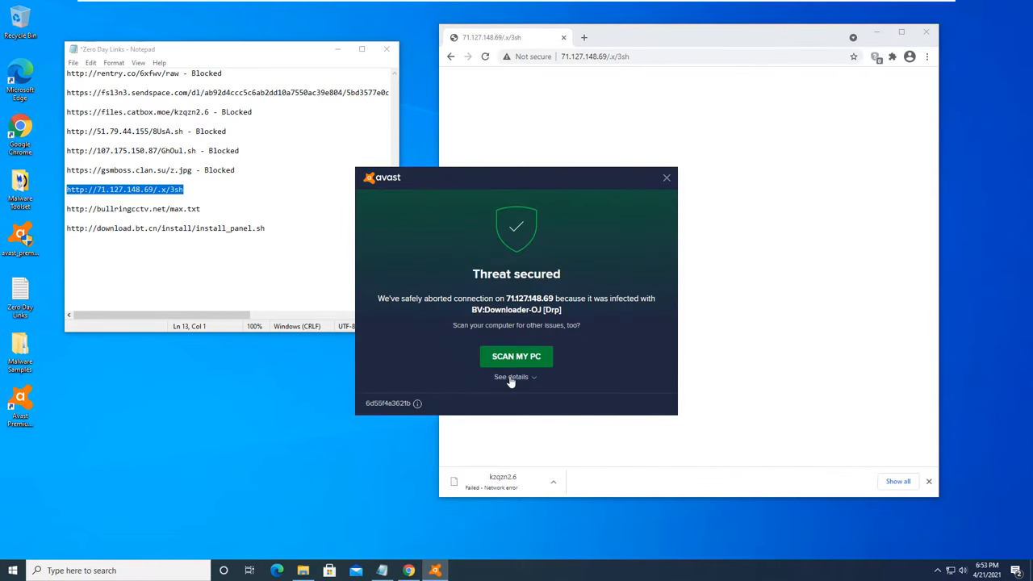
Review and dismiss the 71.127.148.69 alert, then view the bullringcctv.net Perl:Shellbot-O threat details
left_click(510, 378)
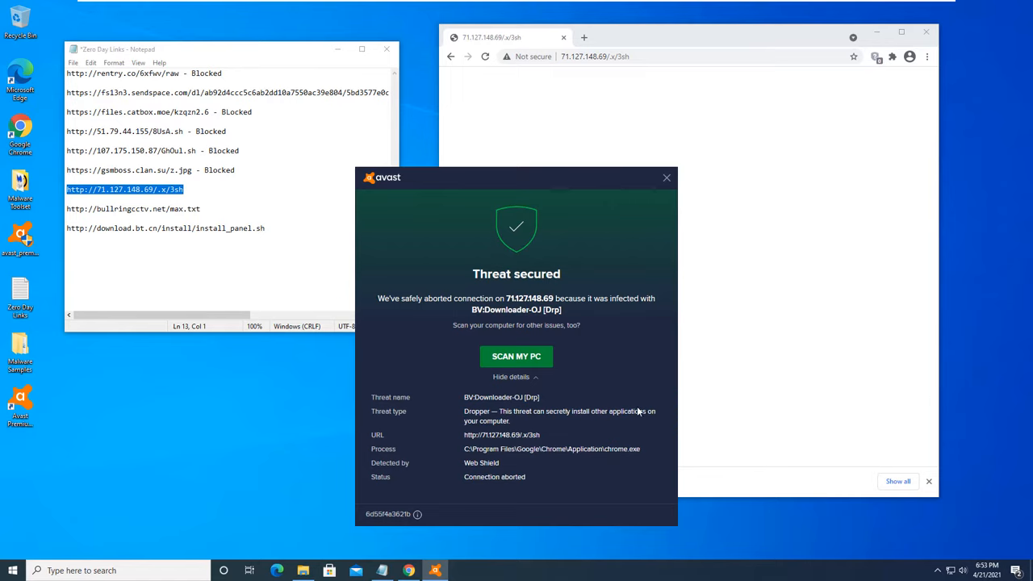
mouse_move(513, 484)
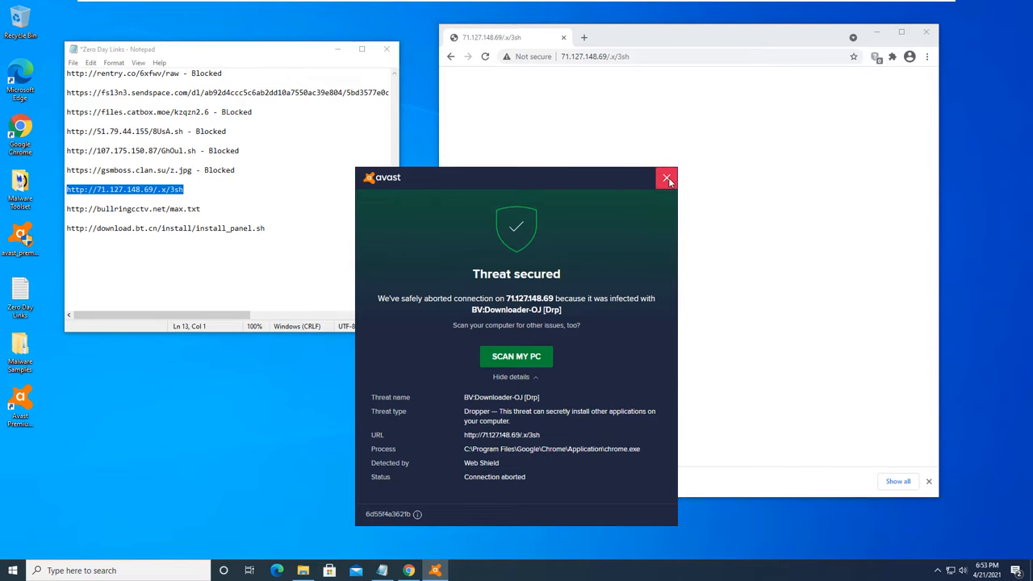
left_click(668, 177)
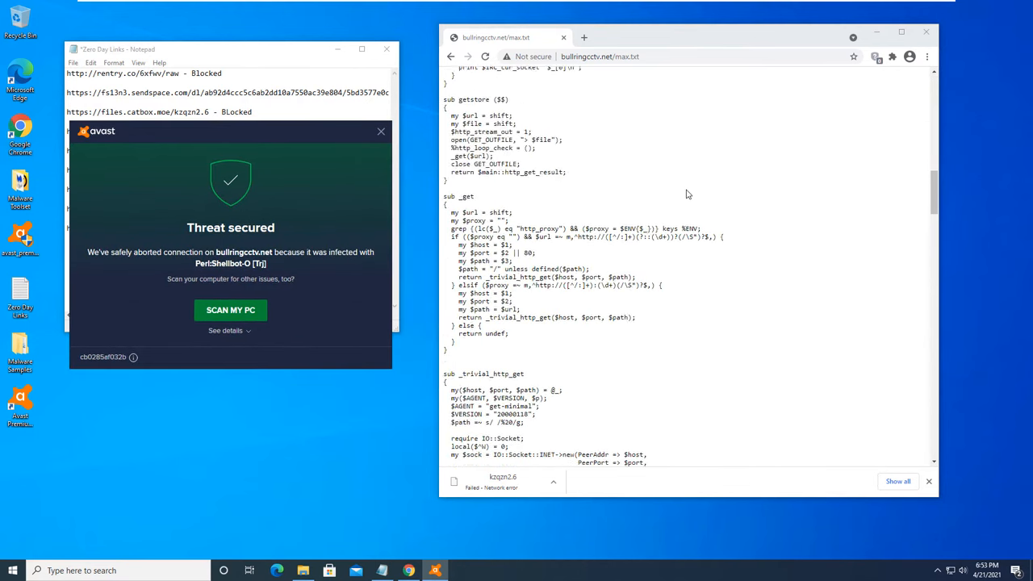
left_click(226, 329)
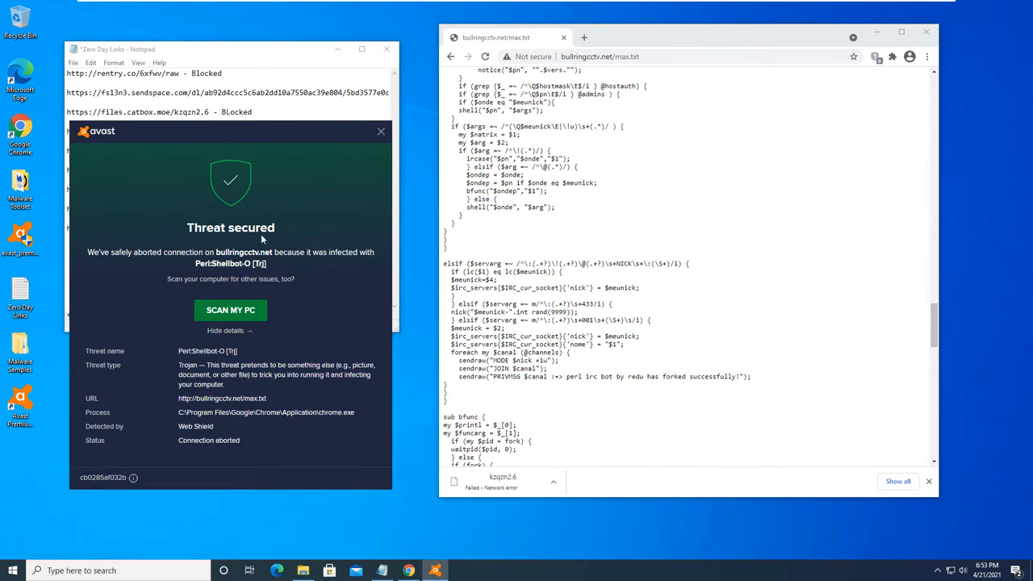
mouse_move(351, 378)
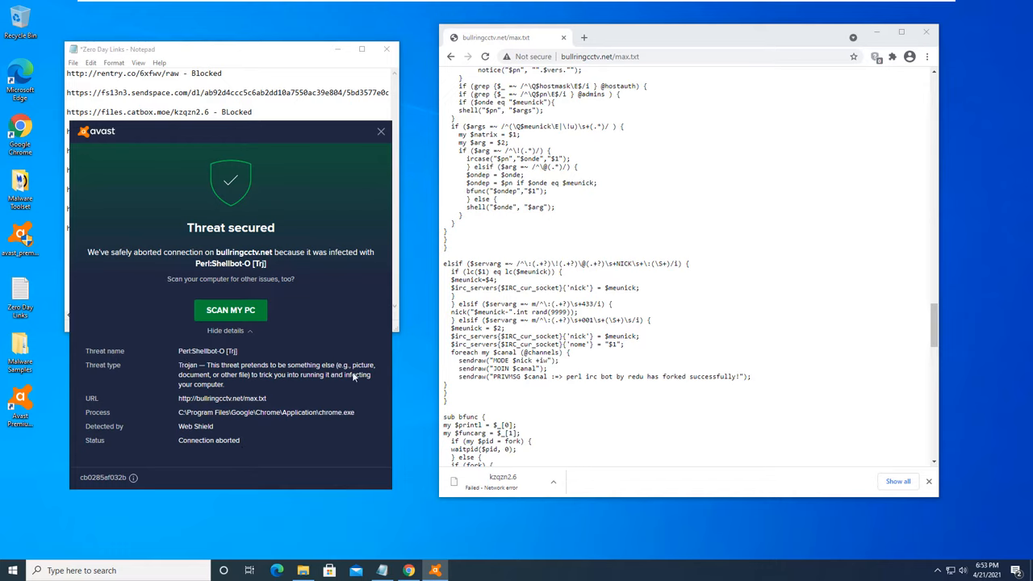
mouse_move(313, 388)
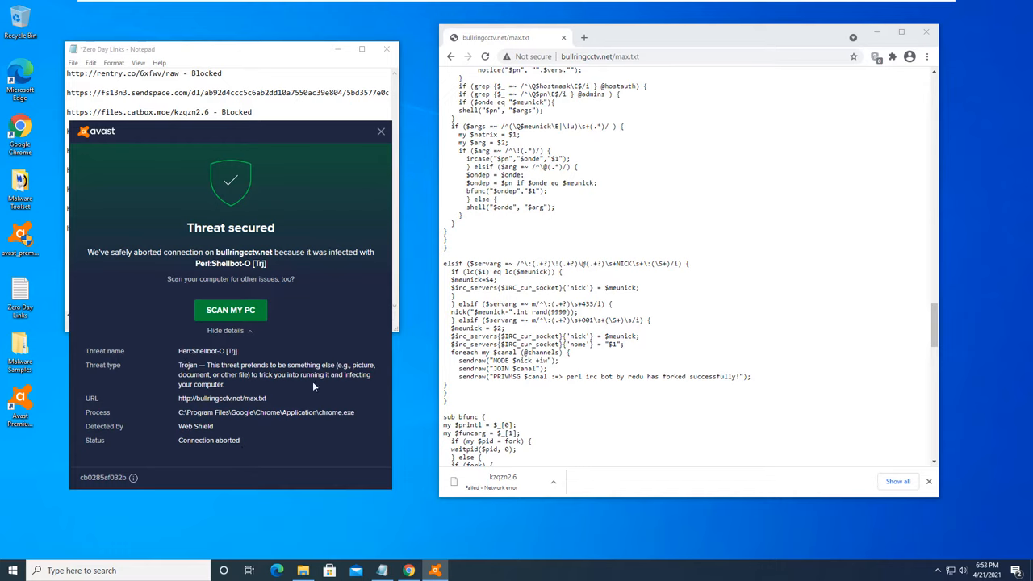
mouse_move(171, 433)
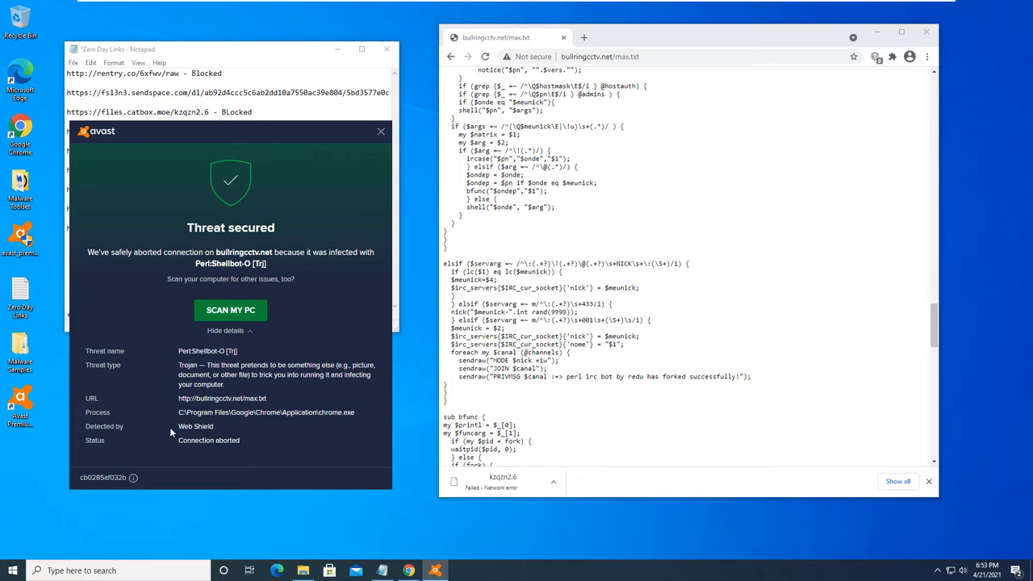
mouse_move(365, 125)
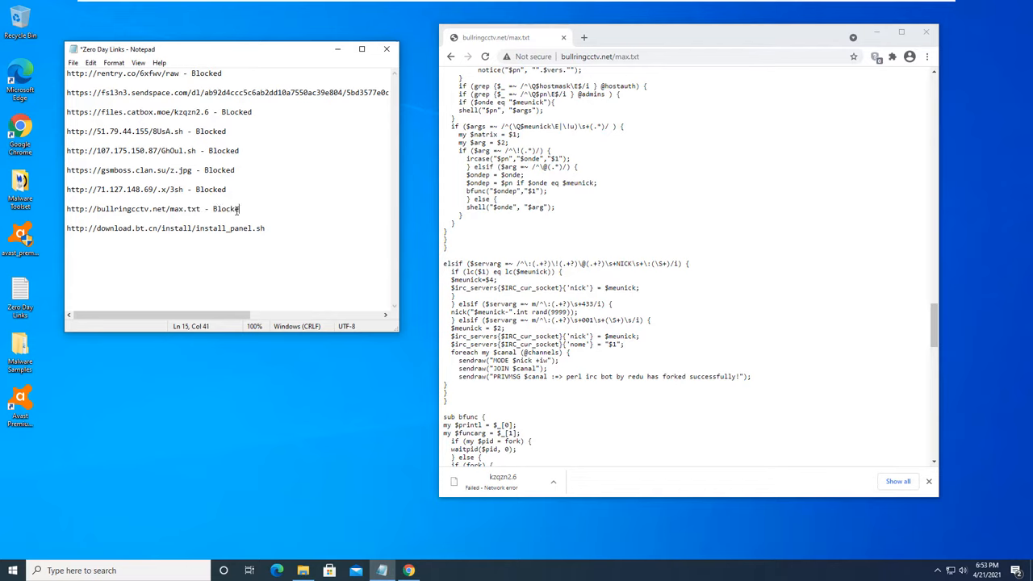
Scan the downloaded install_panel.sh with Avast from Downloads and confirm no malware was found
triple_click(165, 228)
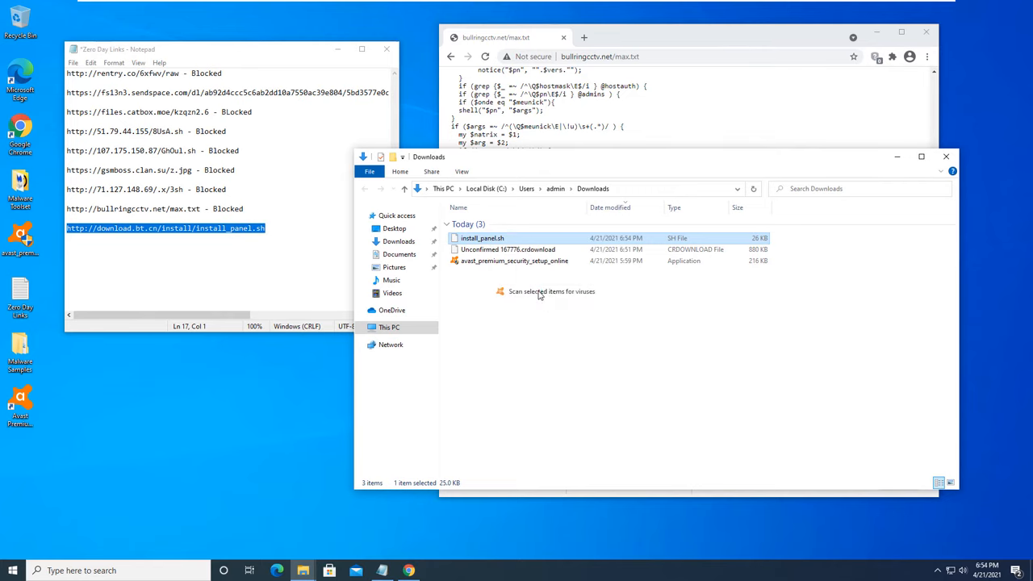
left_click(553, 291)
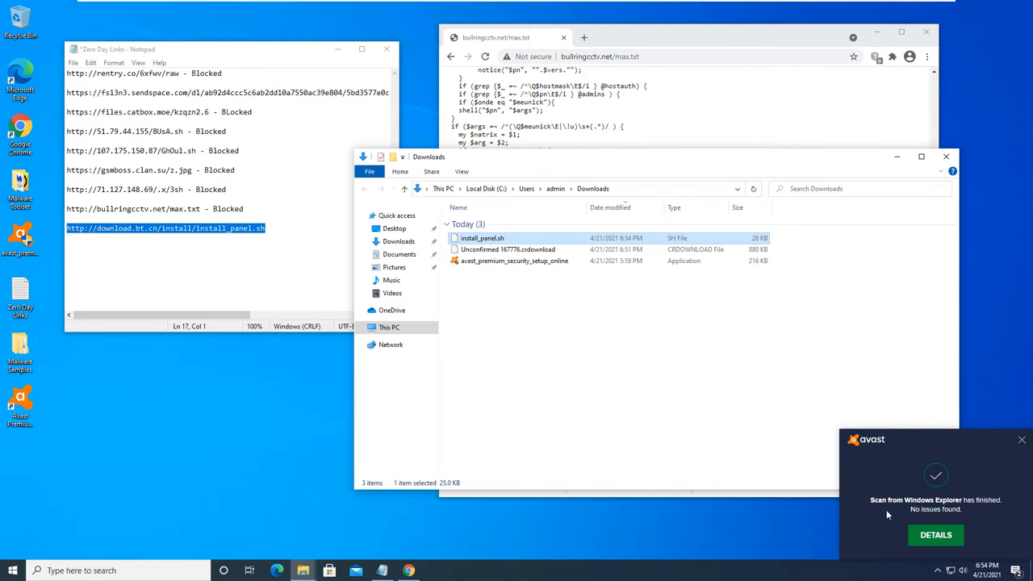
left_click(937, 534)
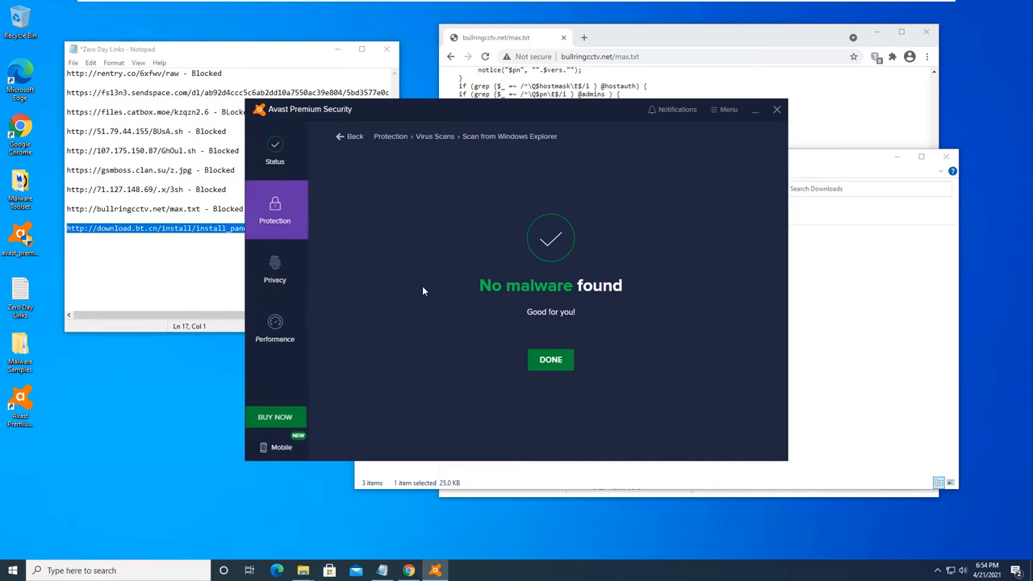
left_click(550, 359)
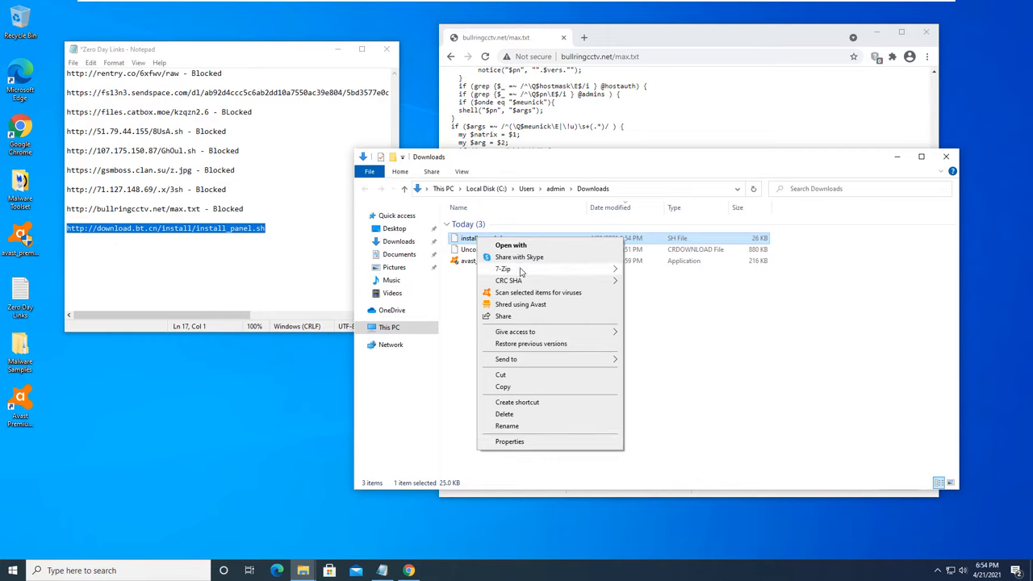
mouse_move(526, 443)
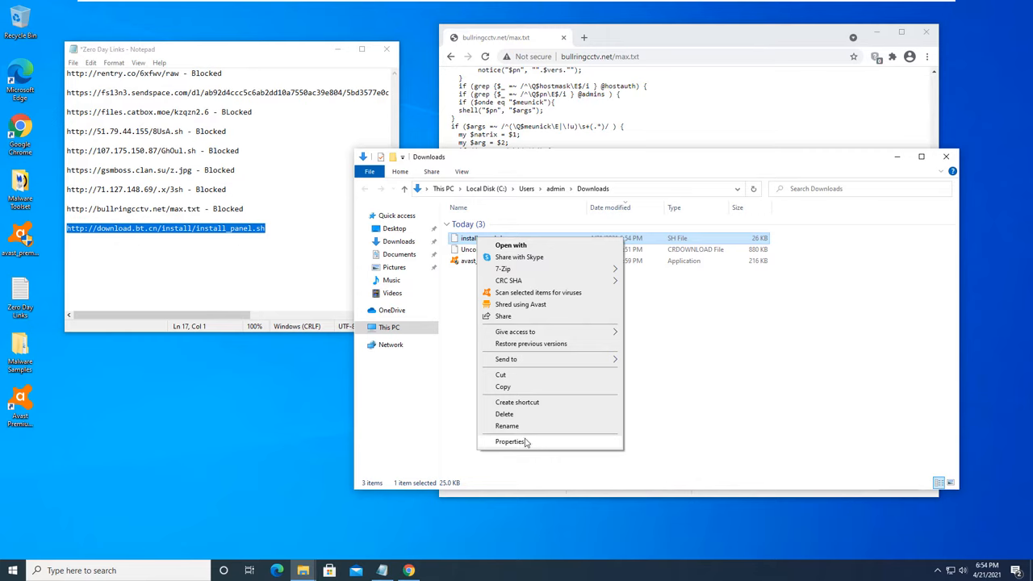
mouse_move(524, 347)
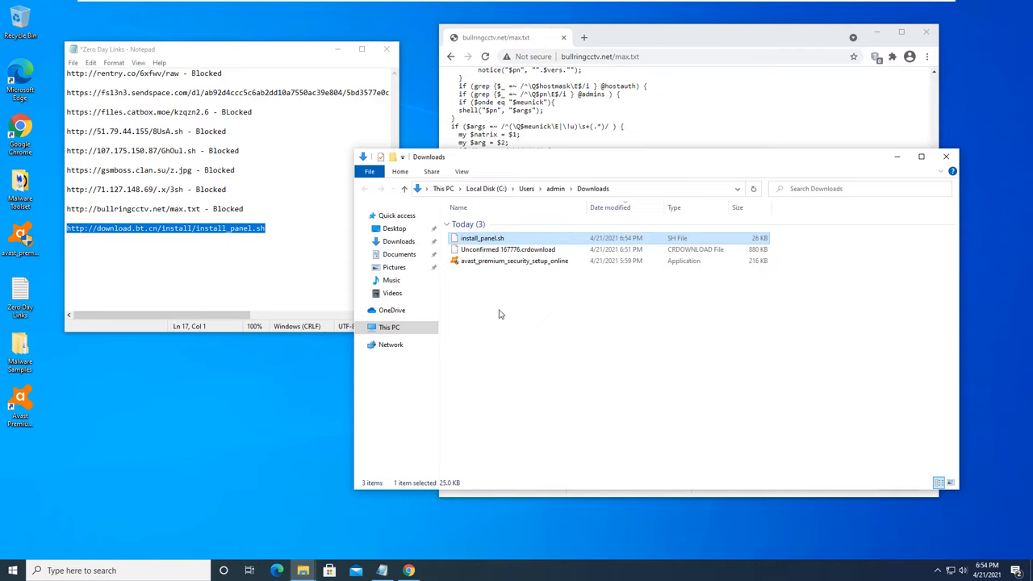
View install_panel.sh as plain text in Notepad and read through the bash script
double_click(481, 237)
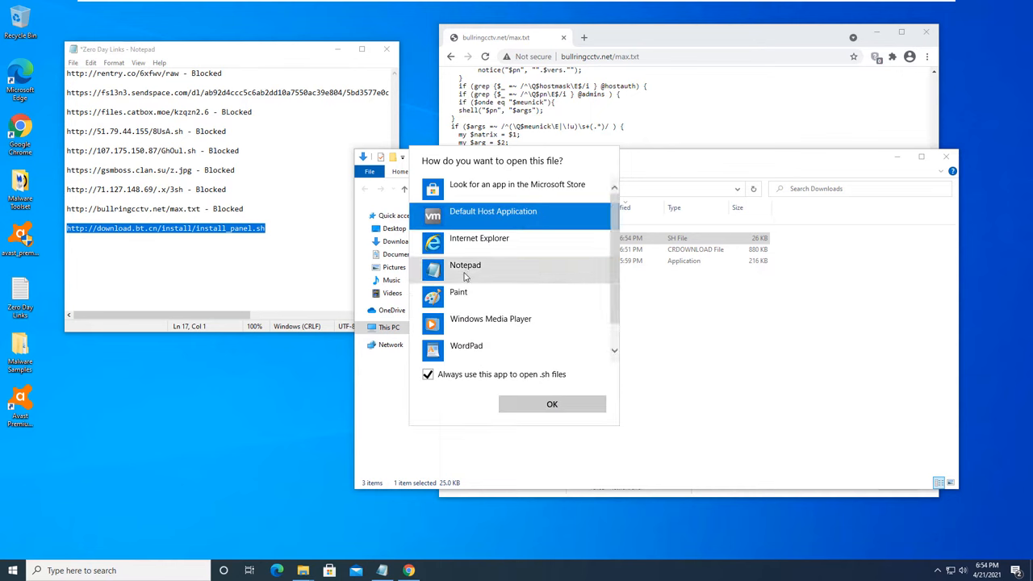
left_click(552, 404)
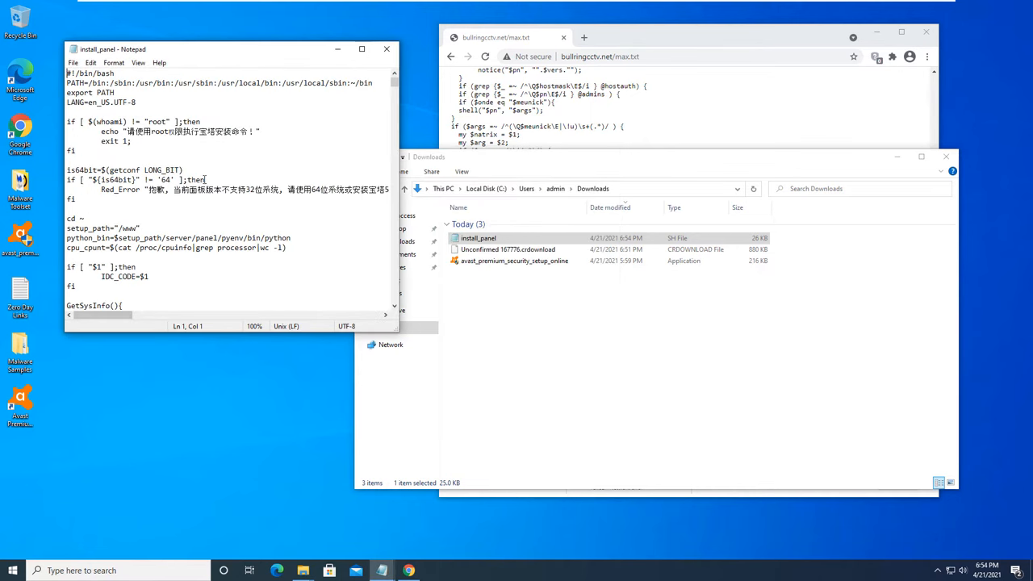
scroll("down", 3)
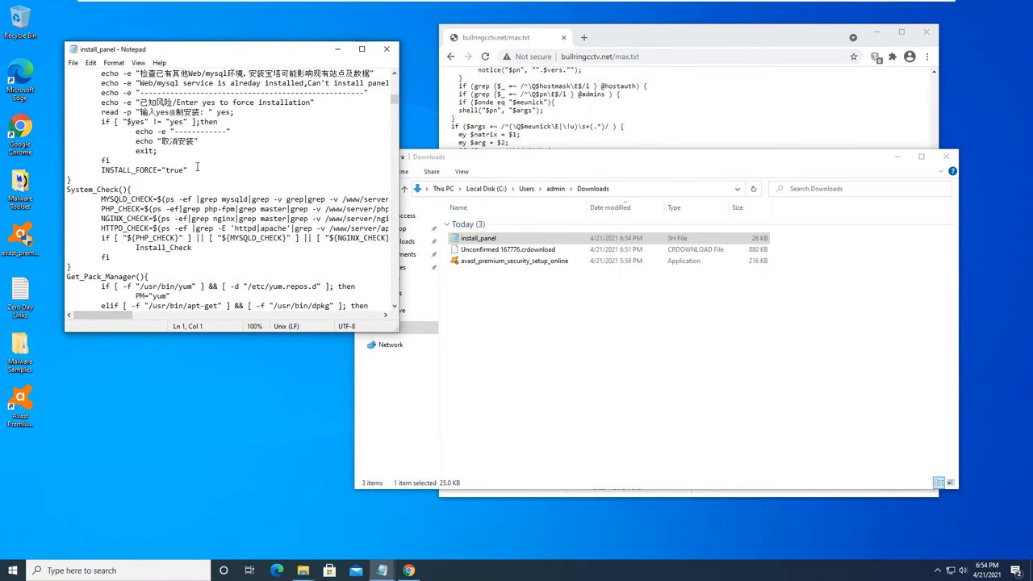
scroll("down", 3)
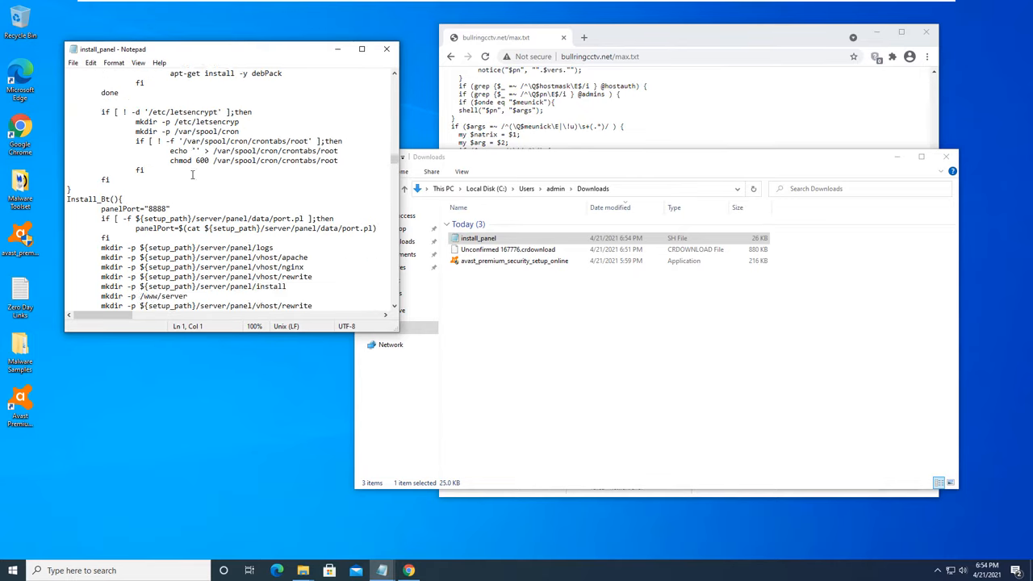
scroll("down", 3)
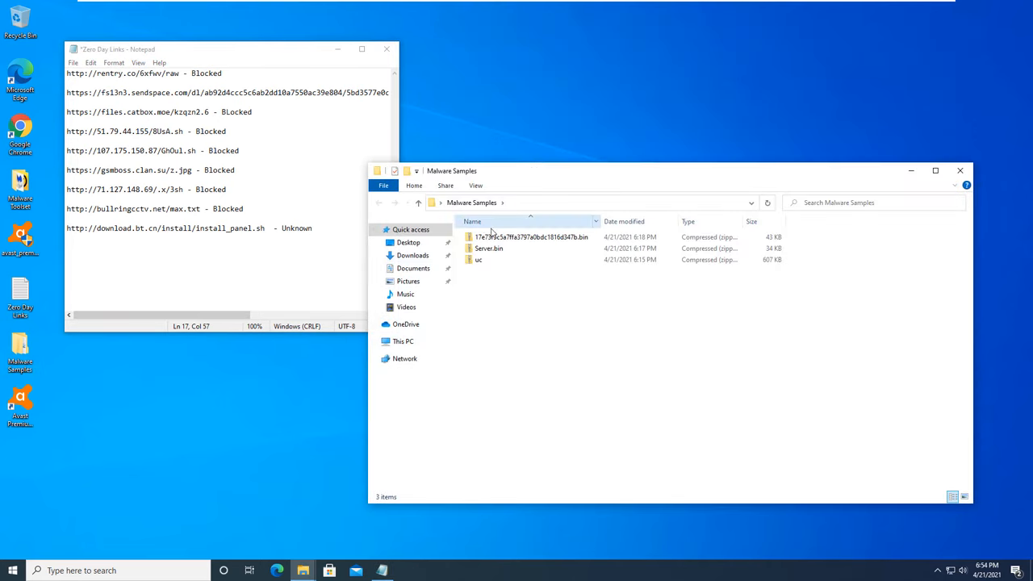
Extract the first password-protected sample with 7-Zip and view Avast locking it as Win32:BotX-gen Trojan
right_click(533, 236)
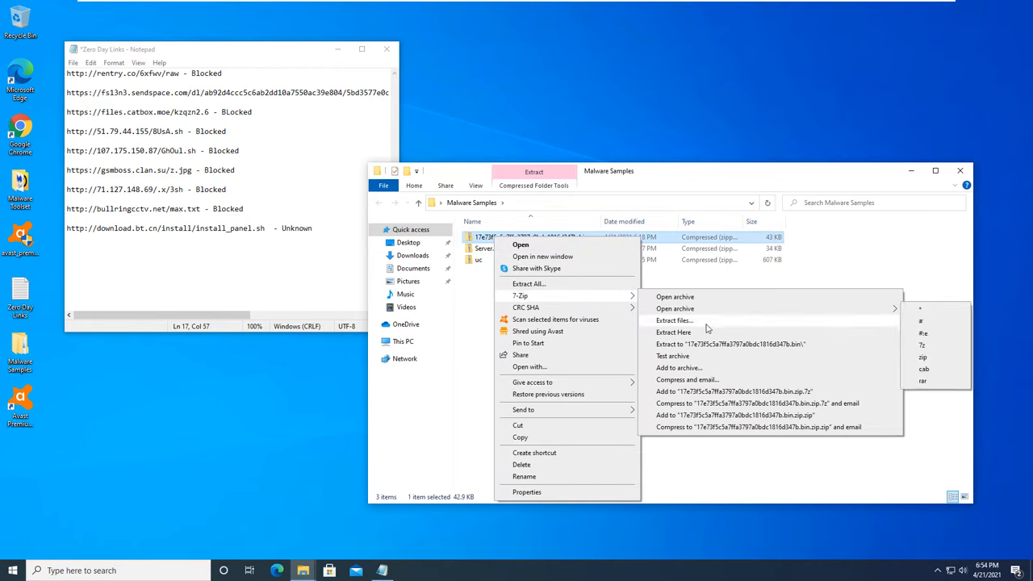
left_click(673, 333)
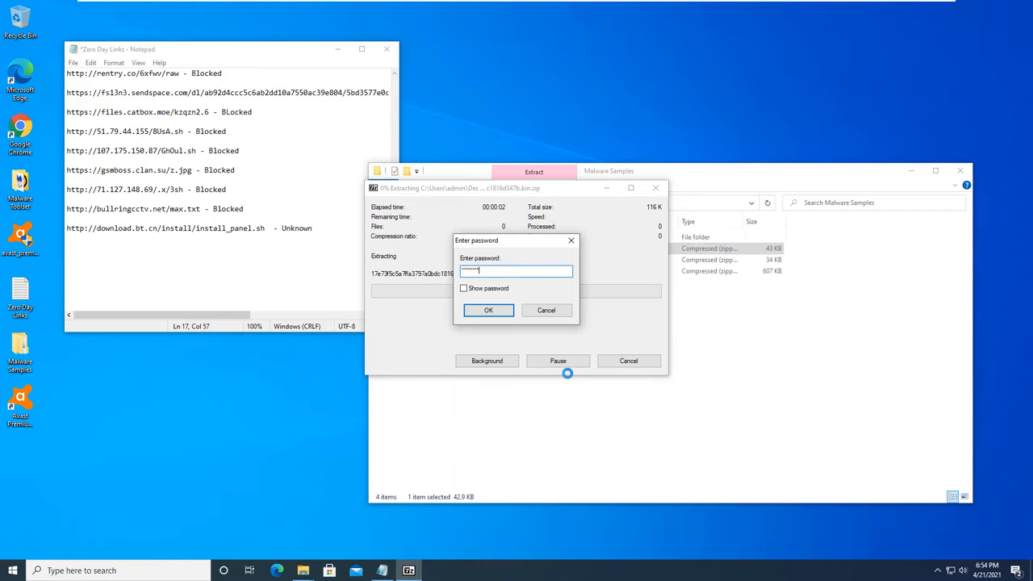
left_click(488, 310)
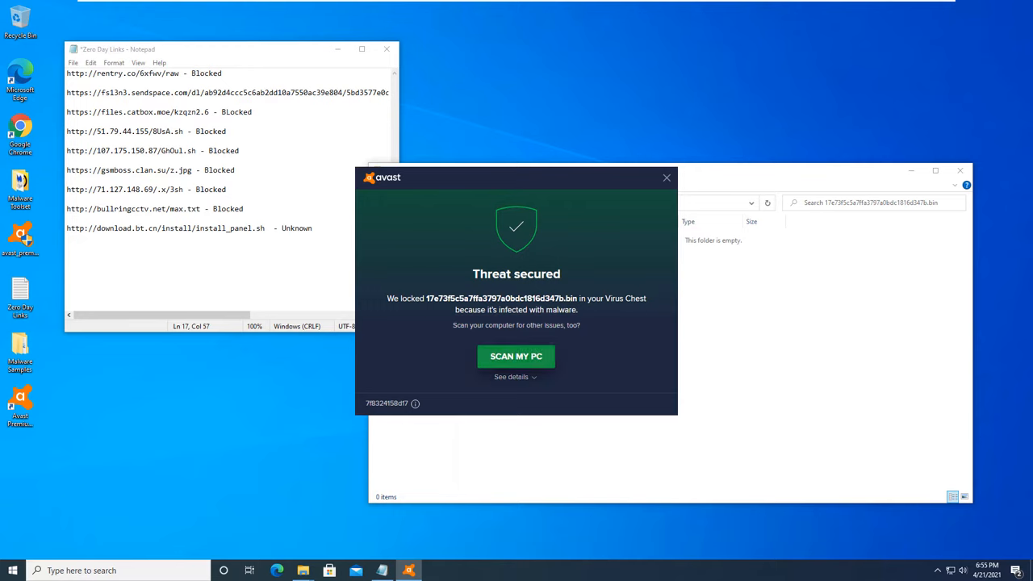
left_click(515, 377)
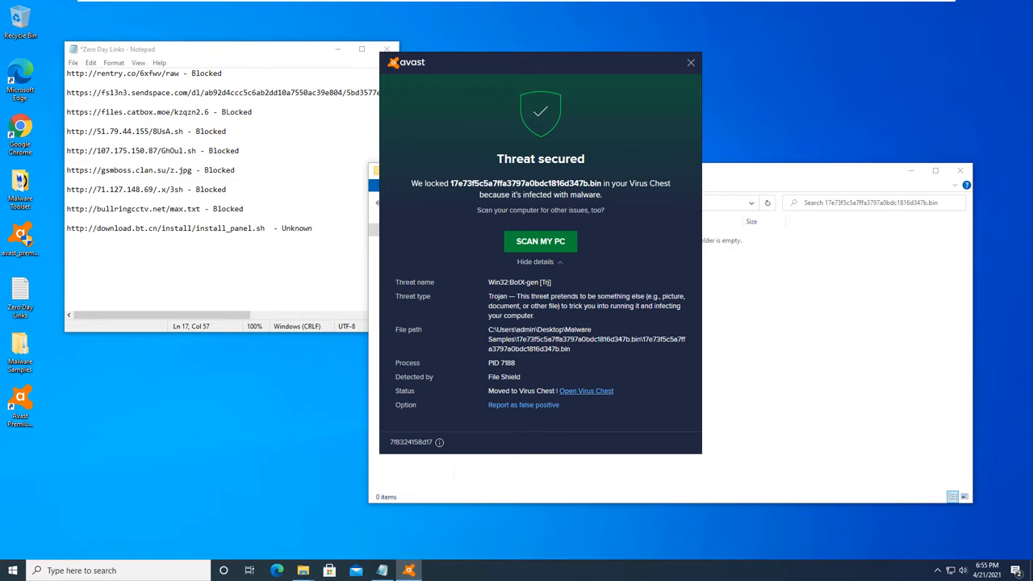
left_click(586, 390)
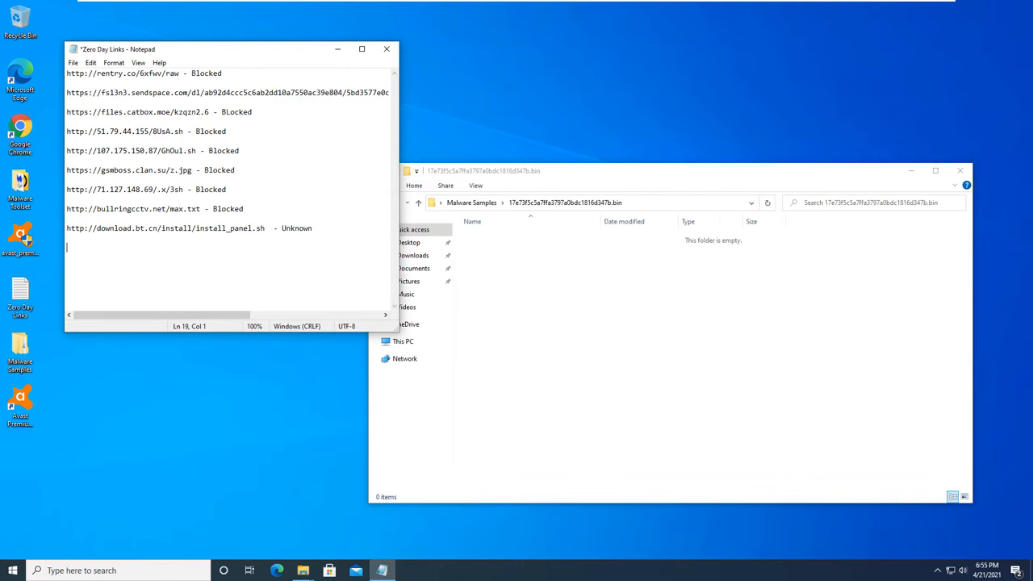
Add 'Malware Sample 1 - Blocked' plus Sample 2 and 3 lines, and close the empty extracted folder
type("Malware Sample")
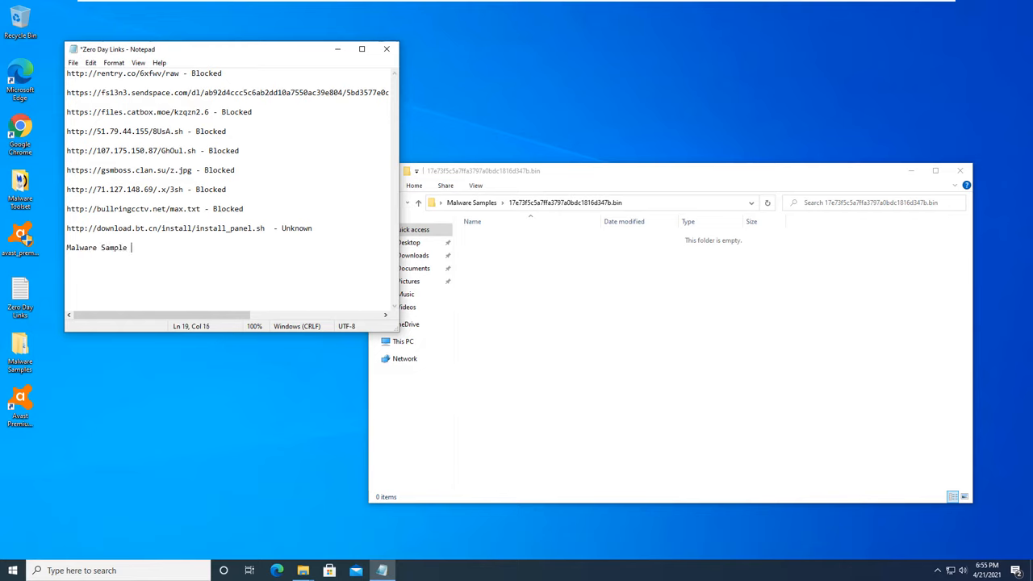
type("1 - BLock")
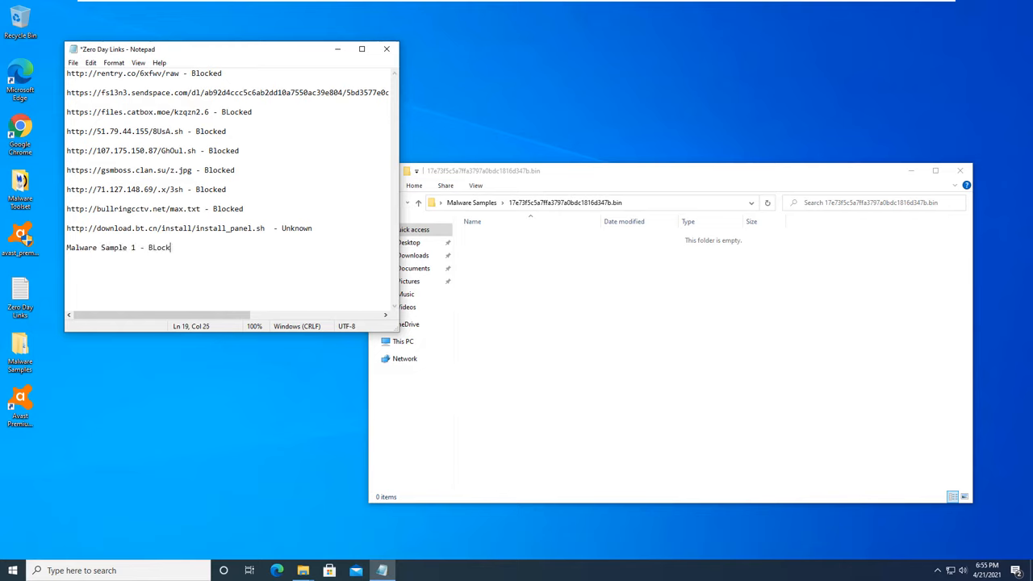
key("Backspace")
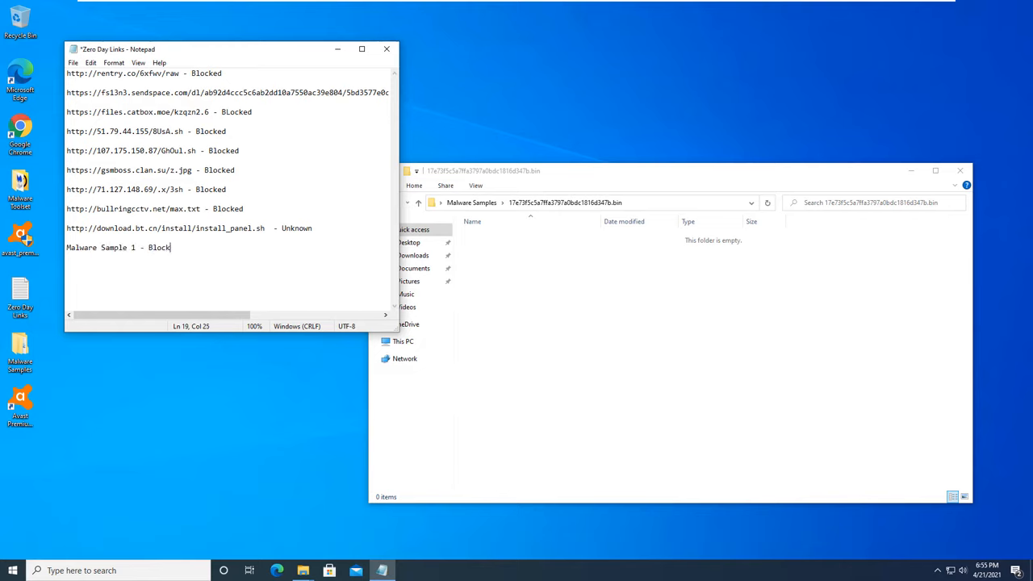
type("Malware SAmple 2")
type("Malware Sample 3")
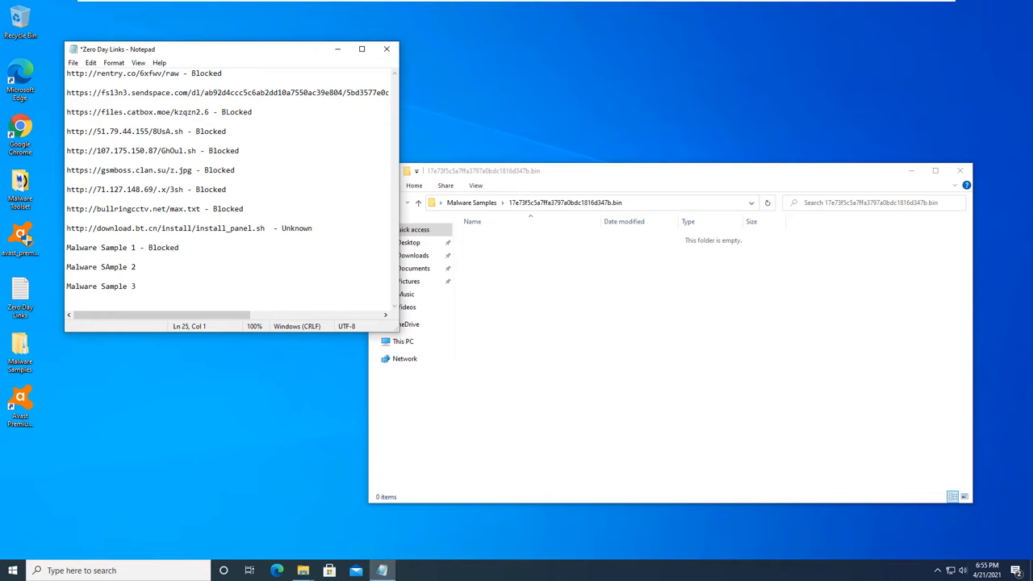
left_click(959, 171)
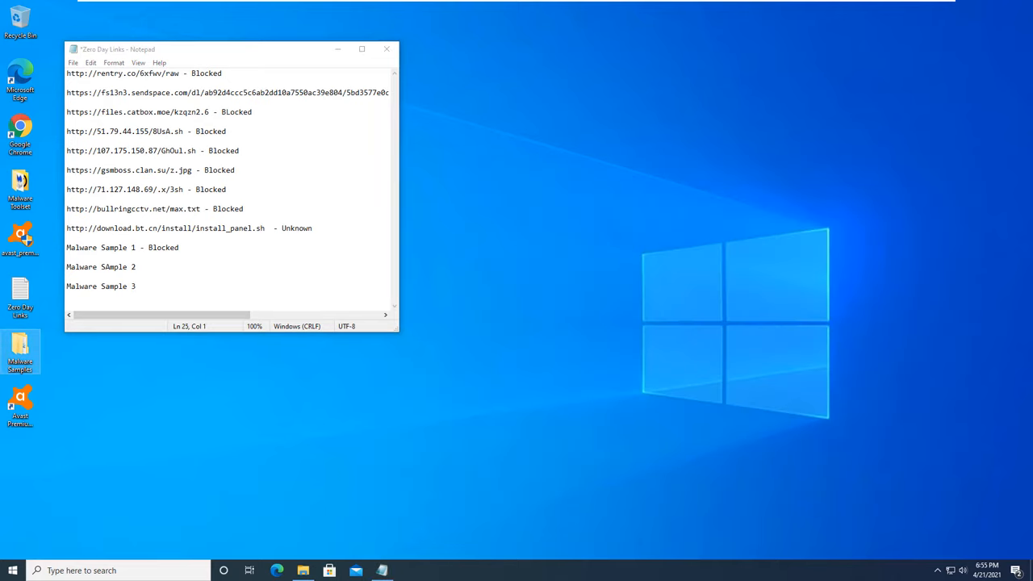
Extract Server.bin, view Avast's secured-threat details, and mark Malware Sample 2 '- Blocked'
double_click(20, 352)
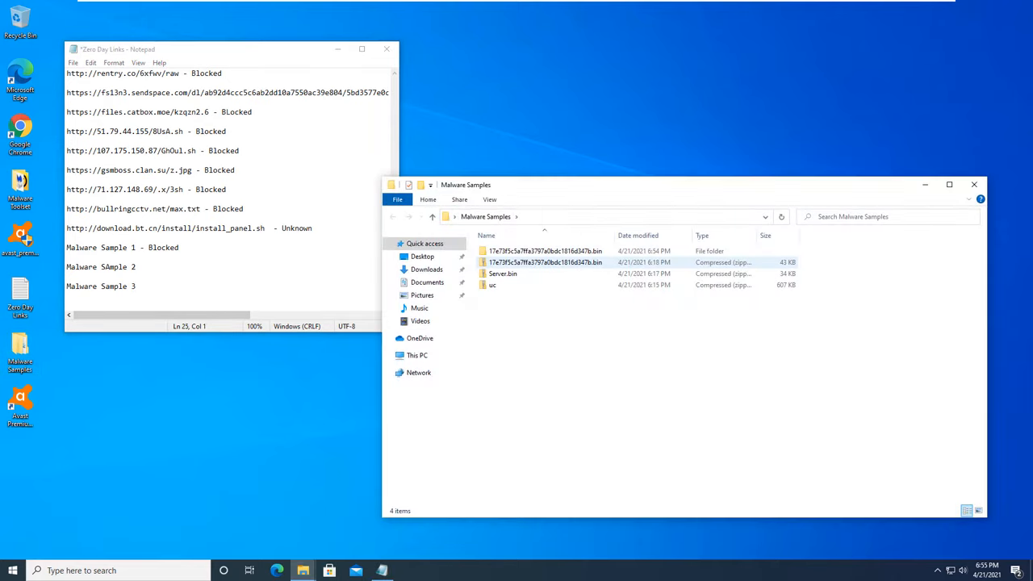
right_click(503, 275)
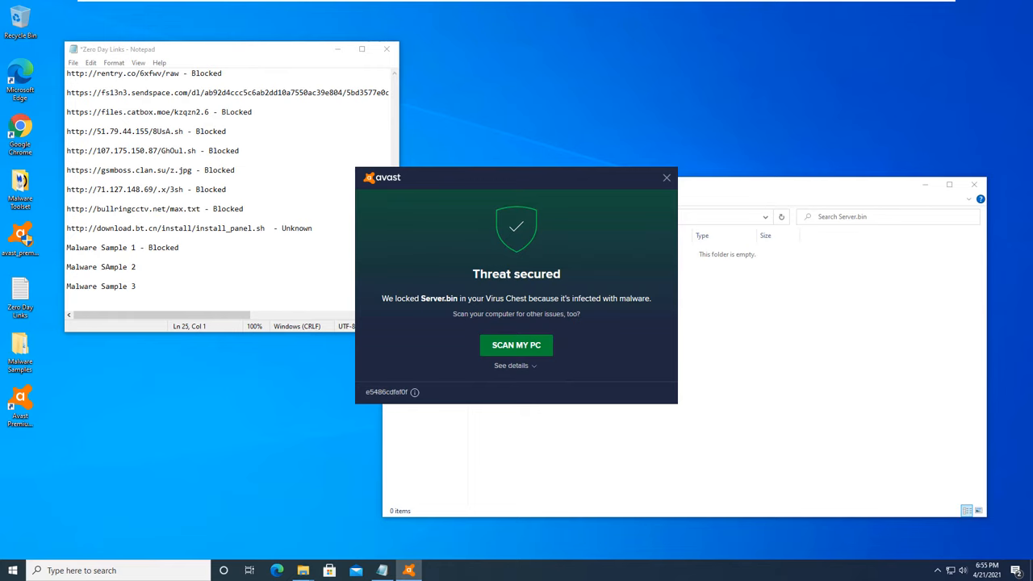
left_click(516, 365)
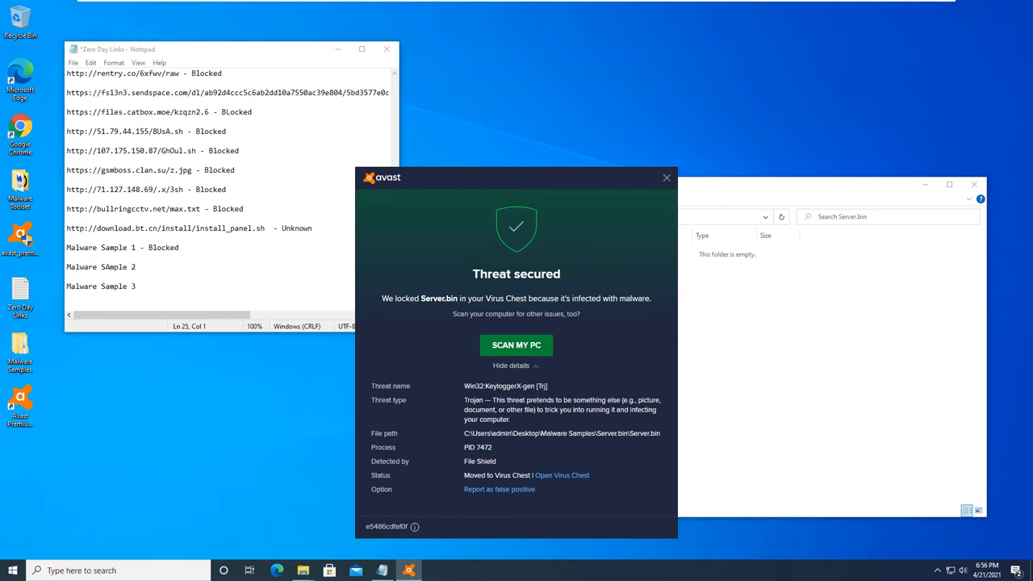
left_click(665, 177)
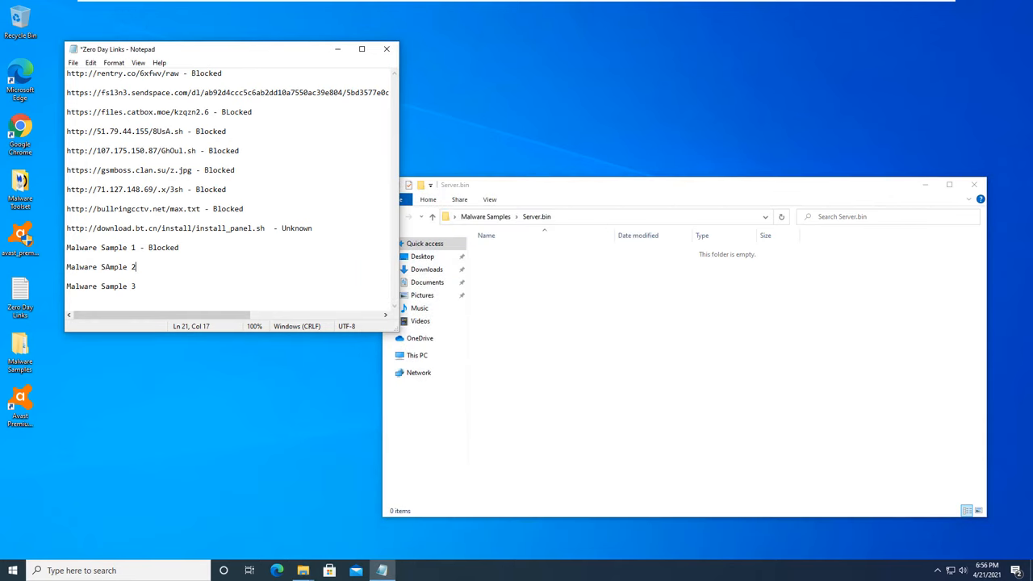
type("- Blocked")
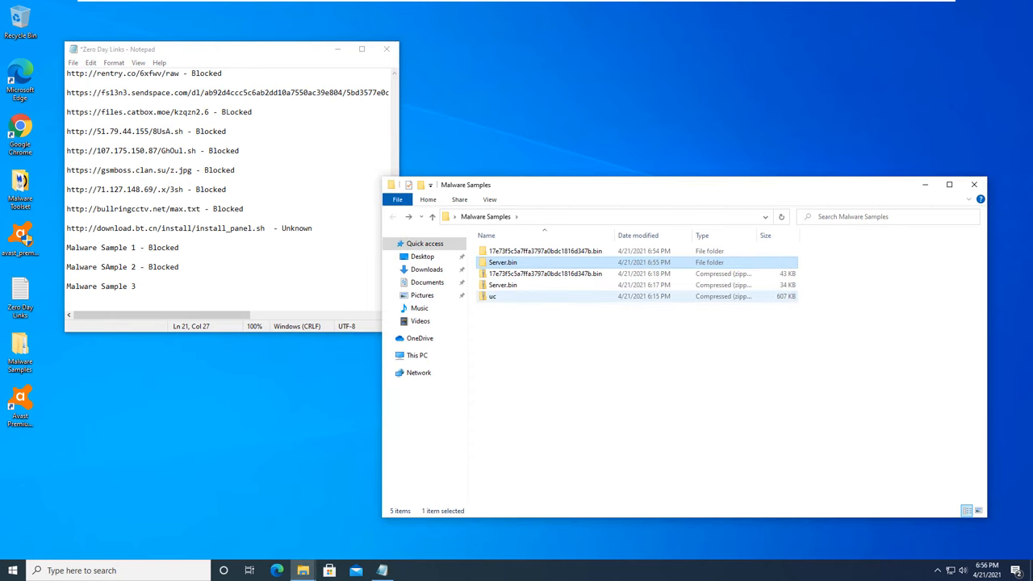
Extract the wi archive with its password, scan wi with Avast finding no malware, and head to virustotal.com
right_click(493, 297)
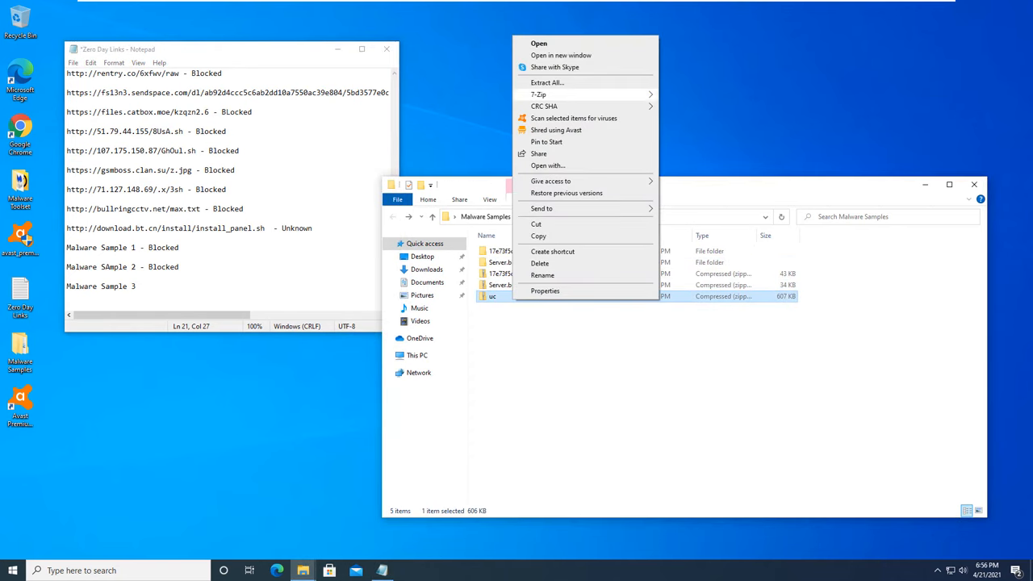
left_click(547, 82)
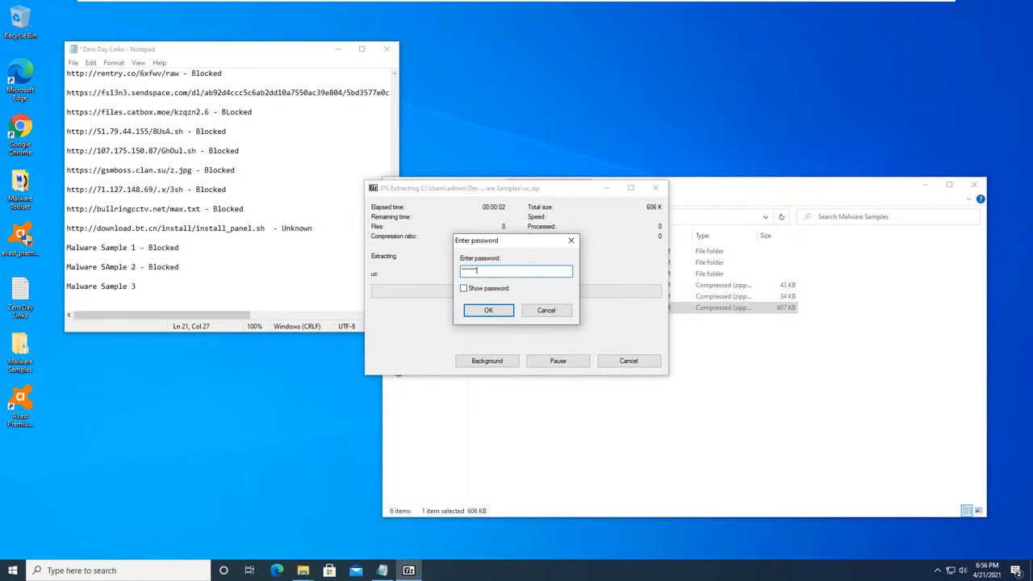
left_click(487, 310)
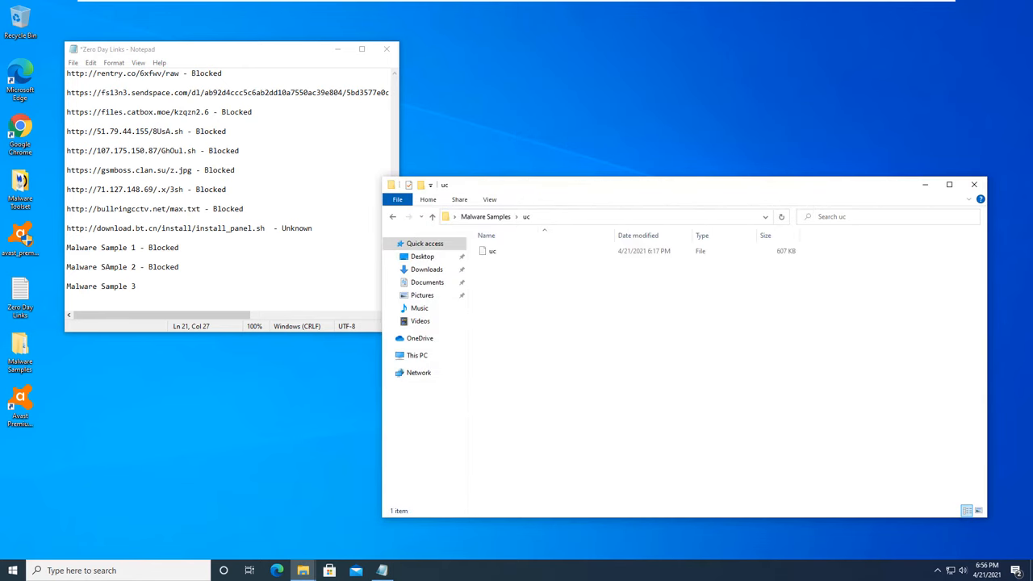
right_click(493, 251)
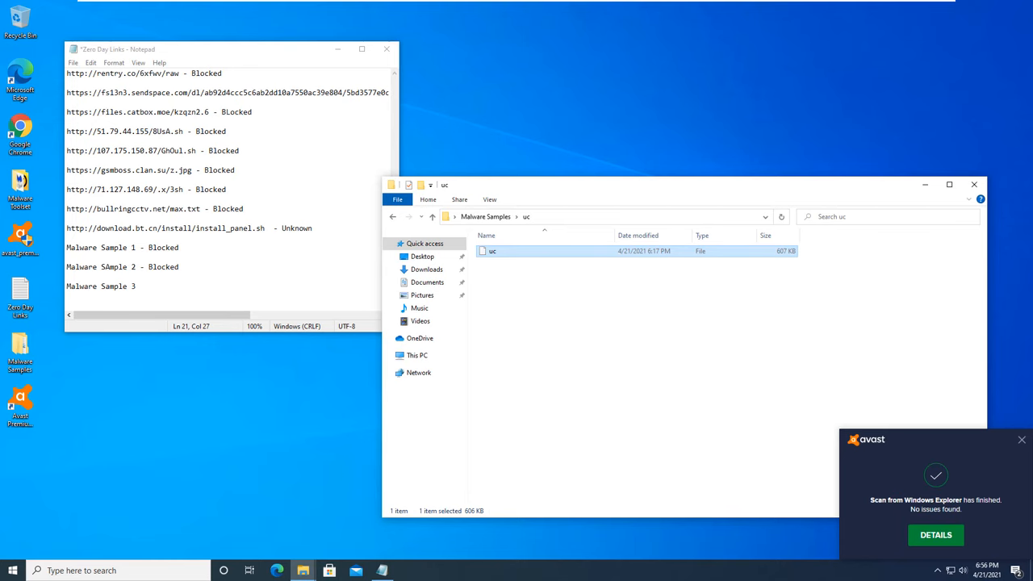
left_click(936, 534)
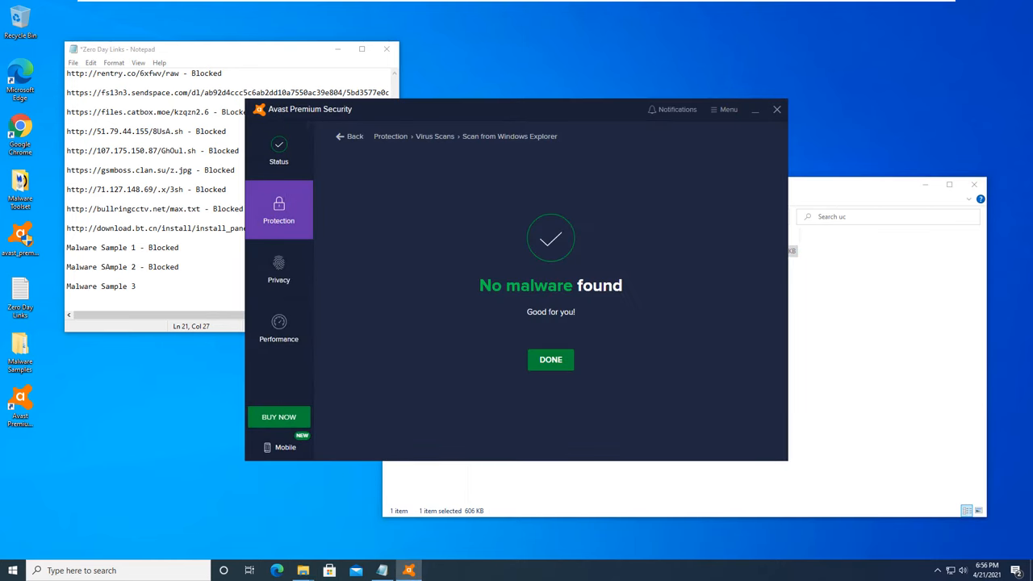
left_click(551, 359)
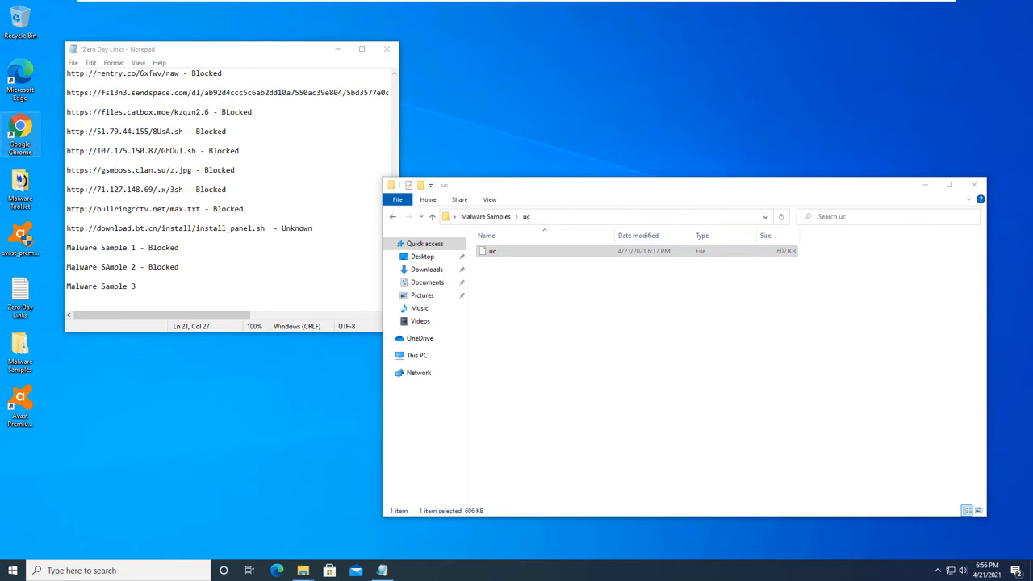
type("virustotal.com/gui/")
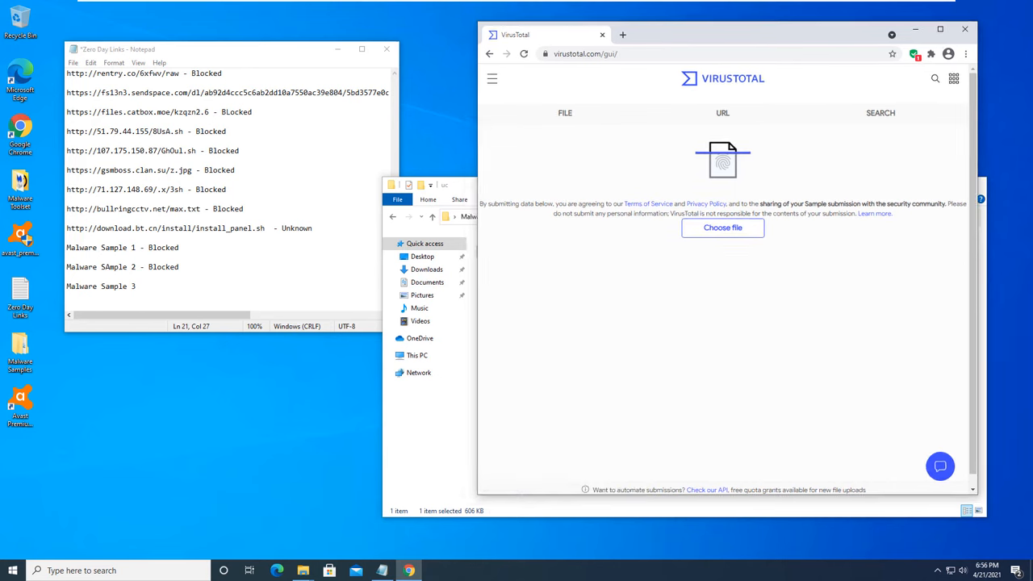
Upload the wi sample to VirusTotal, review detections, and start marking Sample 3 '- False Positive'
left_click(723, 227)
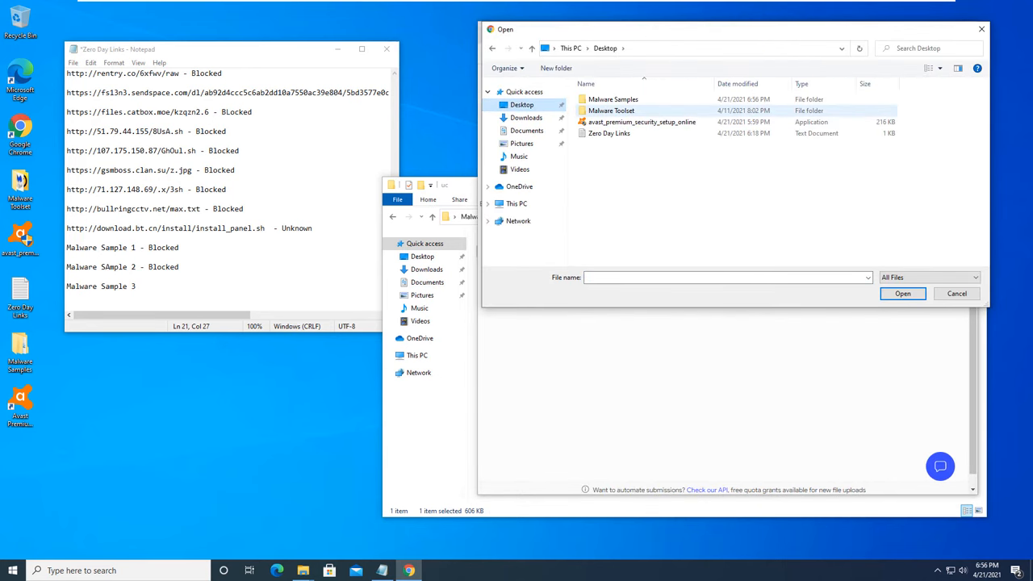
double_click(614, 99)
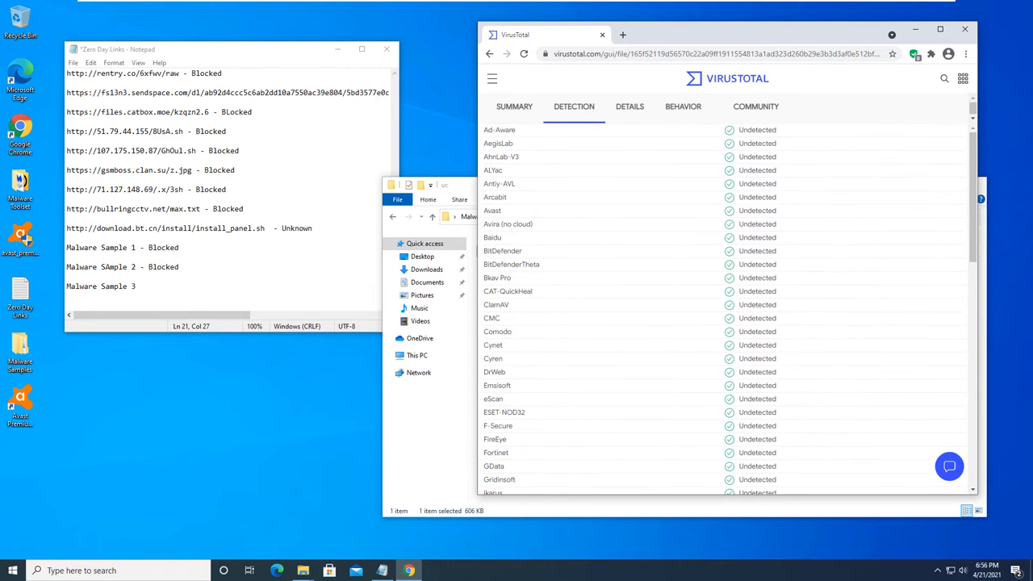
scroll("down", 3)
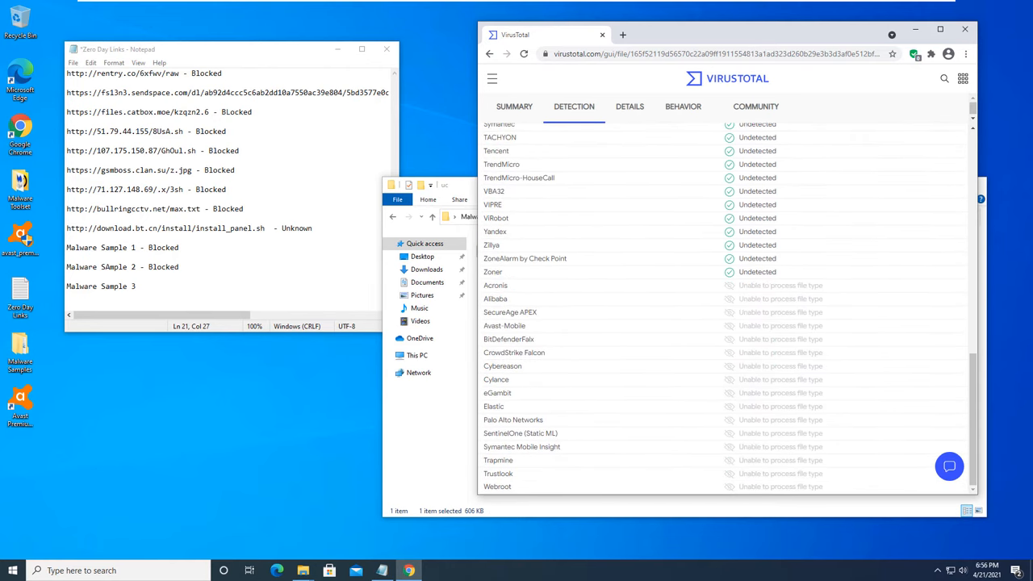
type("- False Positive")
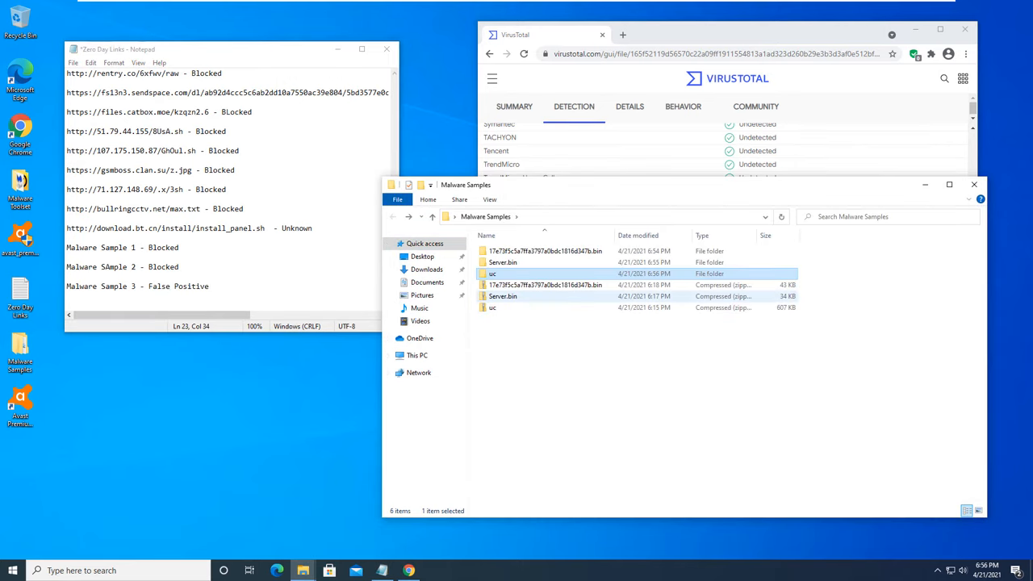
Upload install_panel from Downloads to VirusTotal and review its undetected behaviour results
left_click(426, 268)
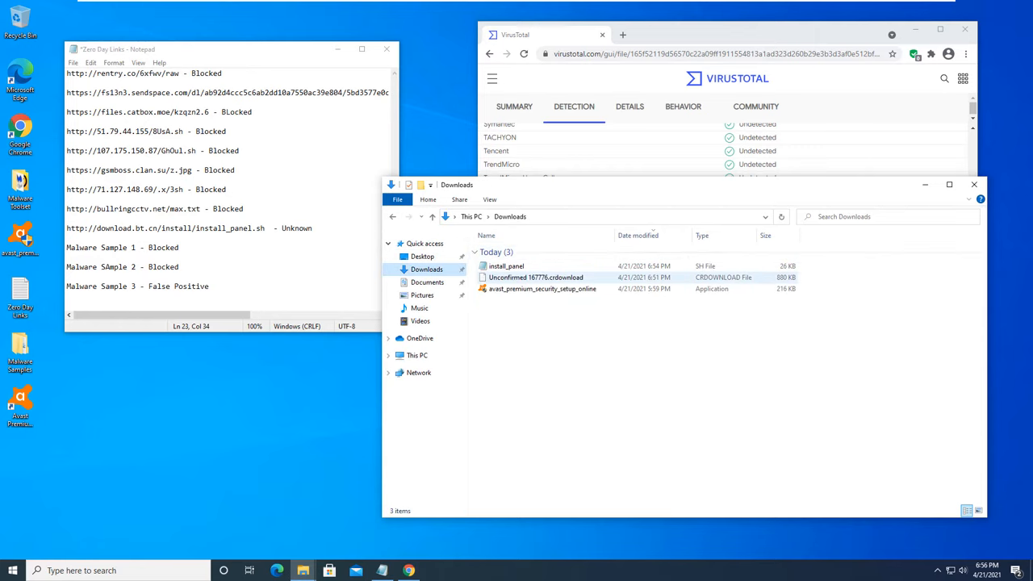
left_click(507, 265)
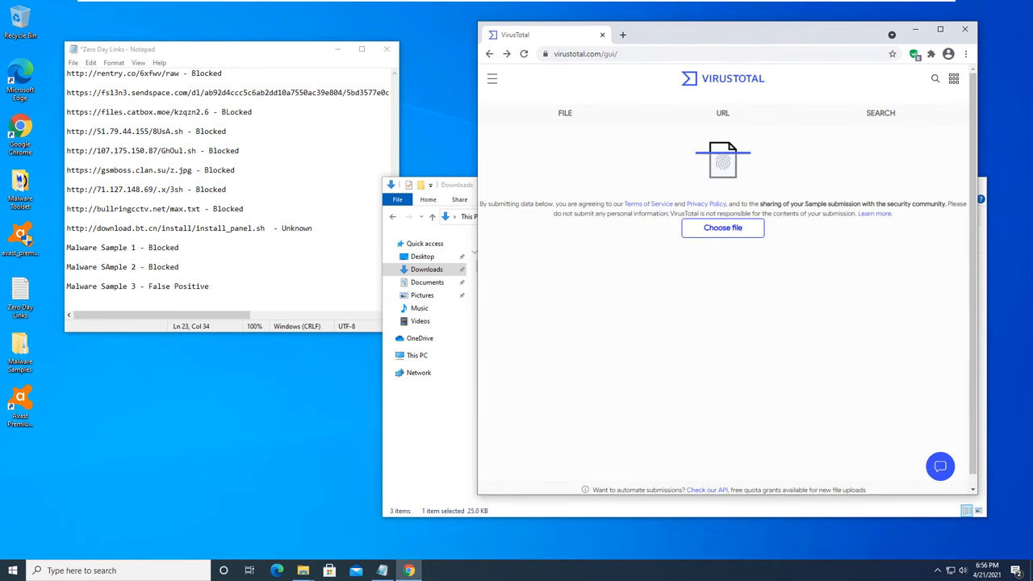
left_click(723, 226)
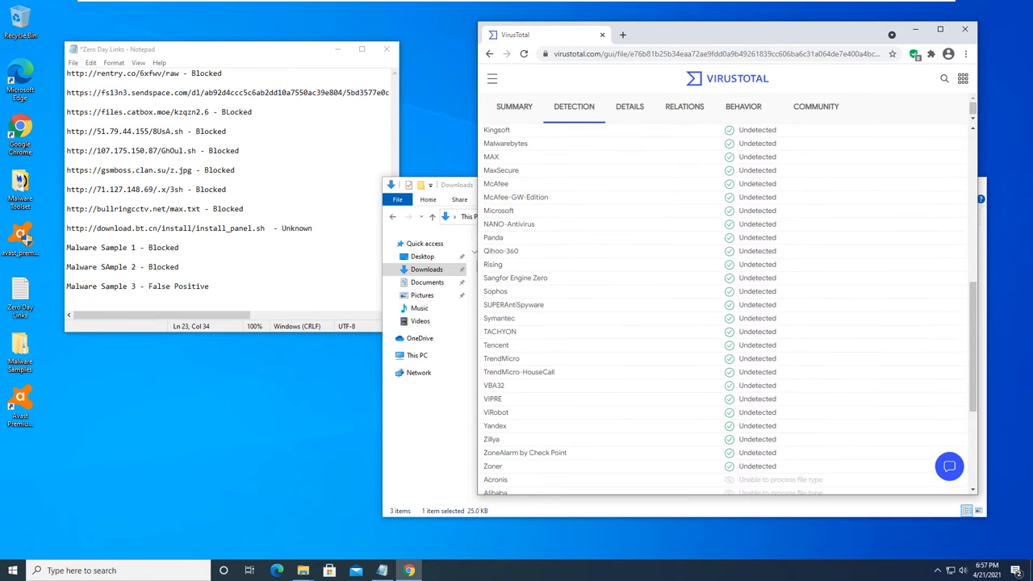
left_click(743, 107)
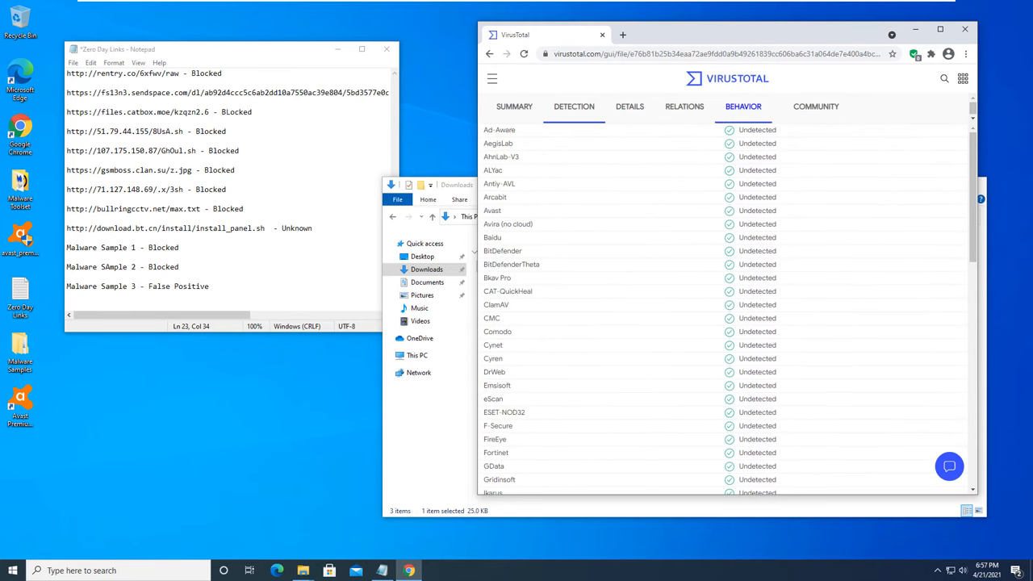
scroll("down", 3)
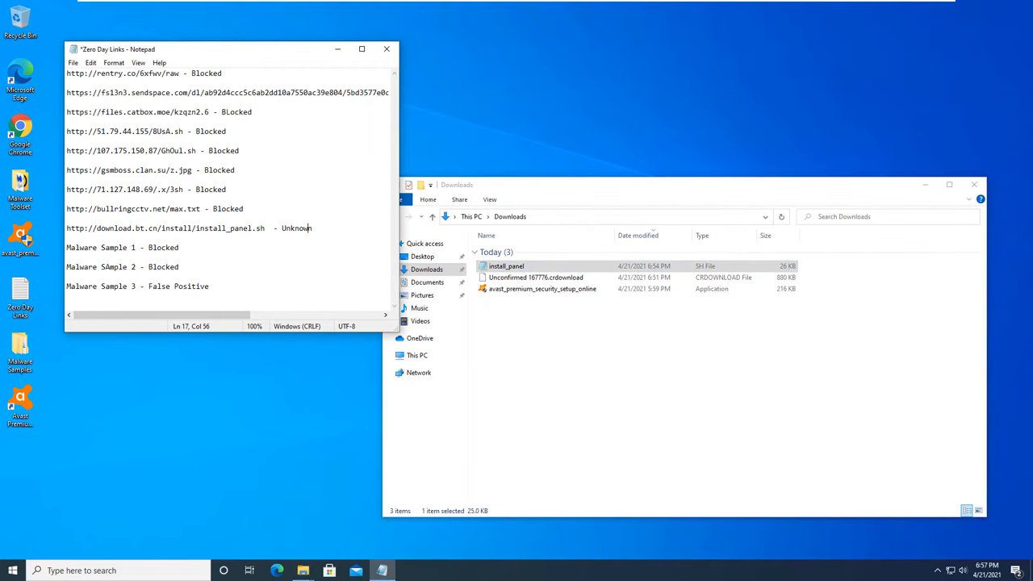
Relabel the install_panel.sh line from Unknown to 'False Positive' in the Zero Day Links note
key("enter")
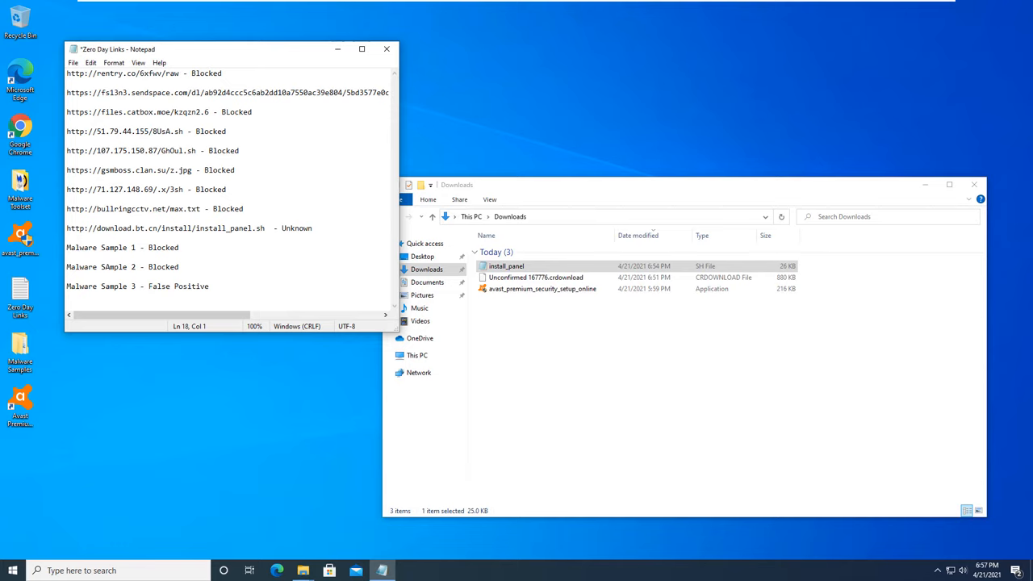
left_click(68, 237)
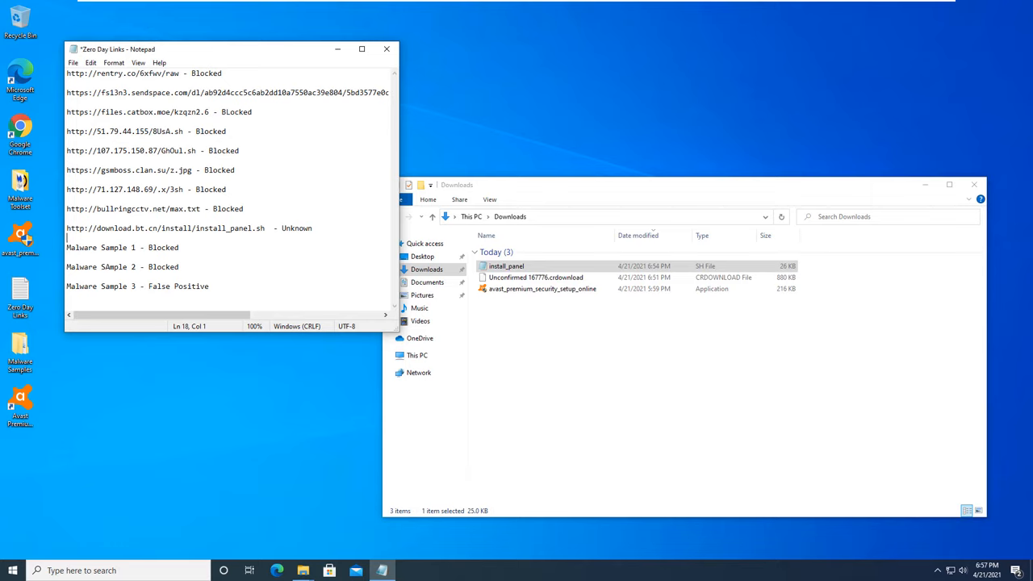
type("Fale")
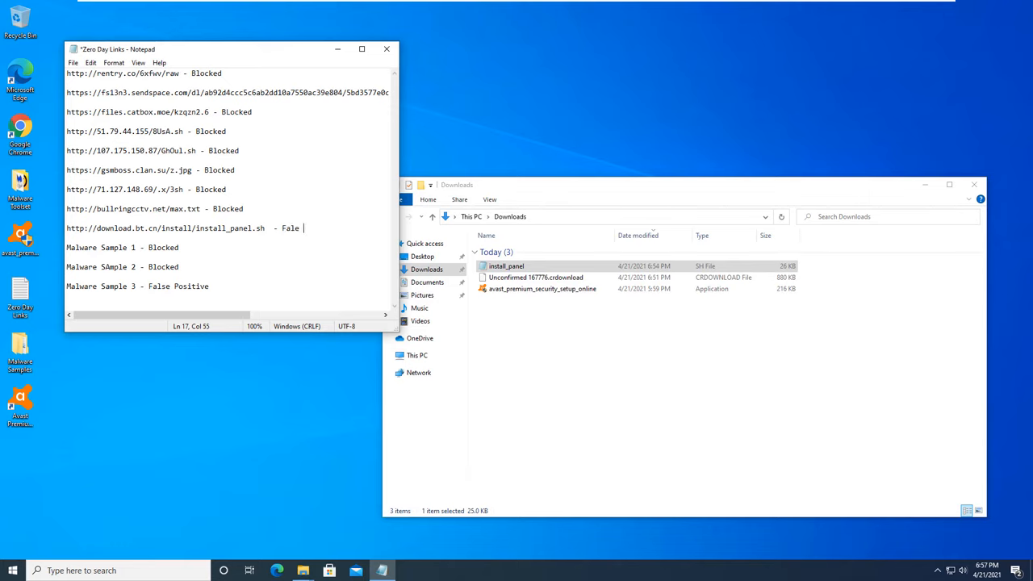
type("False Posit")
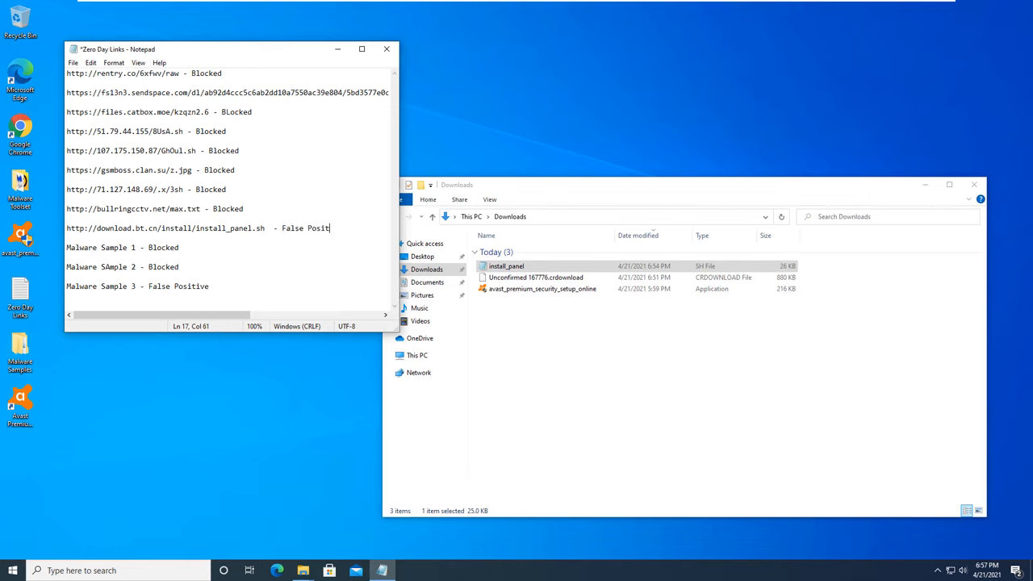
type("ive")
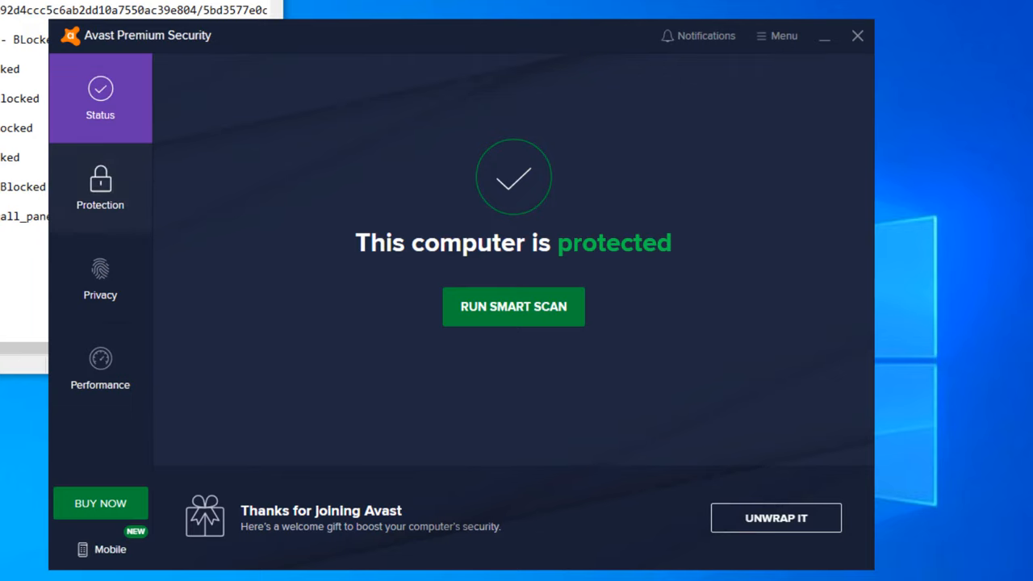
Launch a Full Virus Scan from Protection > Virus Scans
left_click(100, 188)
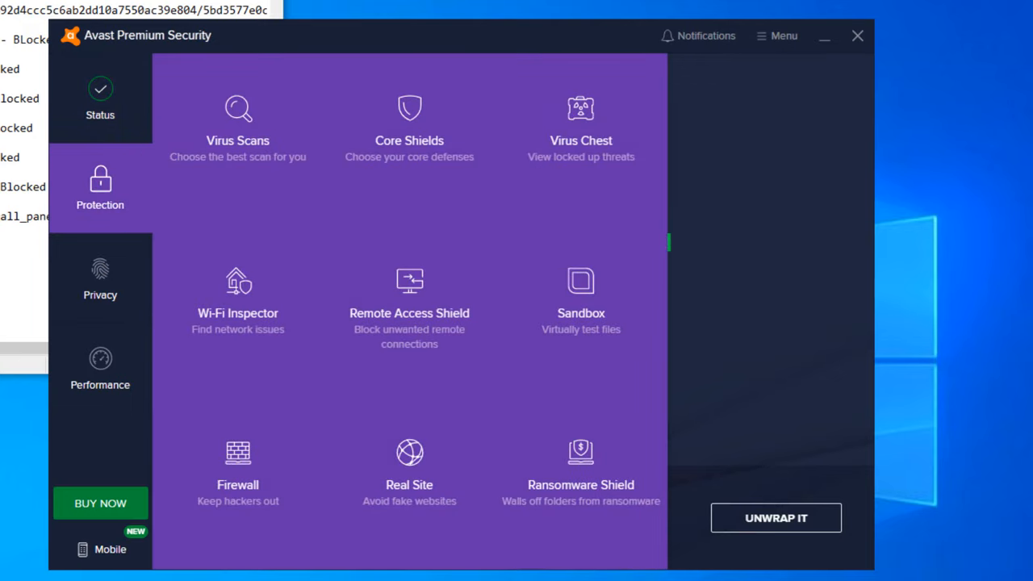
left_click(237, 121)
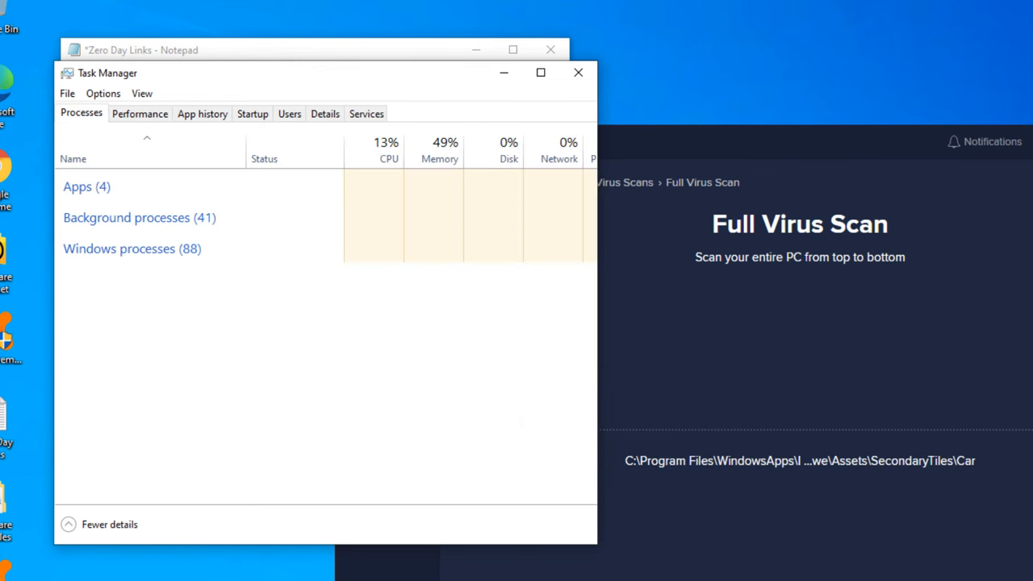
Expand the process list, sort it by Name and review Avast's background services
left_click(78, 187)
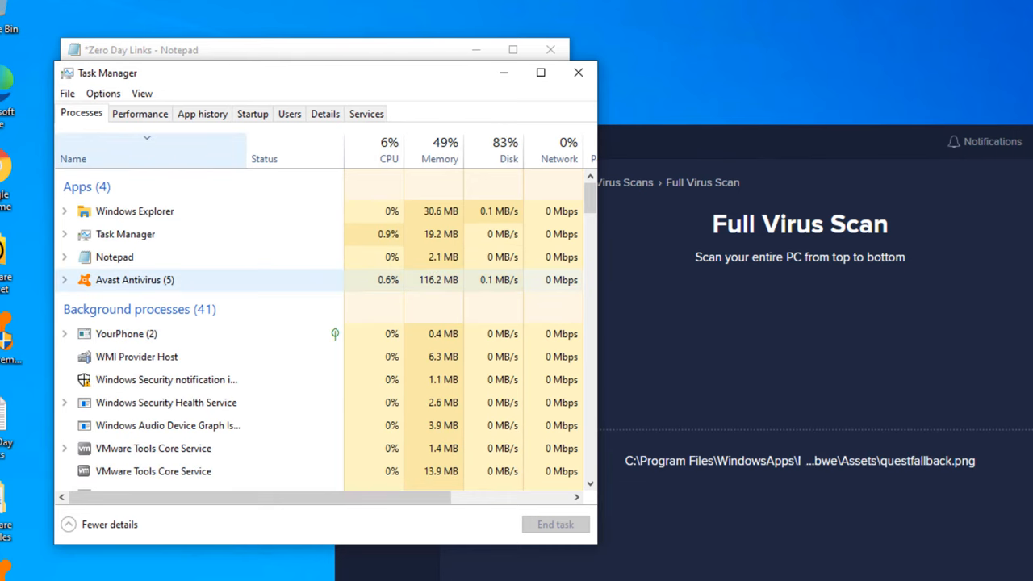
left_click(72, 159)
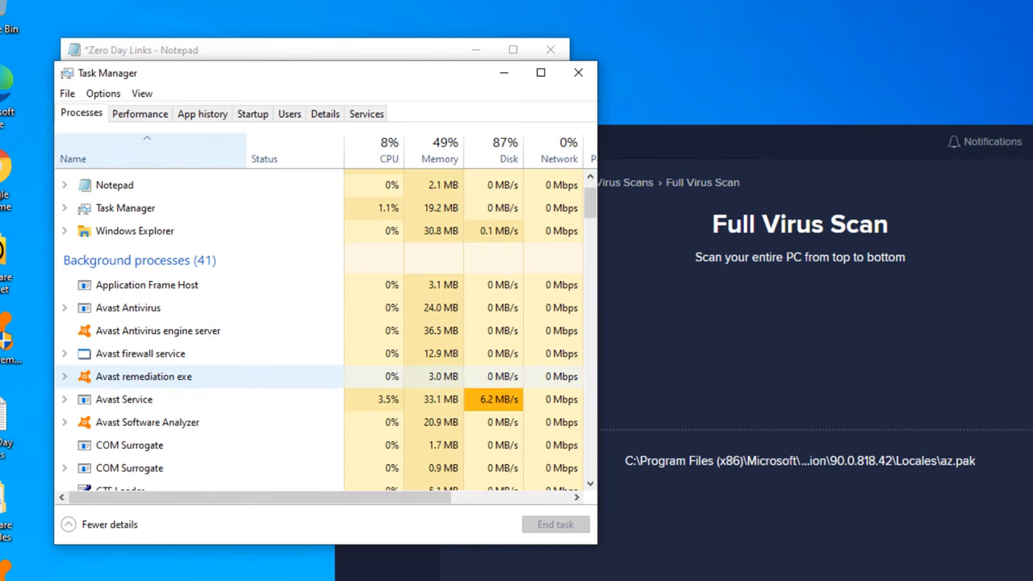
left_click(122, 398)
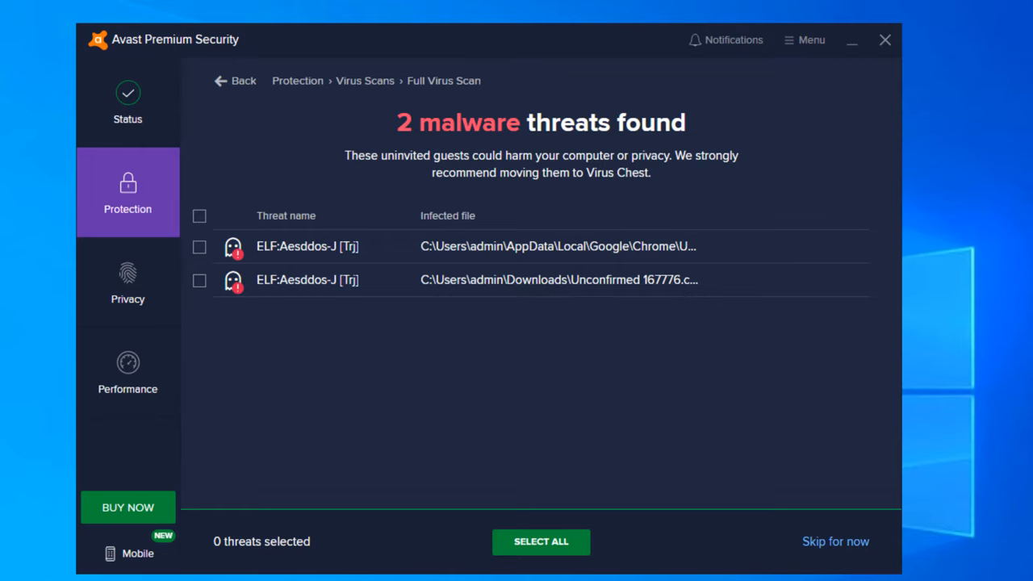
Move both ELF:Aesddos-J threats to the Virus Chest, finish the results and close Avast
left_click(541, 542)
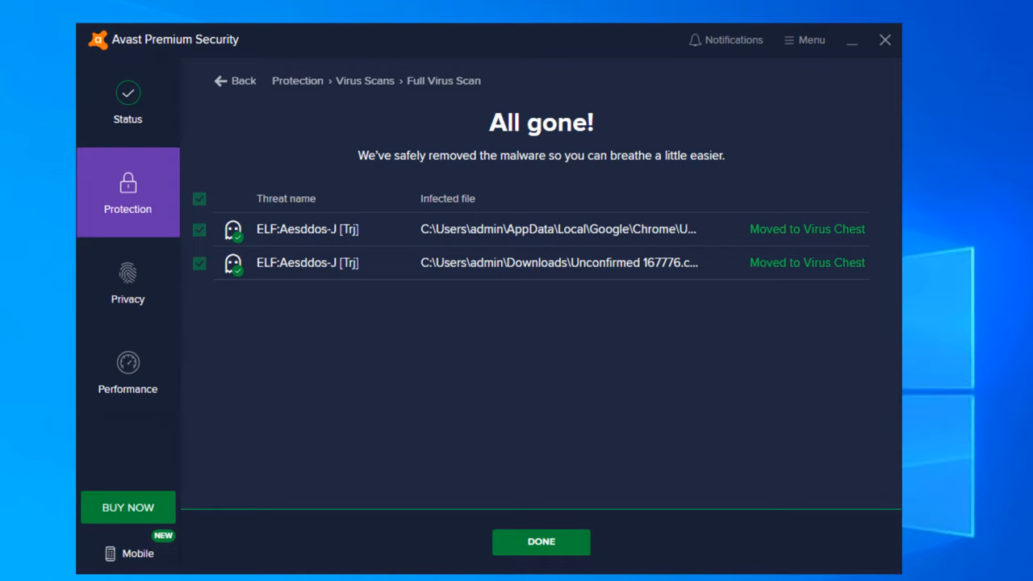
left_click(541, 543)
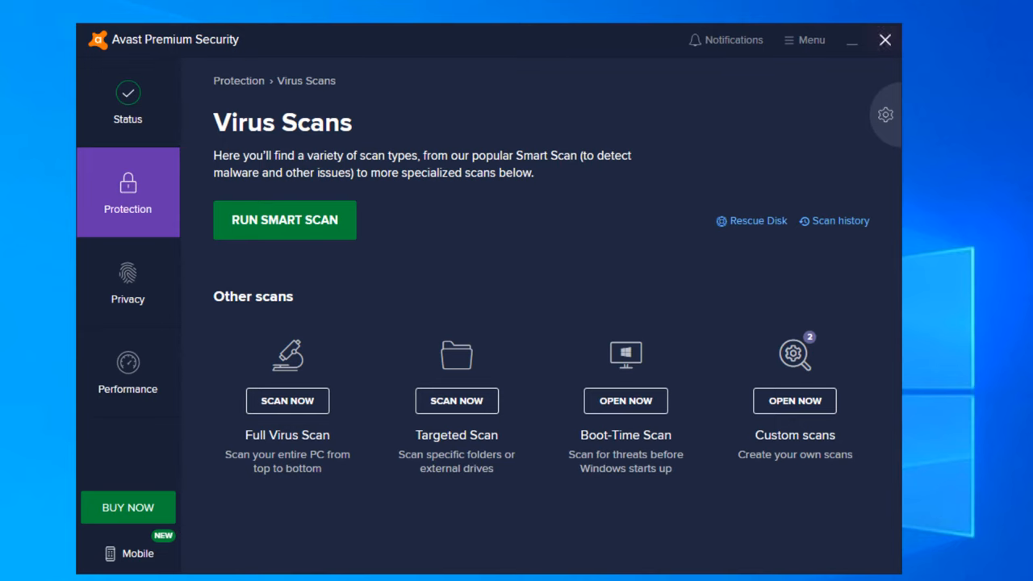
left_click(884, 39)
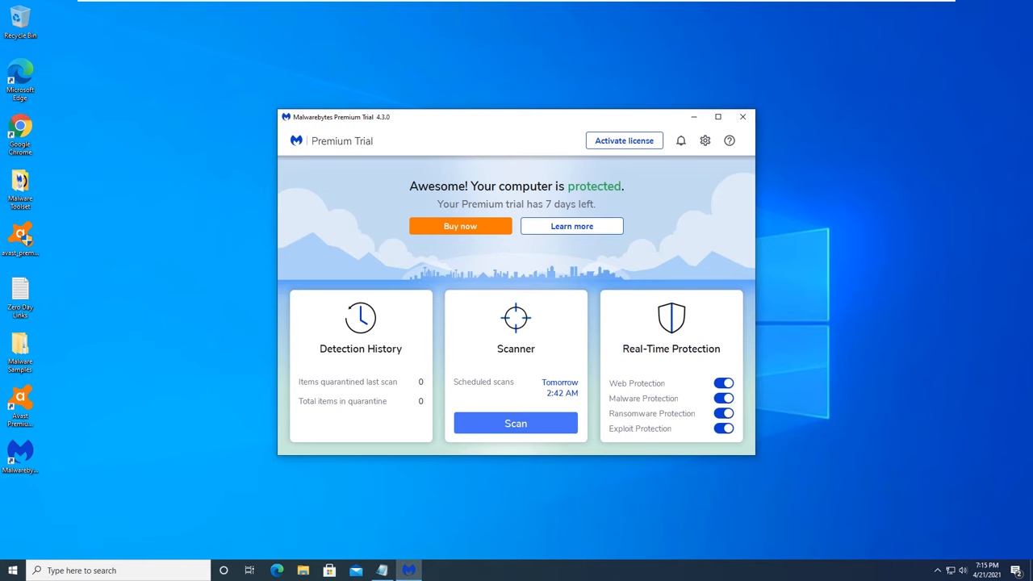
Run a Malwarebytes threat scan reporting 0 threats and dismiss the no-threats results
left_click(515, 422)
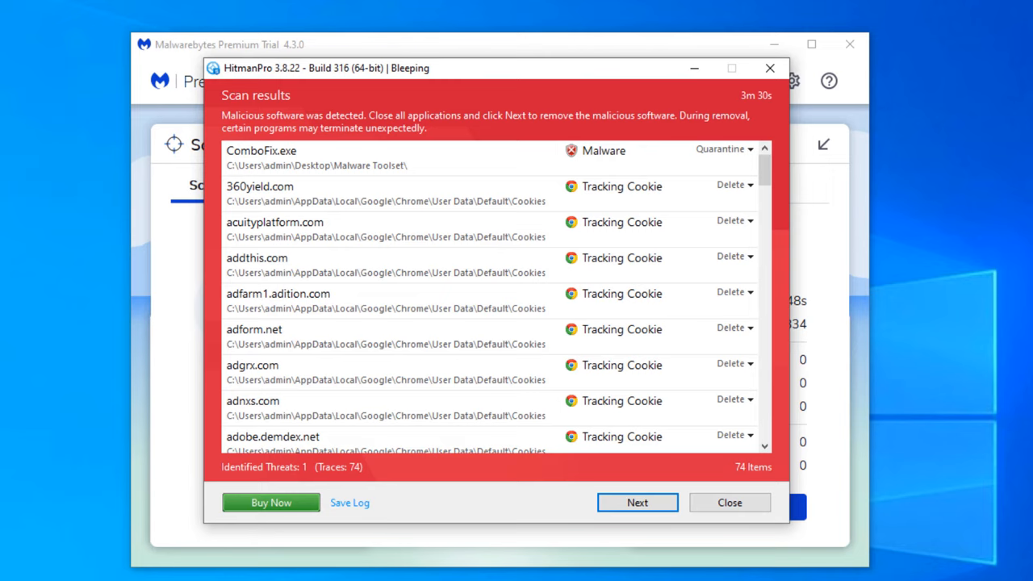
scroll("down", 3)
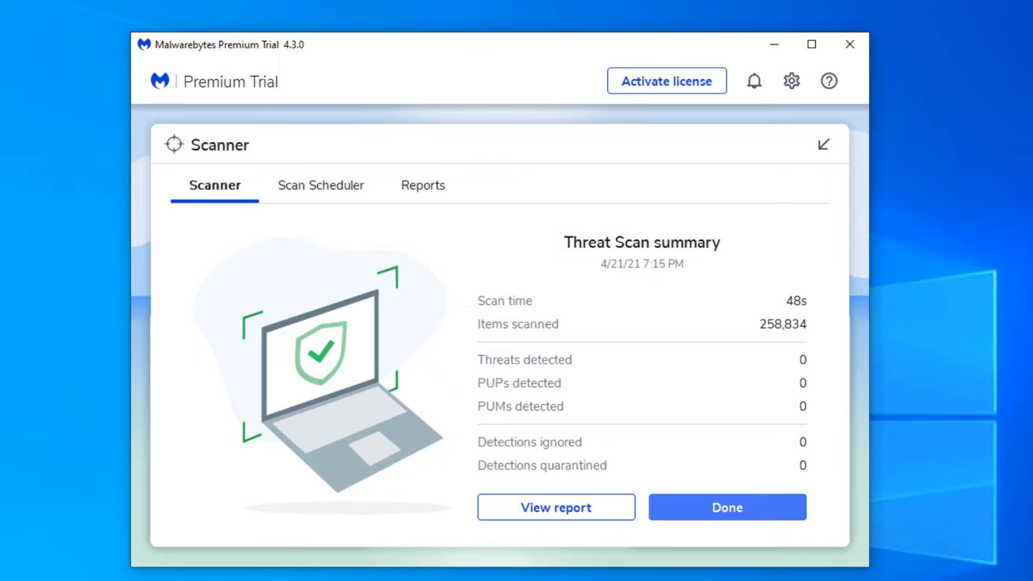
left_click(727, 507)
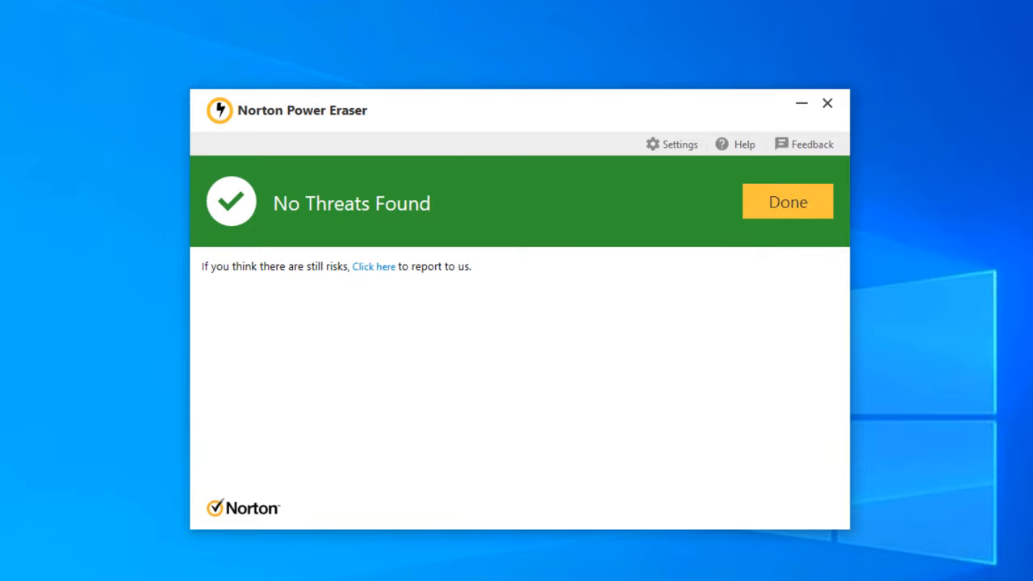
left_click(788, 202)
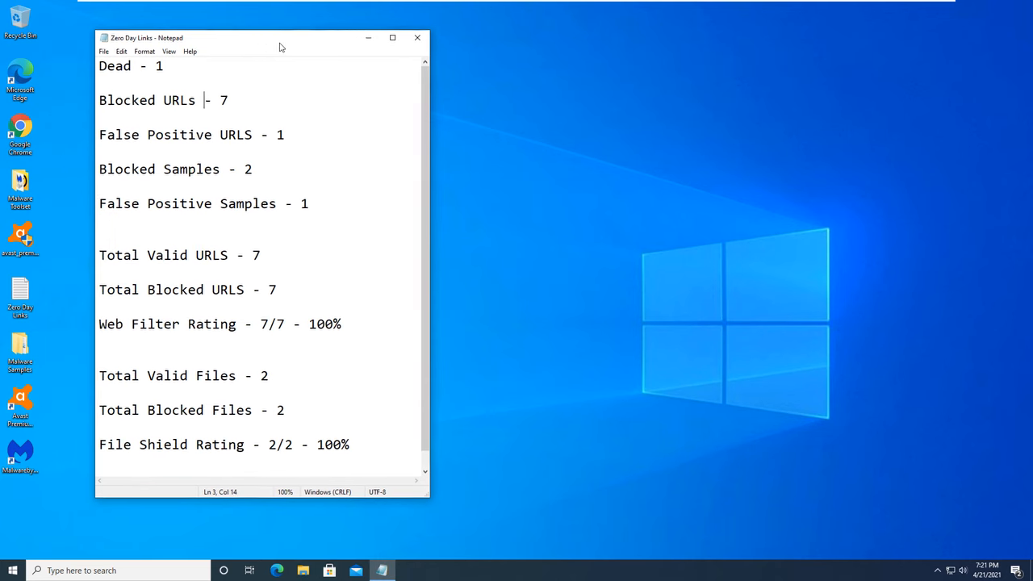
Centre the Notepad summary and record Web Filter 7/7 (100%) and File Shield 2/2 (100%)
left_click_drag(277, 39, 498, 32)
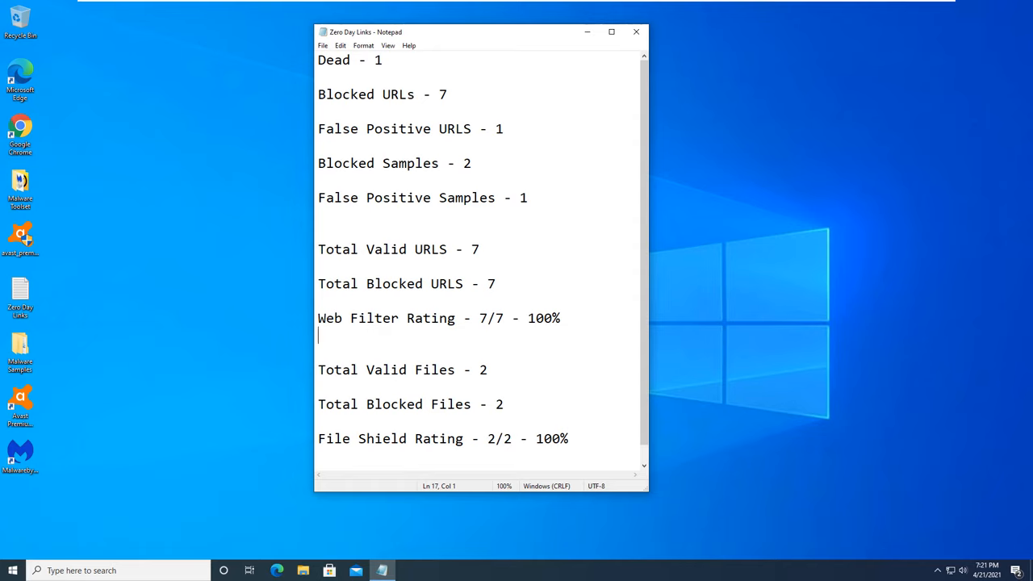
left_click(410, 369)
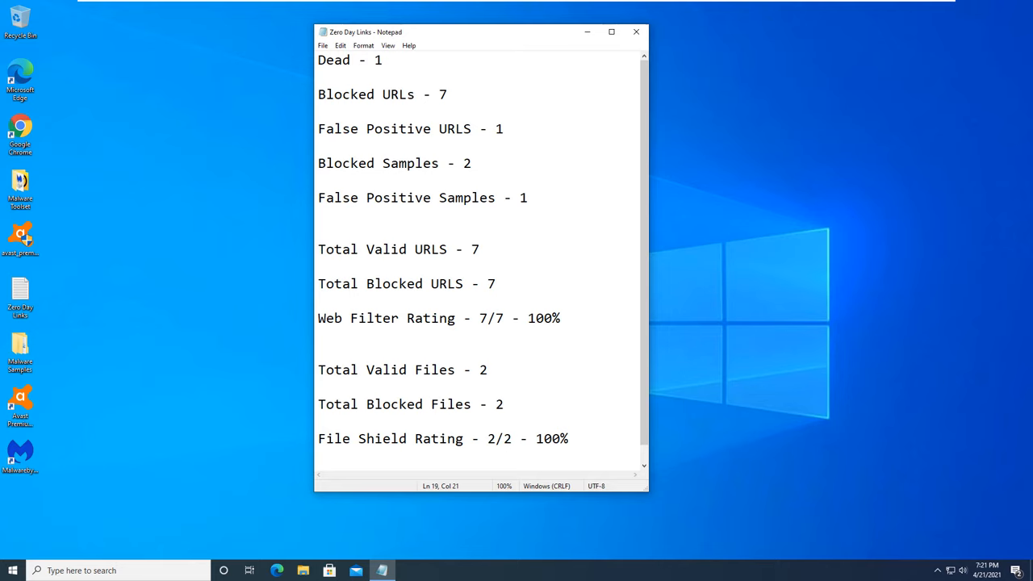
double_click(539, 439)
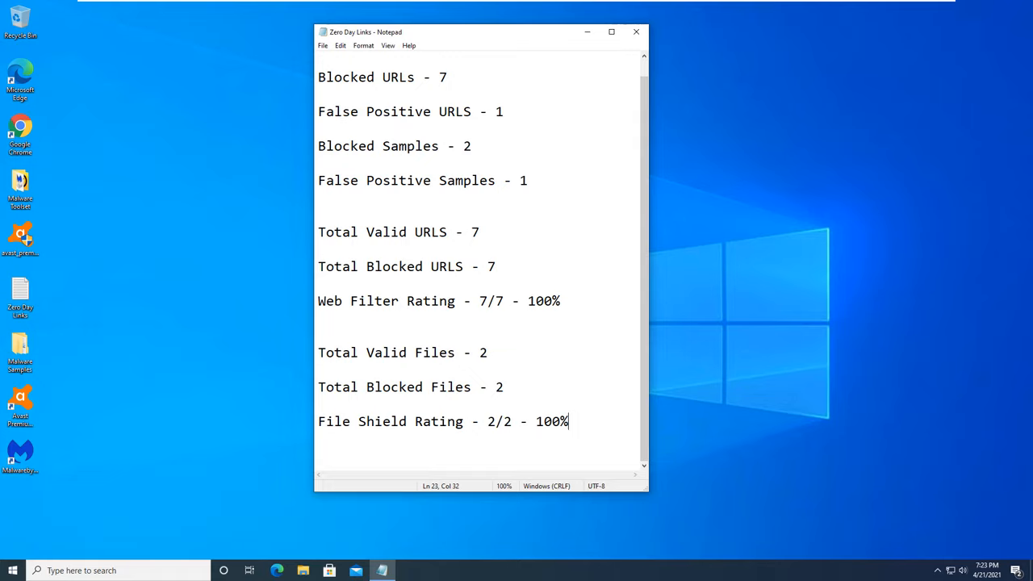
left_click(19, 297)
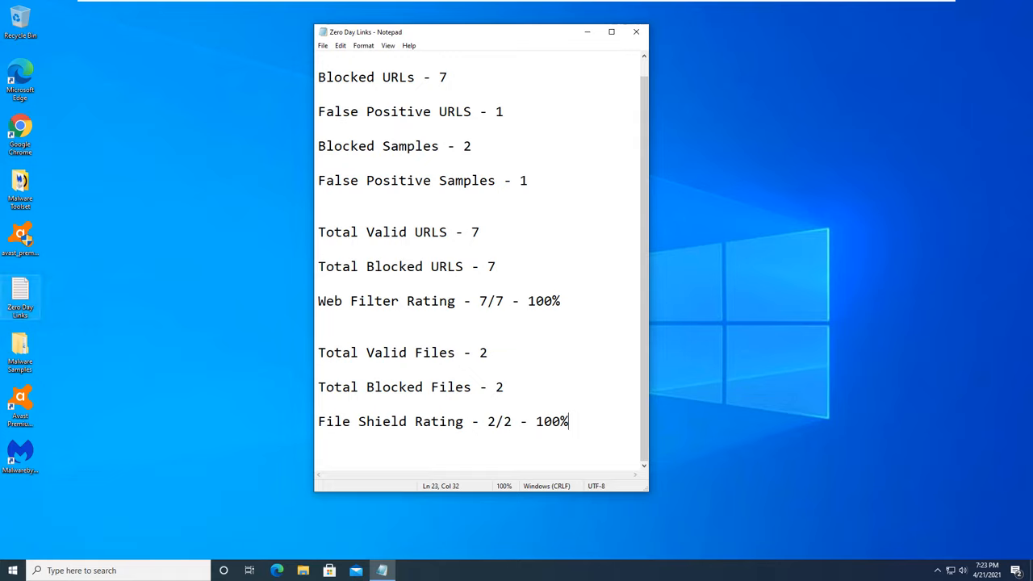